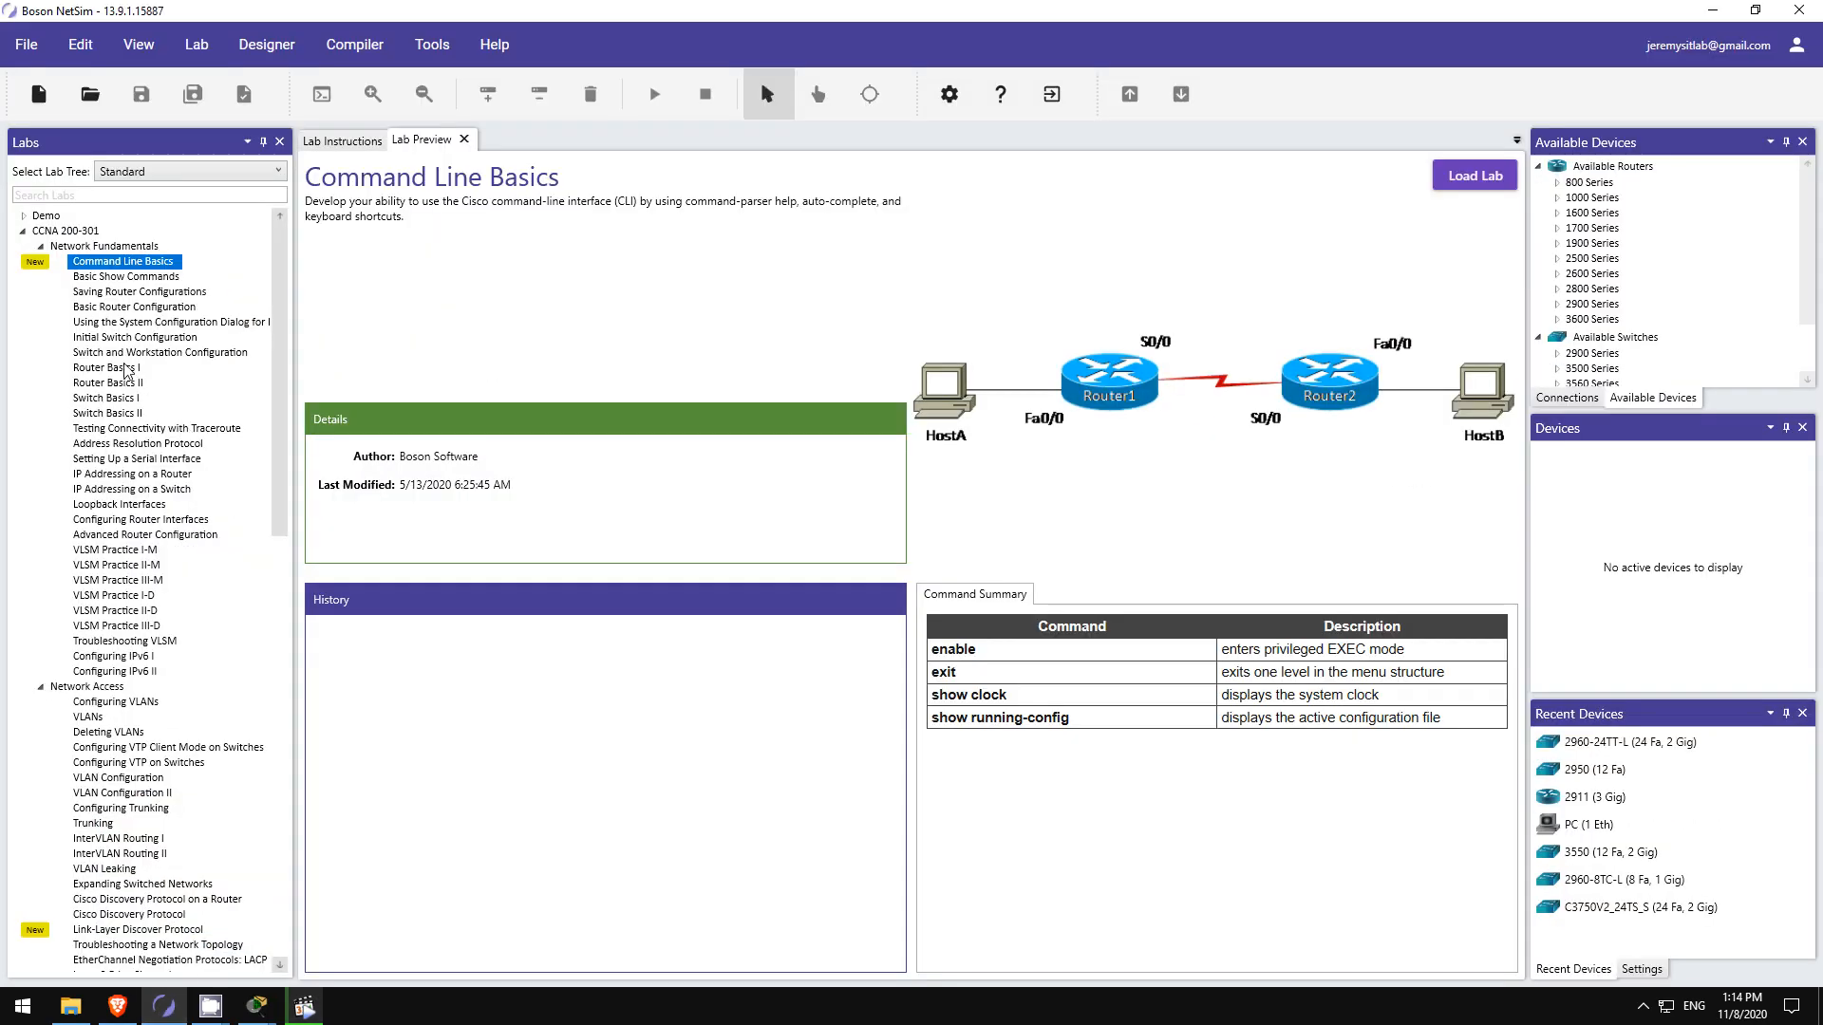
- Preview several lab descriptions in the Labs tree, ending on the Standard Access Lists lab
left_click(105, 367)
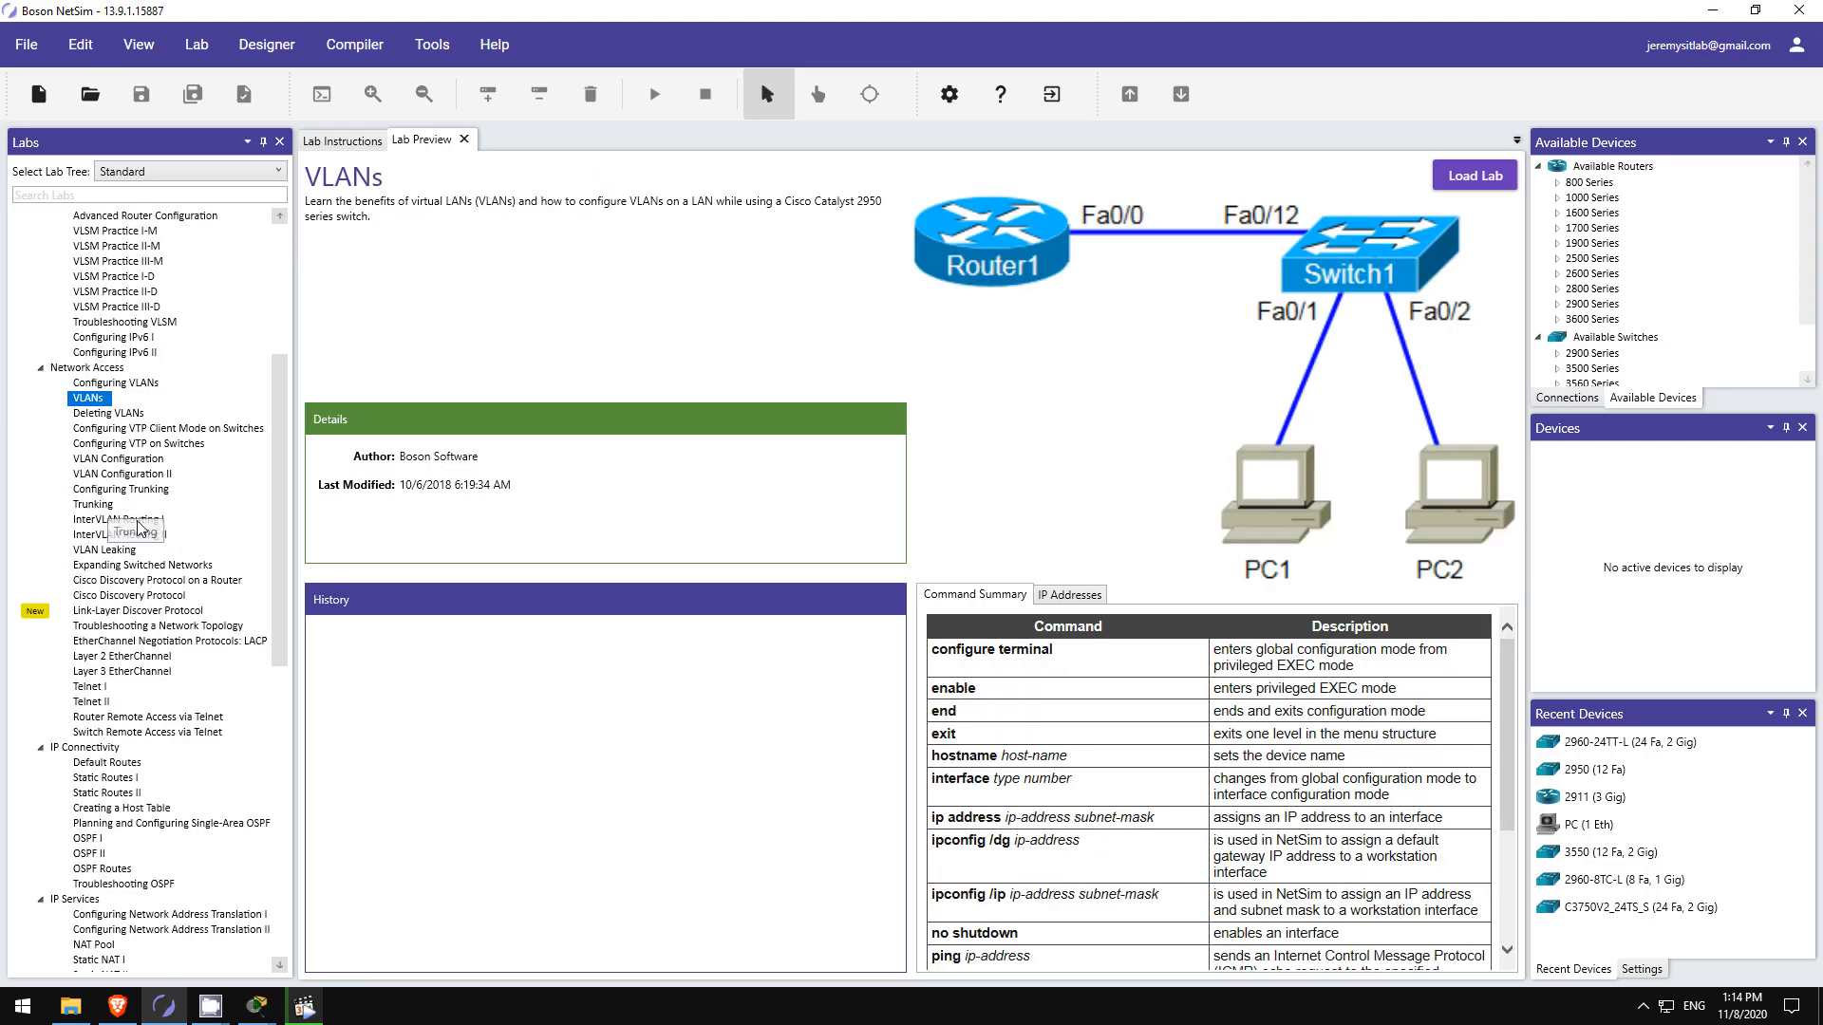
left_click(122, 490)
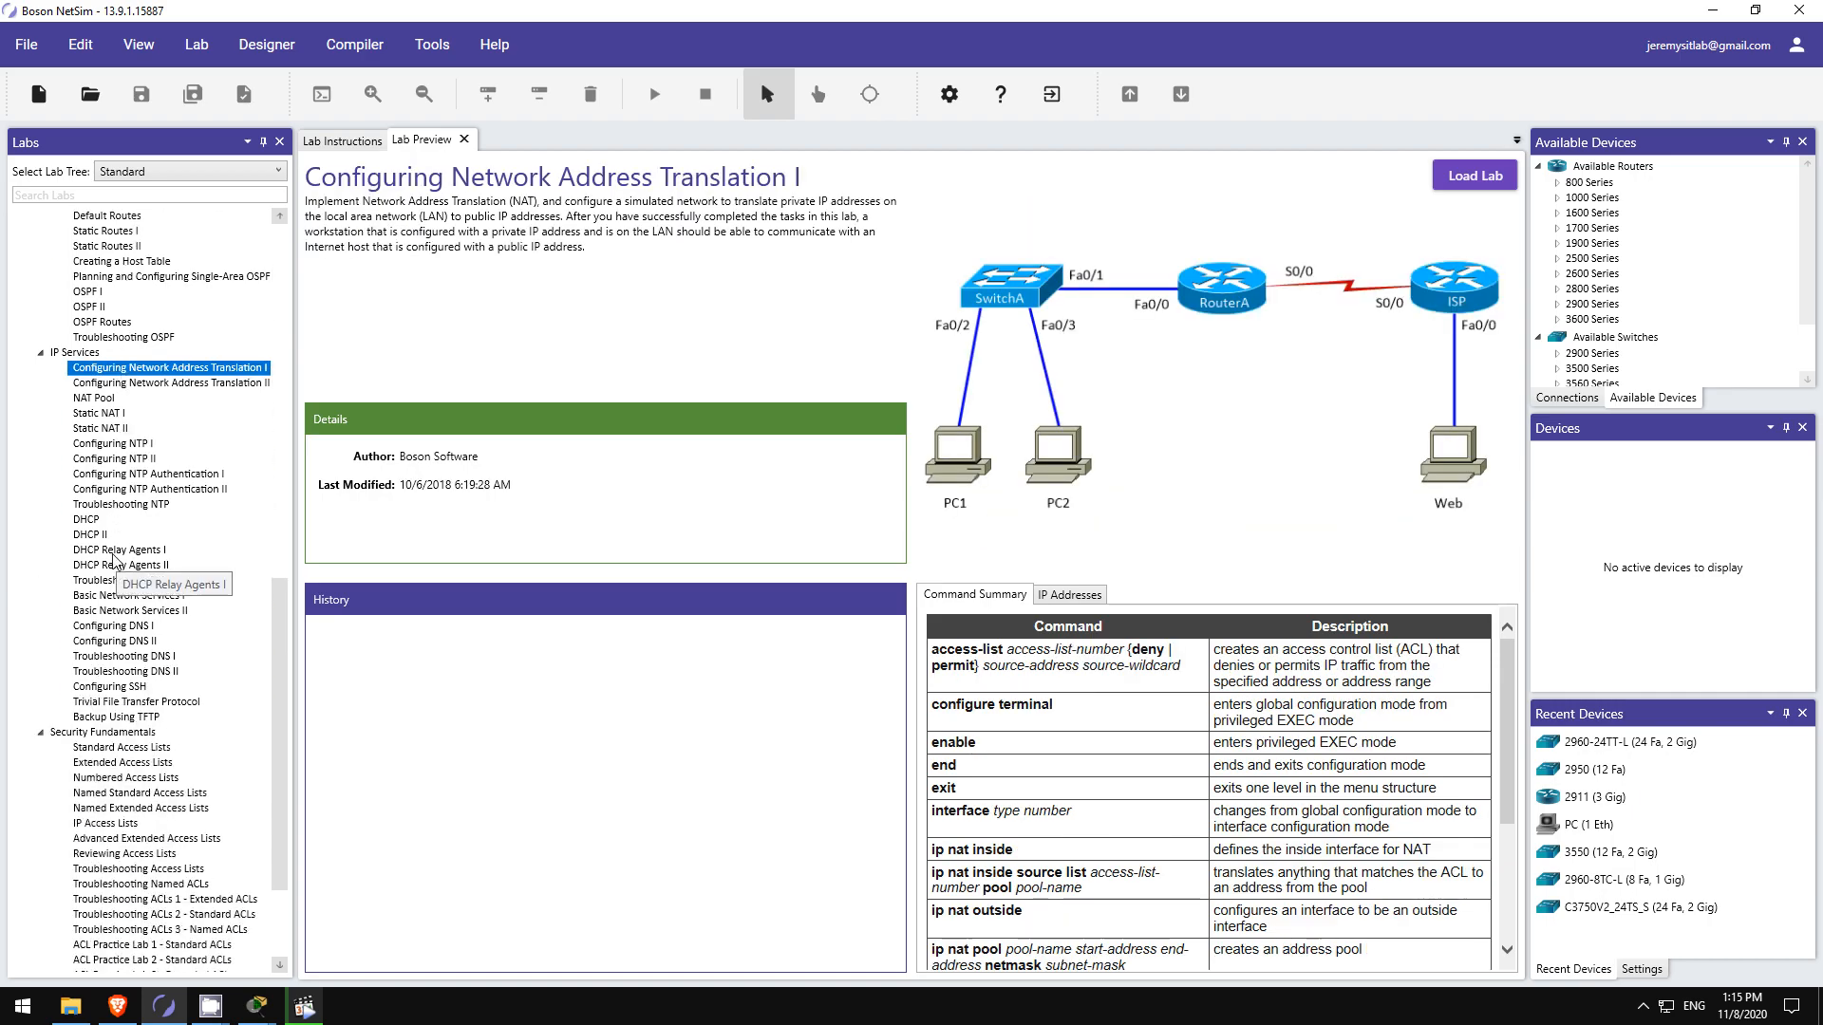
left_click(124, 611)
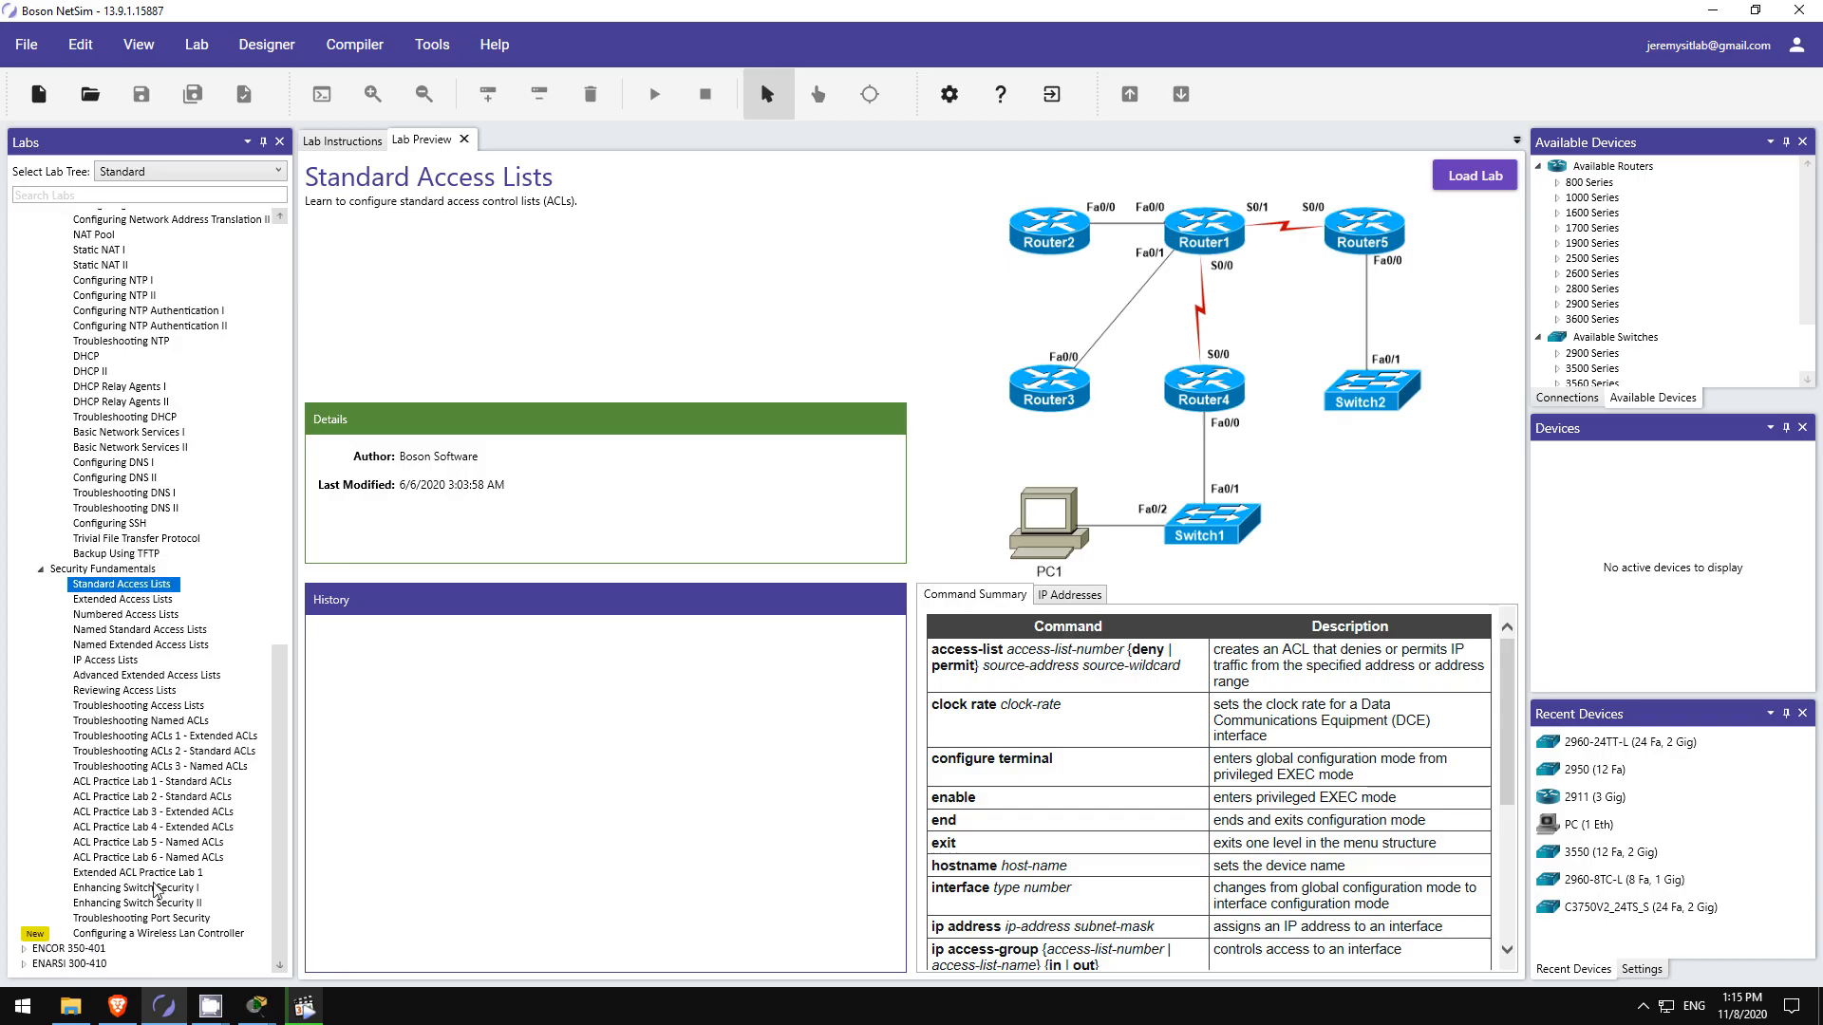
left_click(159, 933)
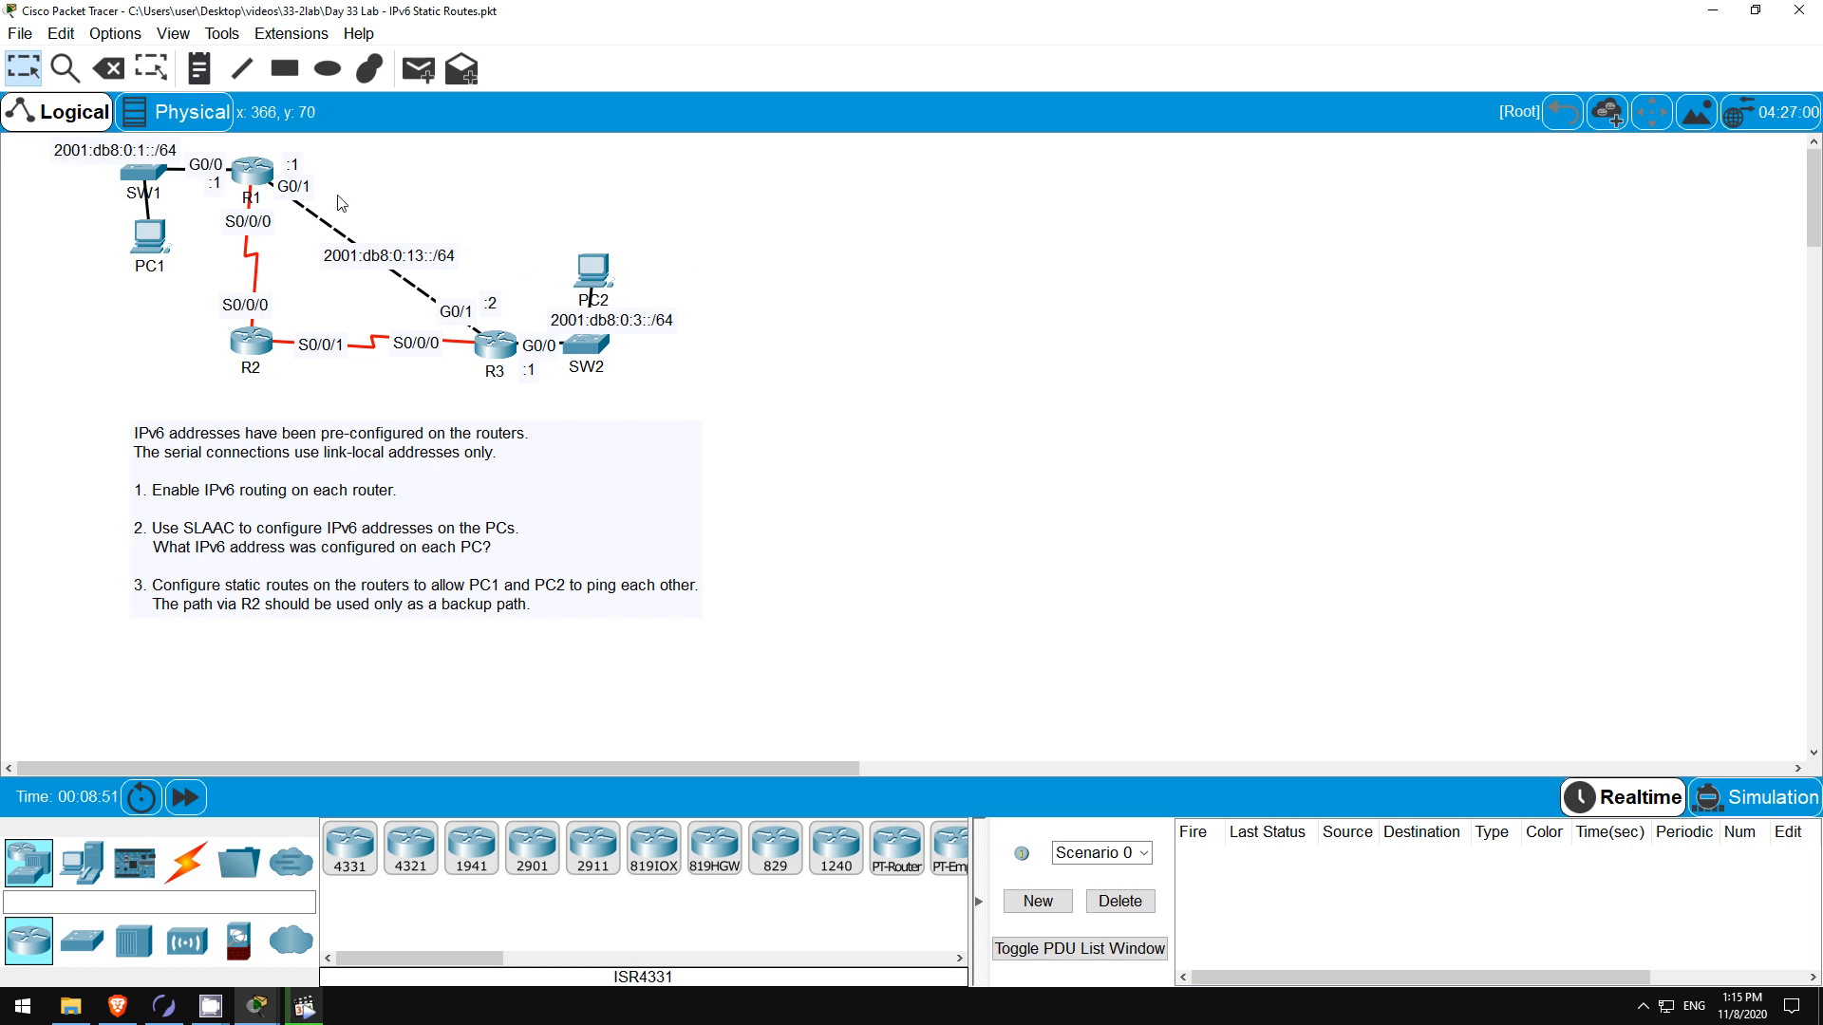
- Enter 'ipv6 unicast-routing' in the CLI of routers R1 and R3, then close R3's window
left_click(249, 171)
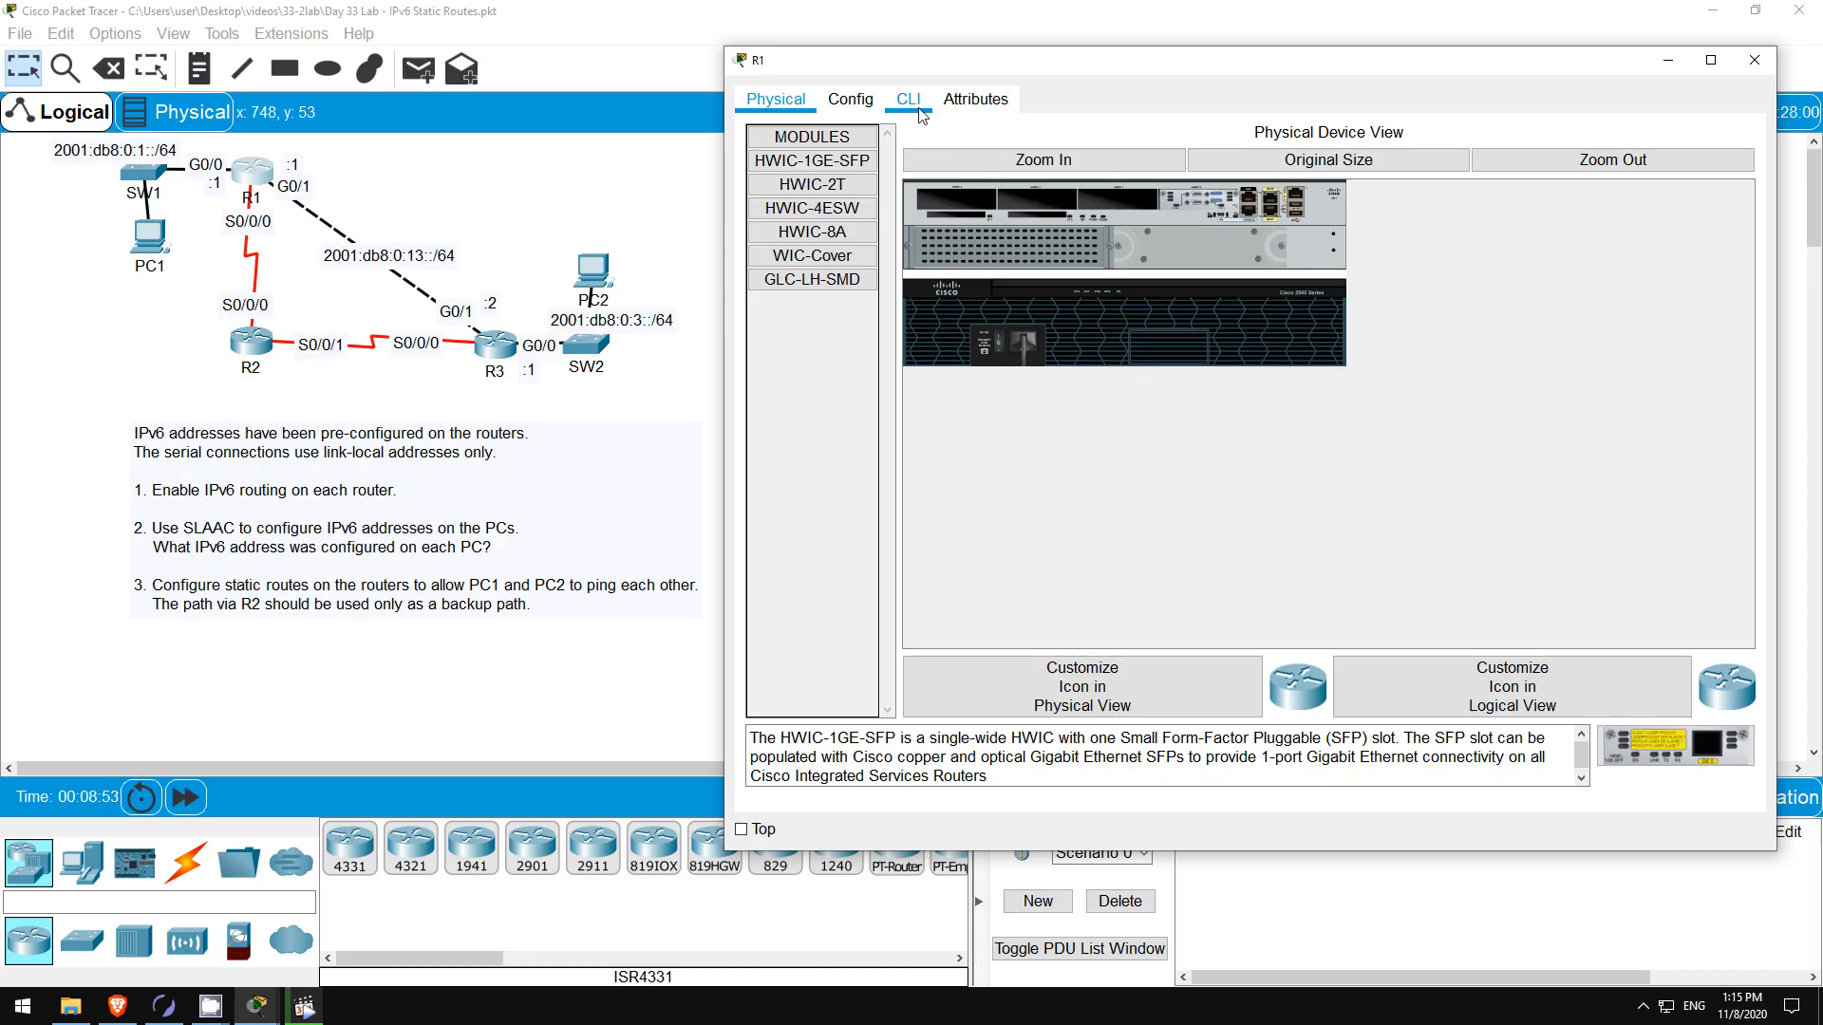
left_click(908, 99)
type("ipv6 unicast-routing")
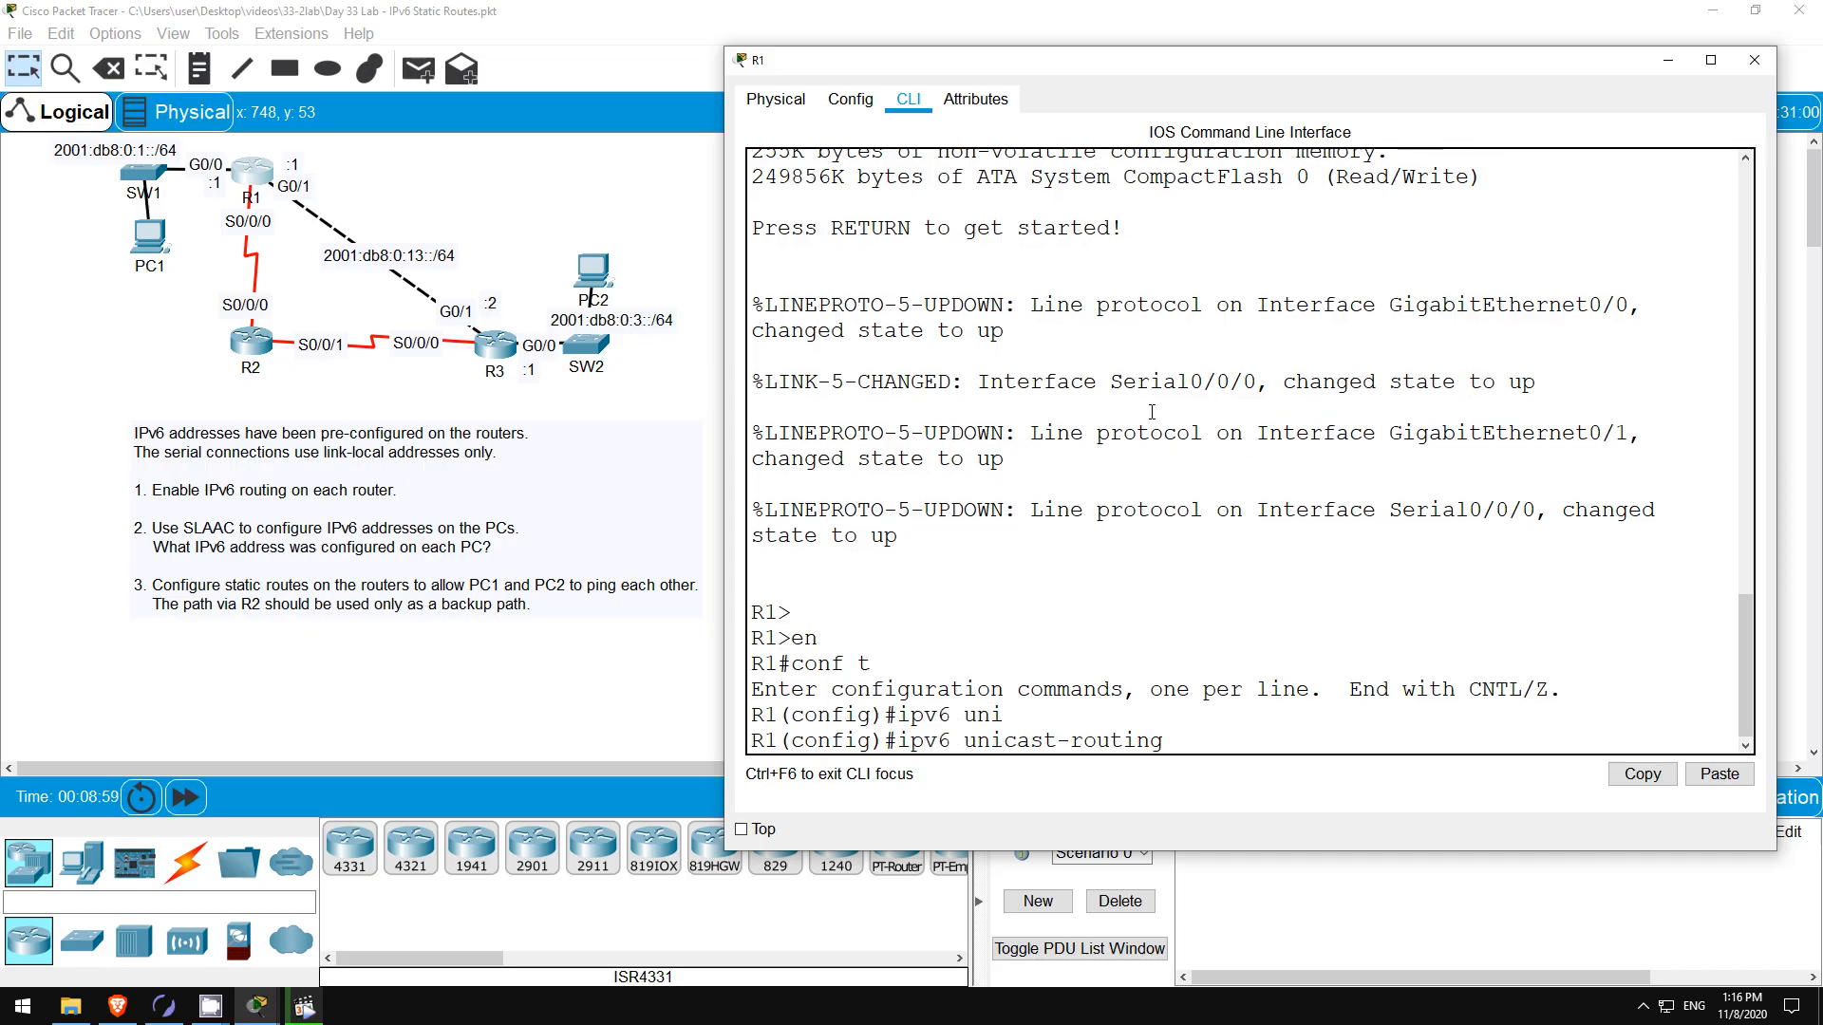
key("enter")
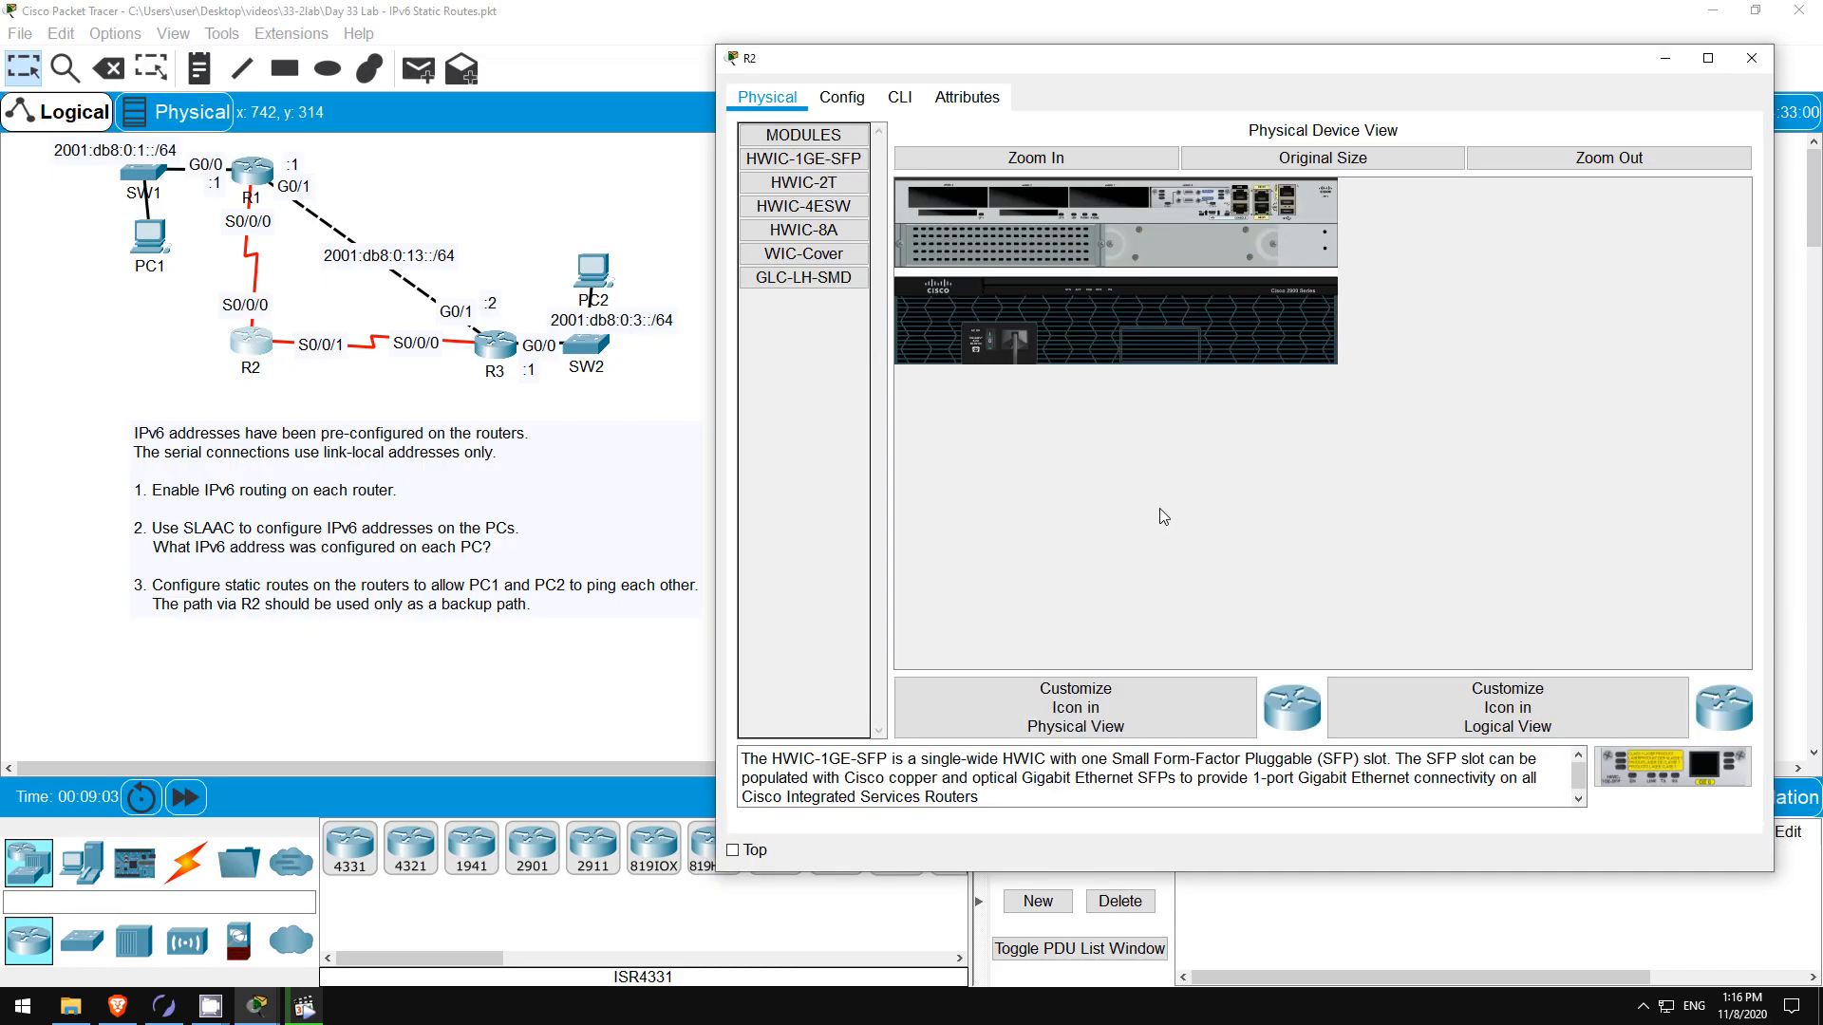
left_click(897, 97)
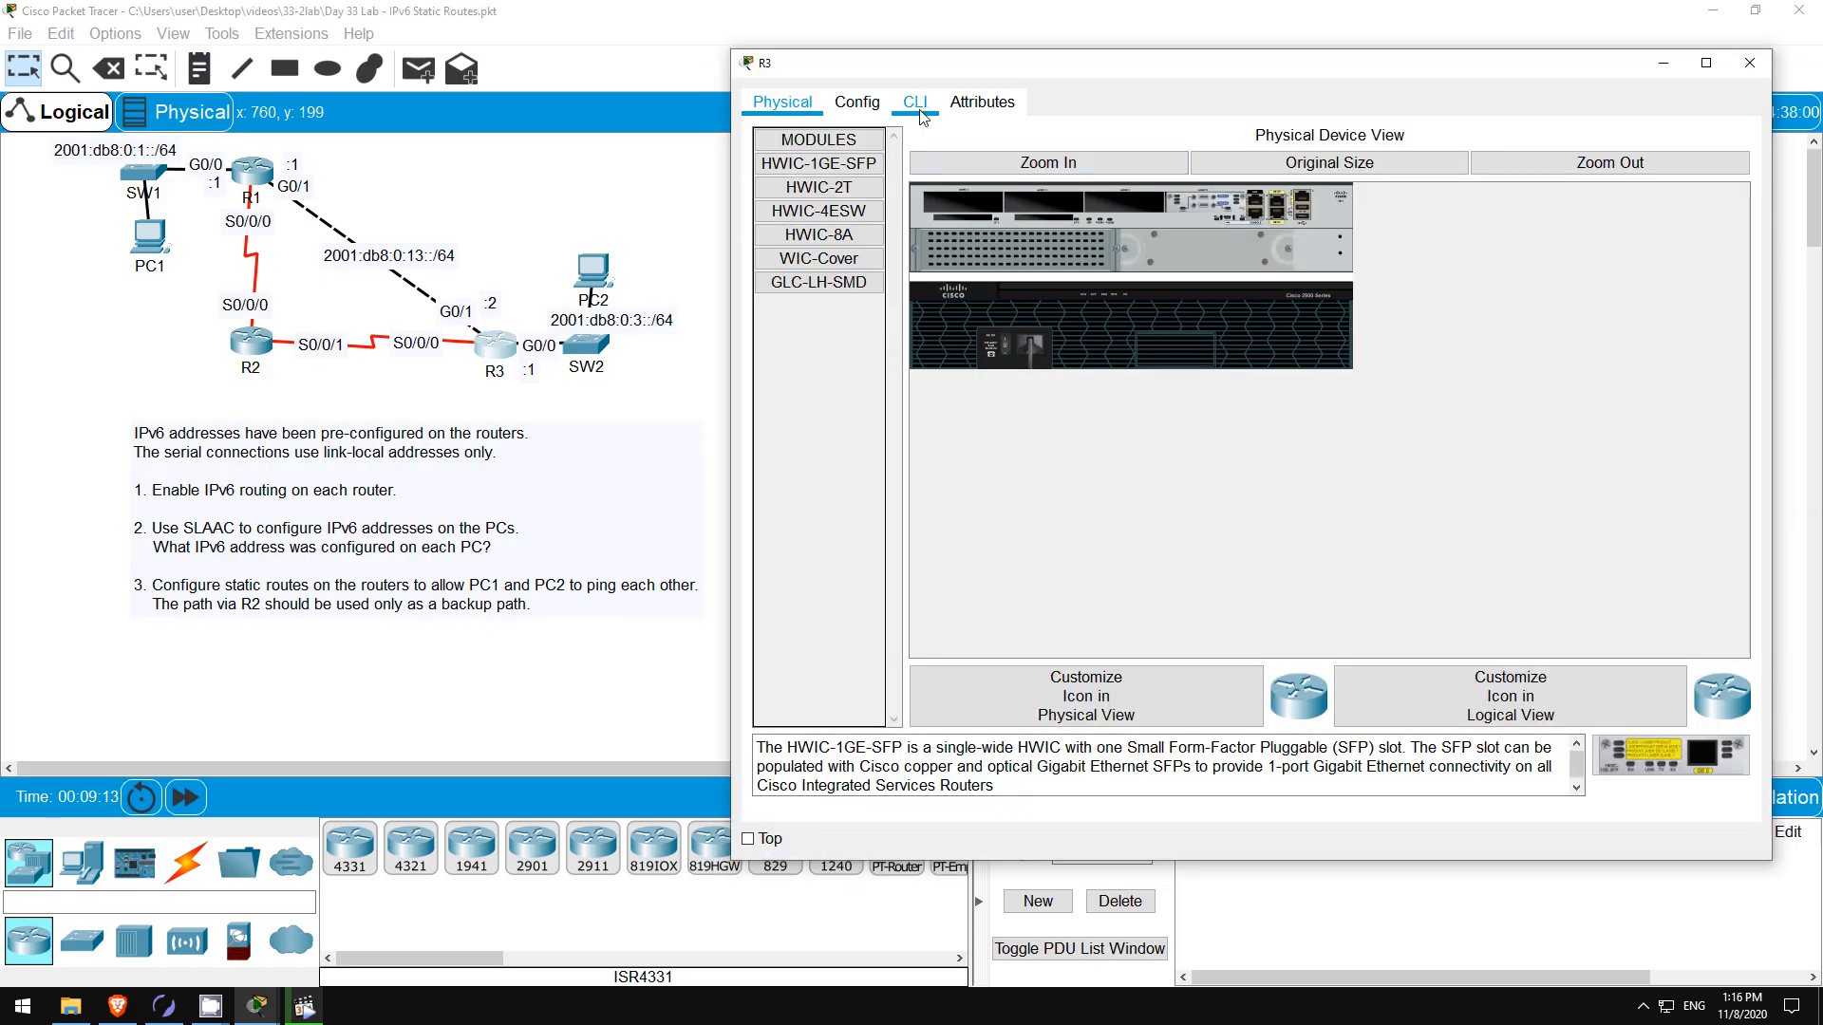
left_click(915, 102)
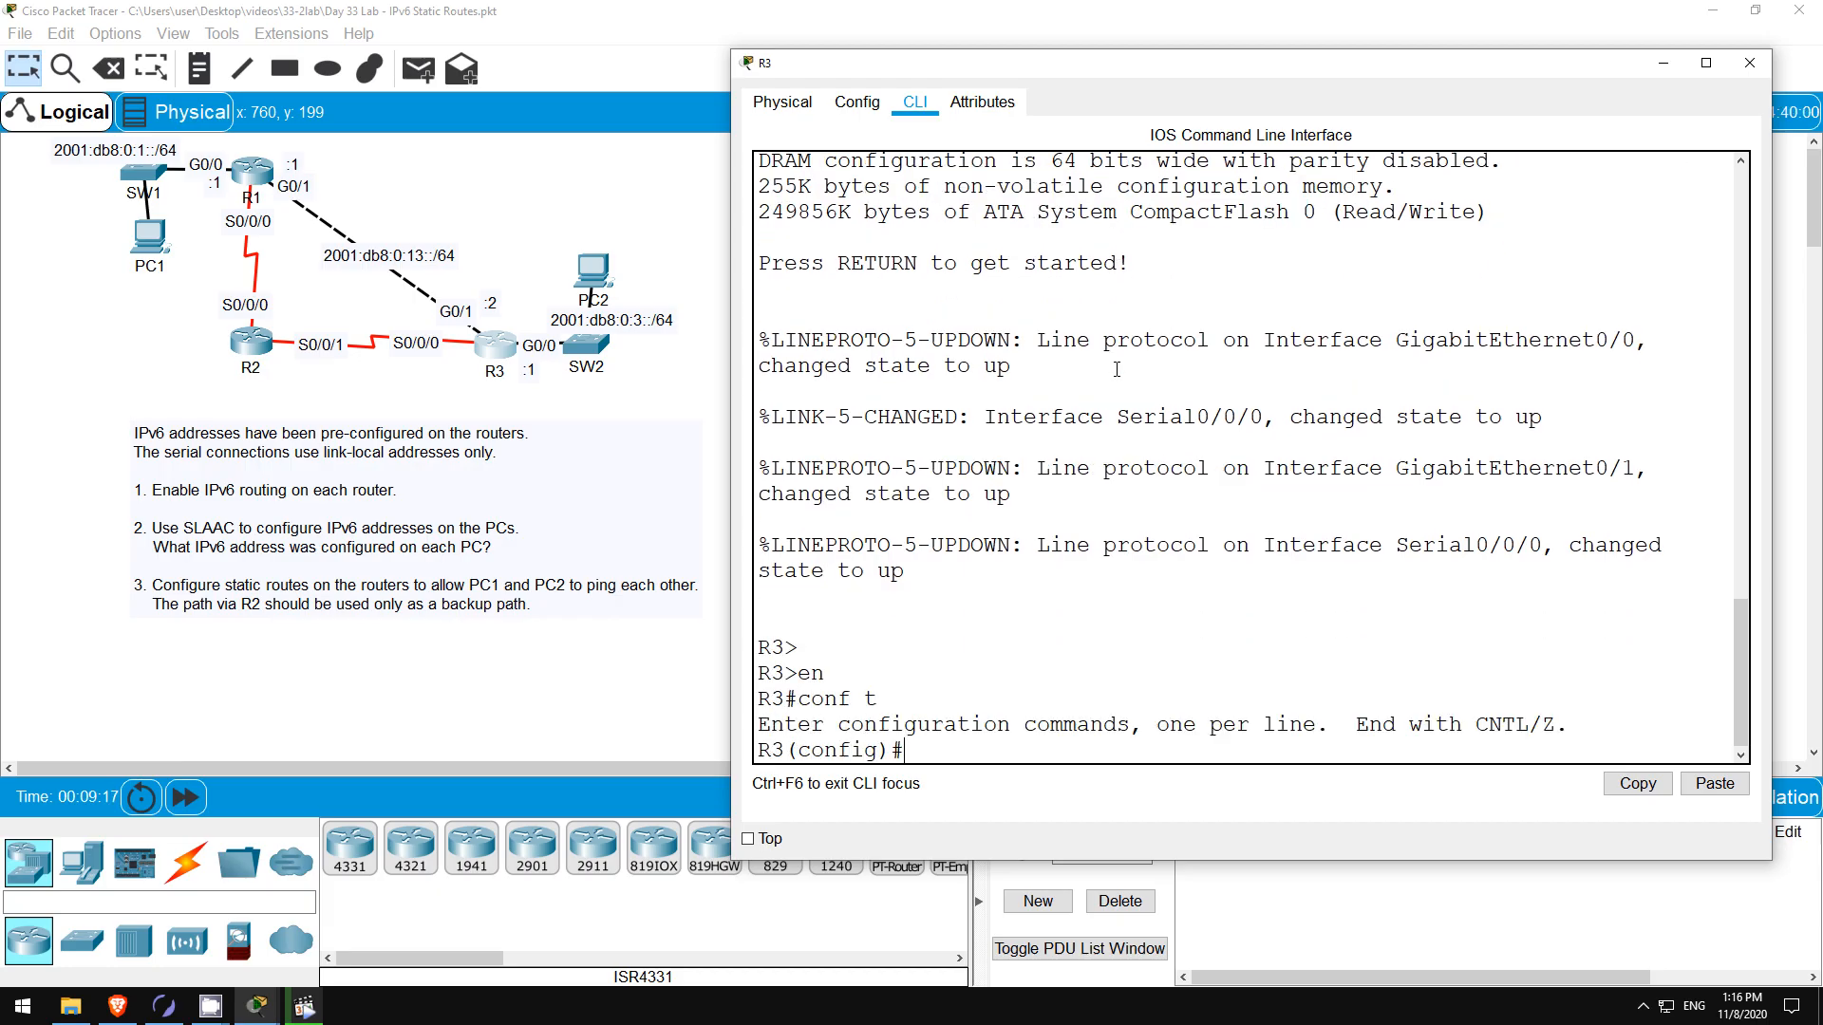
type("ipv6 unicast-routing")
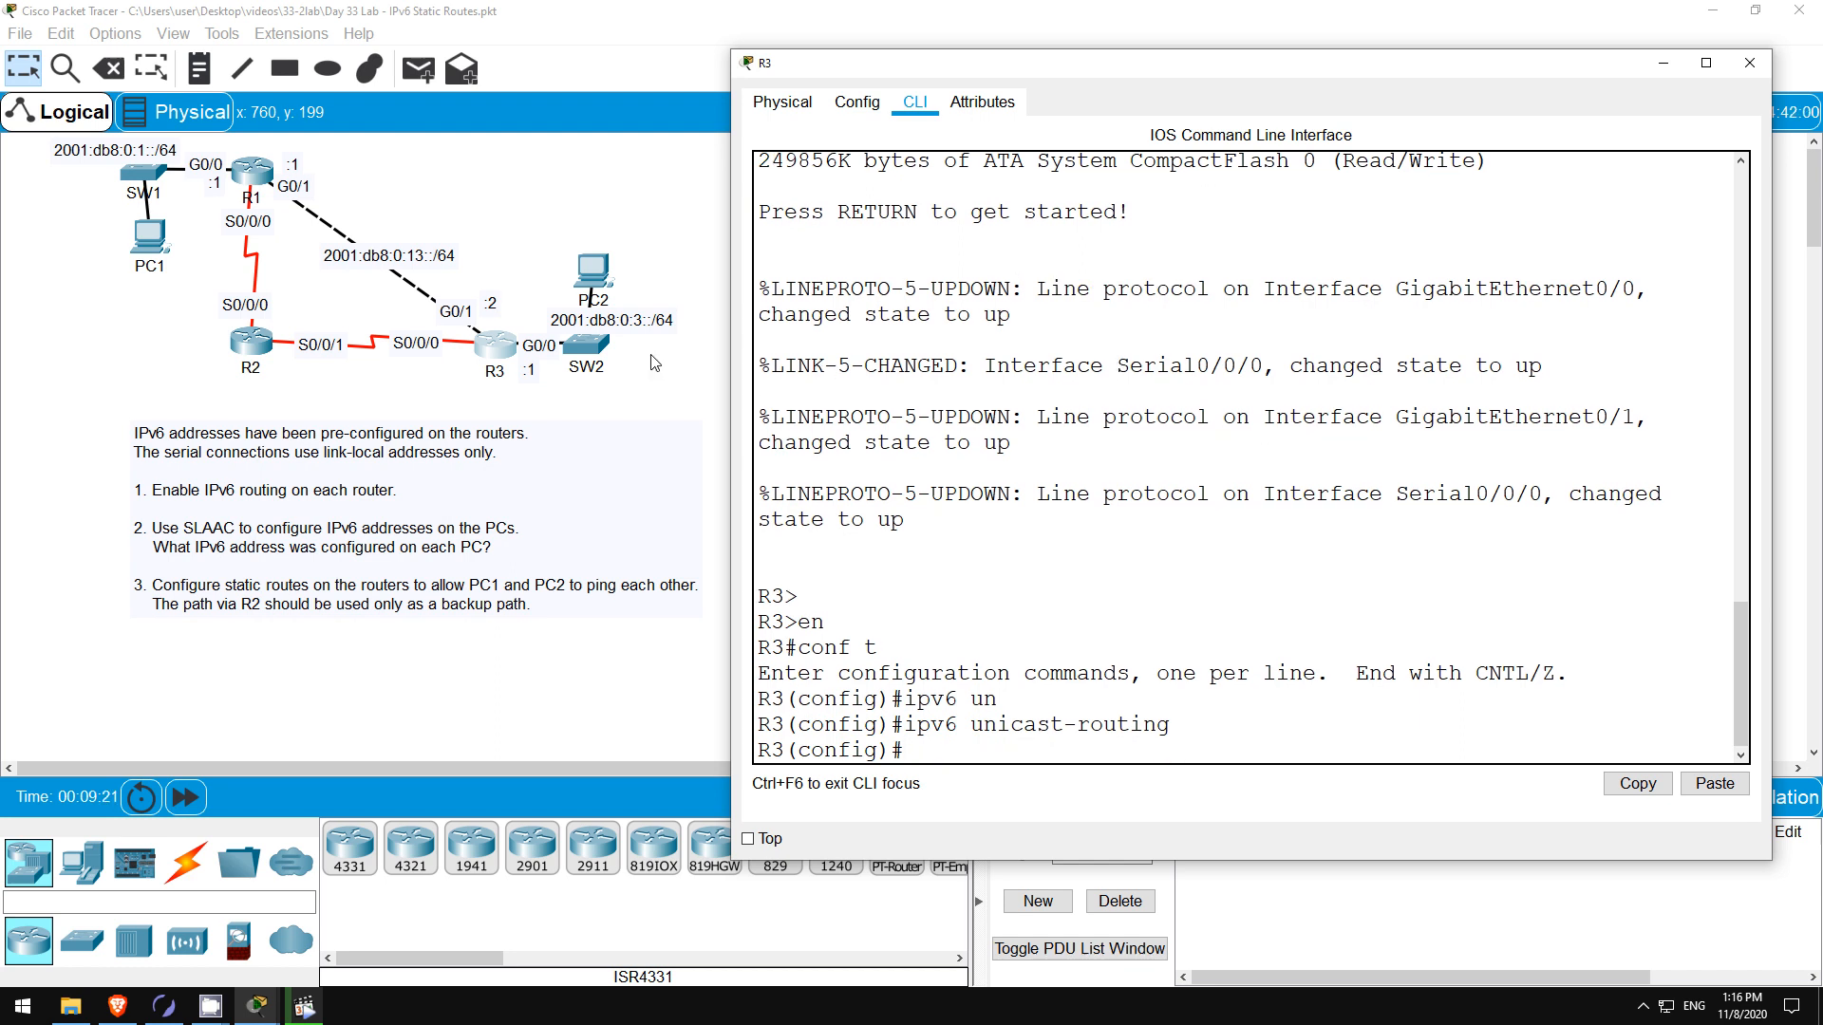
mouse_move(53, 310)
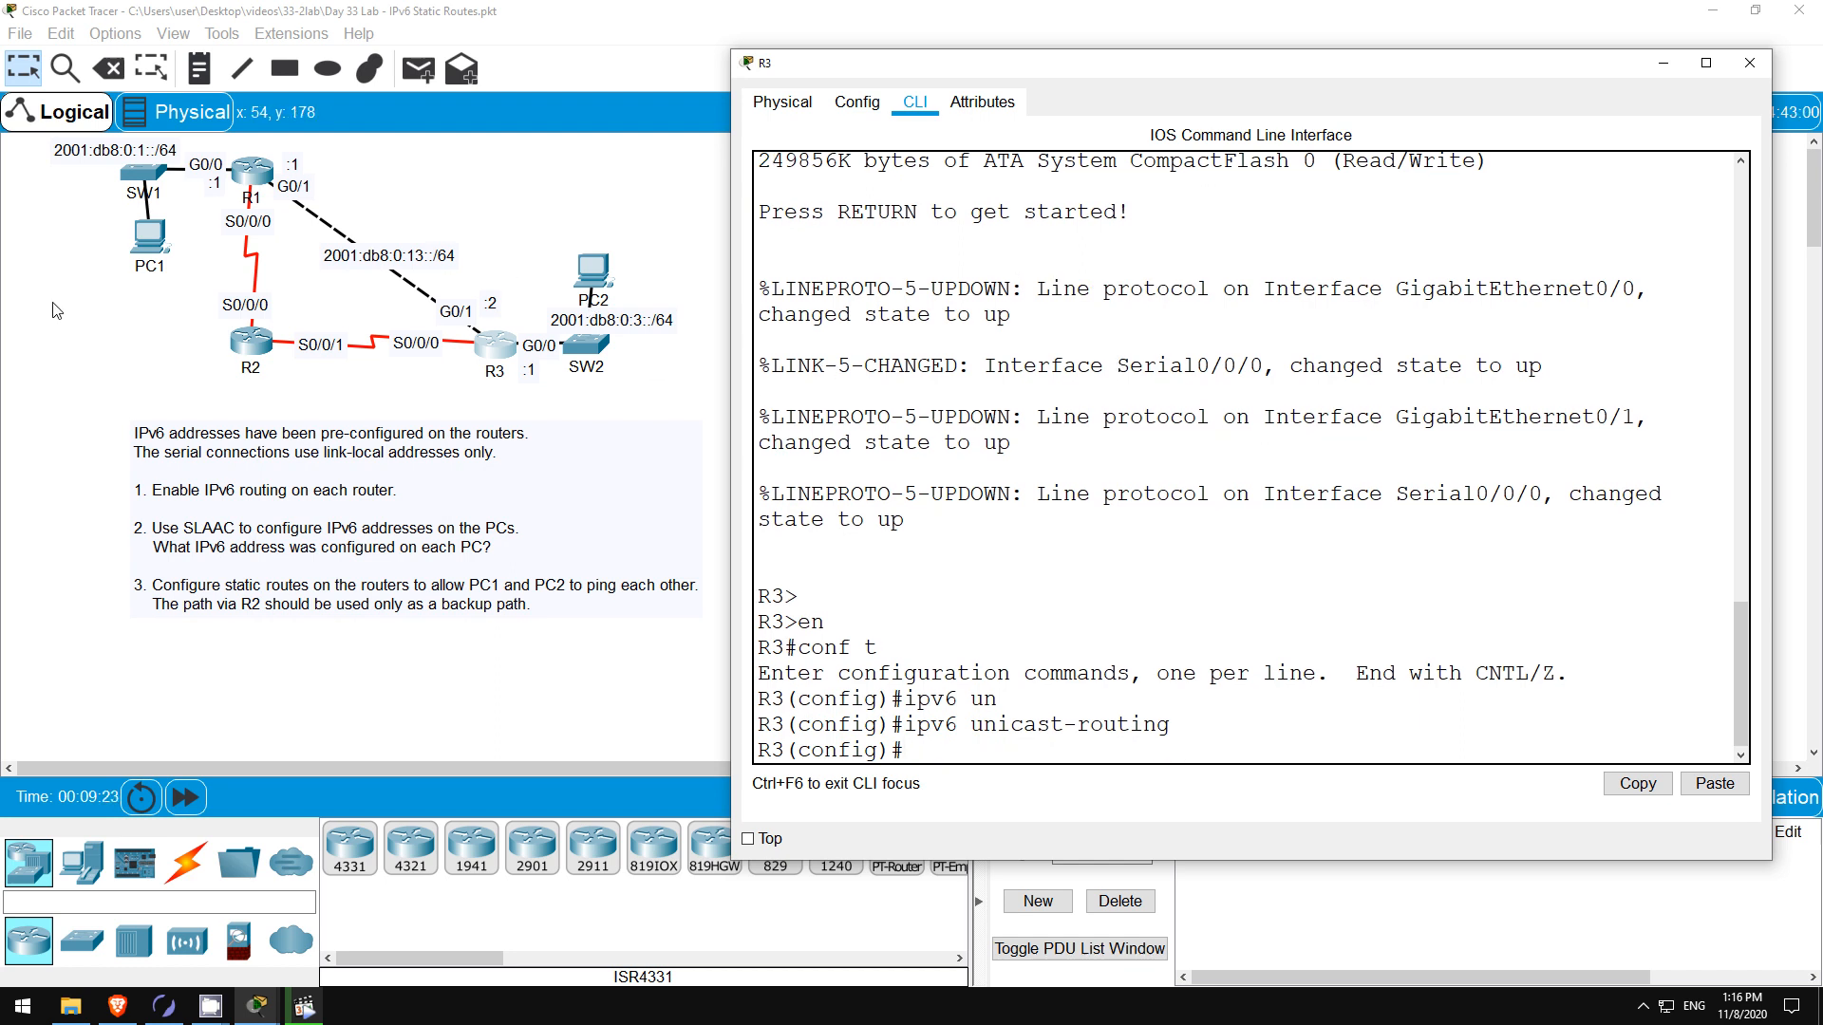
left_click(1749, 62)
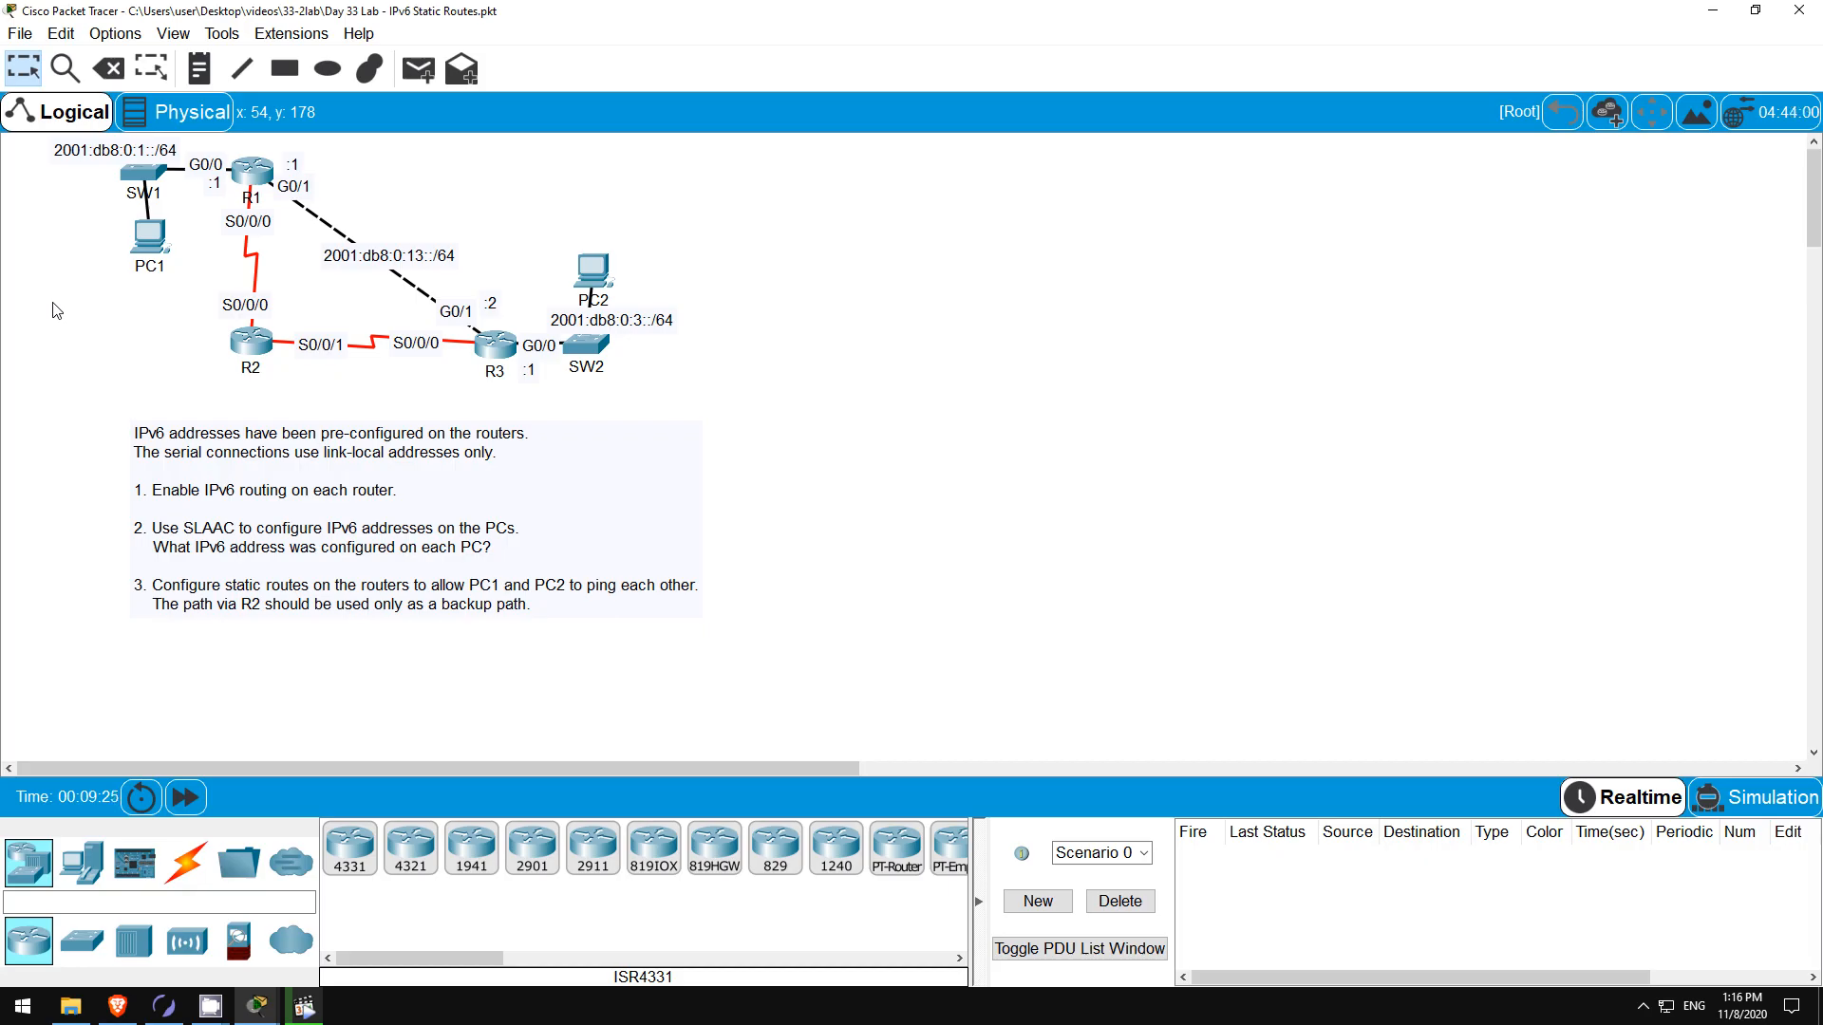
- Switch PC1's IPv6 Gateway/DNS setting to Automatic and close its window
left_click(149, 232)
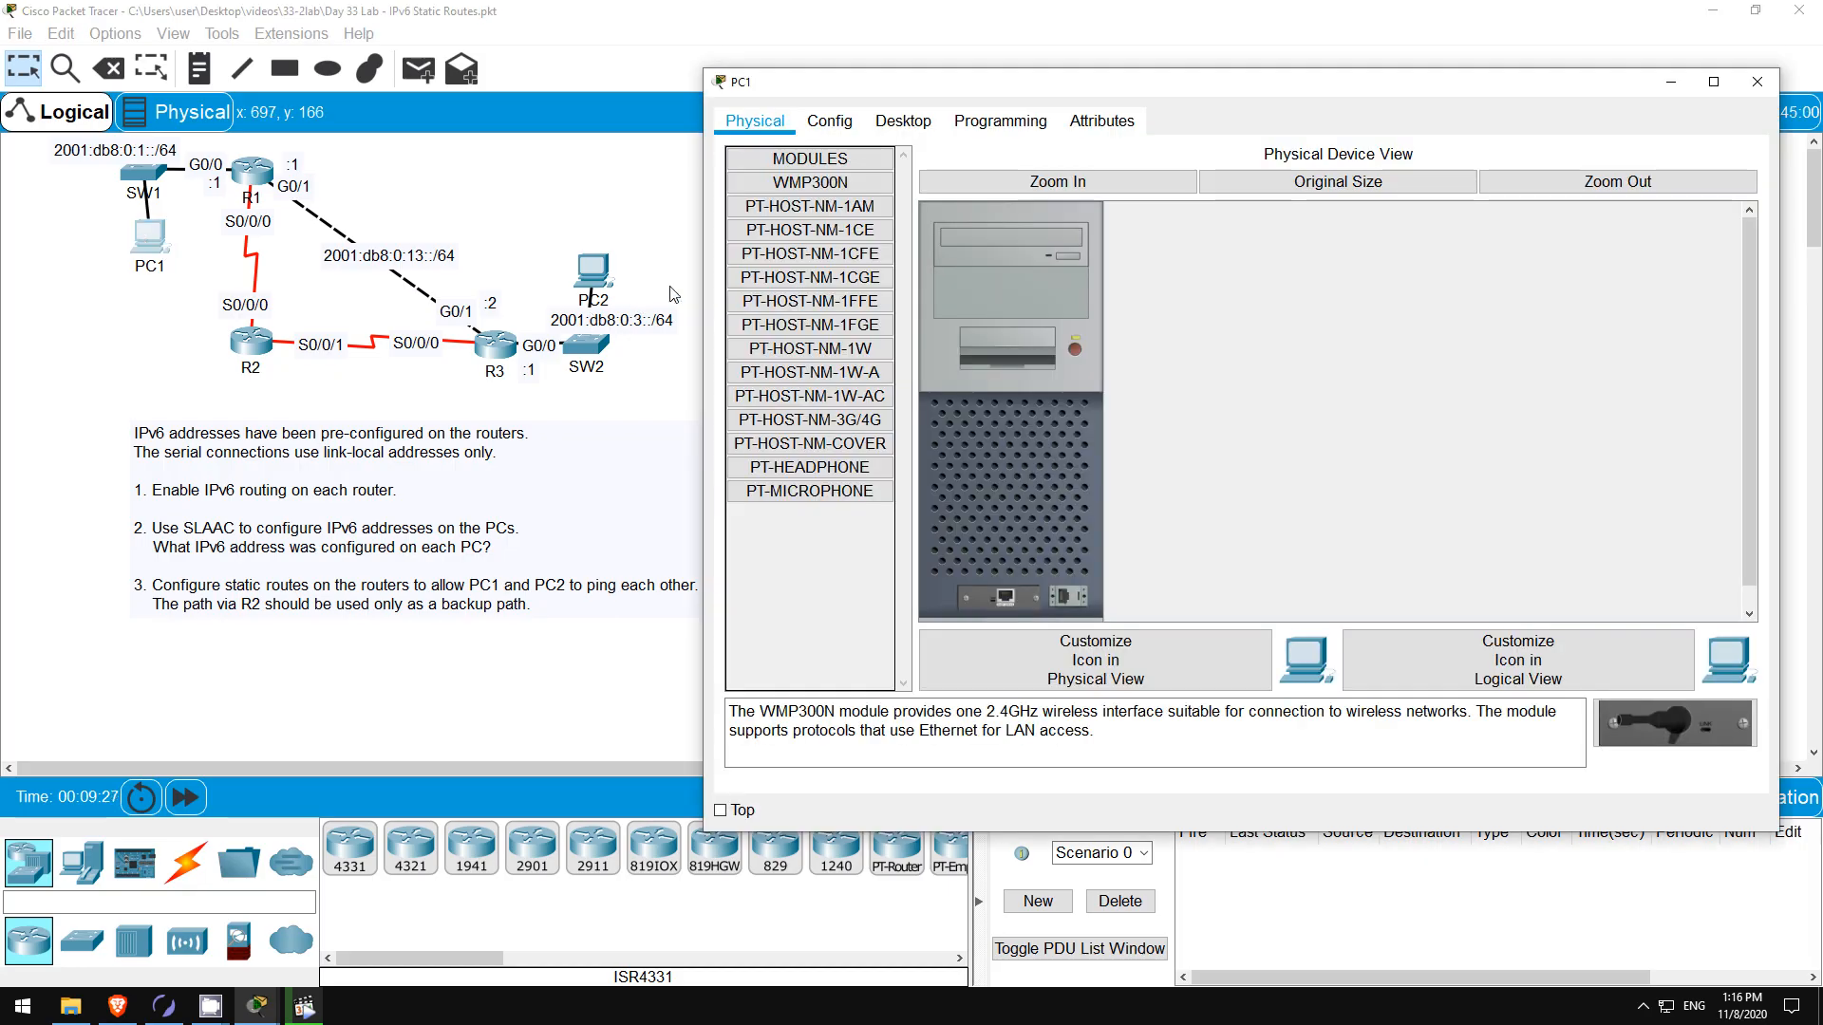
left_click(829, 120)
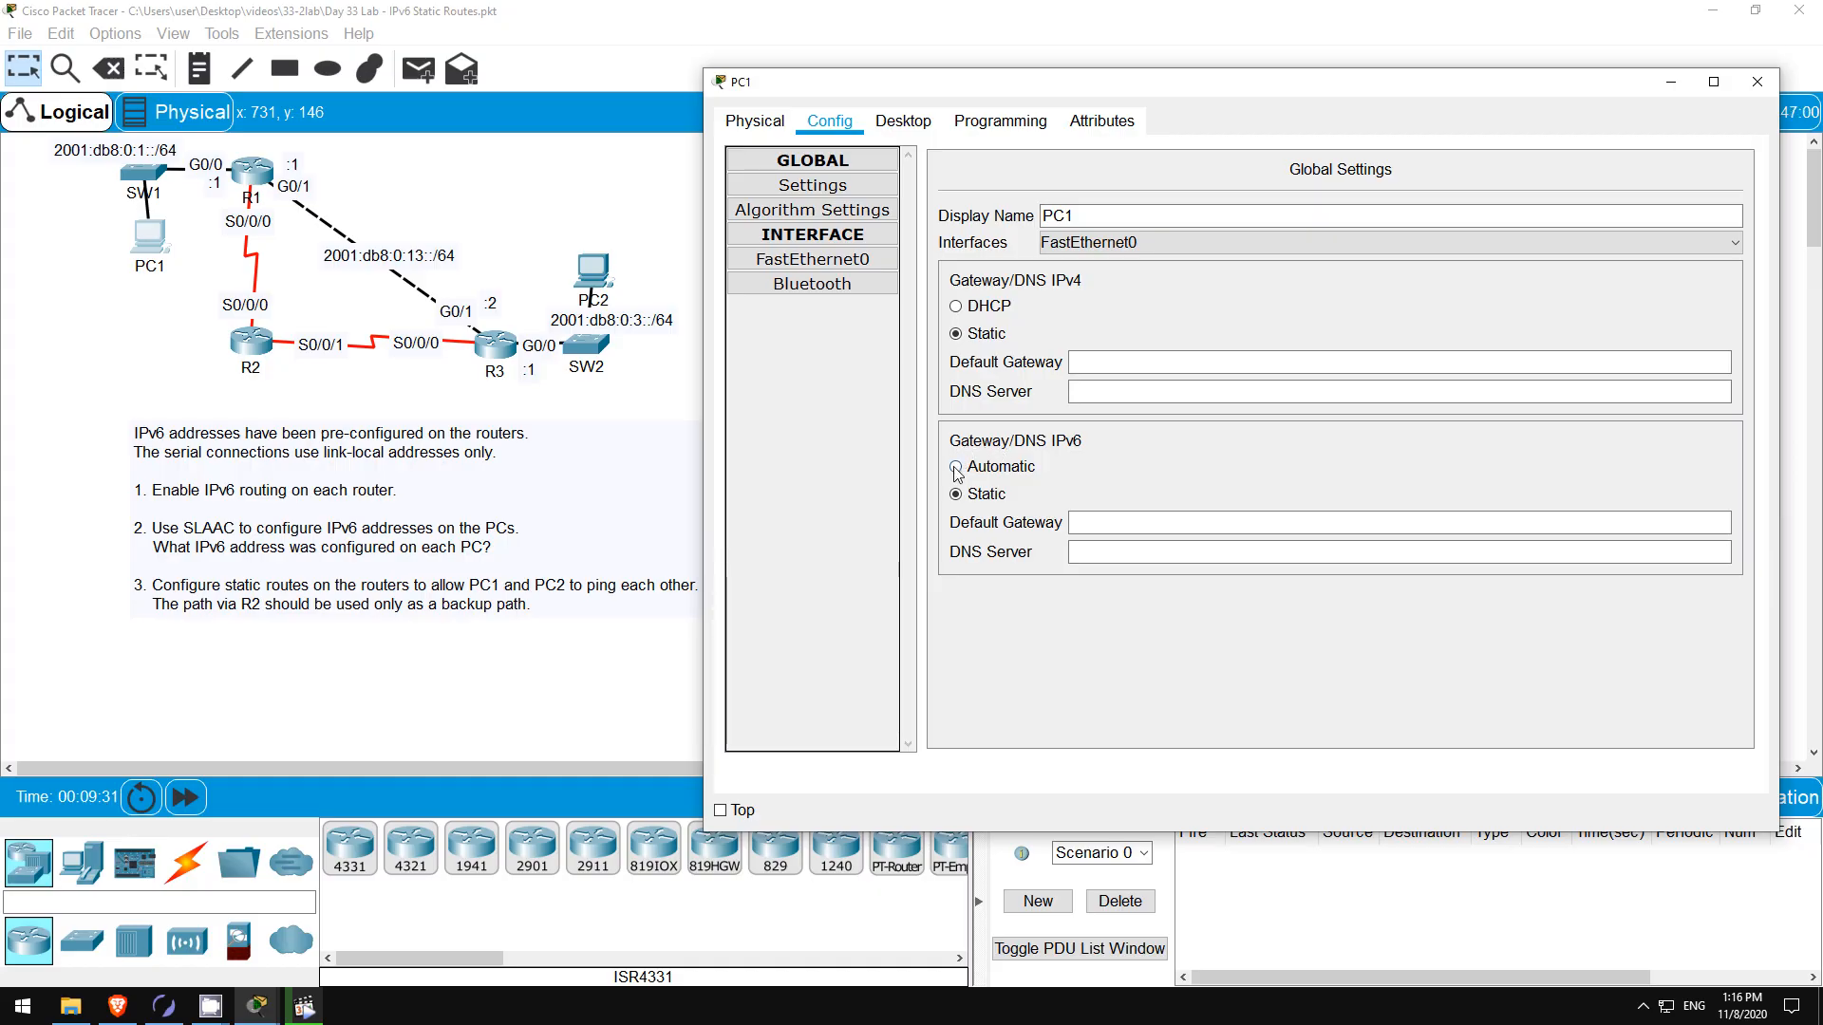
left_click(956, 466)
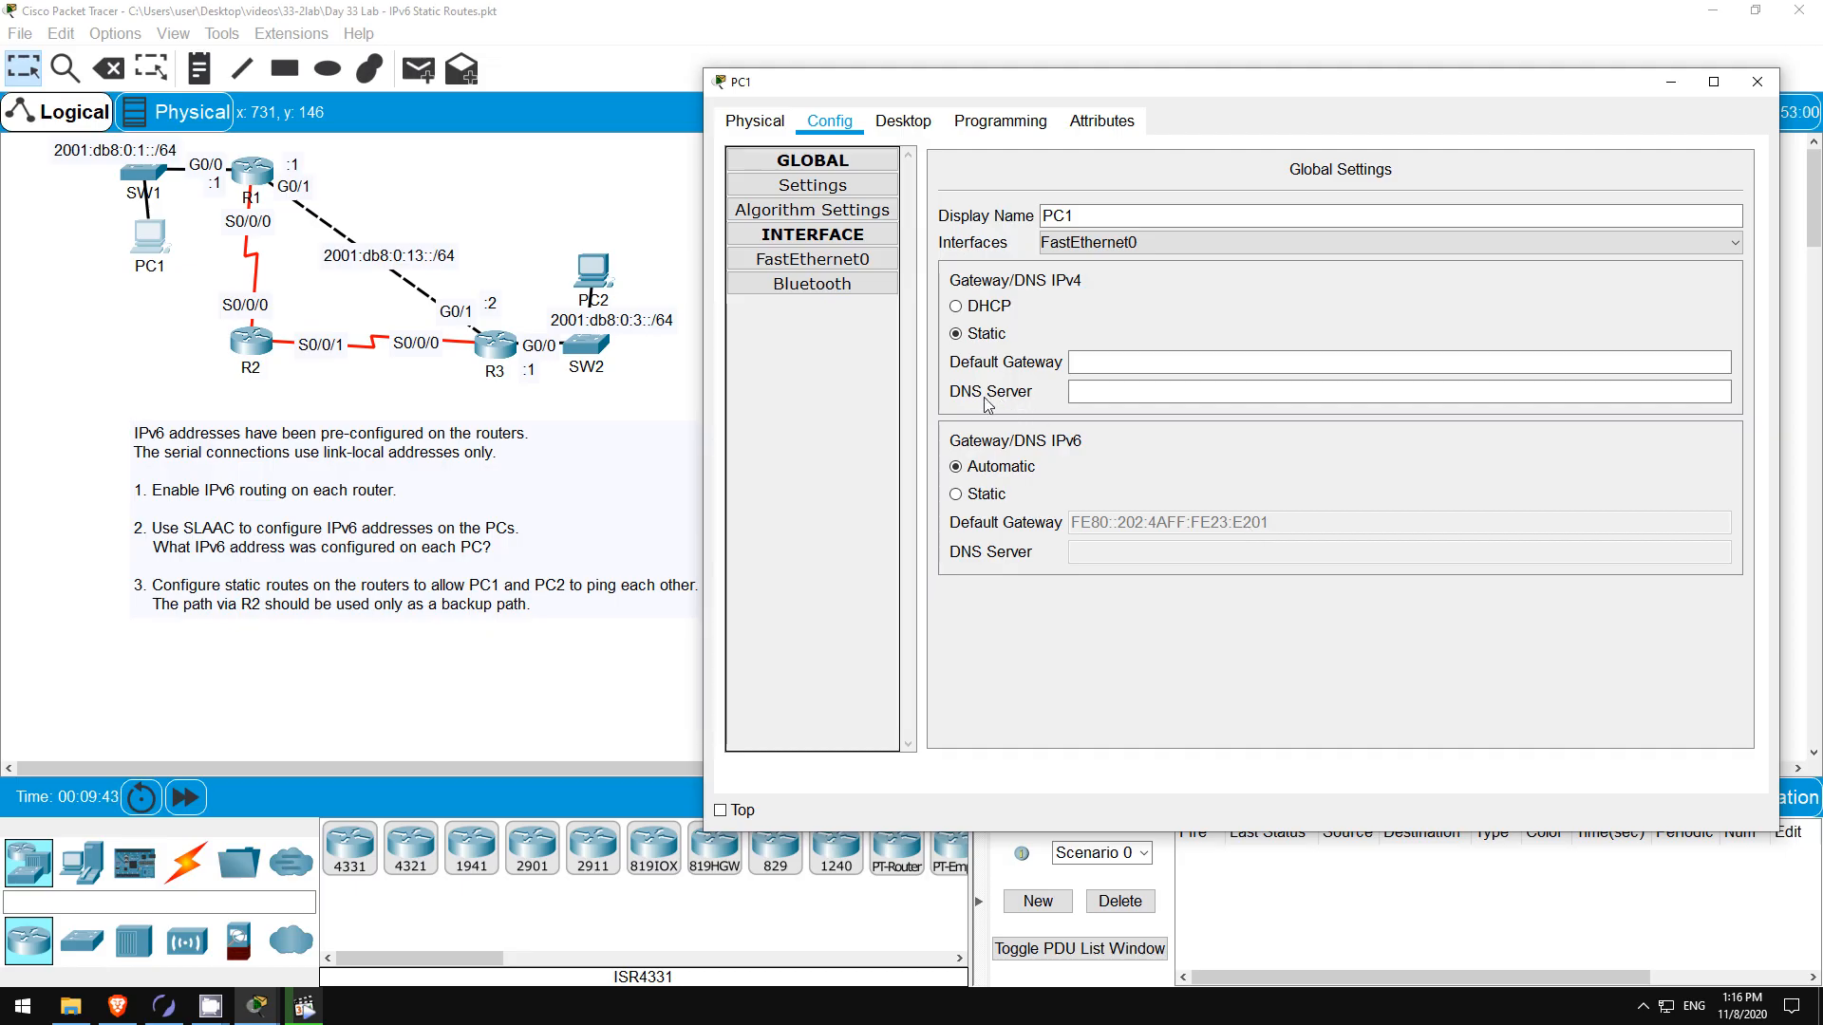
mouse_move(924, 401)
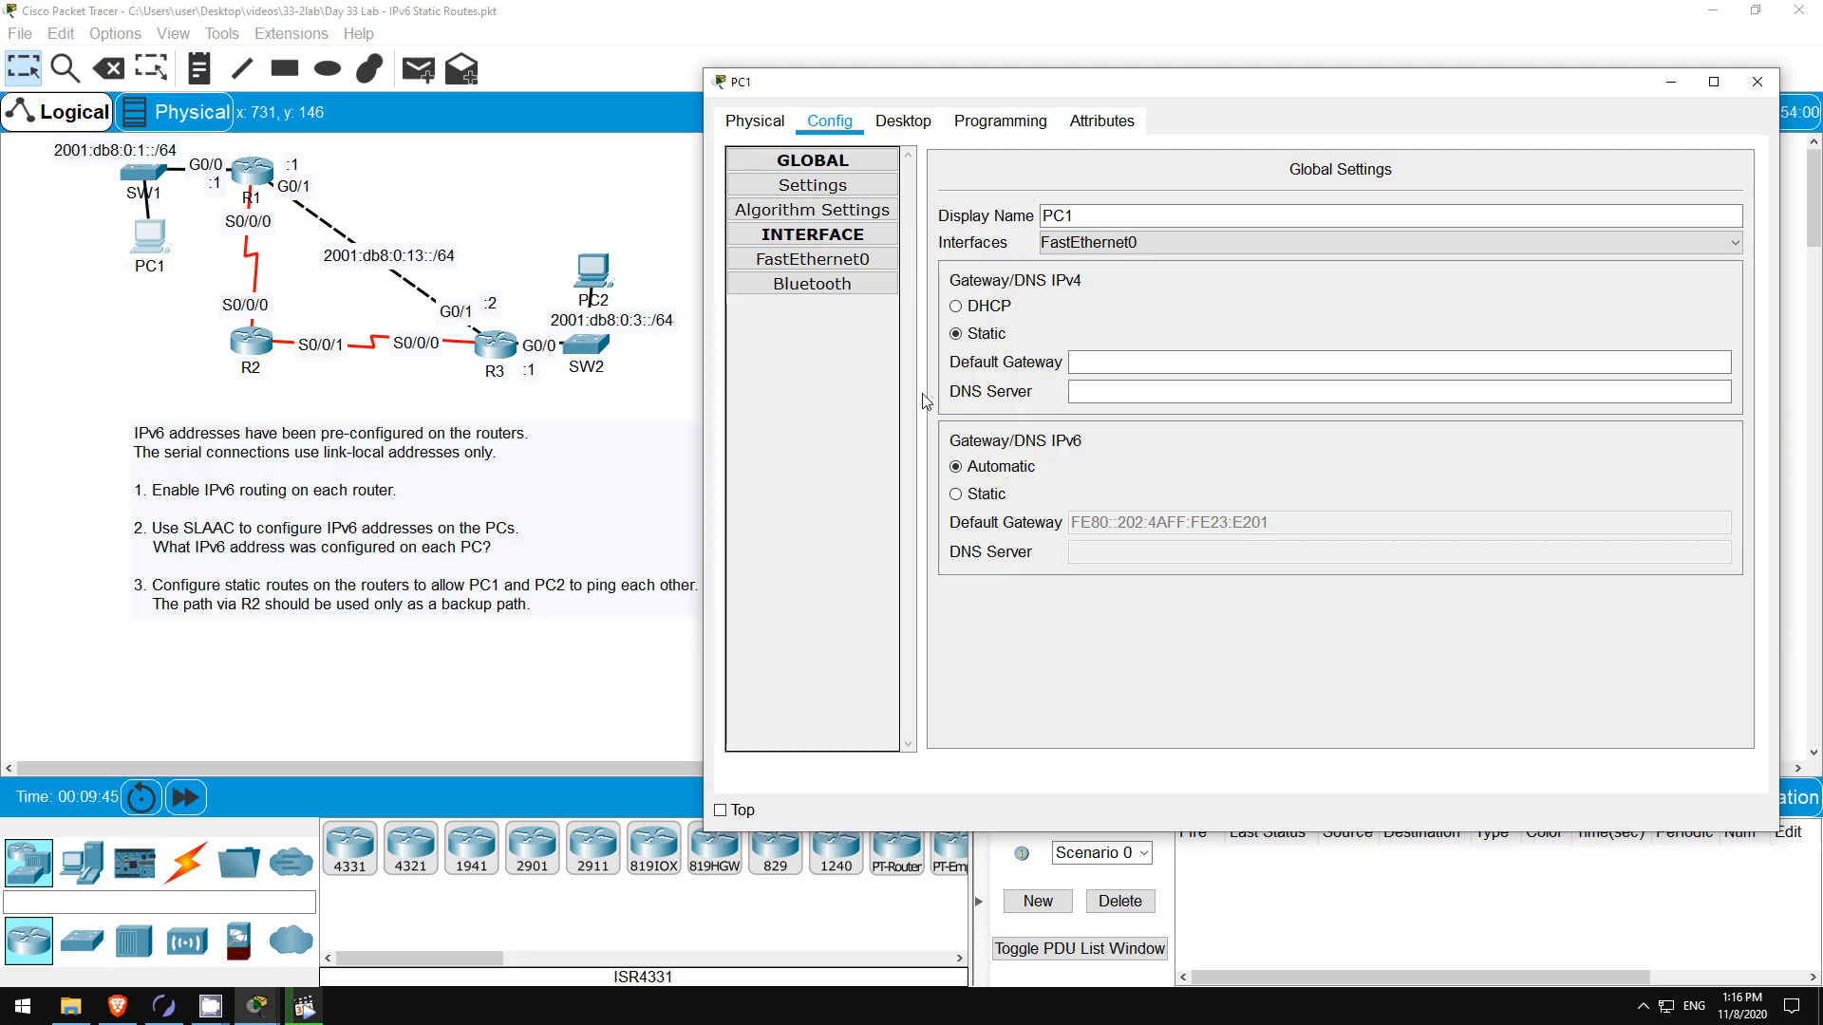
left_click(812, 258)
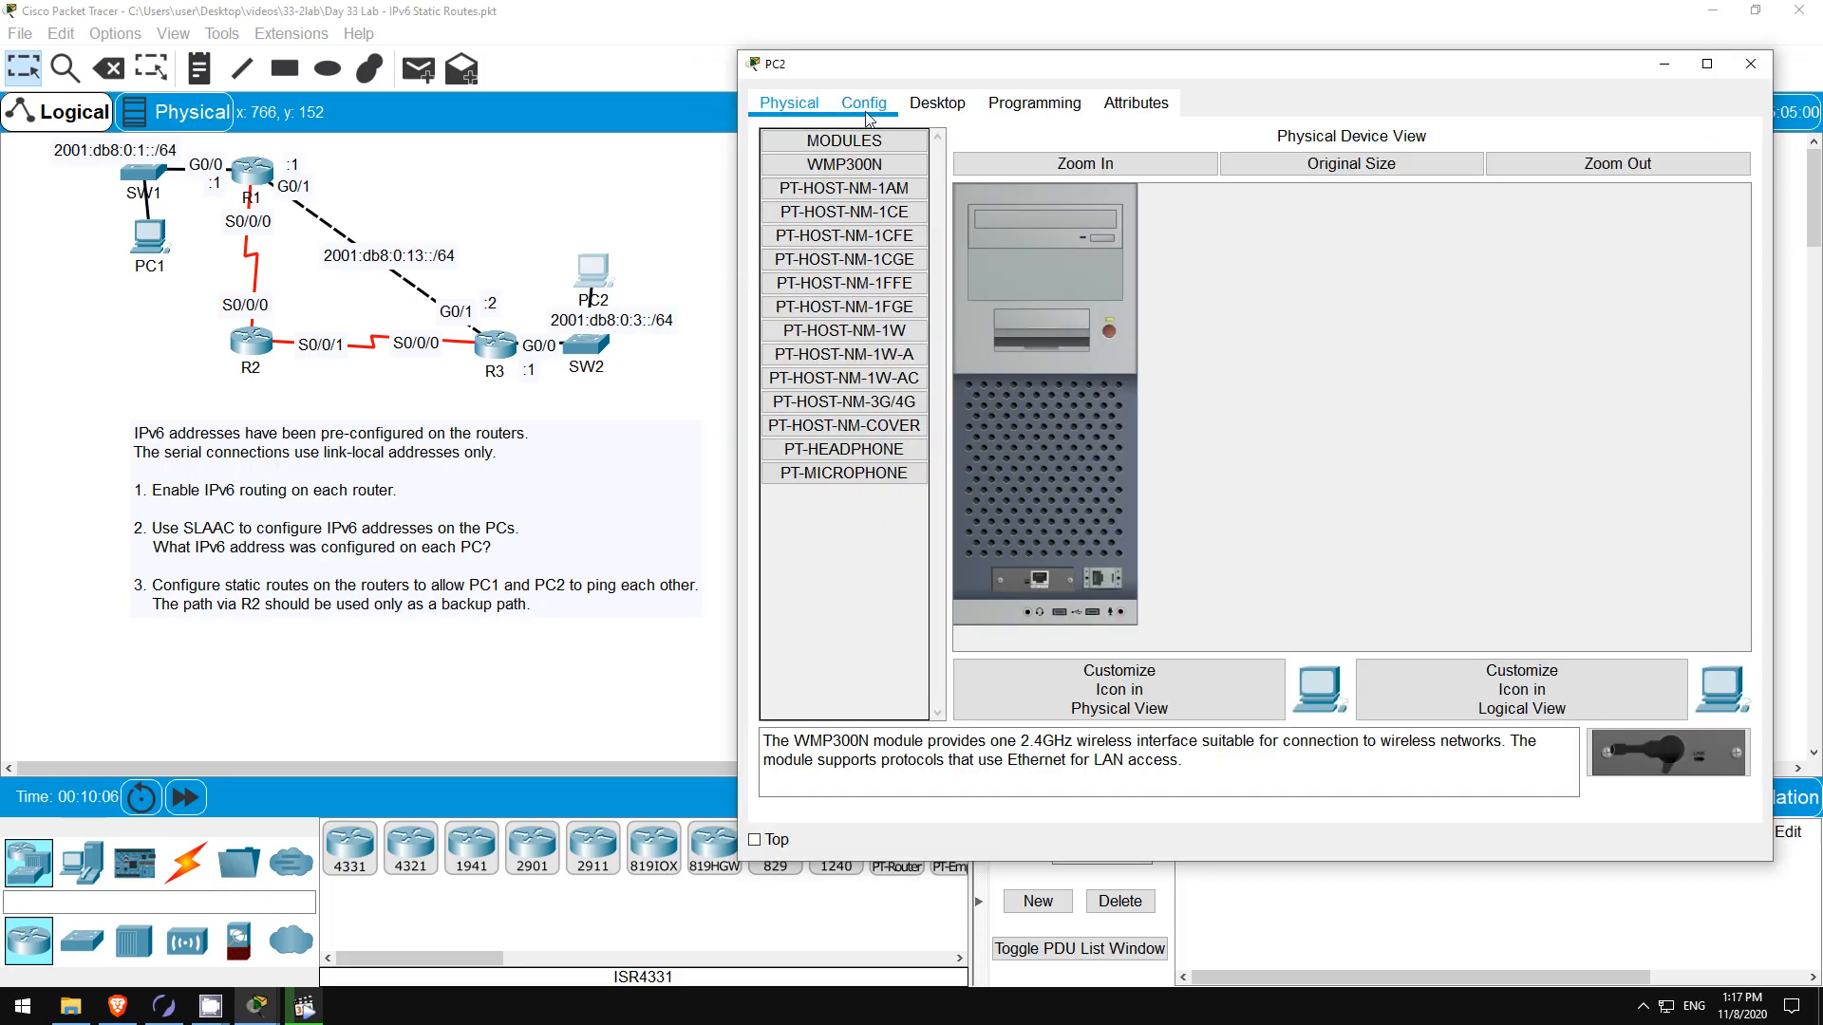
- Set PC2's IPv6 to Automatic, check FastEthernet0, and open its Command Prompt
left_click(863, 102)
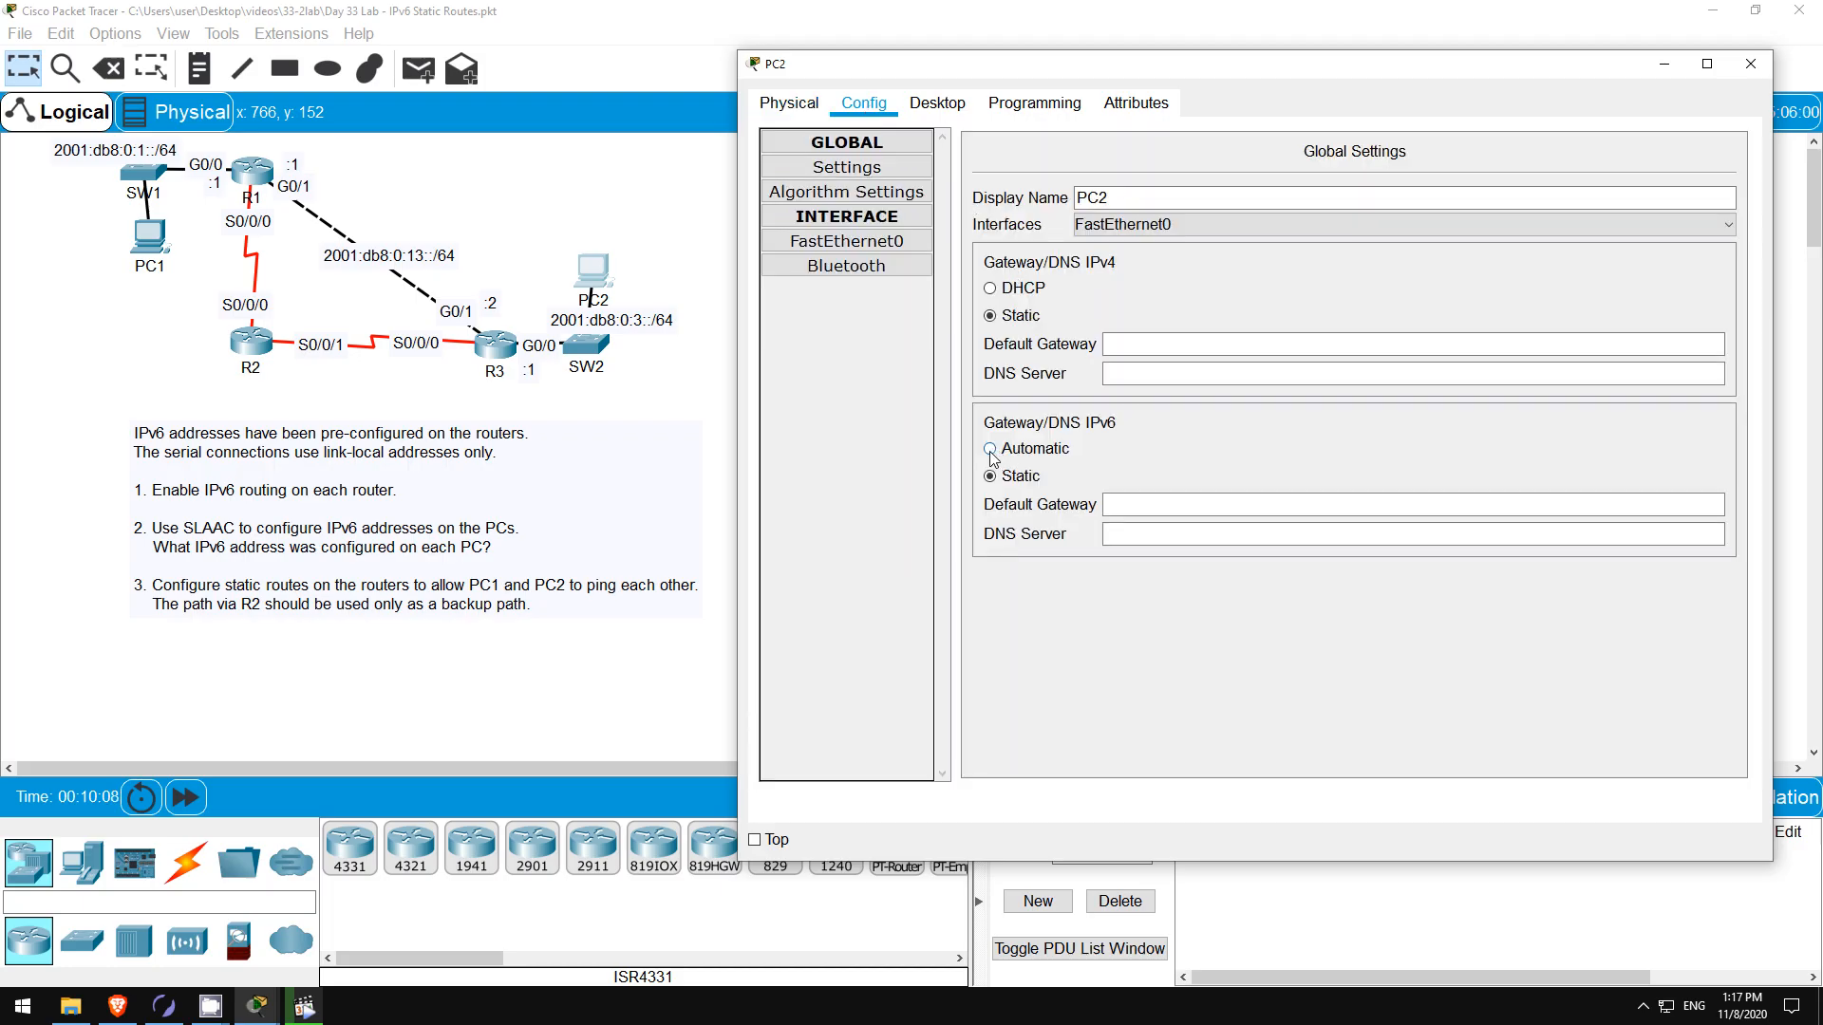
left_click(990, 450)
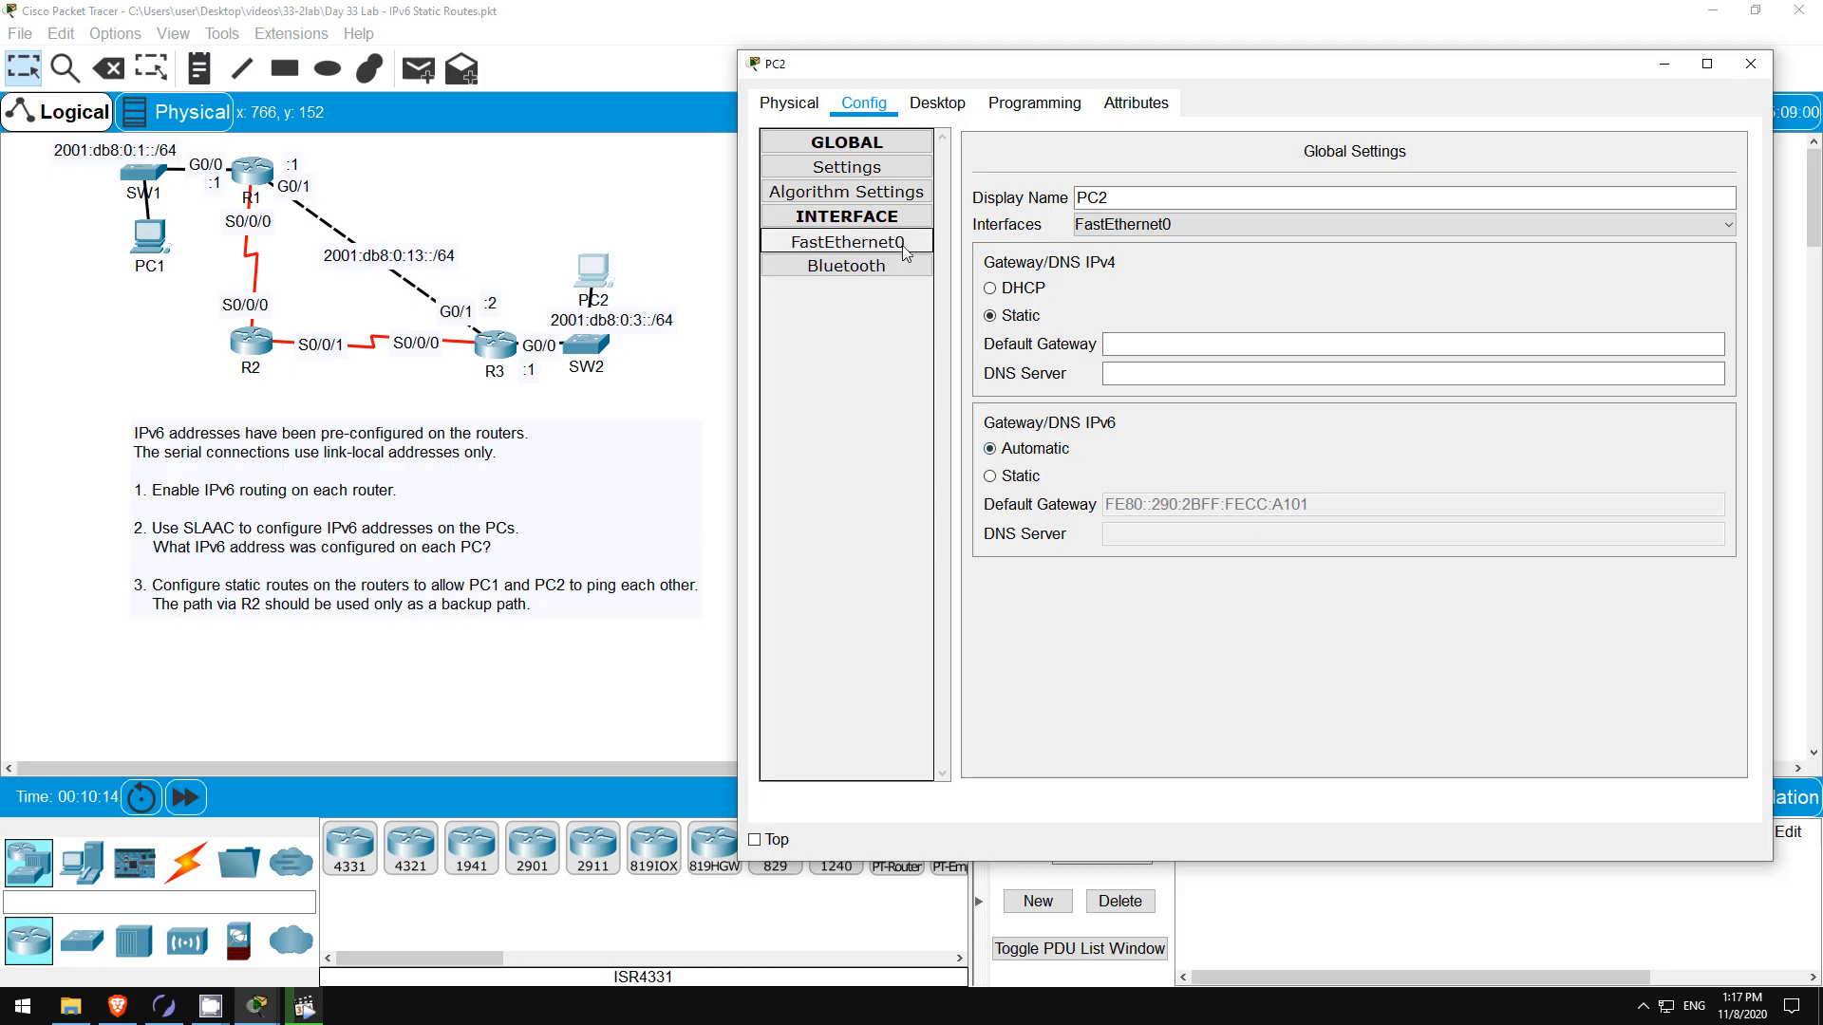
left_click(846, 240)
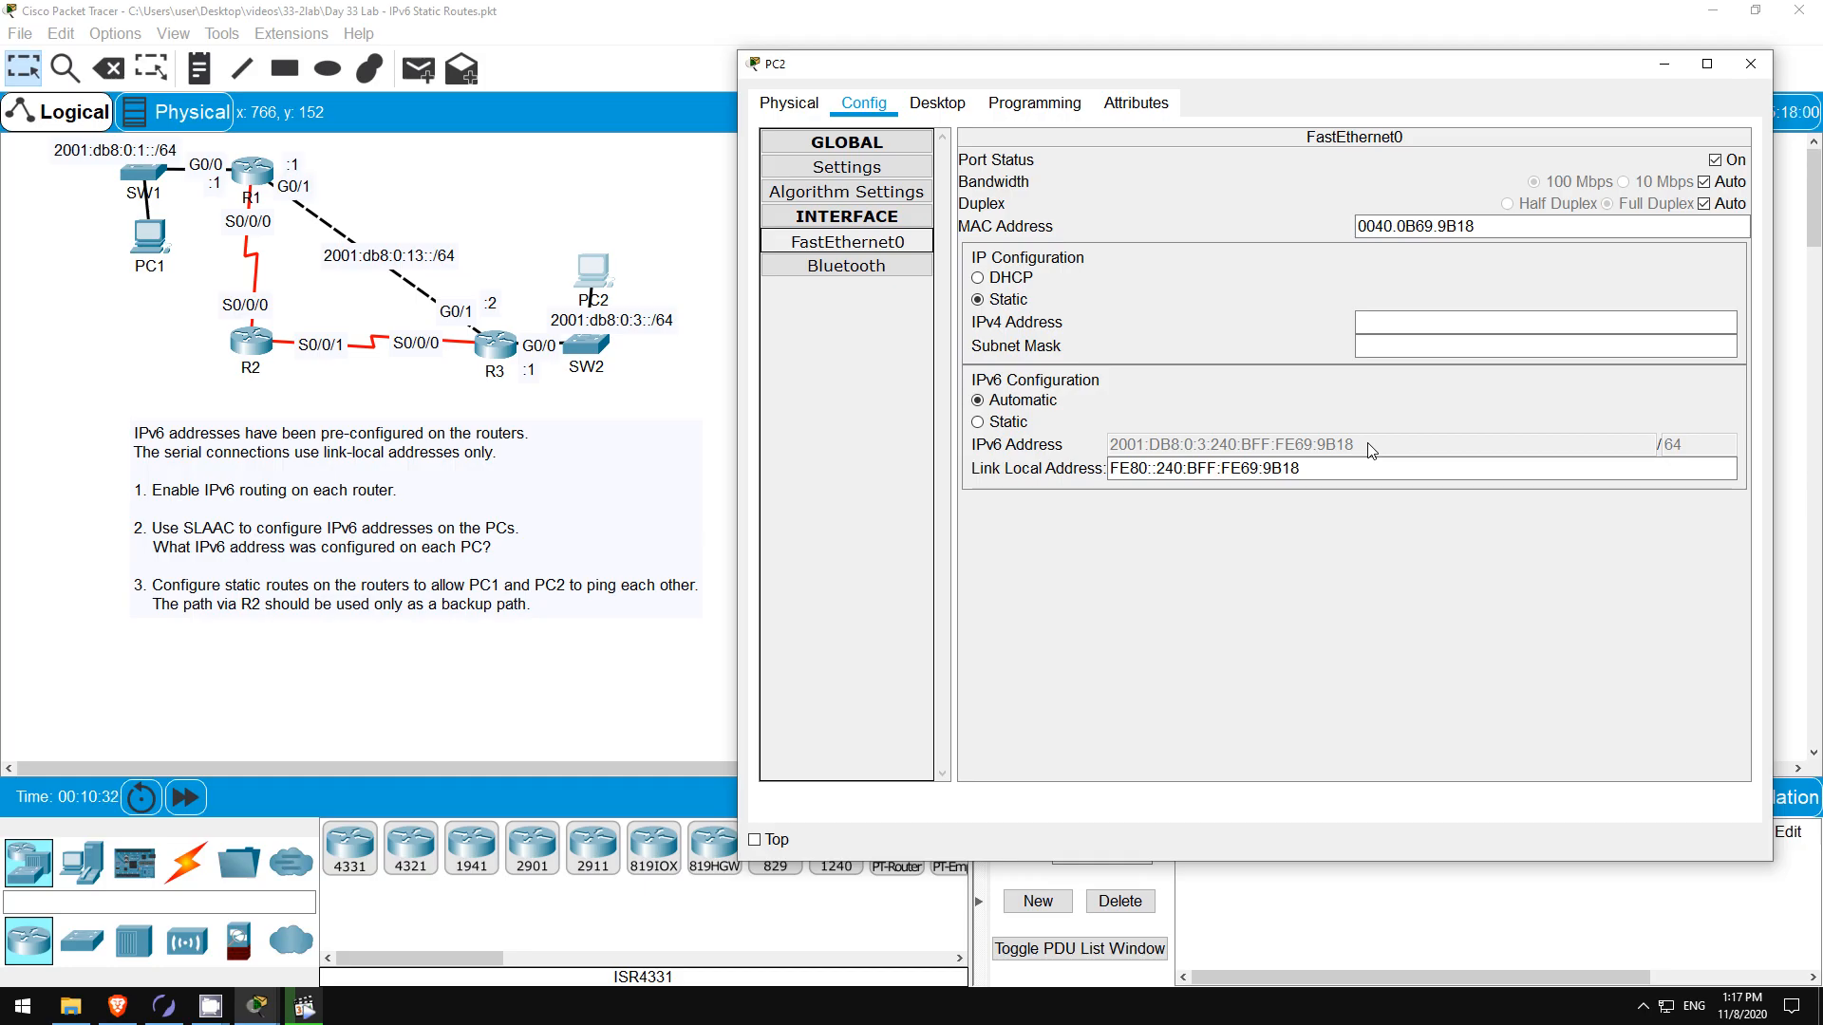
left_click(937, 103)
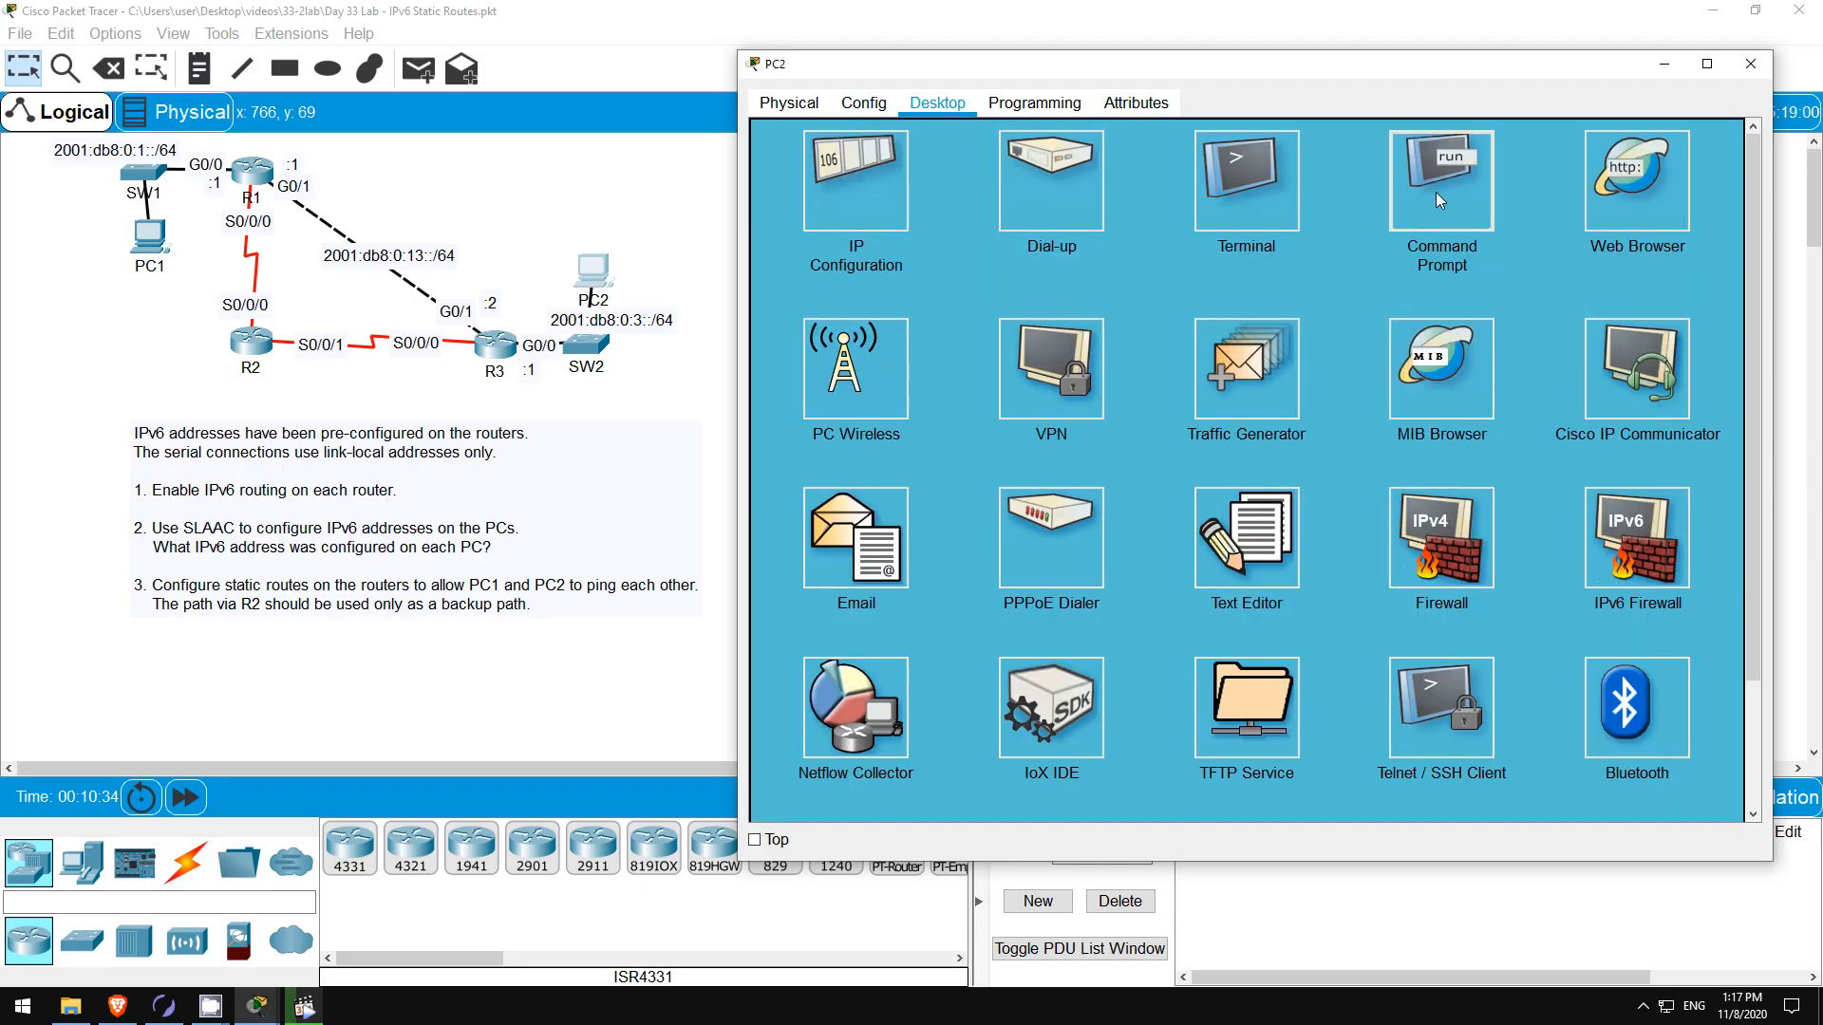
left_click(1440, 180)
type("ipconfig")
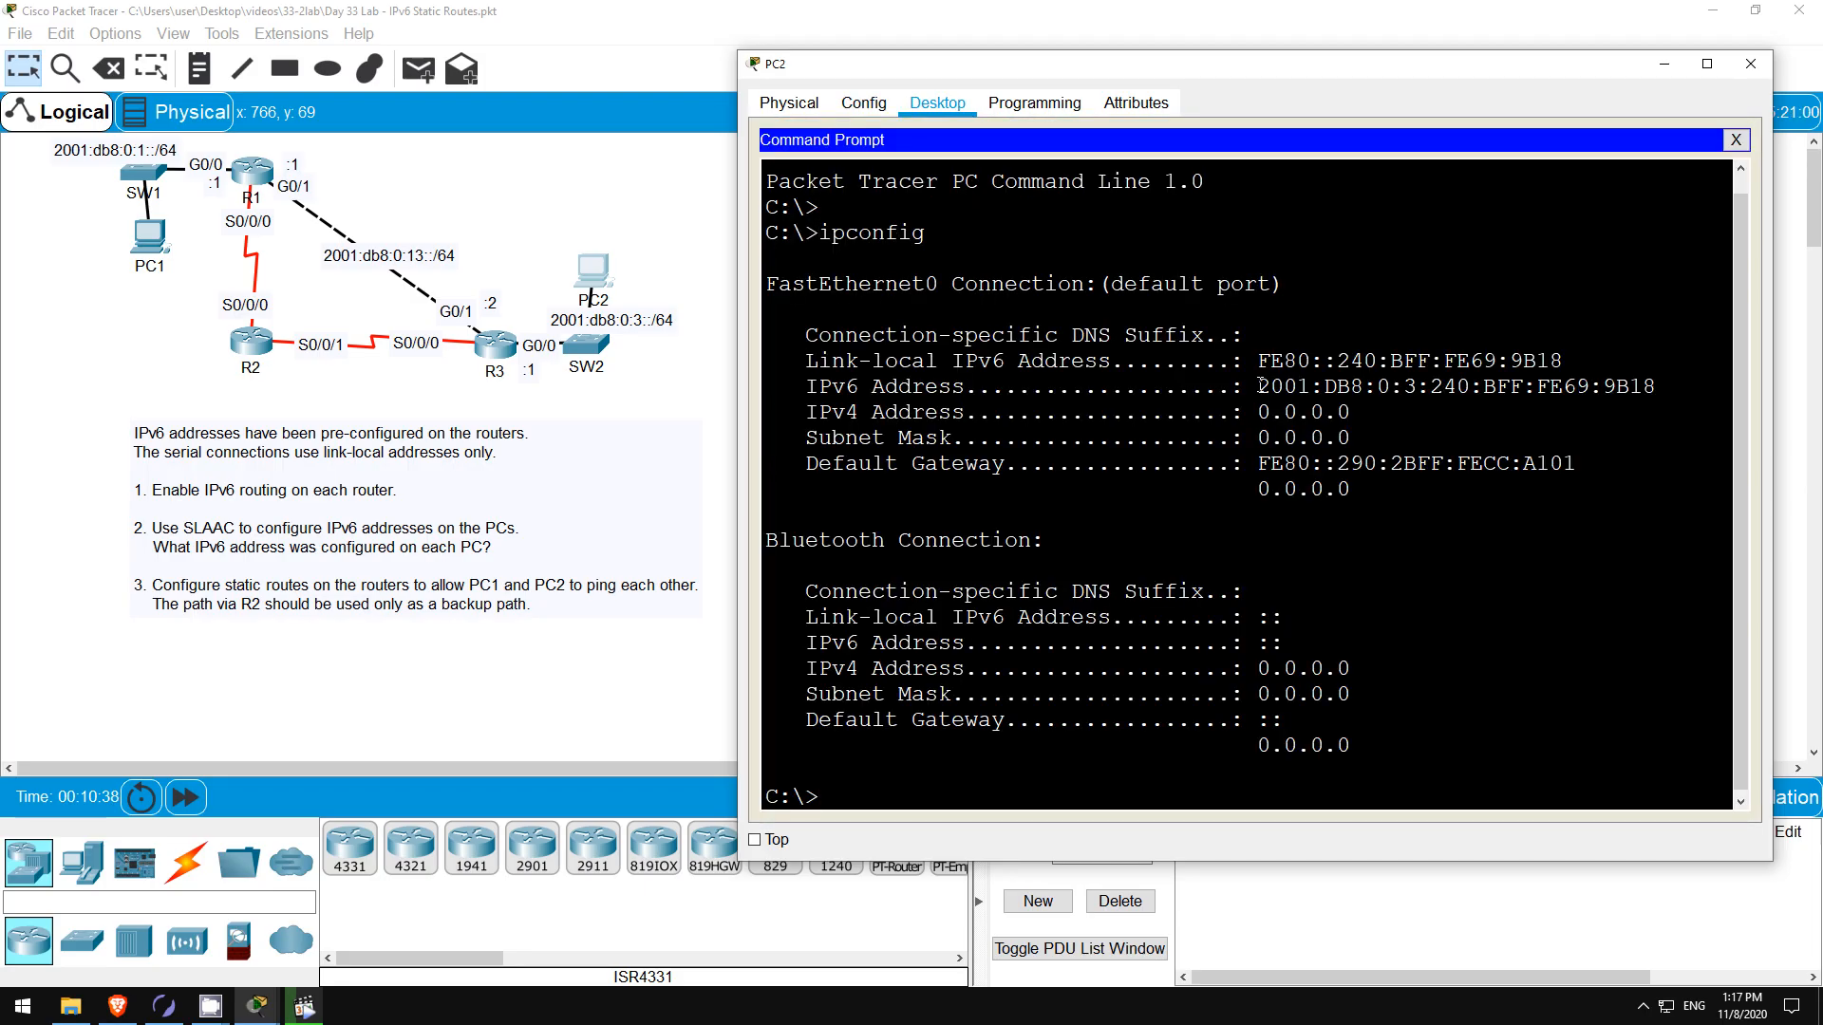
left_click_drag(1259, 387, 1652, 386)
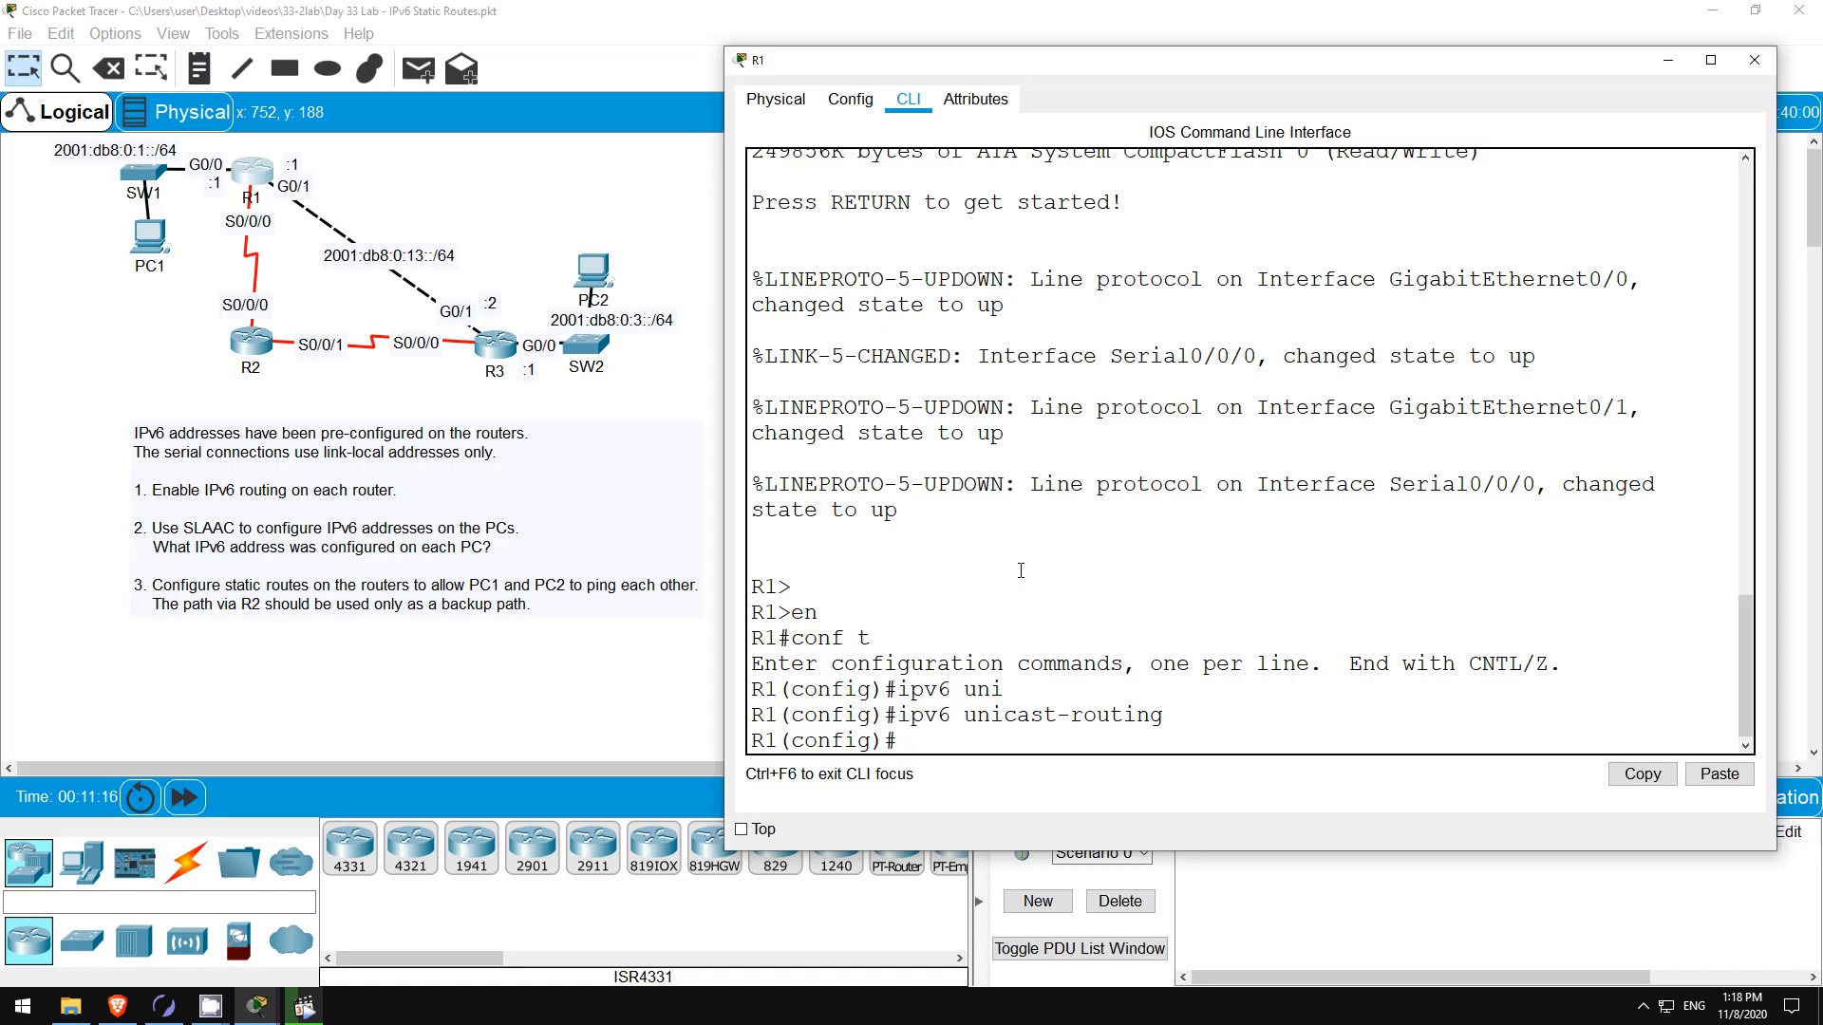
- On R1, enter ipv6 route 2001:db8:0:3::/64 g0/1 2001:db8:0:13::2
type("ipv6 route 2001:db8")
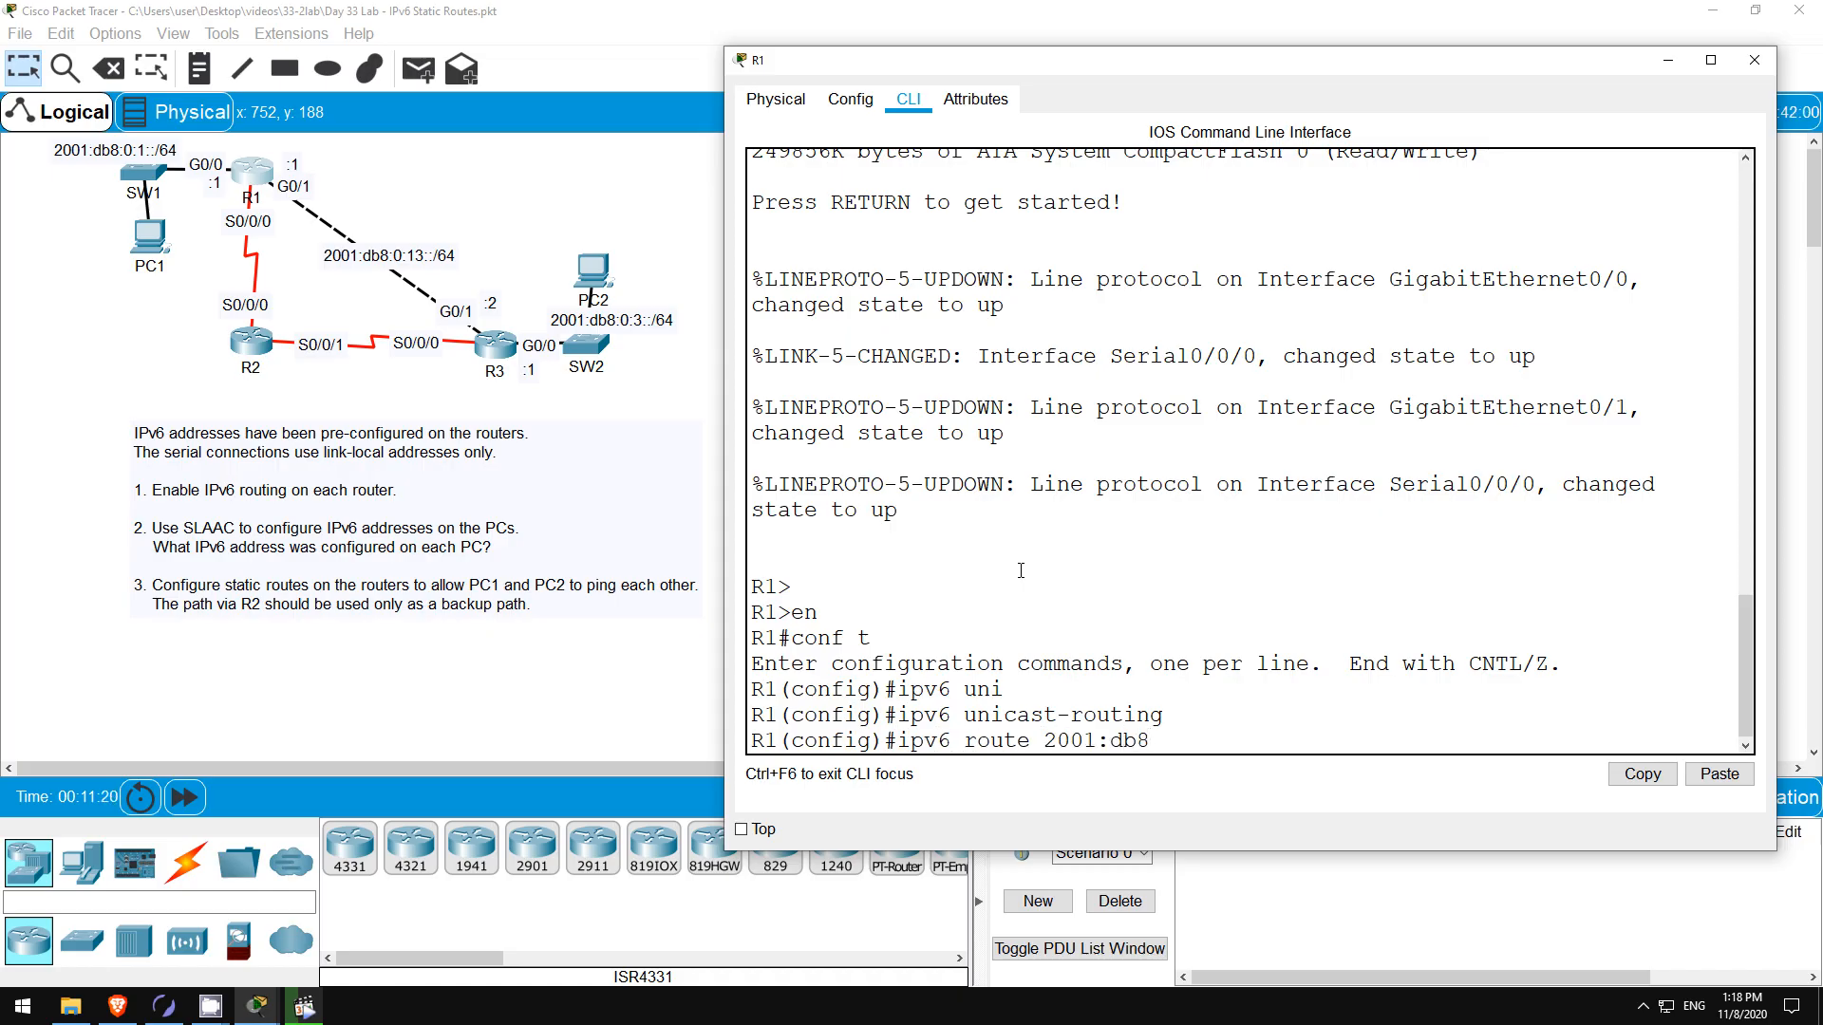
type(":0:3::/")
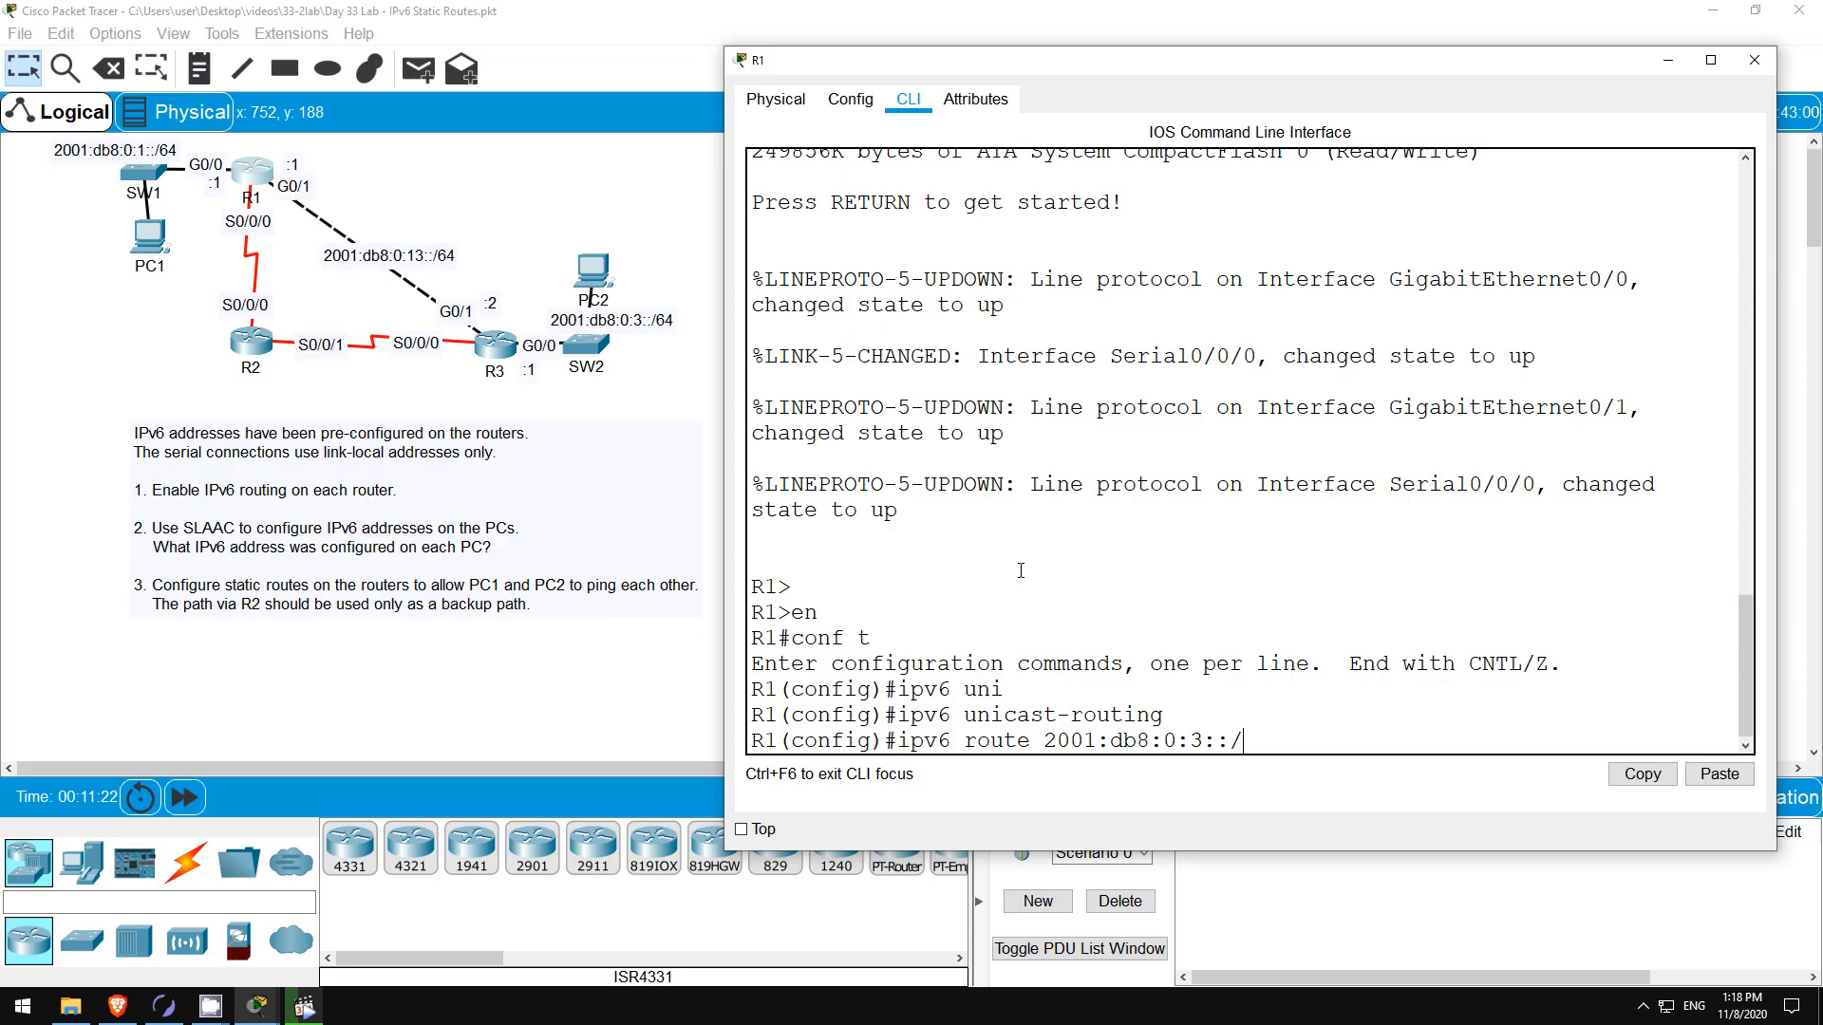
type("64")
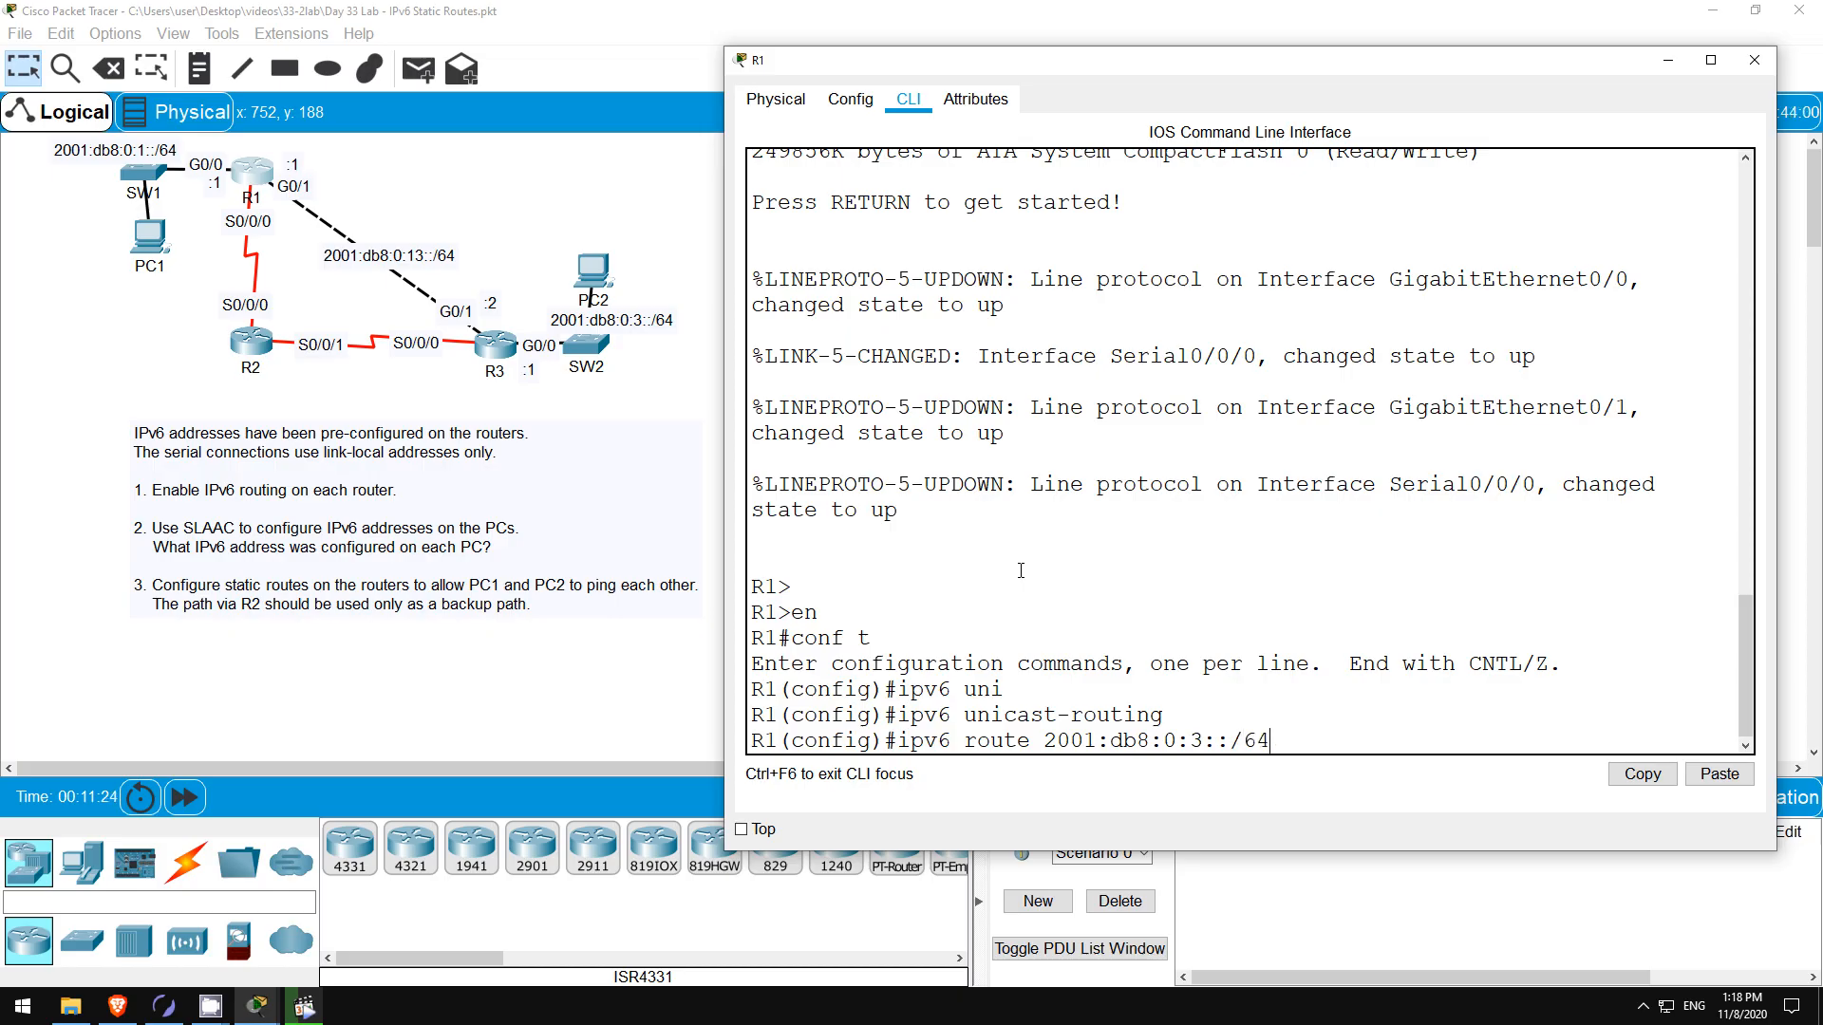
type("\" \"")
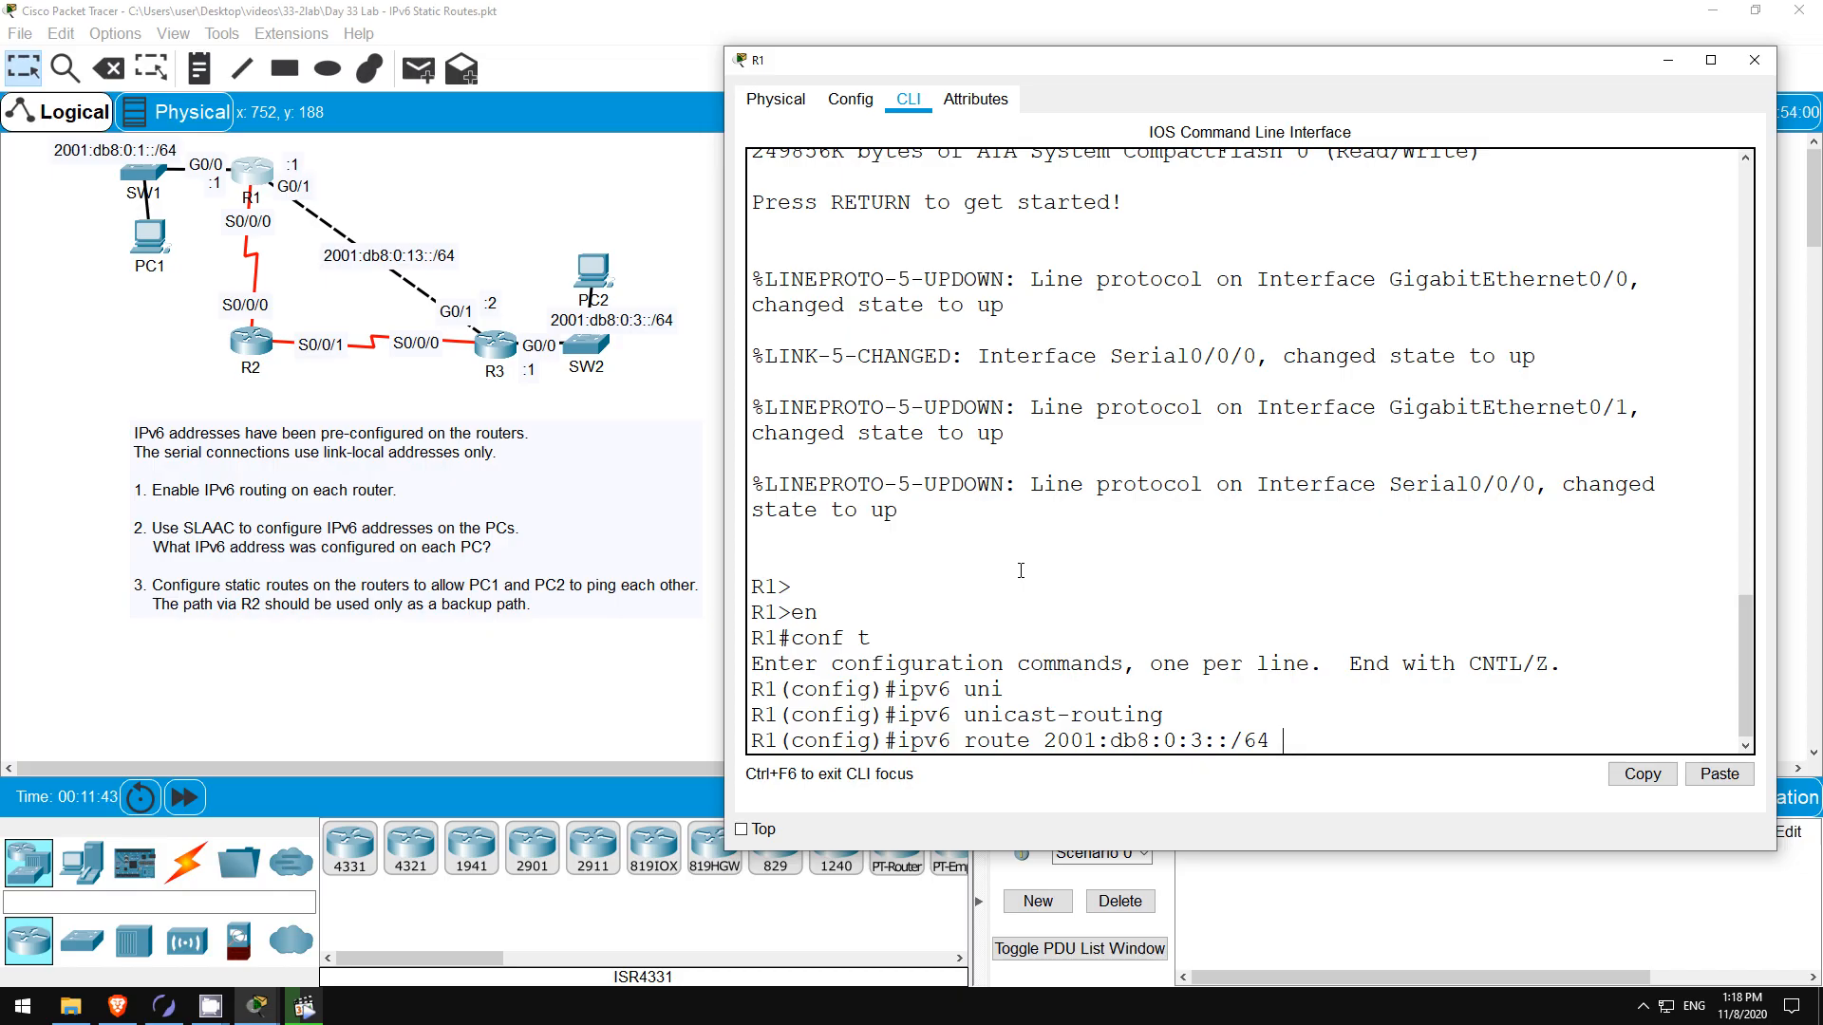
type("g0/1")
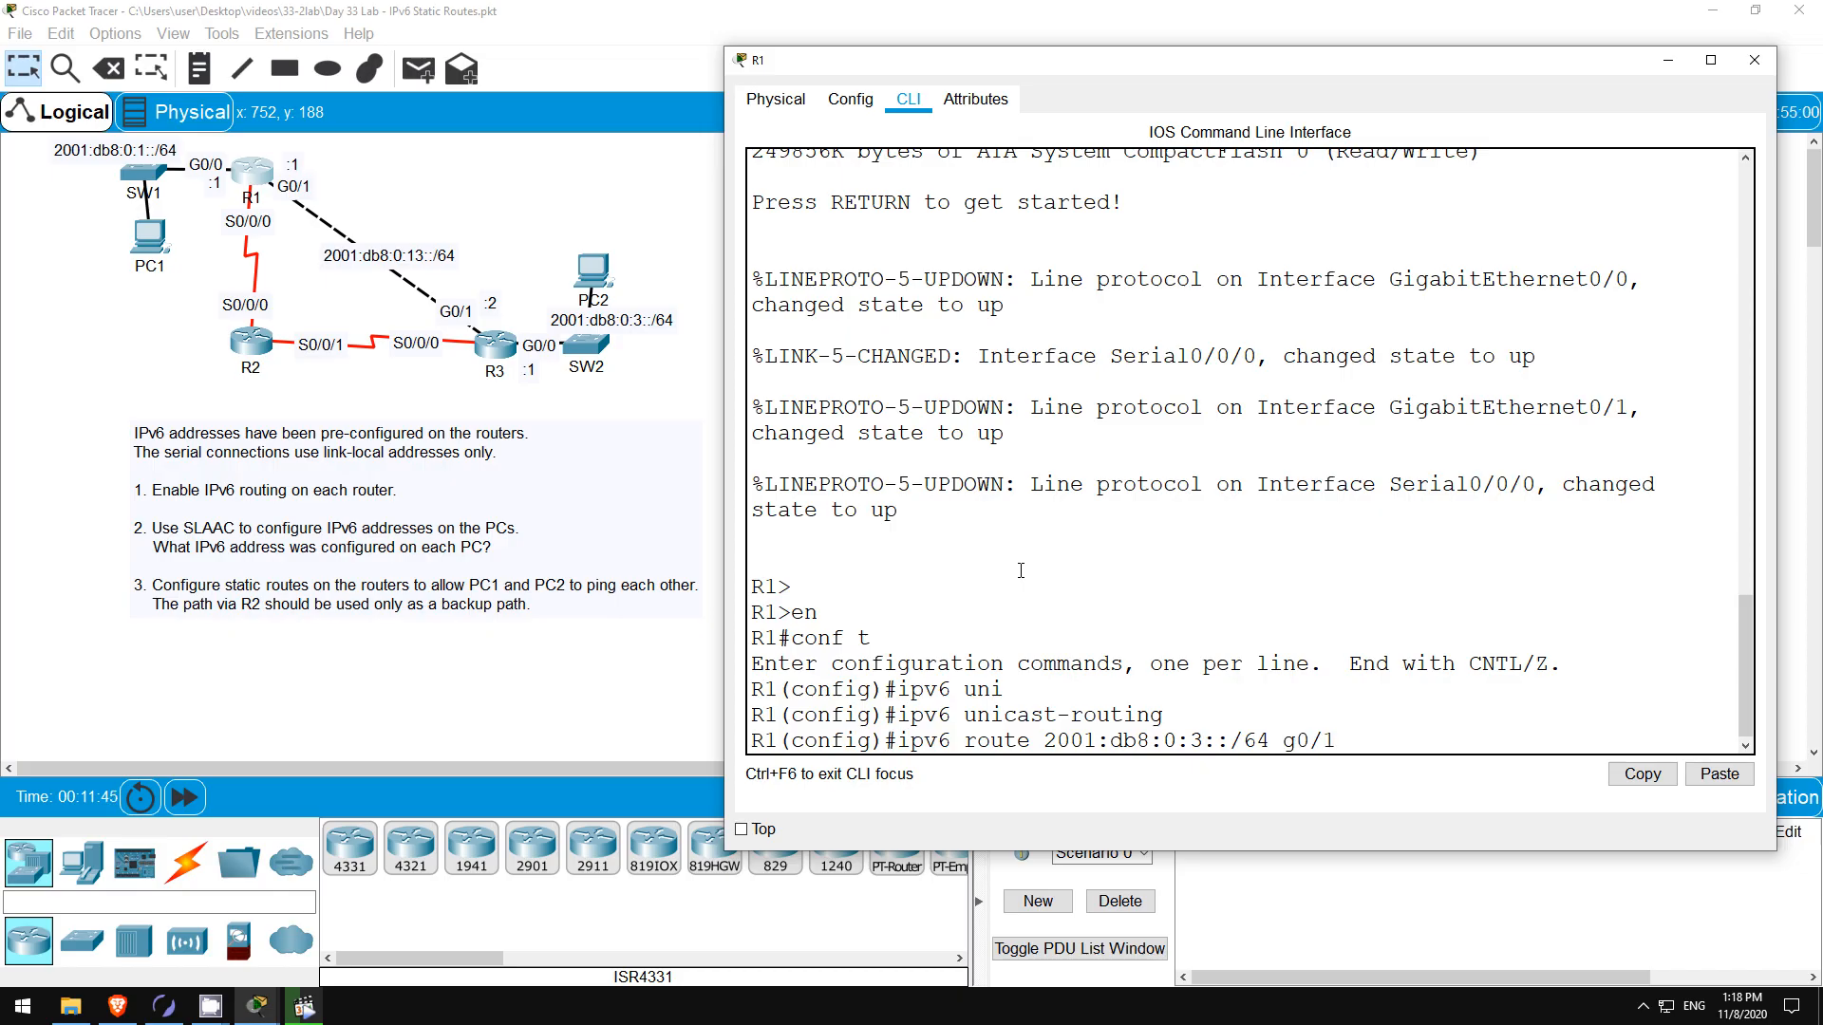
type("2001:db8:0:13::2")
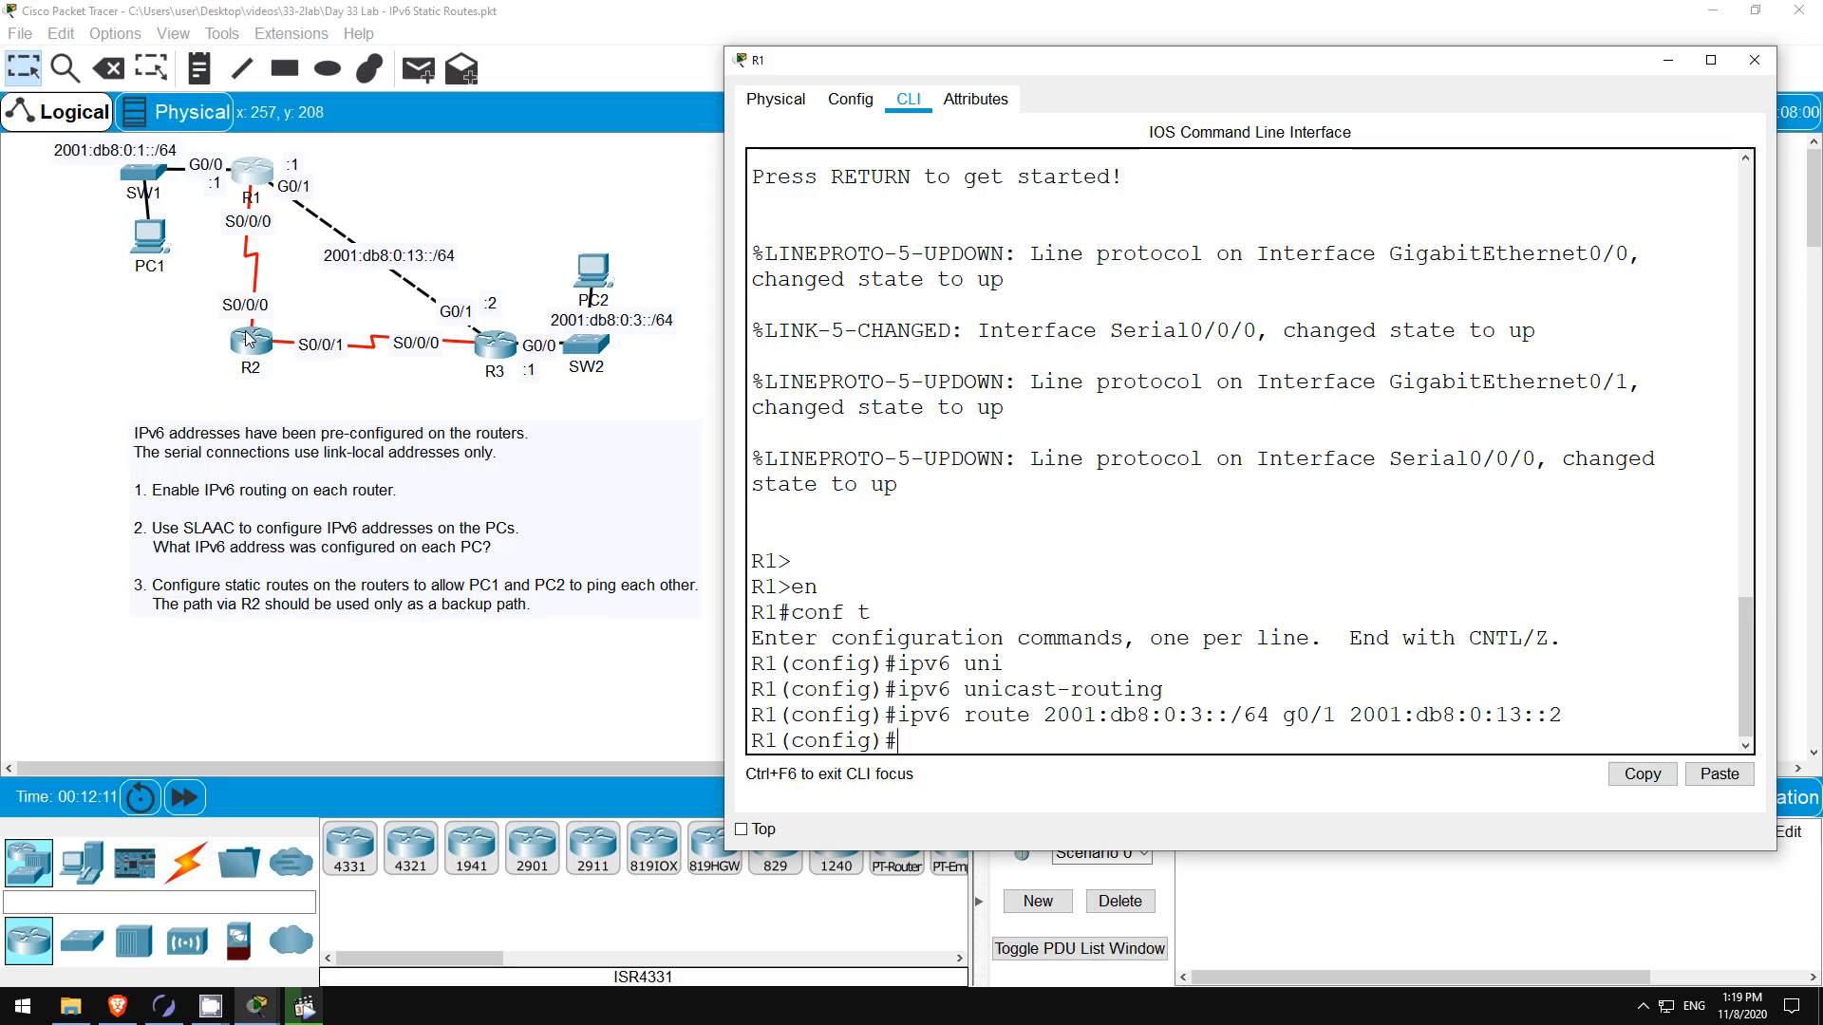
- On R2, show the IPv6 interface summary and copy its serial link-local address
left_click(248, 341)
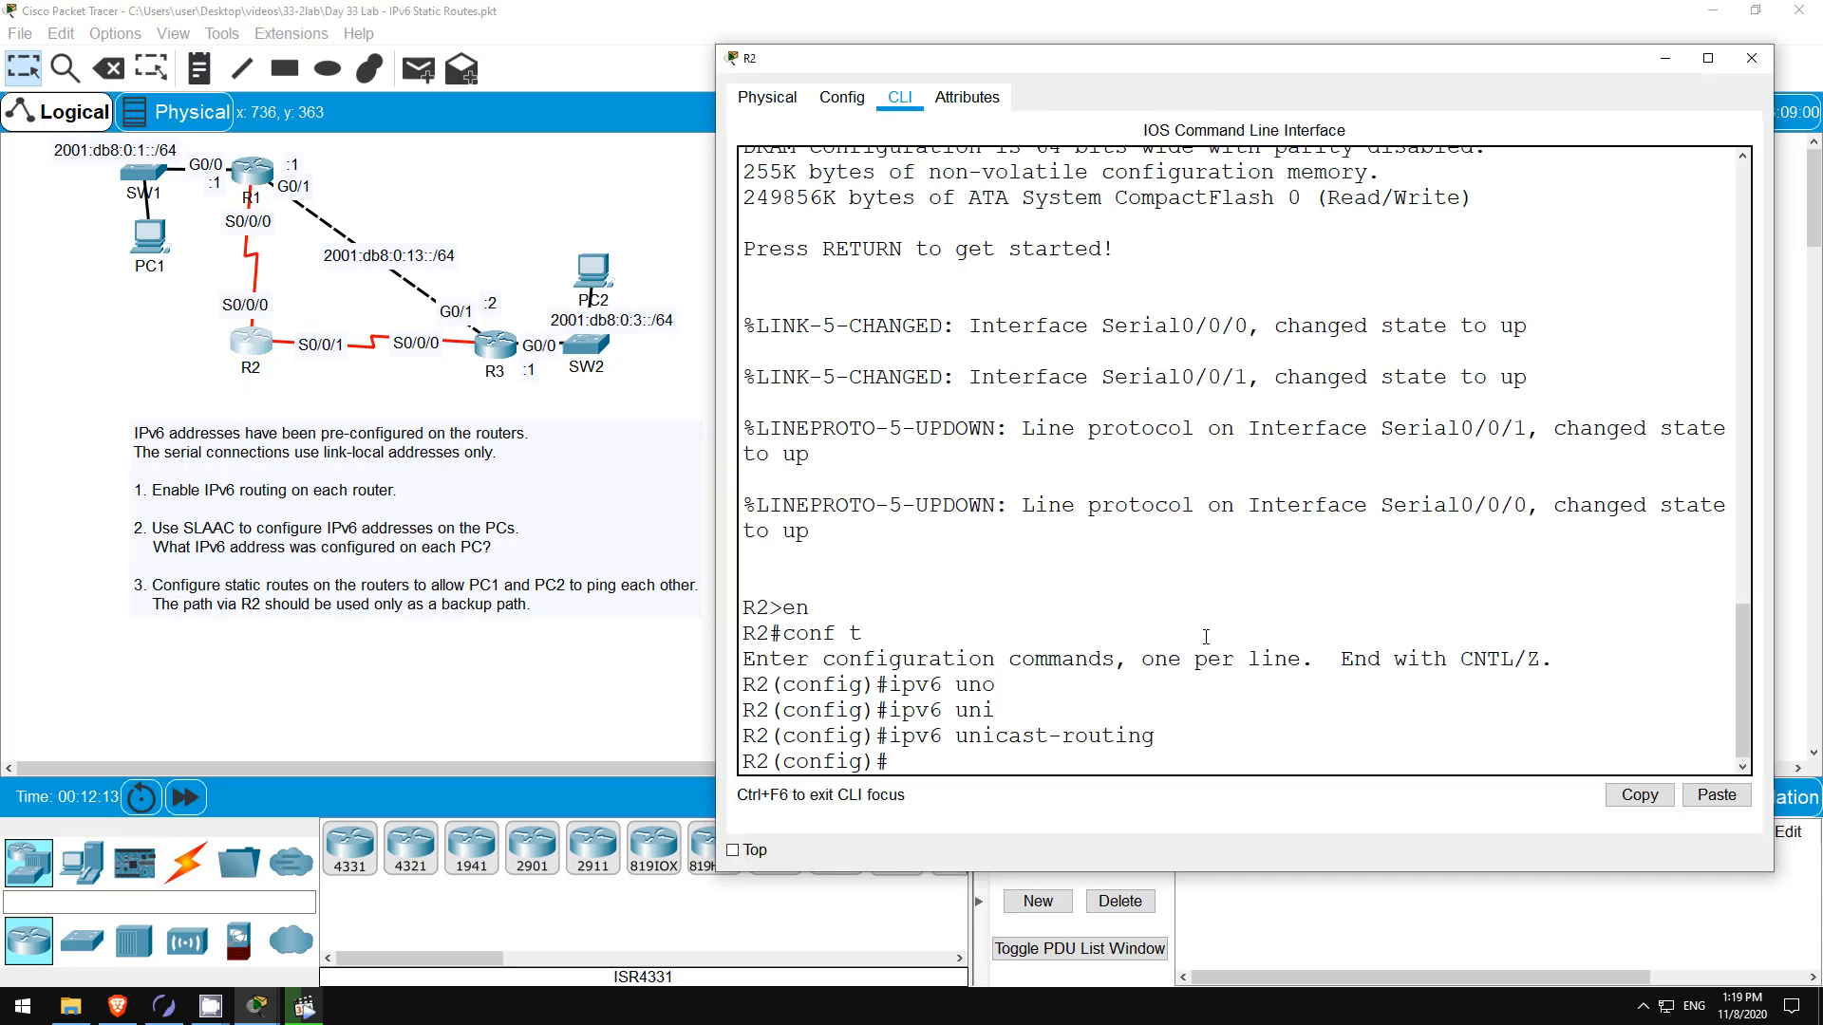
type("do sh ipv6 int br")
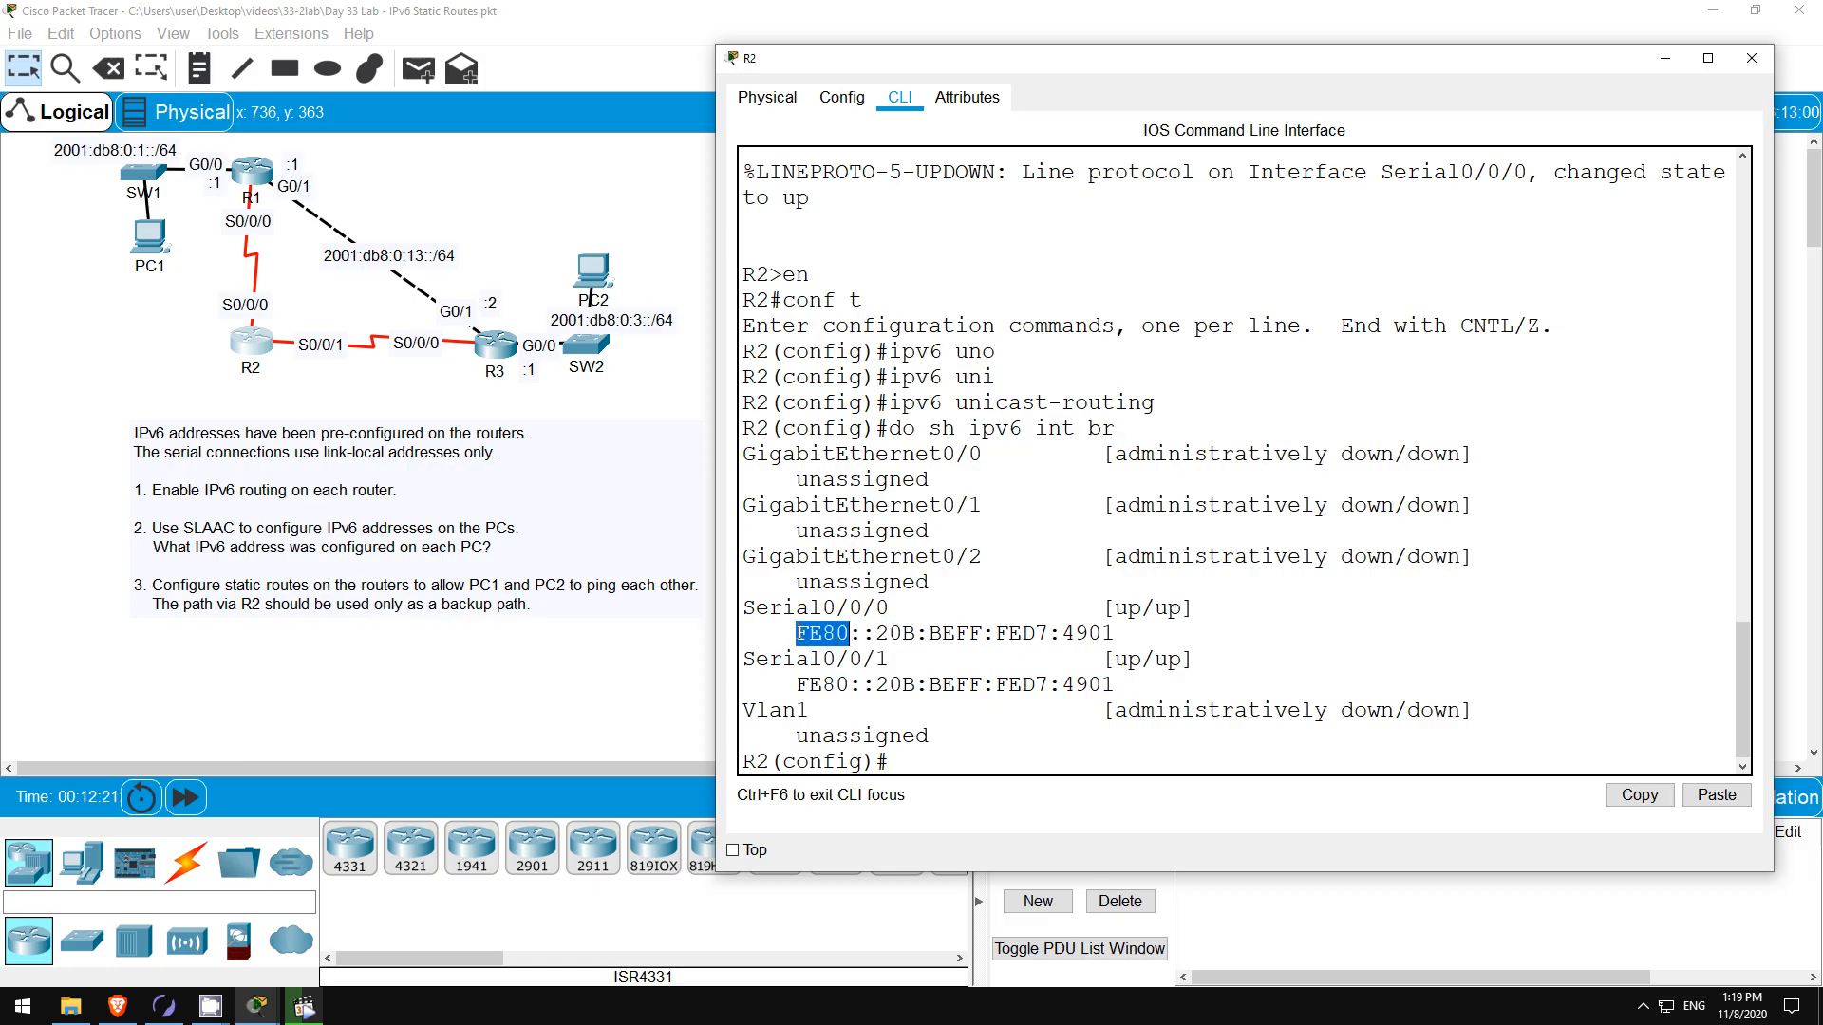
right_click(953, 633)
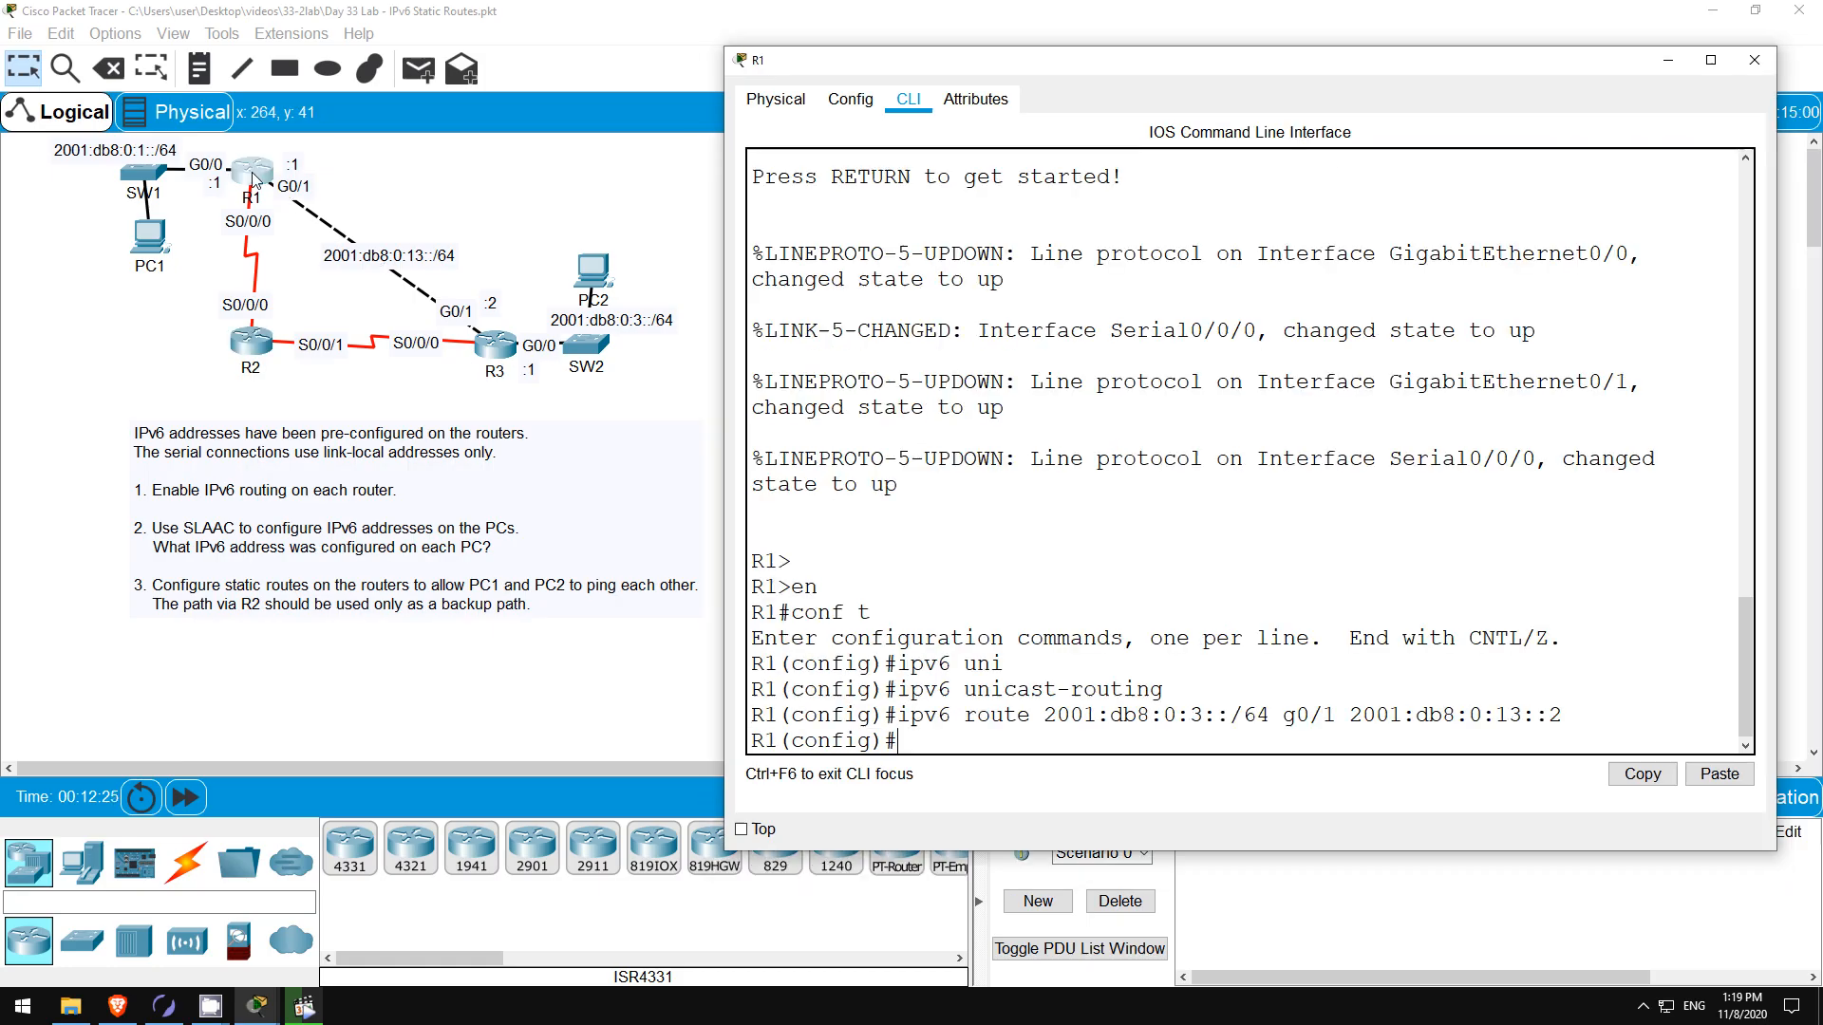
mouse_move(1221, 768)
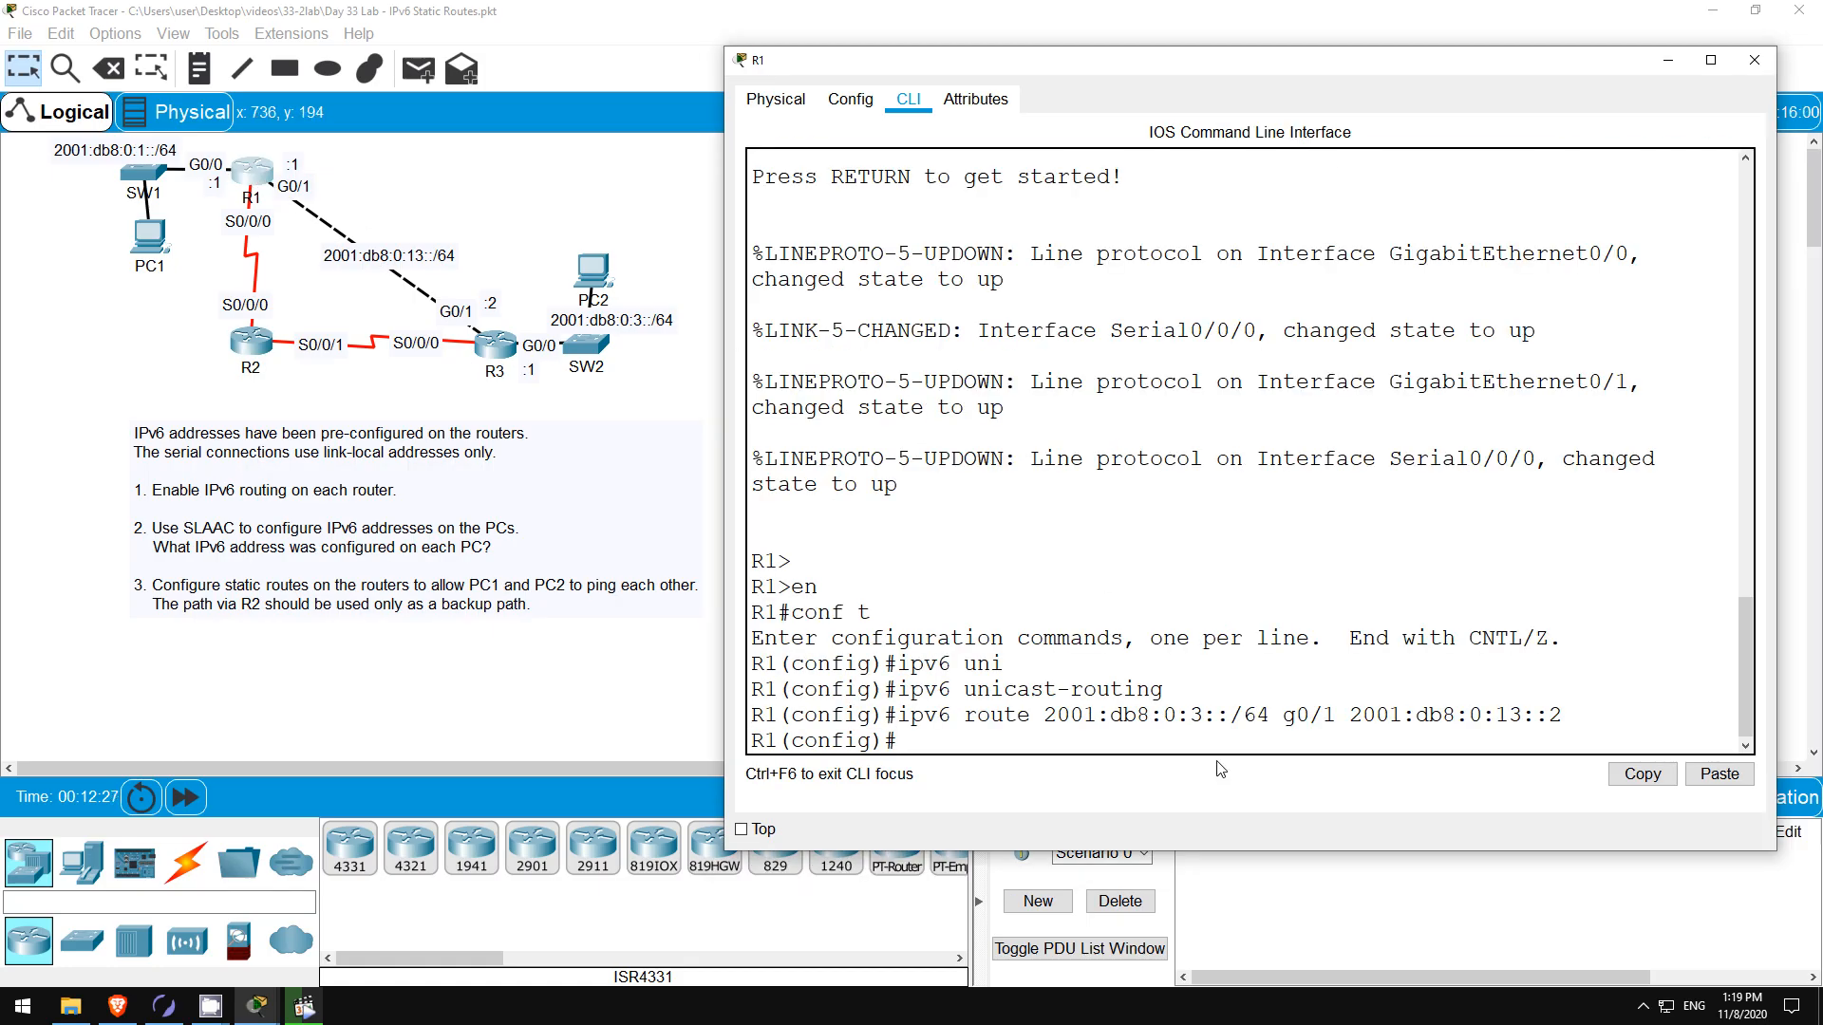
- On R1, add route 2001:db8:0:3::/64 via s0/0/0 and R2's link-local, distance 5
type("ipv6 route 2001:db8:0:3::/64 g0/1 2001:db8:0:13::2")
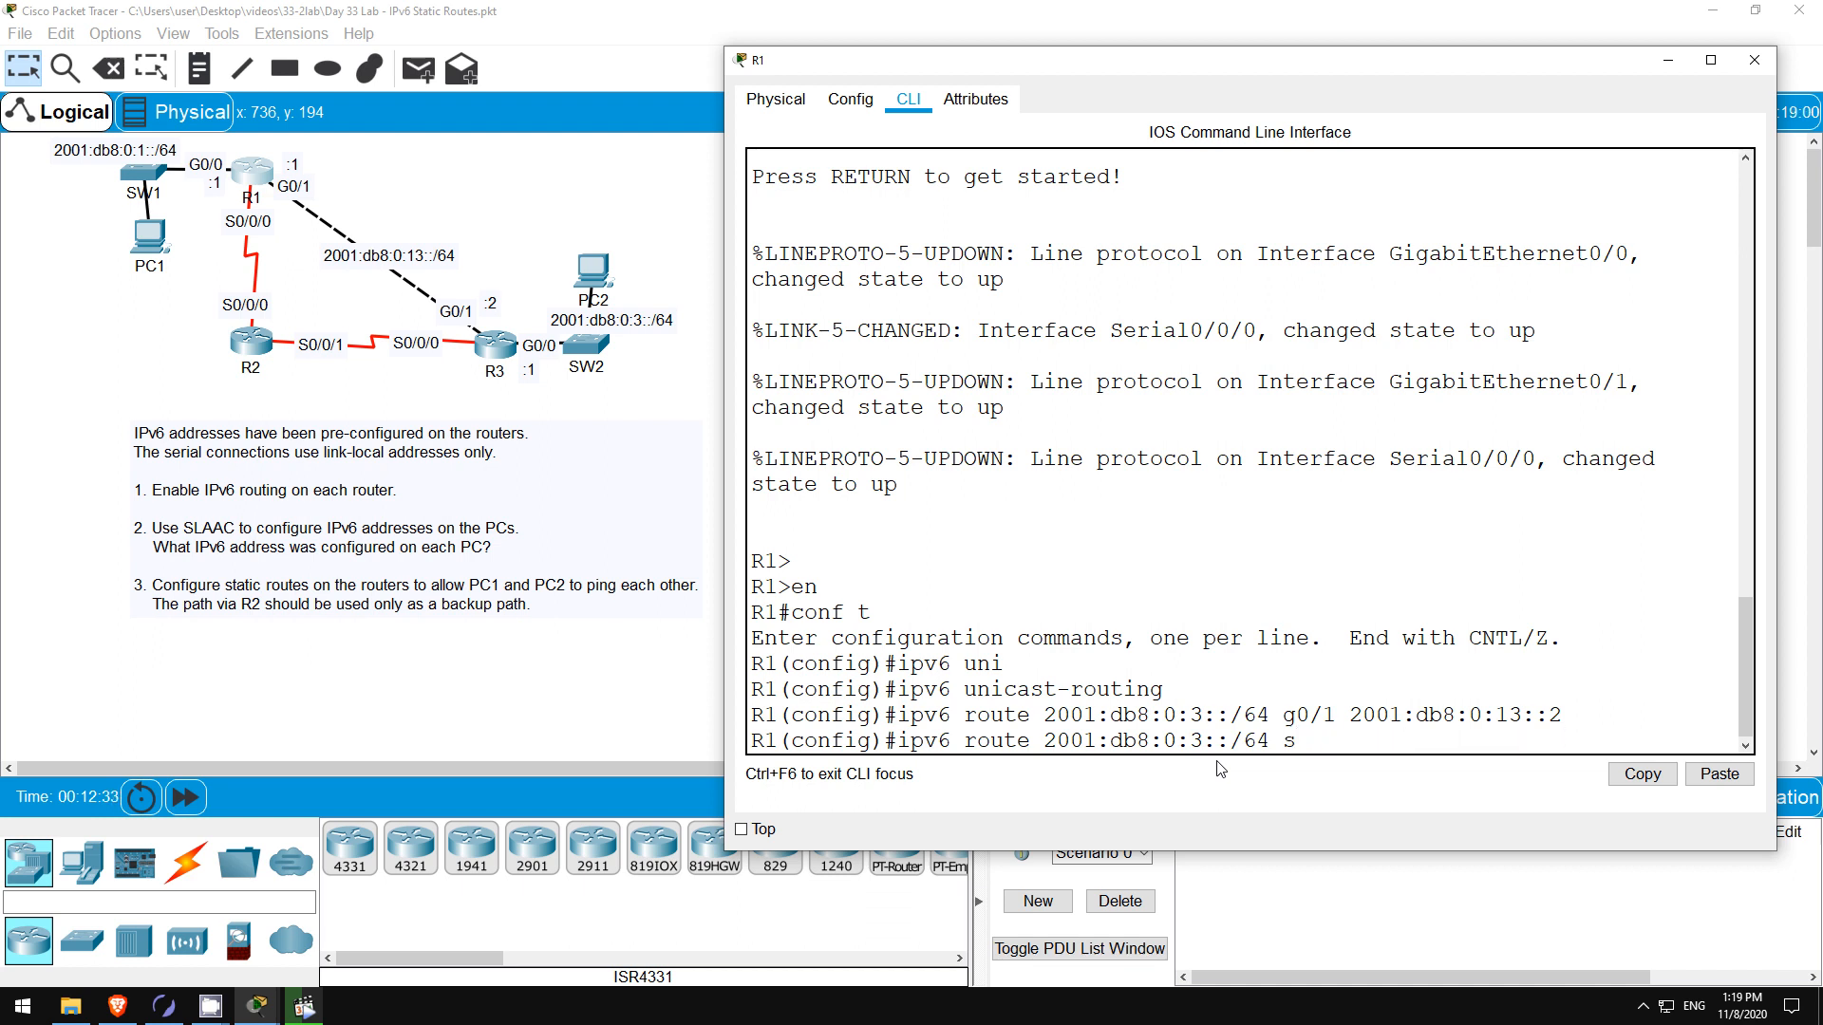
type("0/0/0")
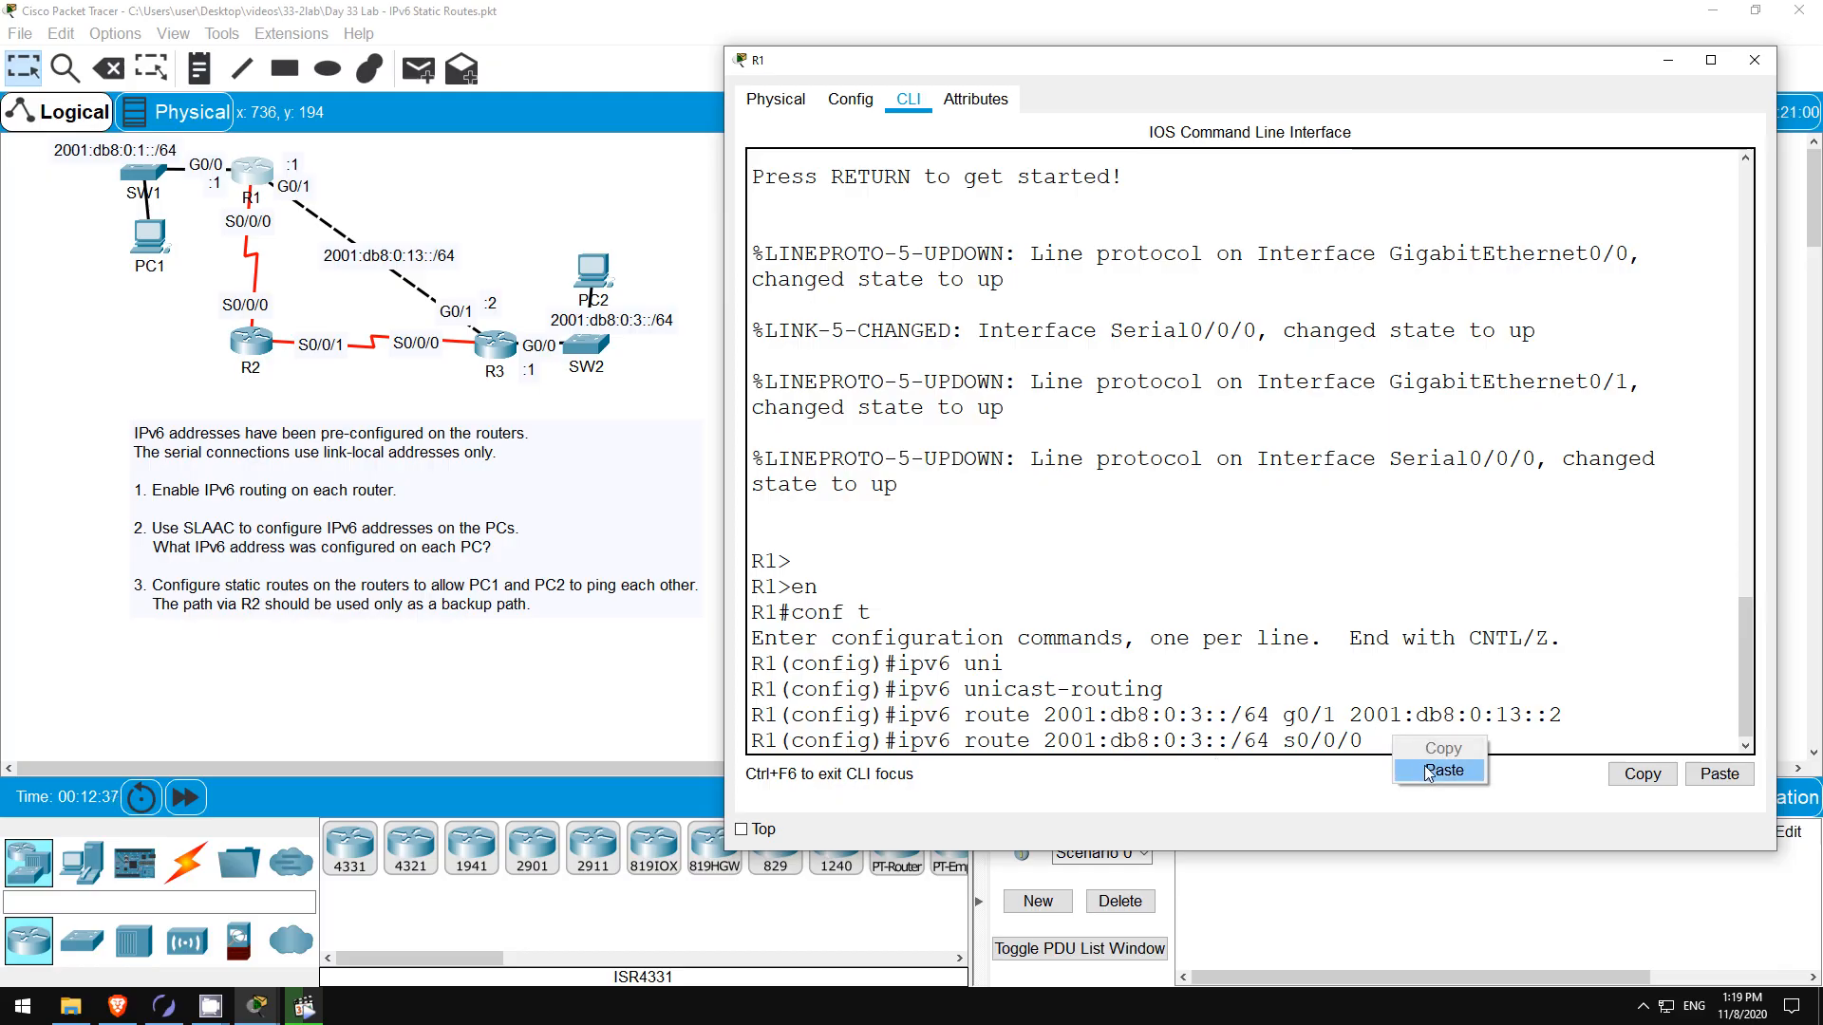
left_click(1438, 771)
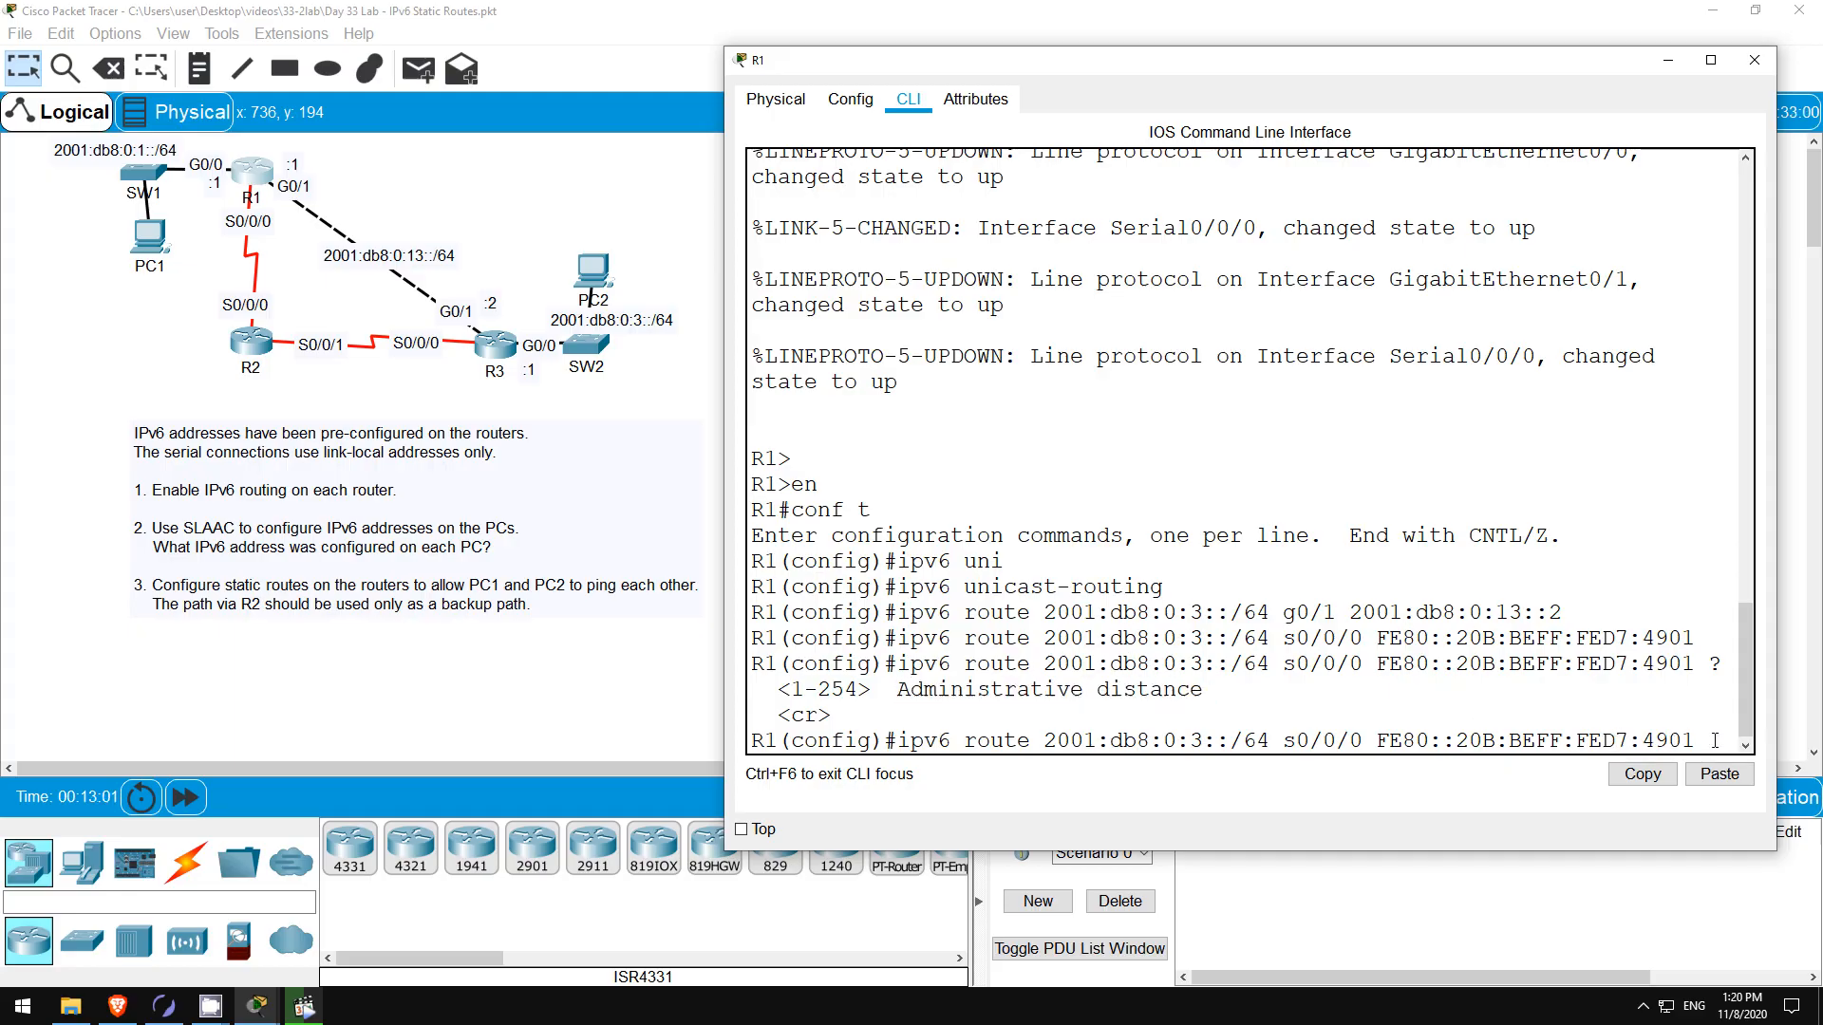
type("5")
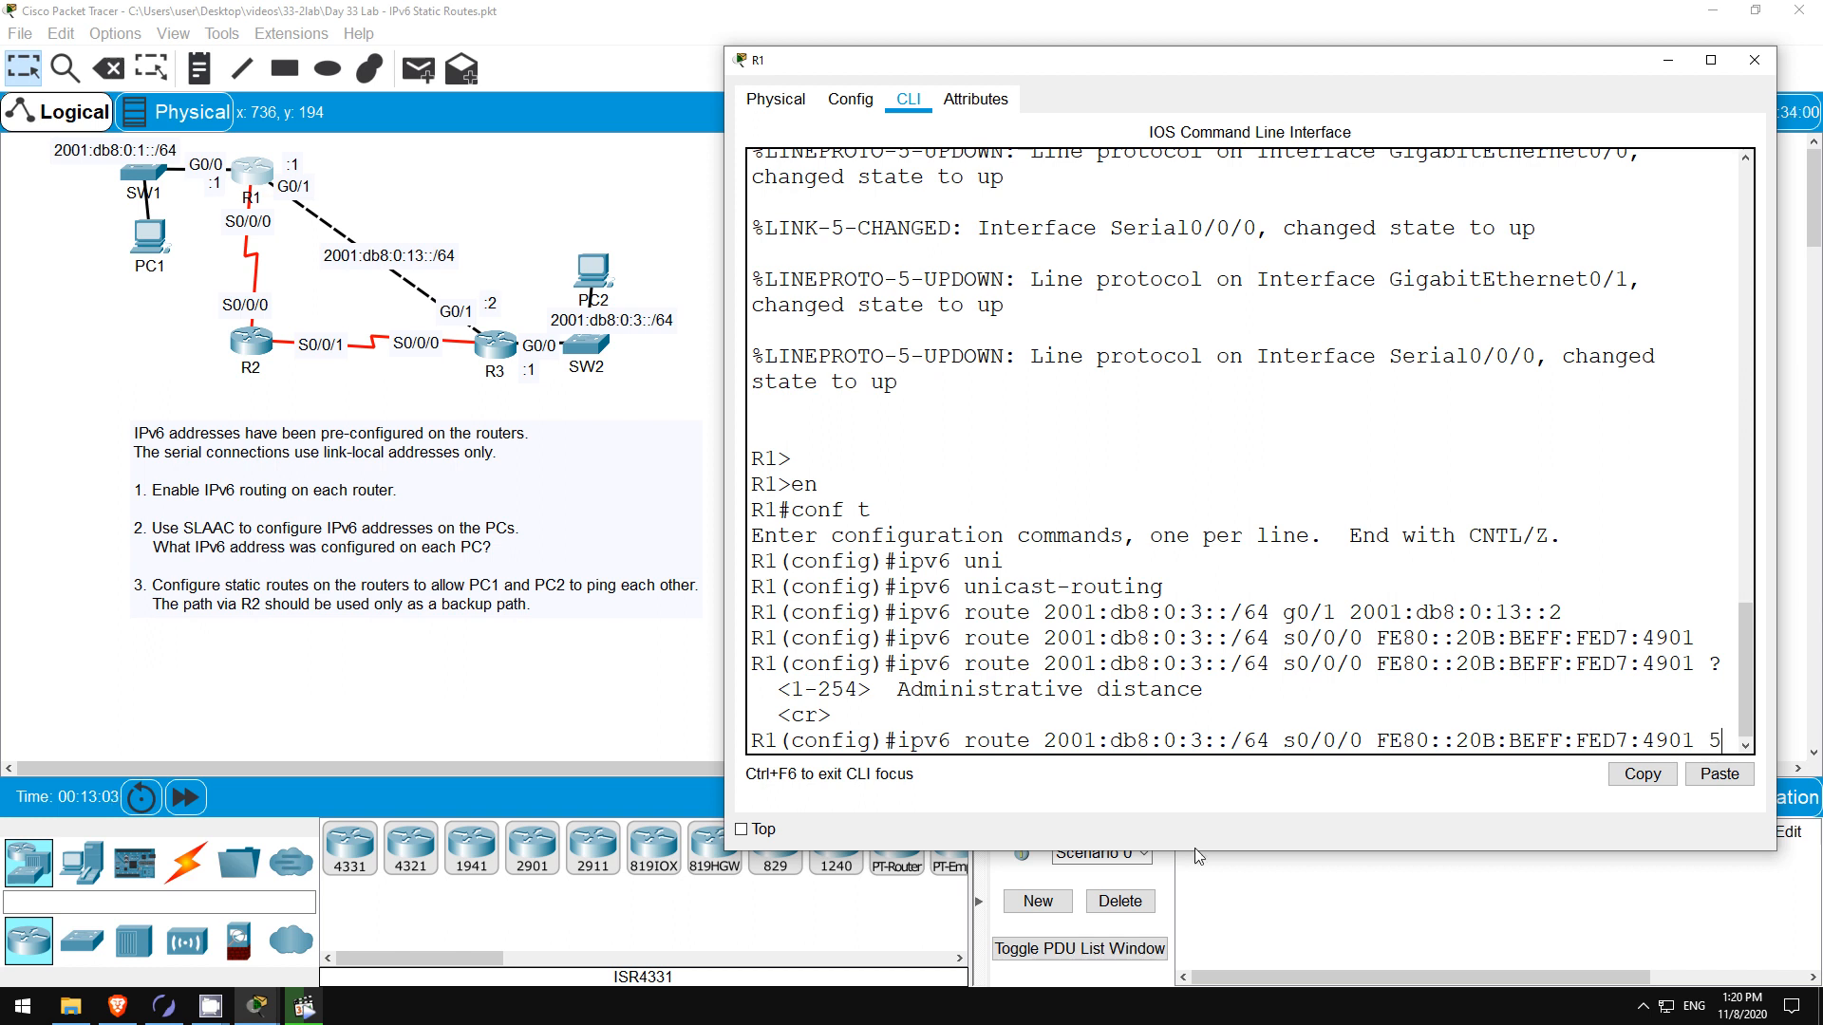
key("enter")
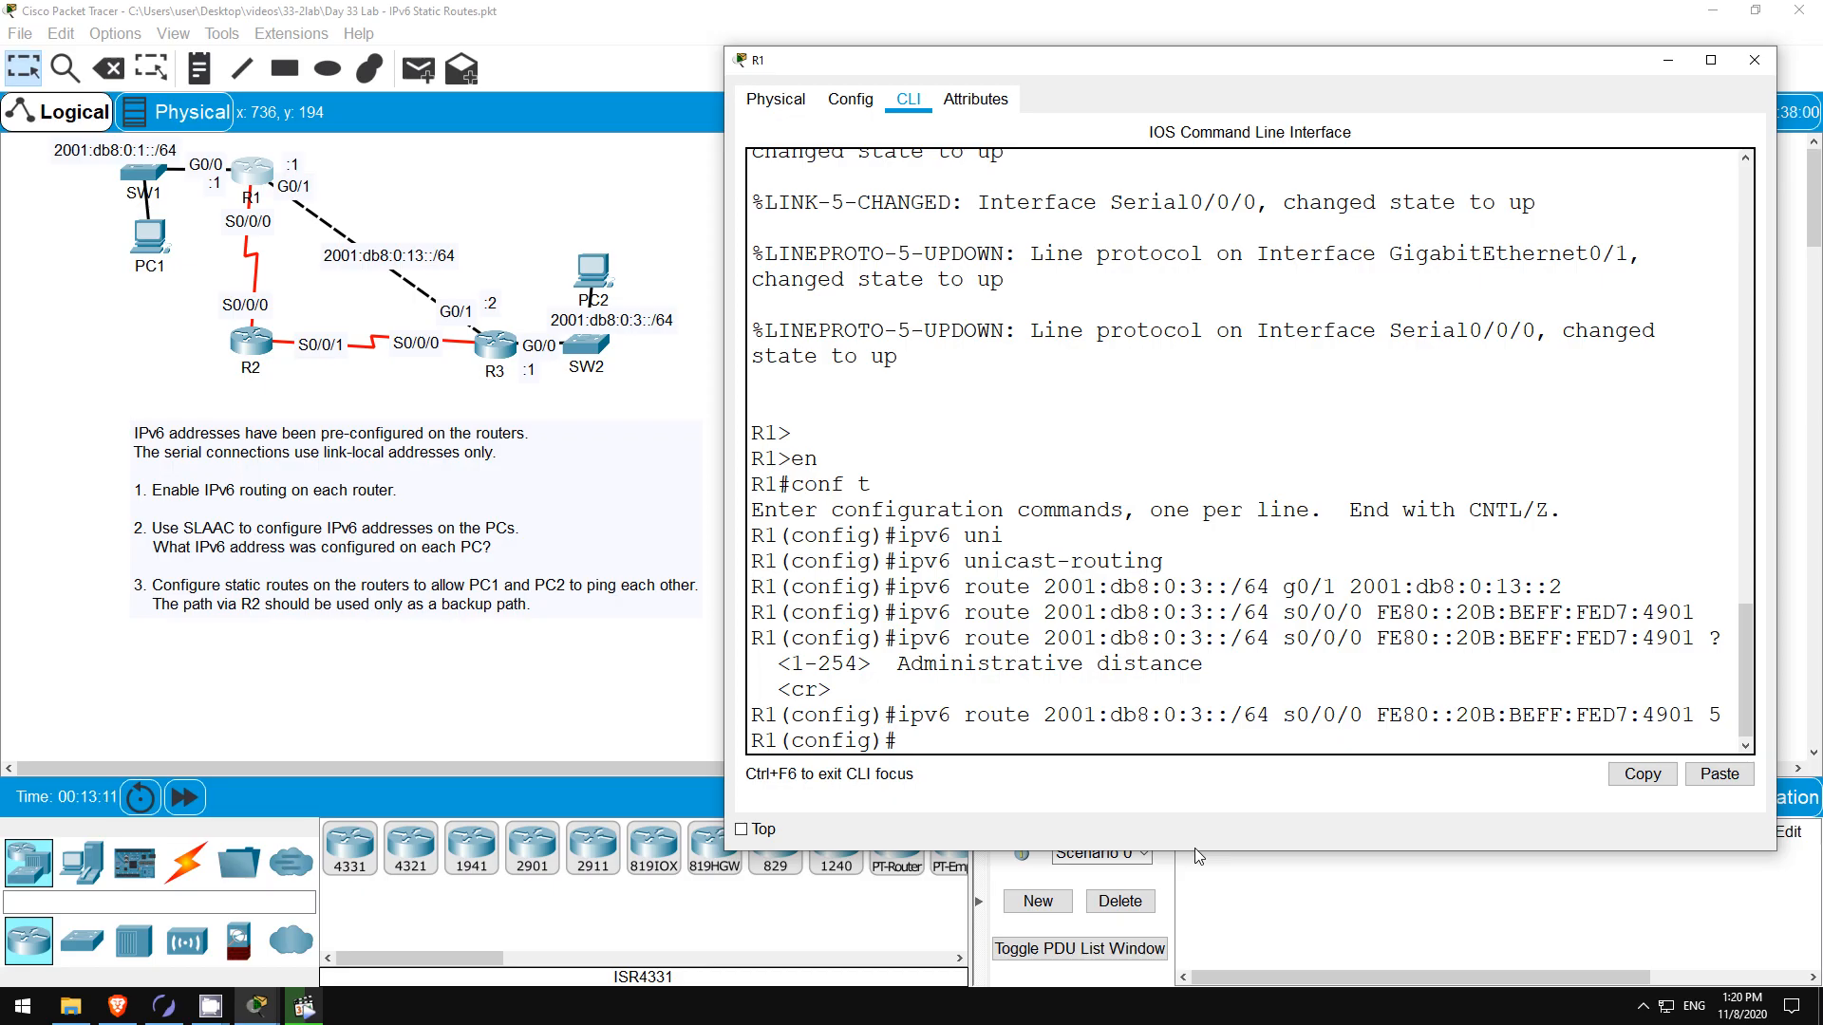
- On R1, display the IPv6 routing table and the running-config 'ipv6 route' lines
type("do sh ipv6")
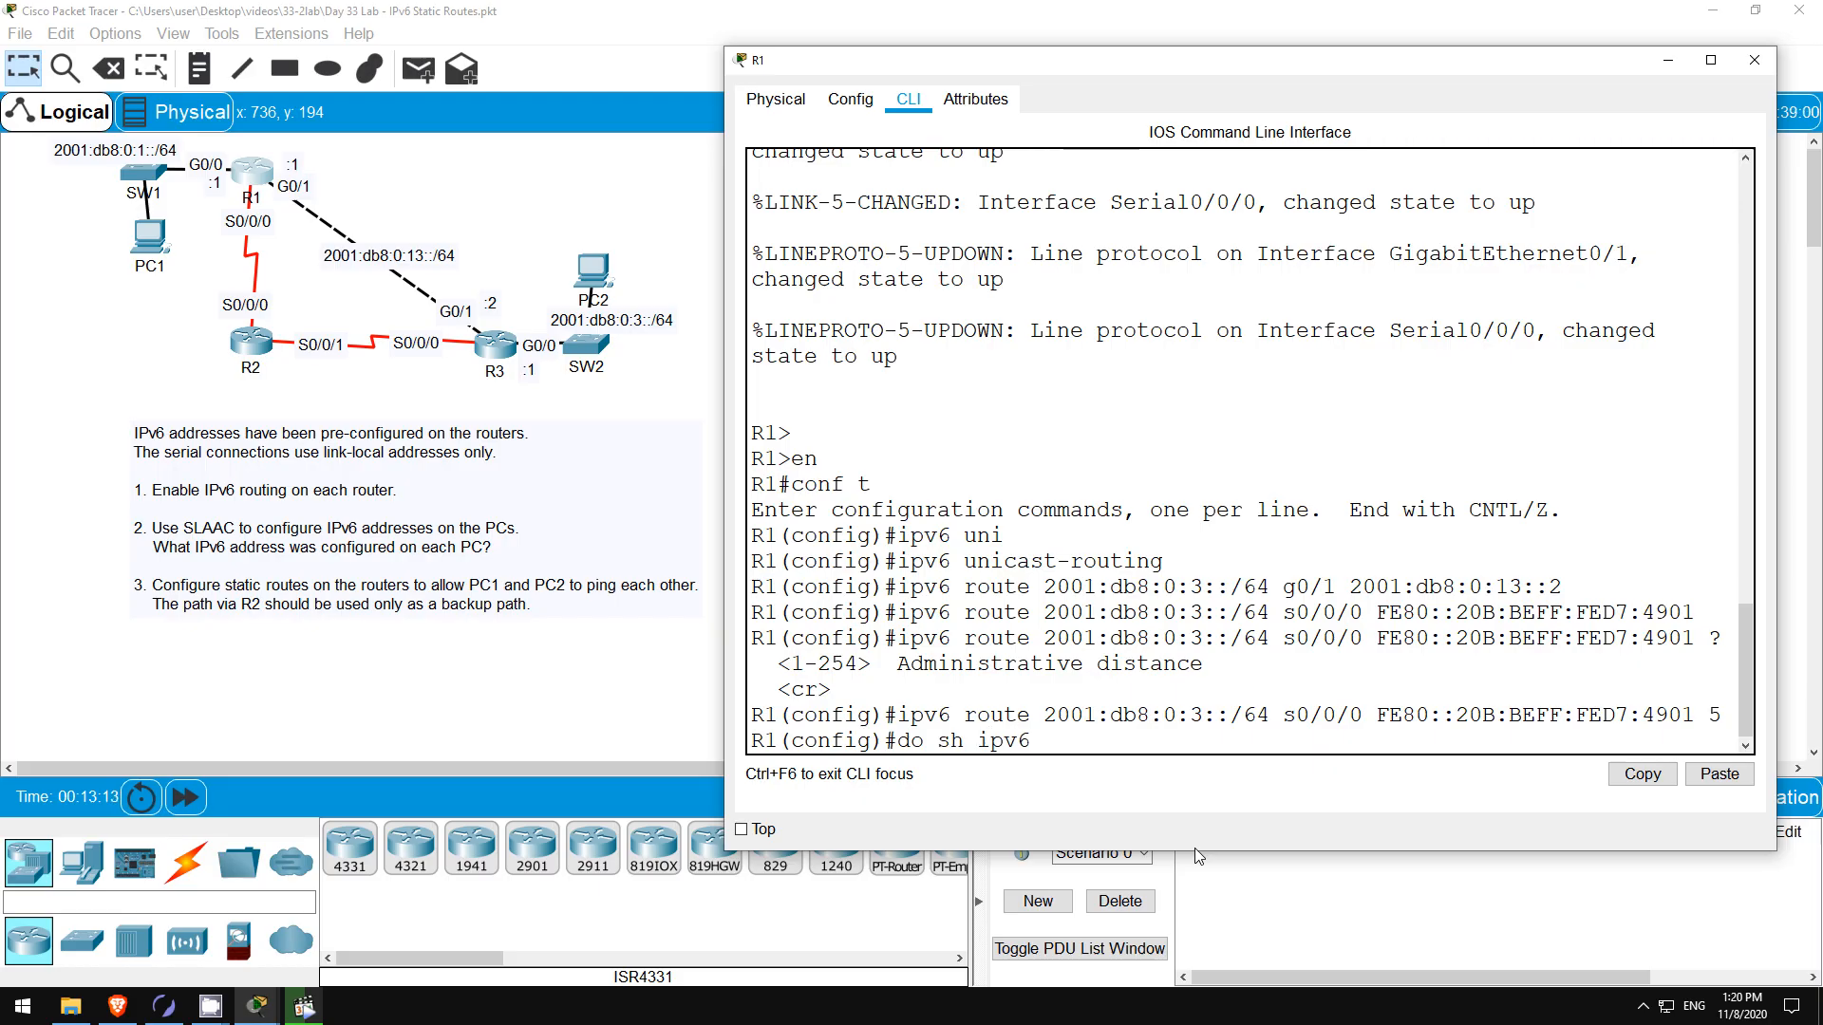
key("enter")
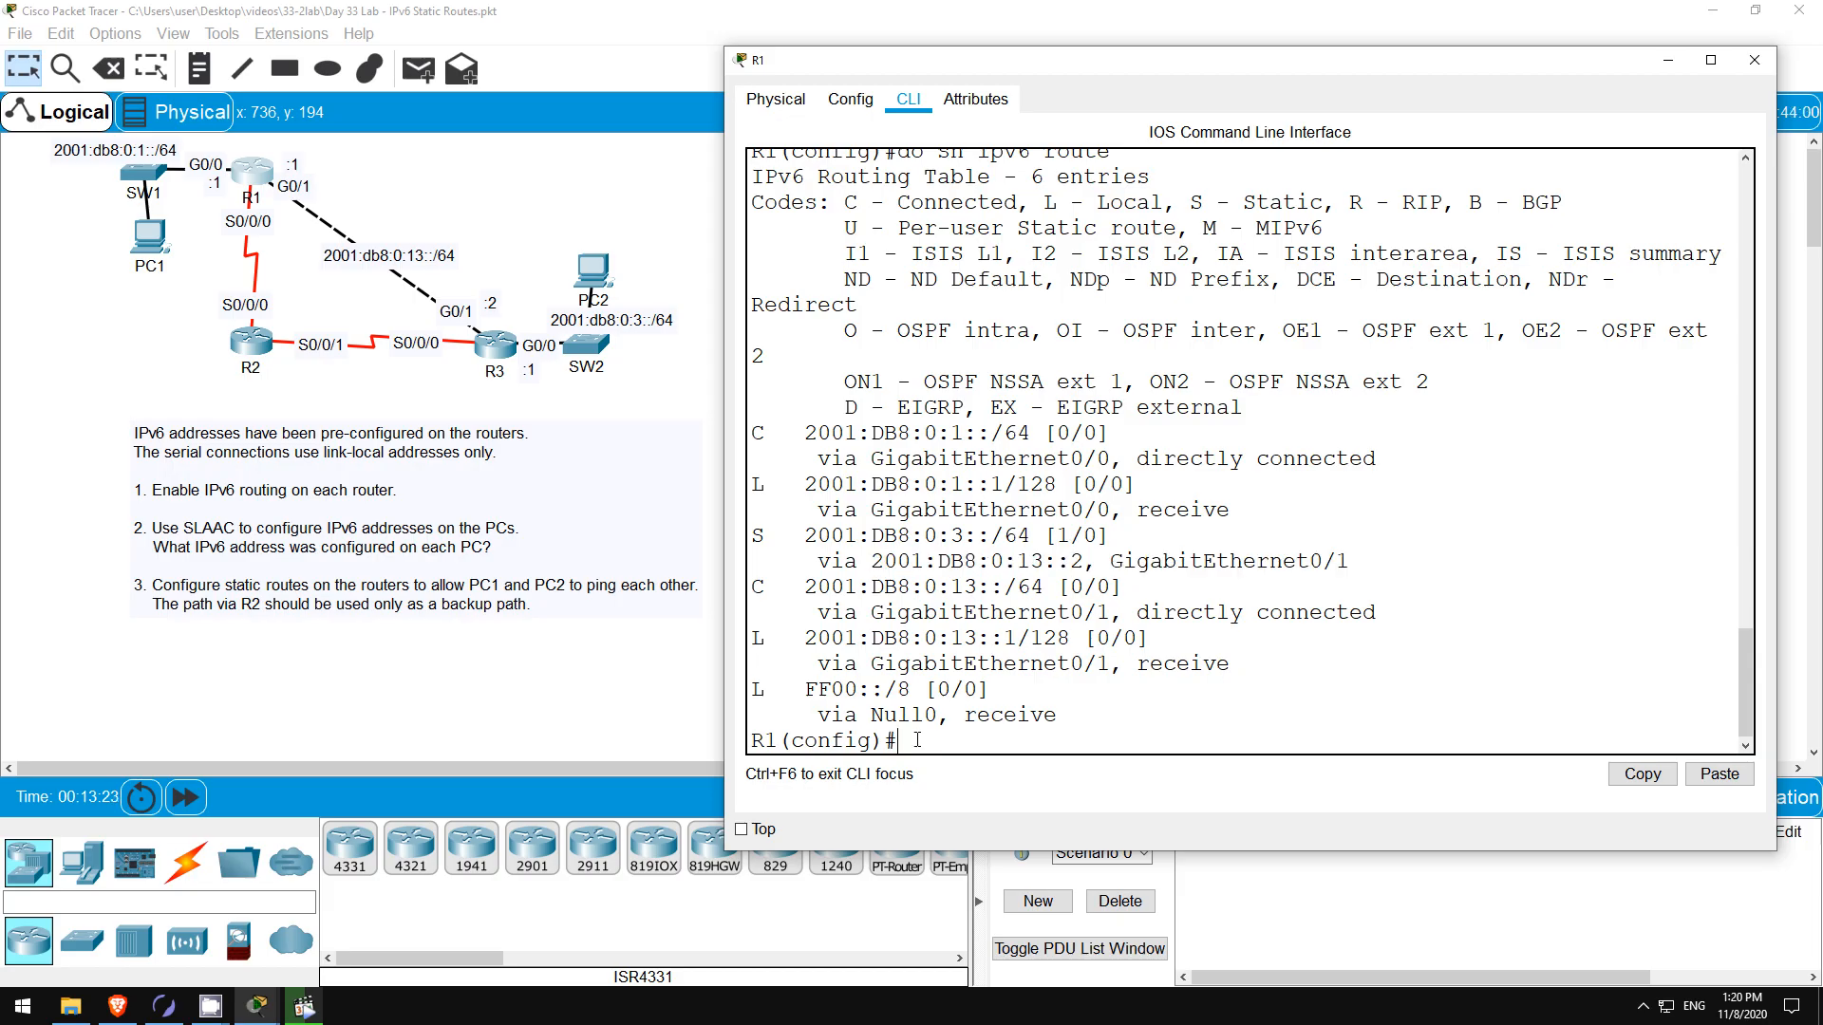
type("do sh run")
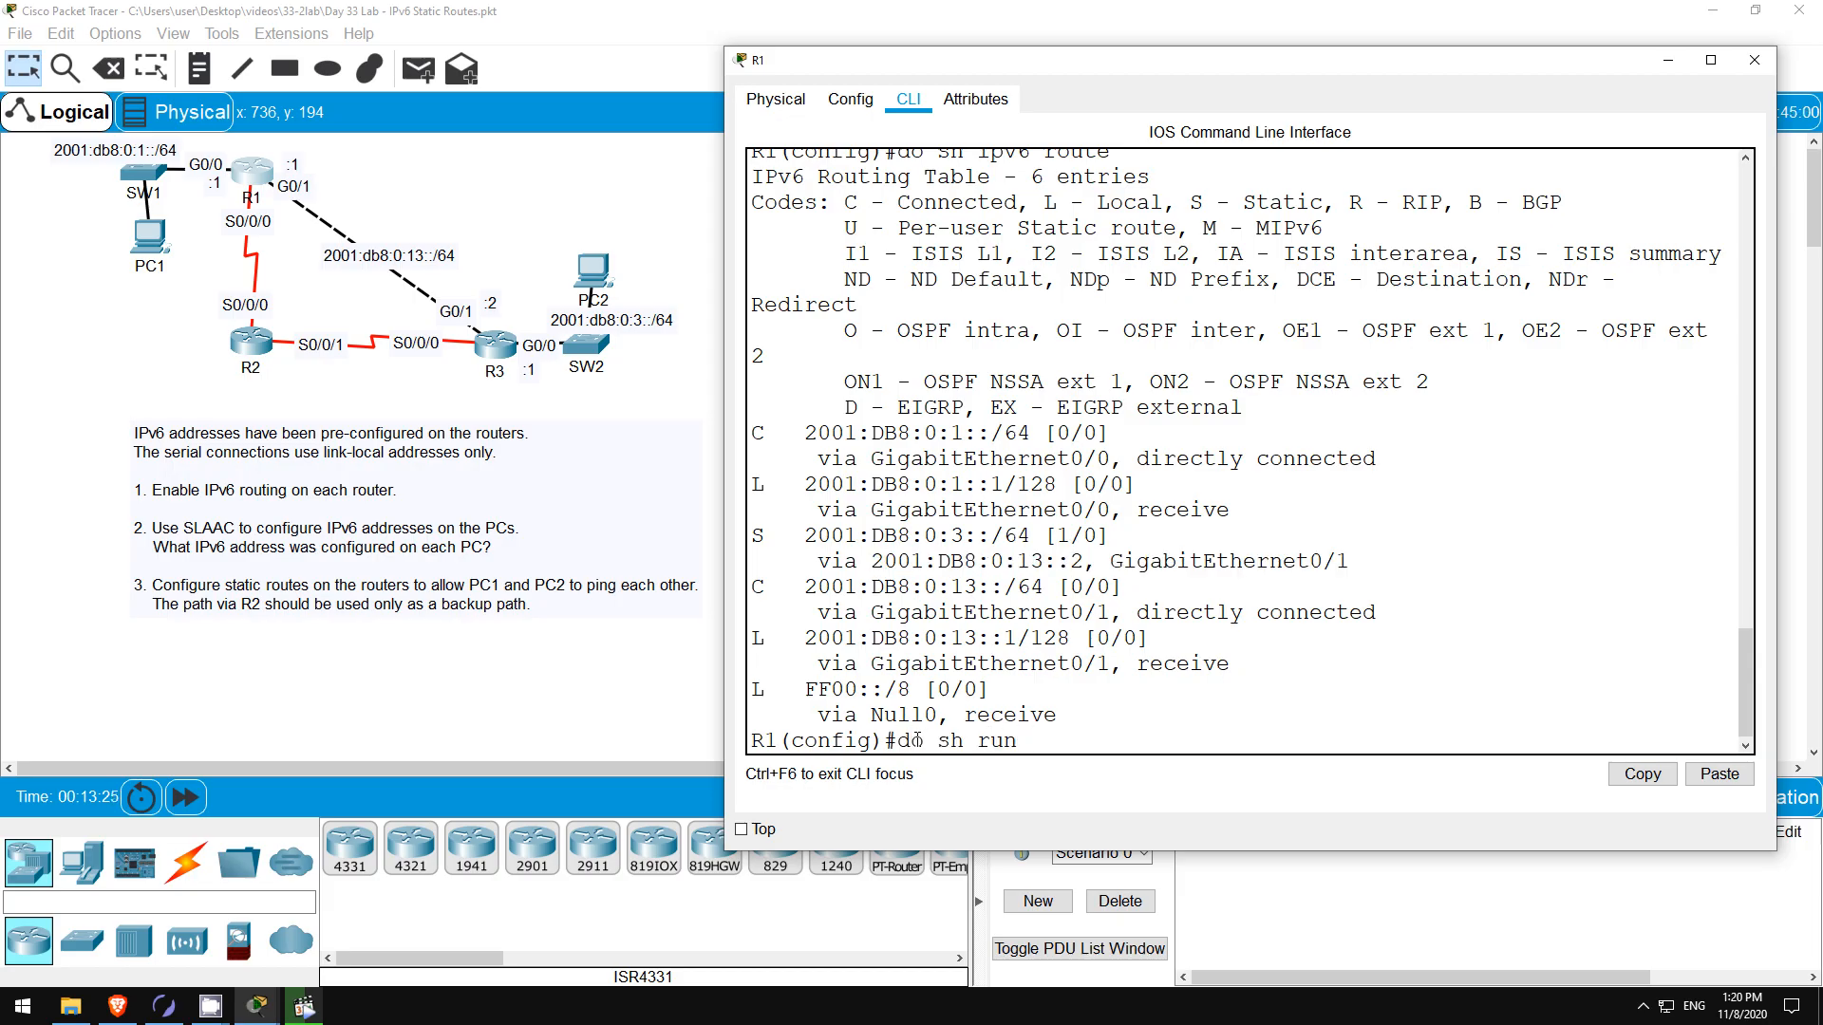
type("| include ipv6 route")
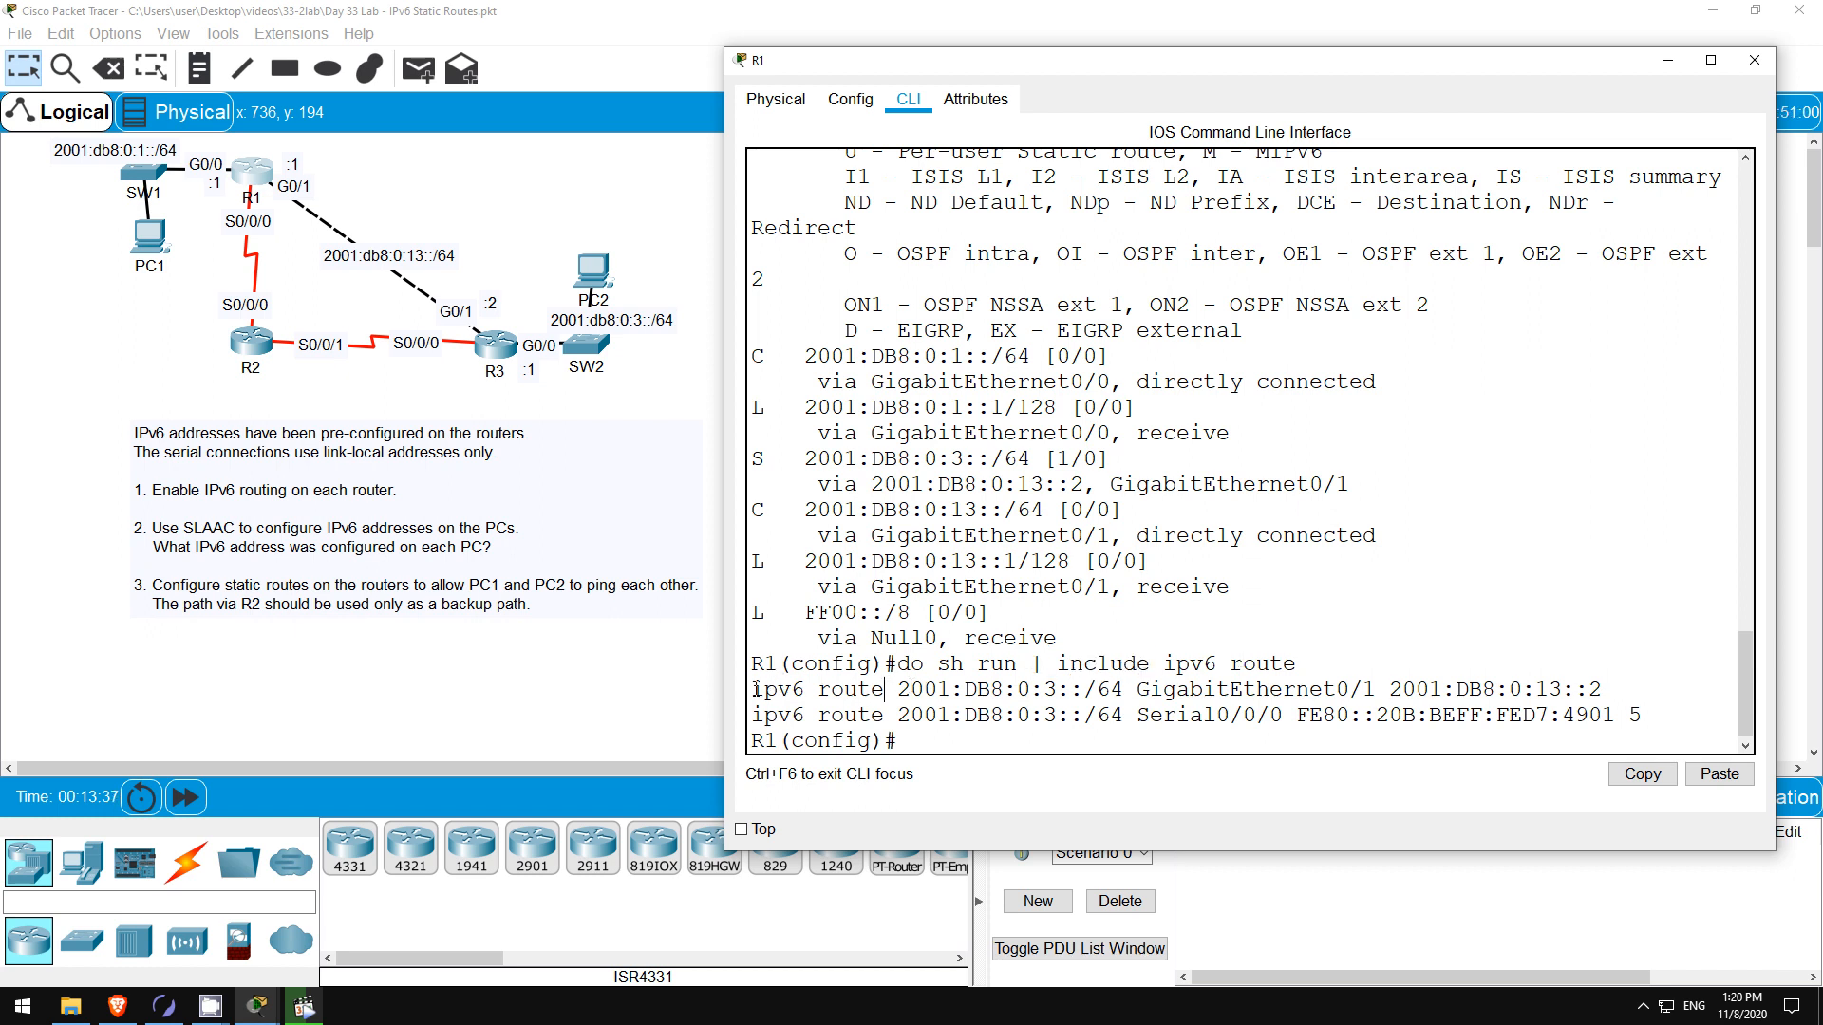
left_click_drag(761, 690, 1640, 715)
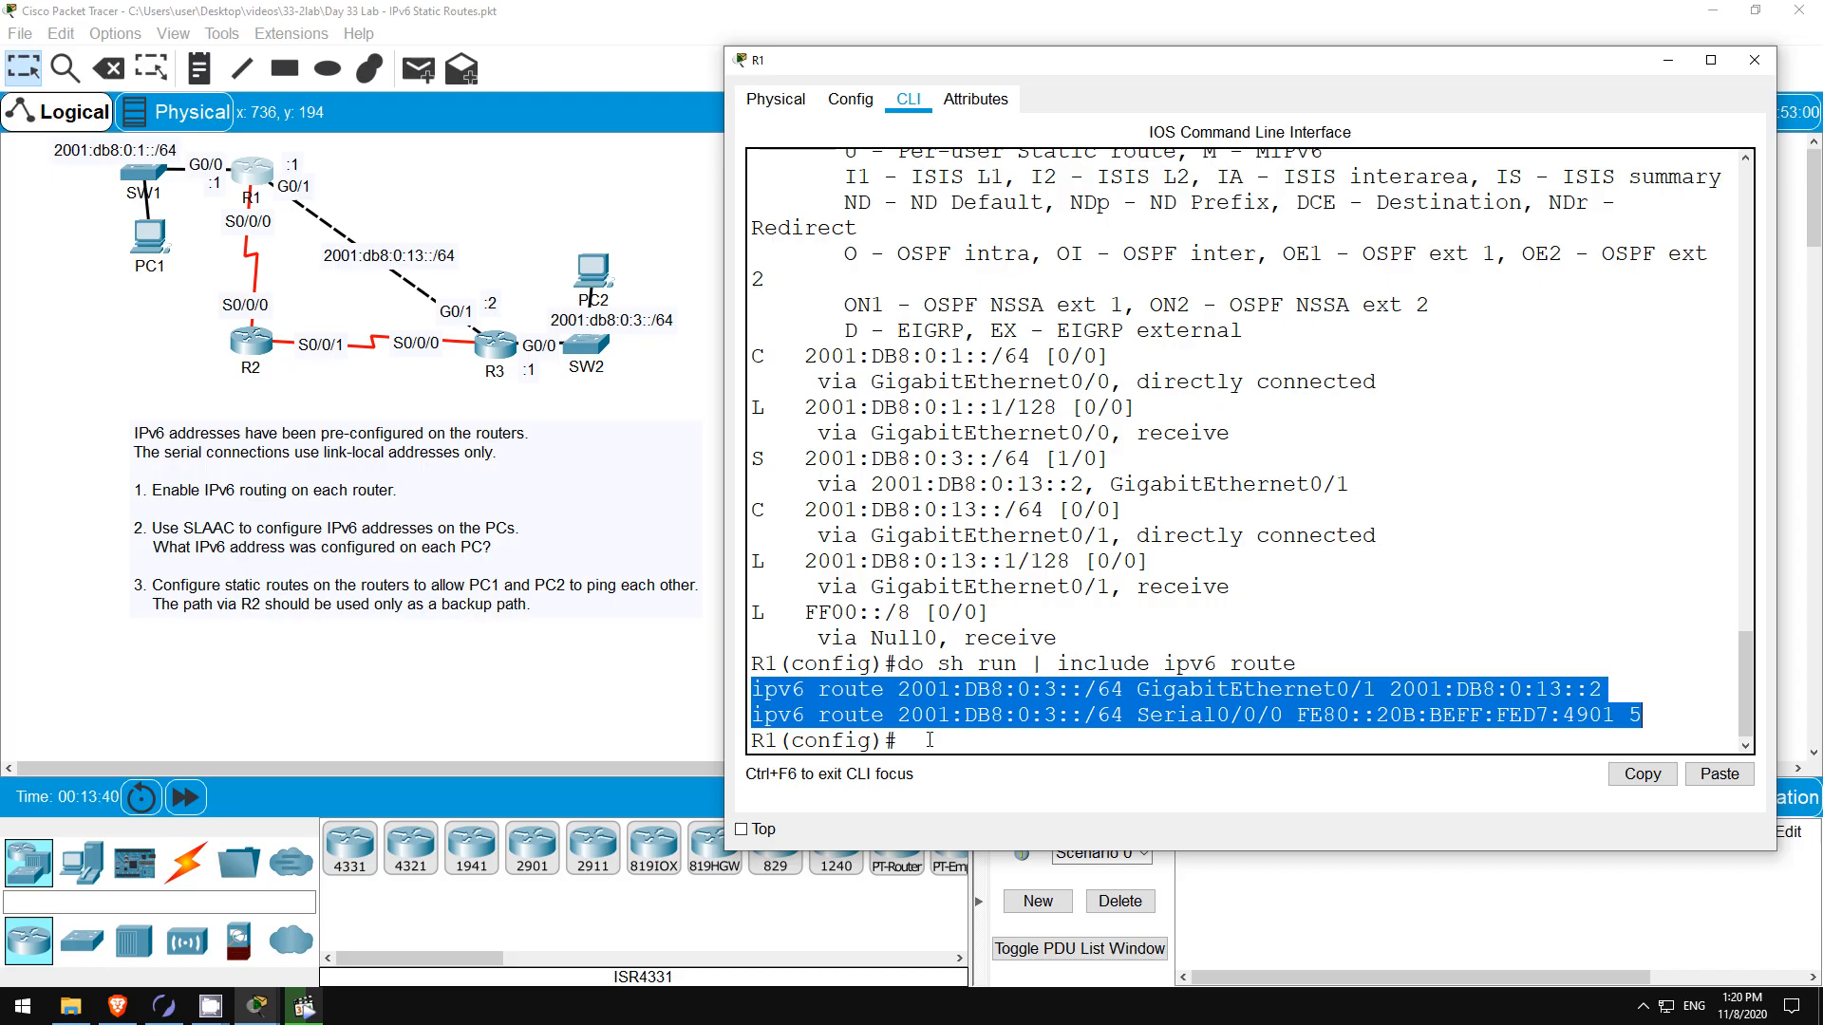
left_click(923, 739)
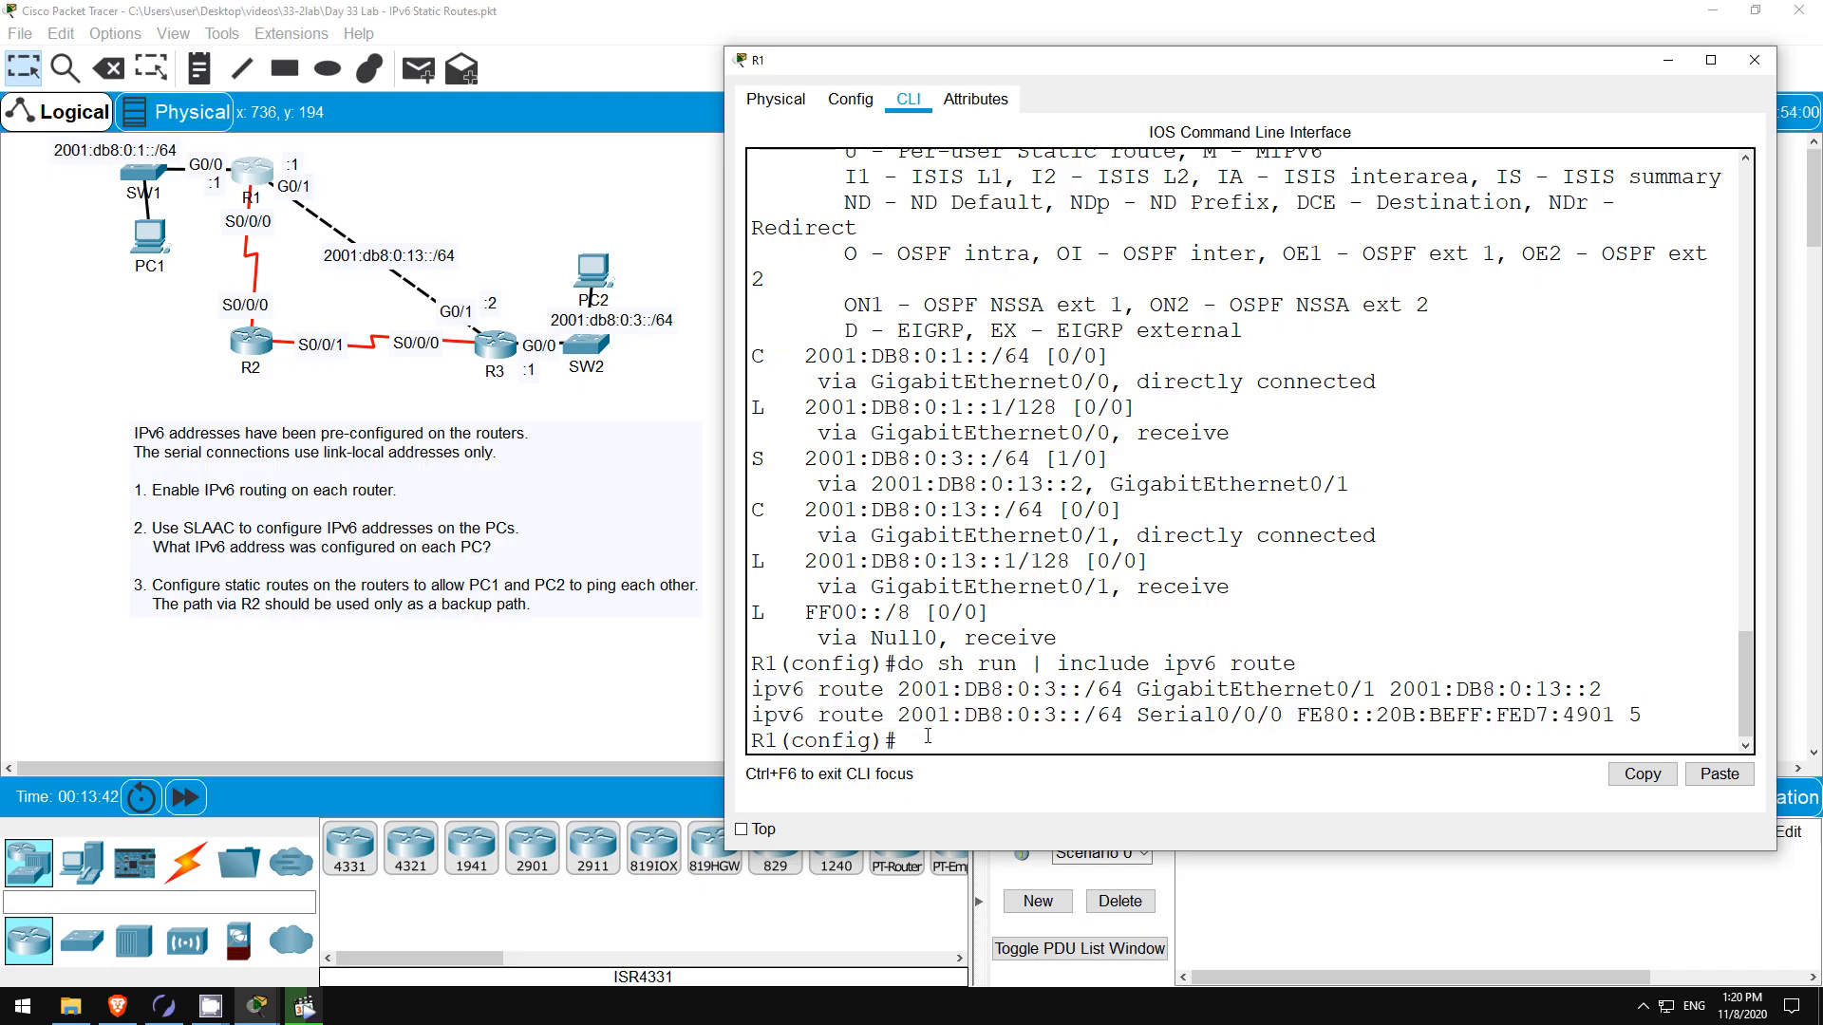
type("do")
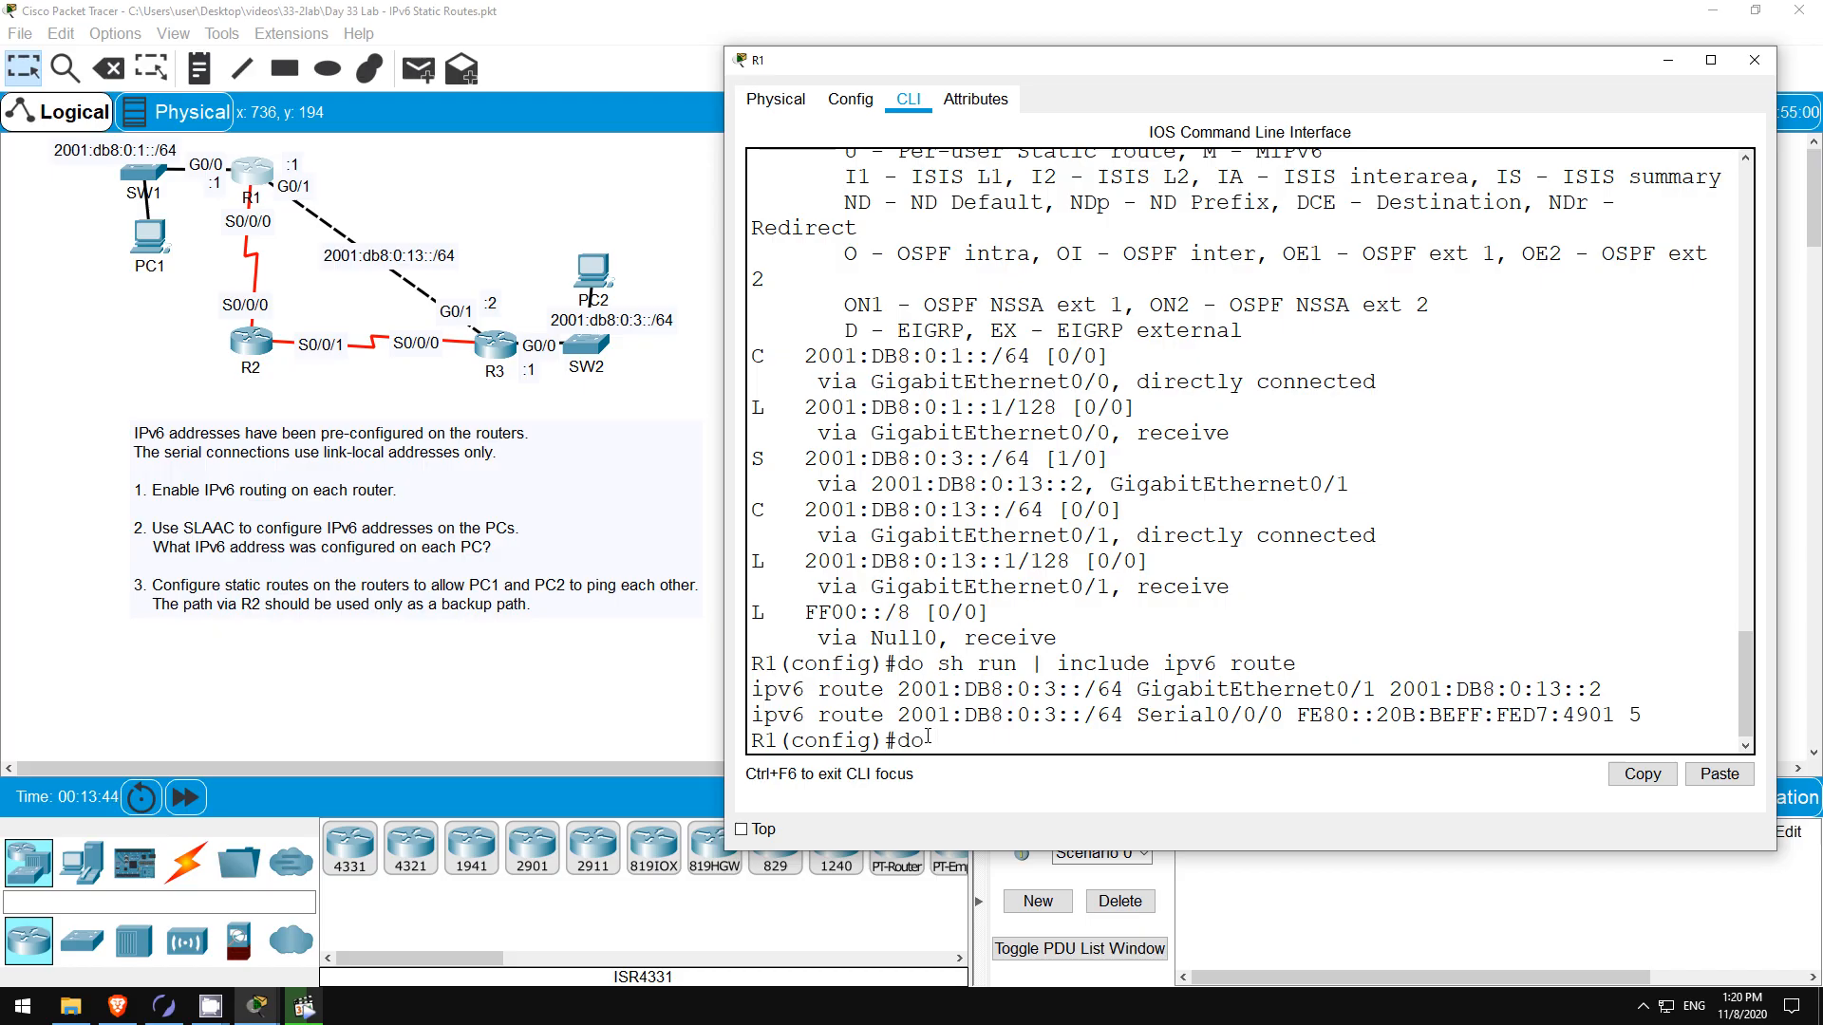
type("sh ipv6 int br")
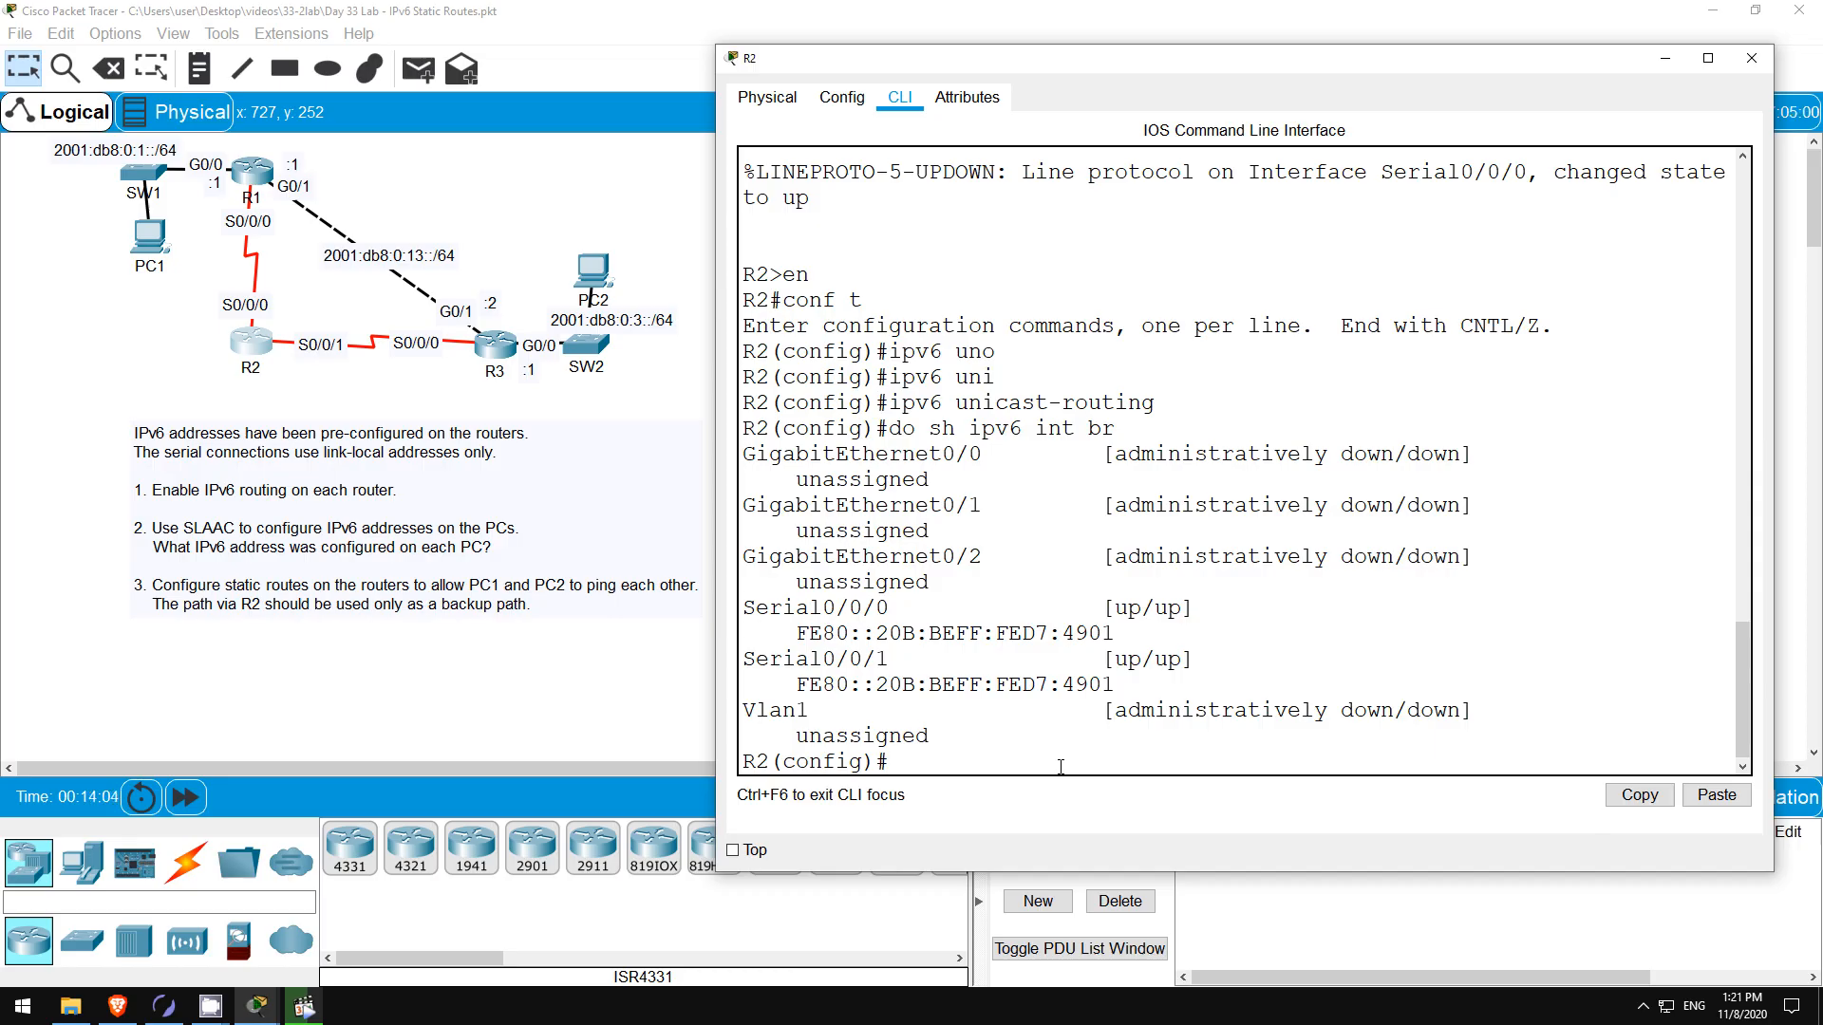
- On R2, enter ipv6 route 2001:db8:0:1::/64 s0/0/0 FE80::202:4AFF:FE23:E201
type("ipv6 route 2001:db8:0:1::/")
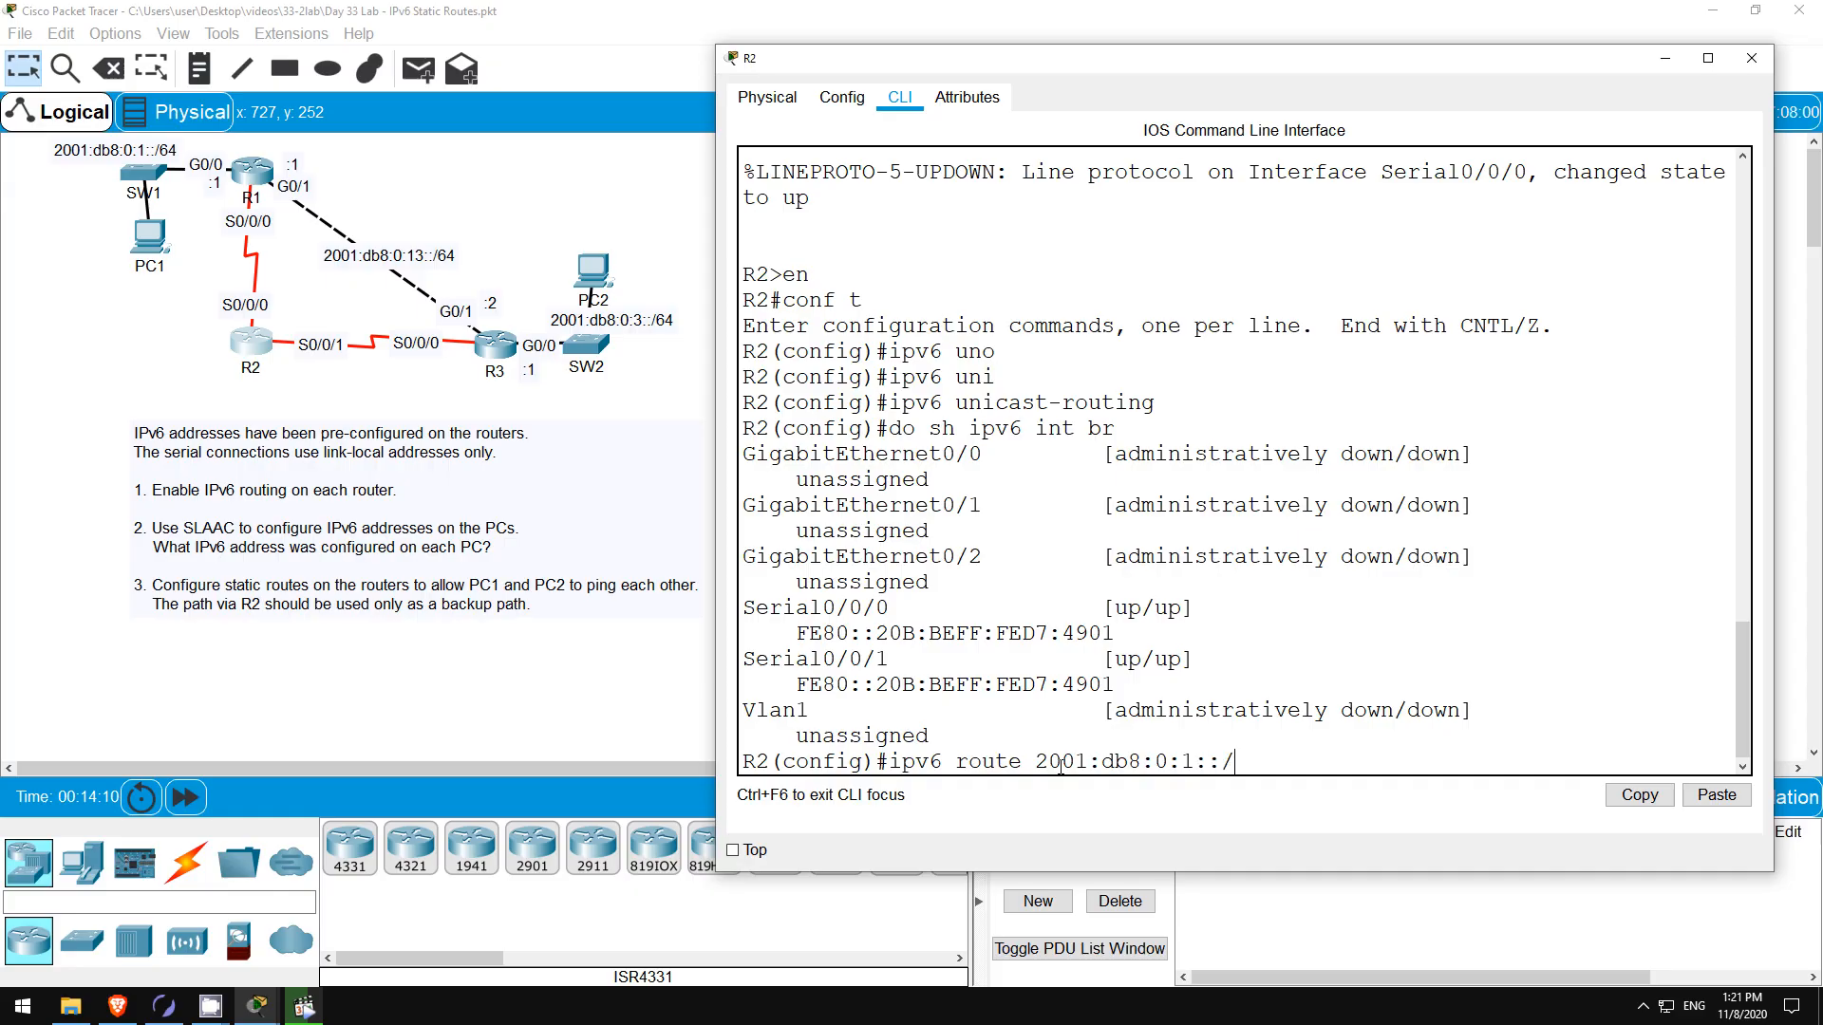
type("64 s0/0/0")
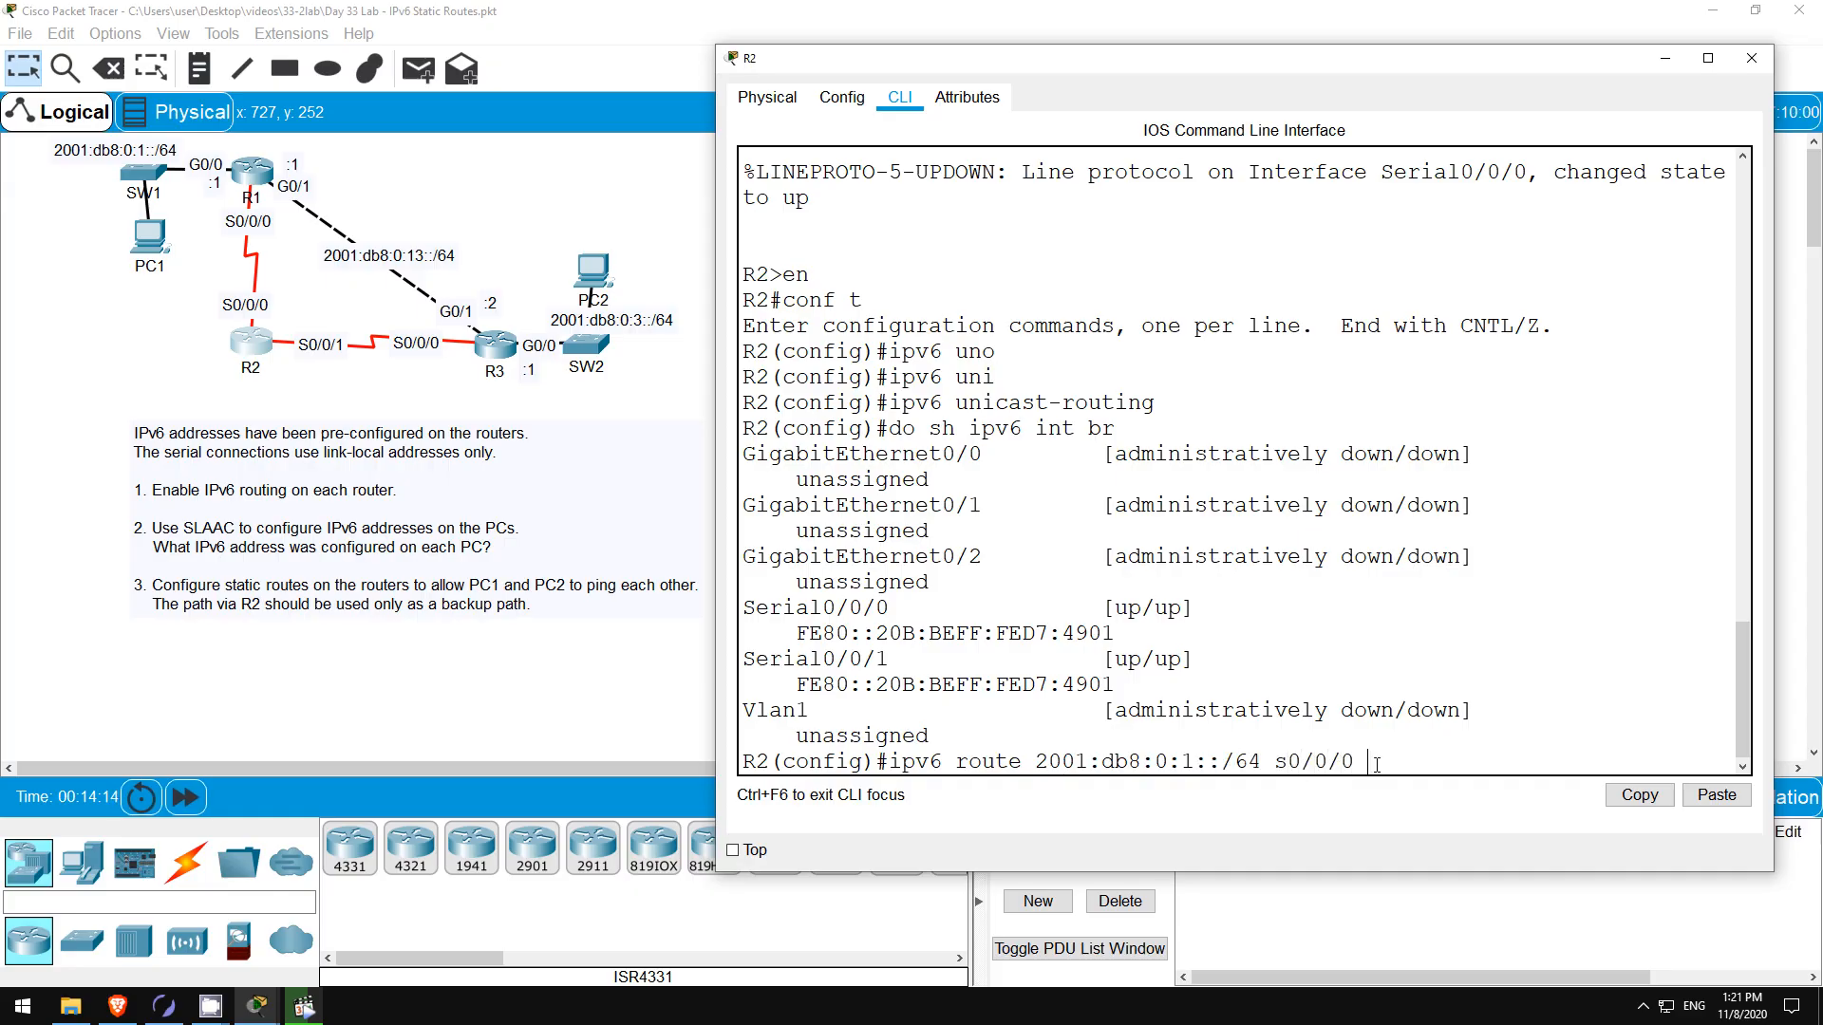
type("FE80::202:4AFF:FE23:E201")
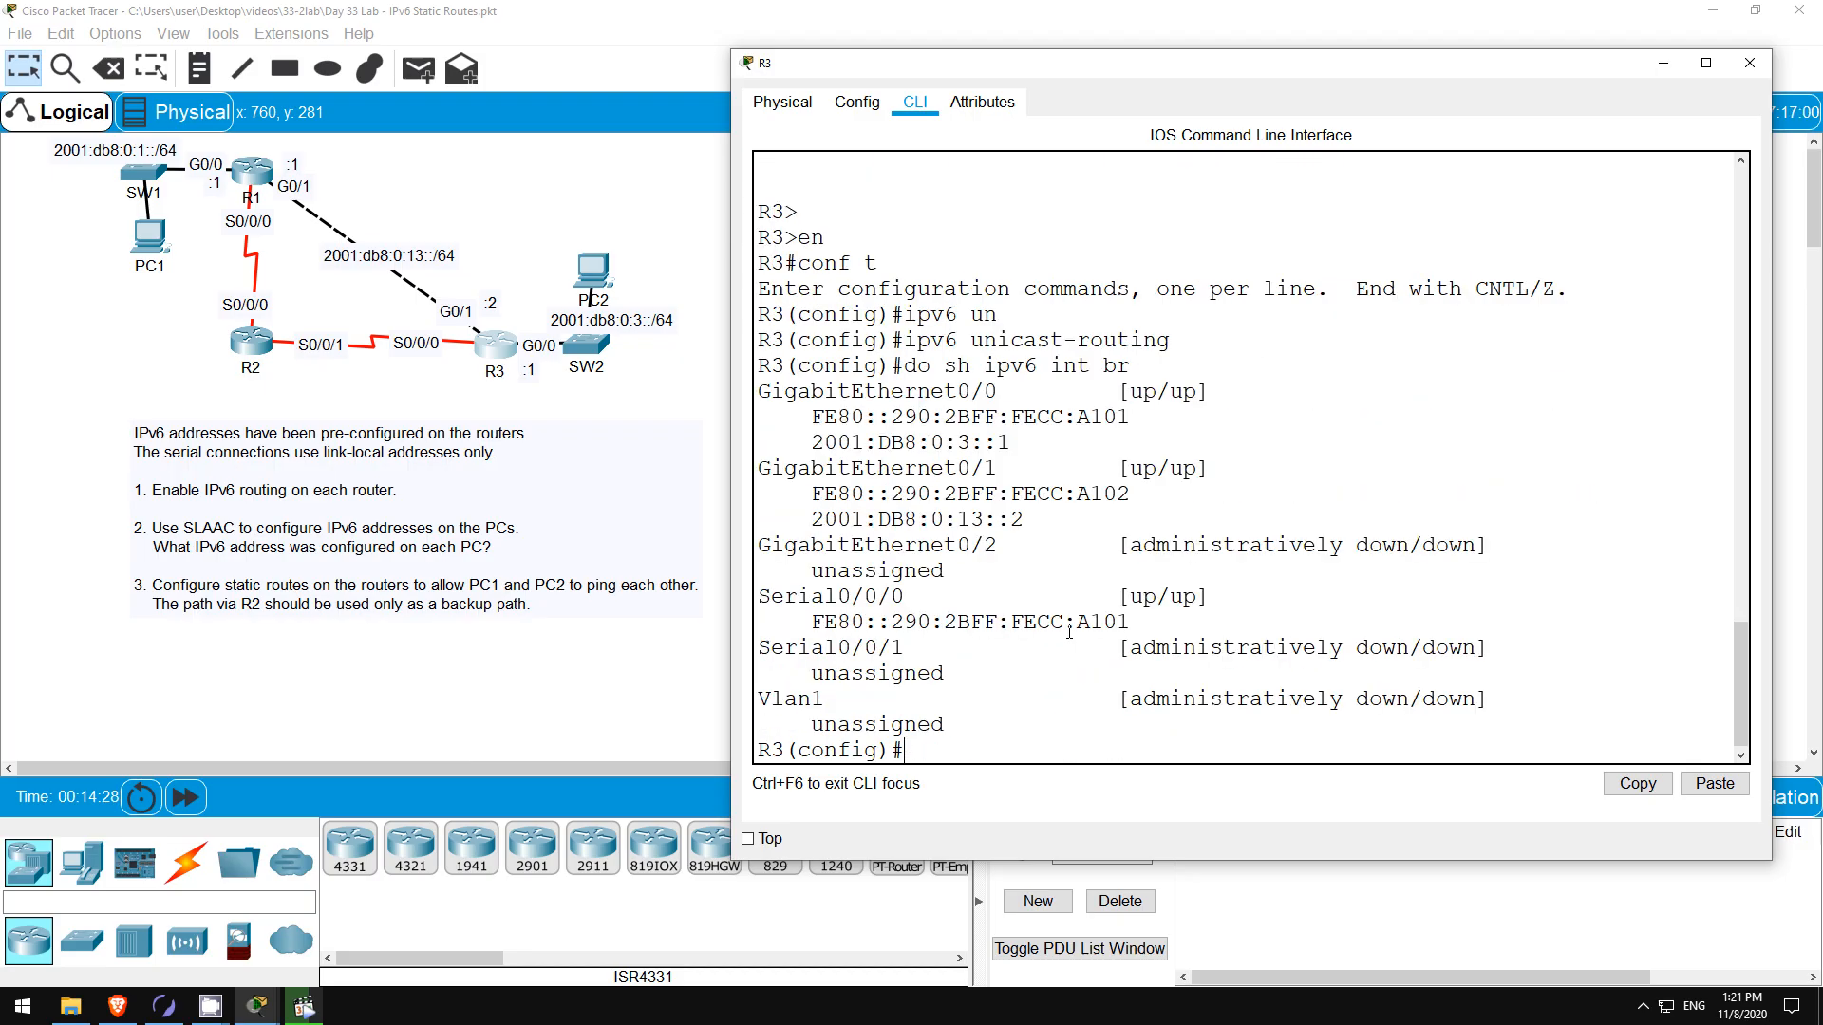
- Select R3's Serial0/0/0 link-local address FE80::290:2BFF:FECC:A101 in the interface summary
left_click_drag(812, 621, 1110, 622)
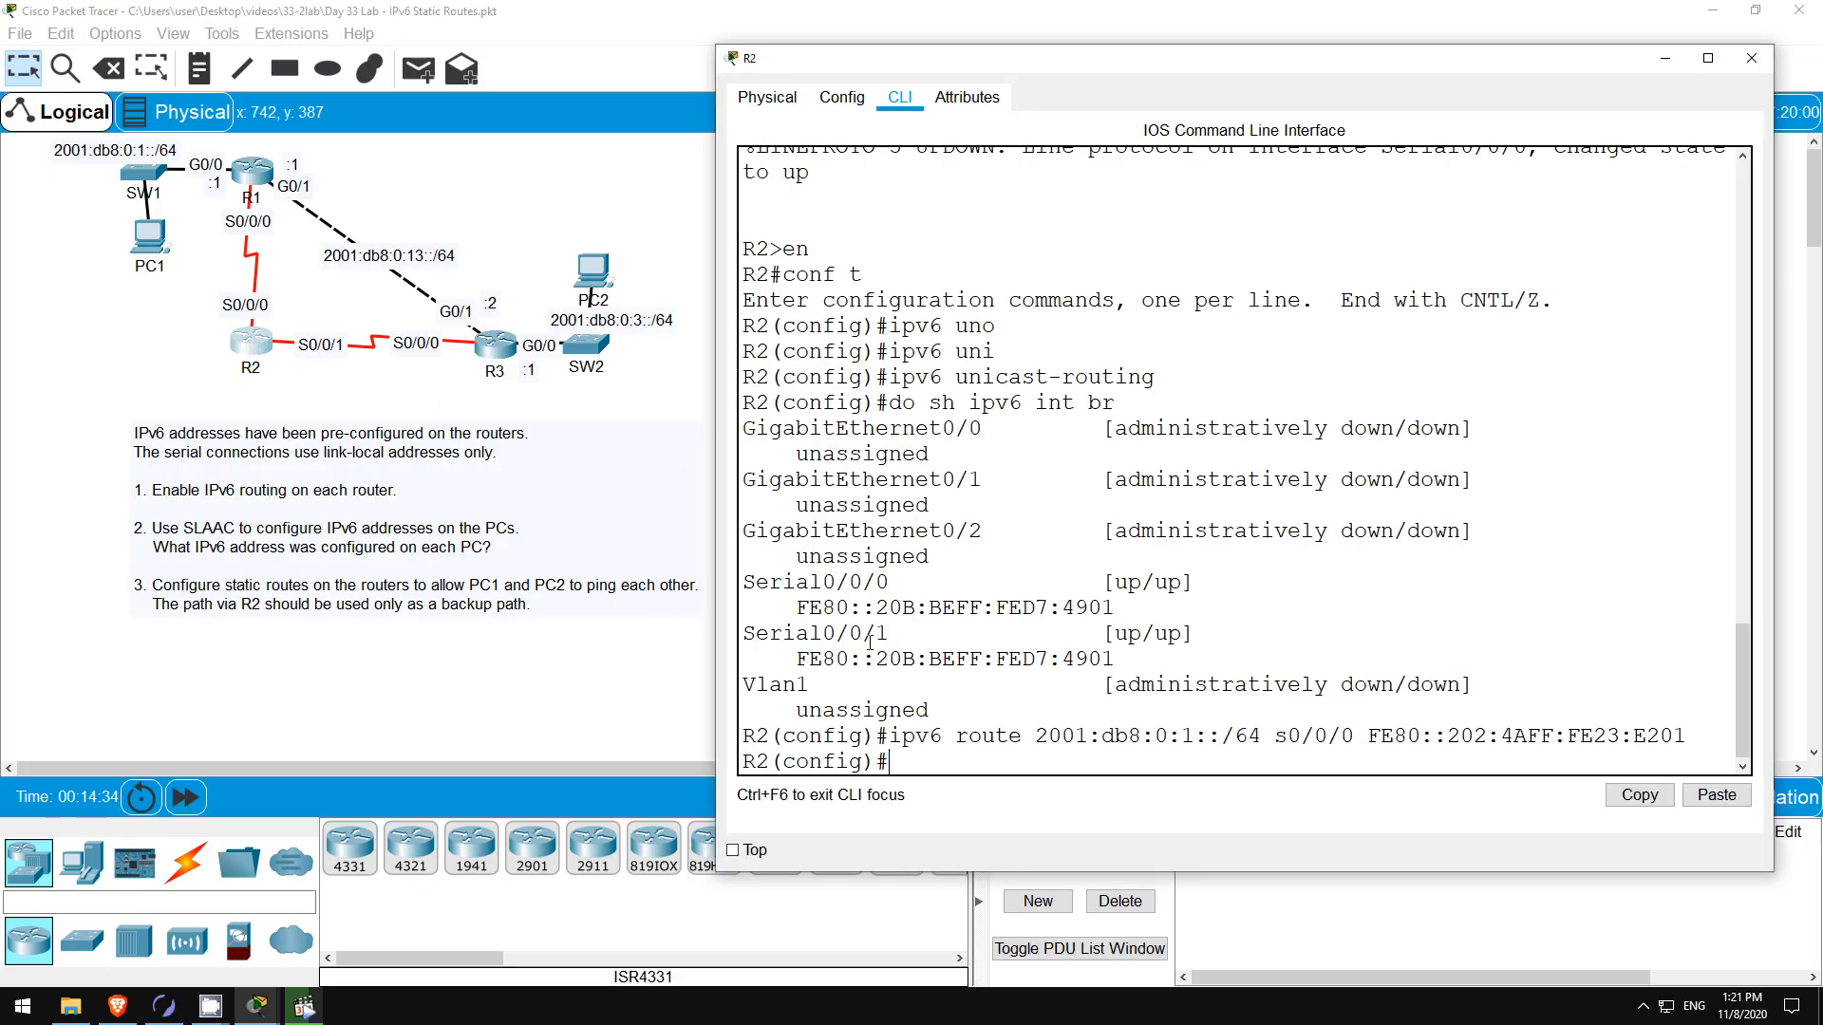
- On R2, add route 2001:db8:0:3::/64 via s0/0/1 and FE80::290:2BFF:FECC:A101
type("ipv6 route 2001:db")
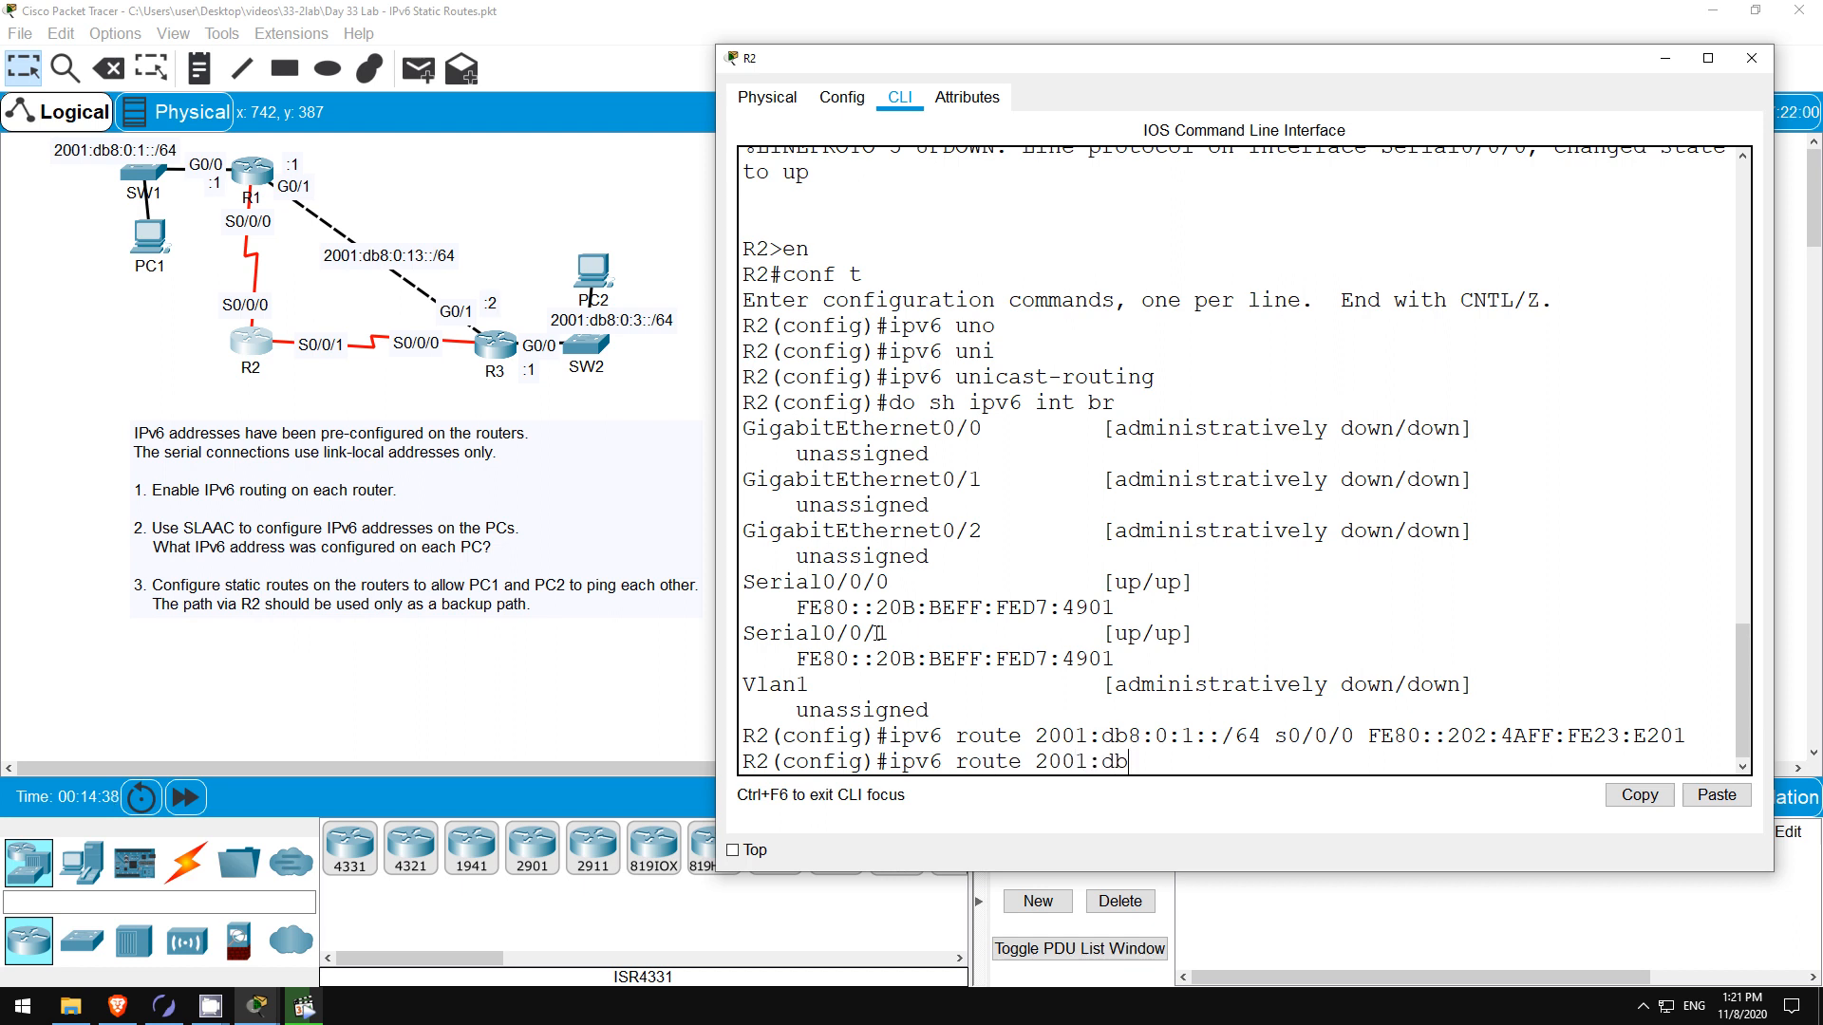
type("8:0:3")
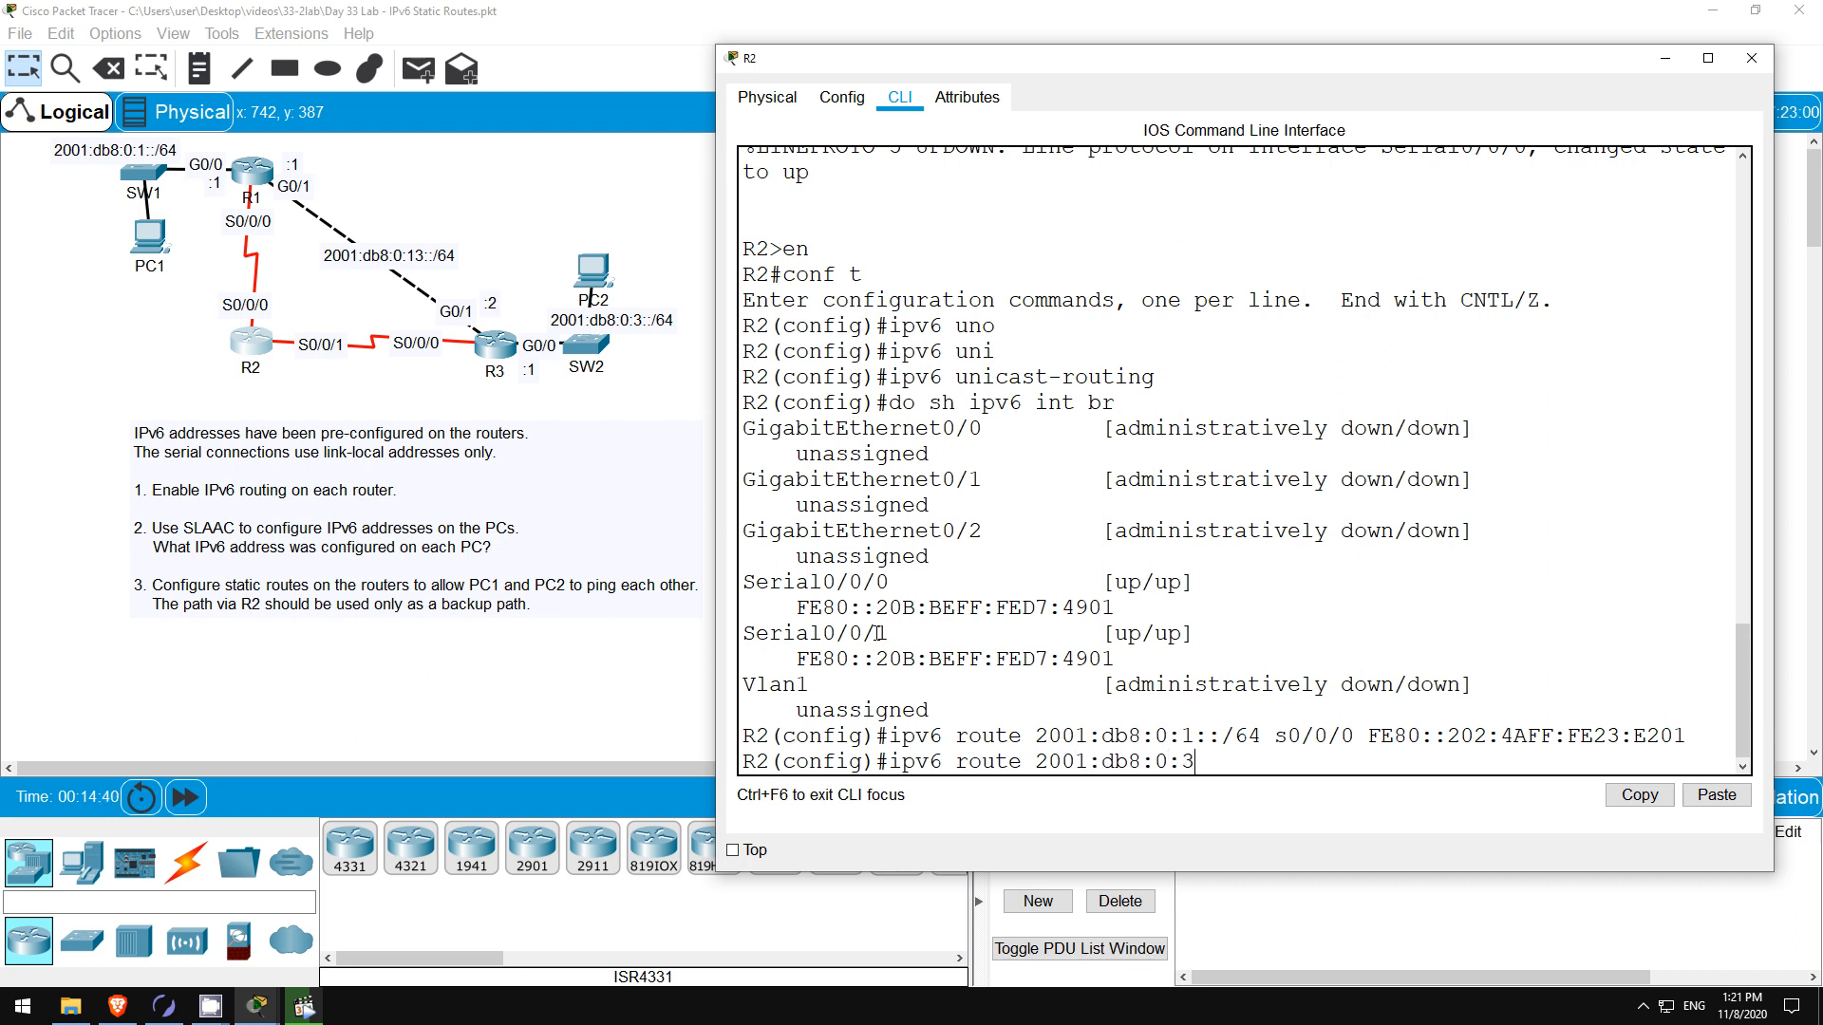
type("::/64 s")
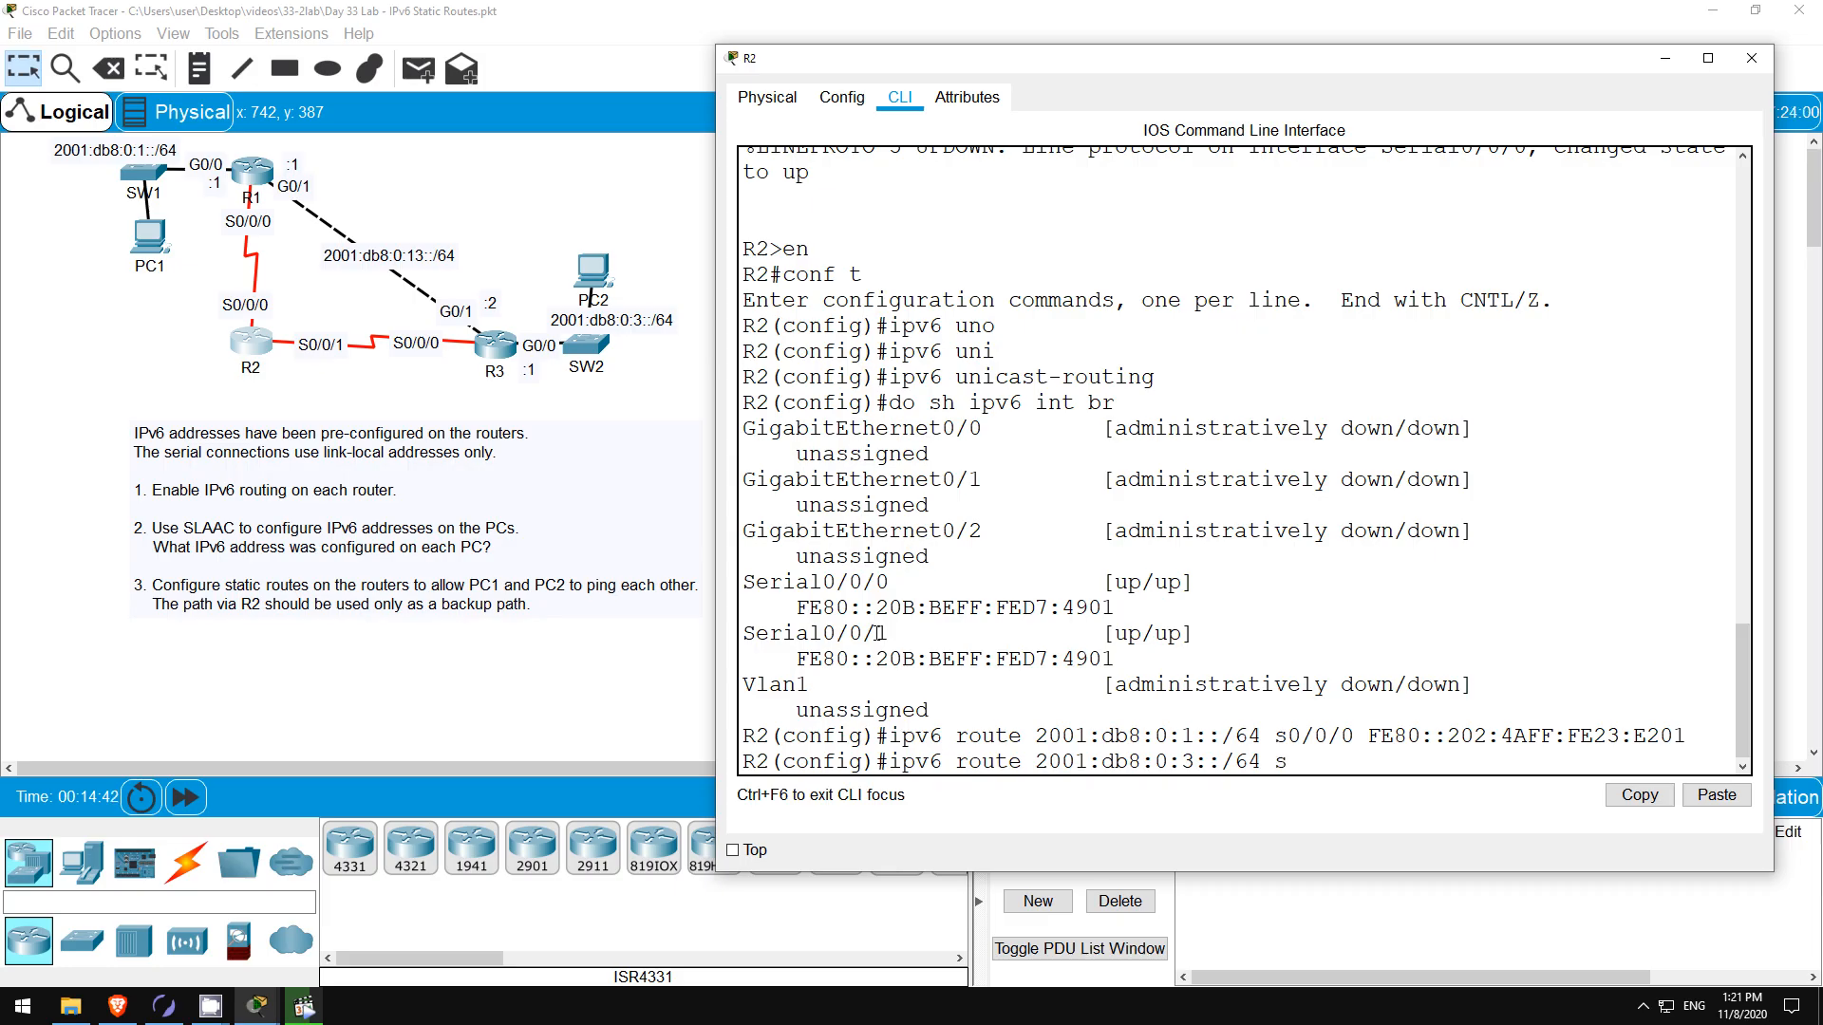
type("0/0/1")
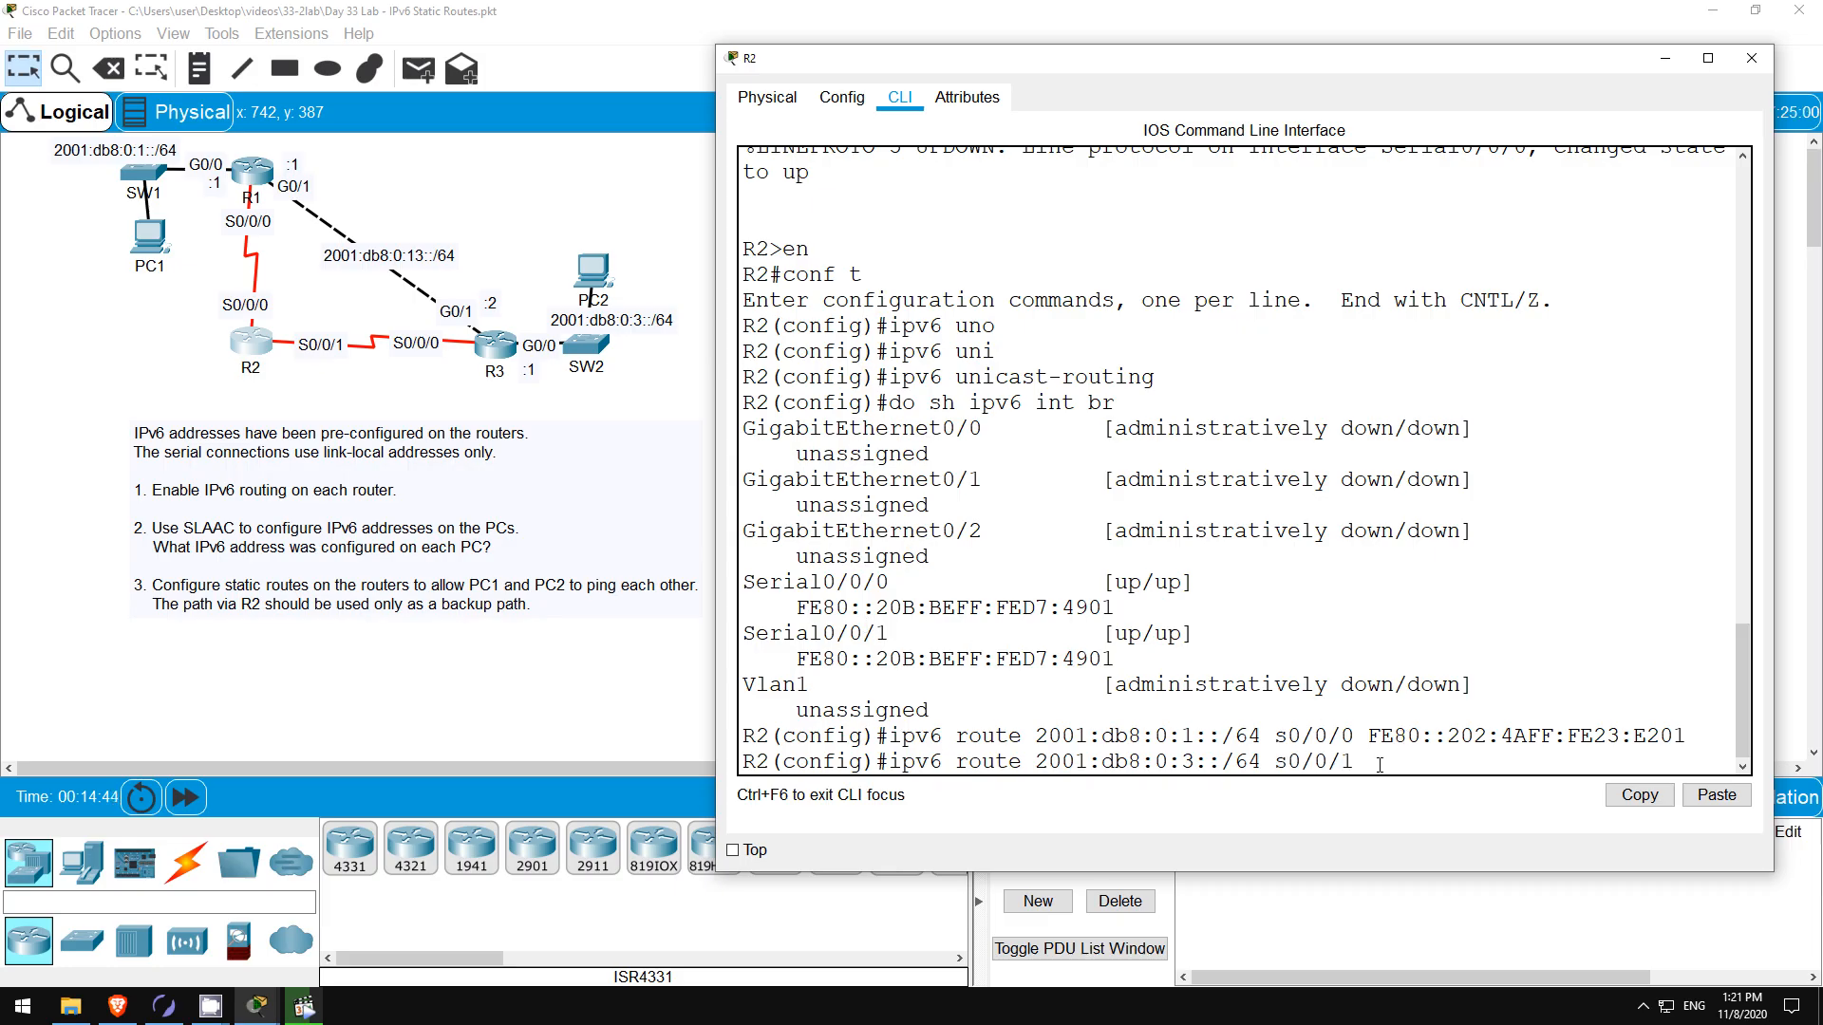
type("FE80::290:2BFF:FECC:A101")
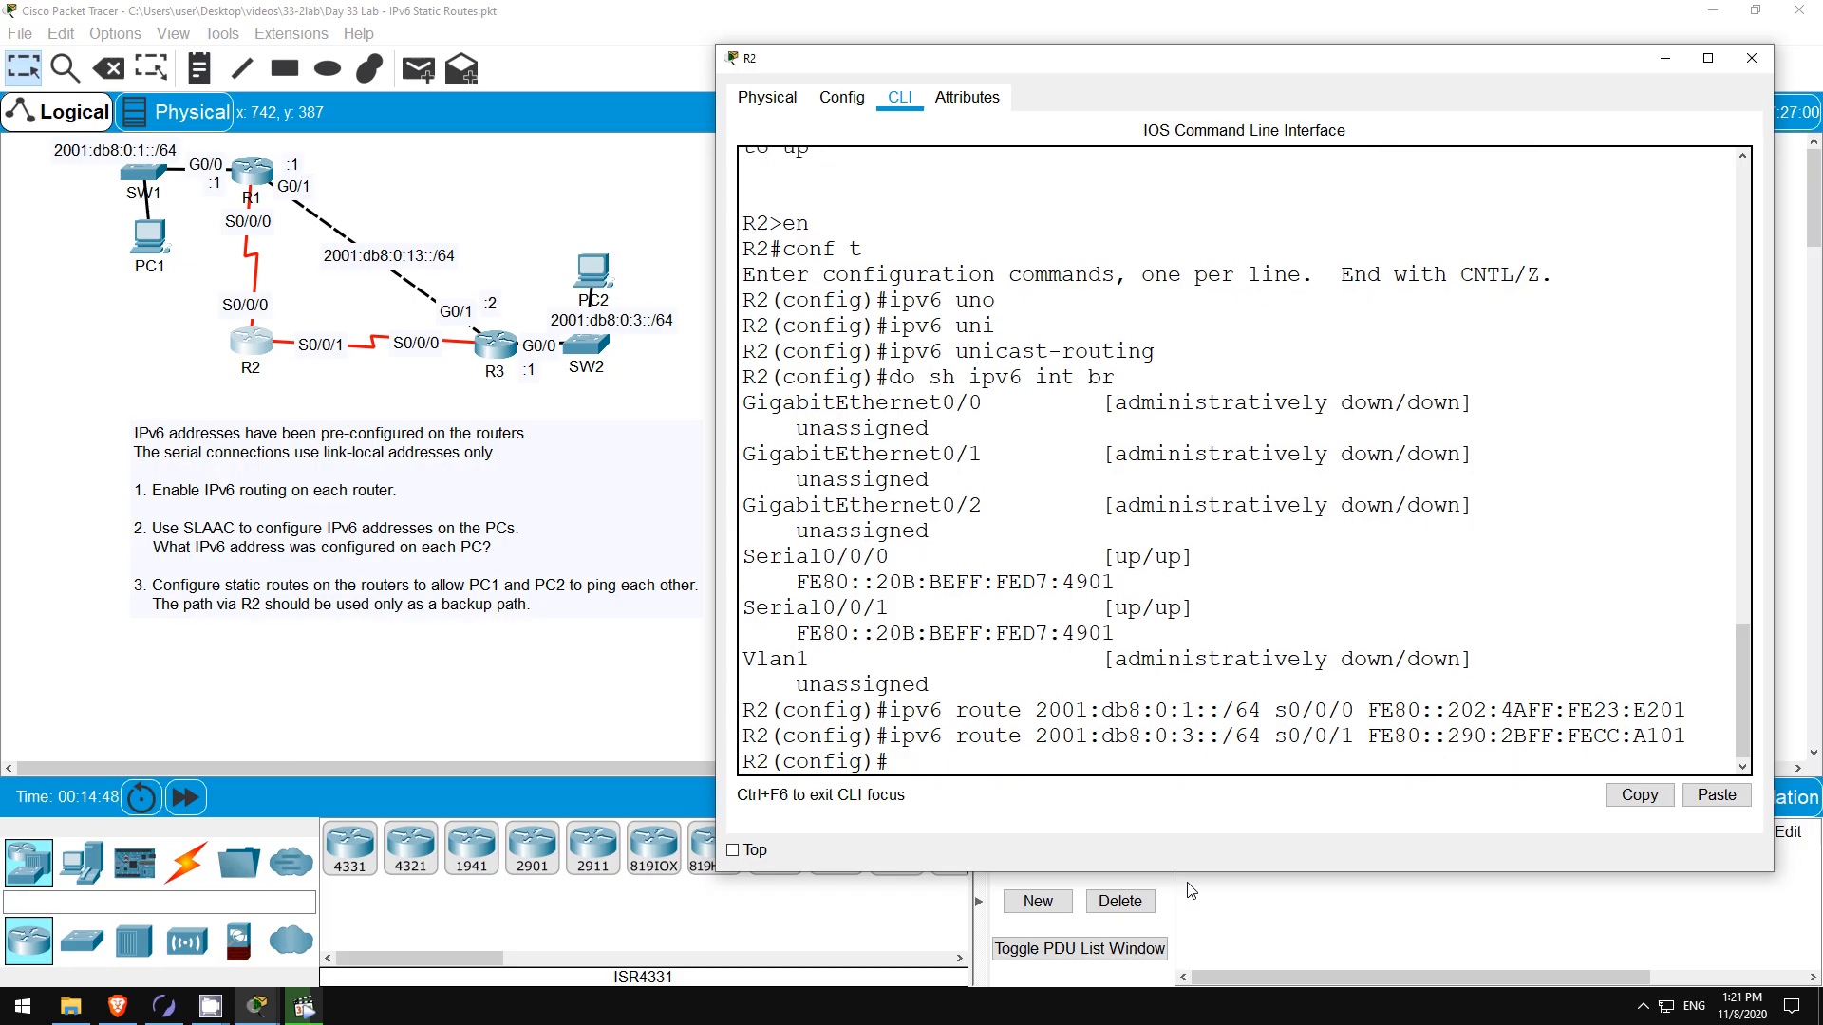
- Display R2's IPv6 routing table and select the two static route entries
type("do")
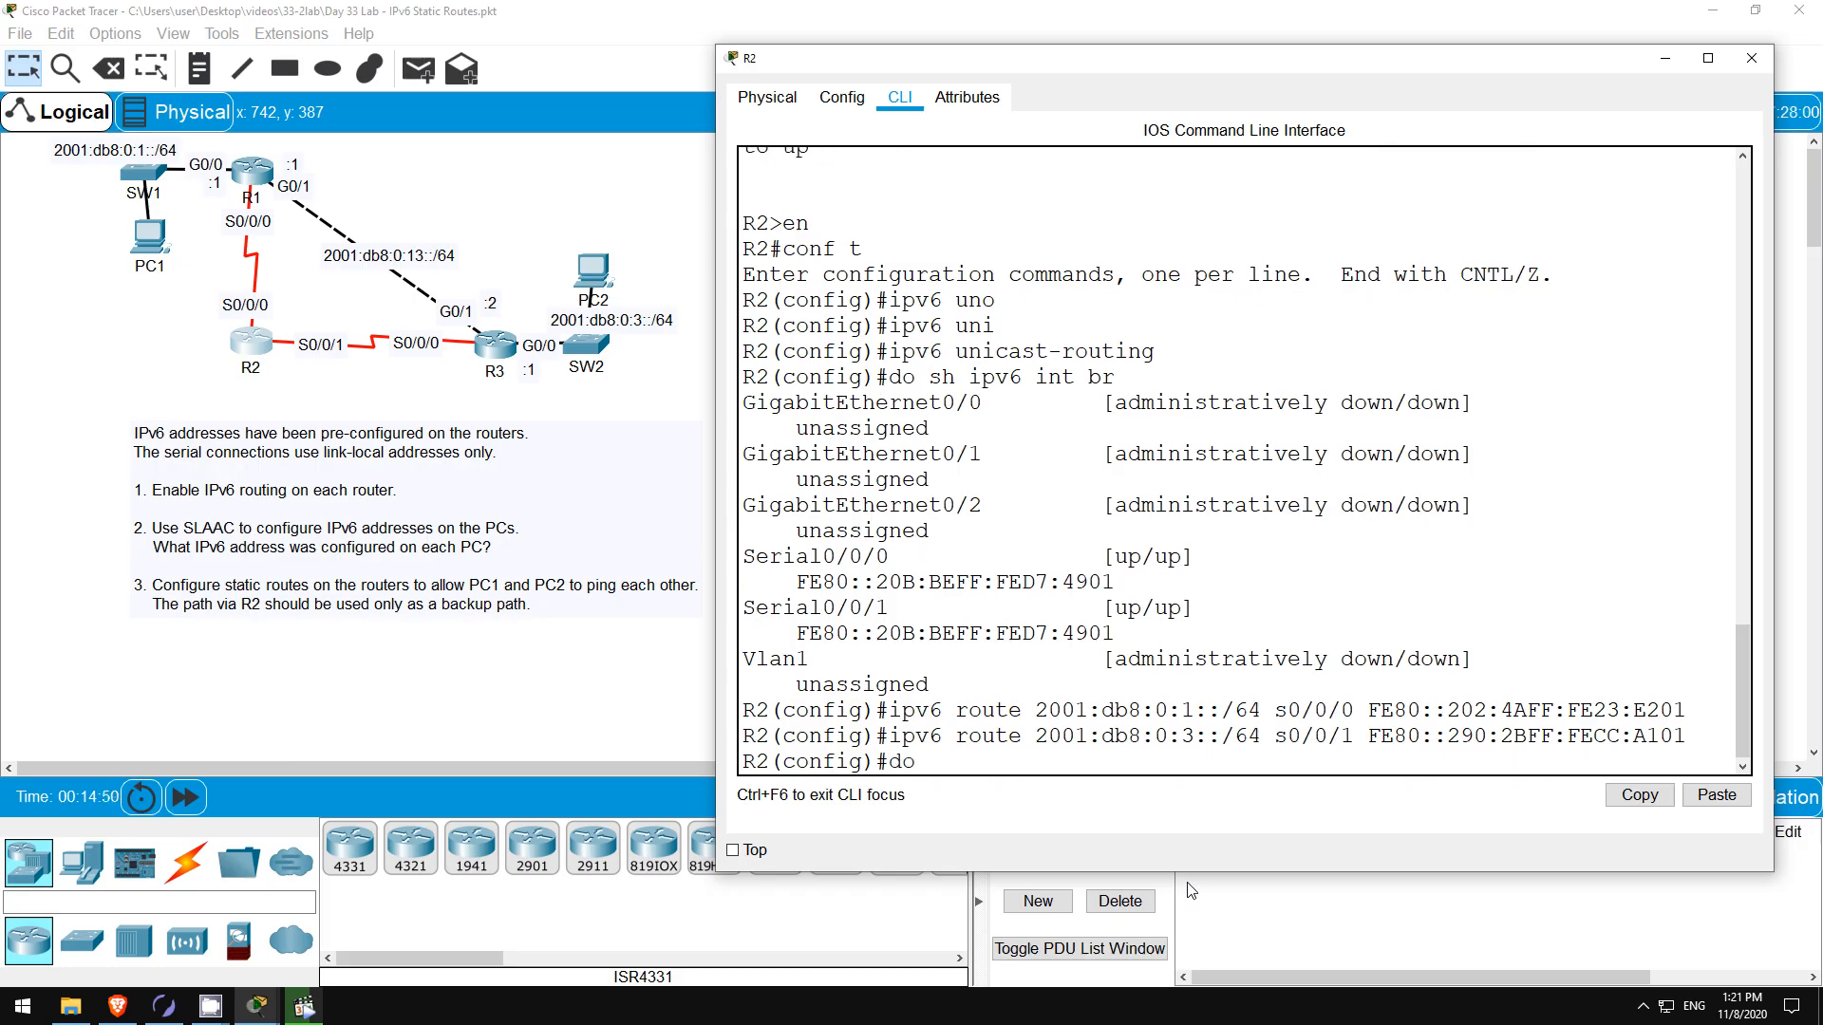
type("sh ipv6 route")
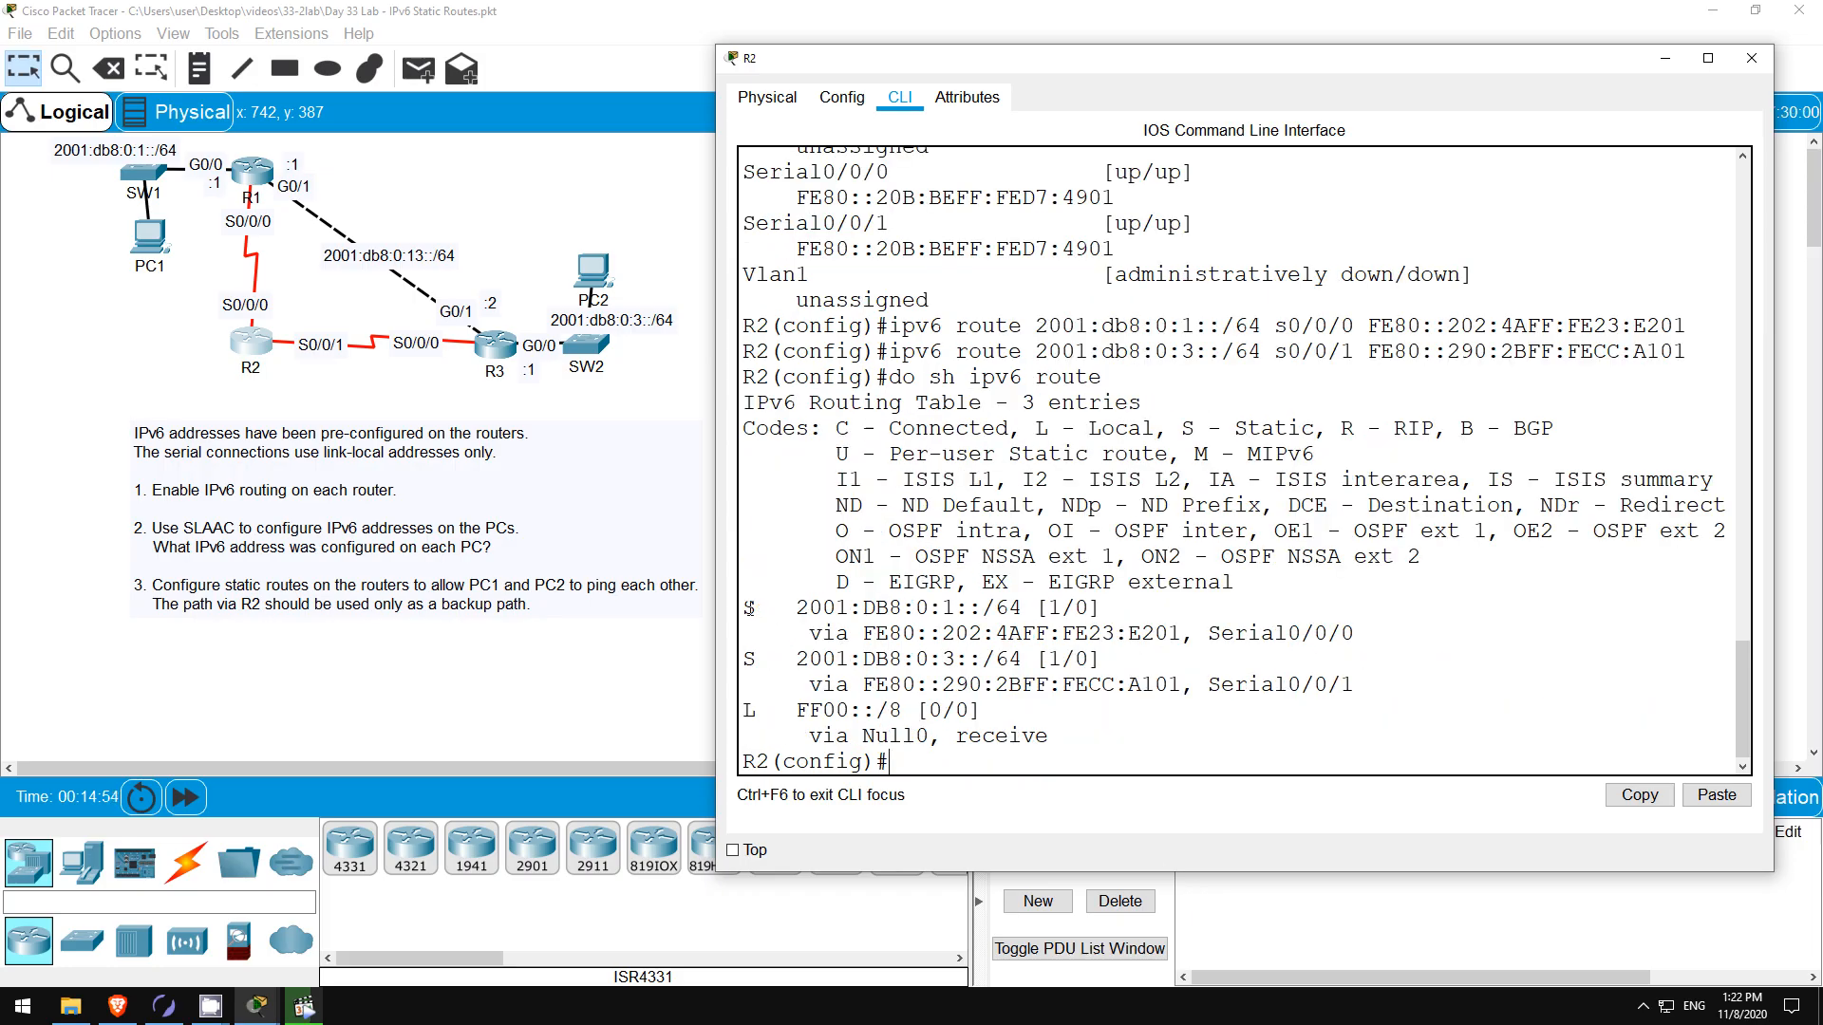
left_click_drag(749, 607, 1353, 685)
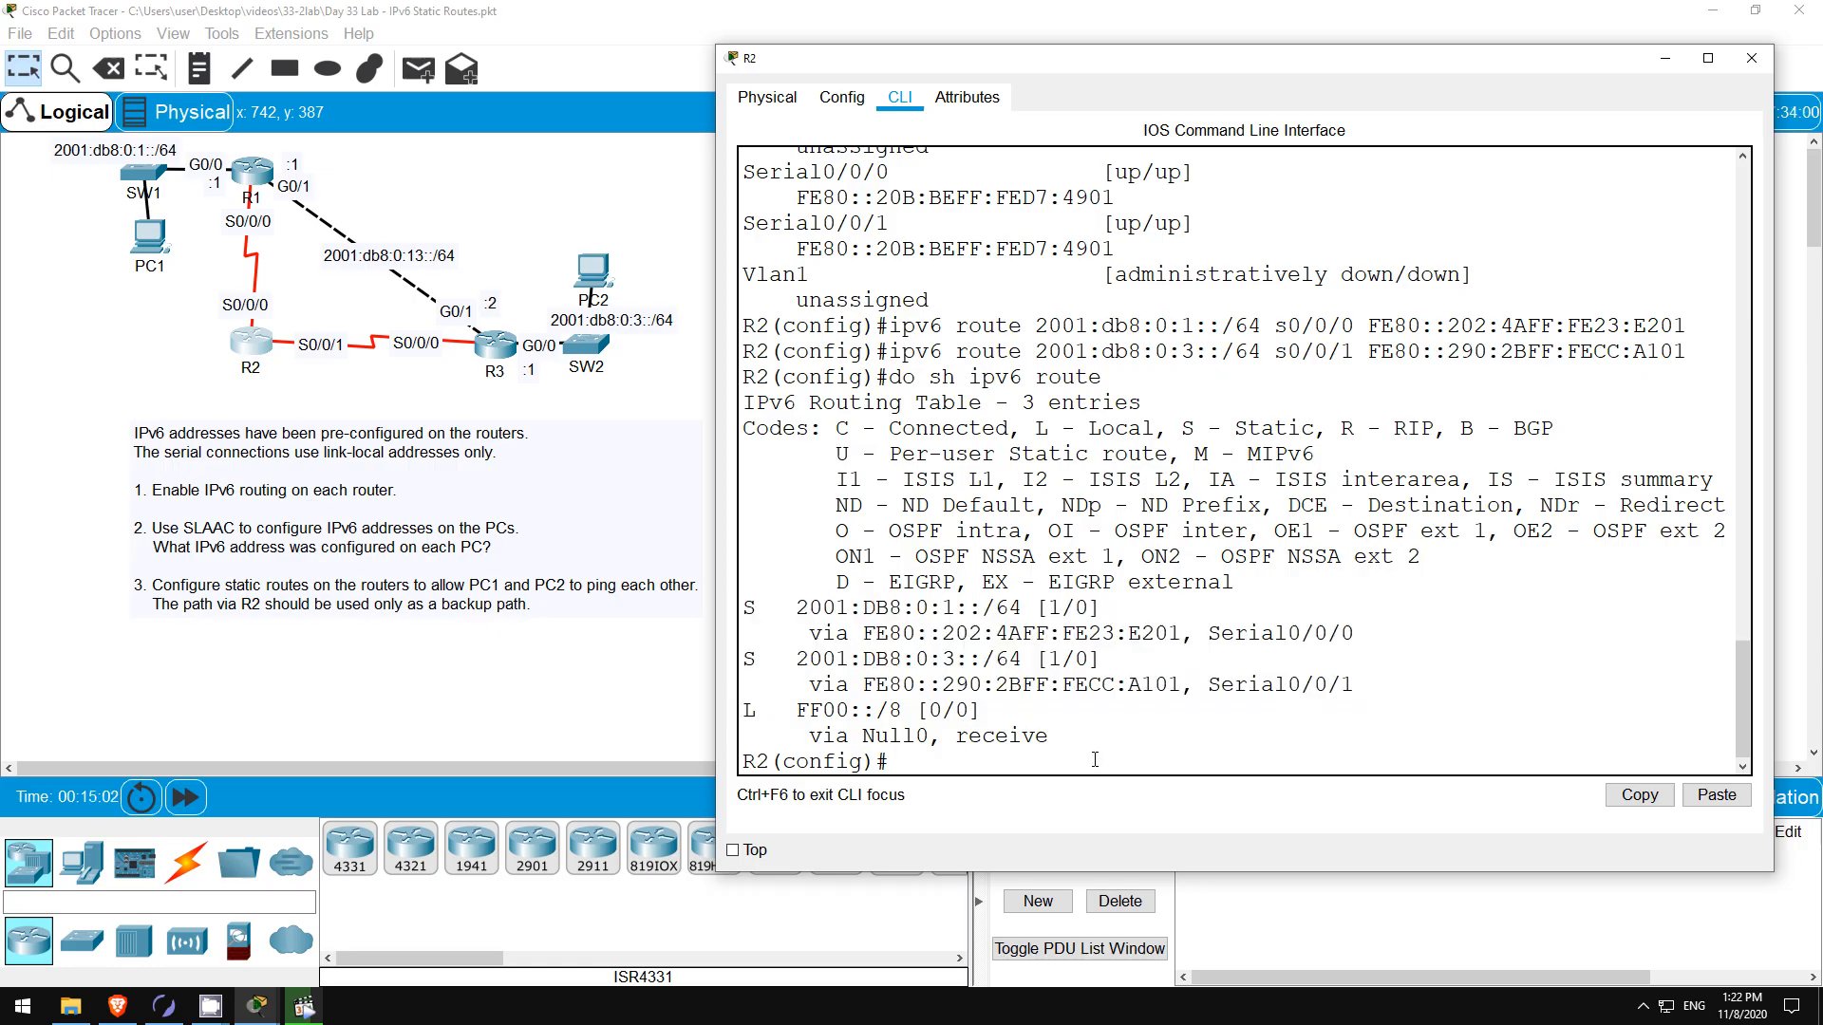
type("do sh ipv6 int br")
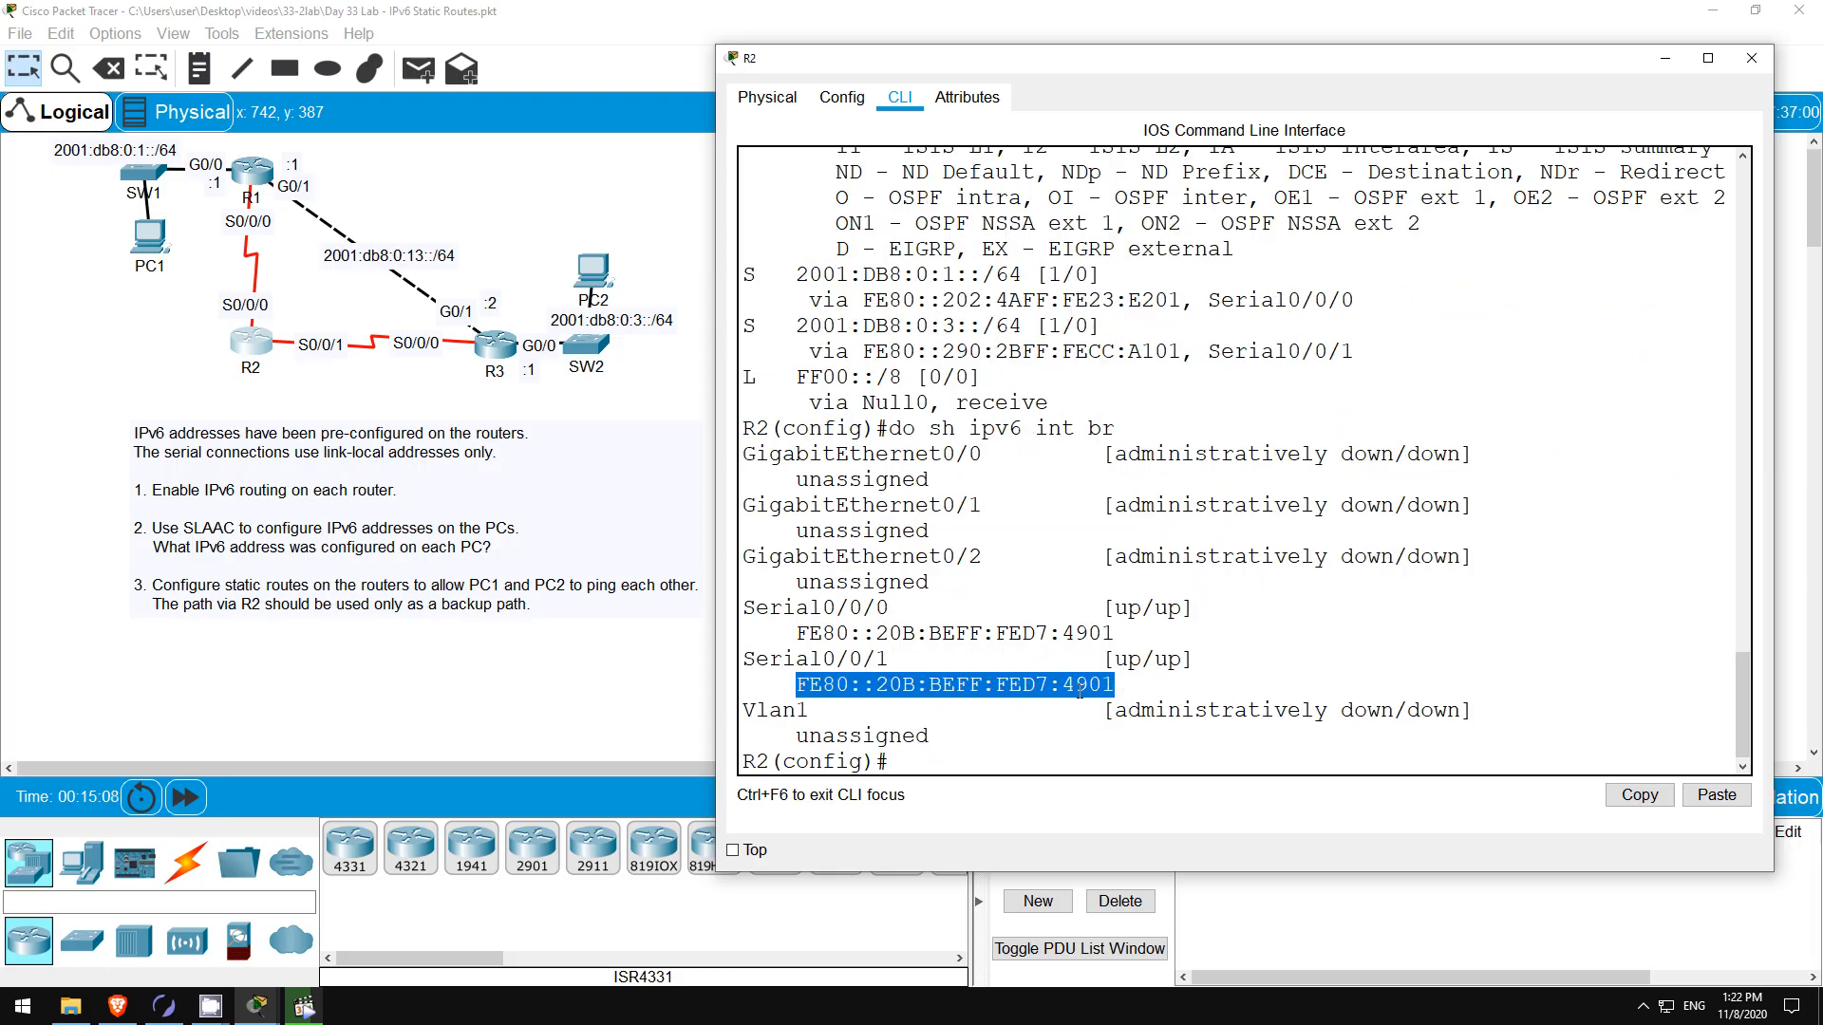
- Copy link-local address FE80::20B:BEFF:FED7:4901 from R2's Serial0/0/1 interface listing
right_click(954, 683)
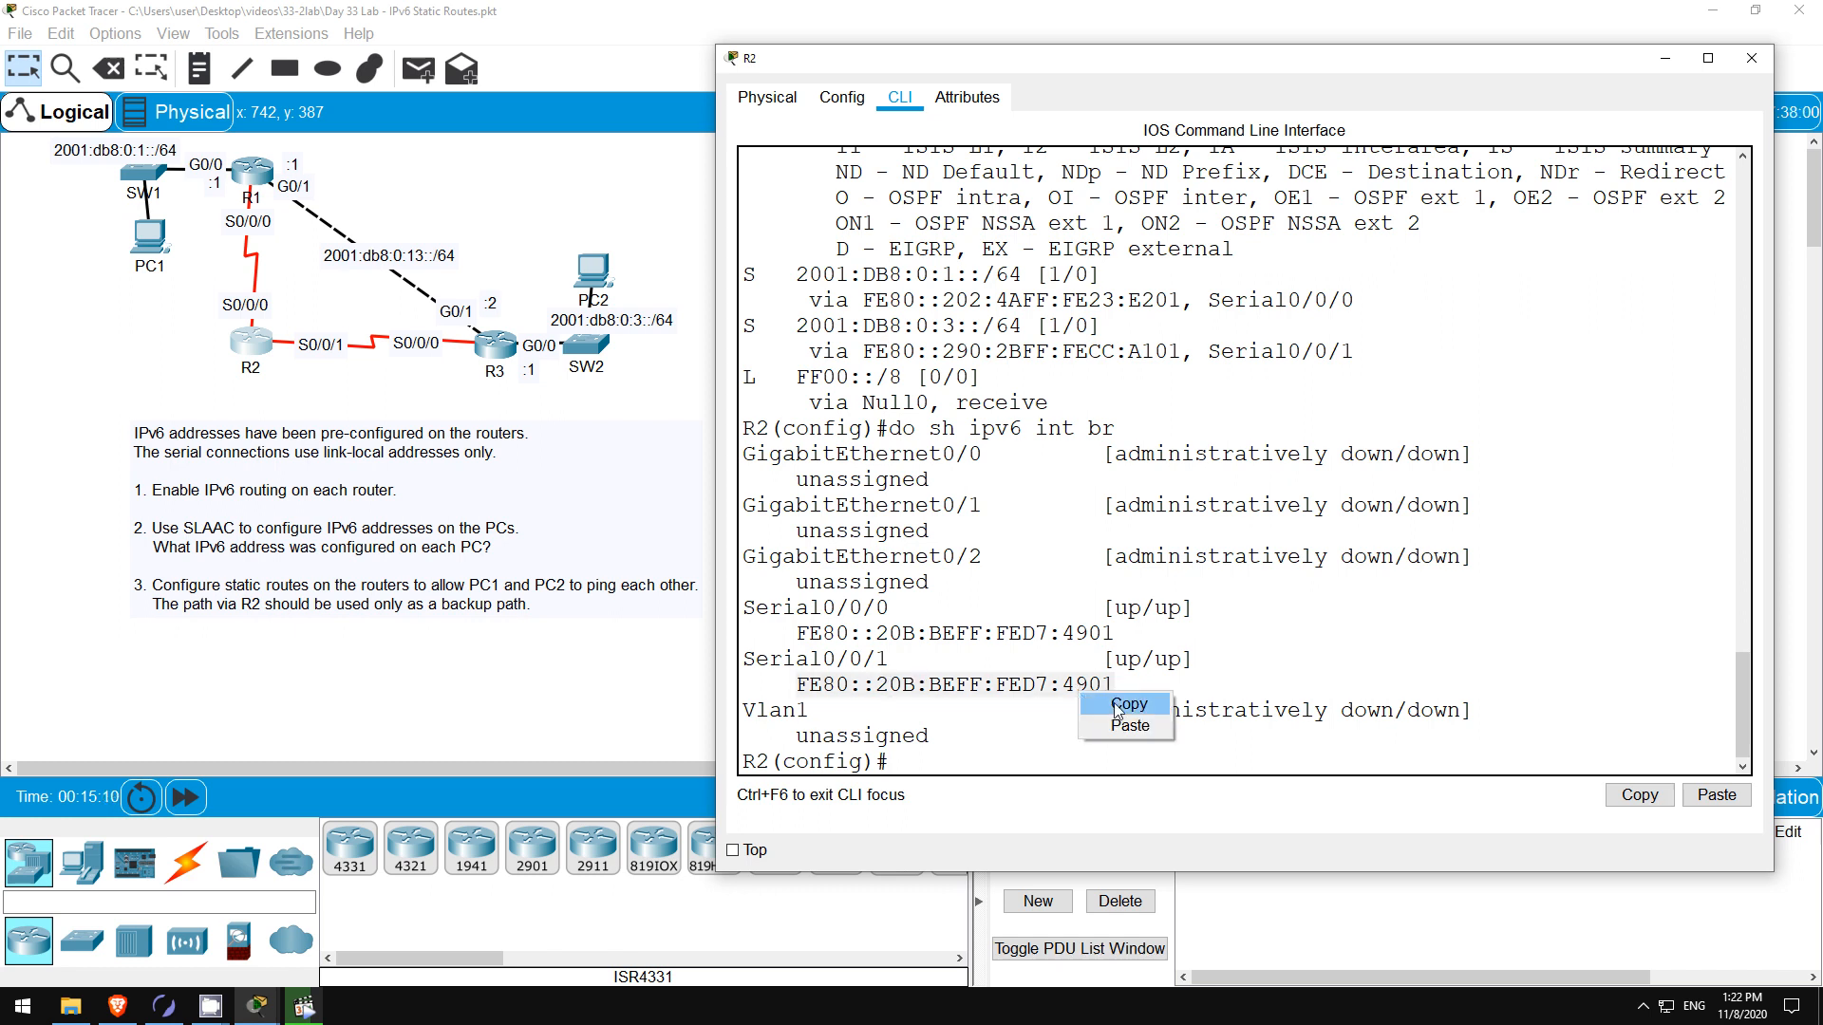
left_click(1124, 704)
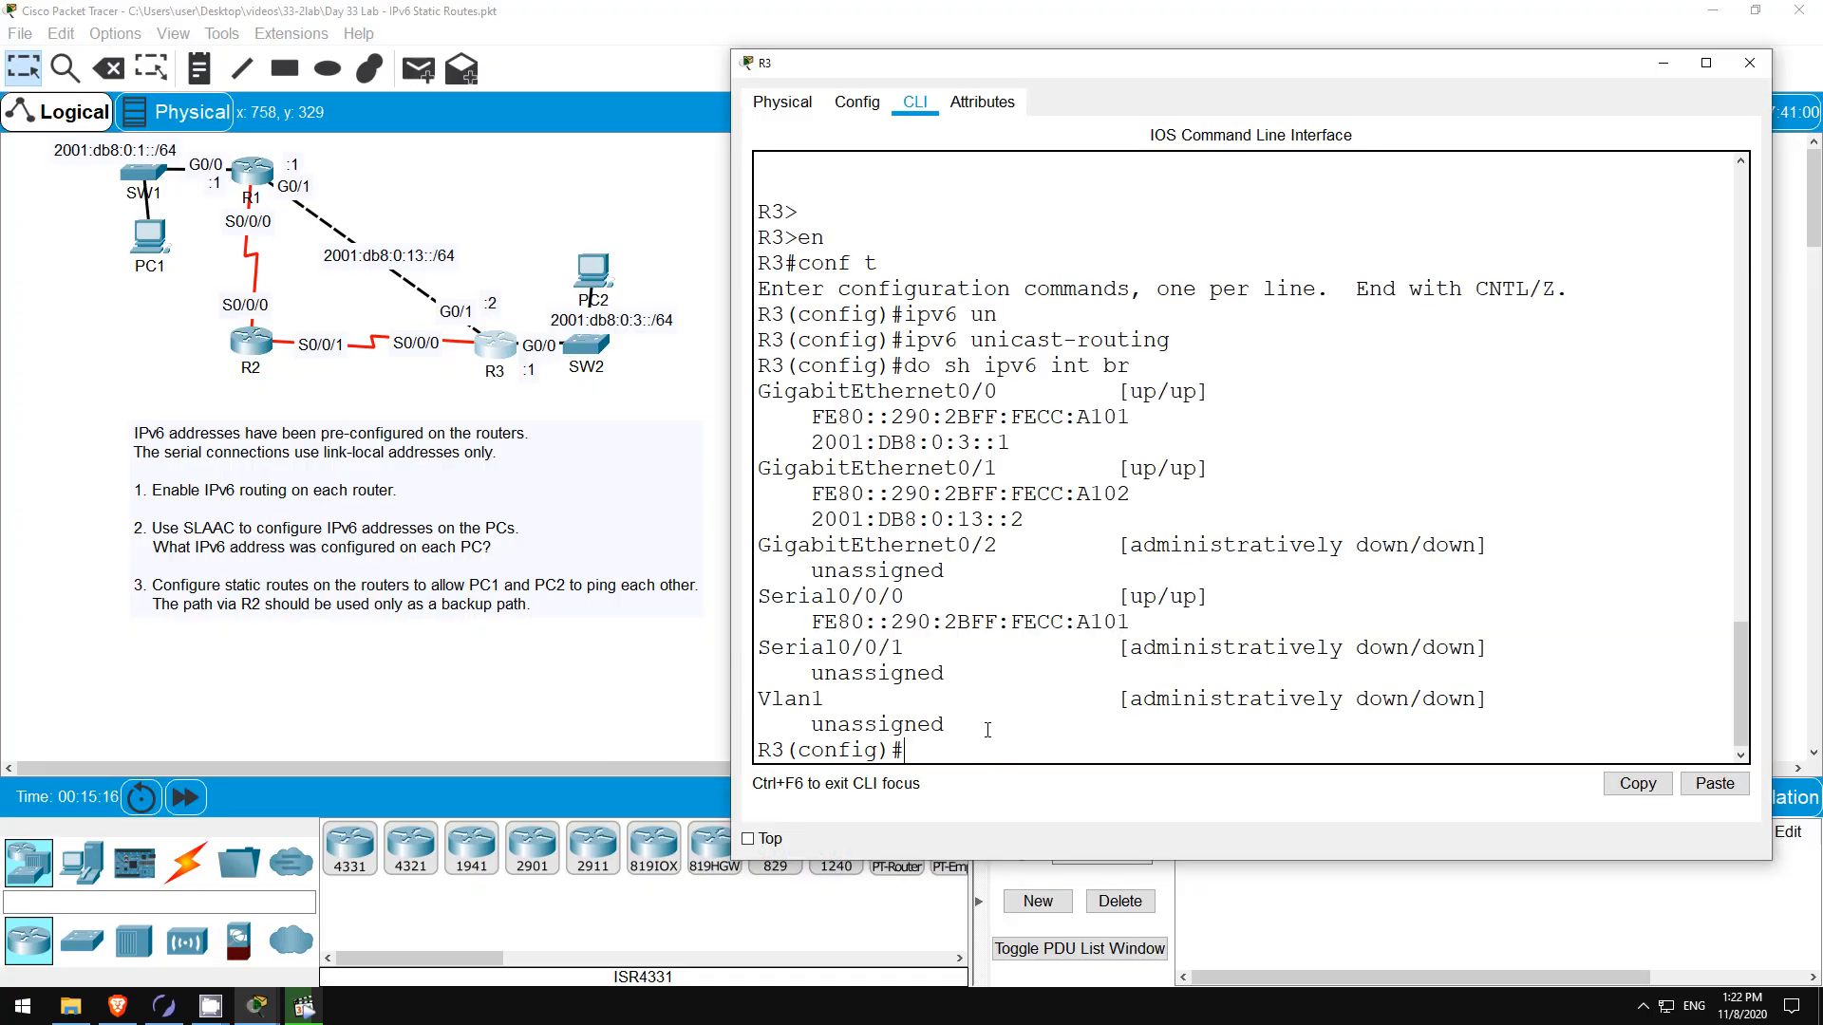
- On R3, route 2001:db8:0:1::/64 via g0/1 2001:db8:0:13::1, backup via s0/0/0 FE80::20B:BEFF:FED7:4901 distance 5
type("ipv6 route 2001:db8")
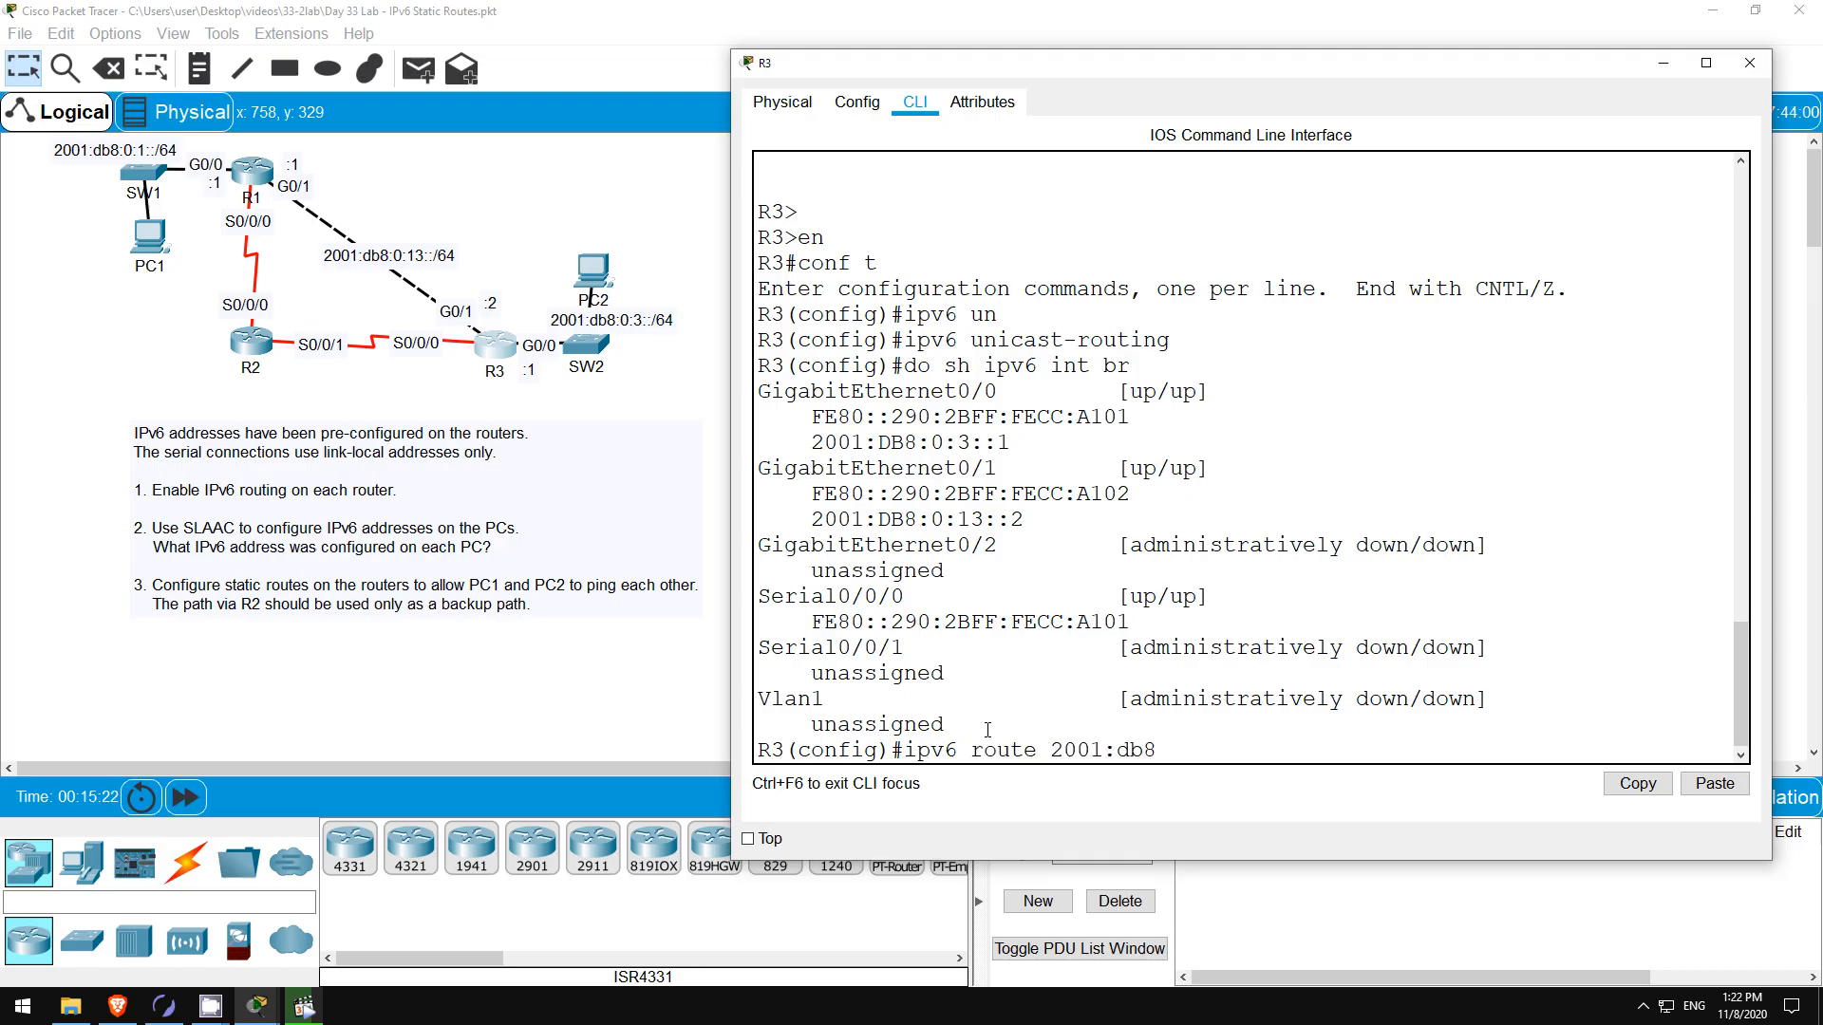
type("0:1::")
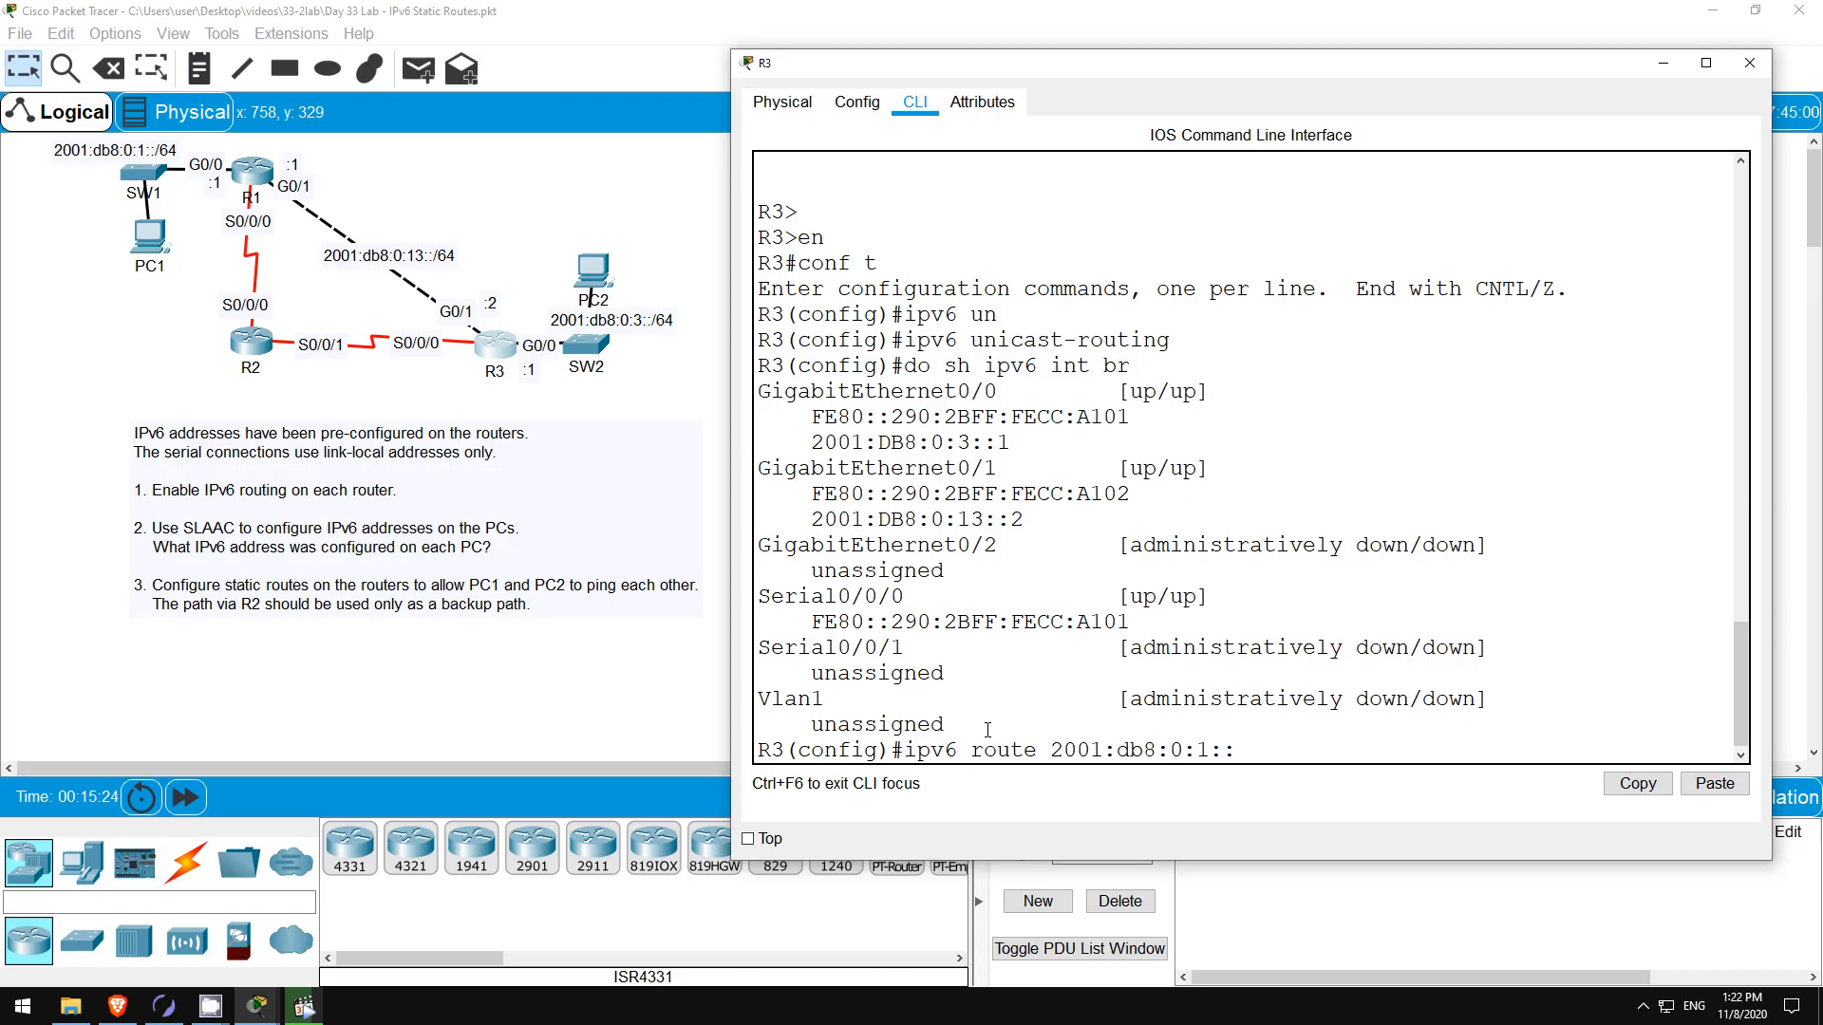
type("/64 g0/1 2001")
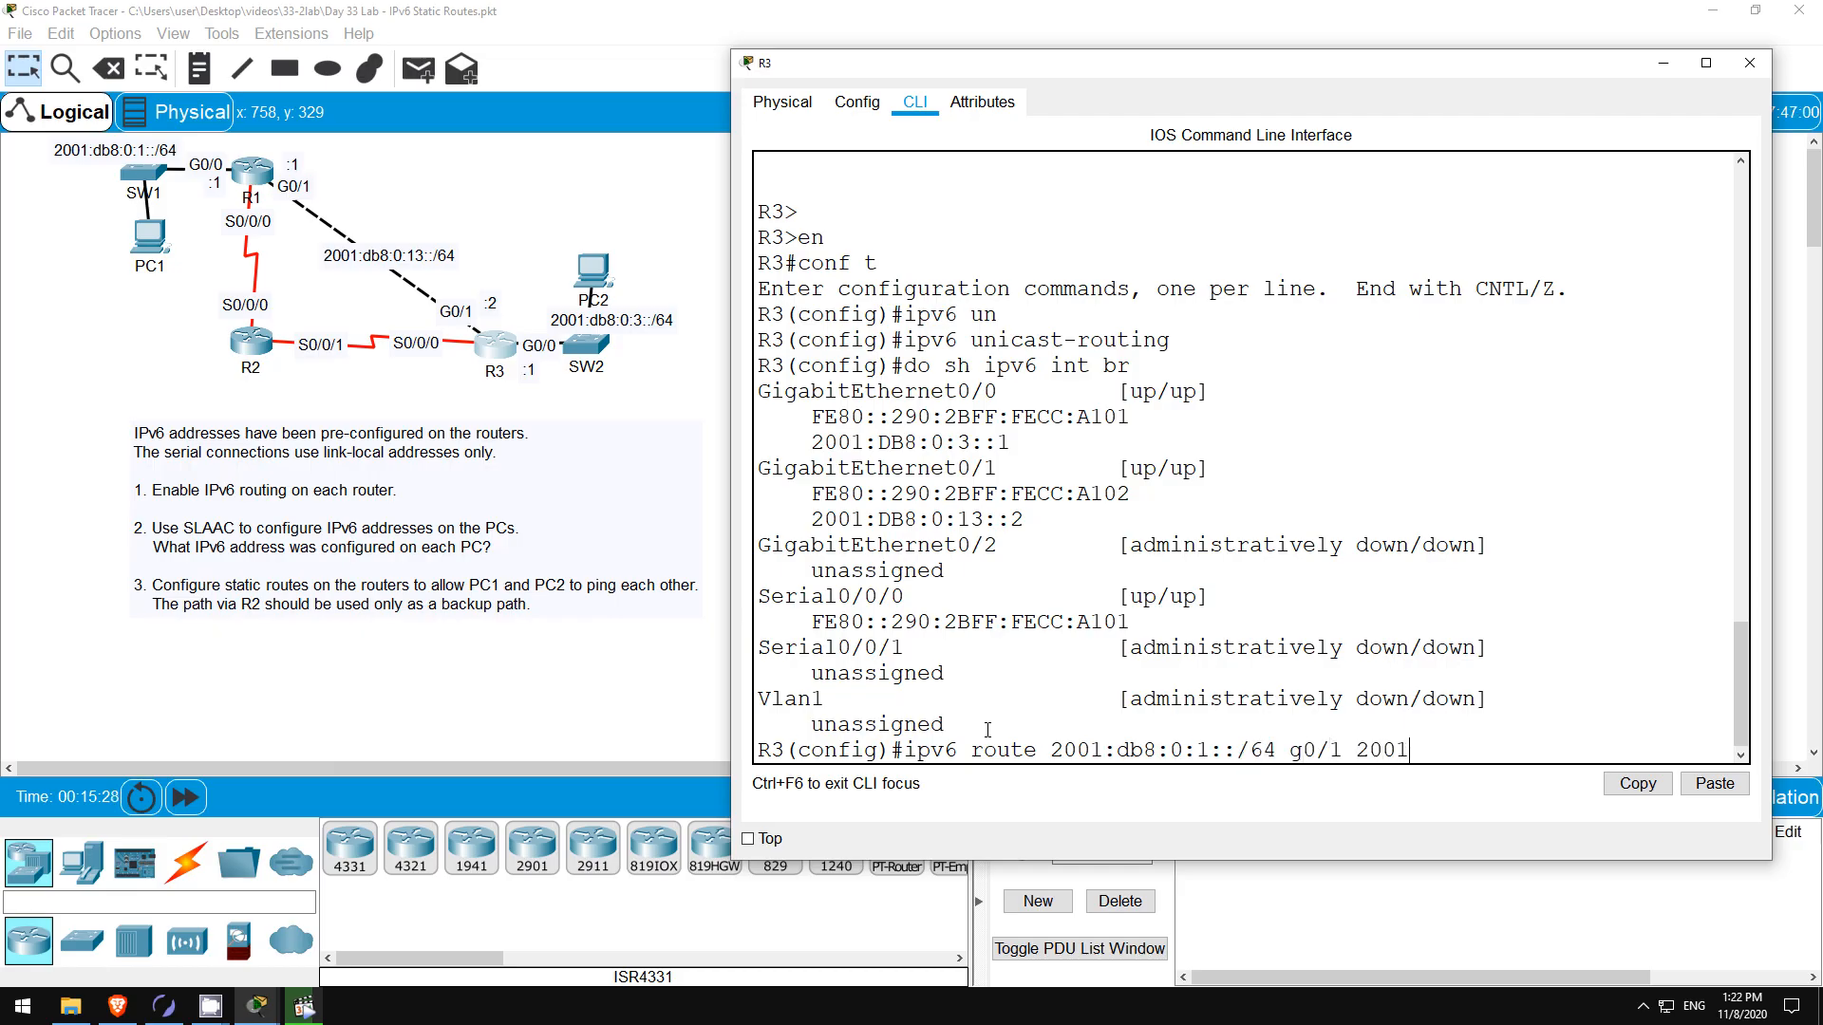
type(":db8:0:13::1")
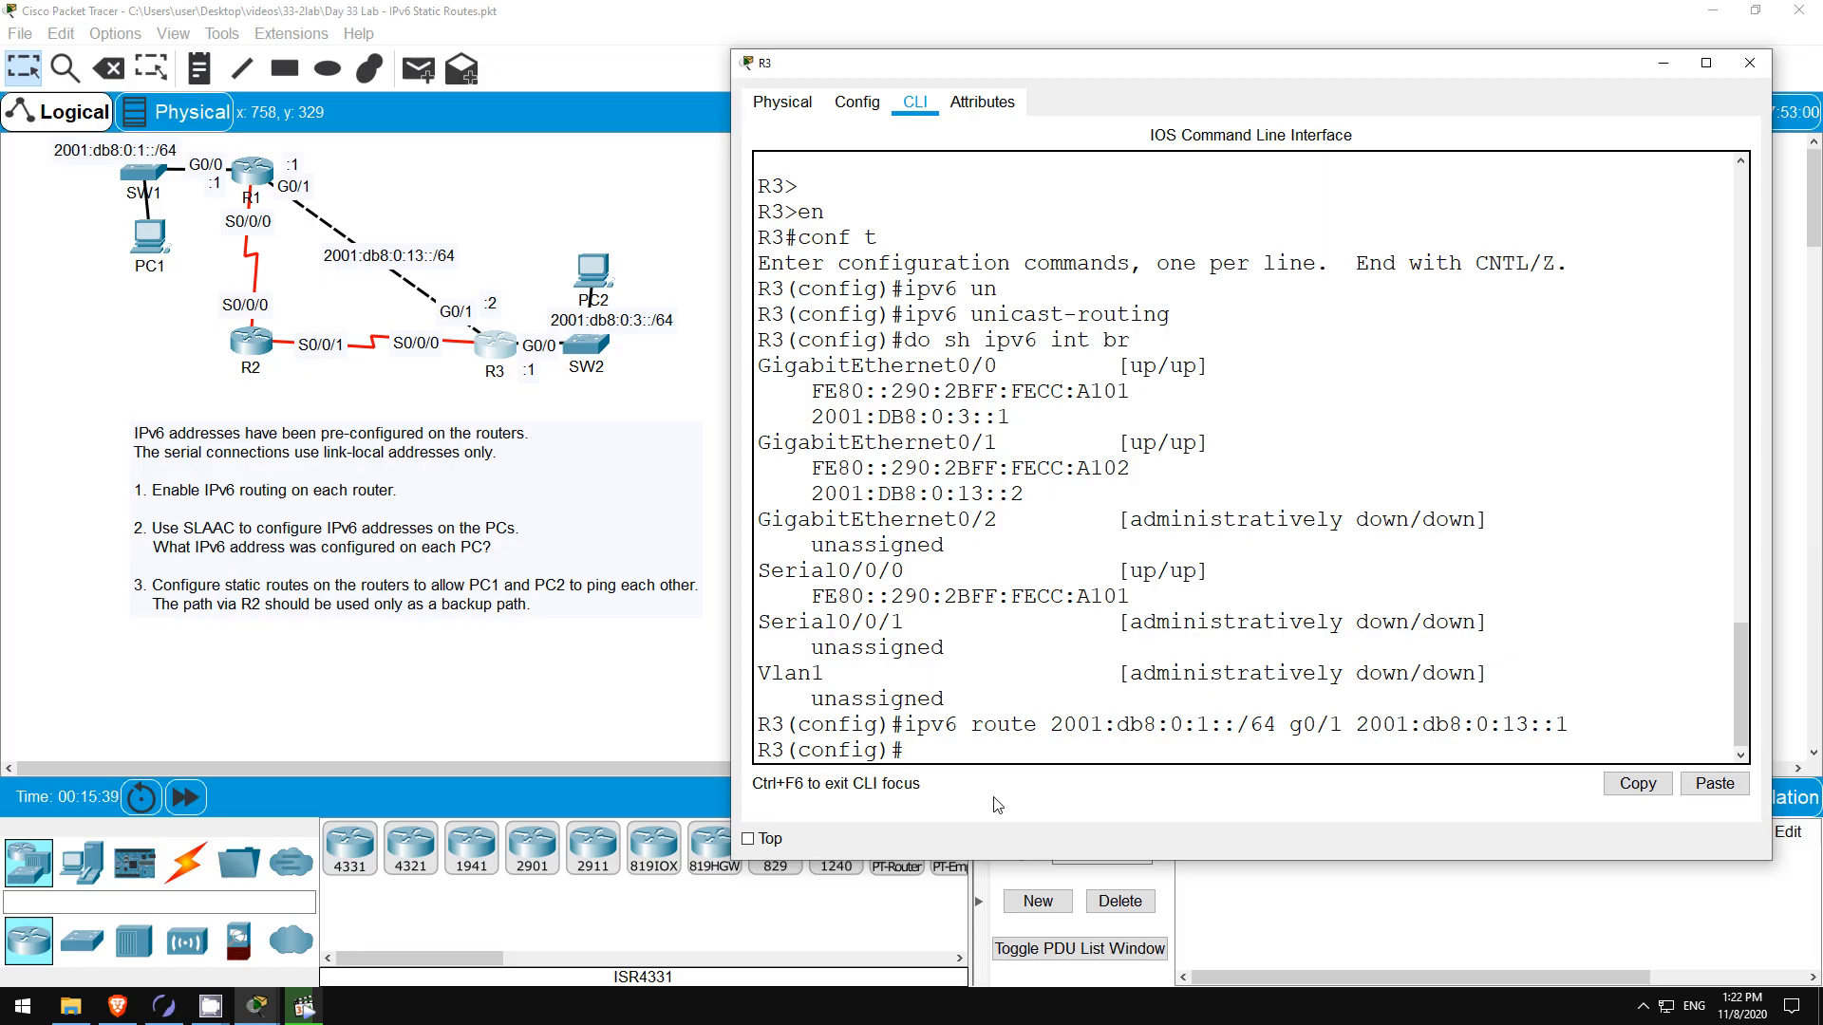
type("ipv6 route 2001:db8:0:1::/64 g0/1 2001:db8:")
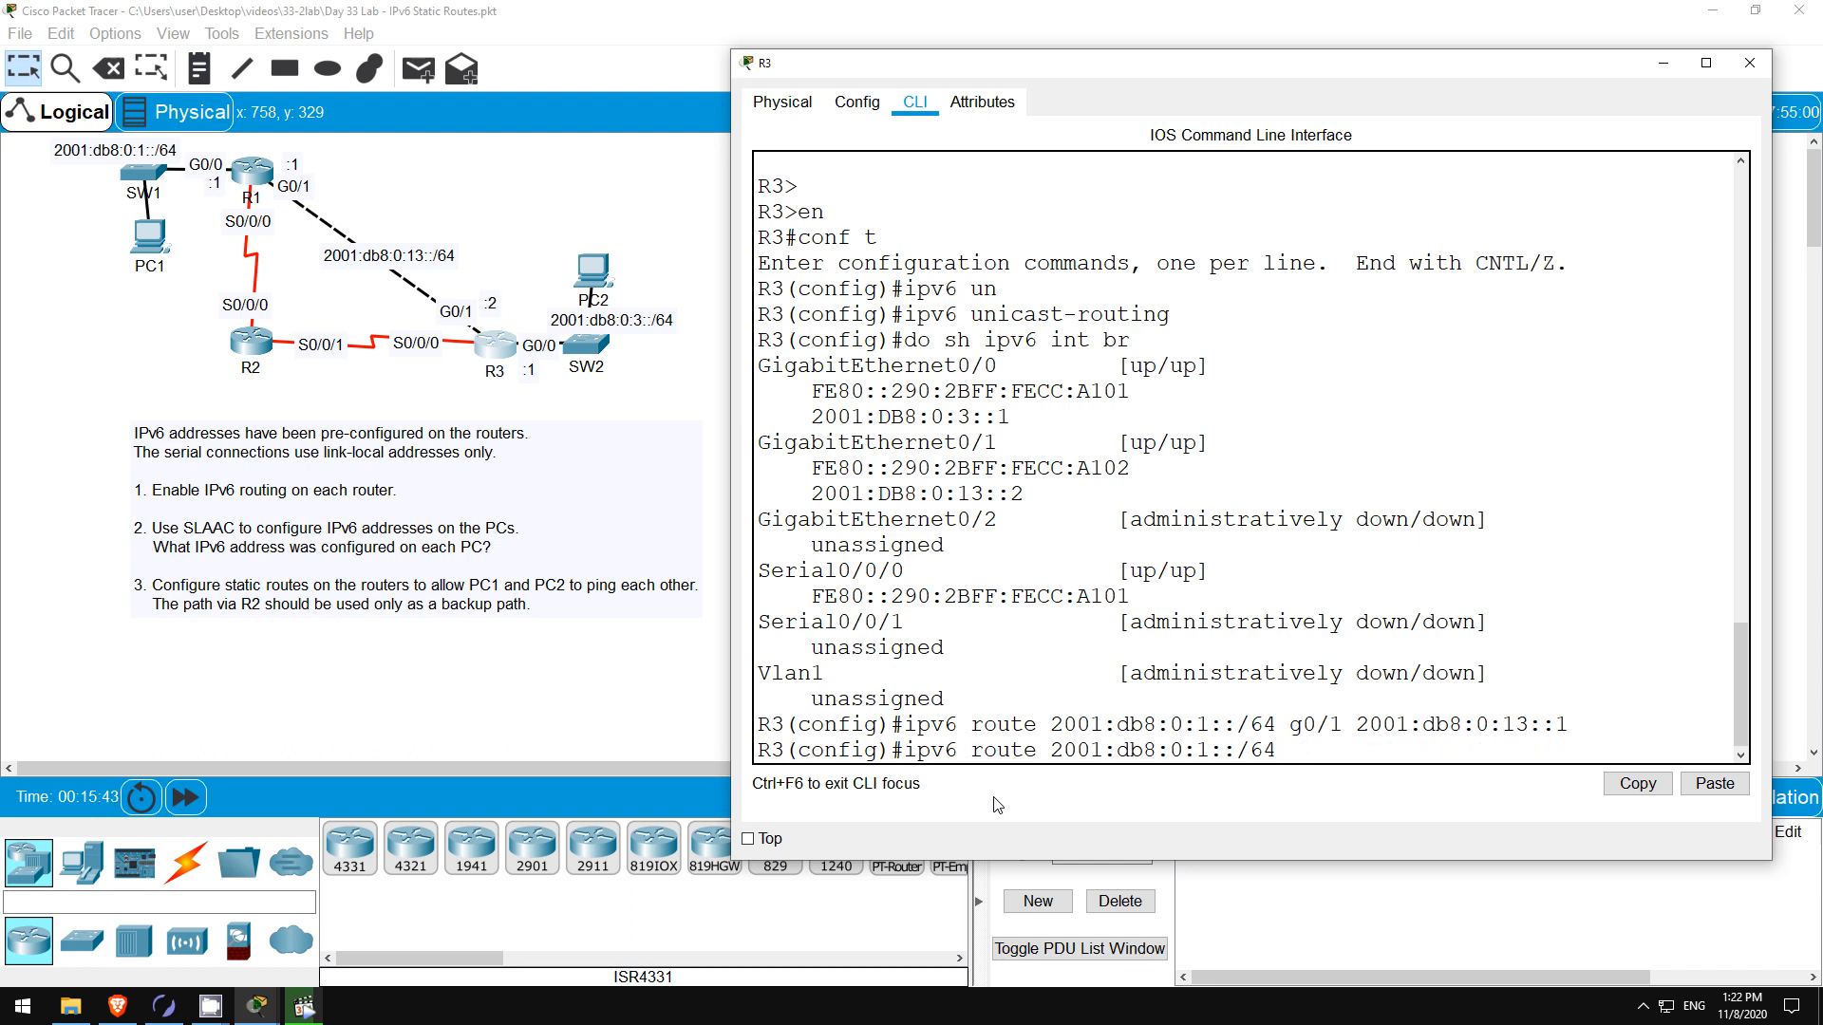
type("s0/0/0")
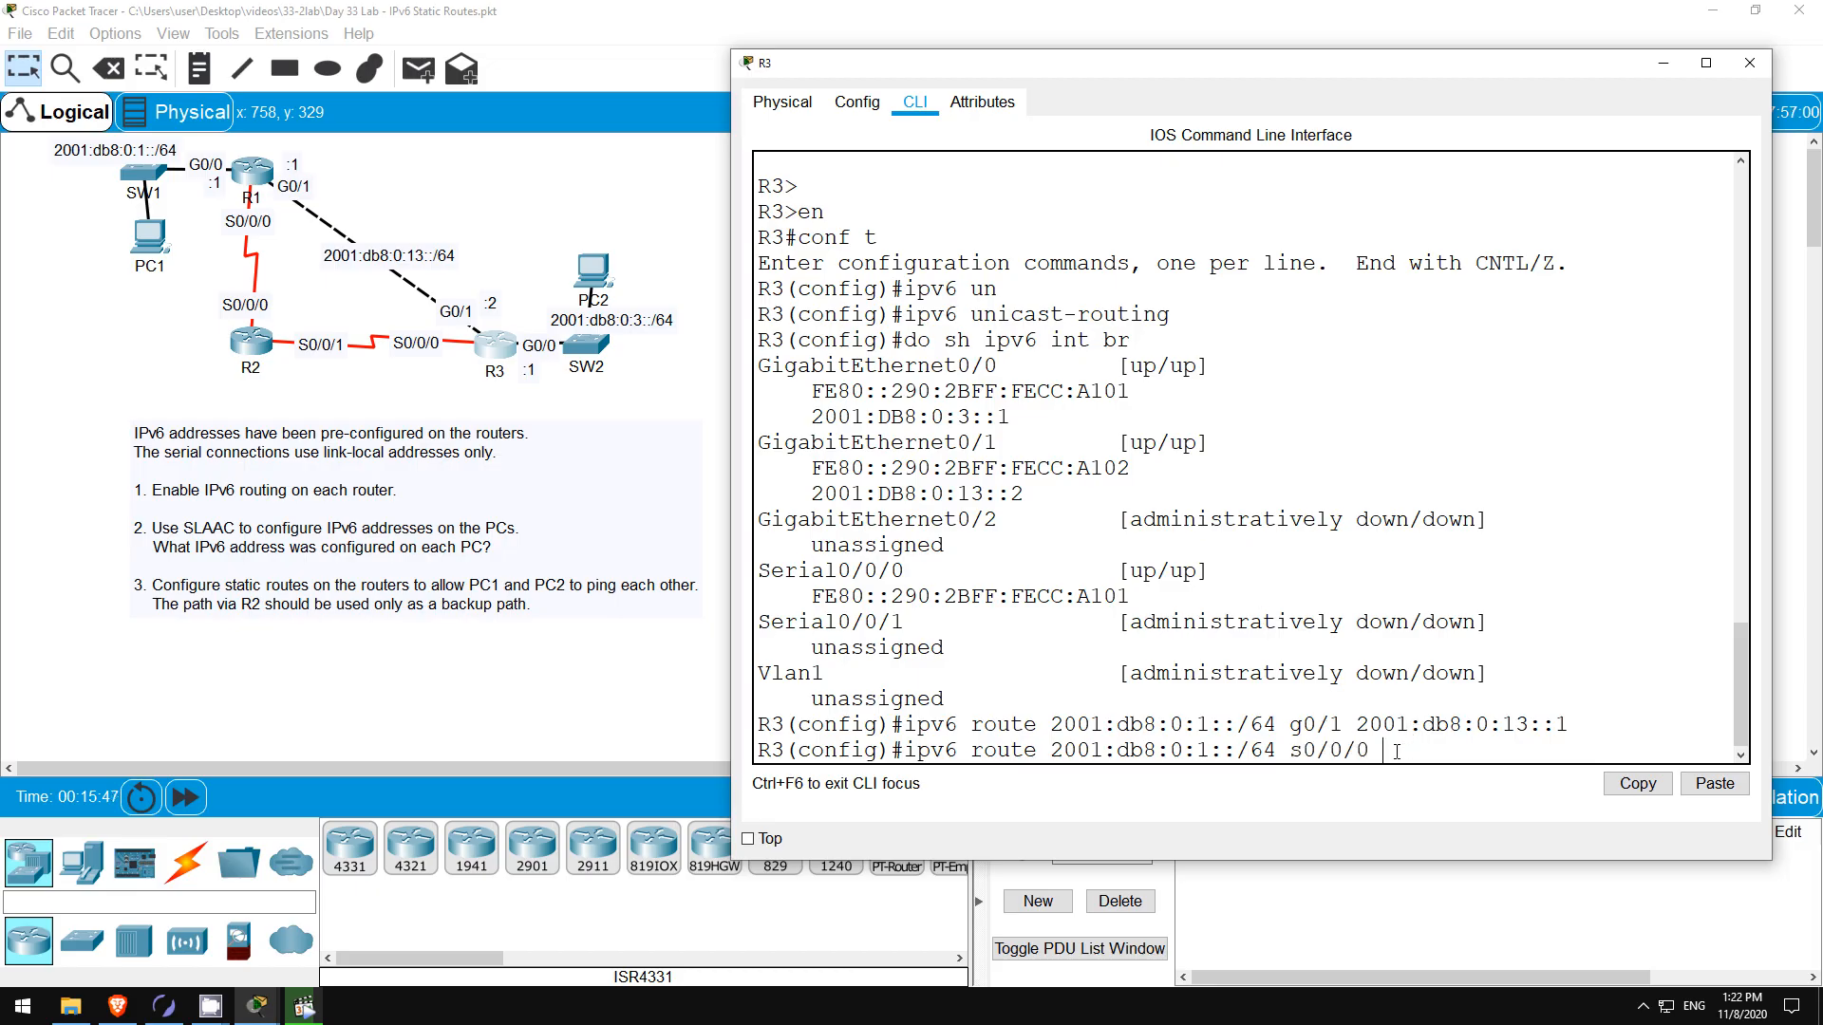
type("FE80::20B:BEFF:FED7:4901 5")
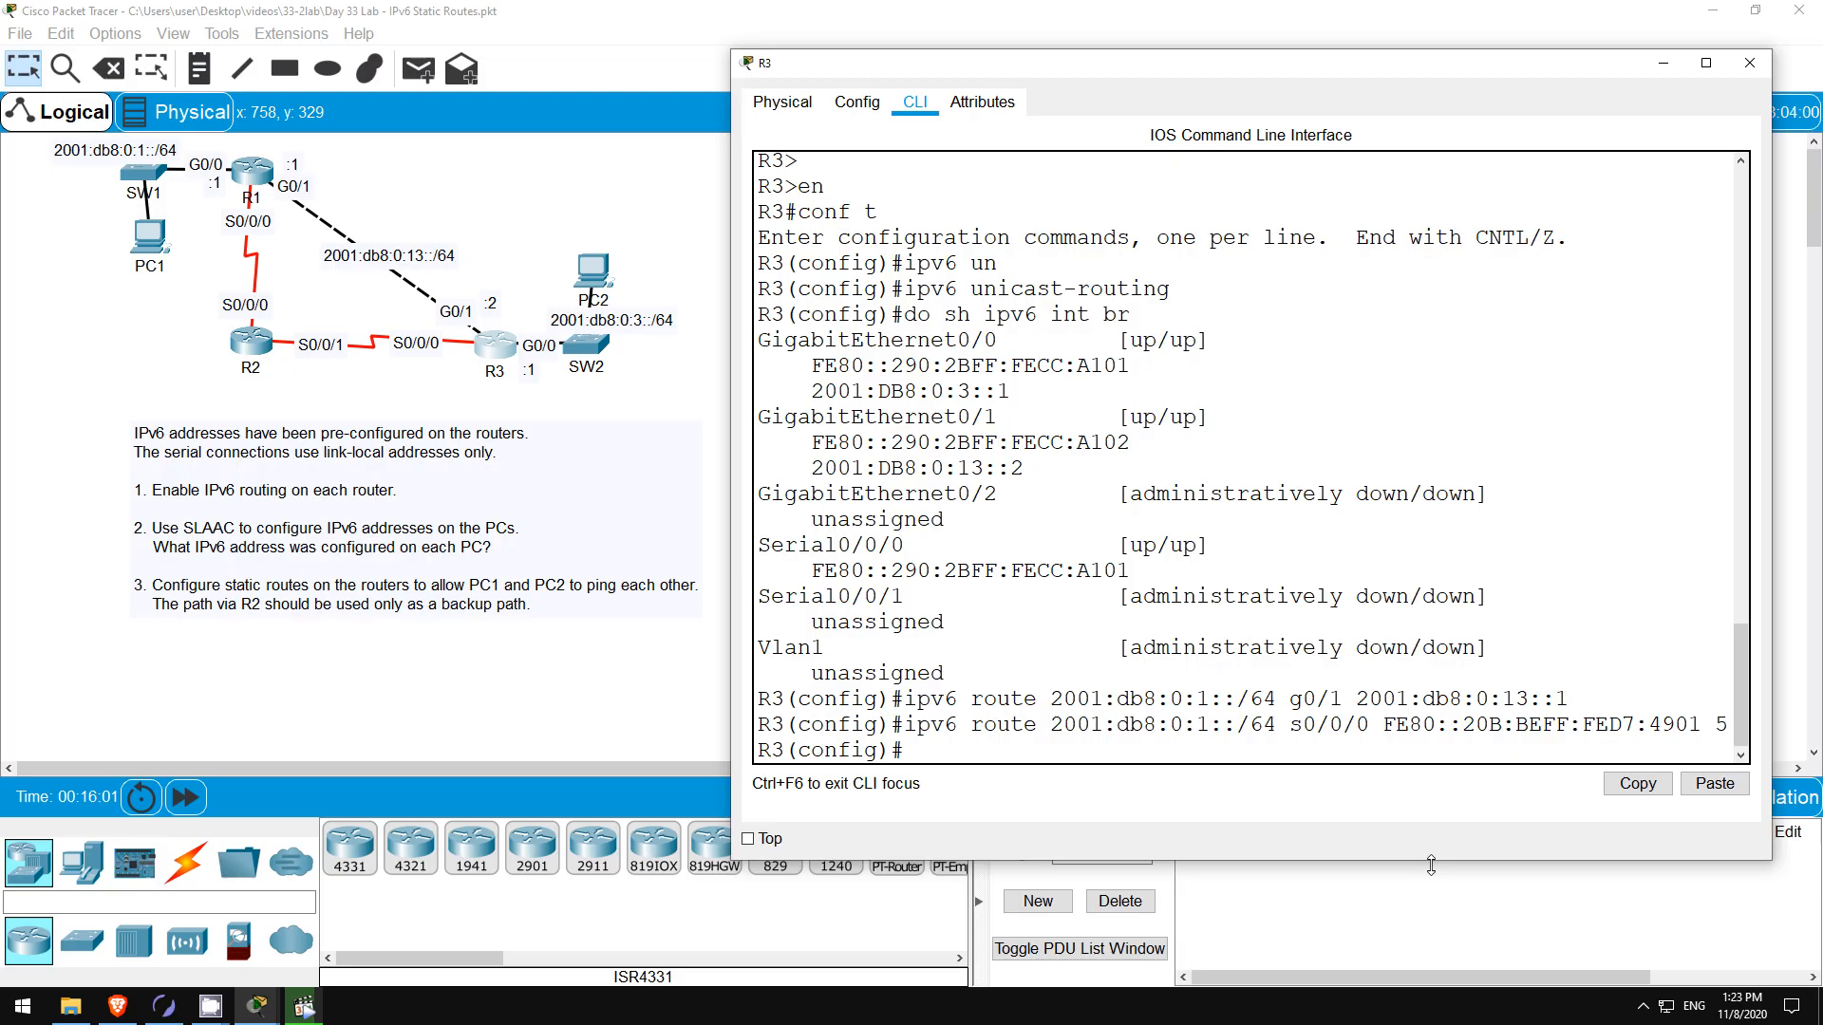
mouse_move(1093, 648)
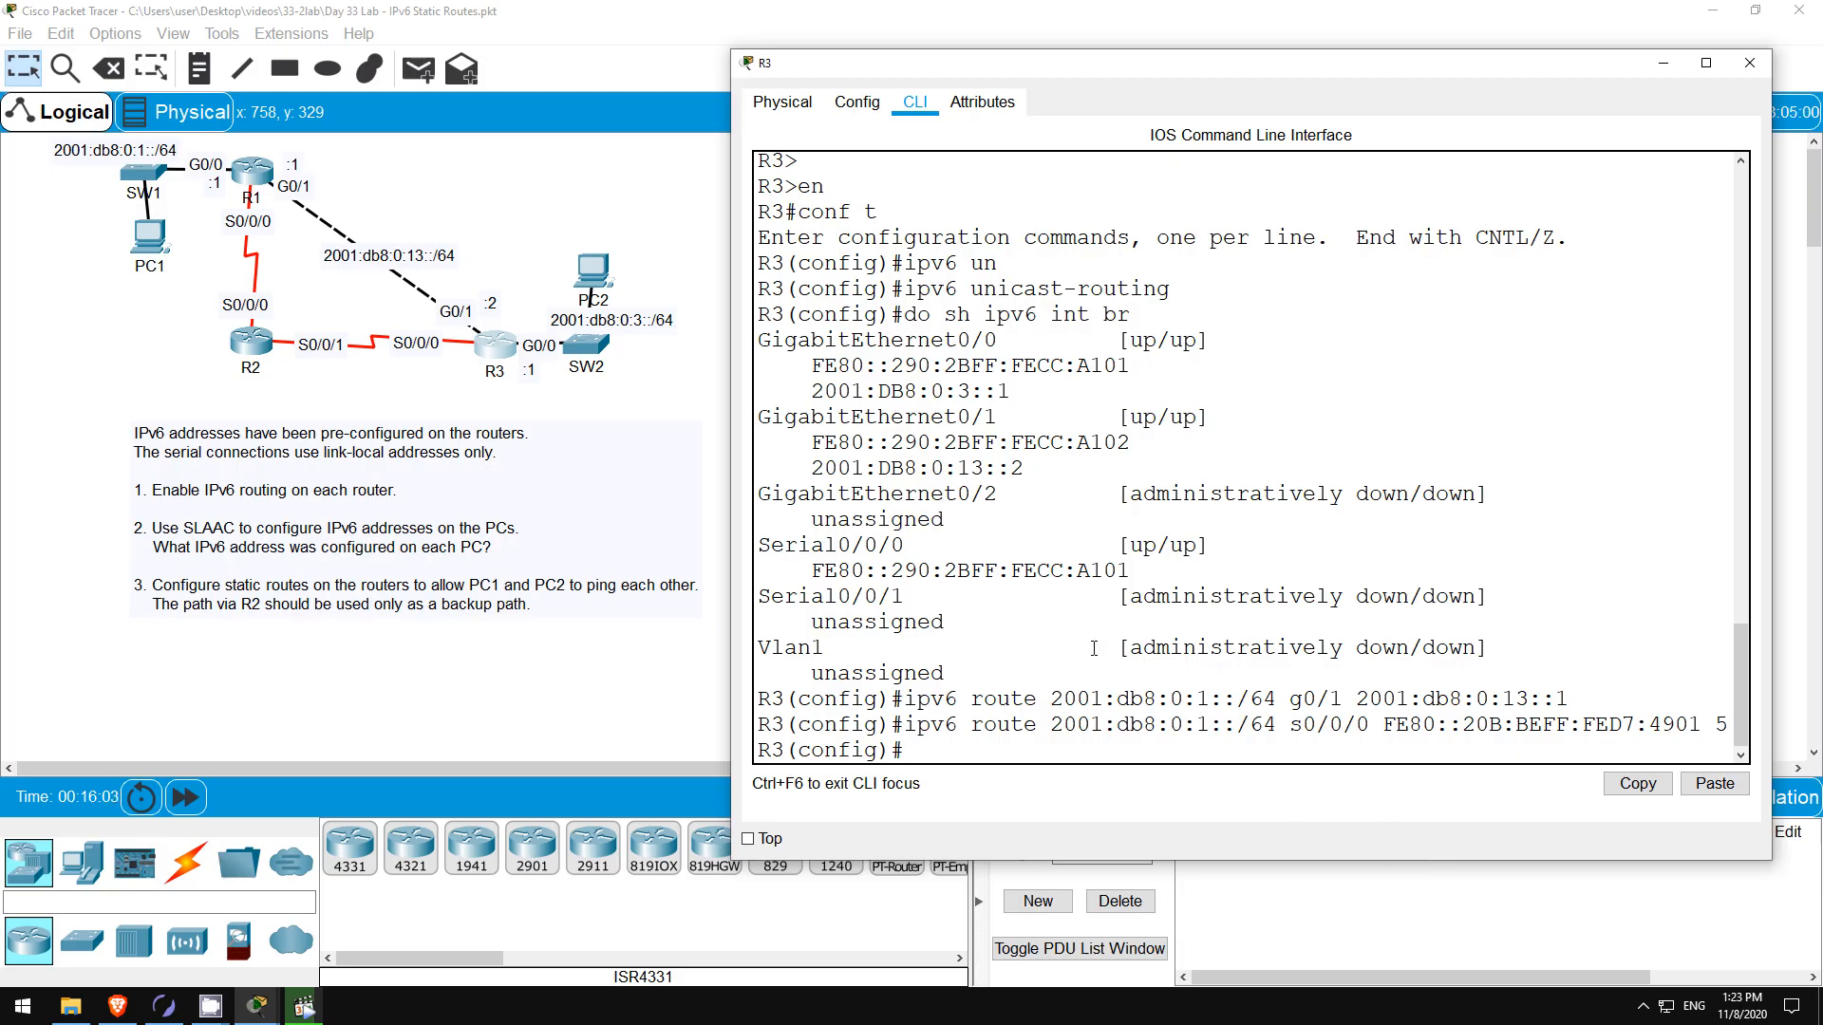
mouse_move(595, 264)
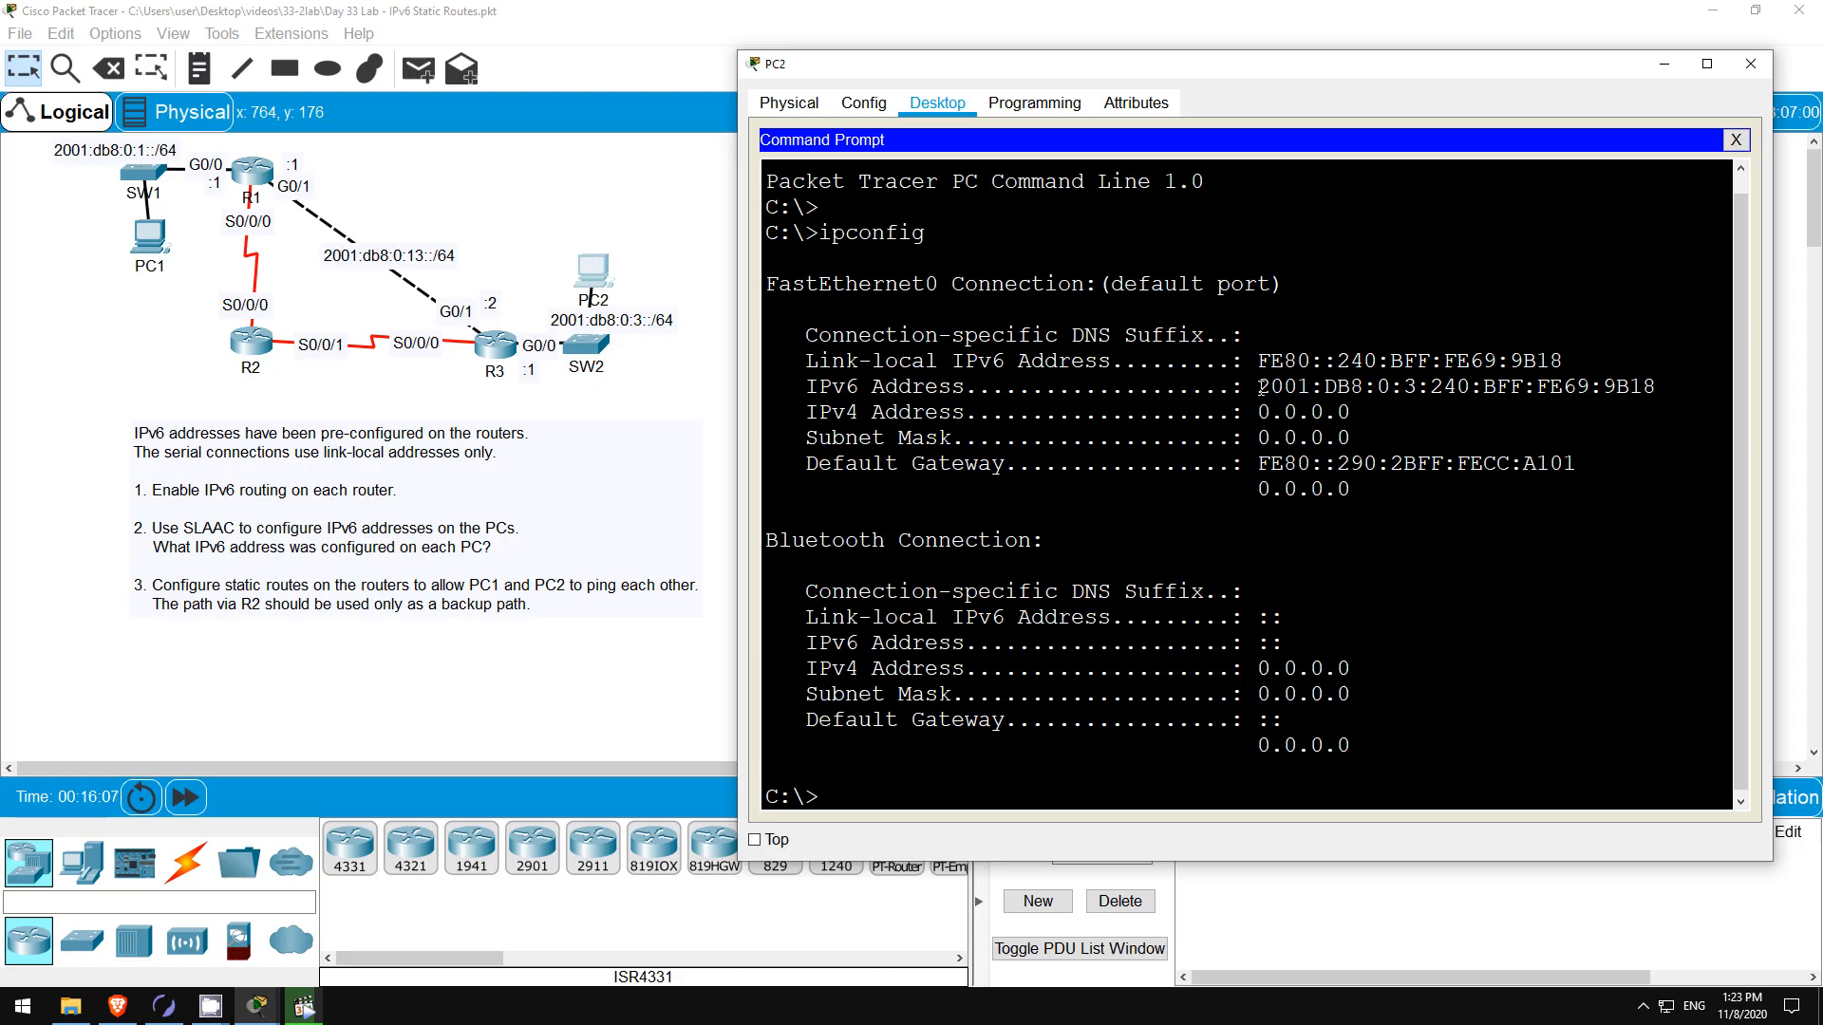
- Select PC2's global IPv6 address 2001:DB8:0:3:240:BFF:FE69:9B18 in the ipconfig output
left_click_drag(1259, 387, 1656, 386)
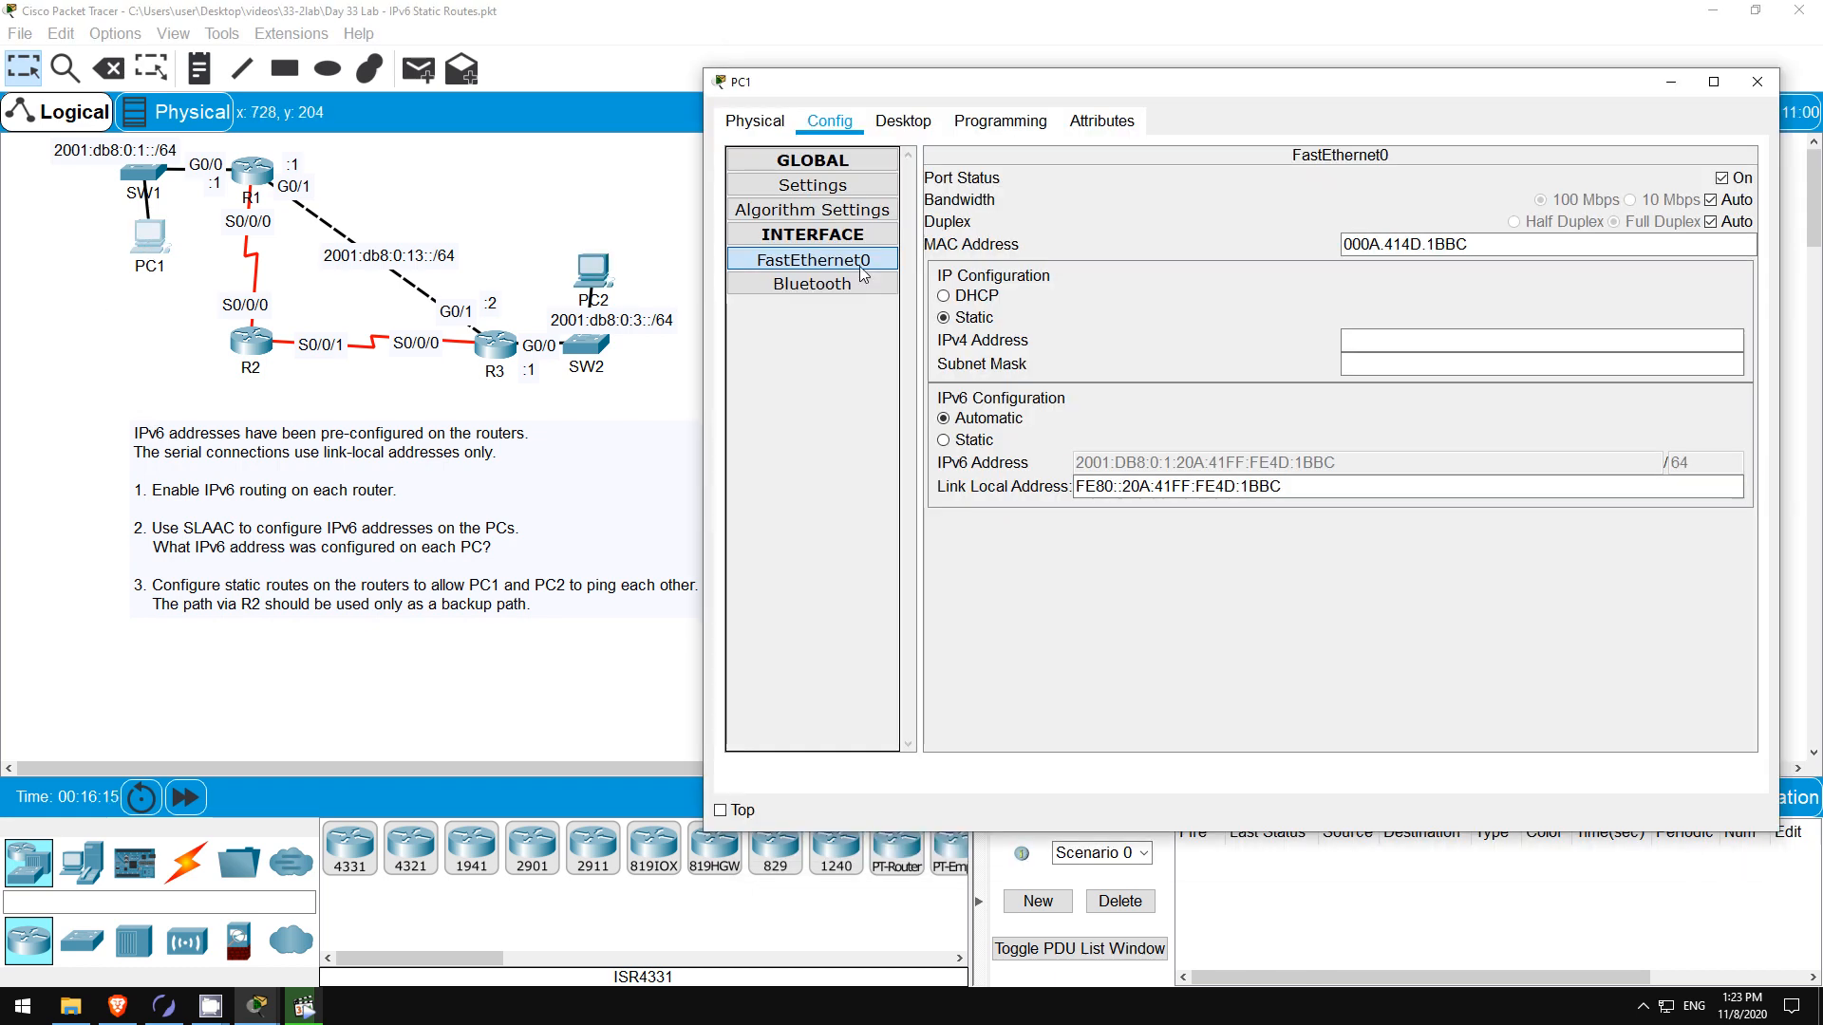
- Bring up PC1's Command Prompt to ping PC2 at 2001:DB8:0:3:240:BFF:FE69:9B18
left_click(902, 120)
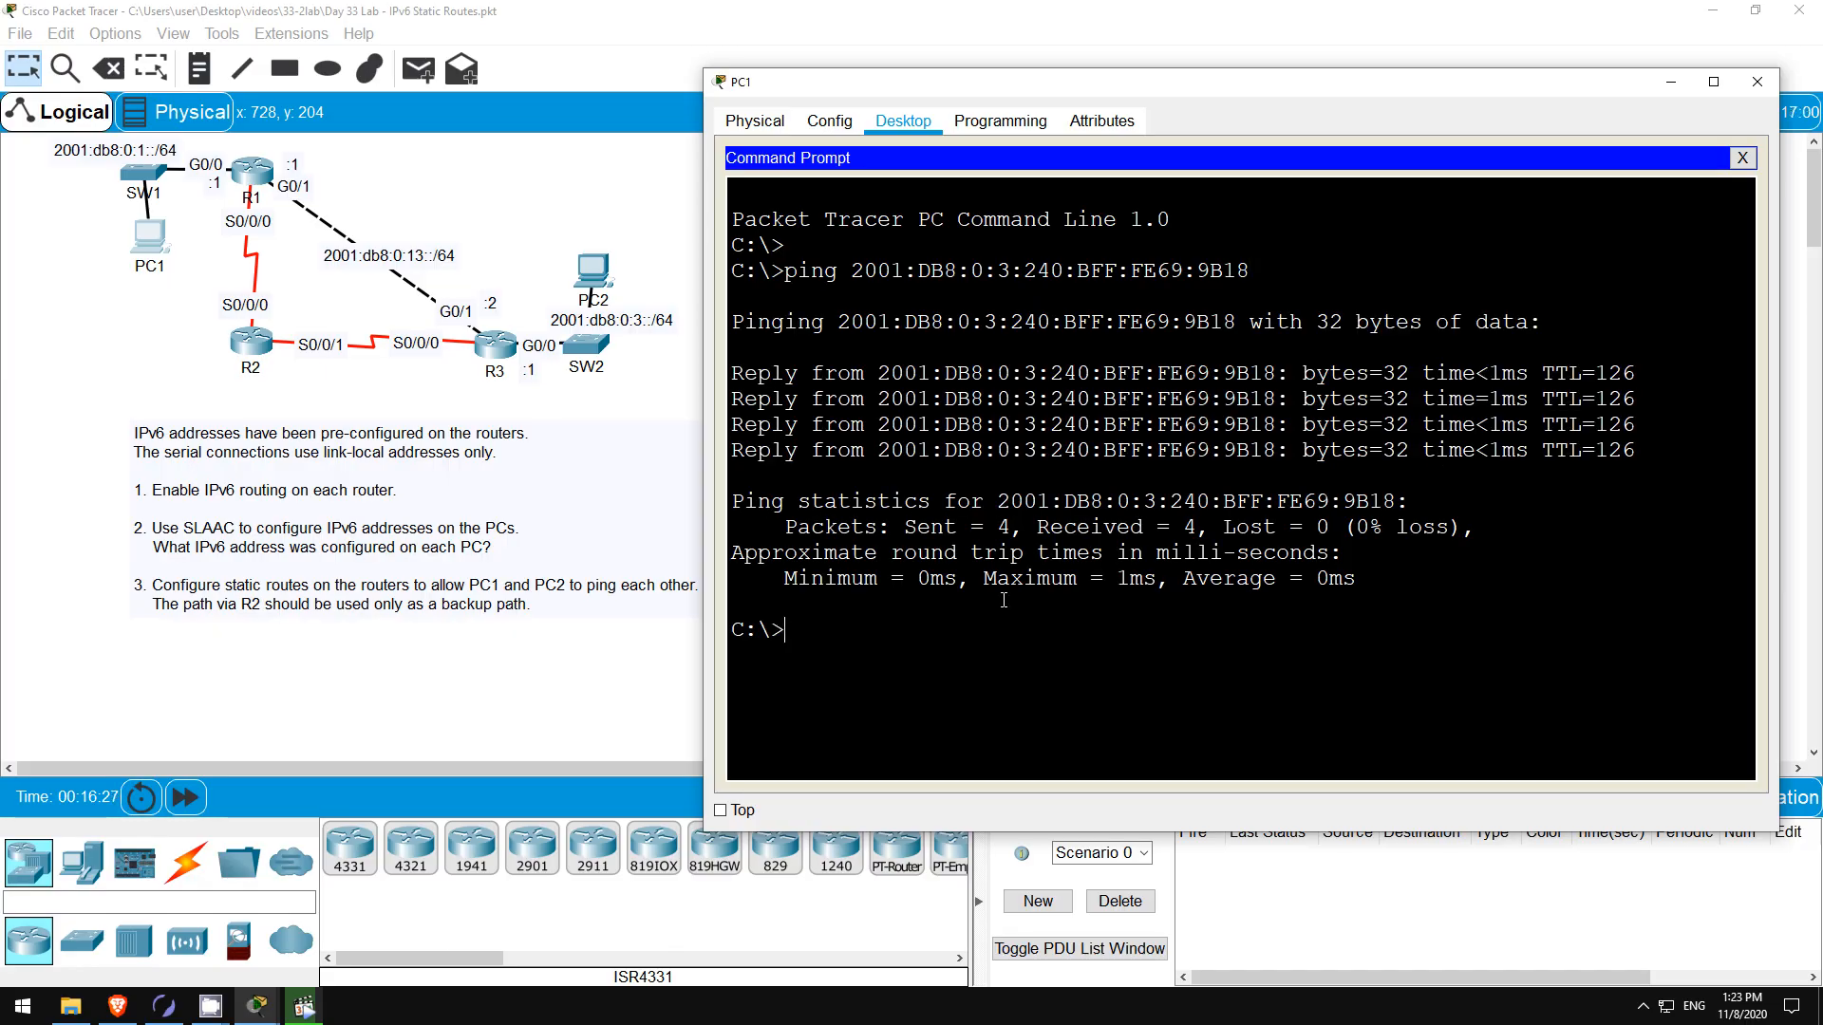
- Run tracert from PC1 to PC2's pasted address 2001:DB8:0:3:240:BFF:FE69:9B18
type("tr")
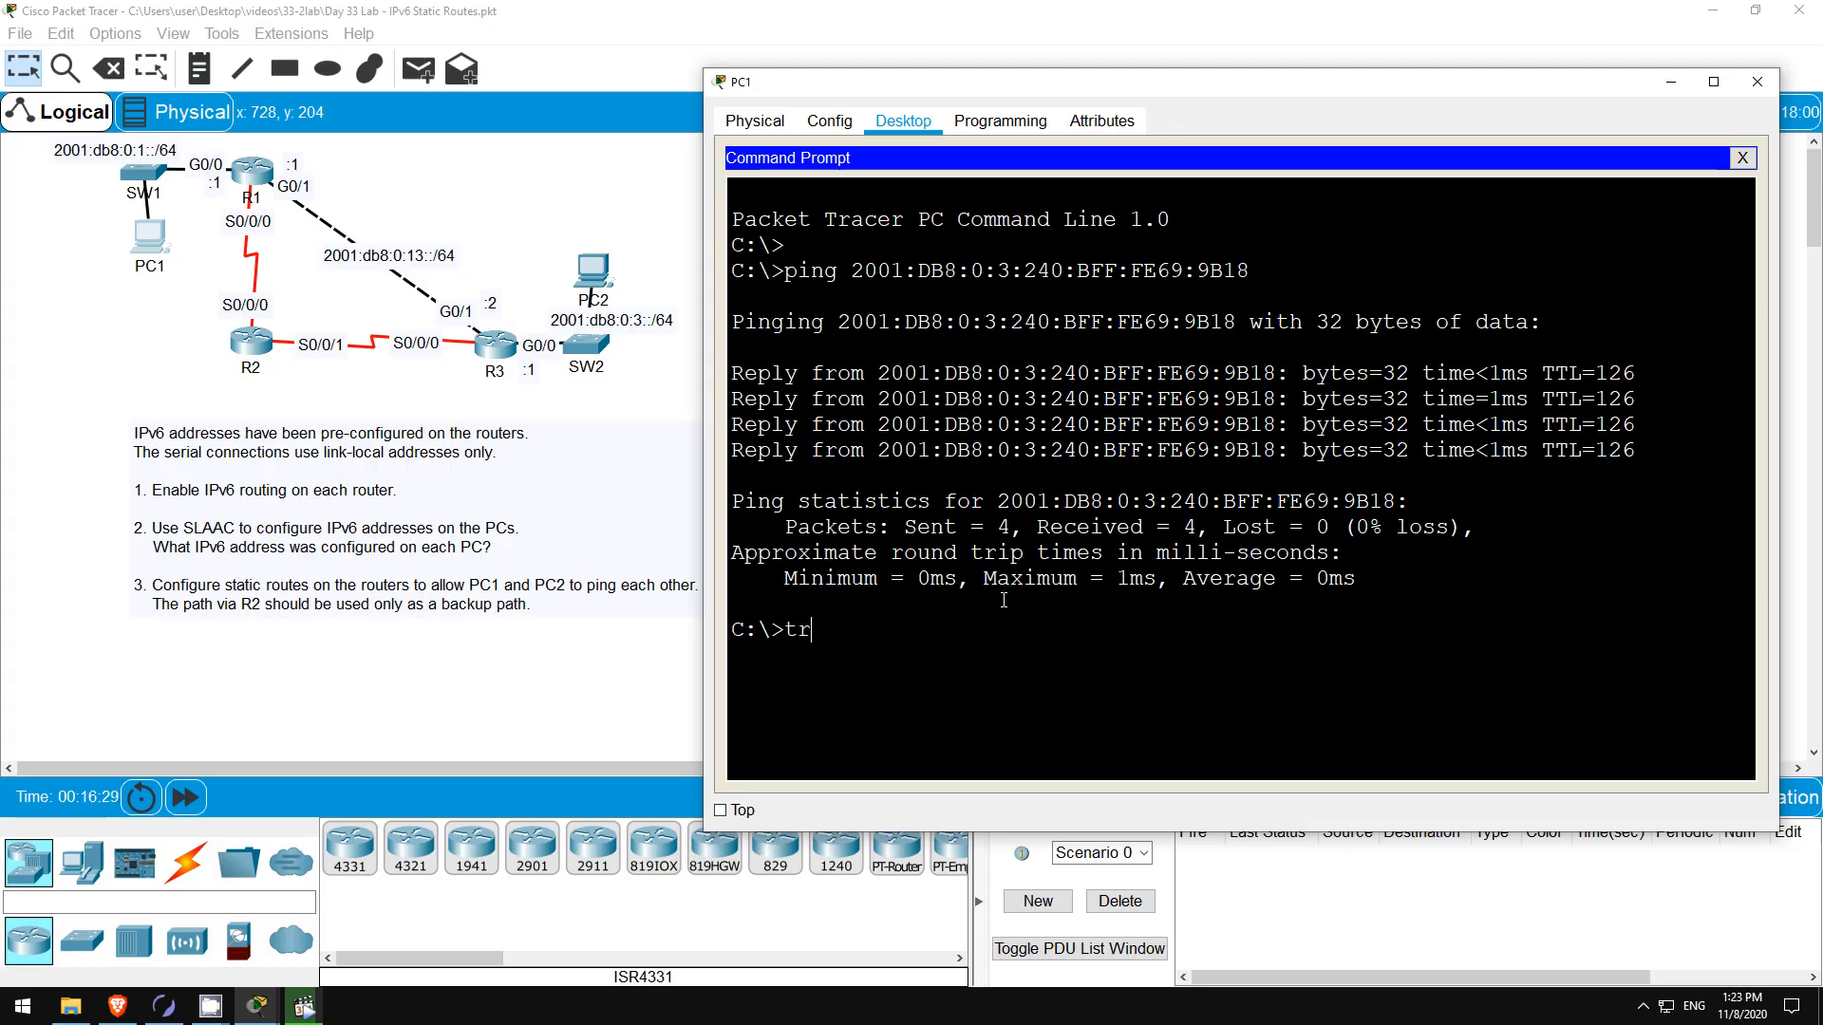
type("acert")
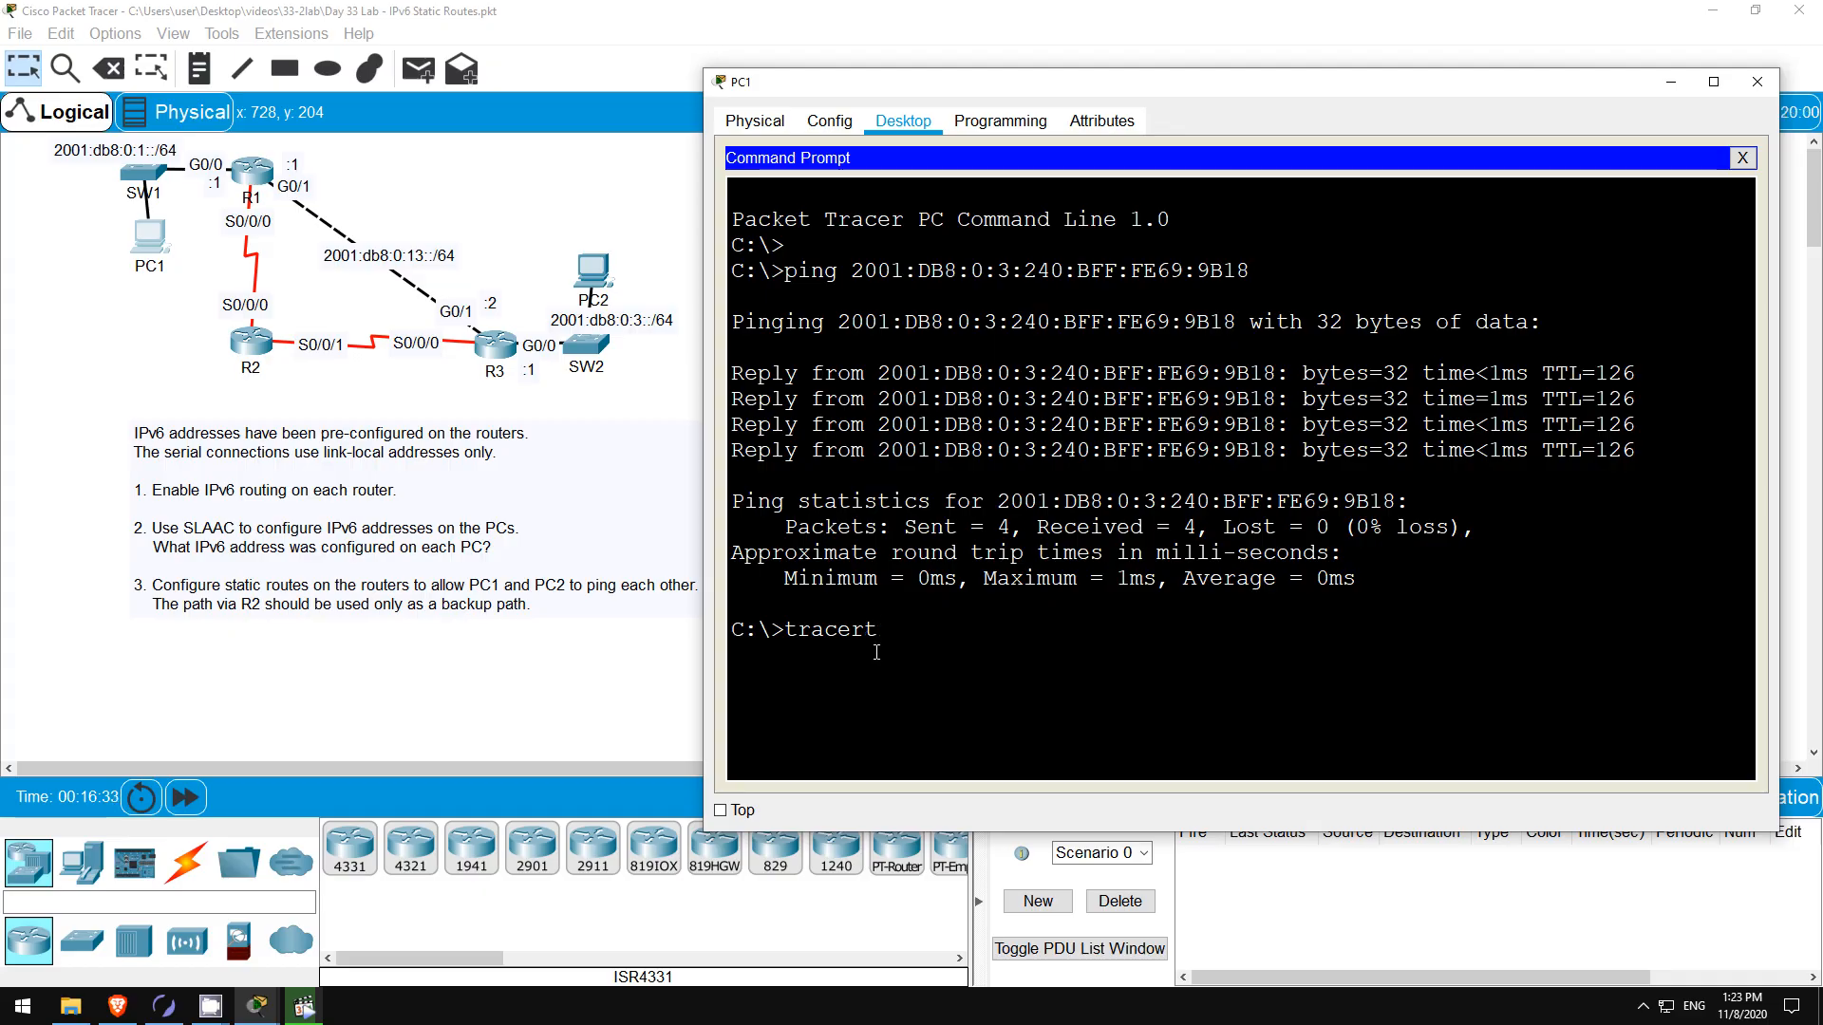
mouse_move(860, 718)
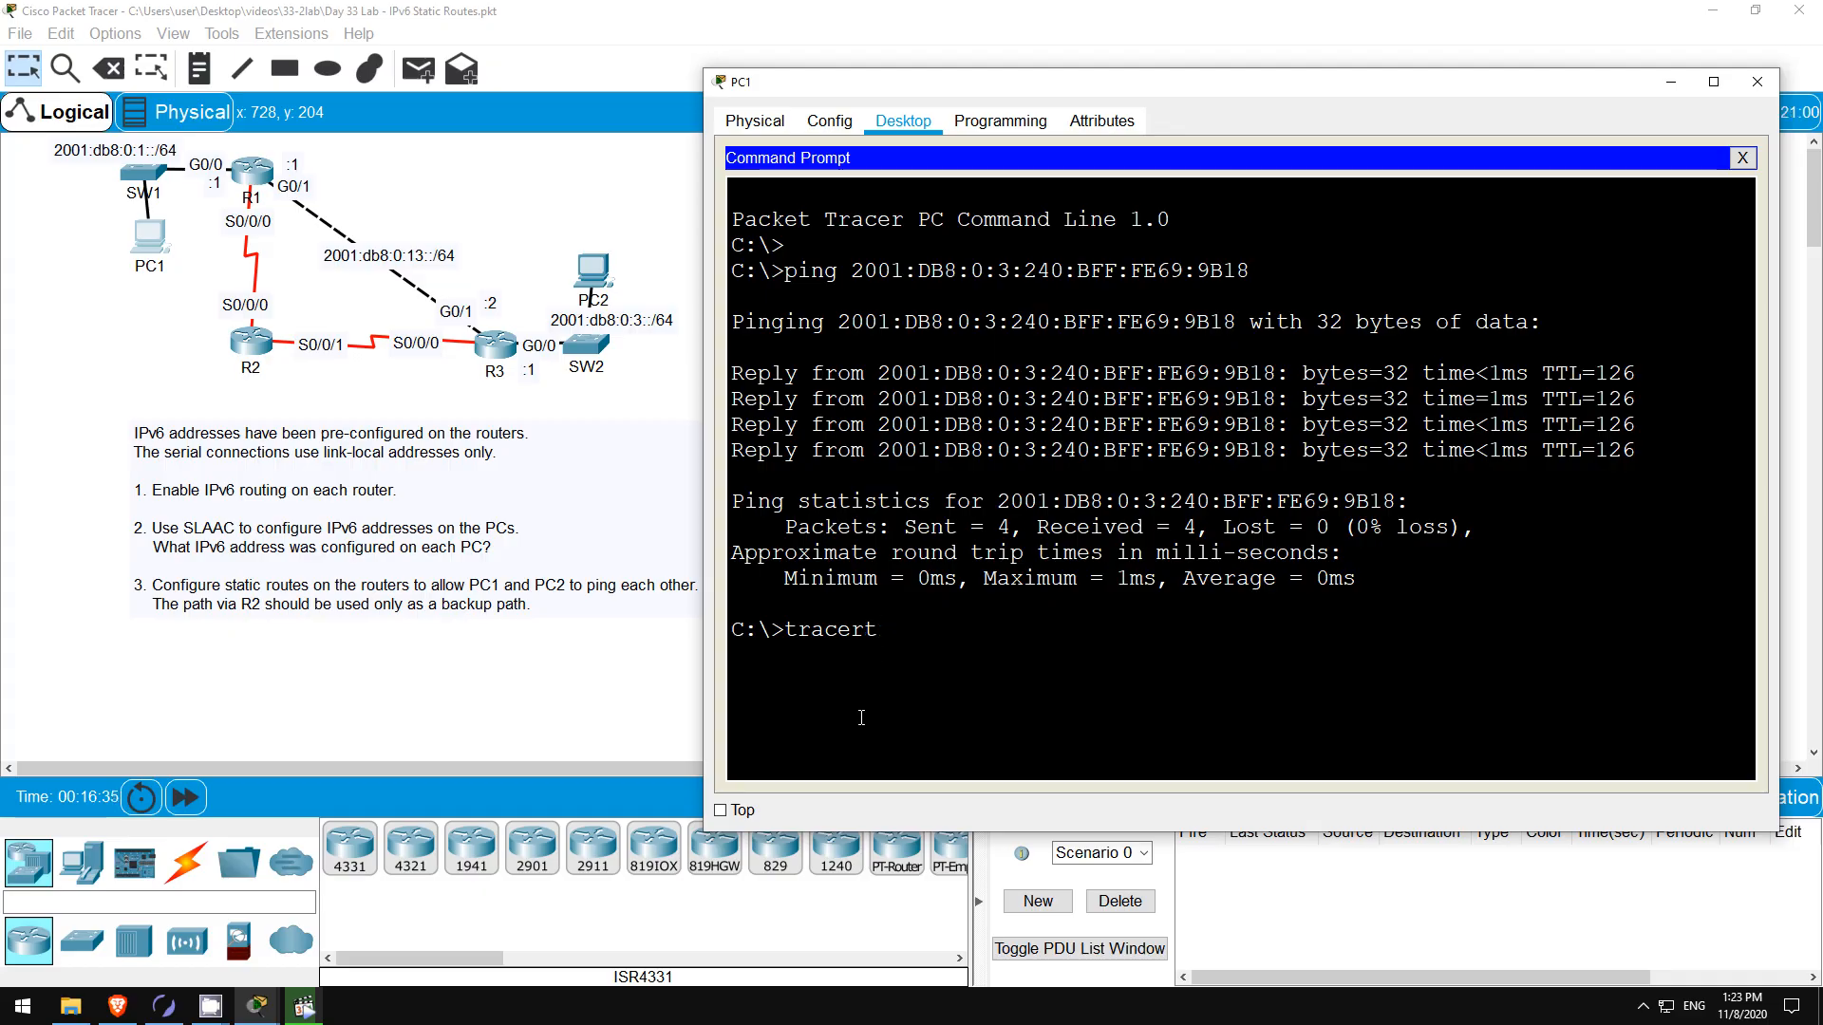
type("o")
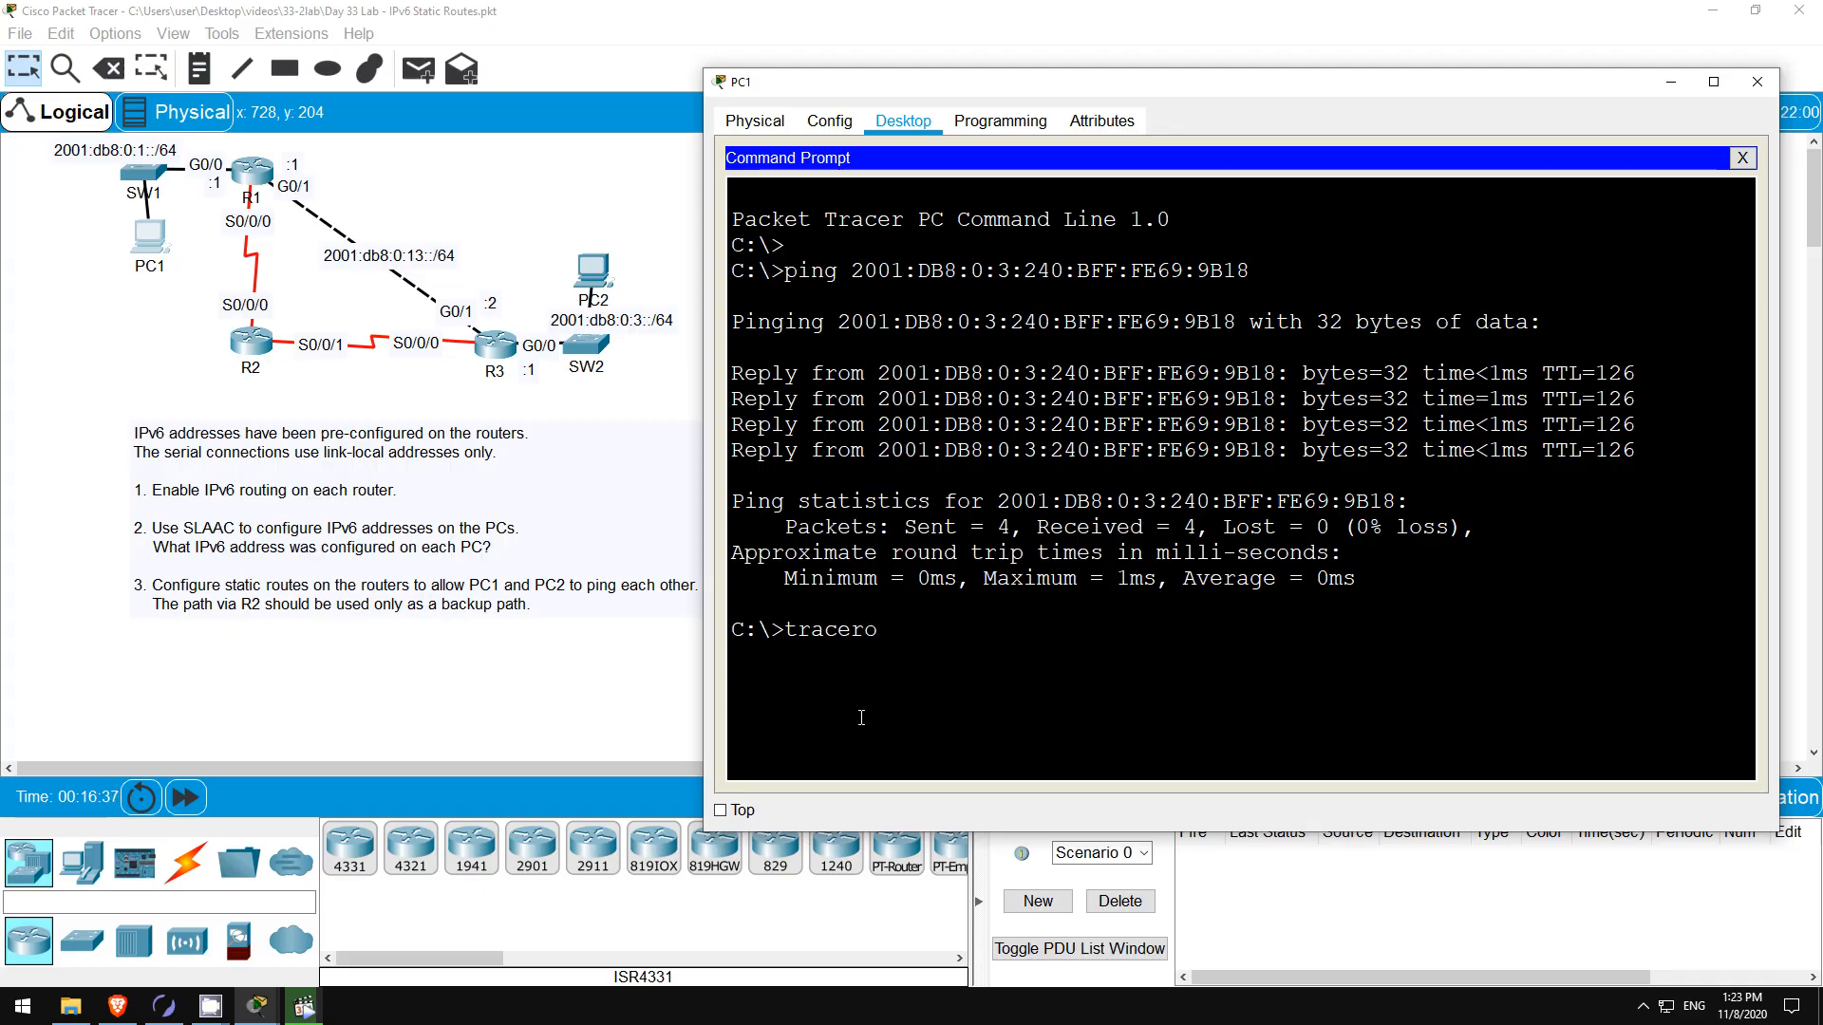
type("ute")
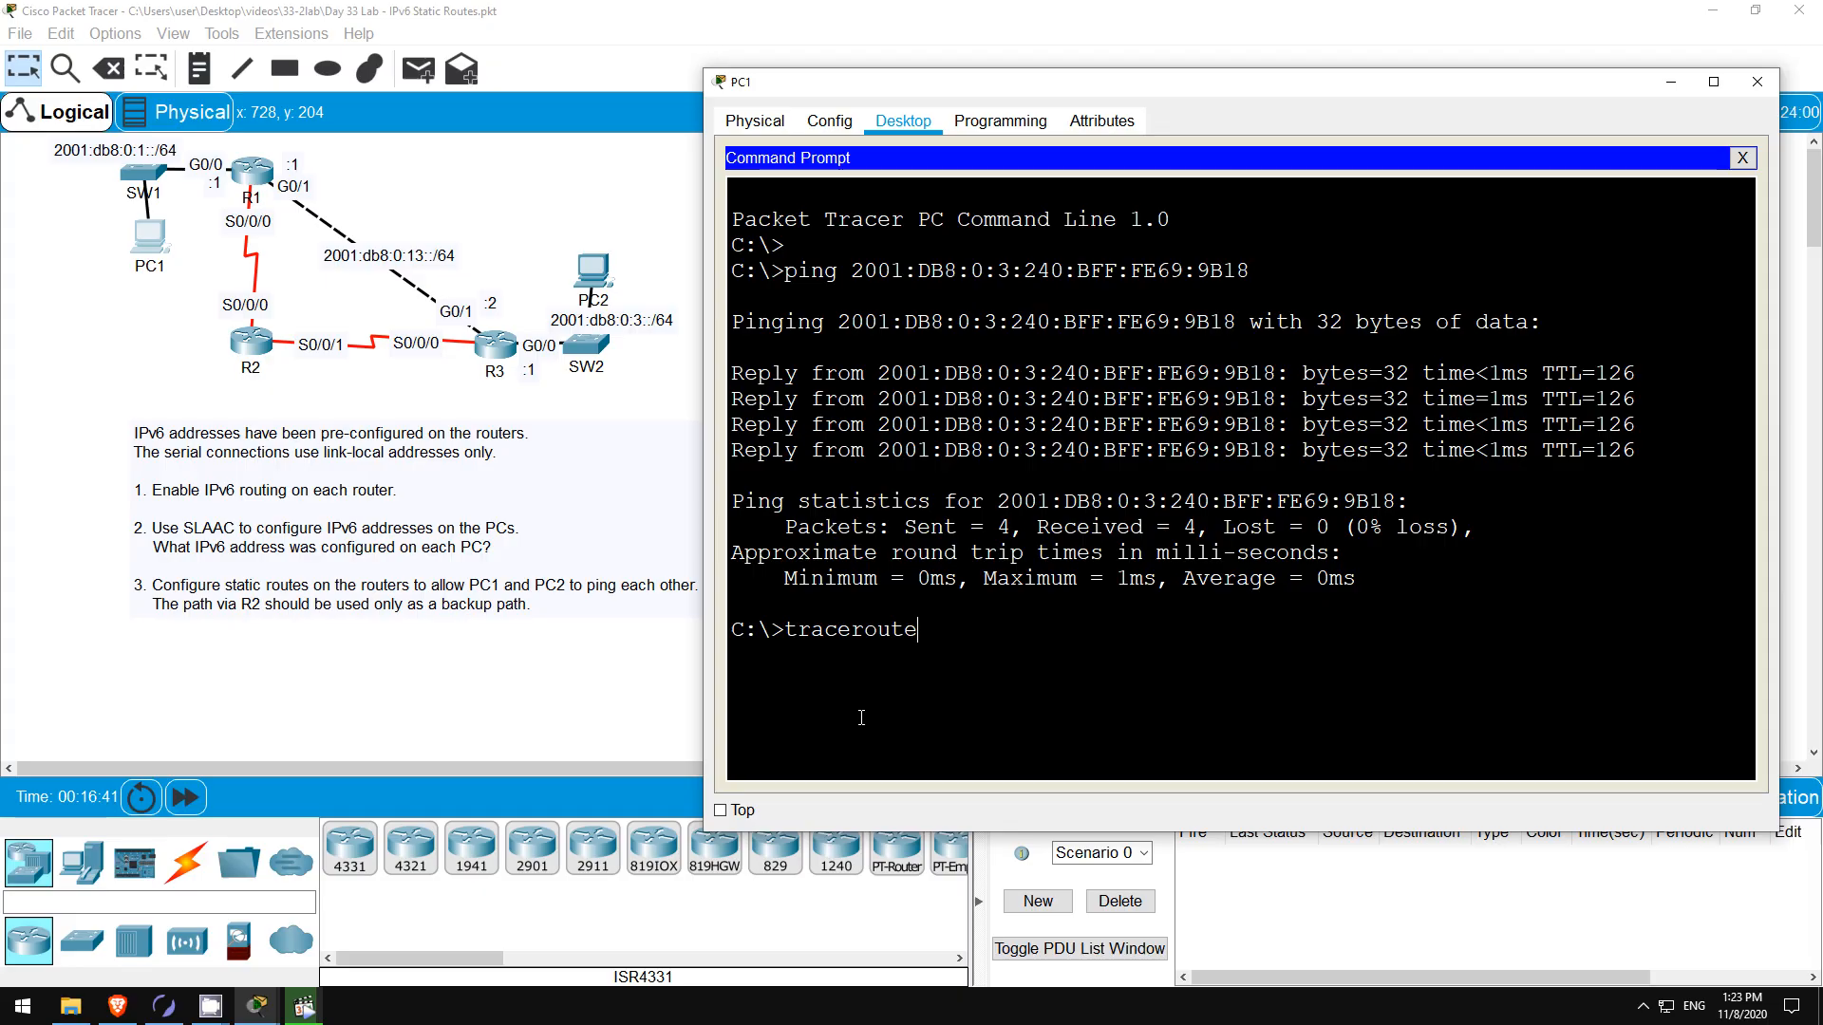
key("BackSpace")
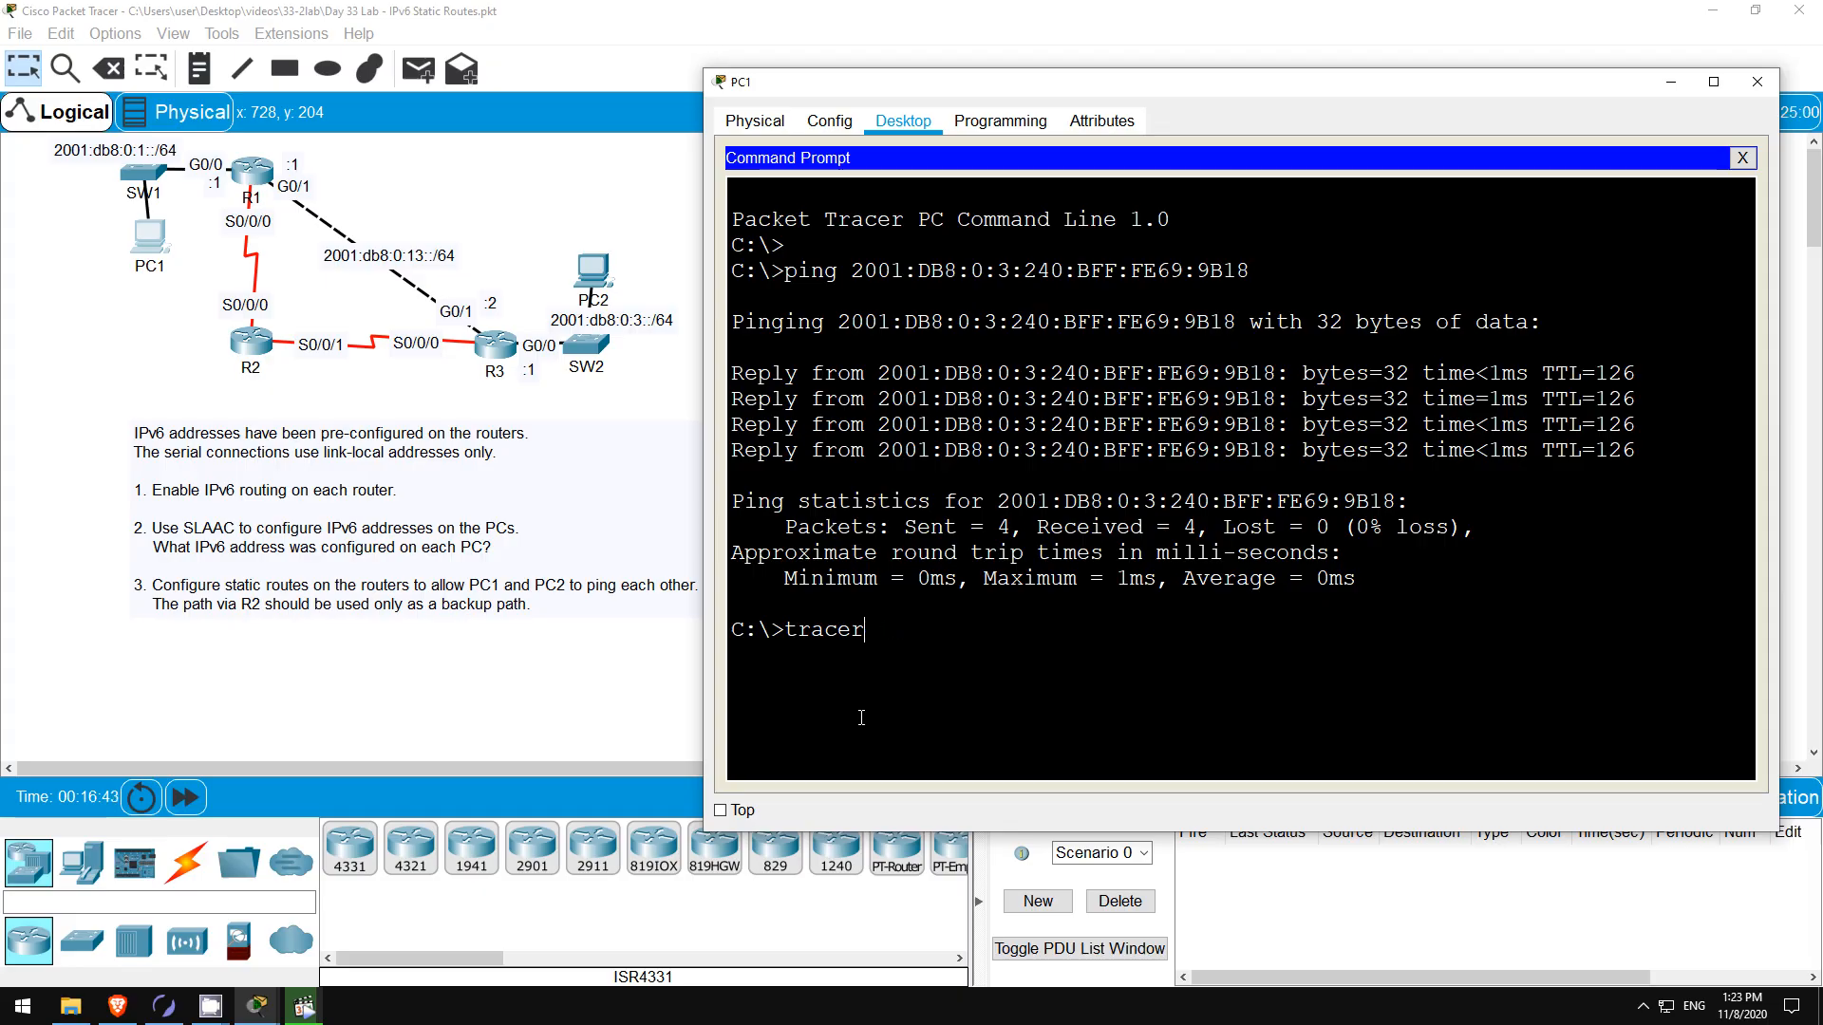
right_click(896, 636)
type("t 2001:DB8:0:3:240:BFF:FE69:9B18")
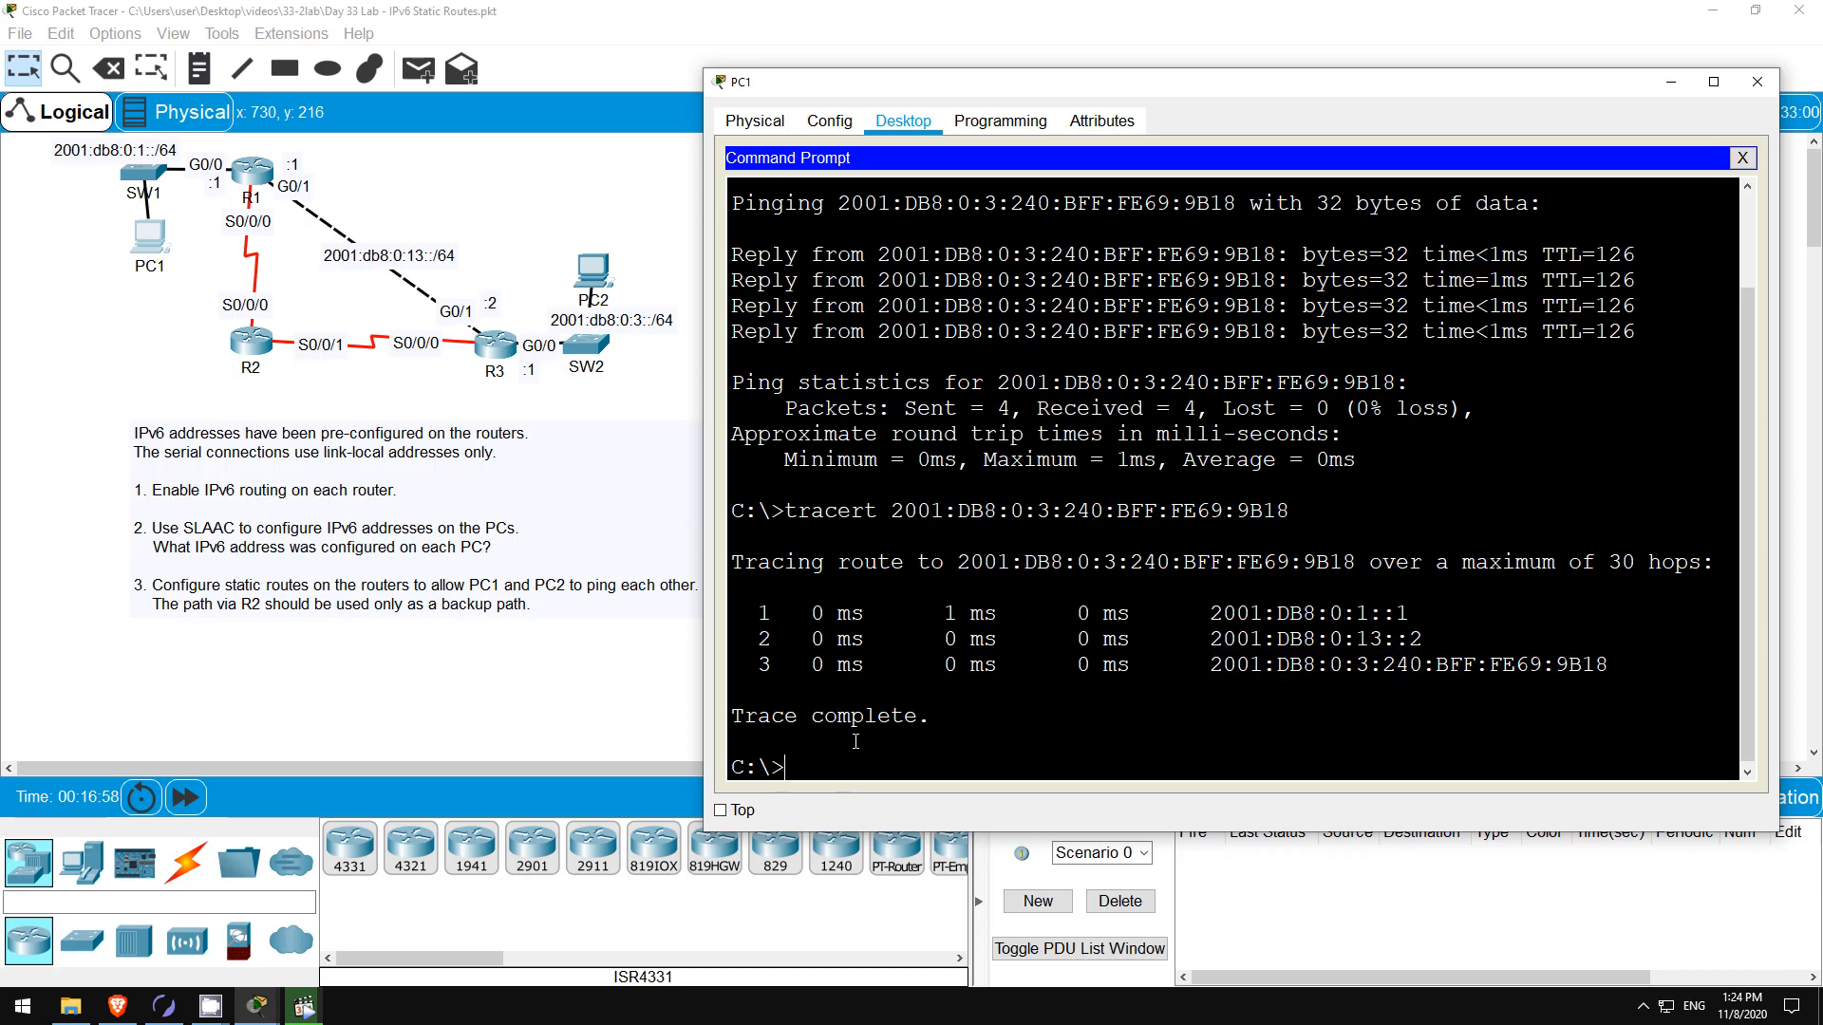
mouse_move(503, 165)
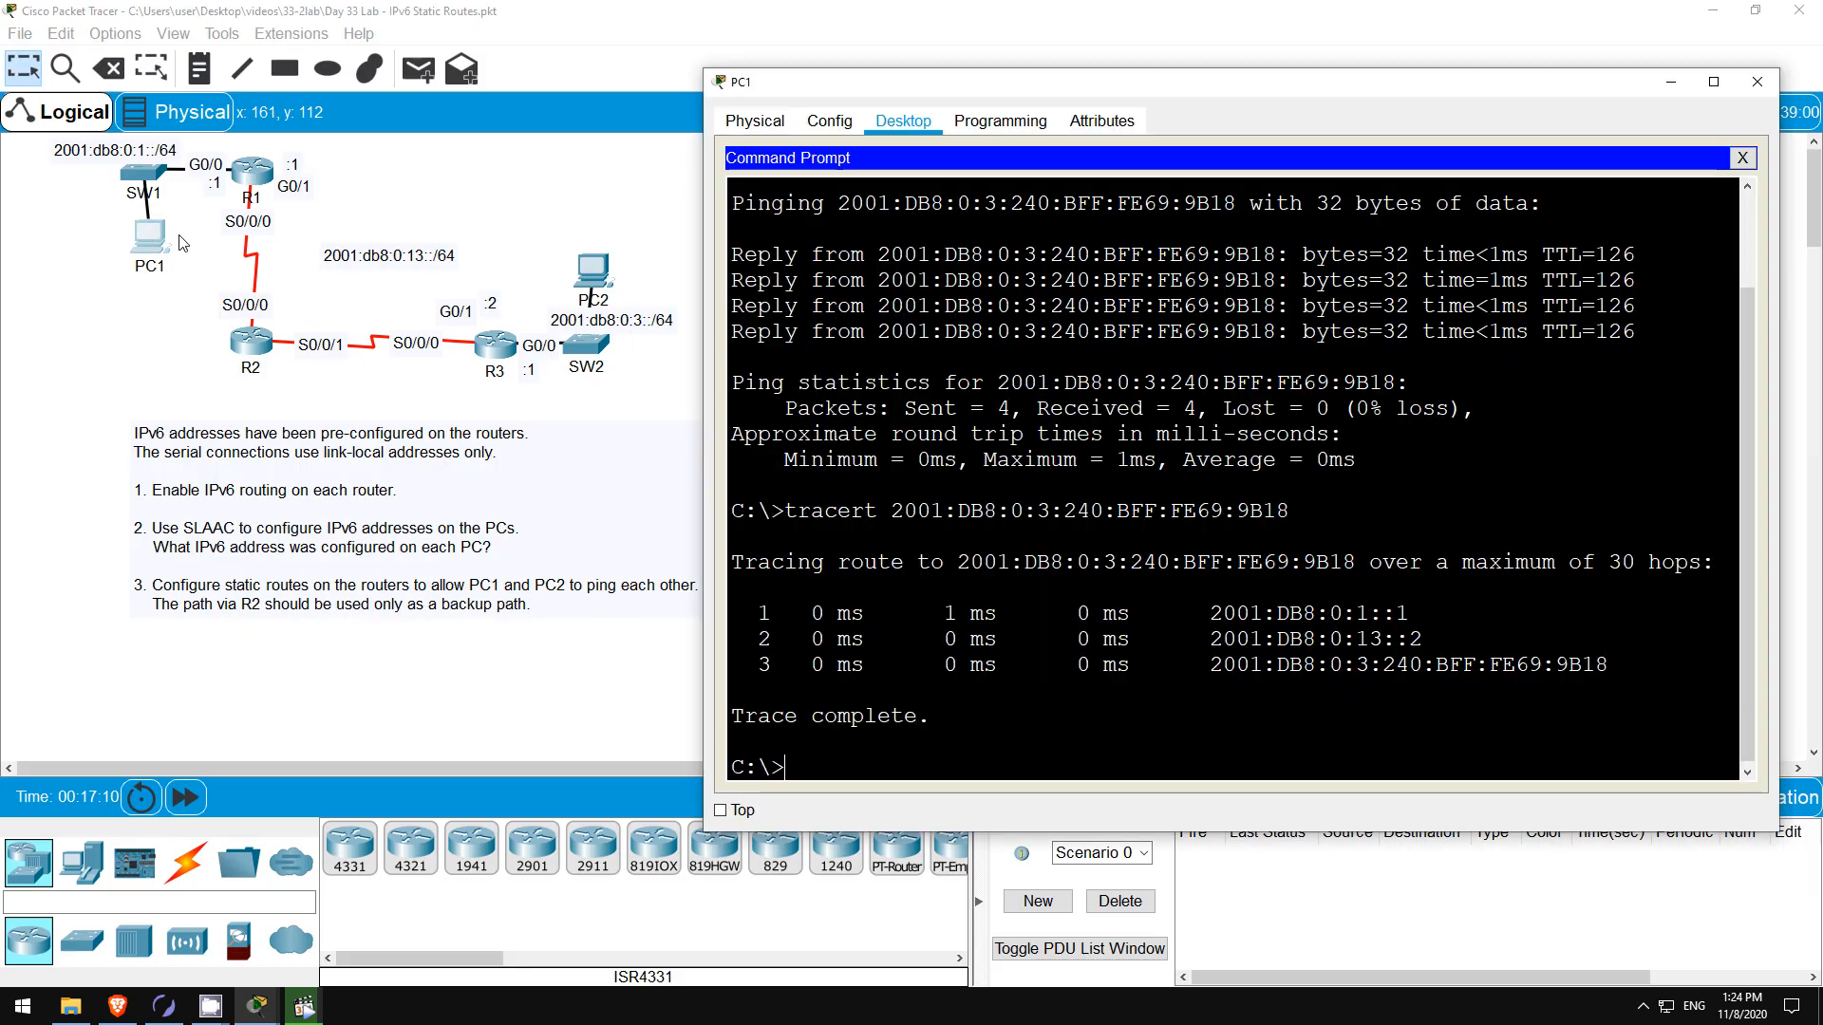
- Ping PC2 at 2001:DB8:0:3:240:BFF:FE69:9B18 again from PC1 to test the backup path
type("ping 2001:DB8:0:3:240:BFF:FE69:9B18")
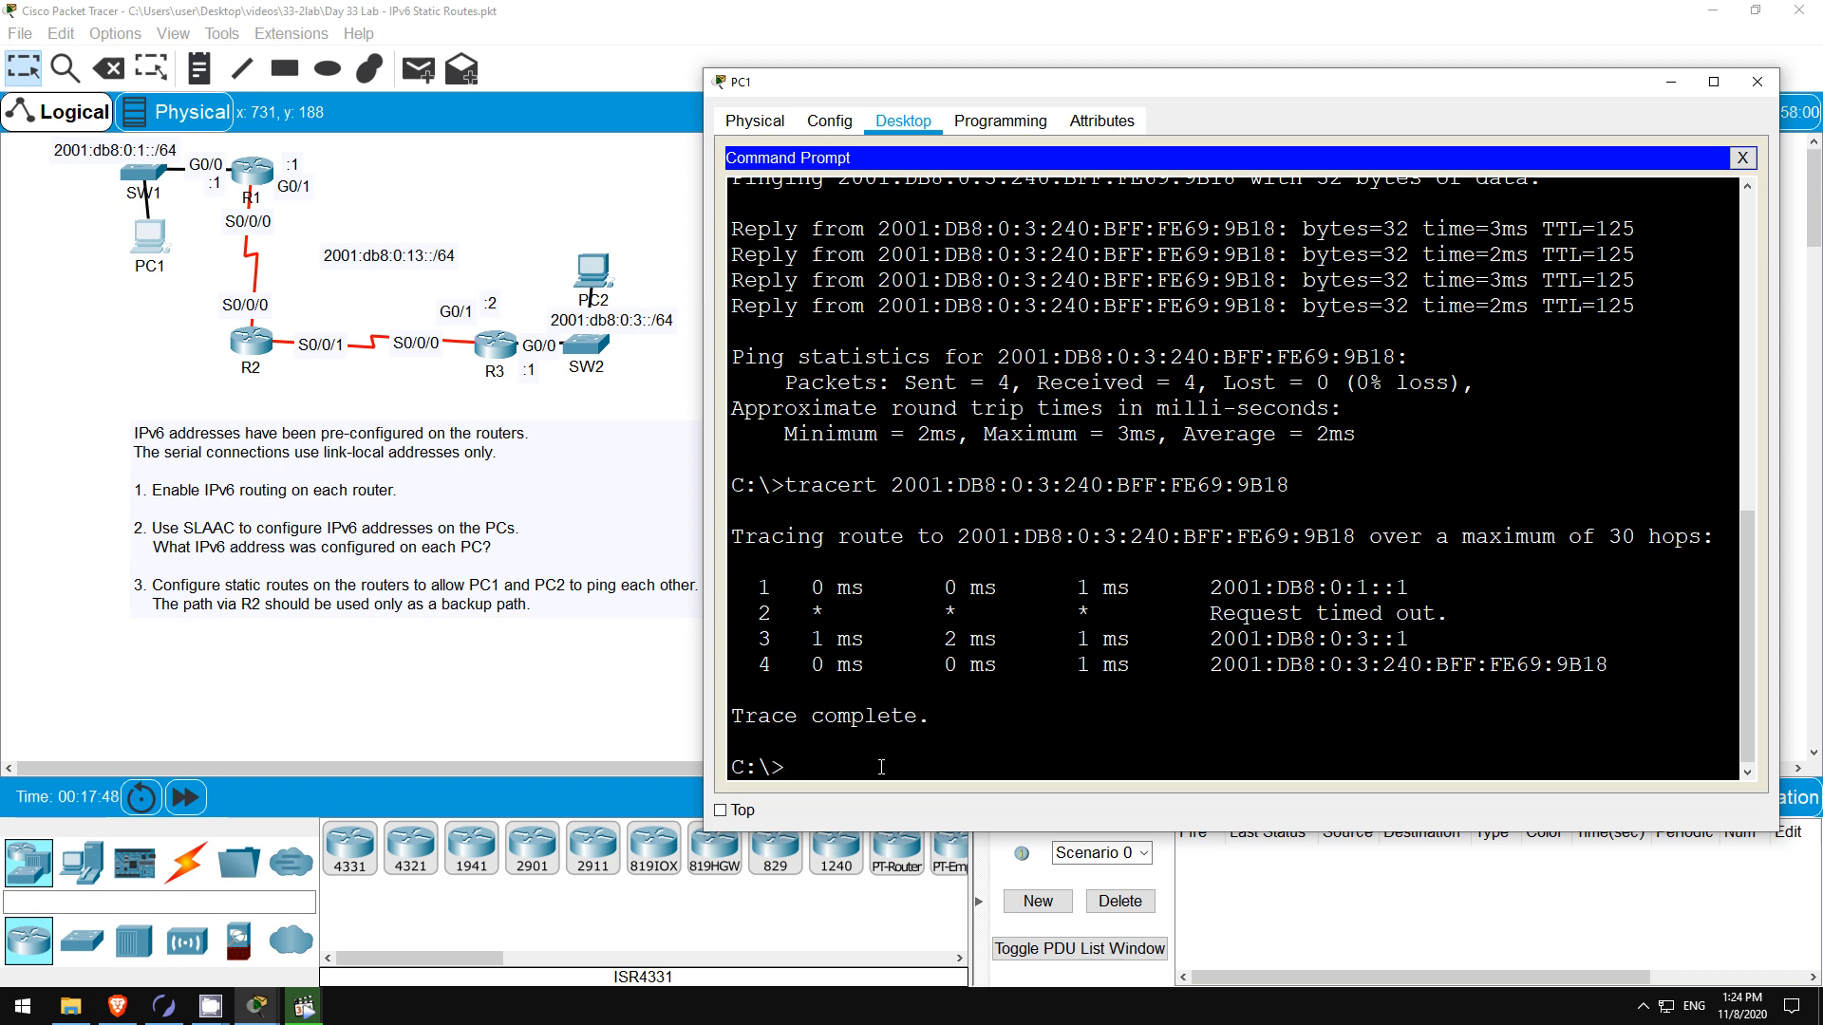
mouse_move(667, 198)
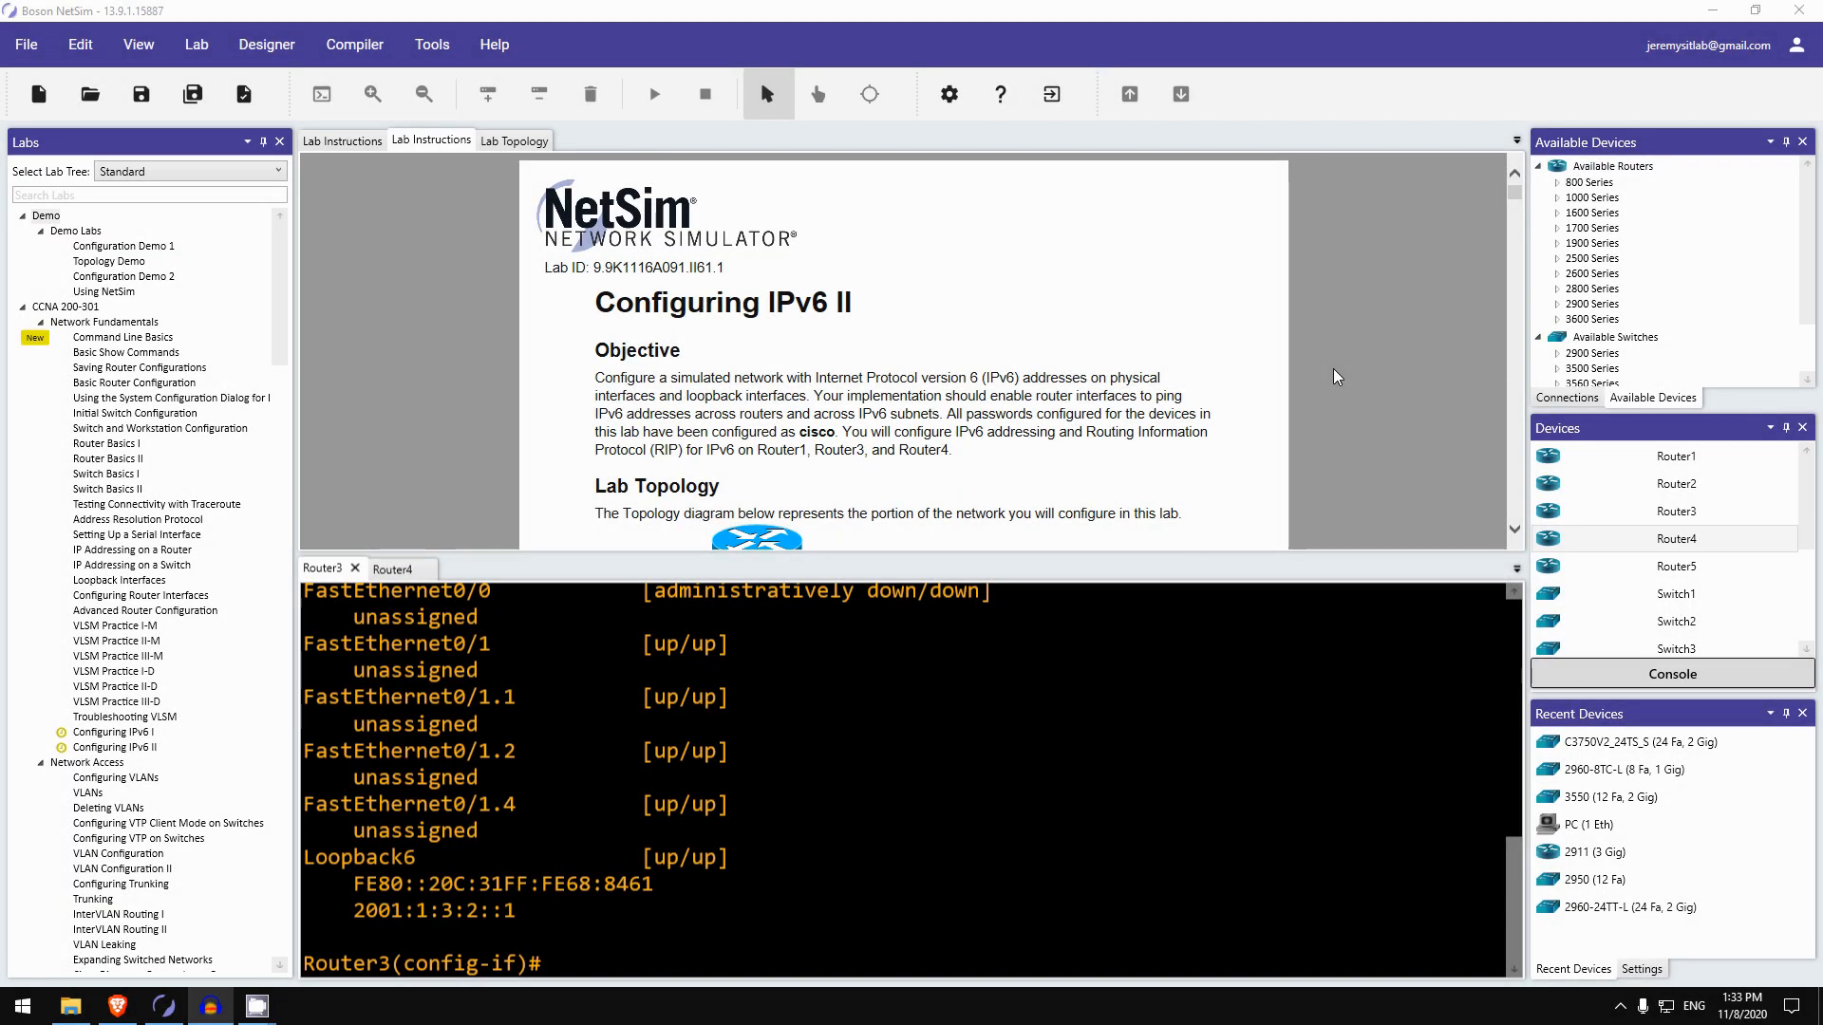
mouse_move(1295, 374)
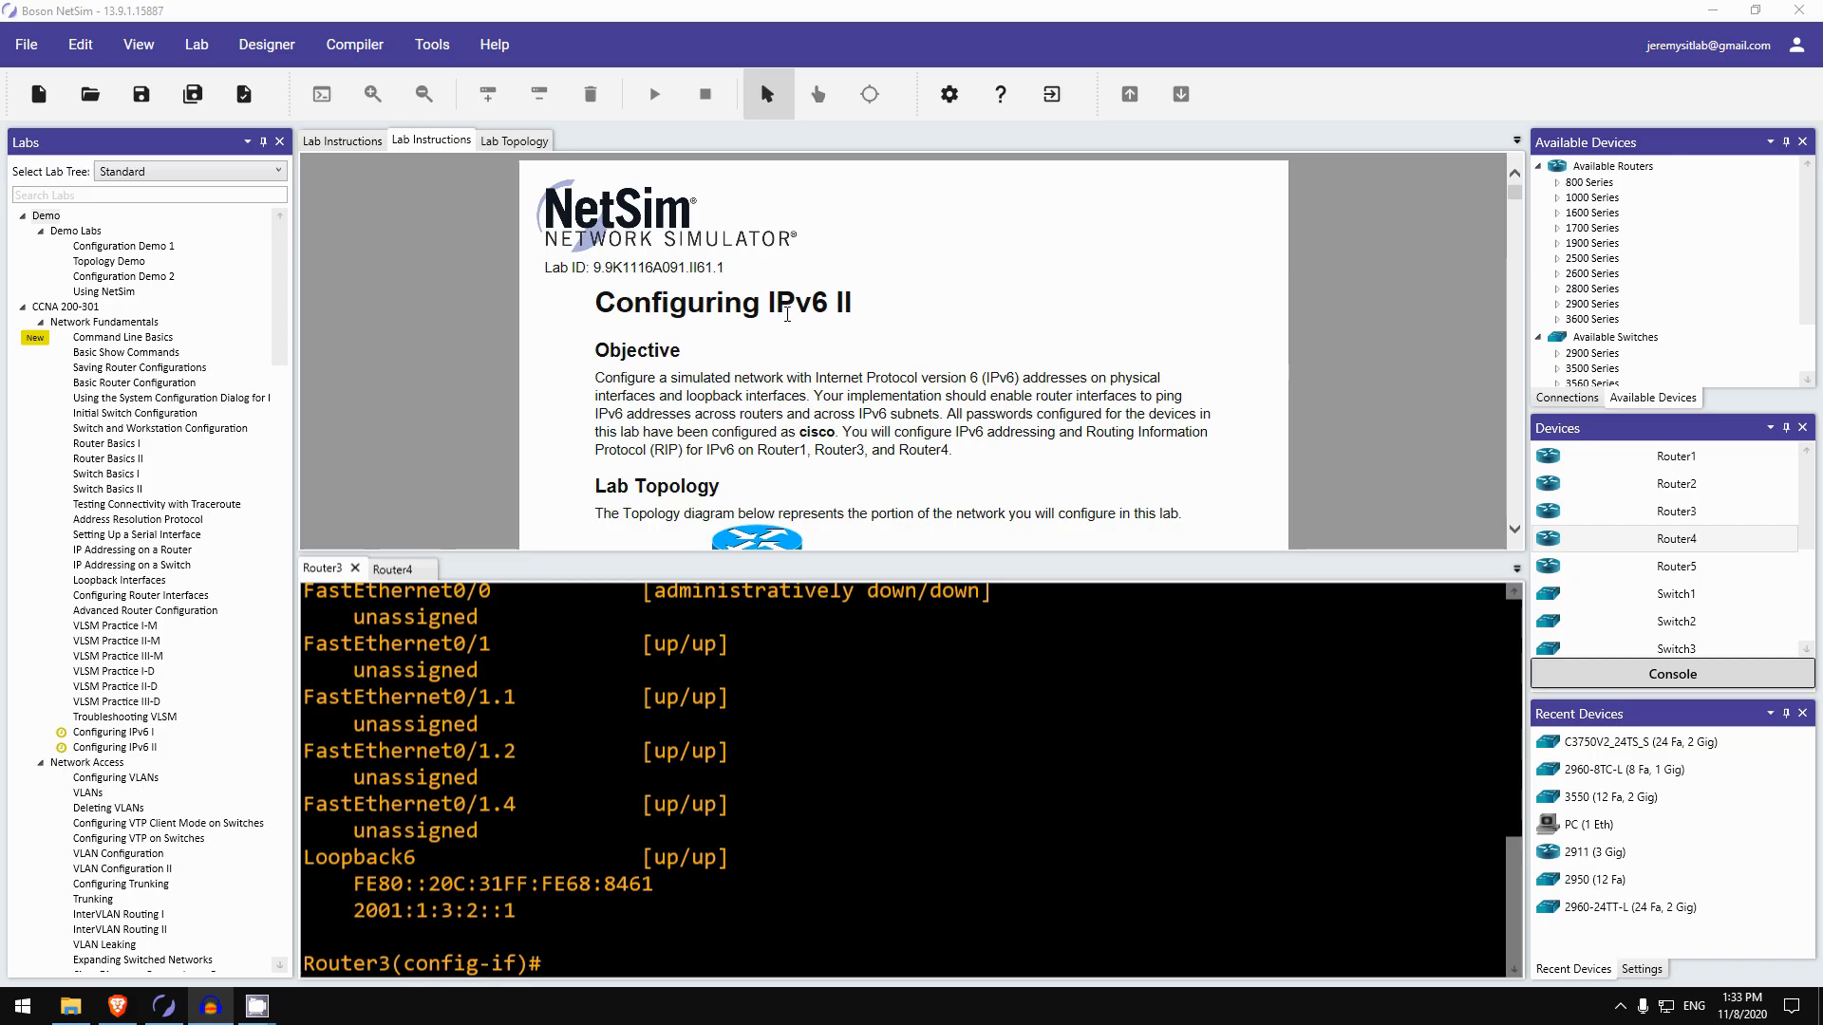
mouse_move(699, 353)
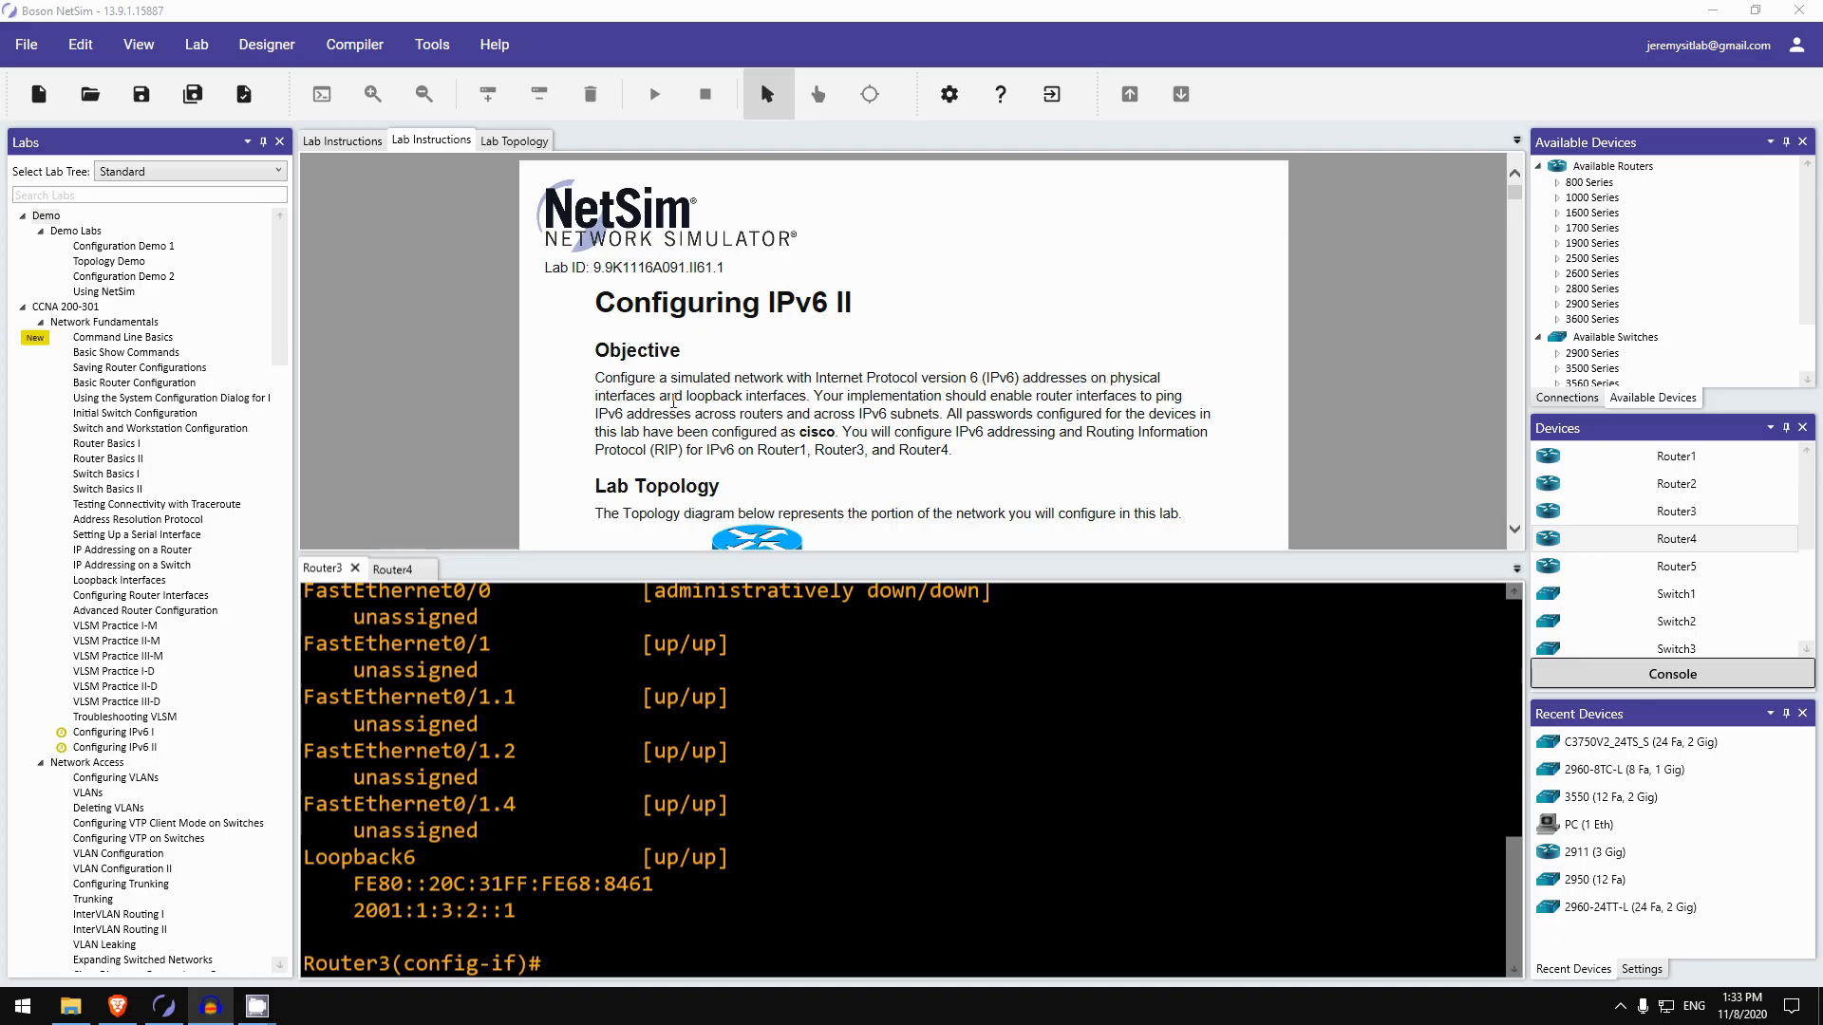
mouse_move(818, 389)
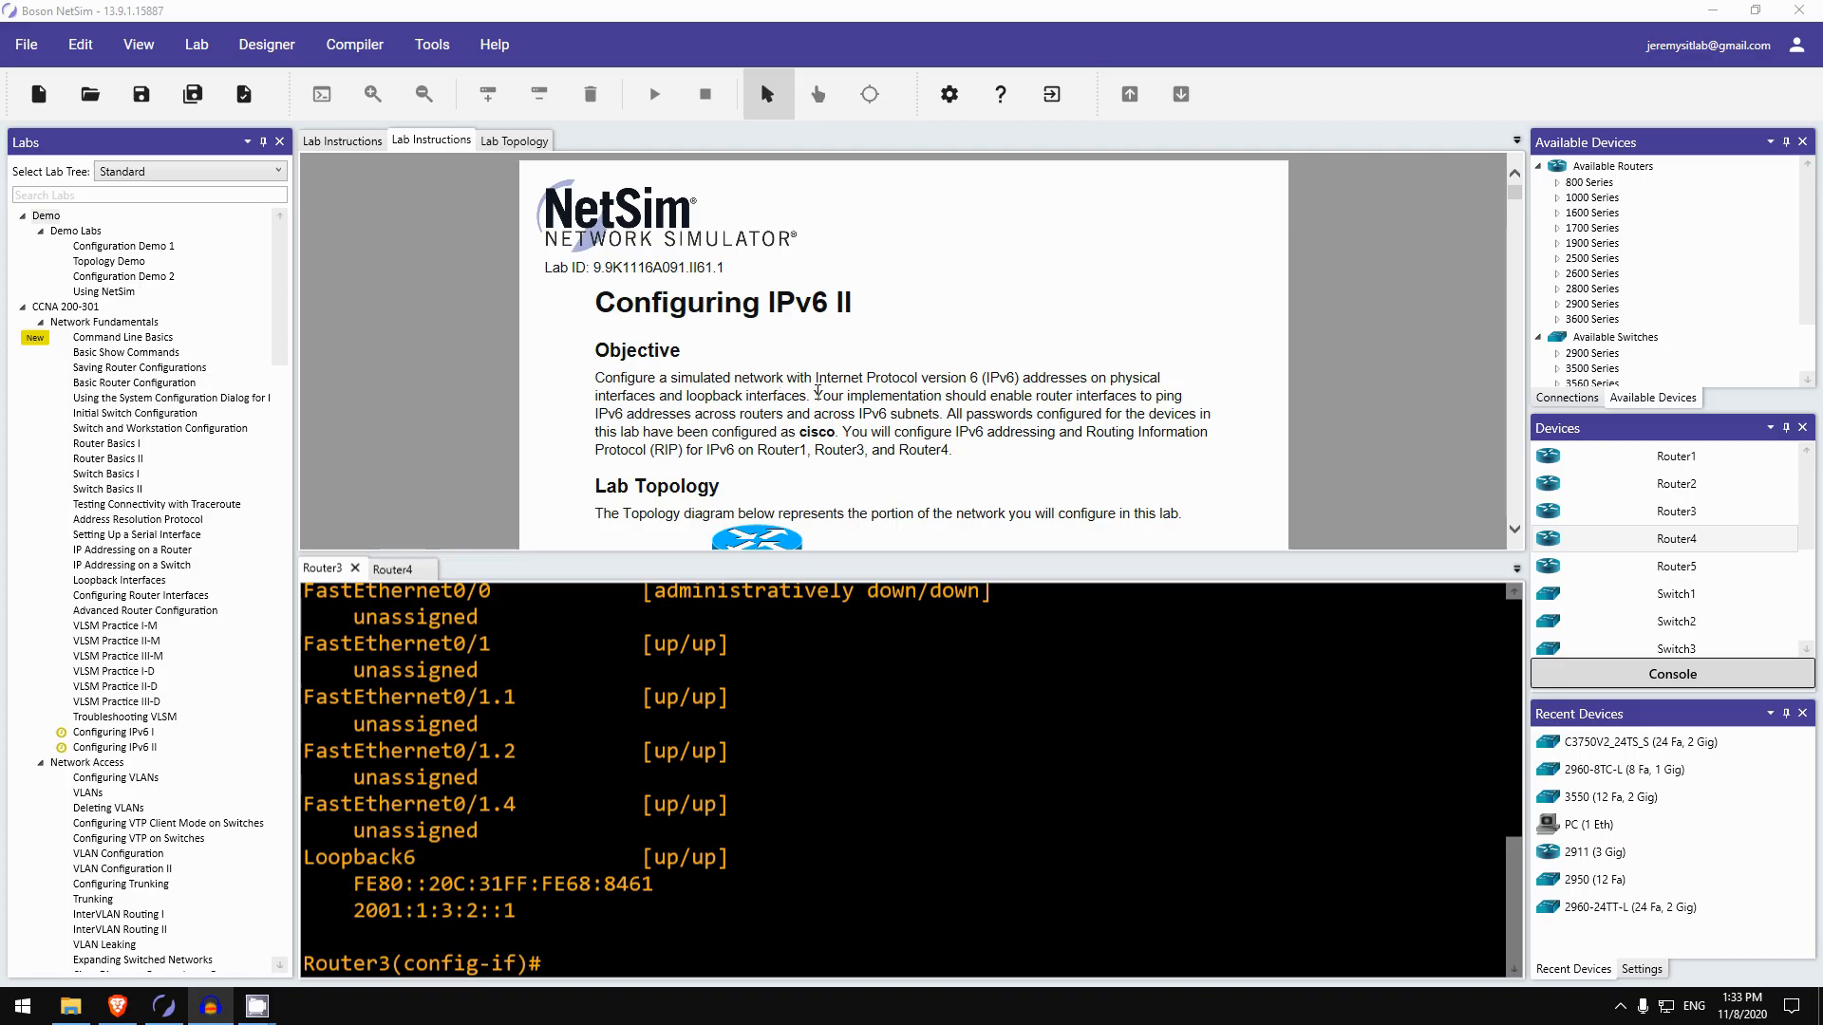
mouse_move(842, 391)
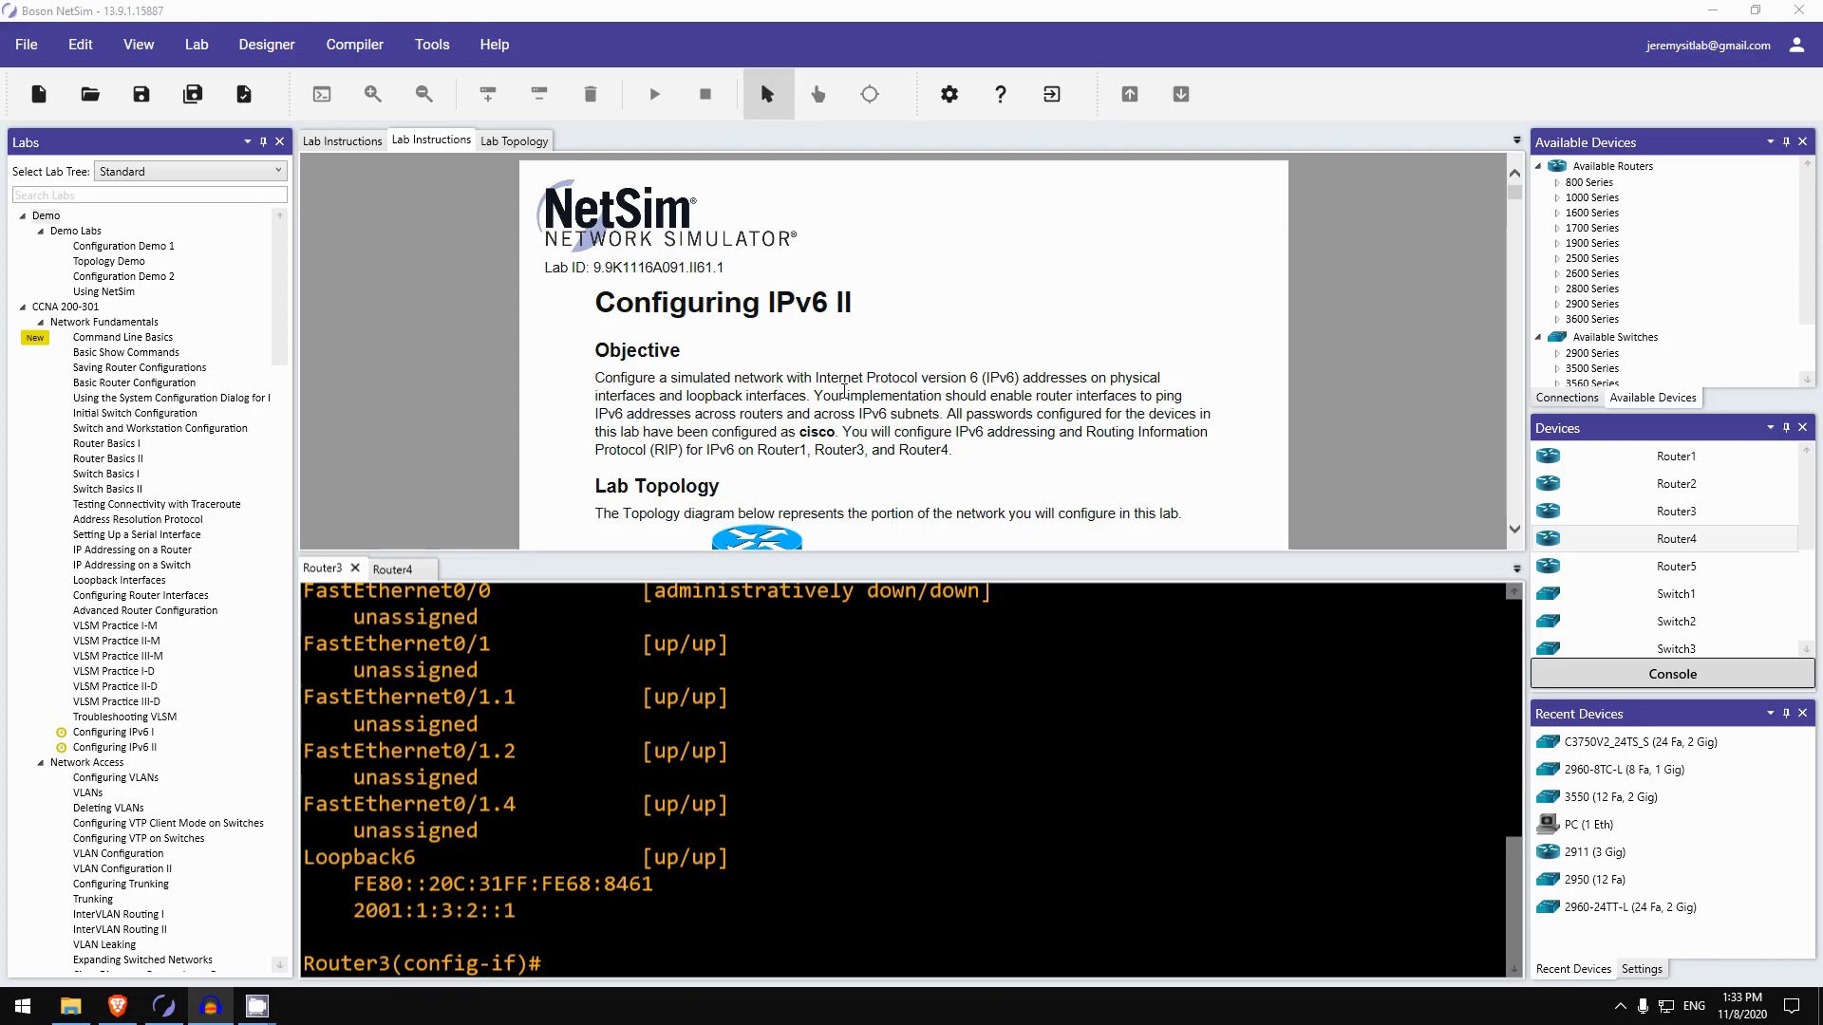
mouse_move(688, 395)
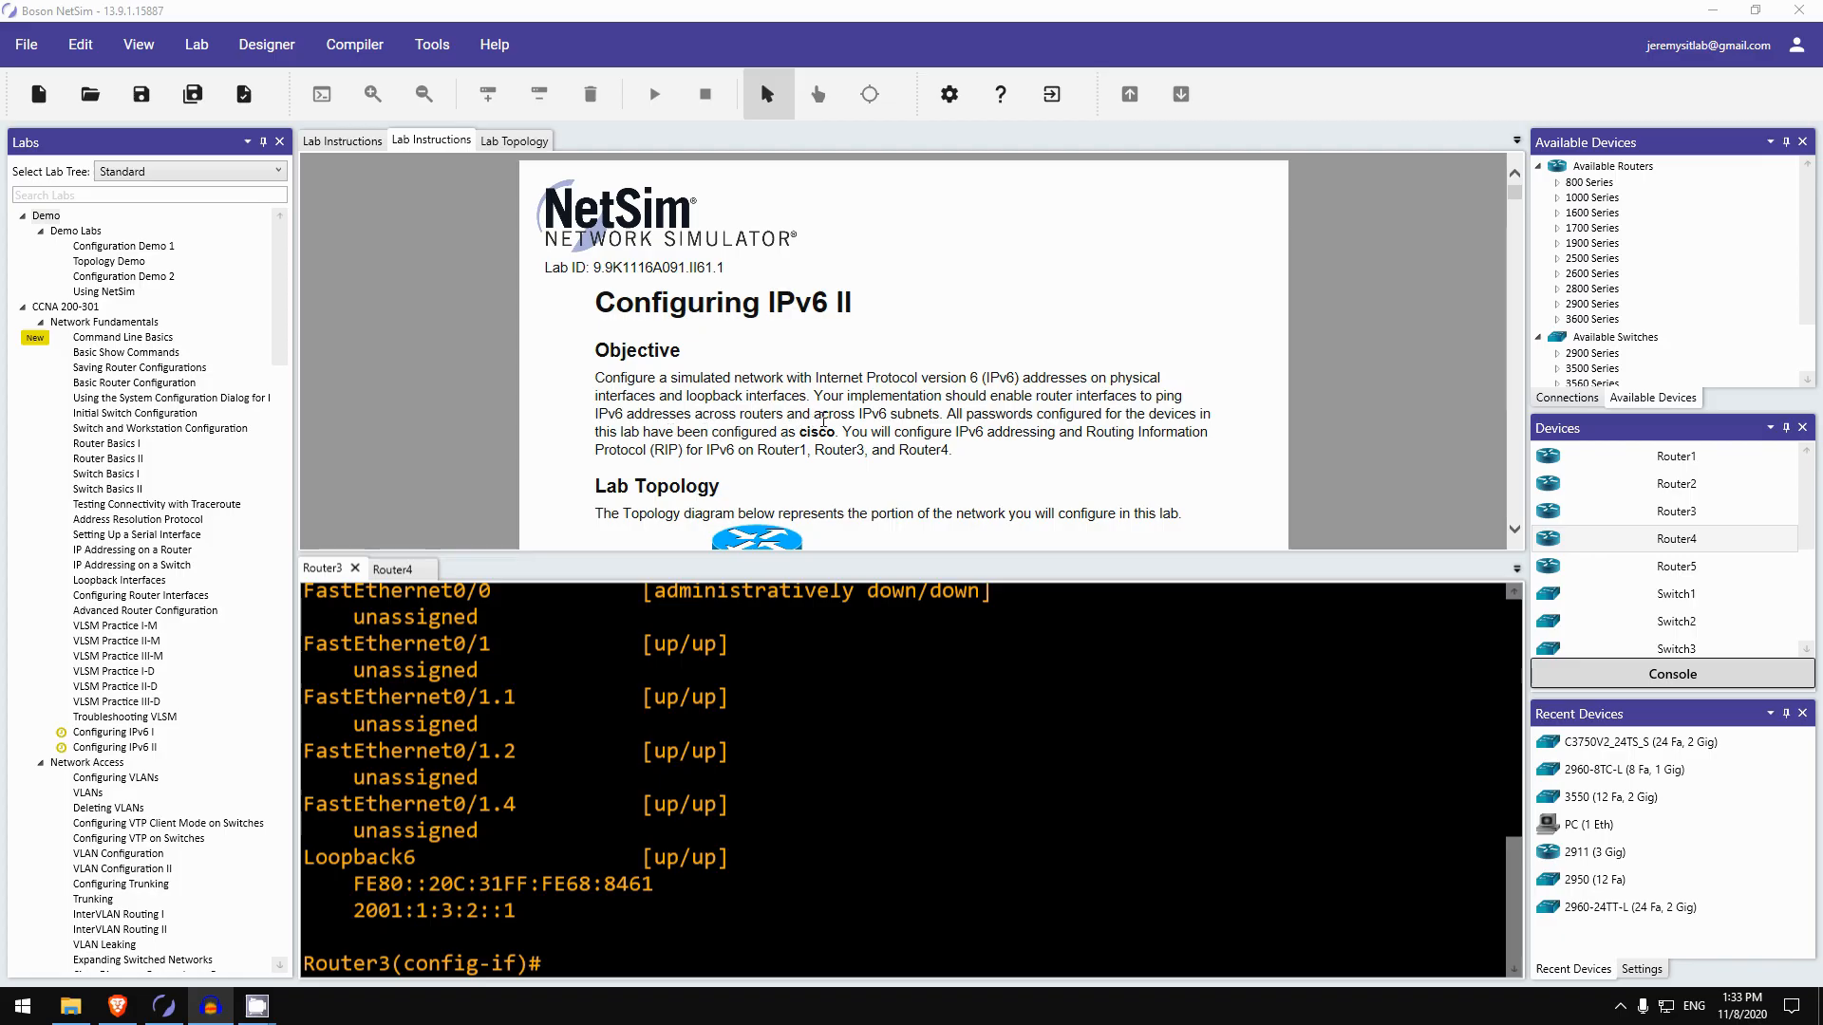
scroll("down", 3)
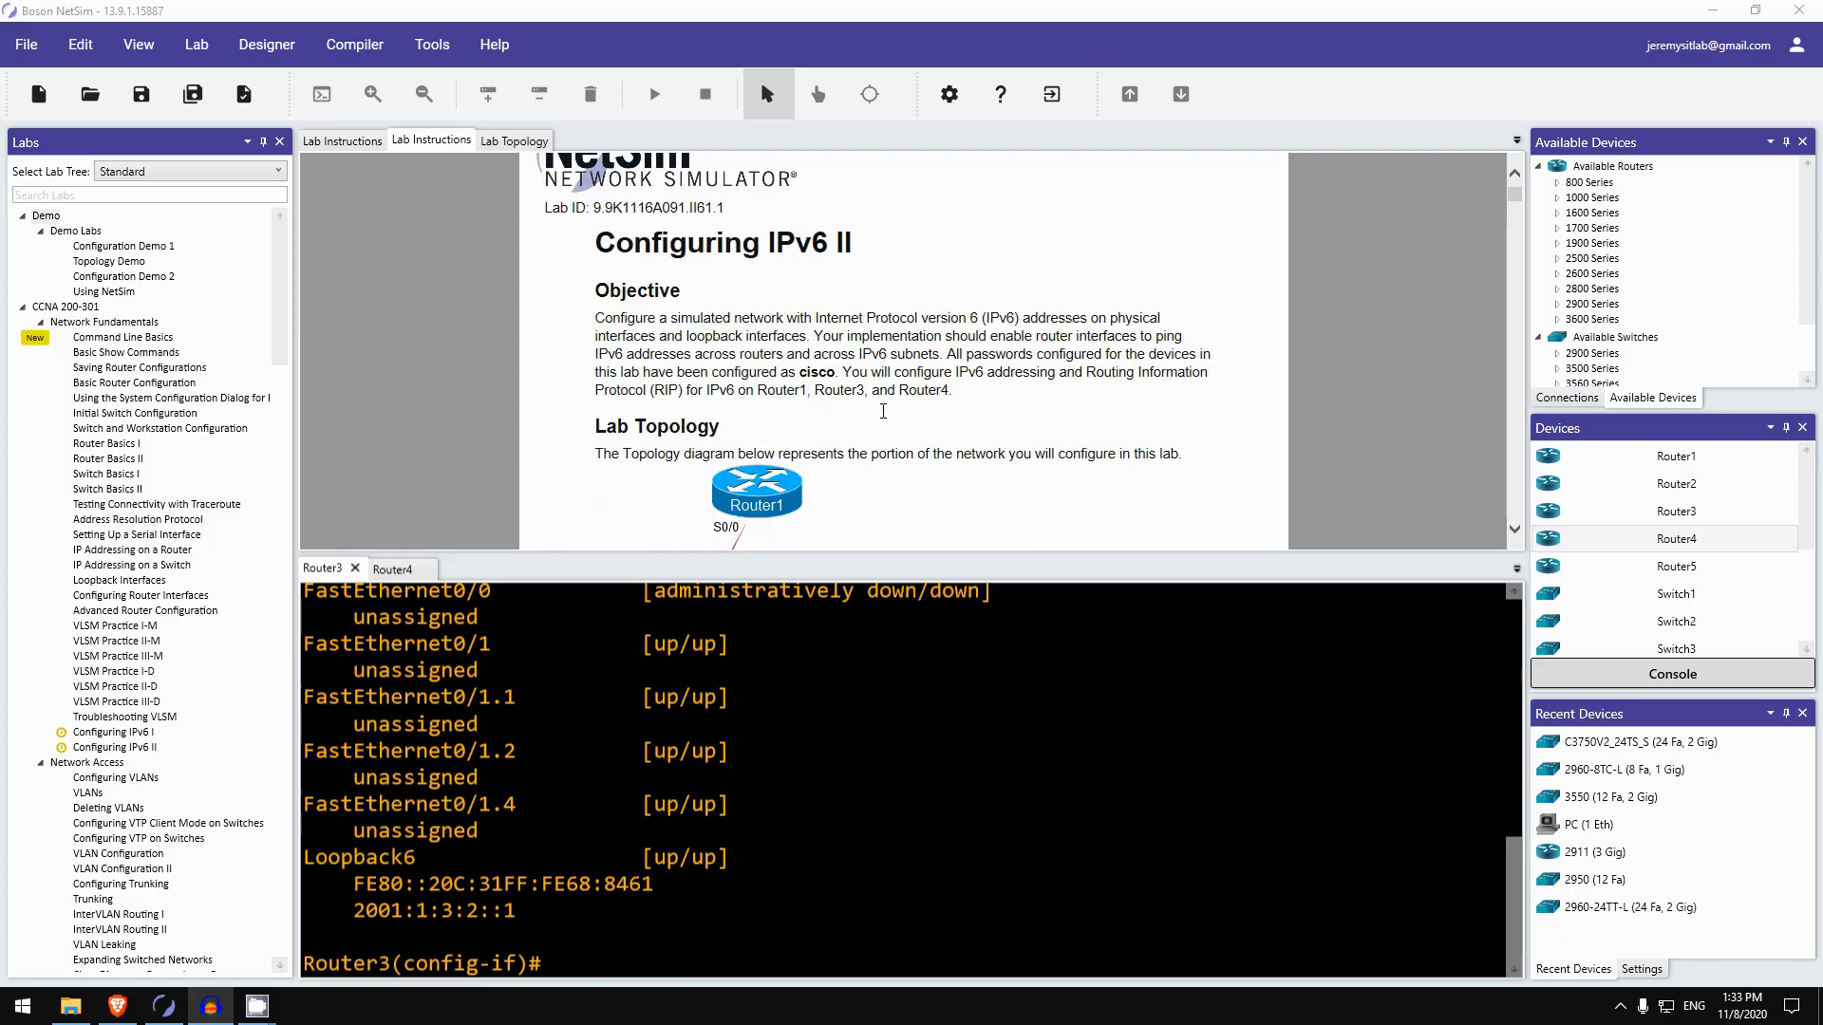
scroll("down", 3)
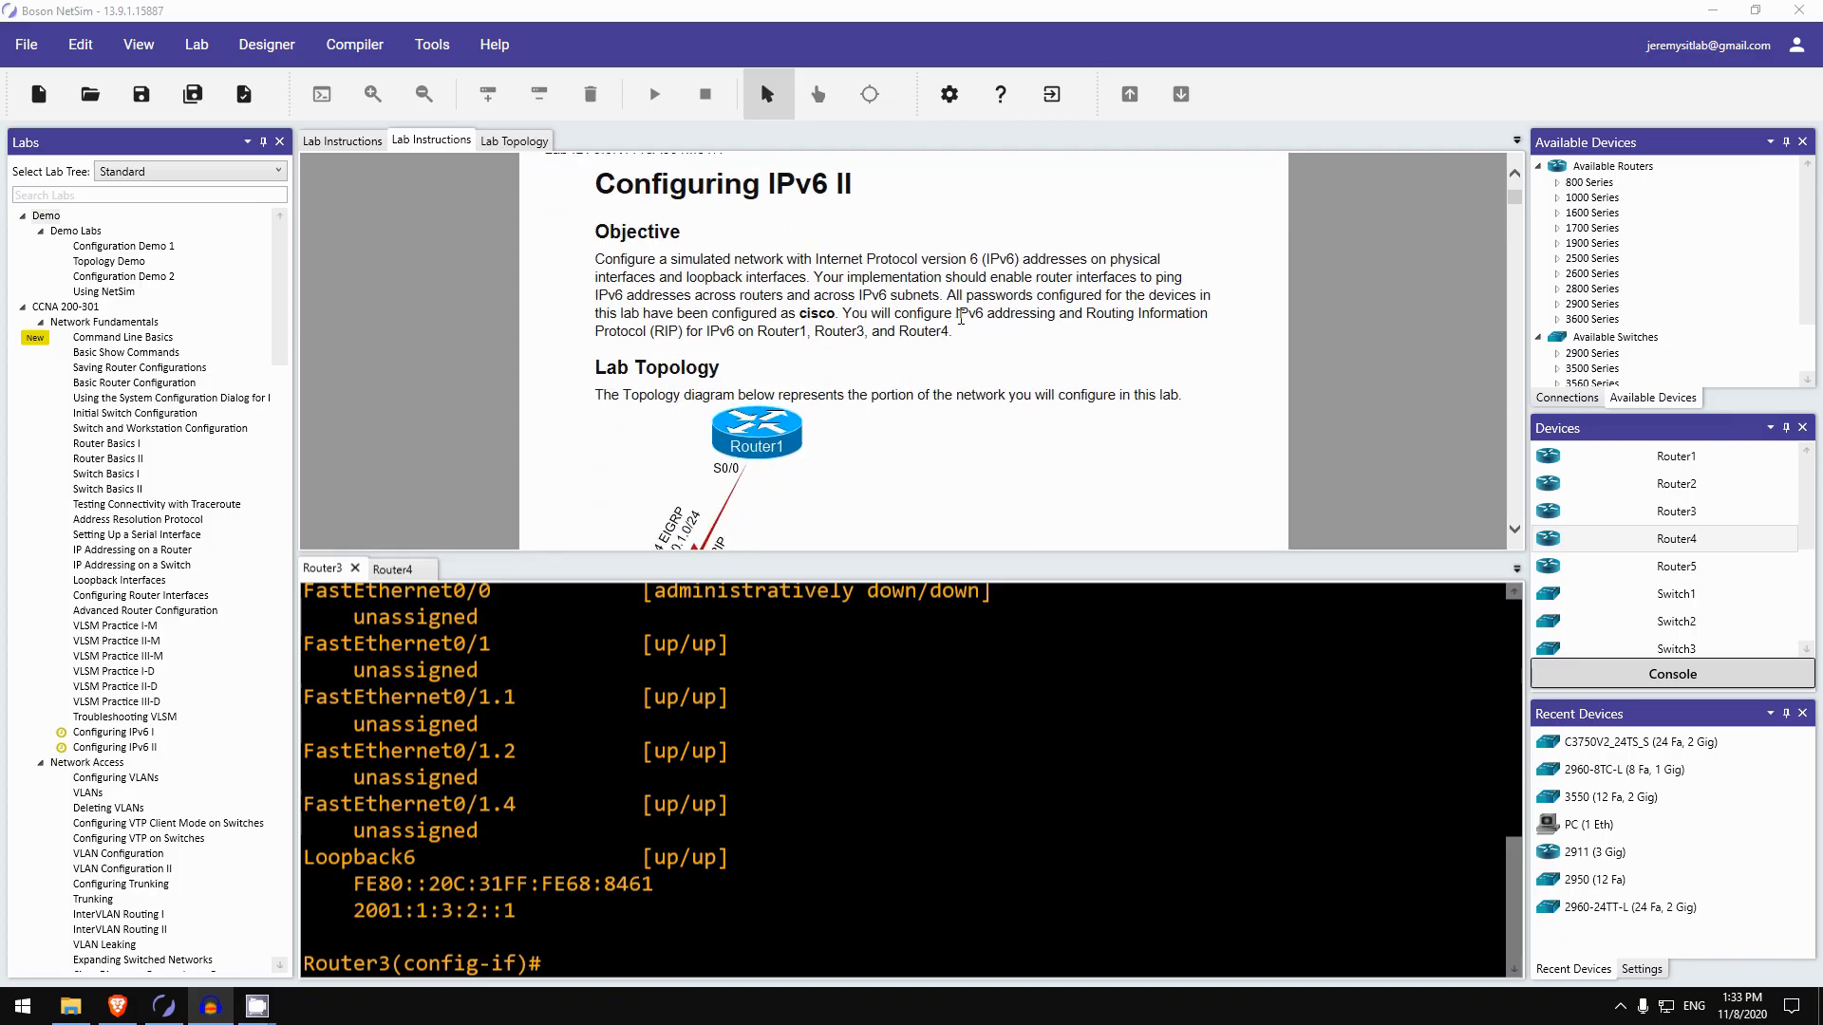
mouse_move(1186, 335)
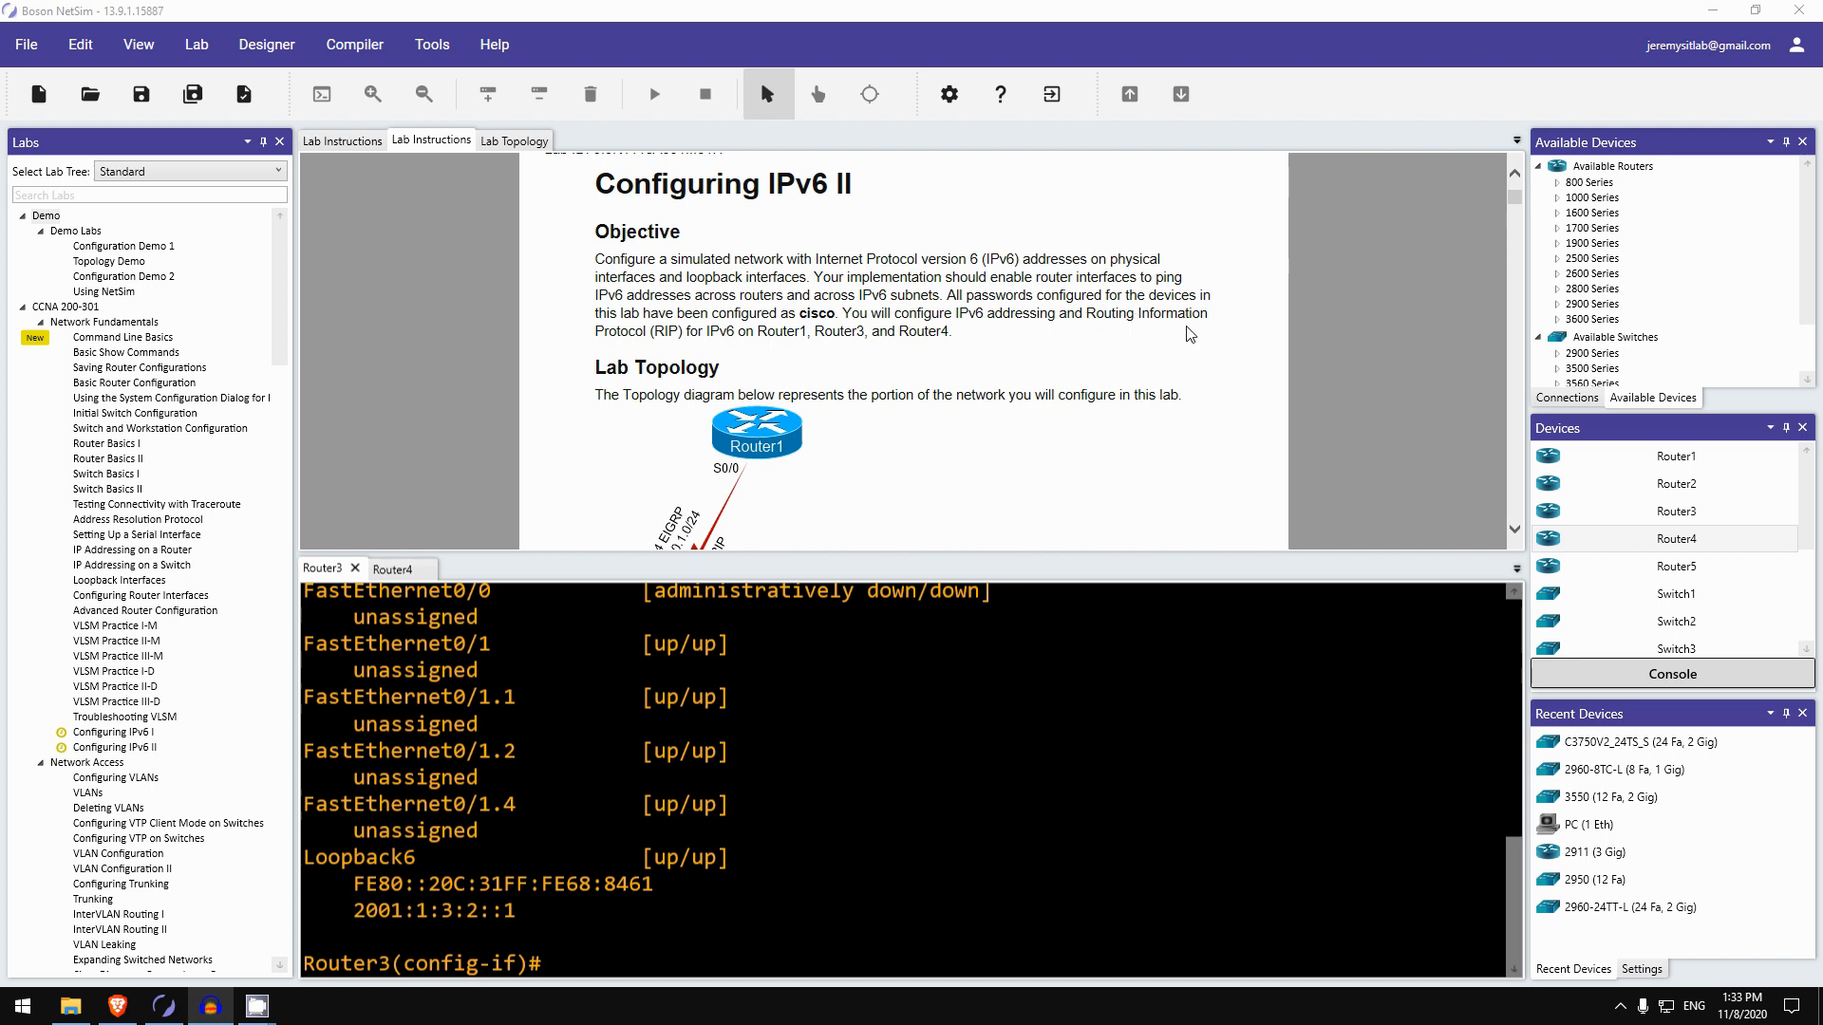
mouse_move(710, 330)
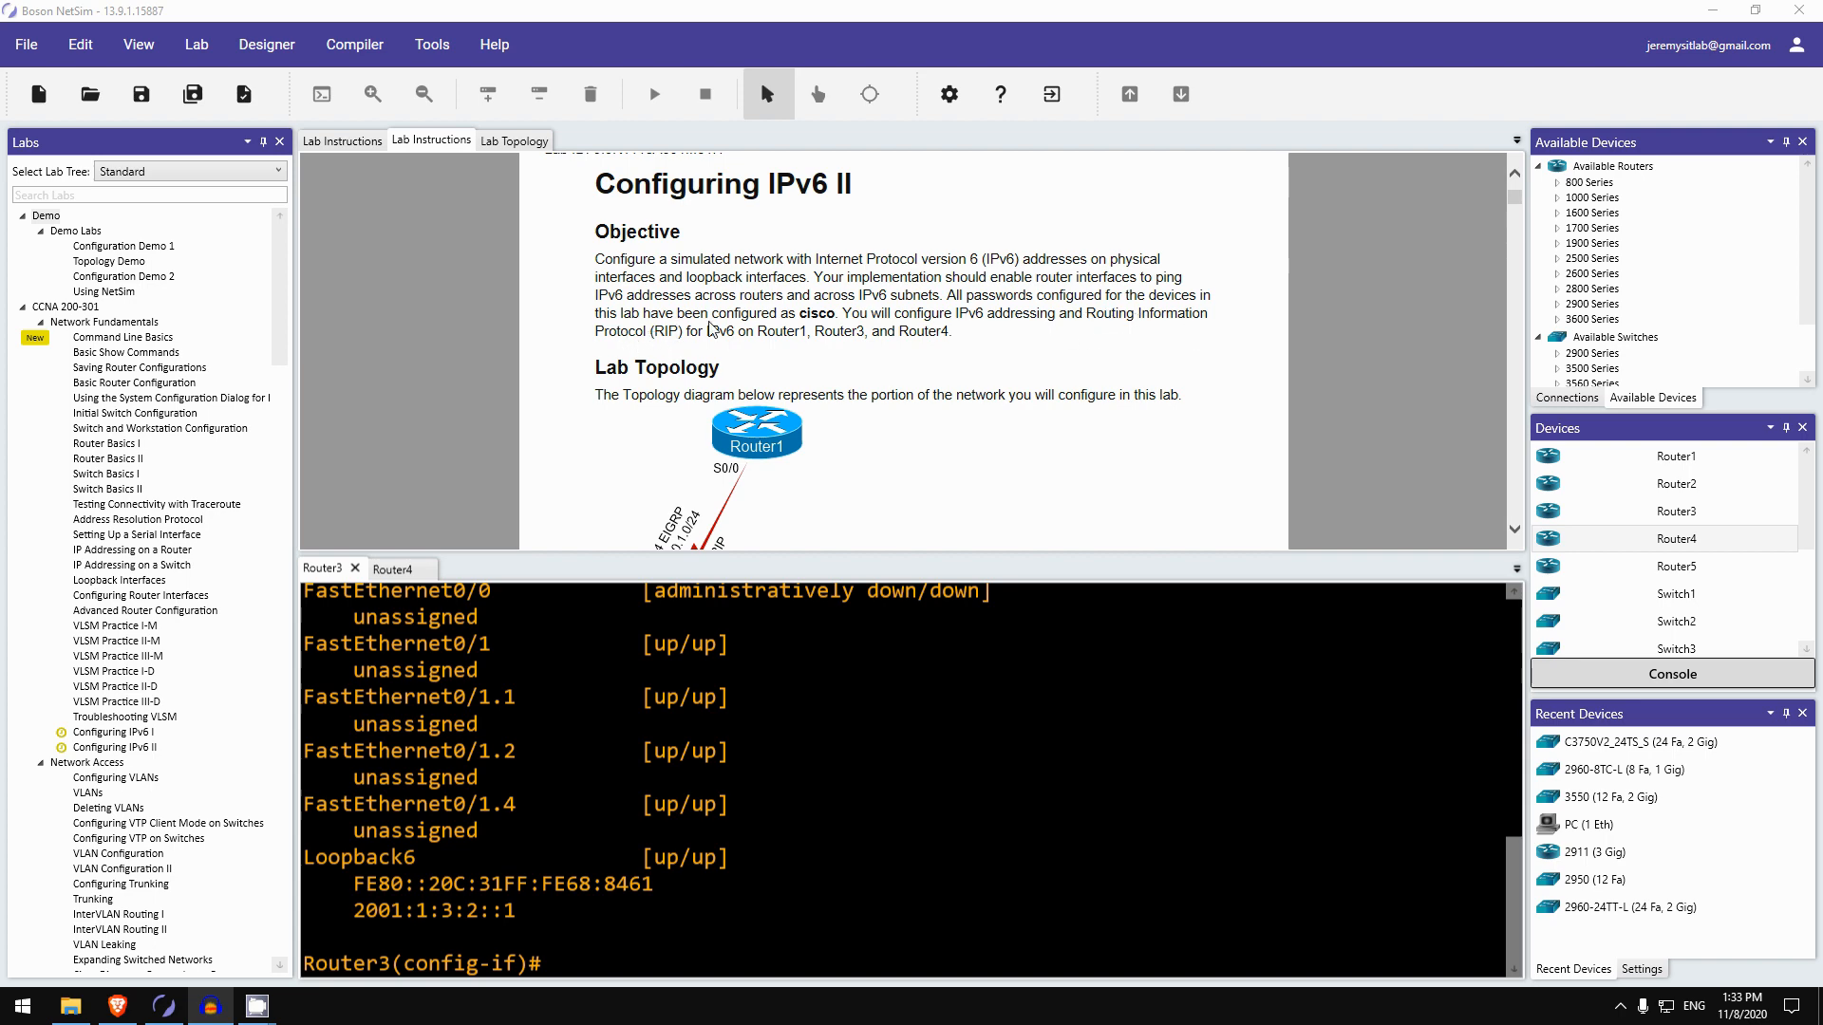
scroll("down", 3)
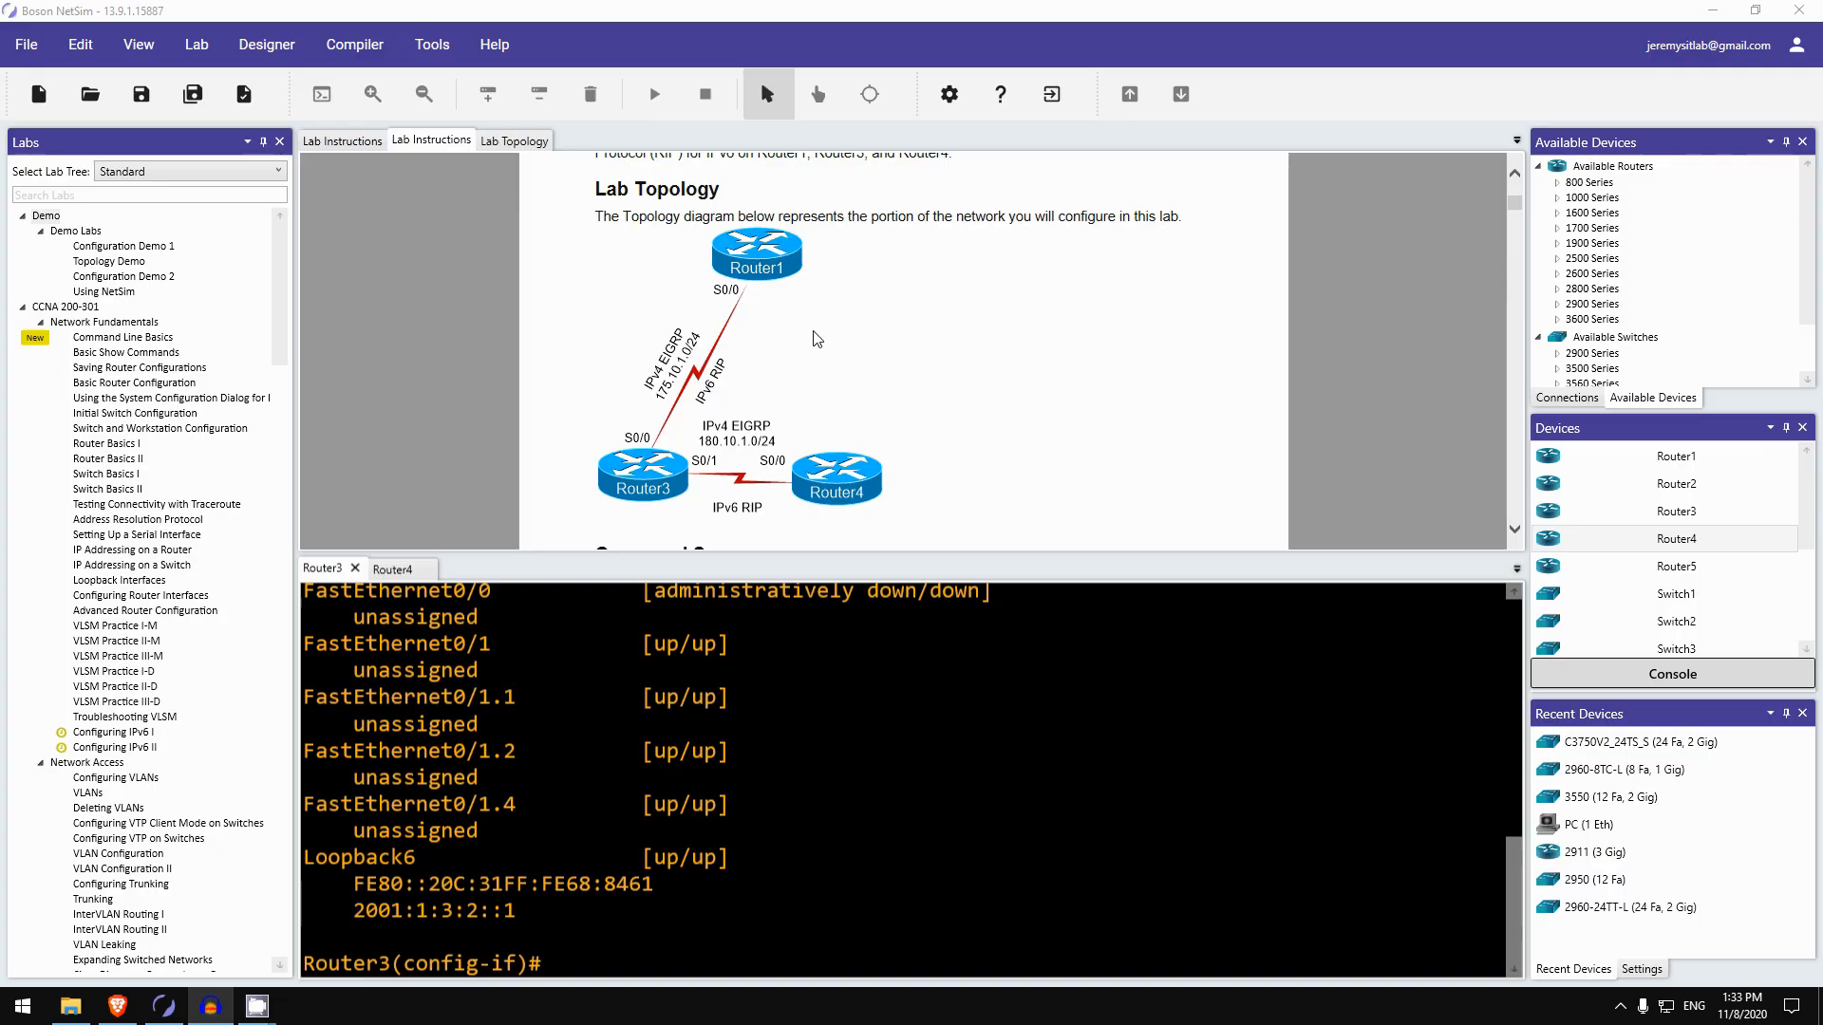
mouse_move(756, 279)
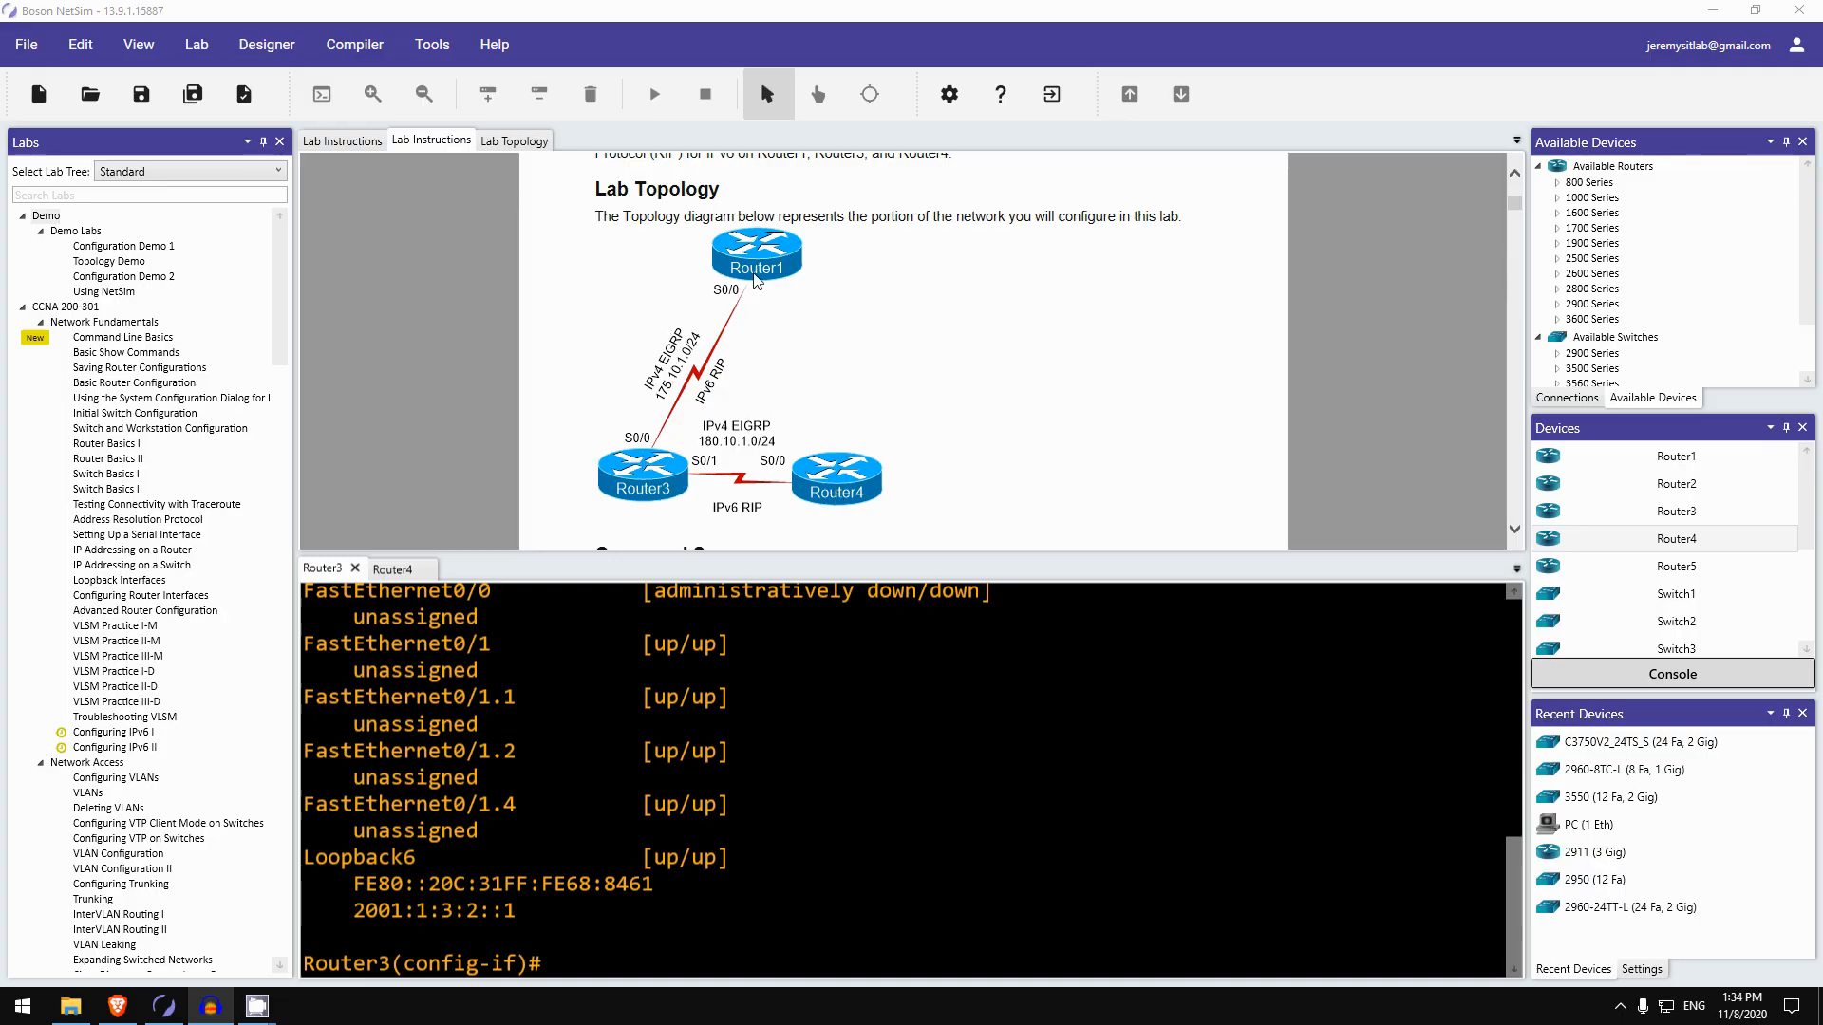
mouse_move(847, 434)
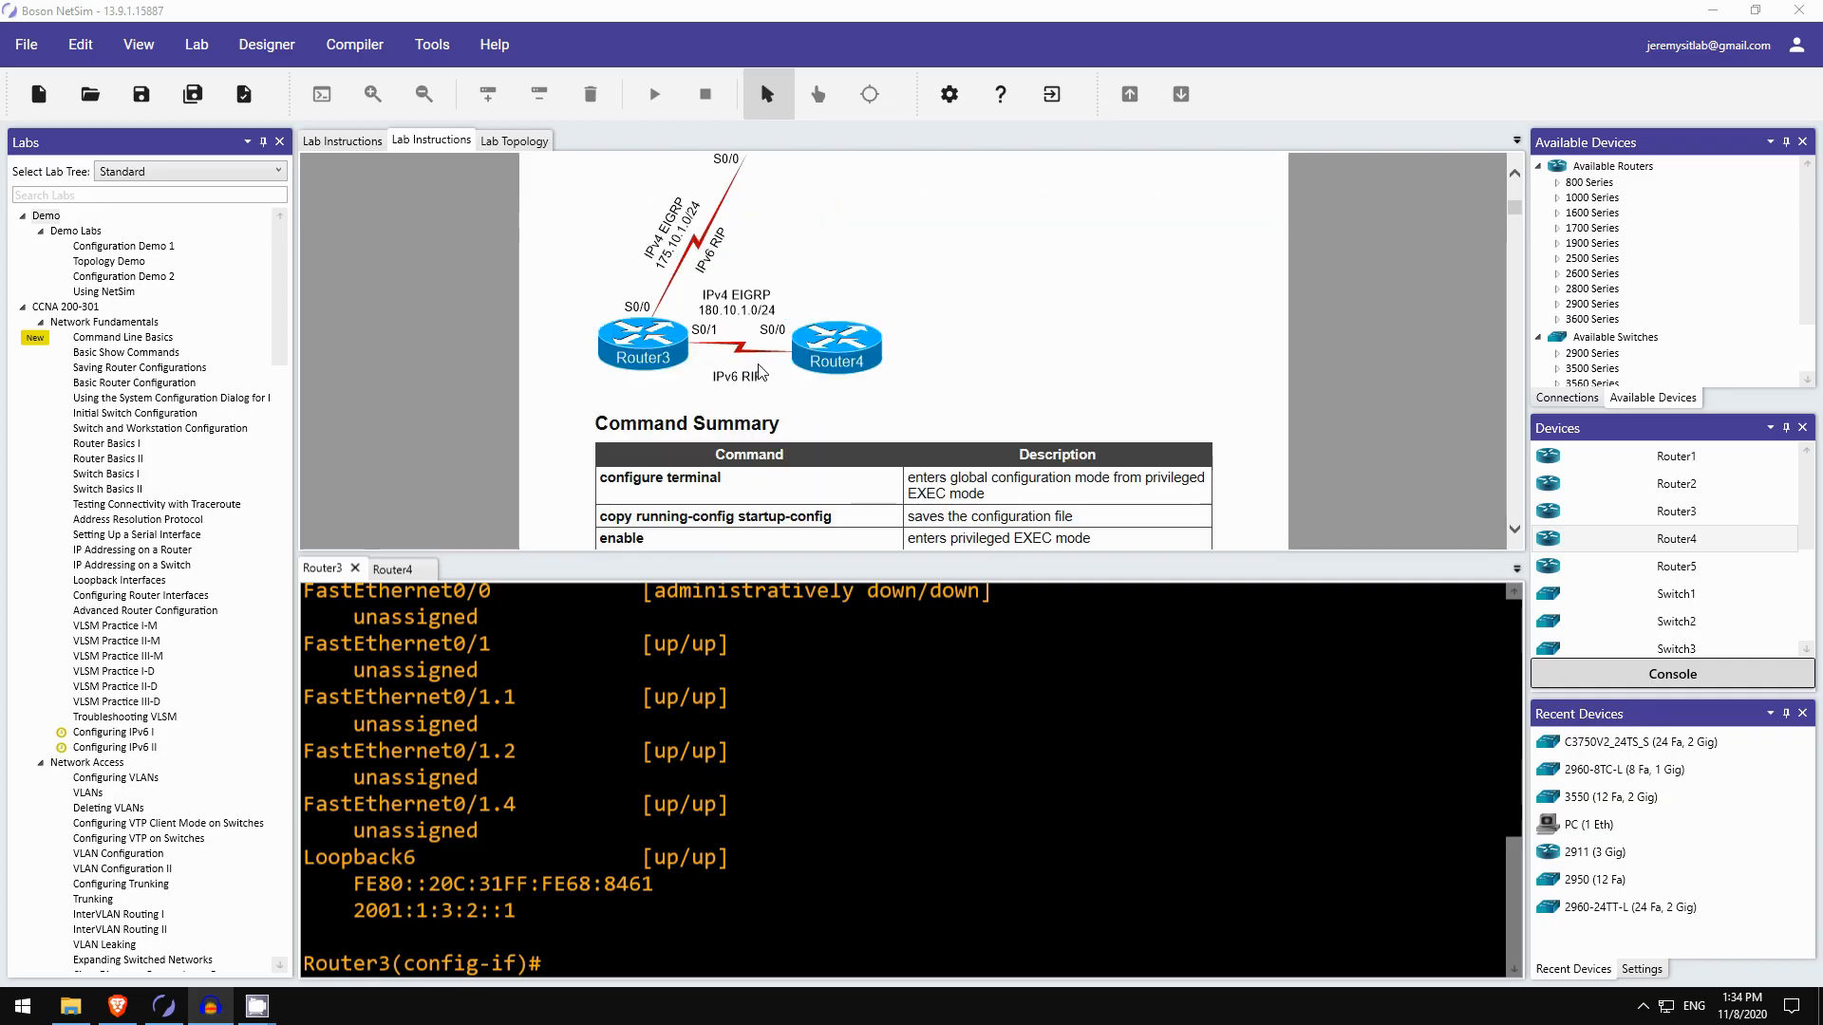
scroll("down", 3)
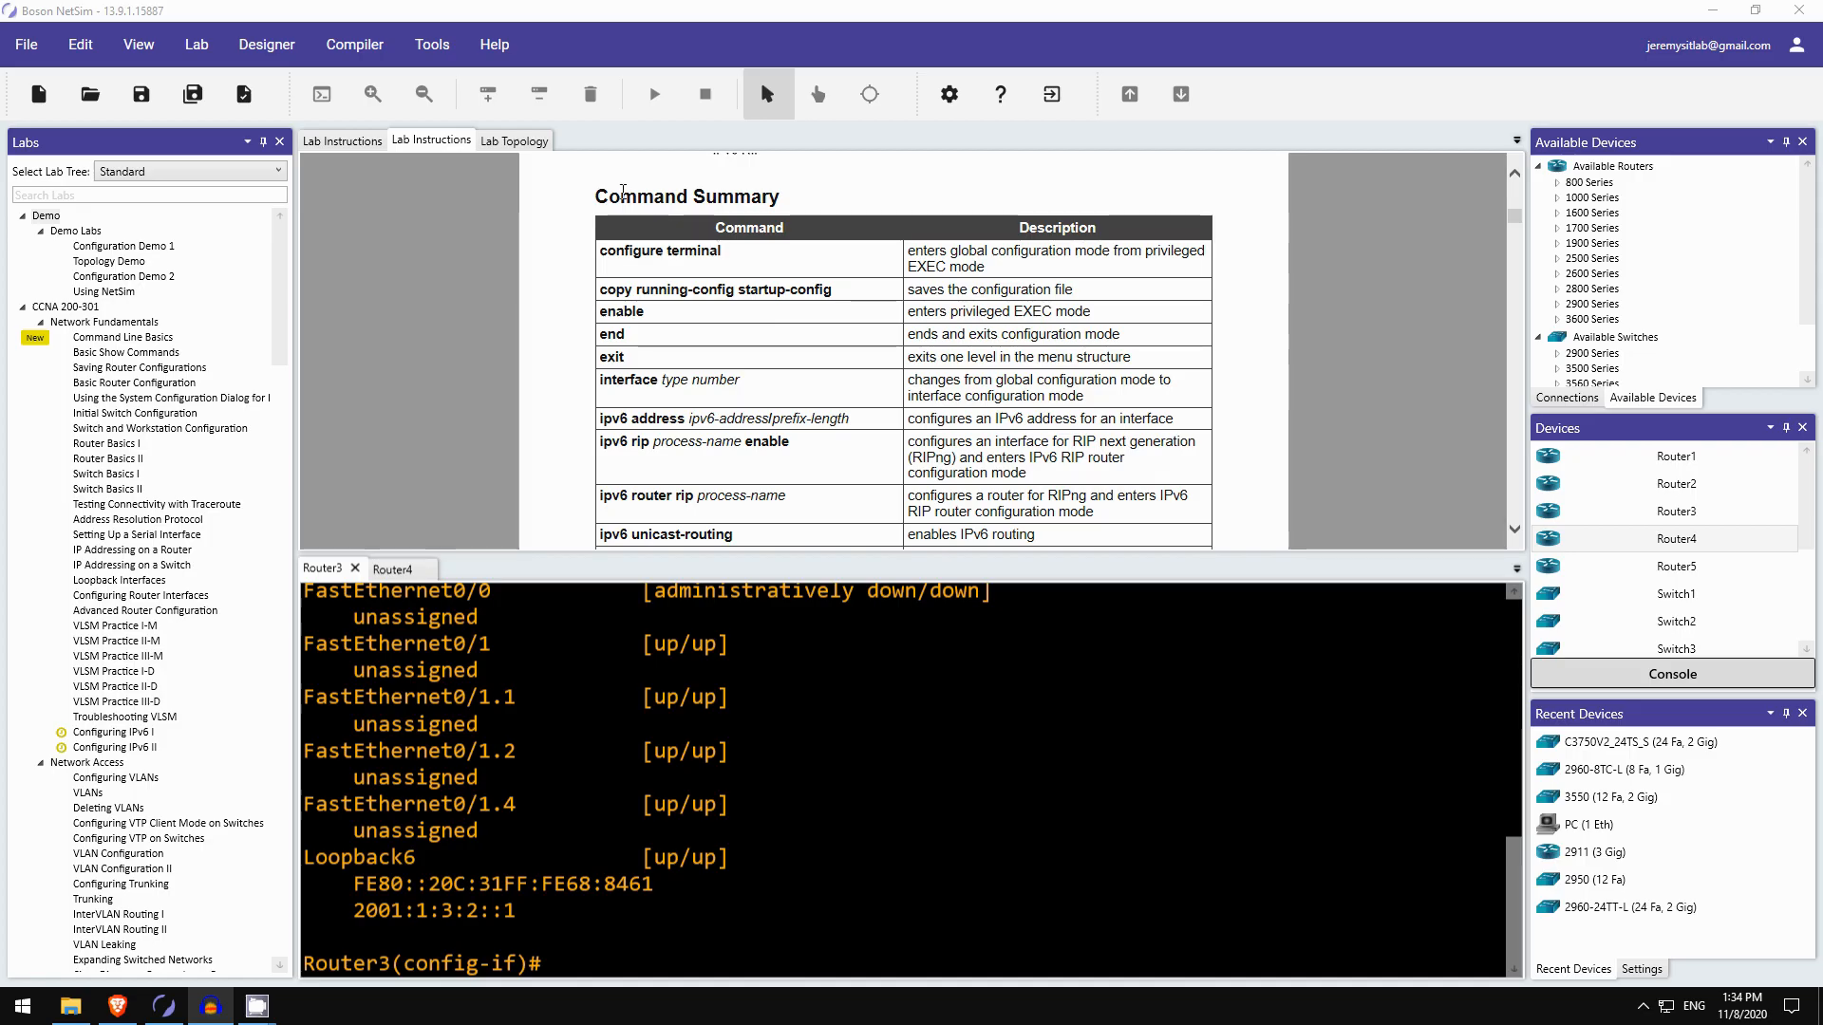
scroll("down", 3)
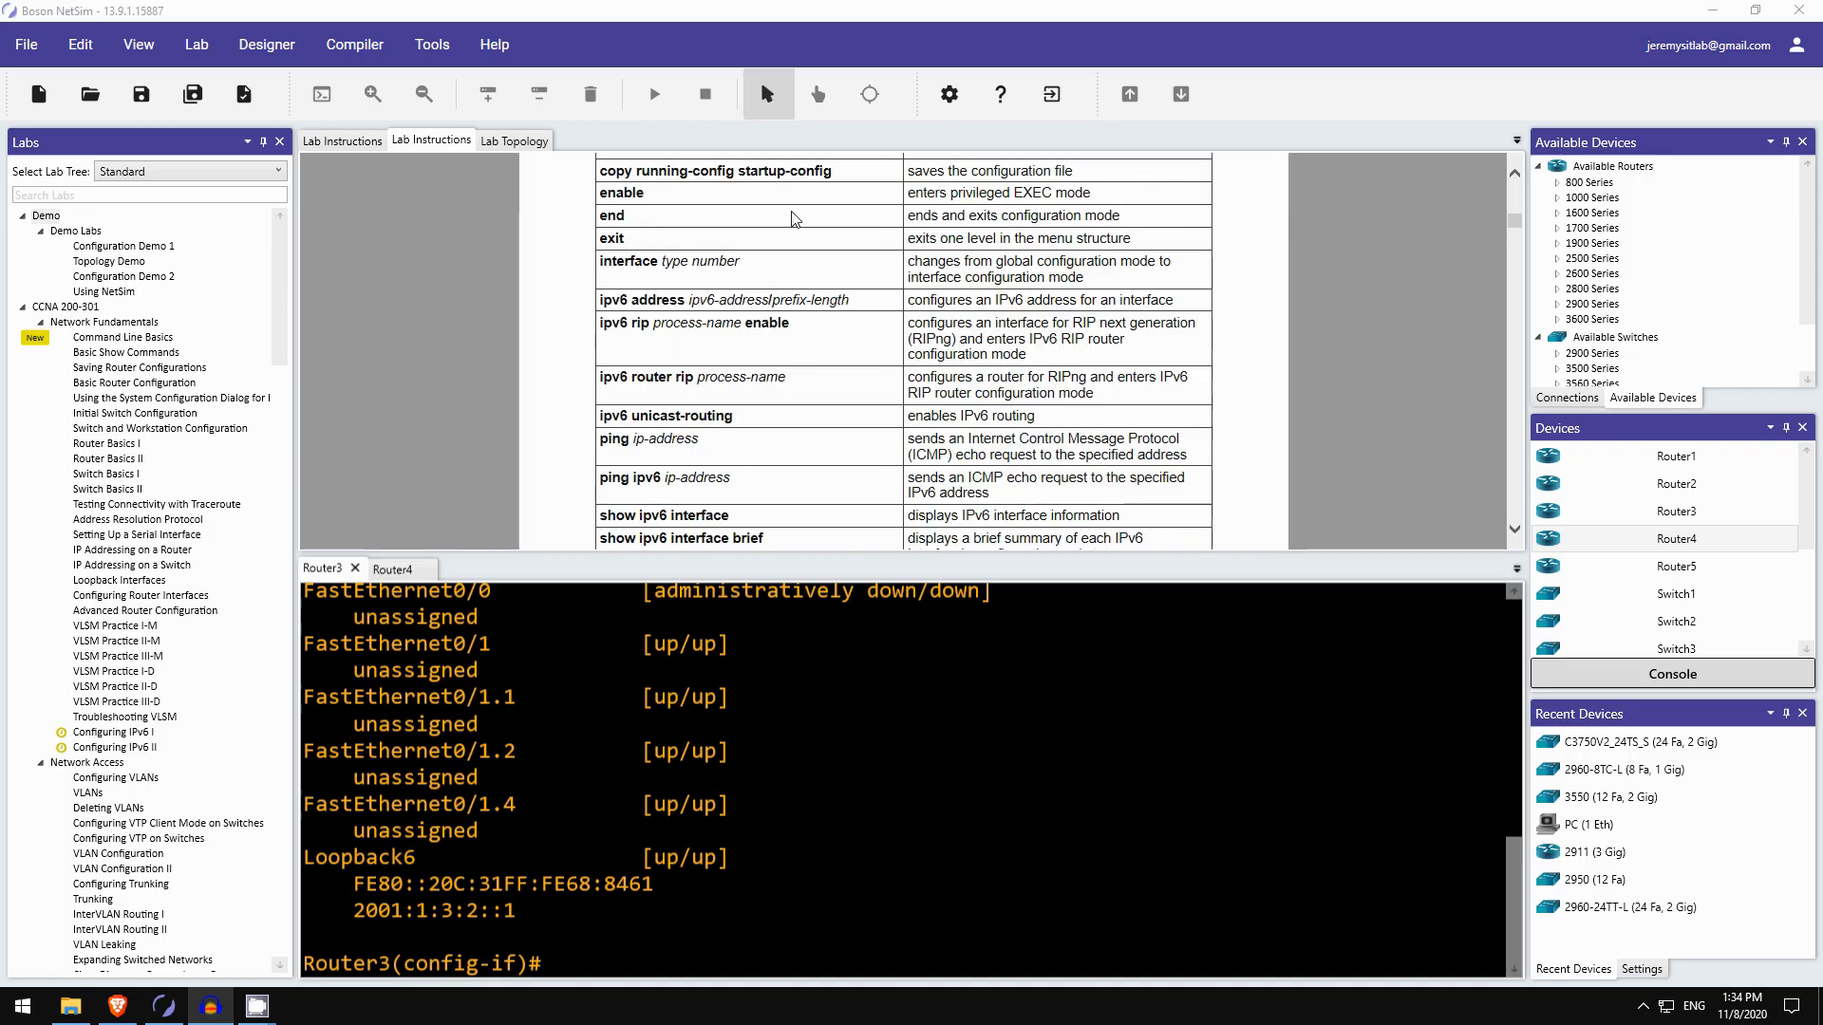
scroll("down", 3)
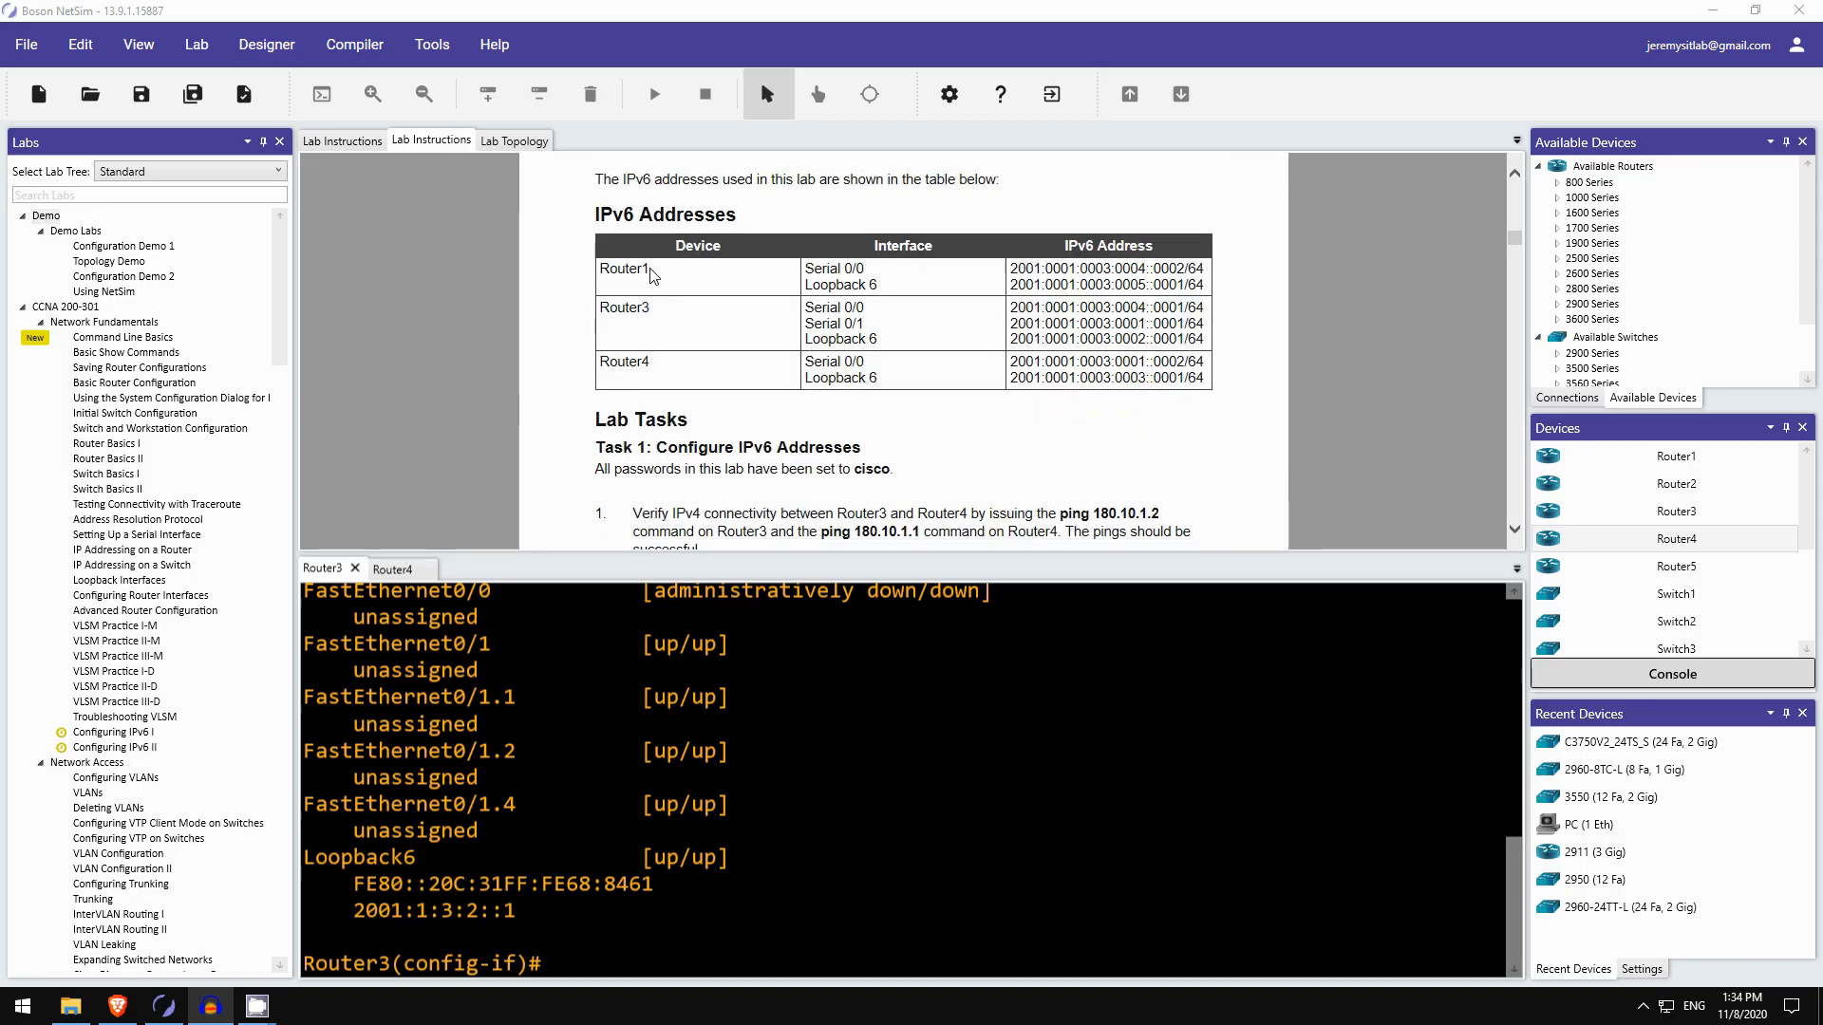
scroll("down", 3)
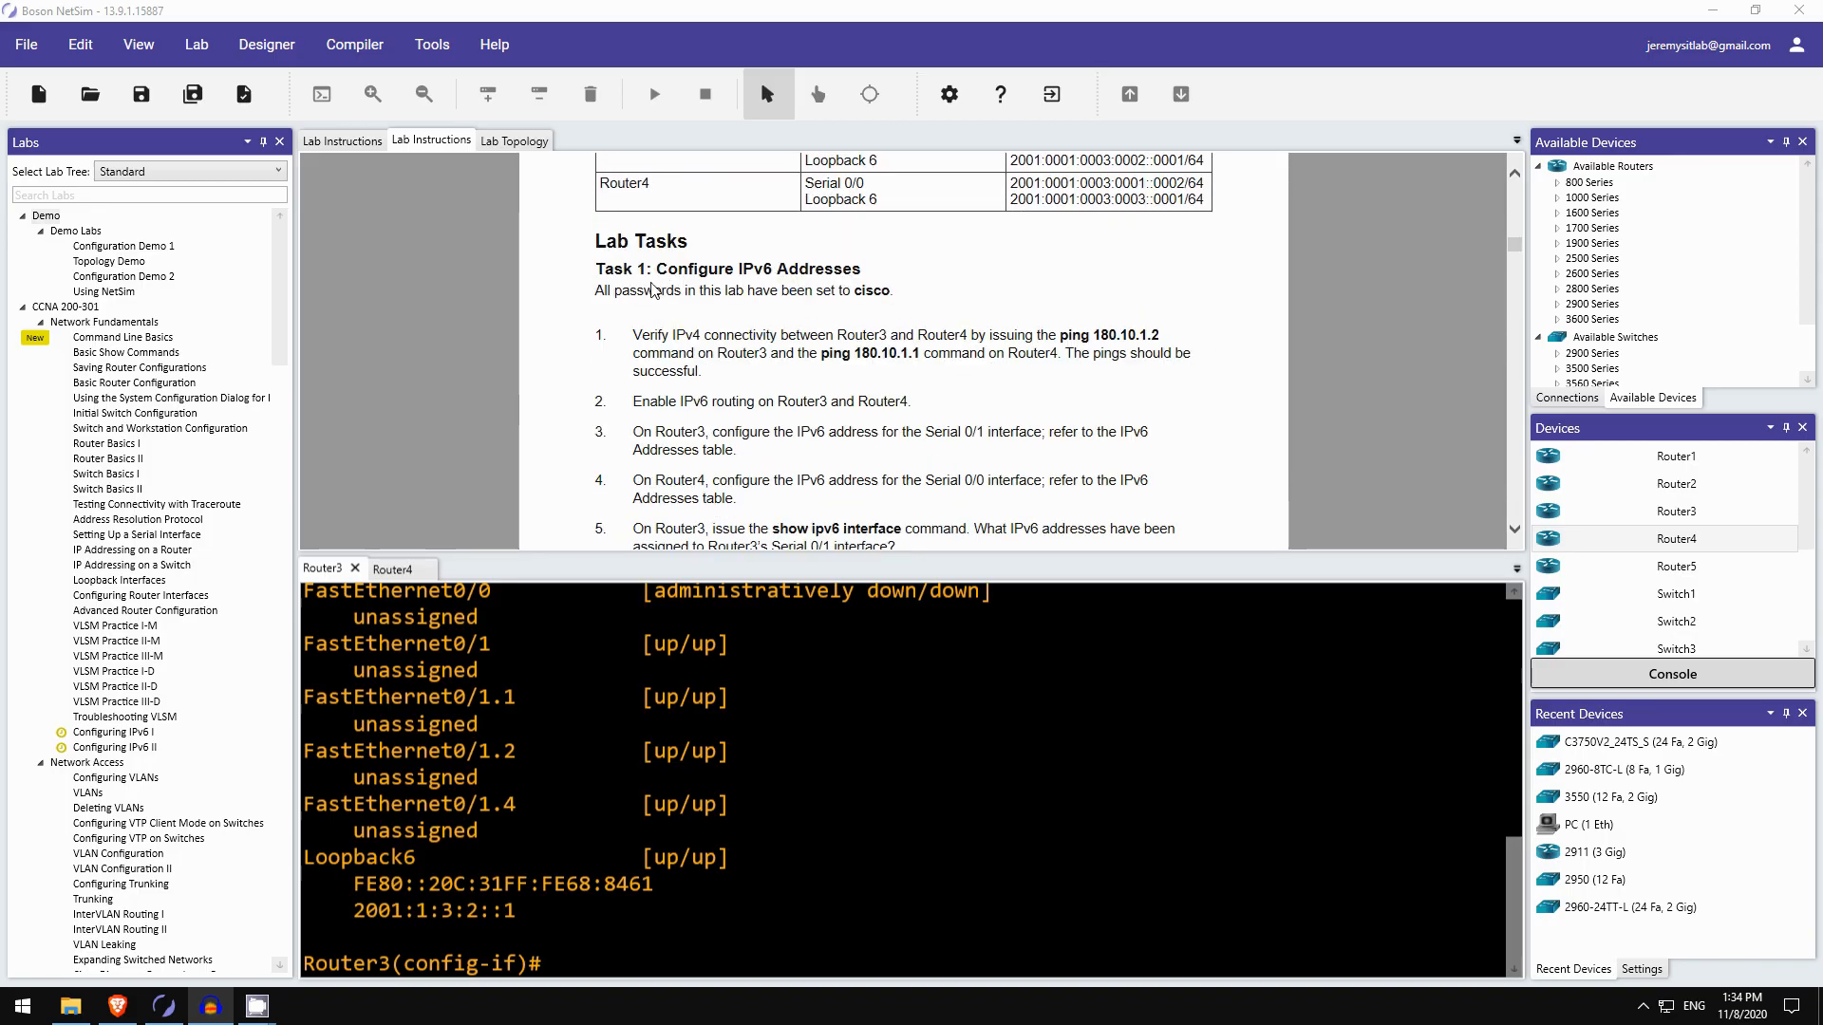
mouse_move(832, 268)
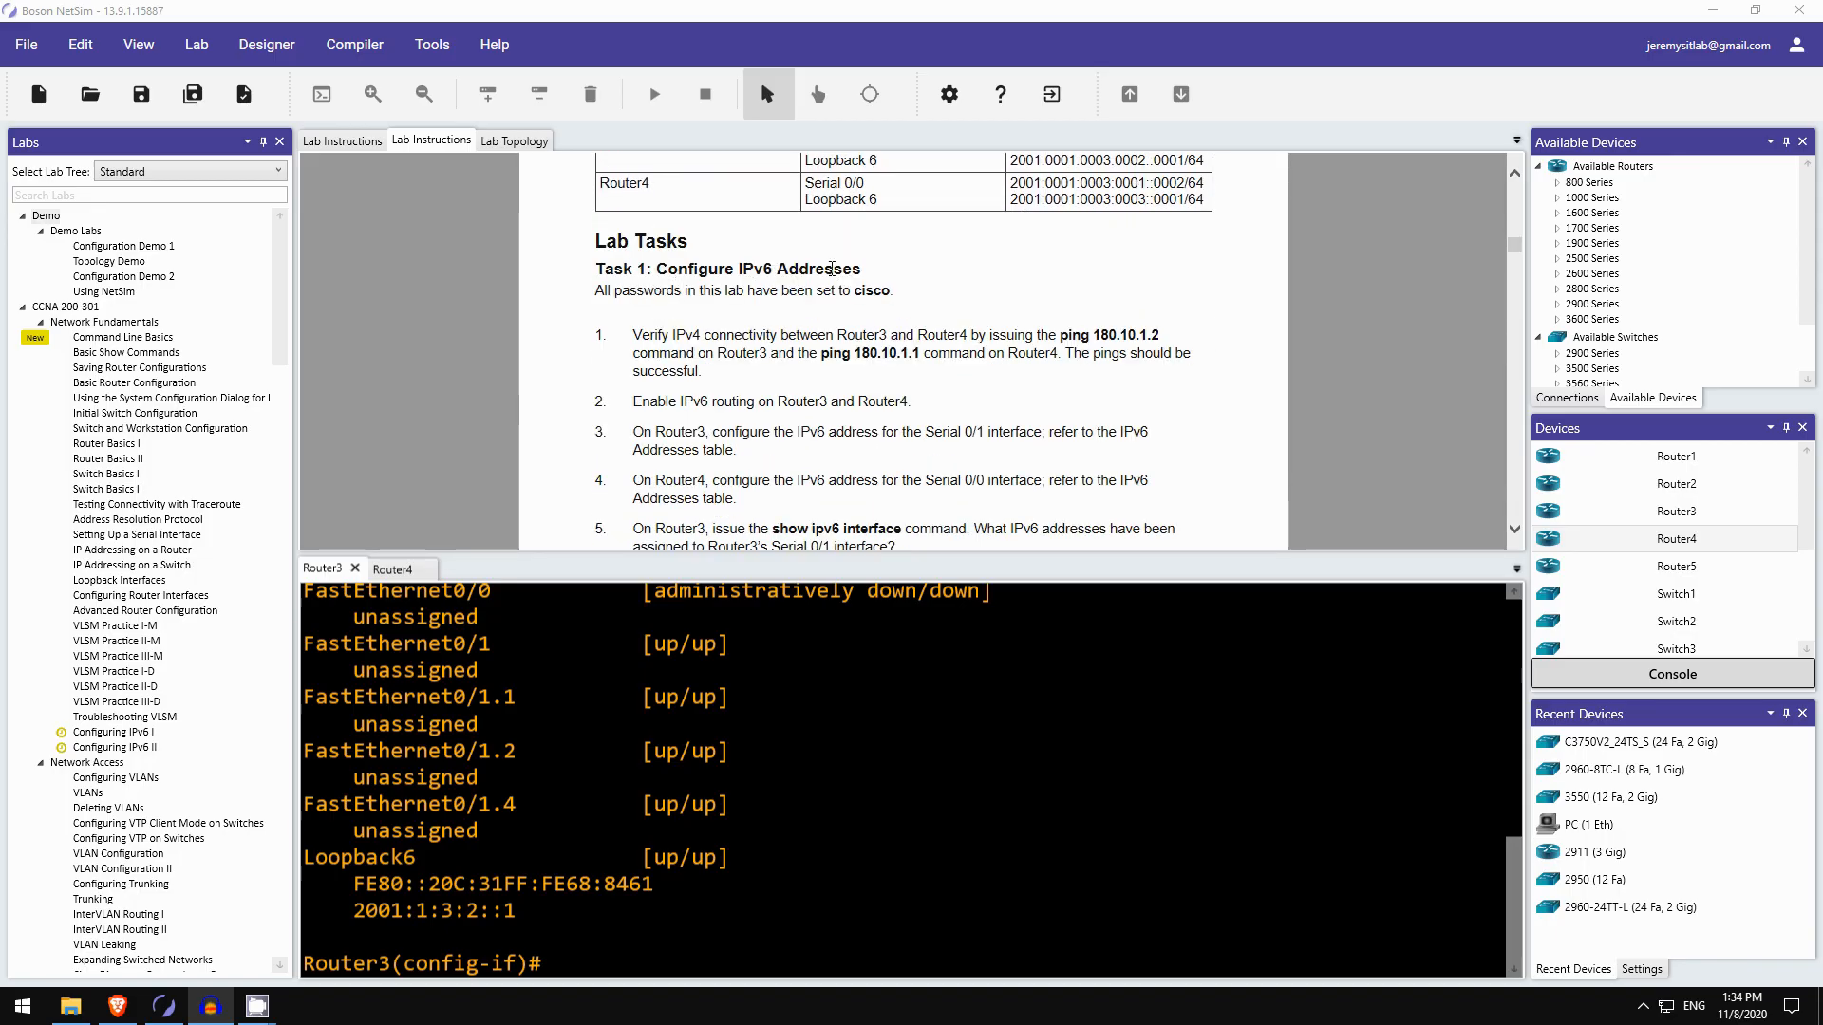
scroll("down", 3)
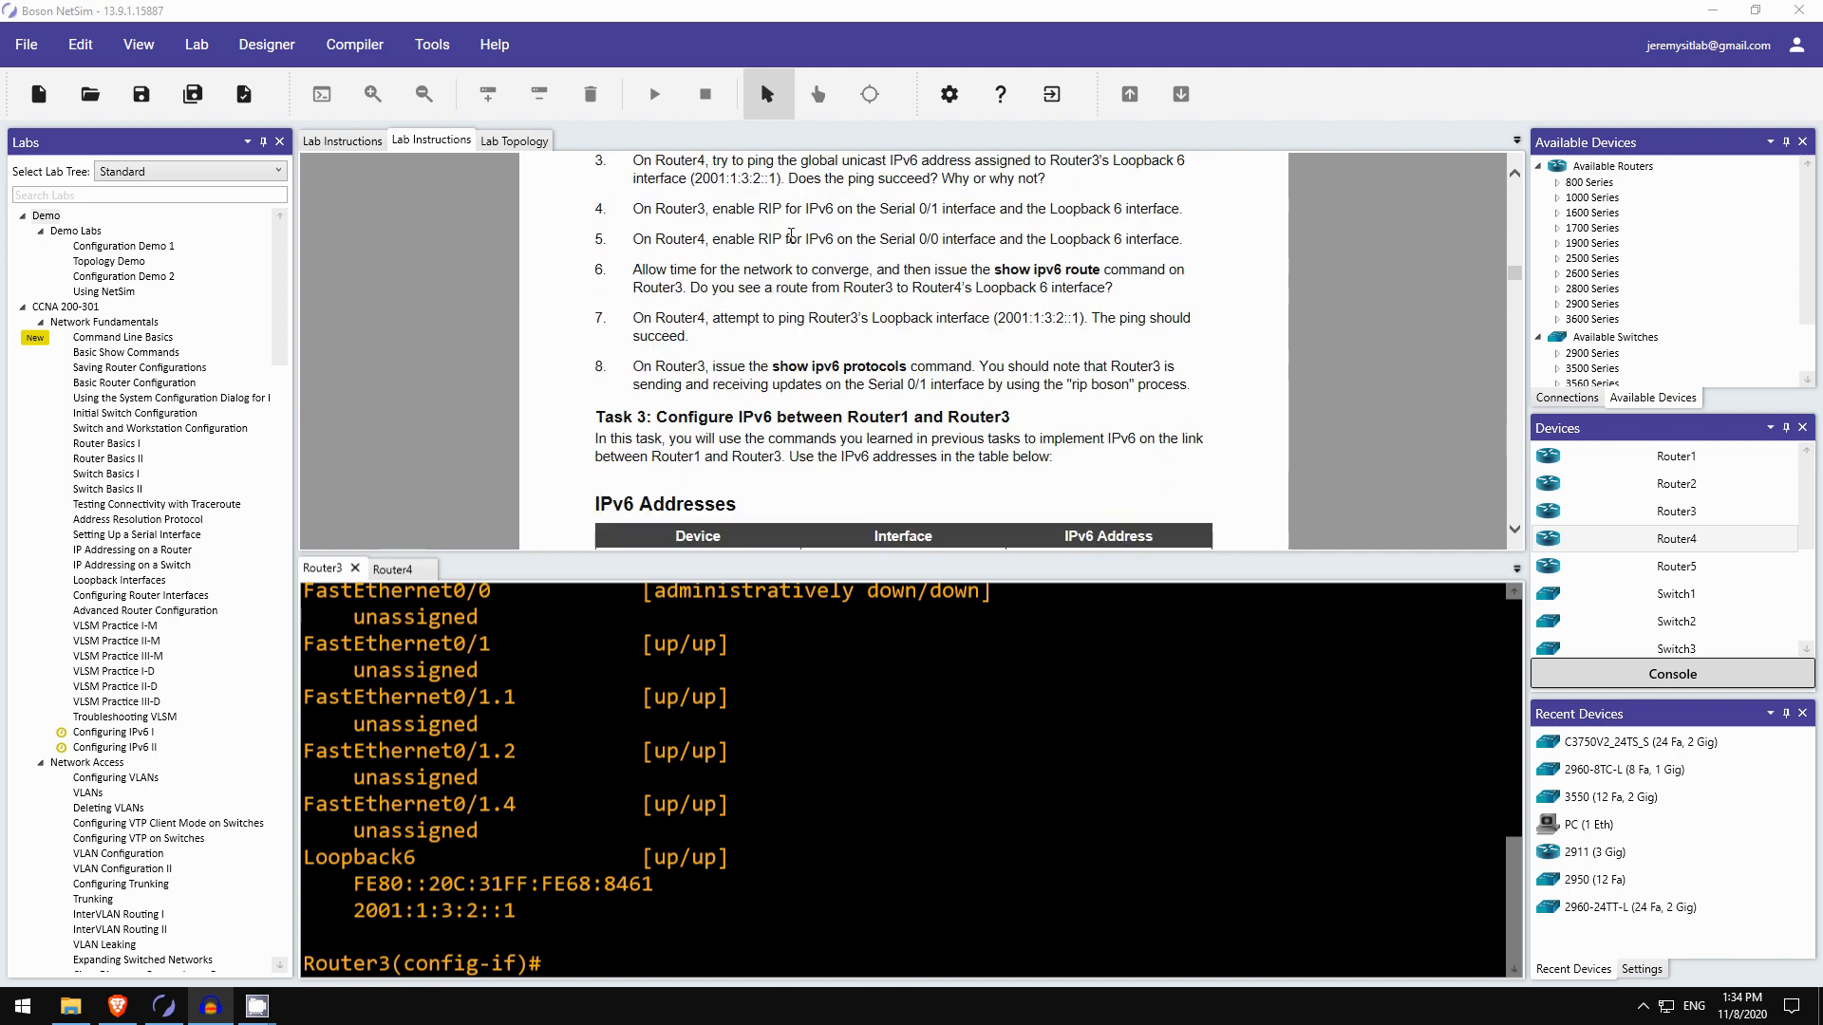
scroll("down", 3)
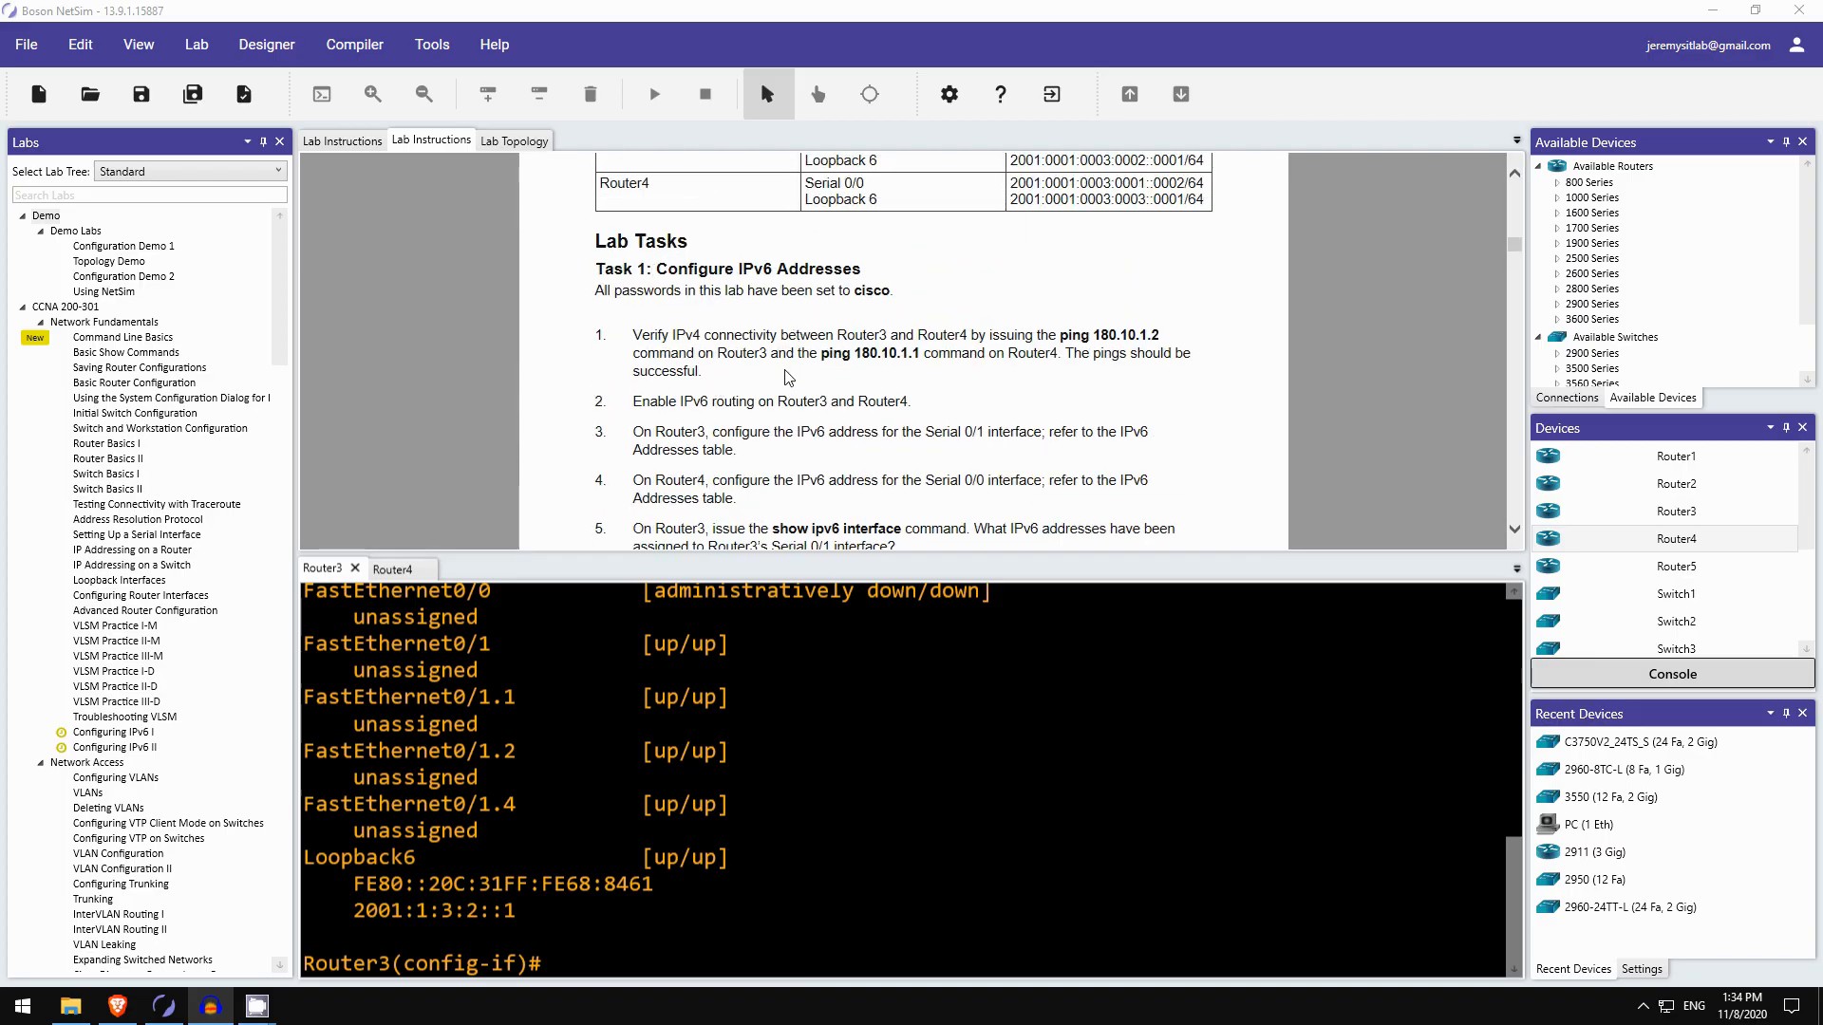
scroll("down", 3)
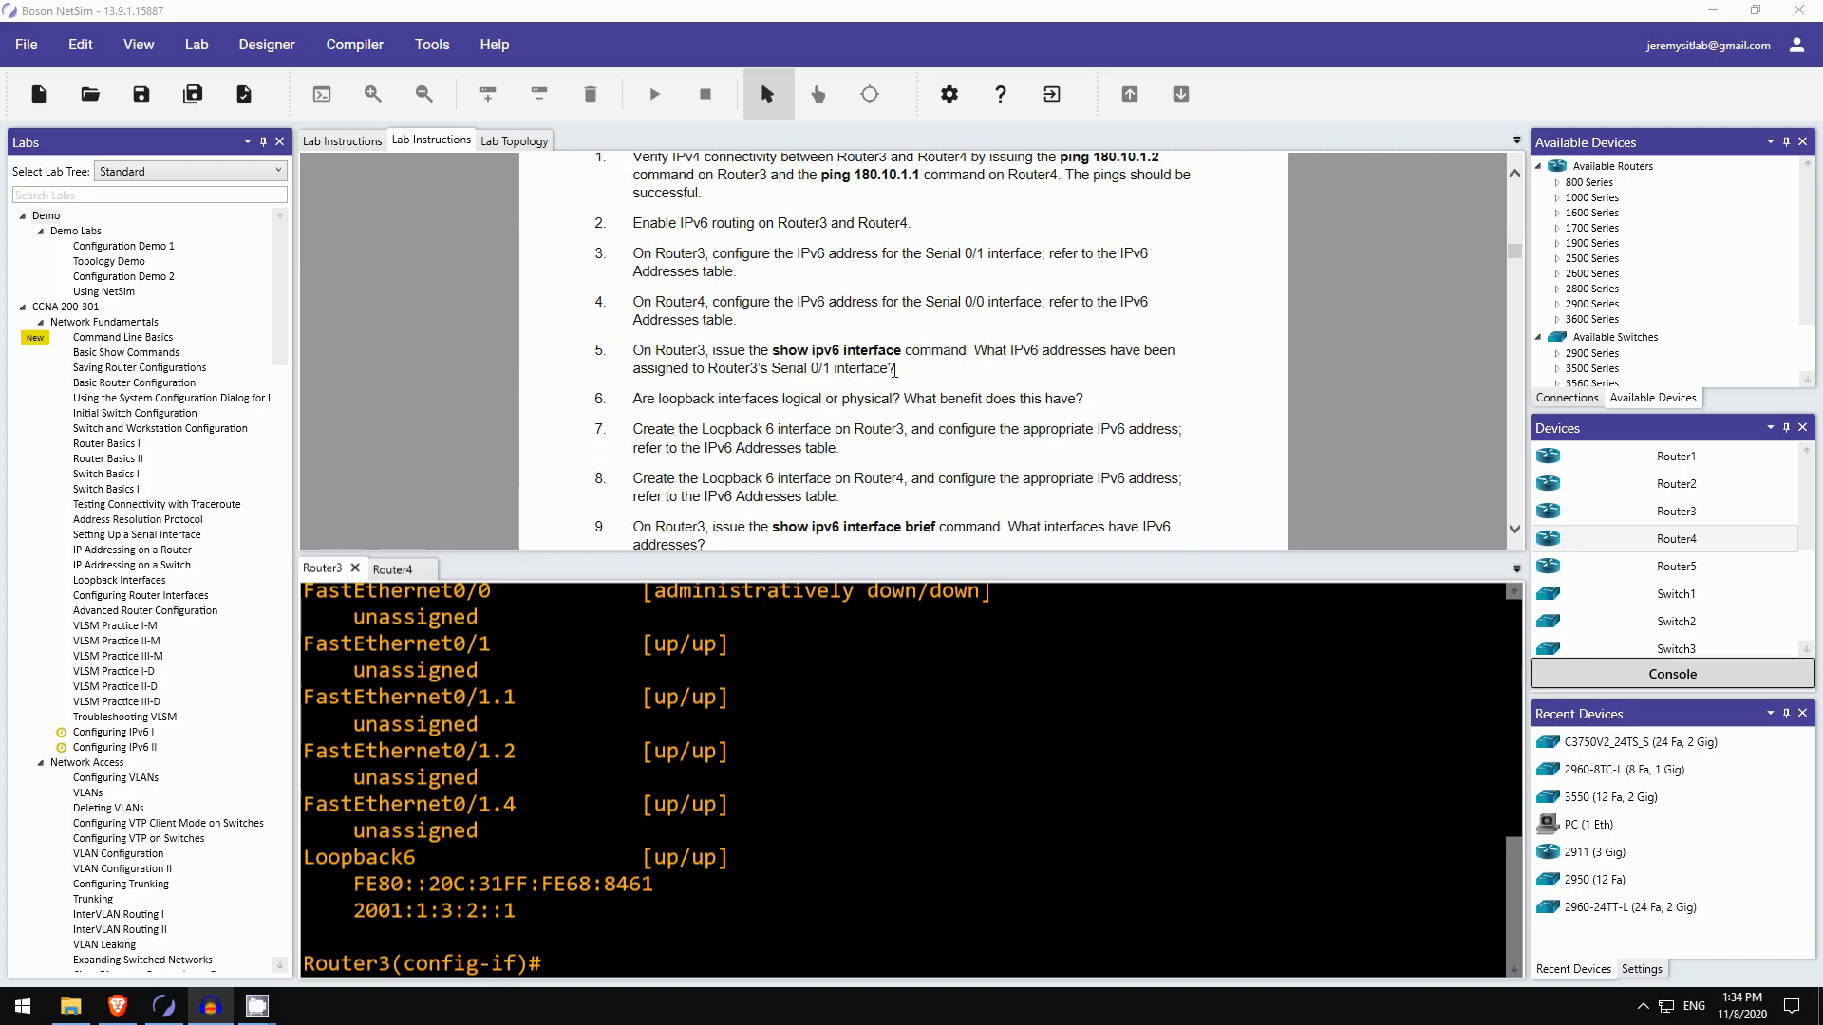
scroll("down", 3)
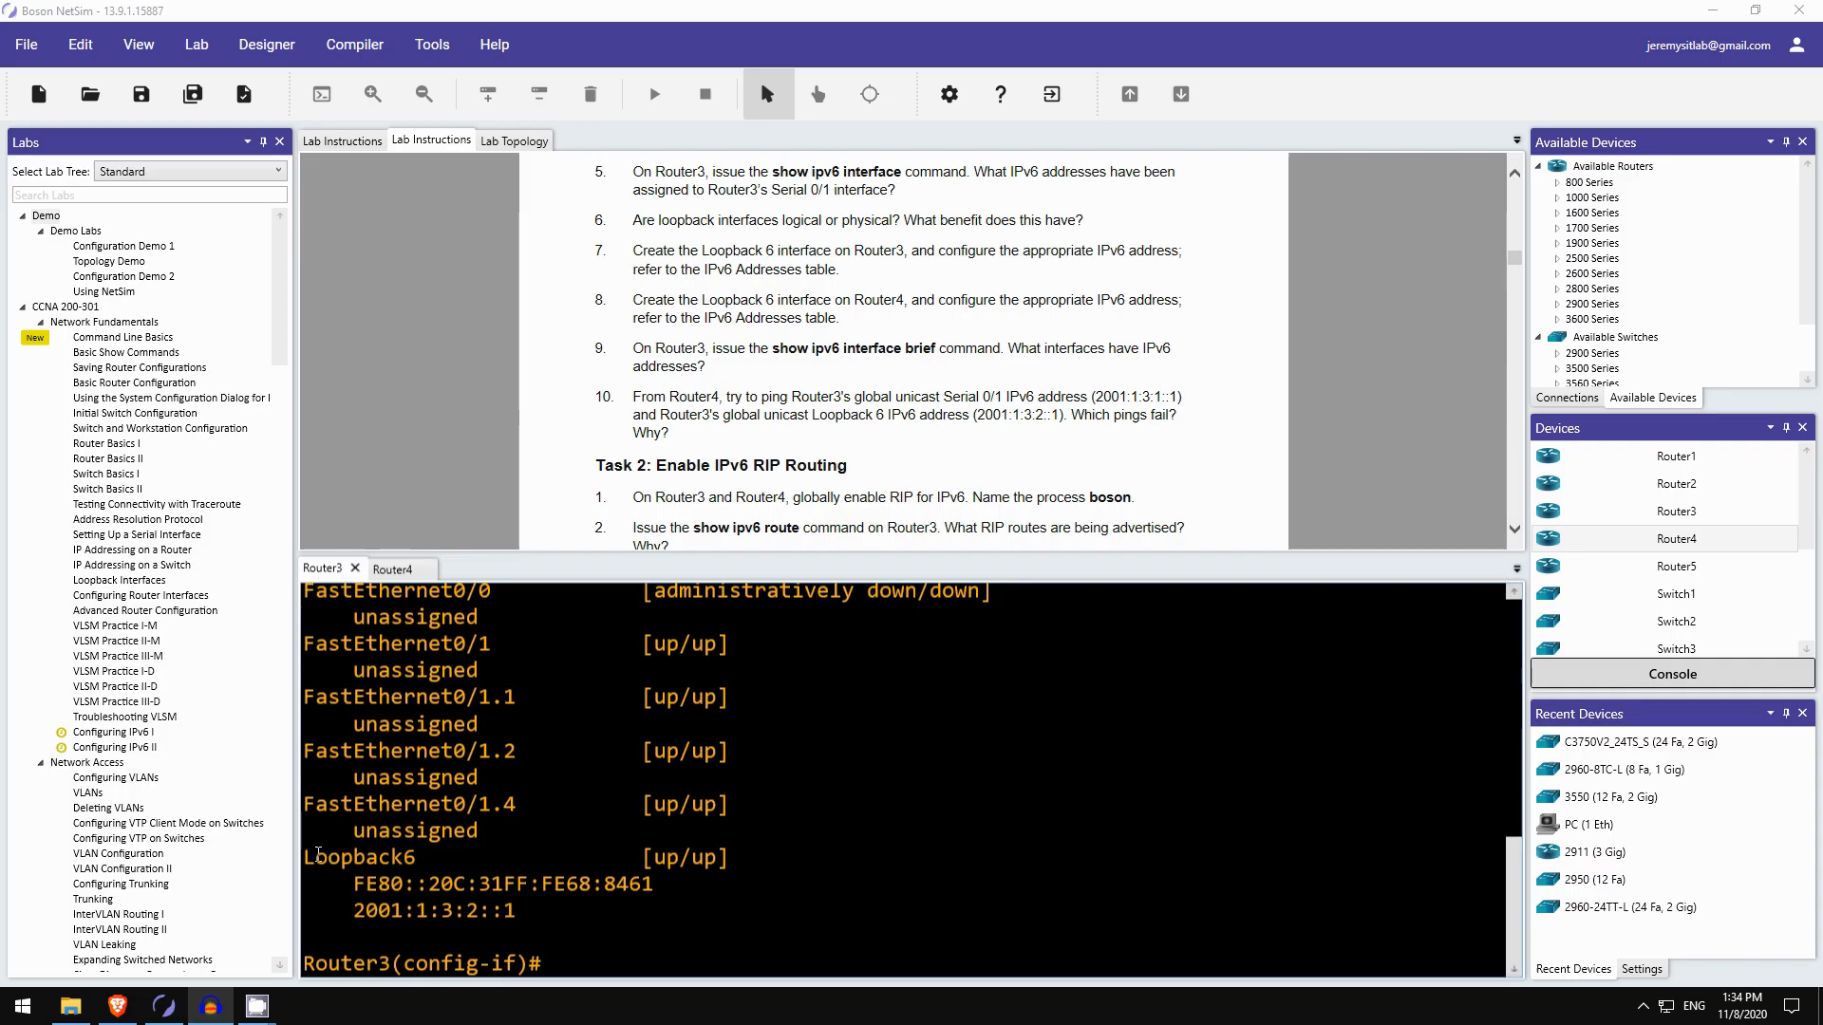
mouse_move(442, 891)
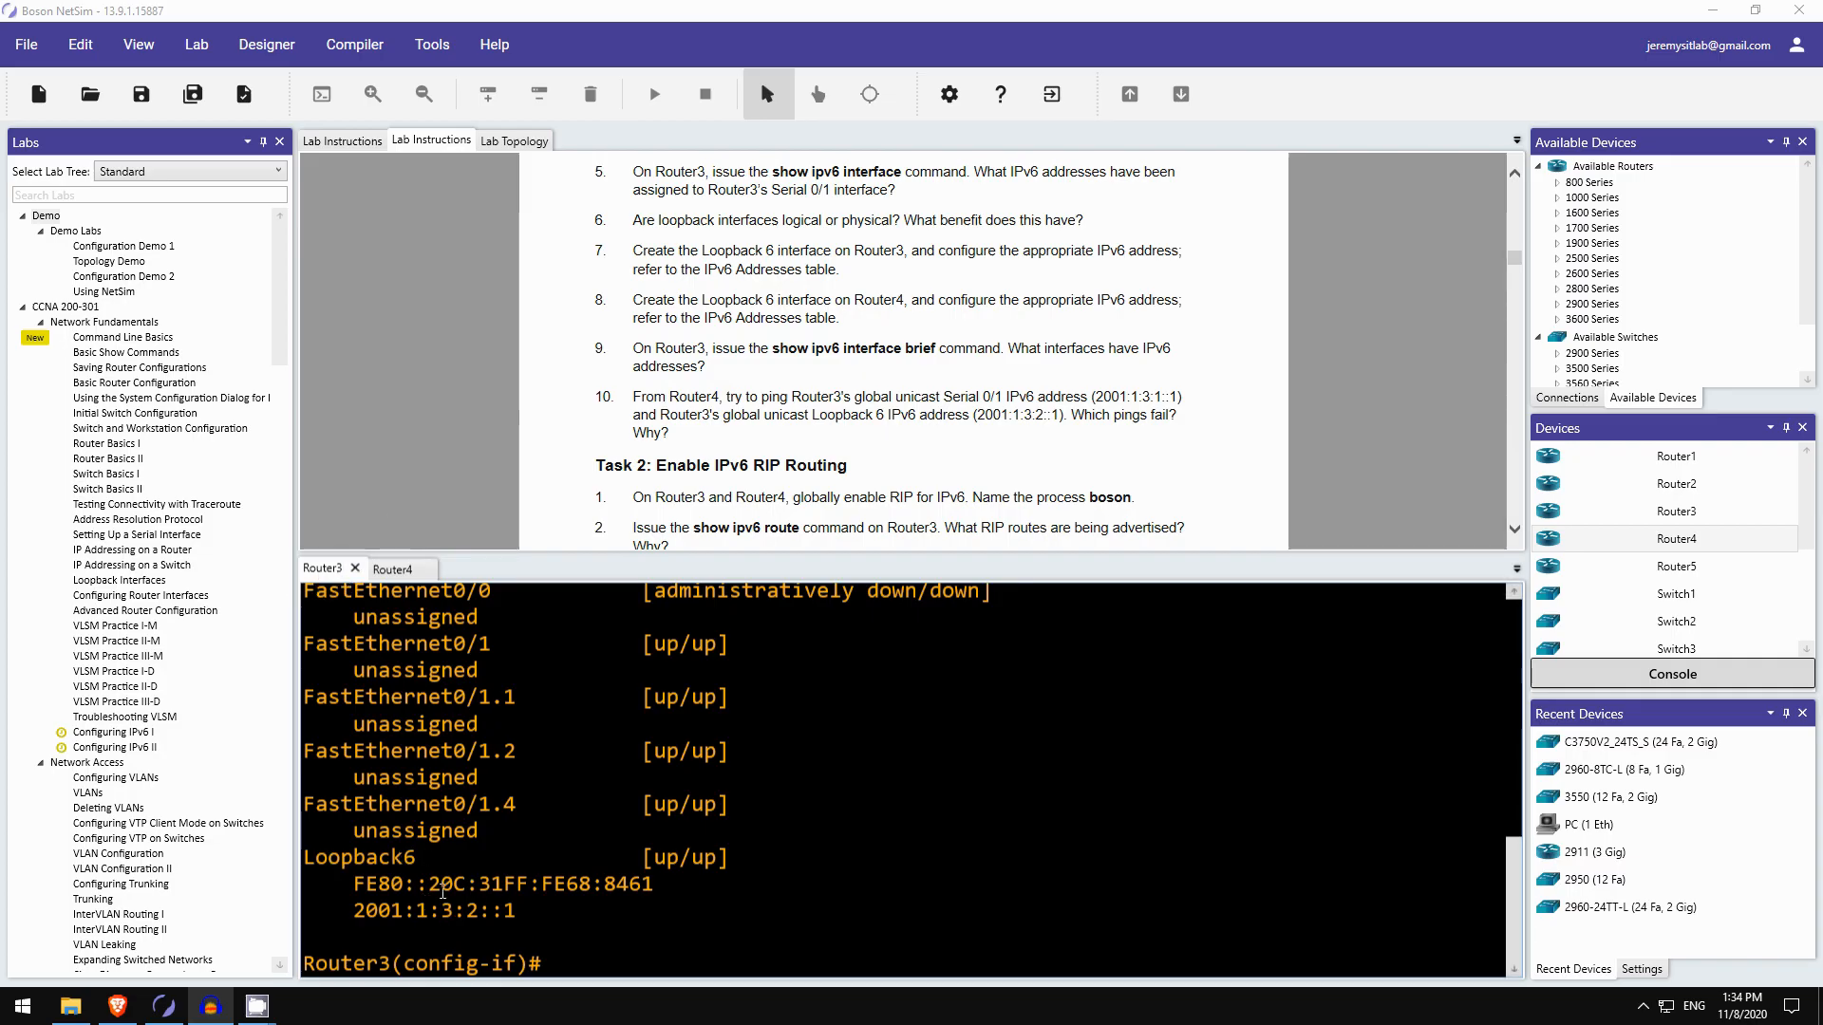
left_click(394, 569)
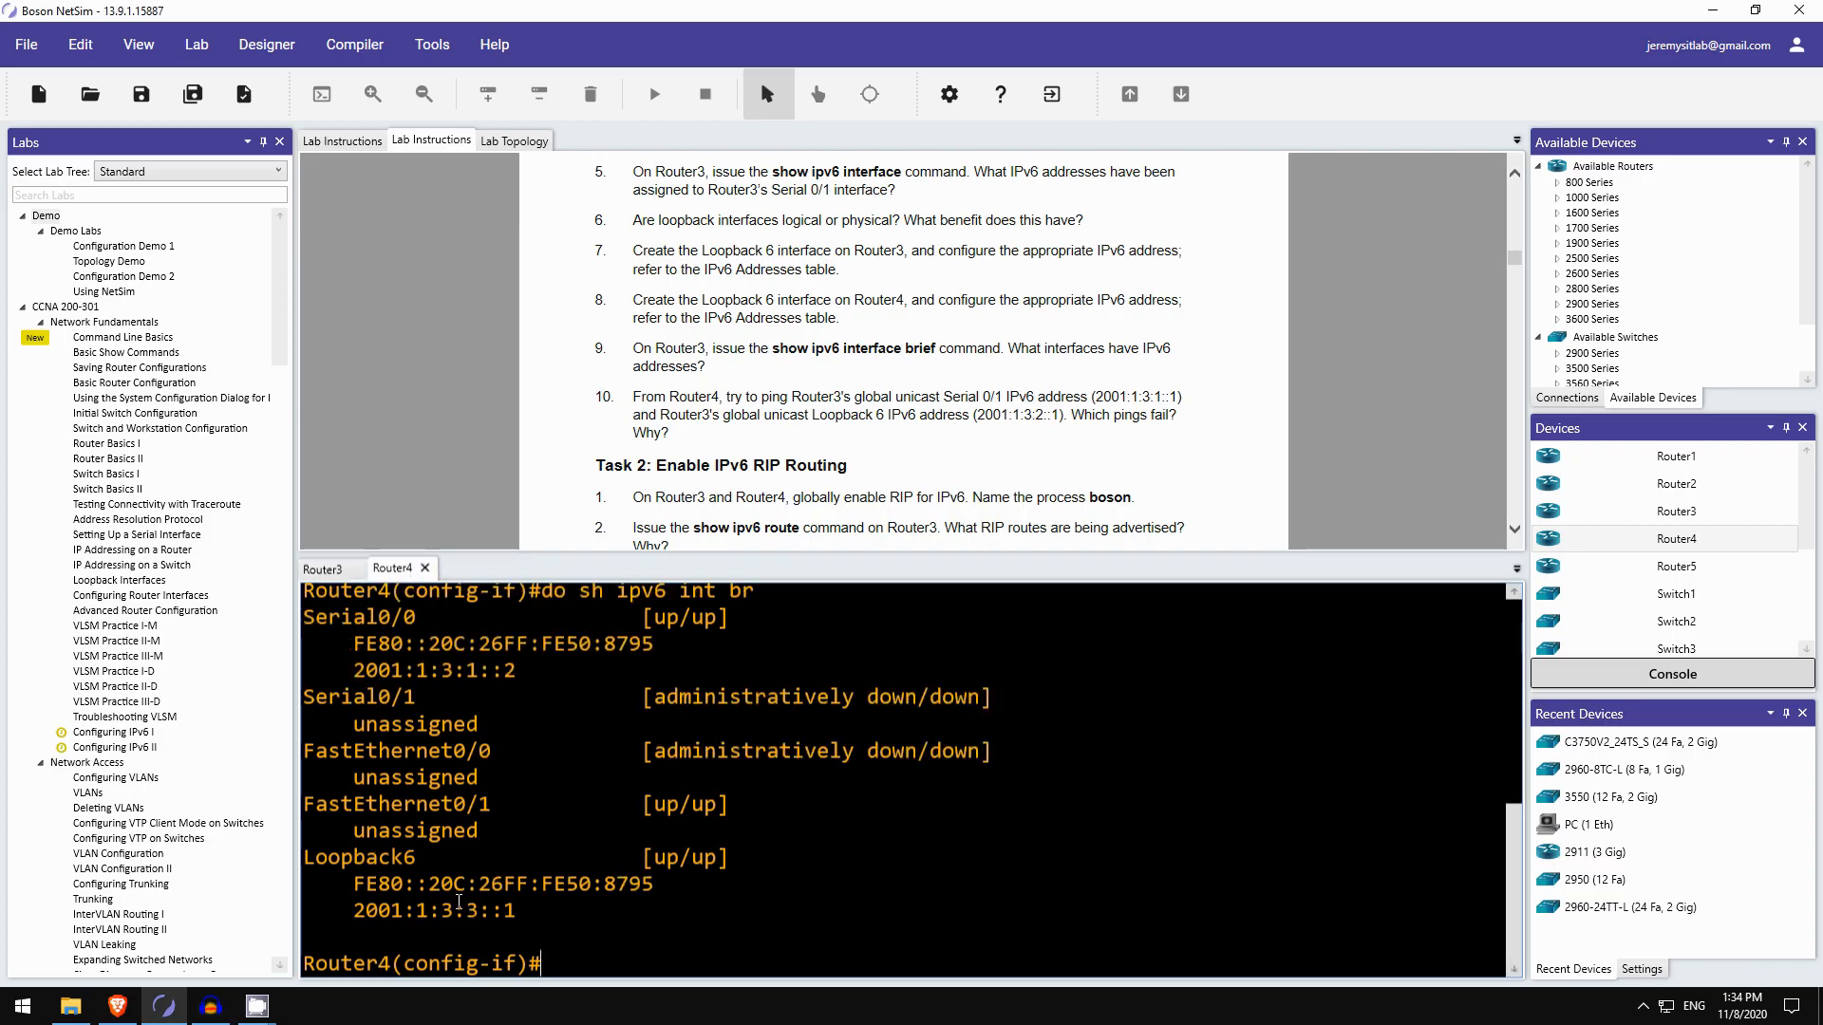
left_click(323, 568)
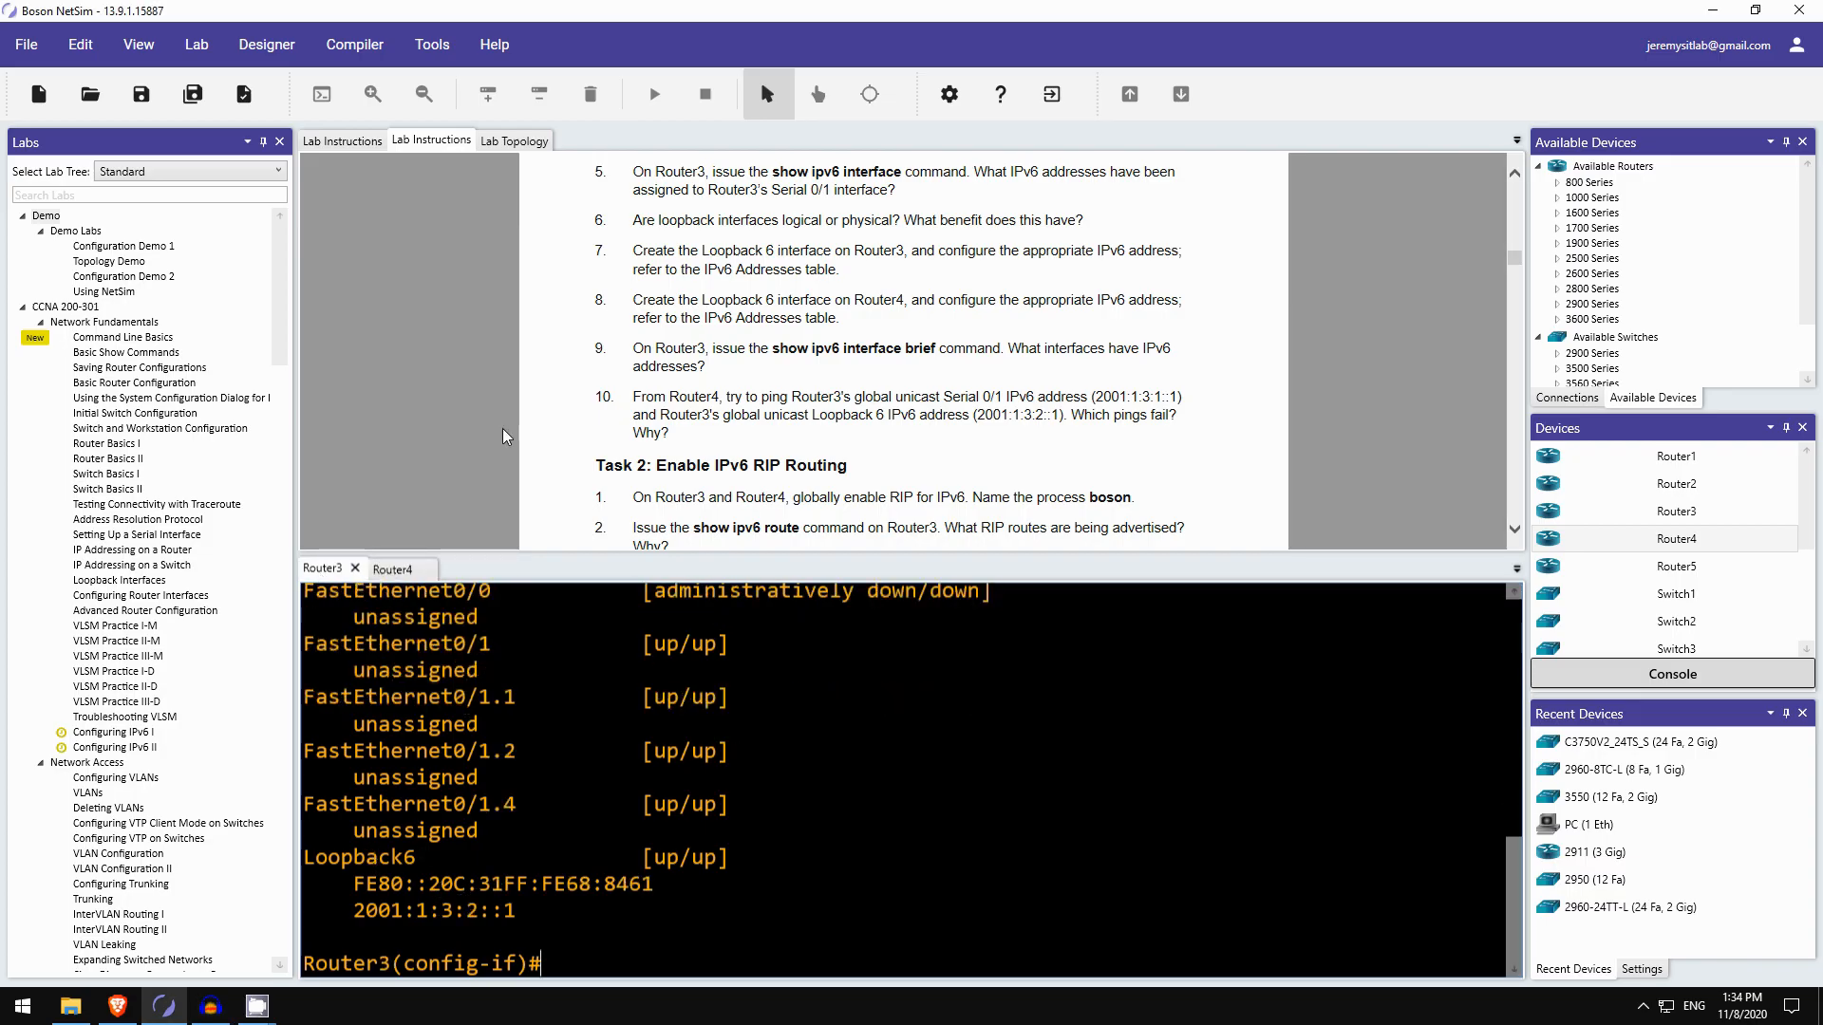
scroll("down", 3)
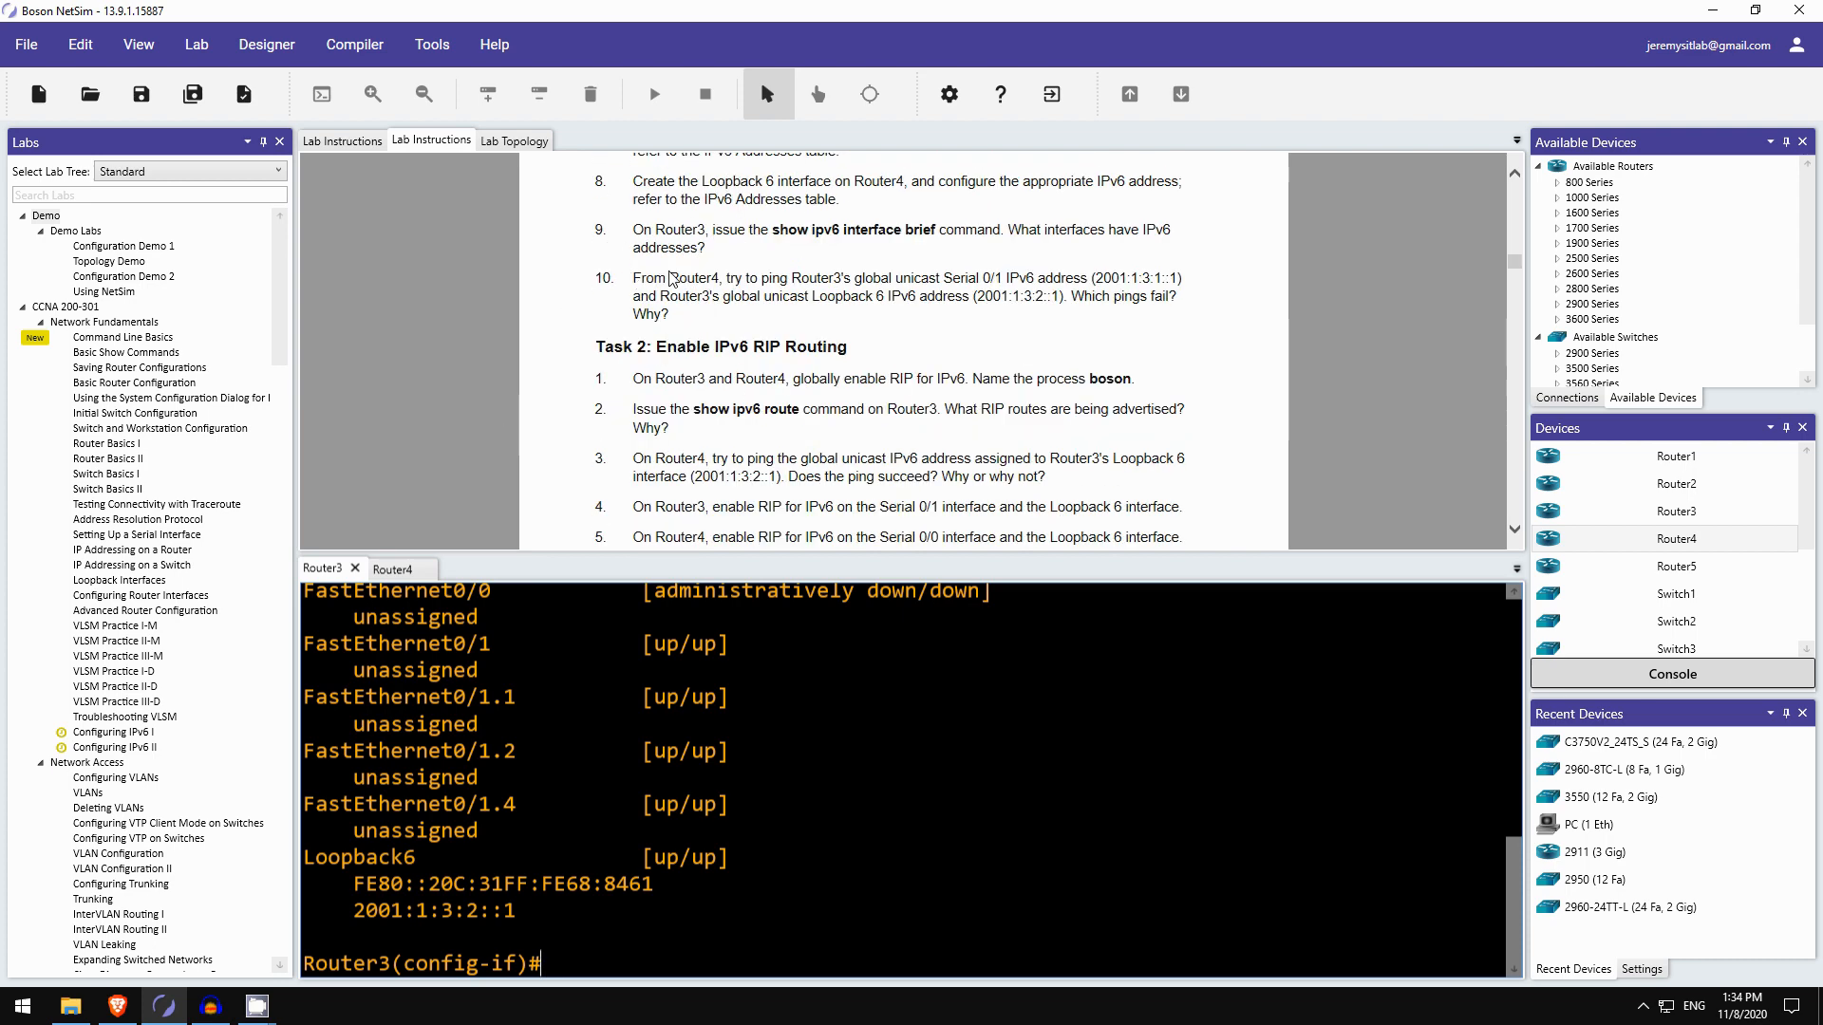
mouse_move(670, 277)
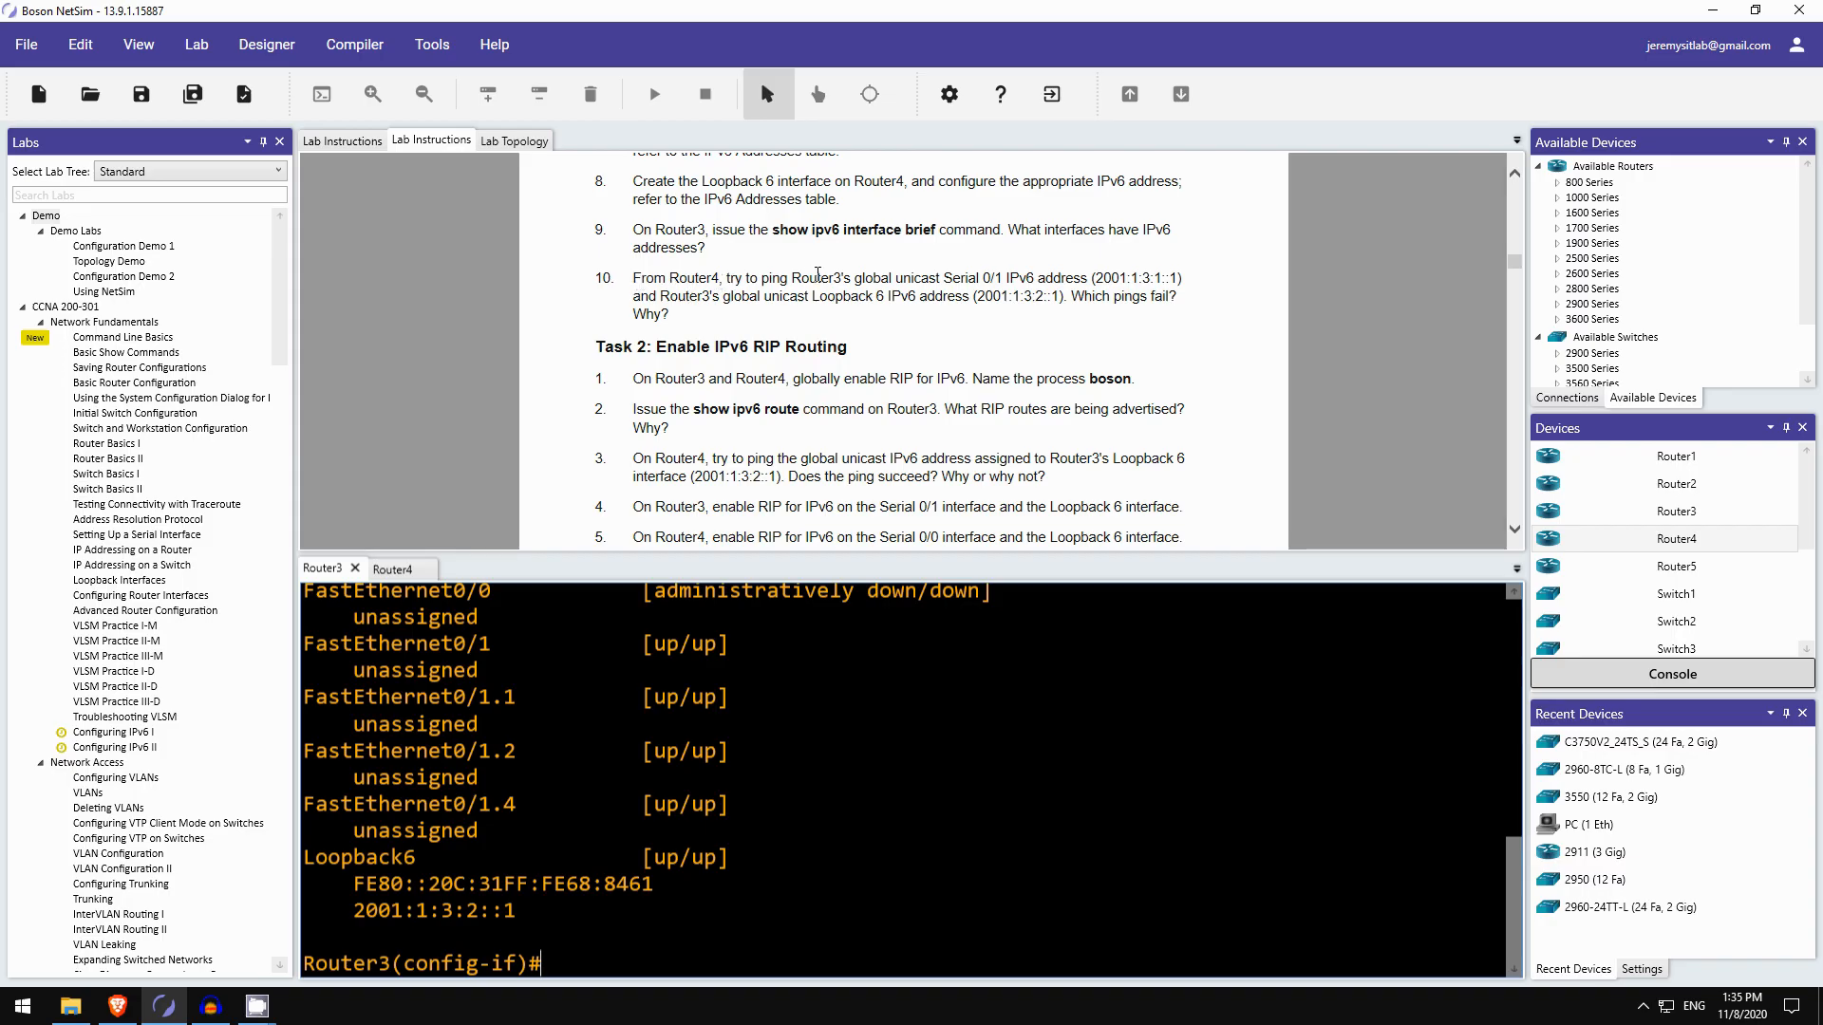
mouse_move(995, 275)
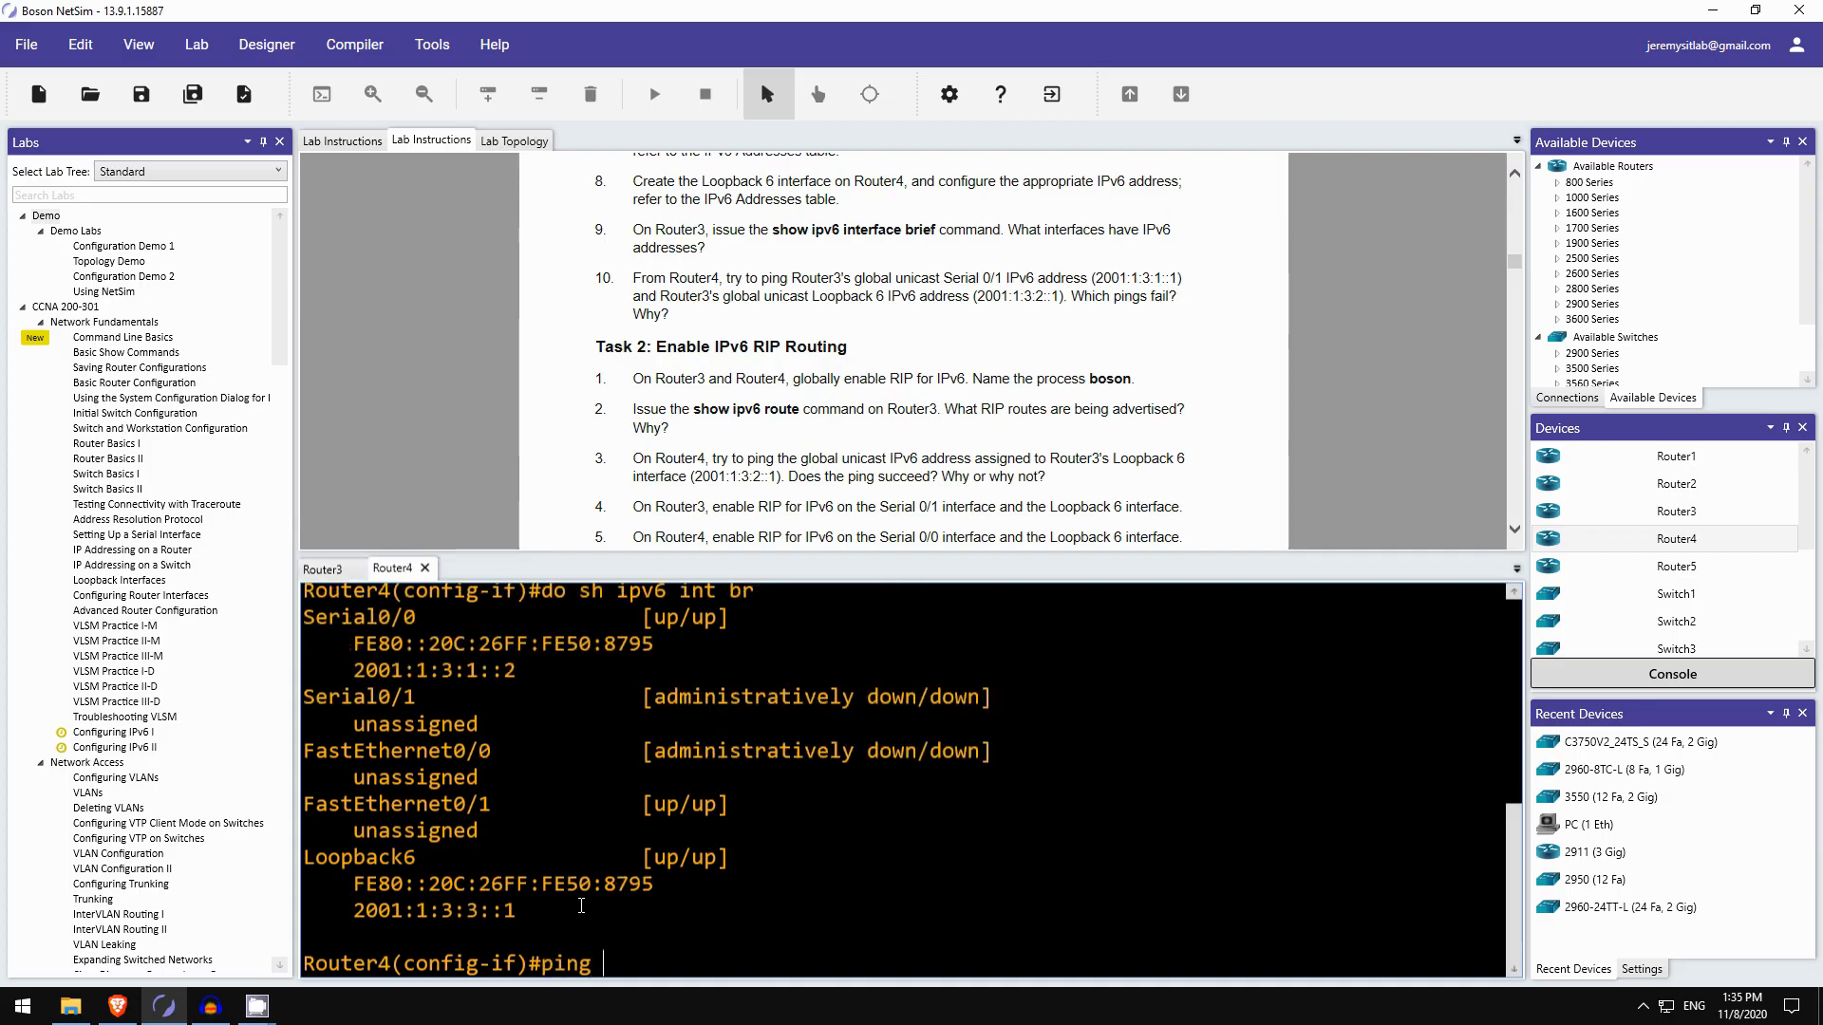
- From Router4, ping Router3's serial 2001:1:3:1::1 and loopback 2001:1:3:2::1
type("2001:1:3:1::1")
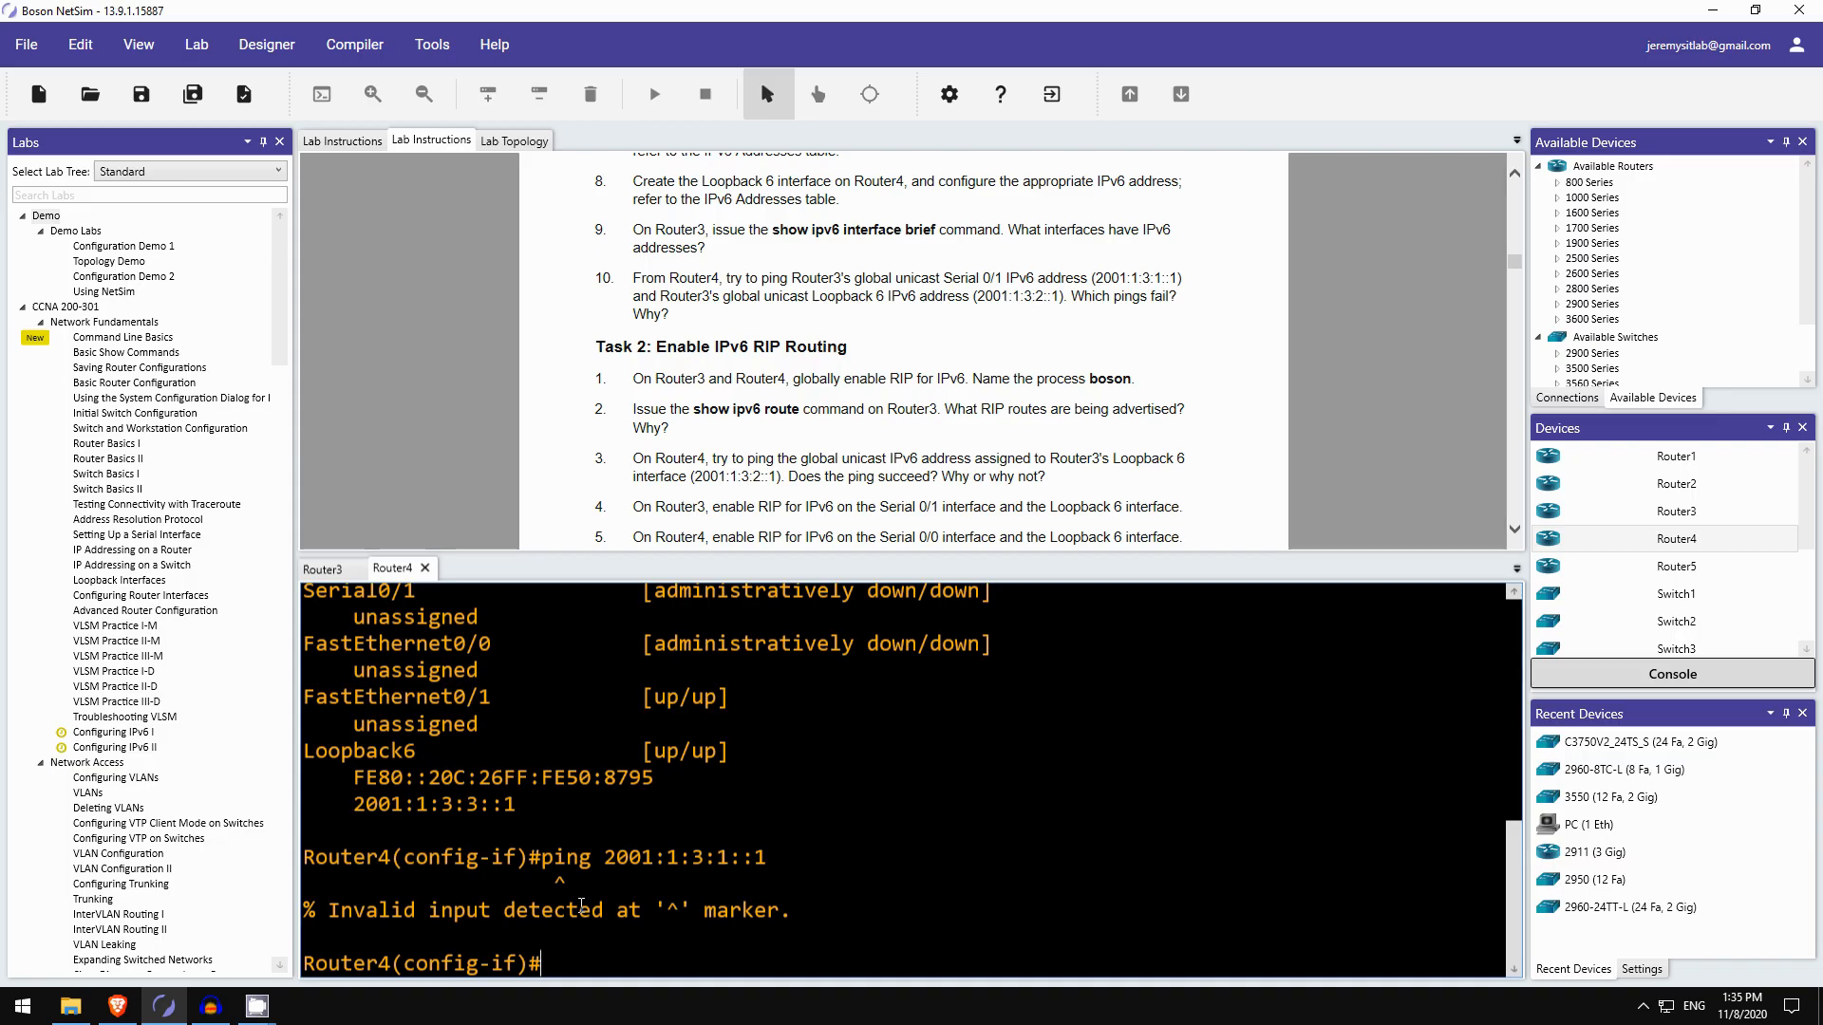
type("e")
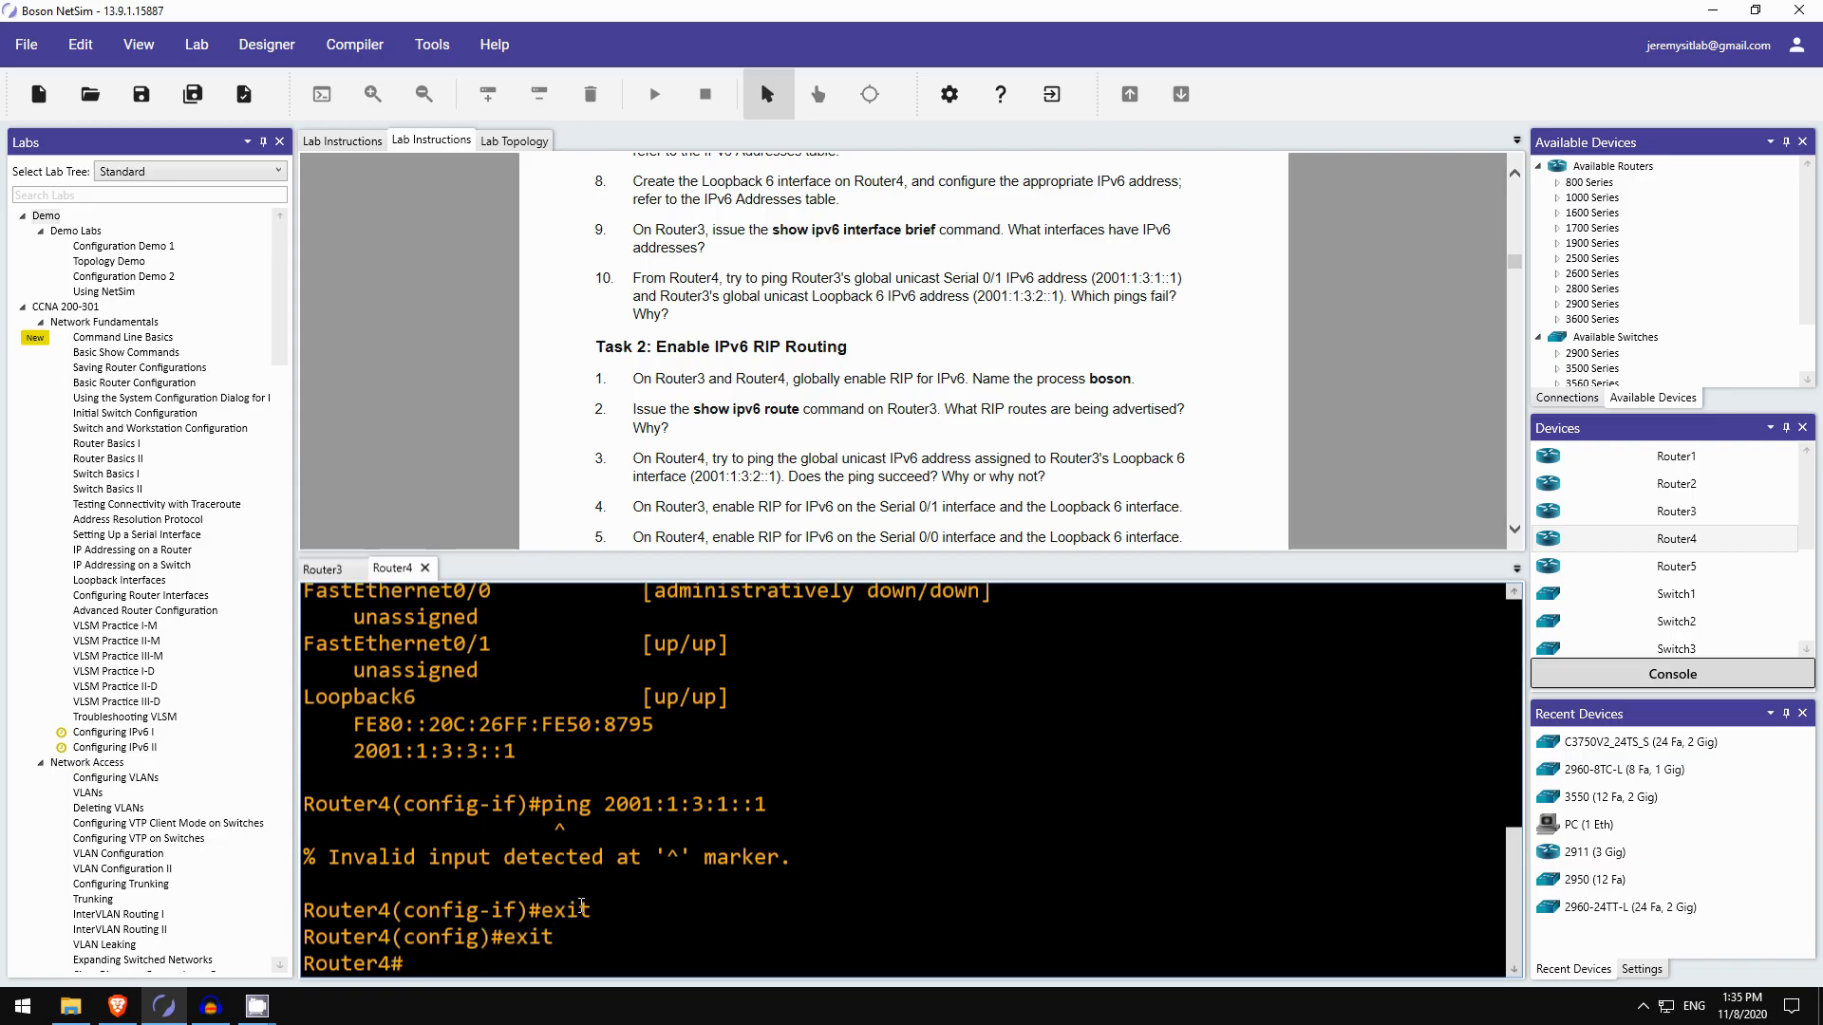
type("ping 2001:1:3:1::1")
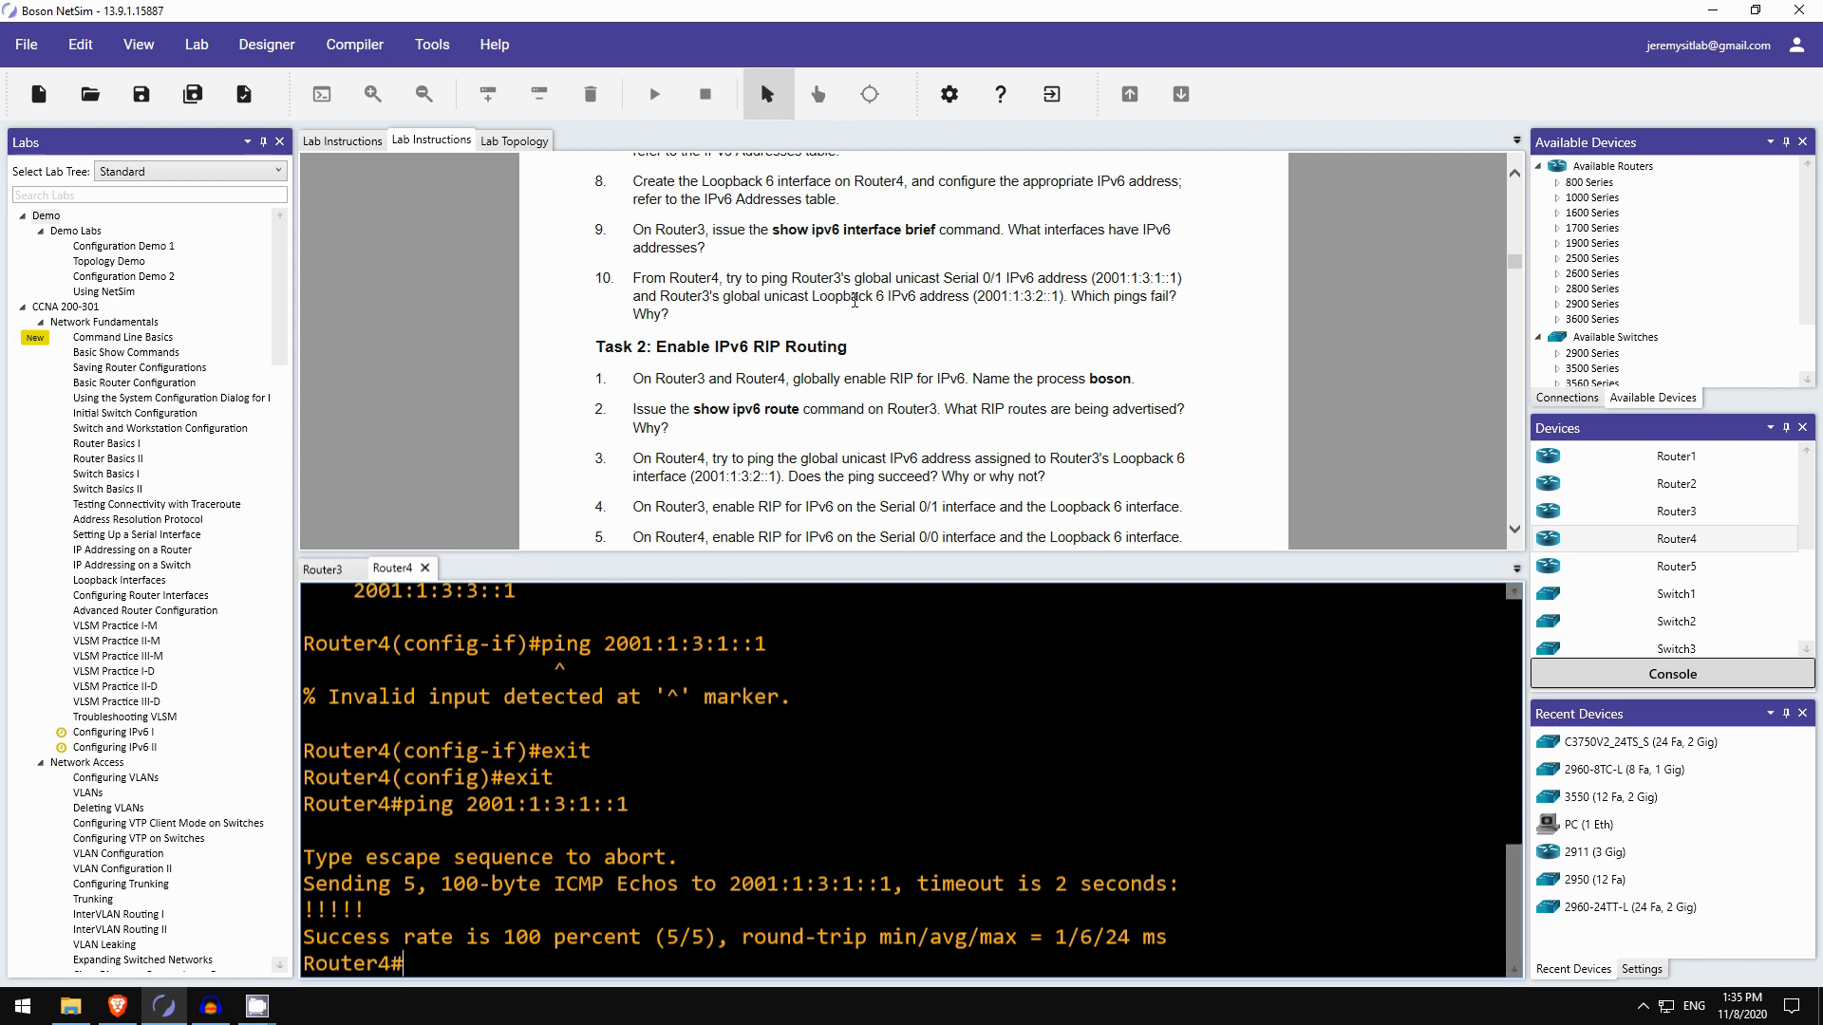
type("ping 2001:1:3:1::1")
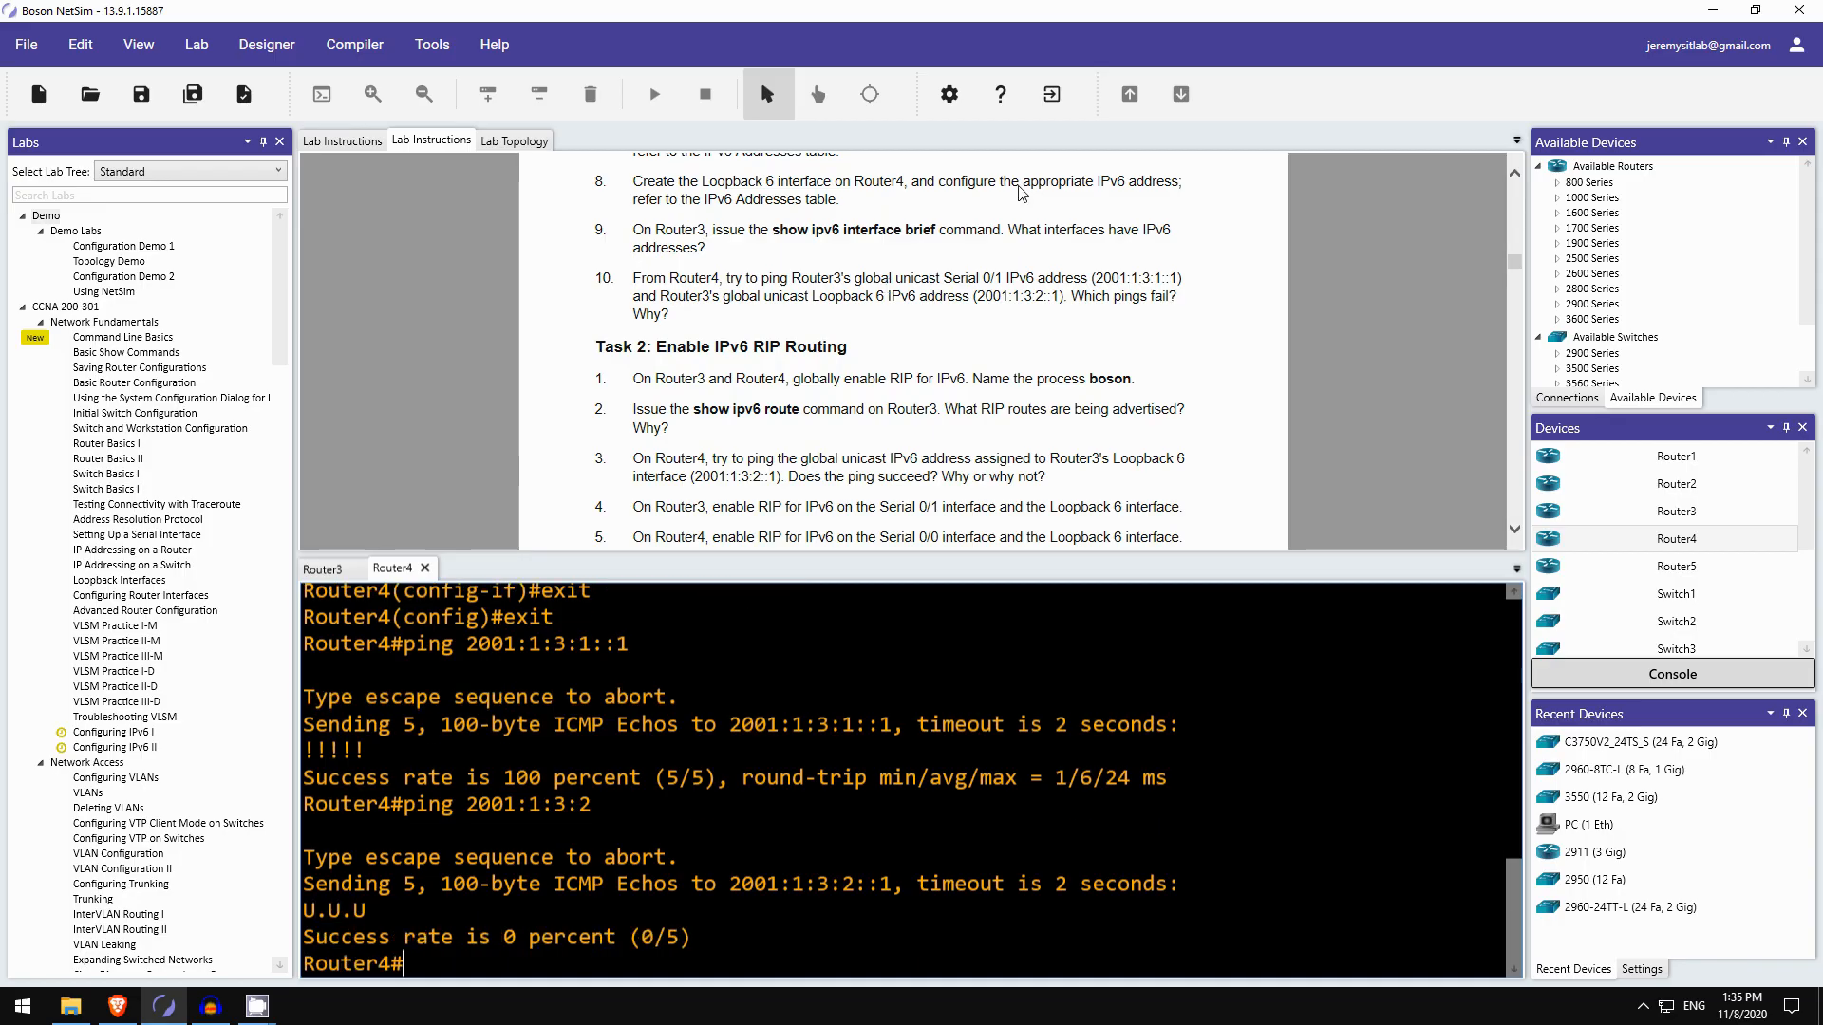
scroll("down", 3)
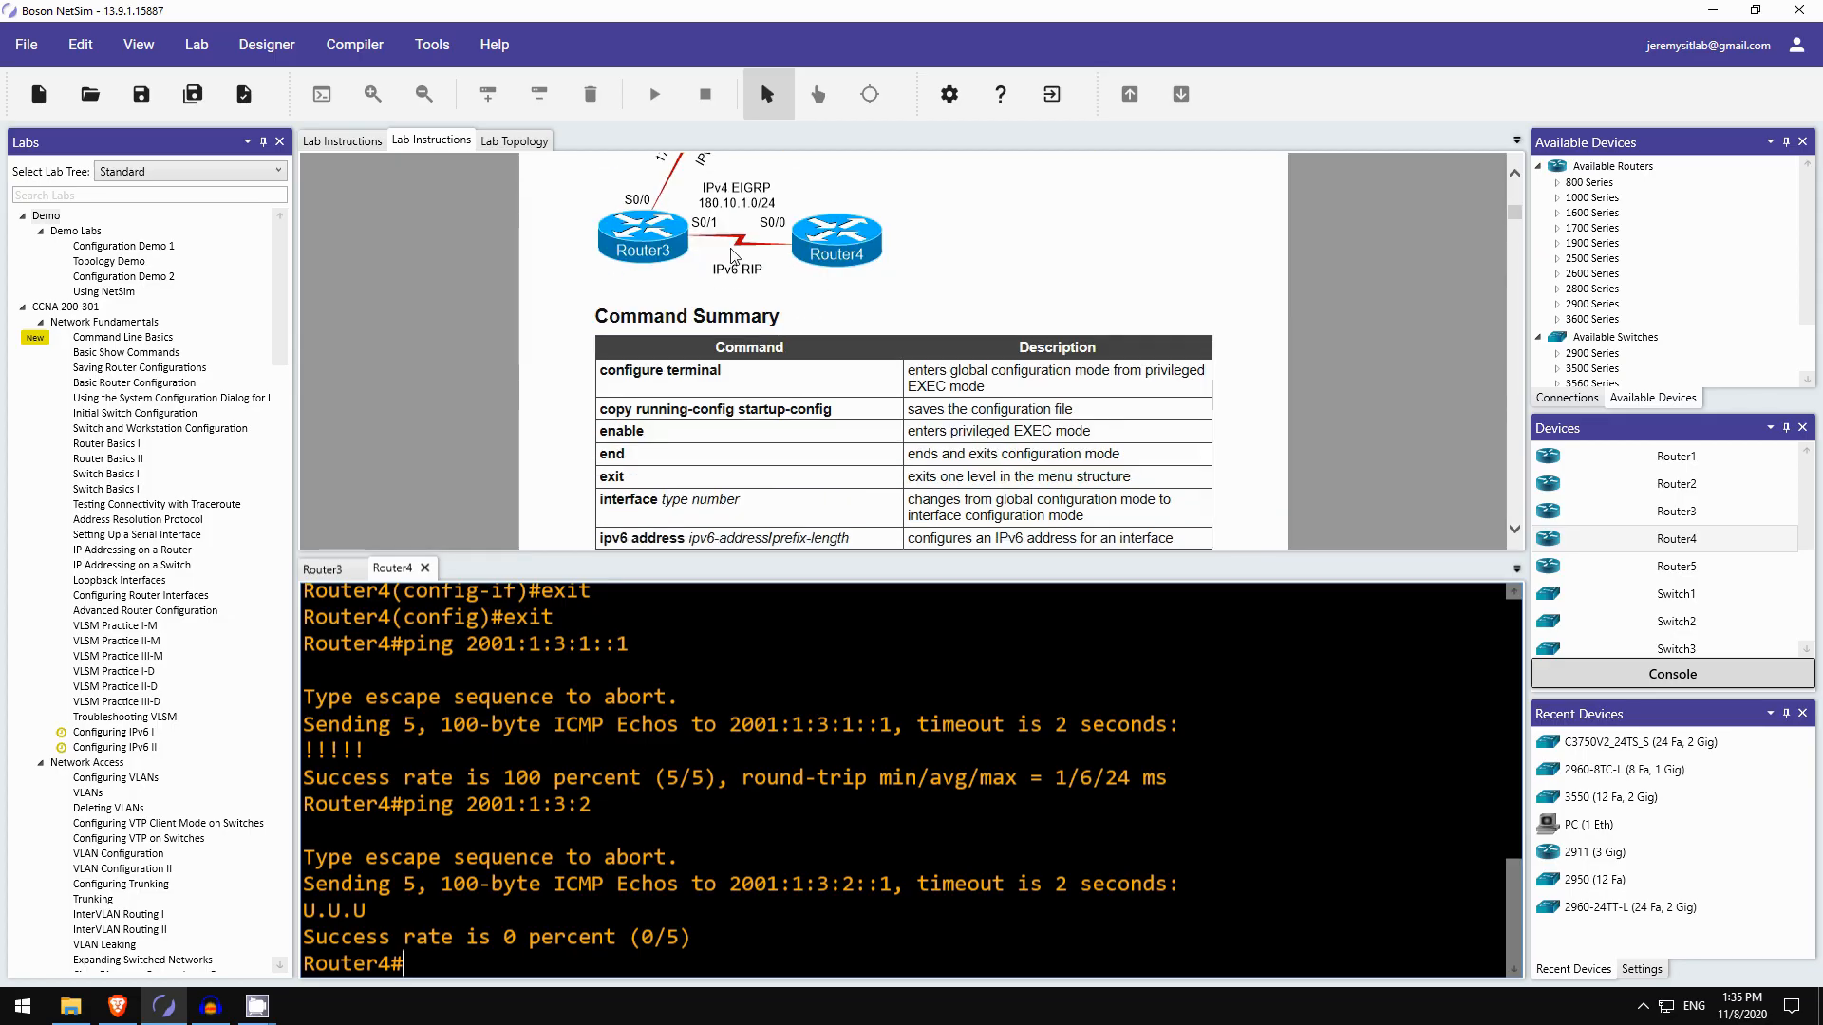
mouse_move(648, 261)
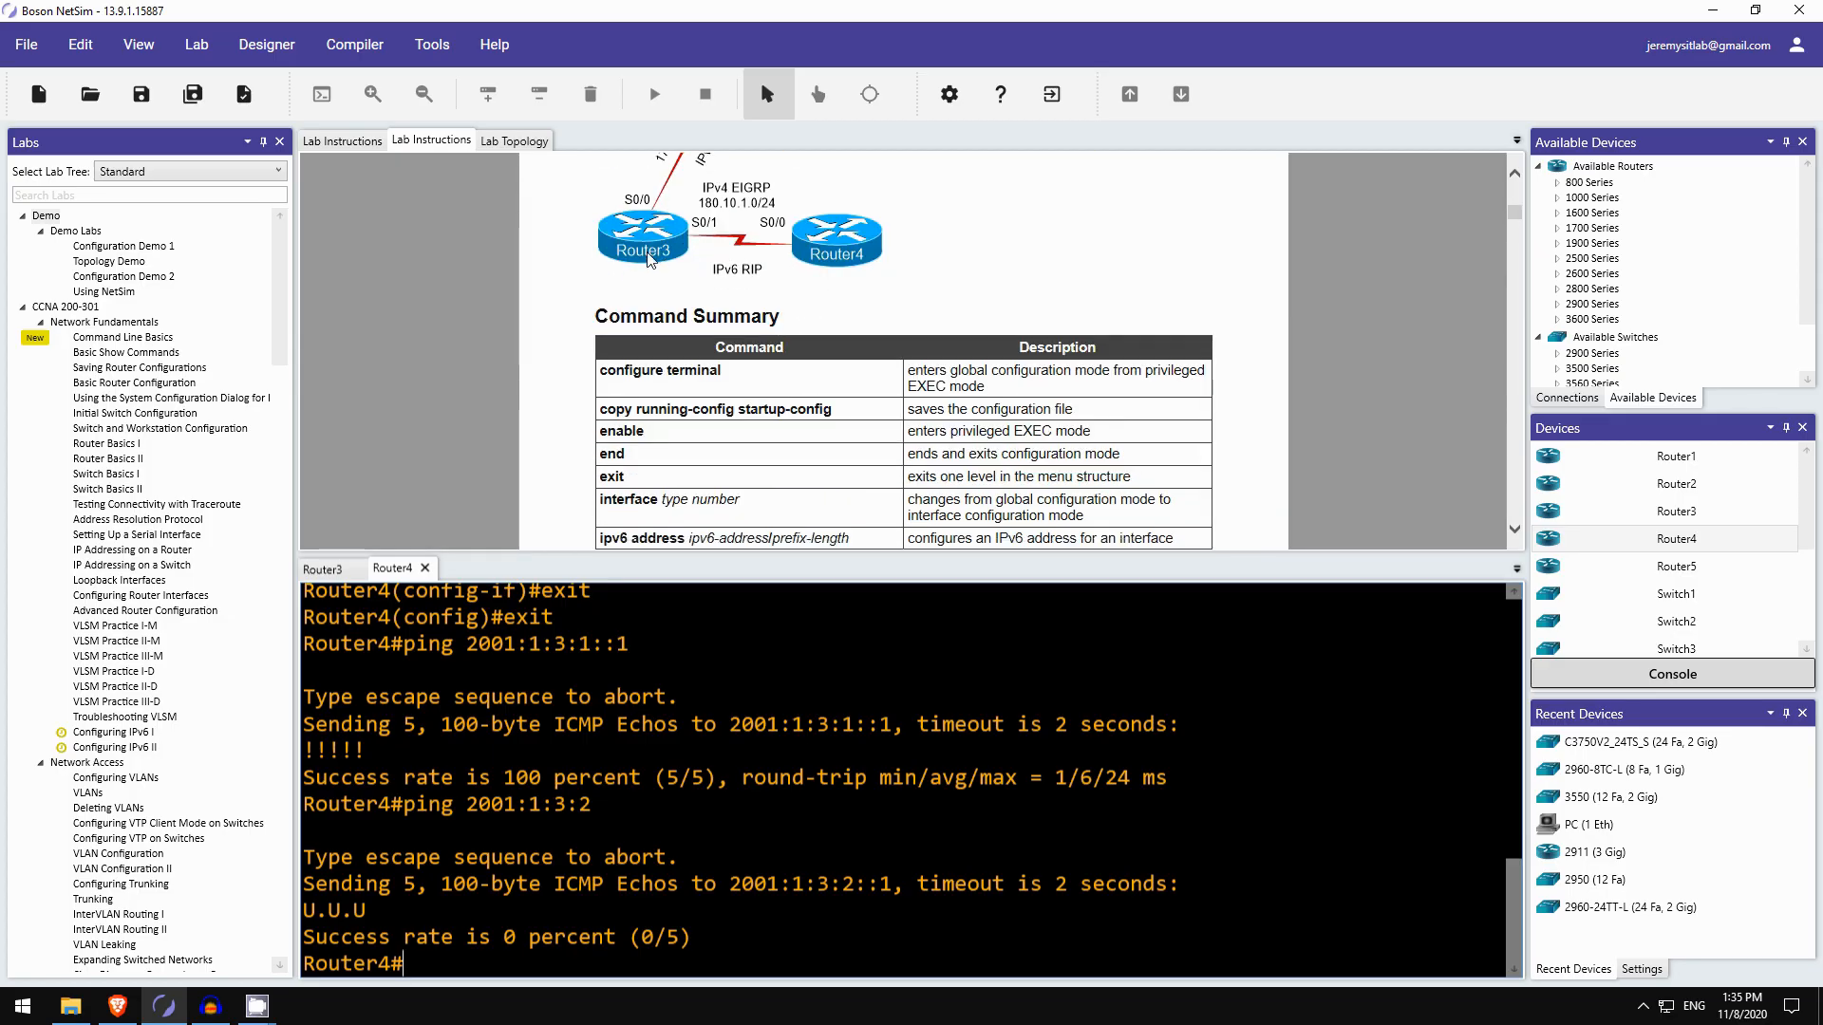
mouse_move(566, 477)
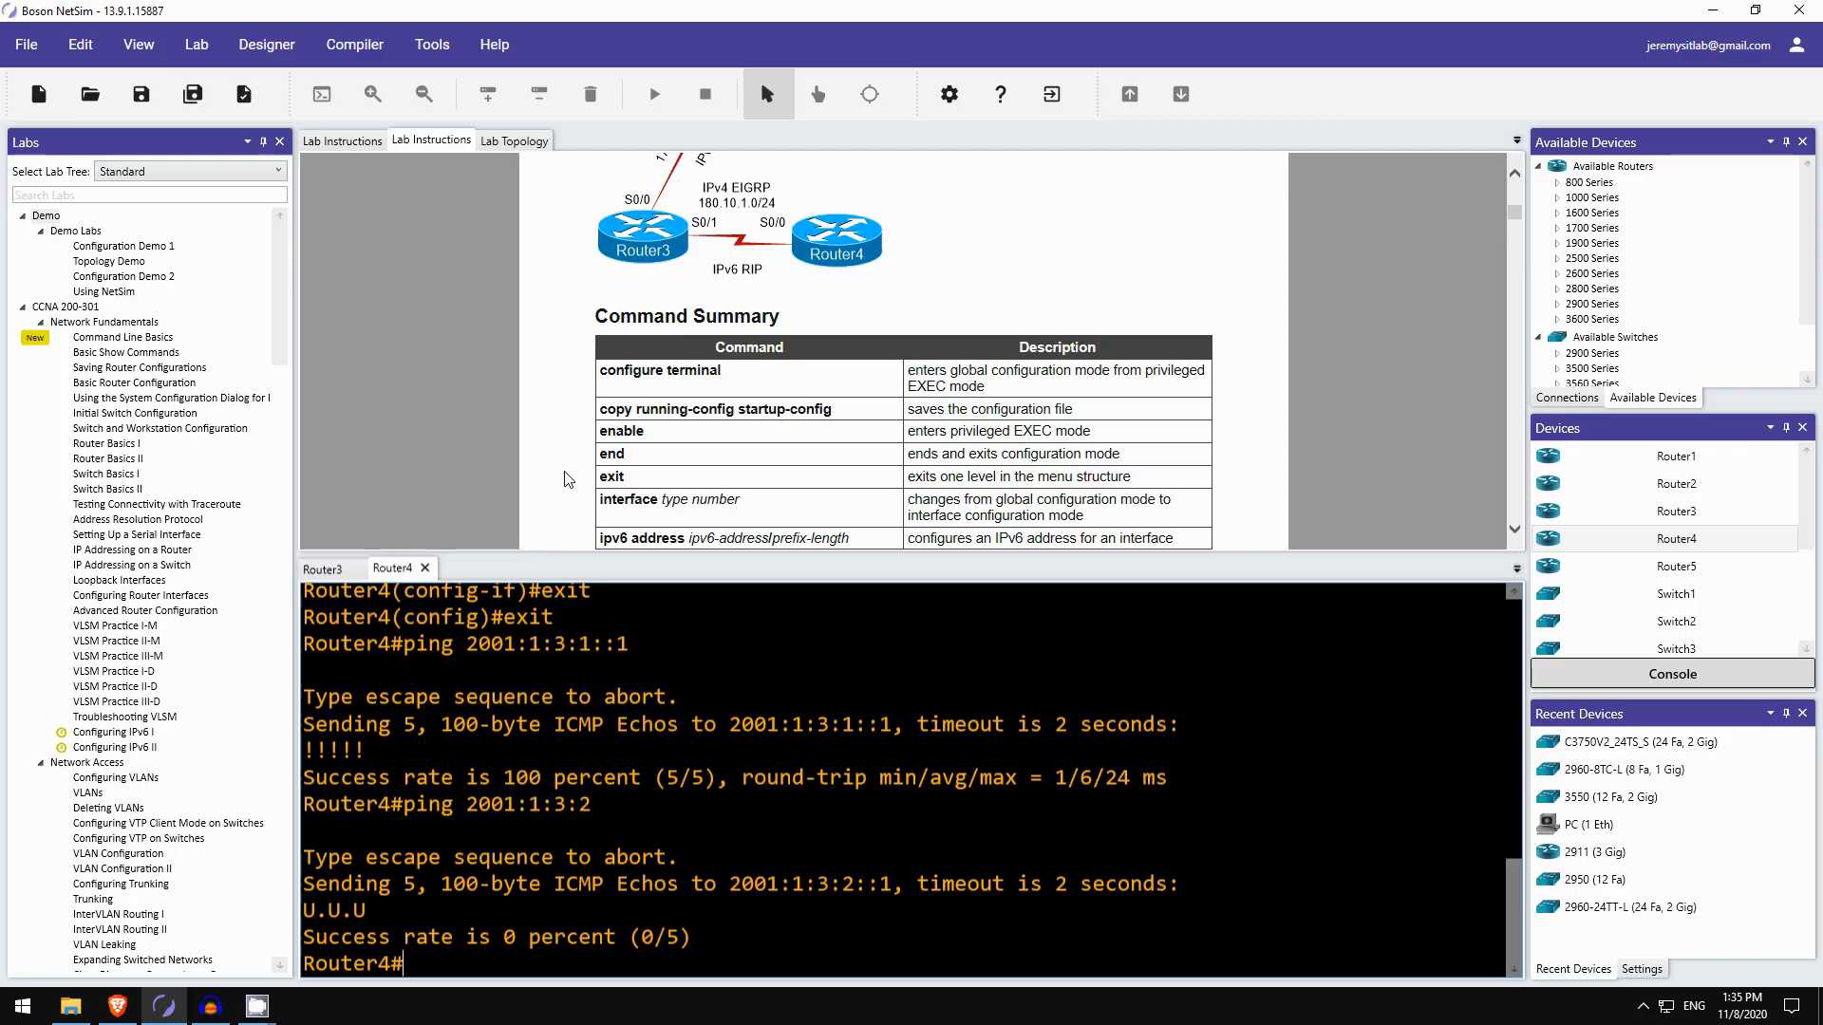
- Run show ipv6 route on Router4, showing only connected Serial0/0 and Loopback6 routes
type("sh")
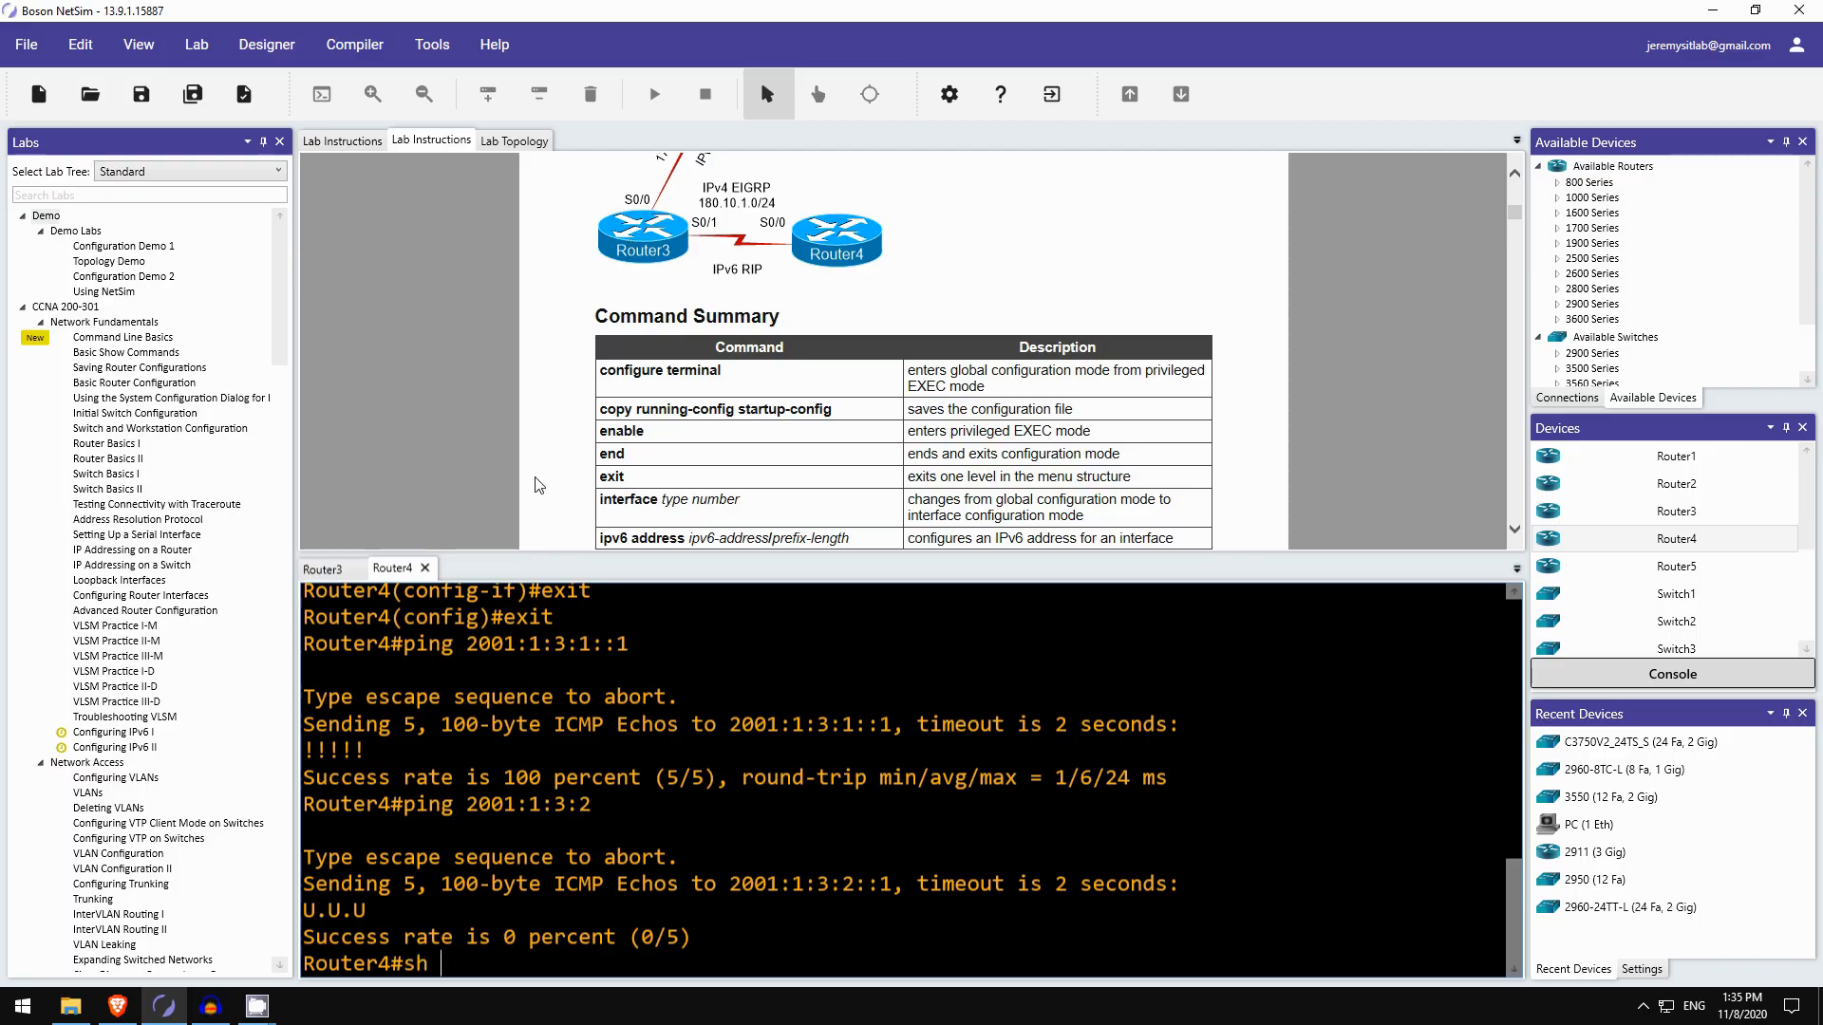
type("ipv6 route")
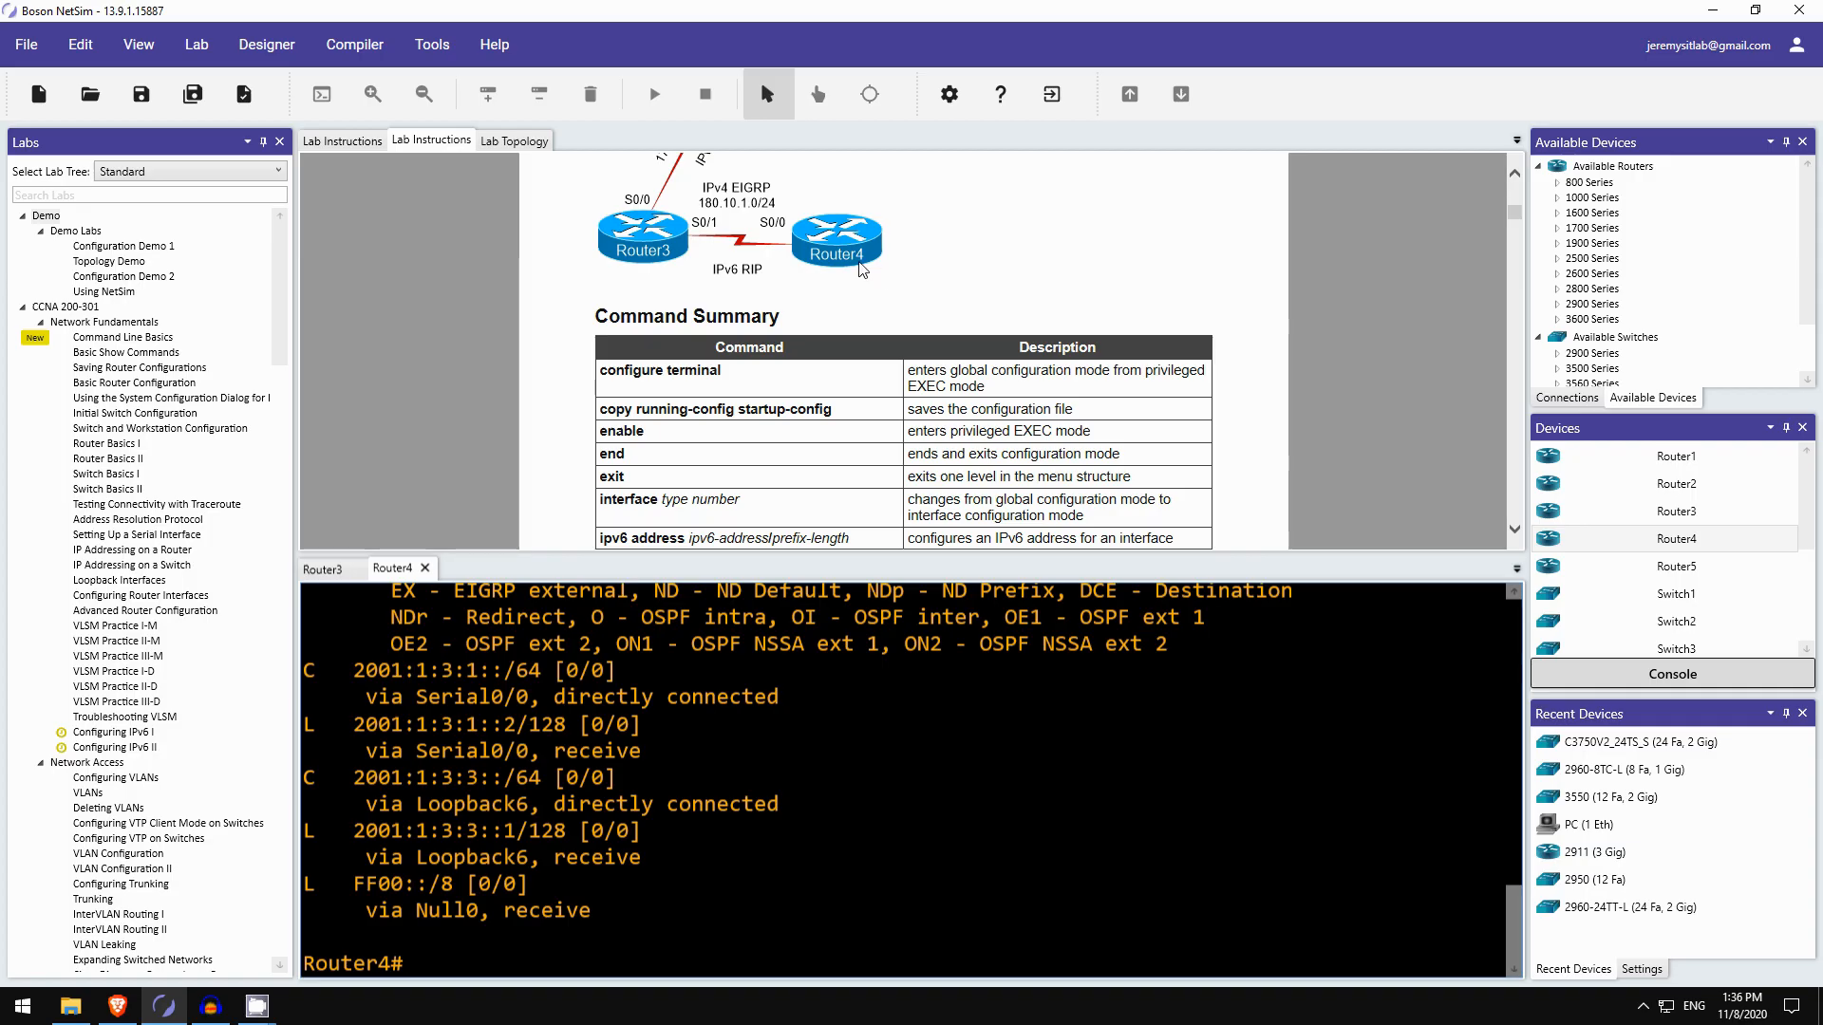
mouse_move(860, 269)
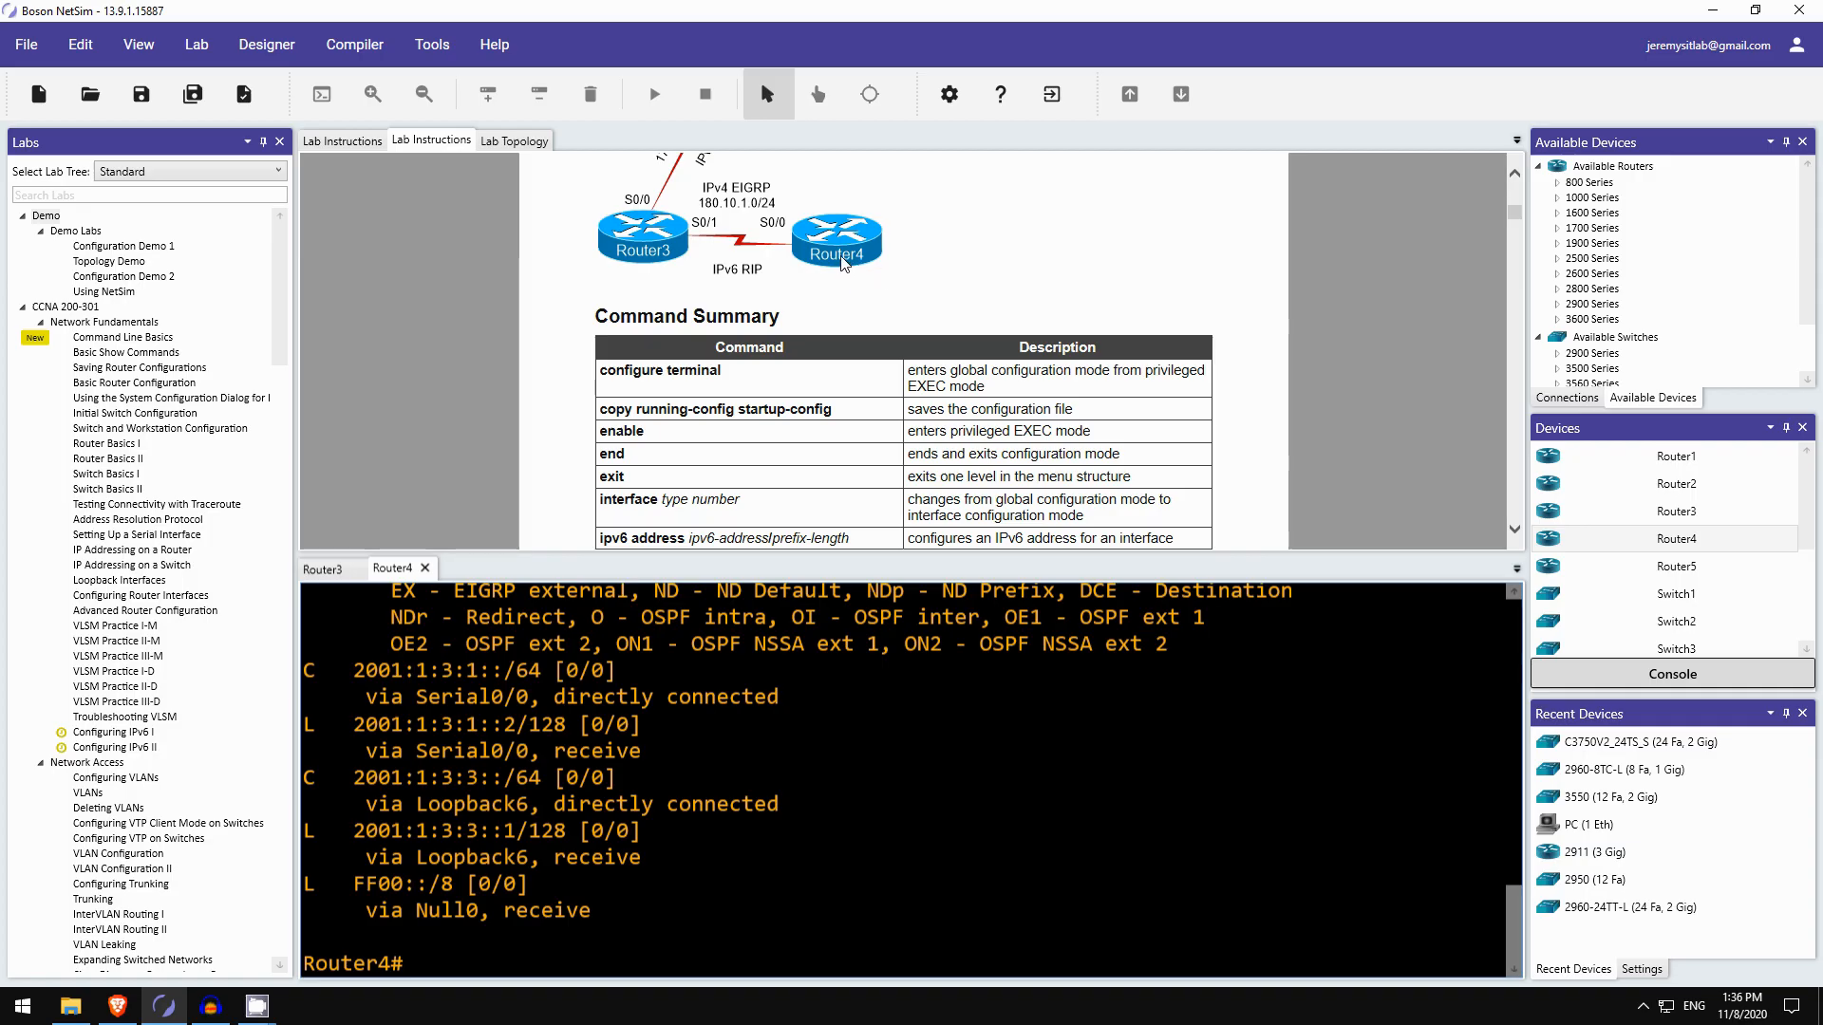
mouse_move(843, 264)
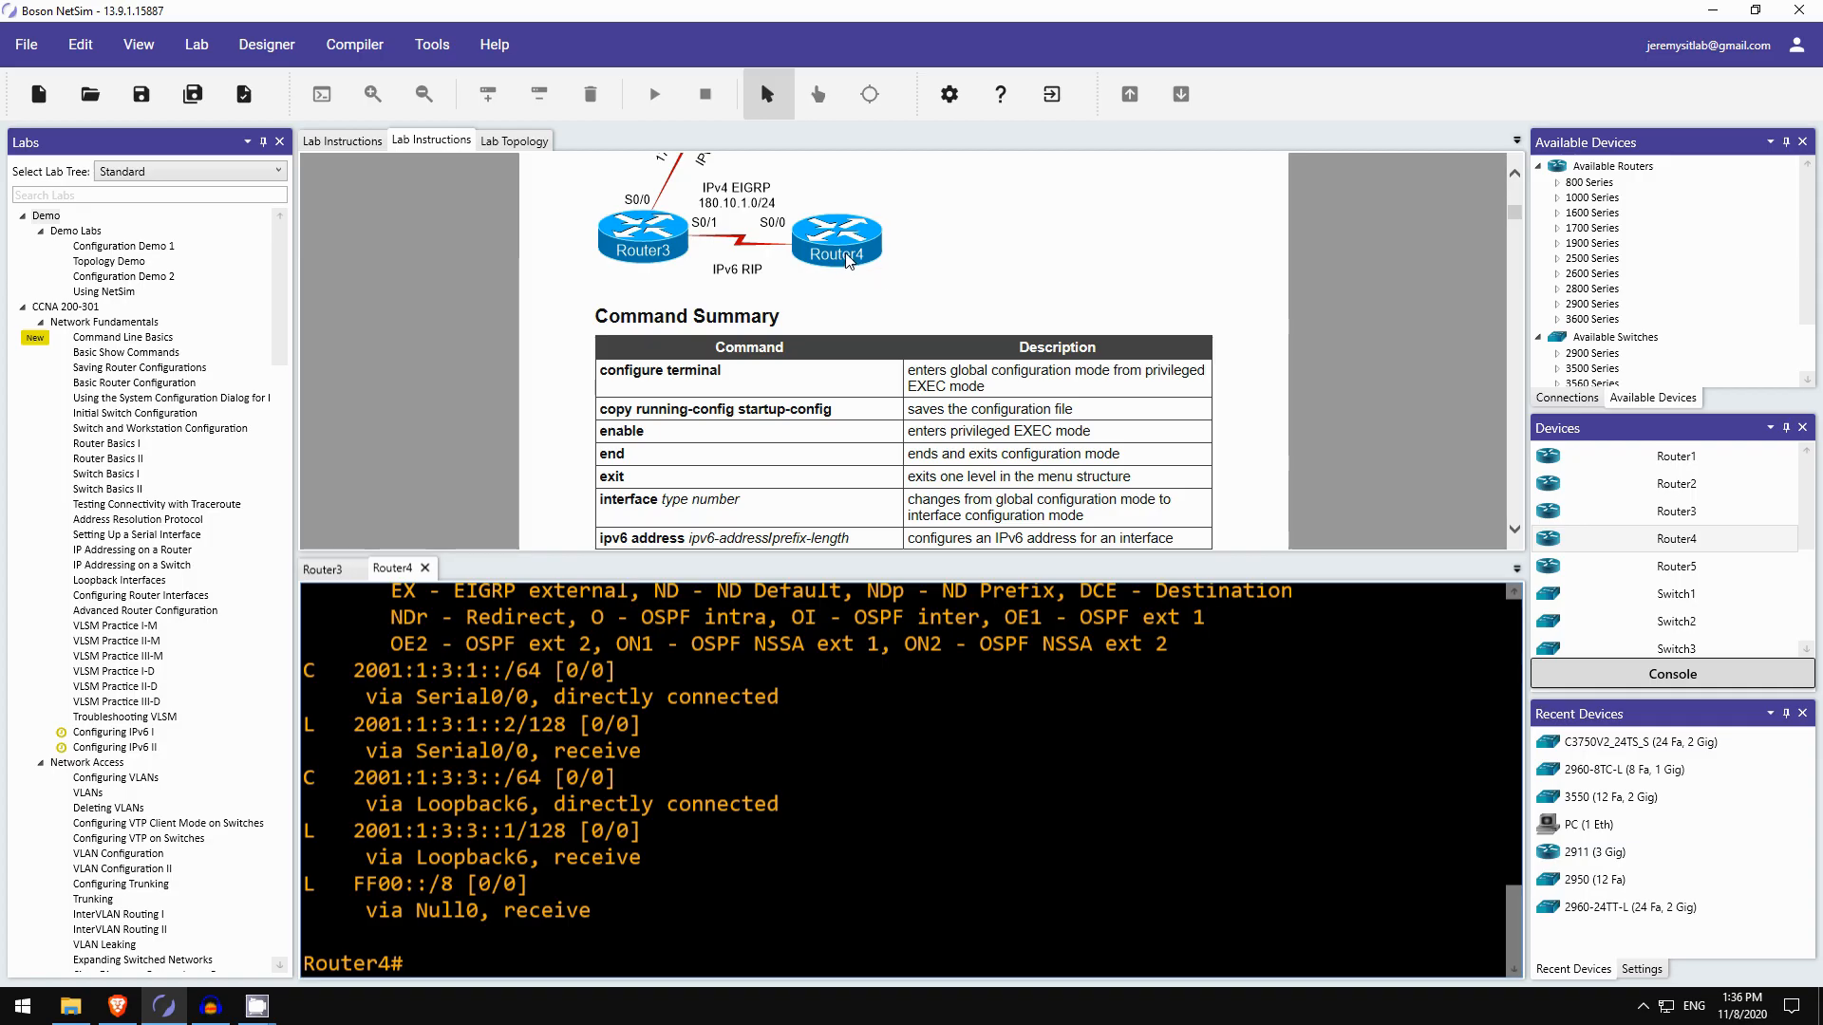
mouse_move(646, 252)
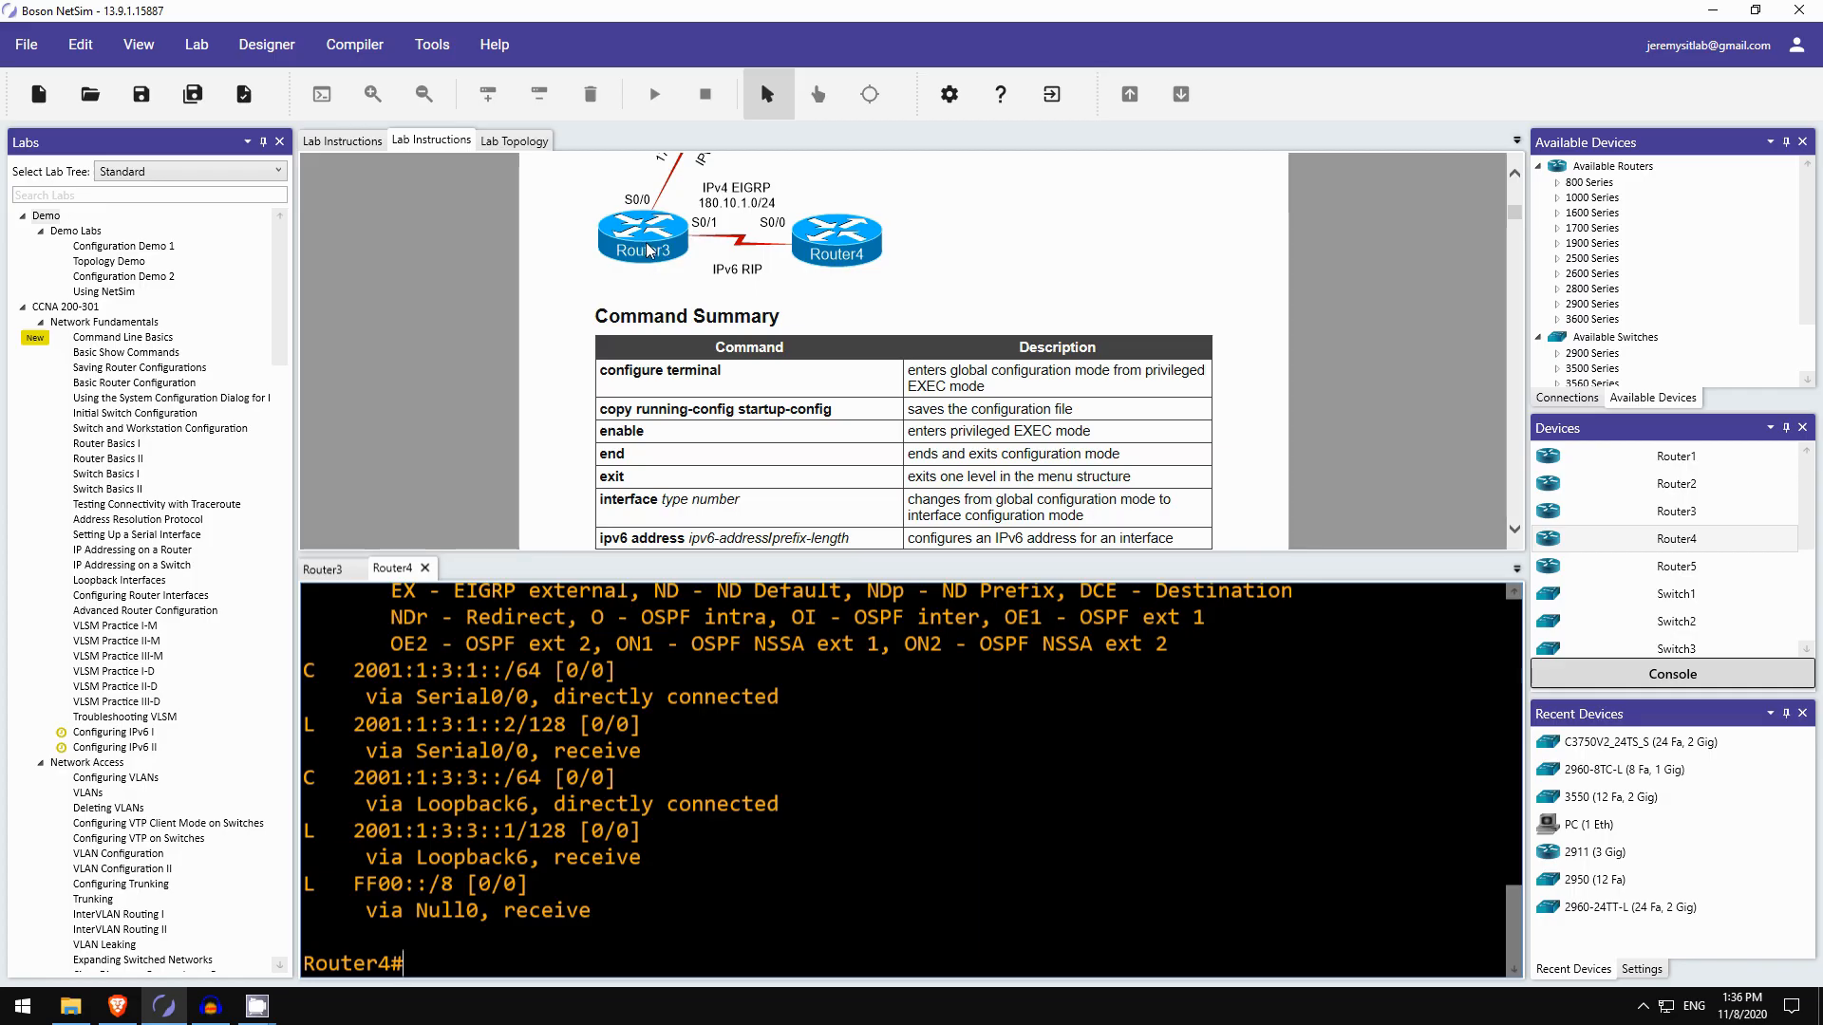
mouse_move(840, 258)
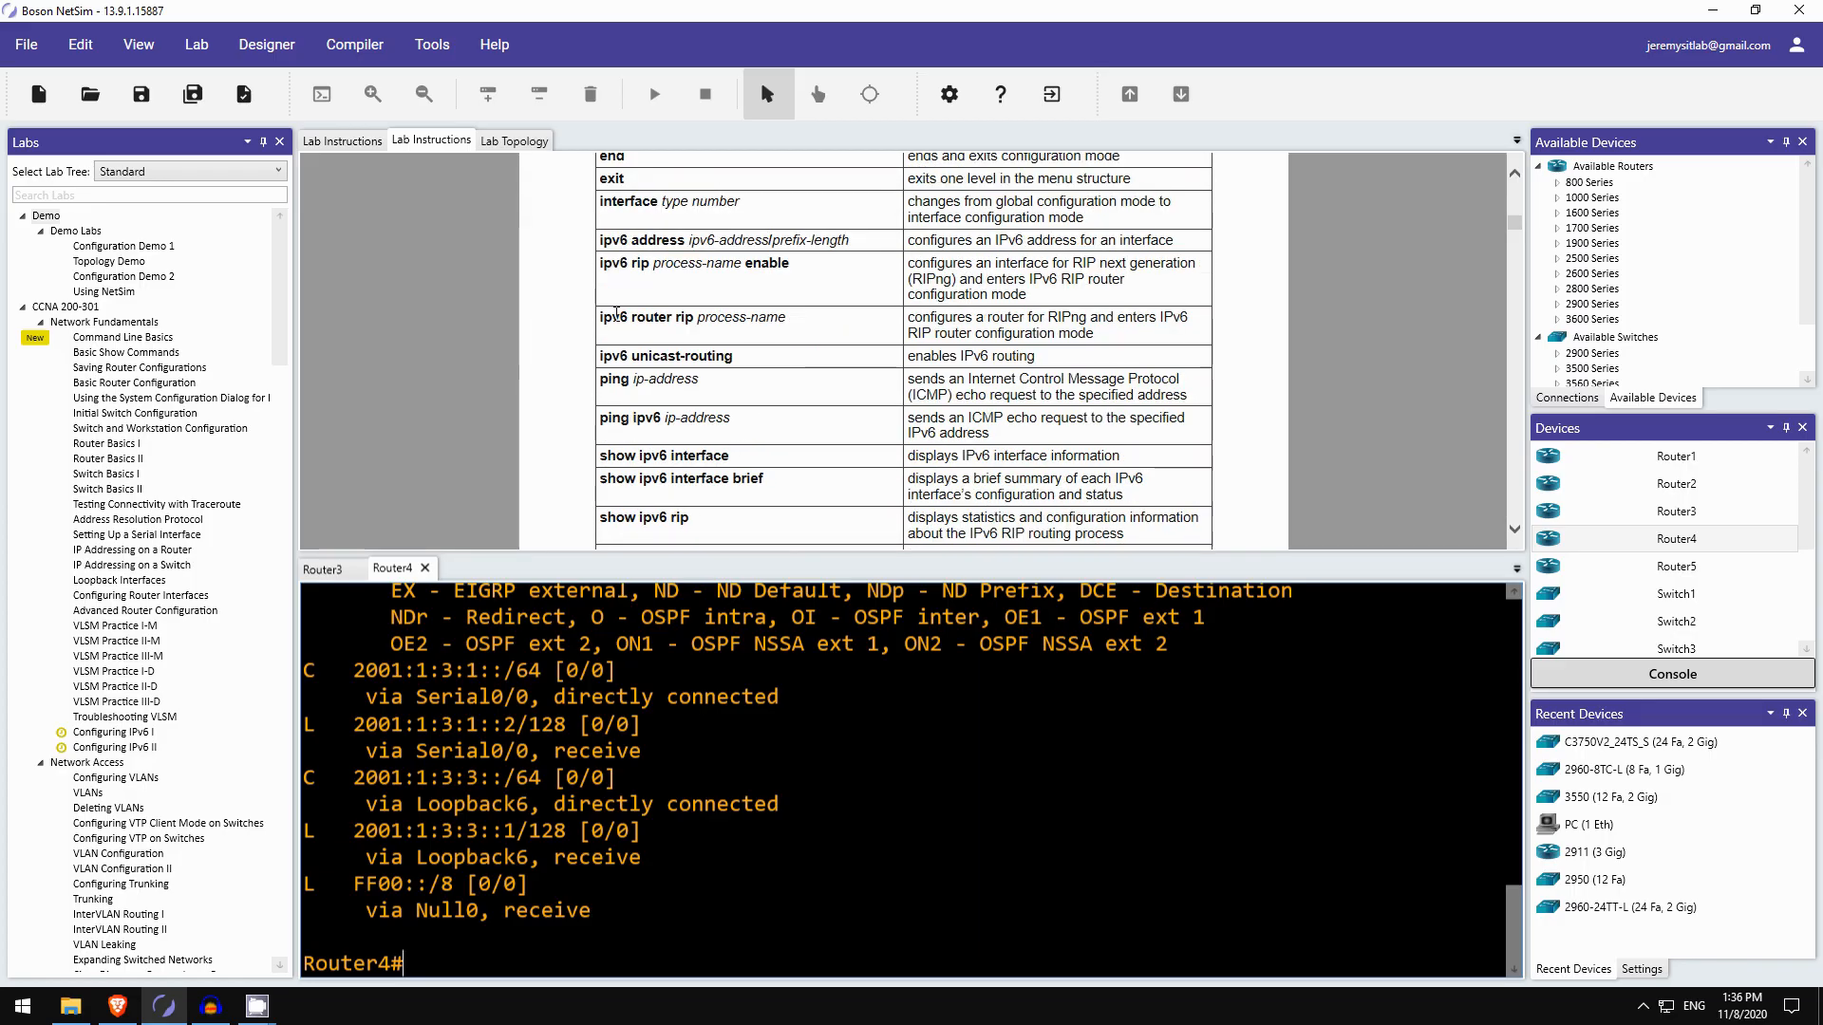
scroll("down", 3)
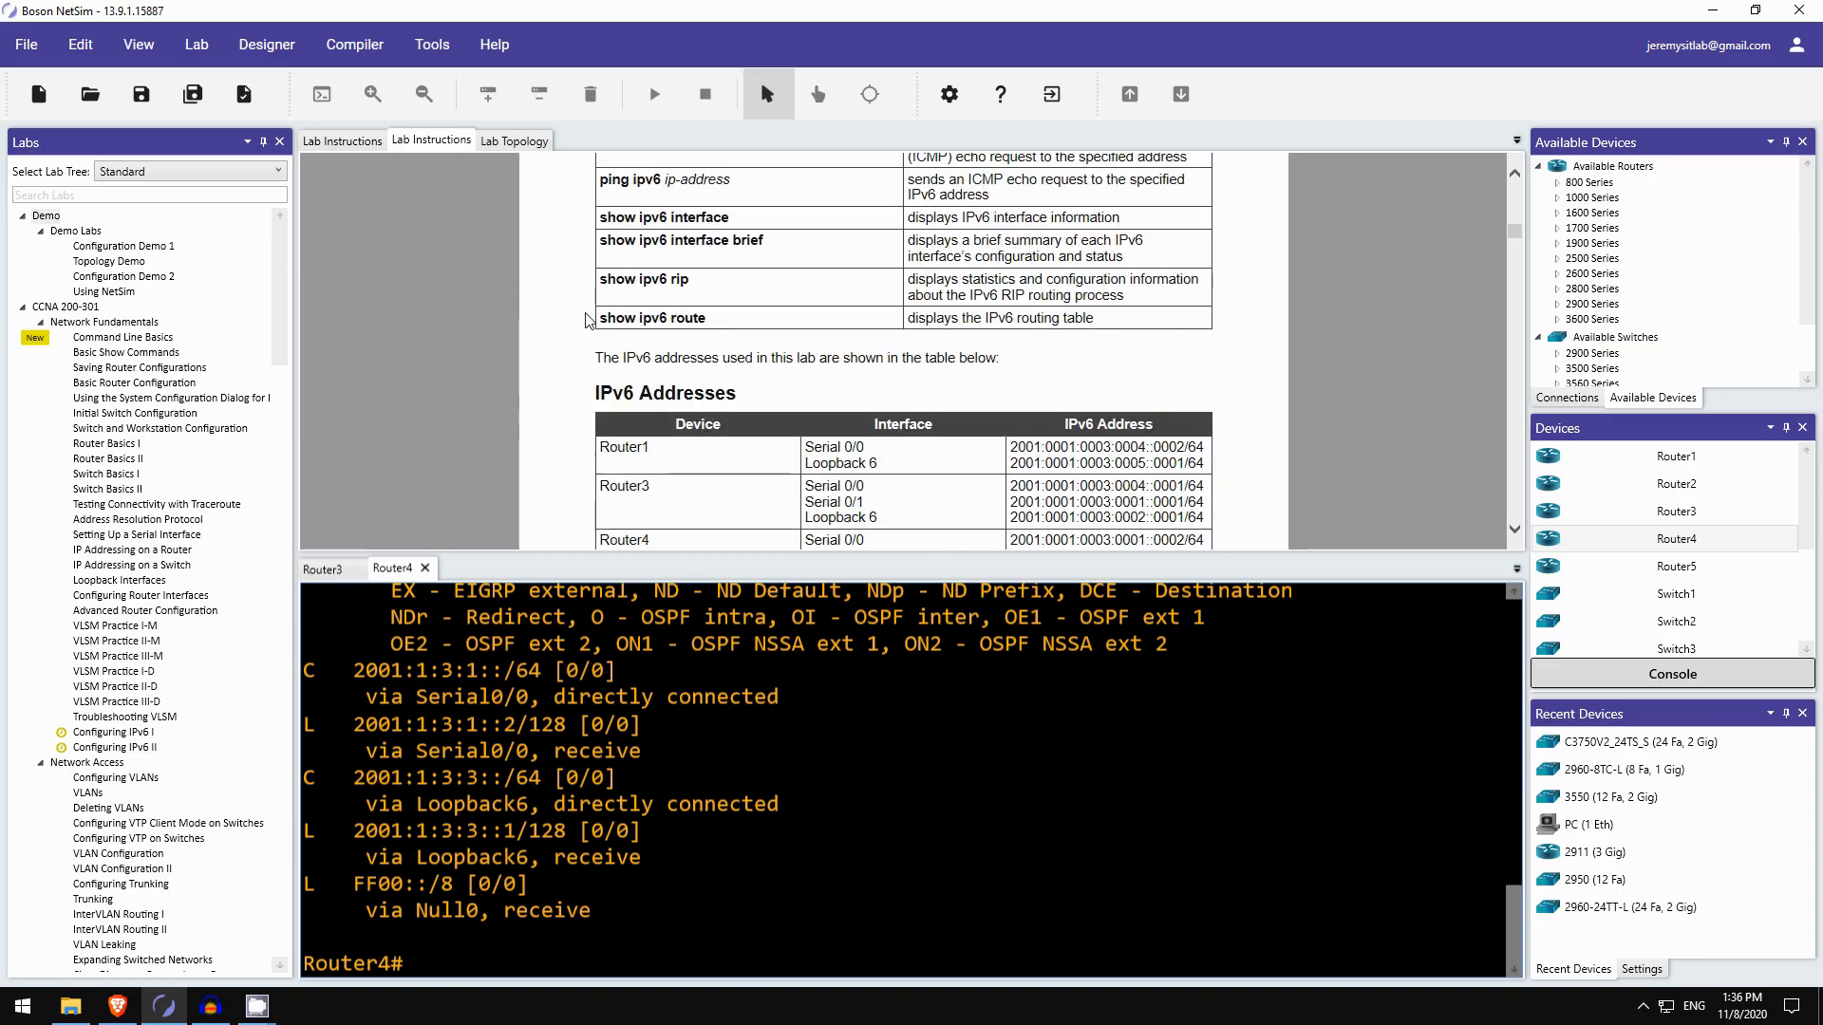
scroll("down", 3)
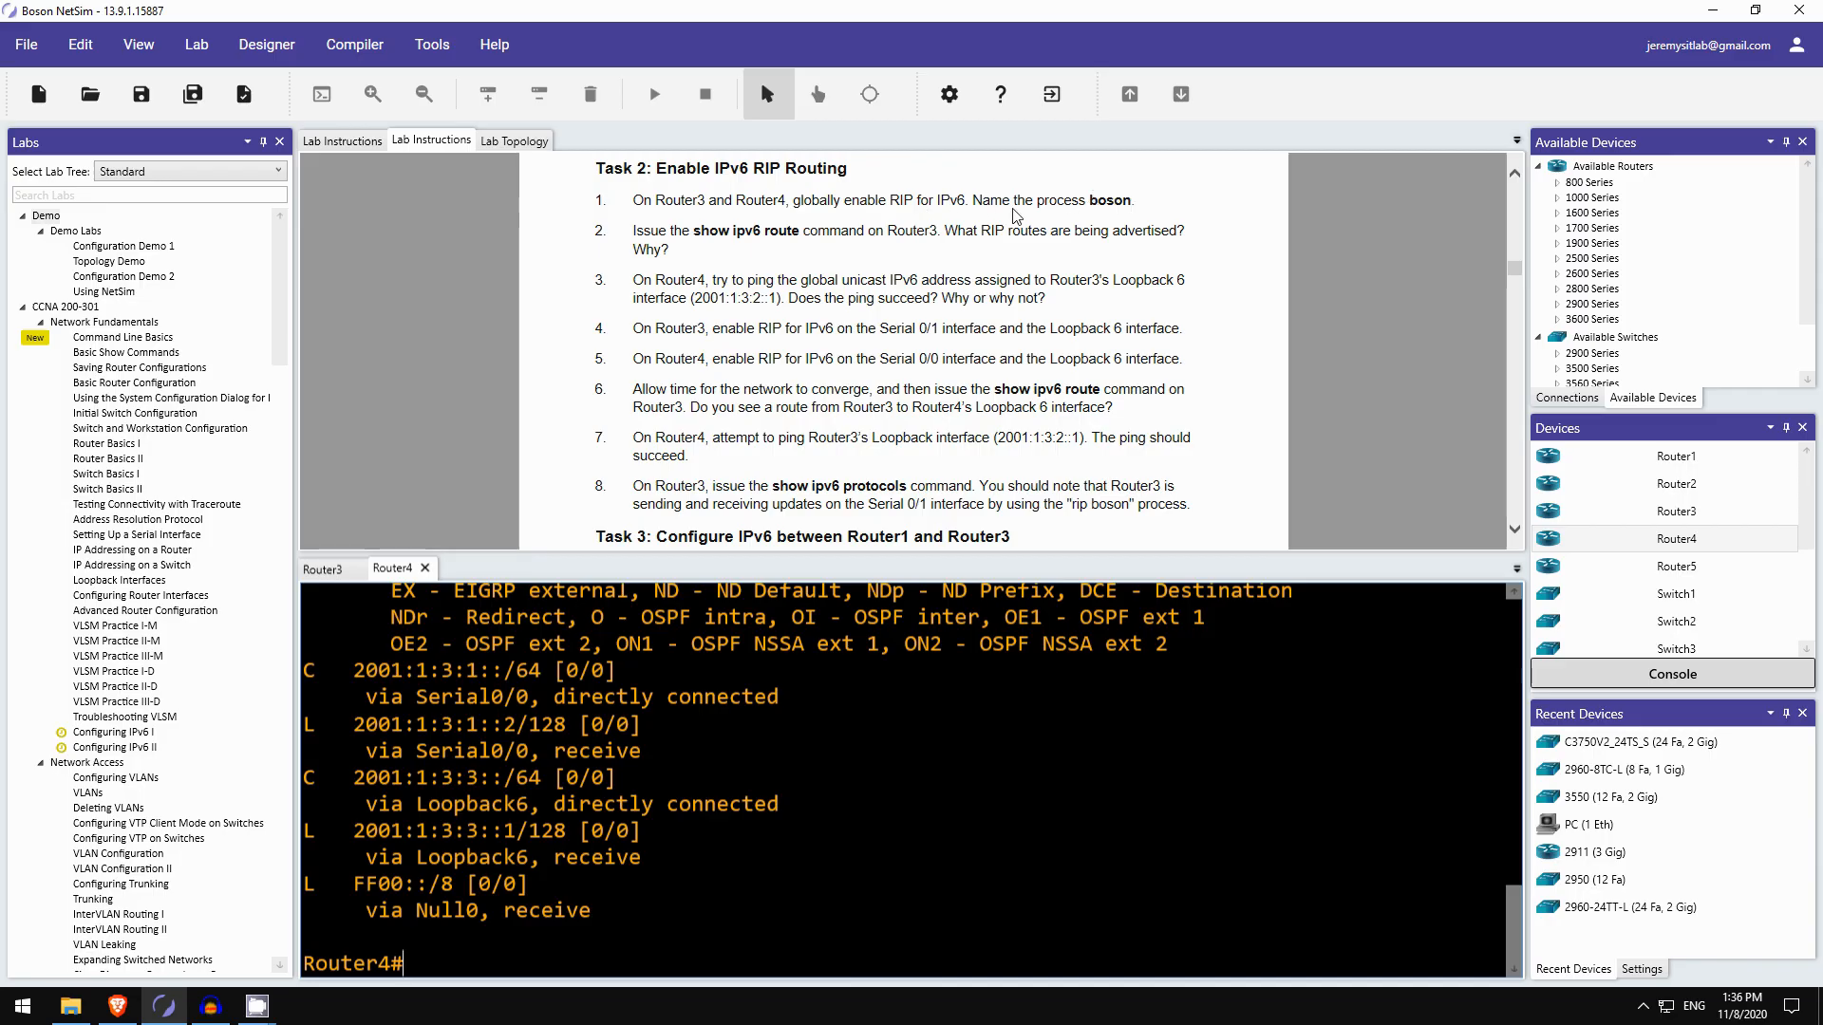
mouse_move(433, 348)
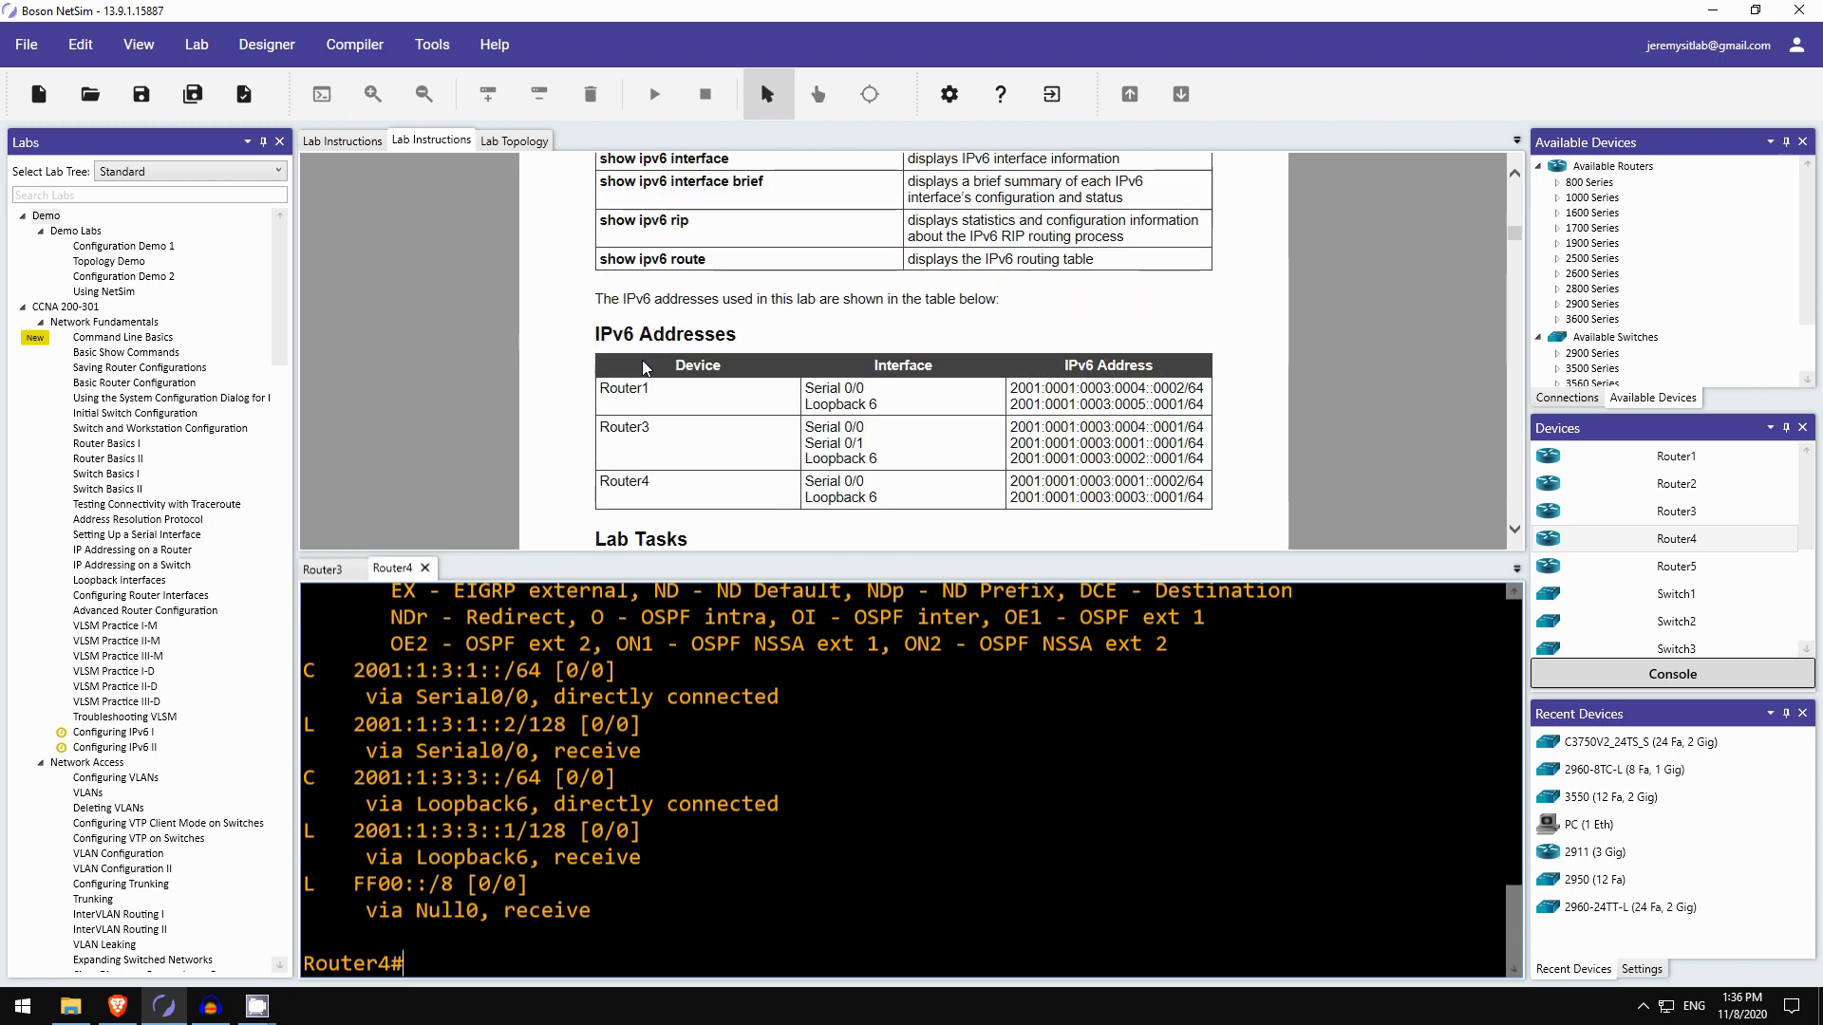
scroll("down", 3)
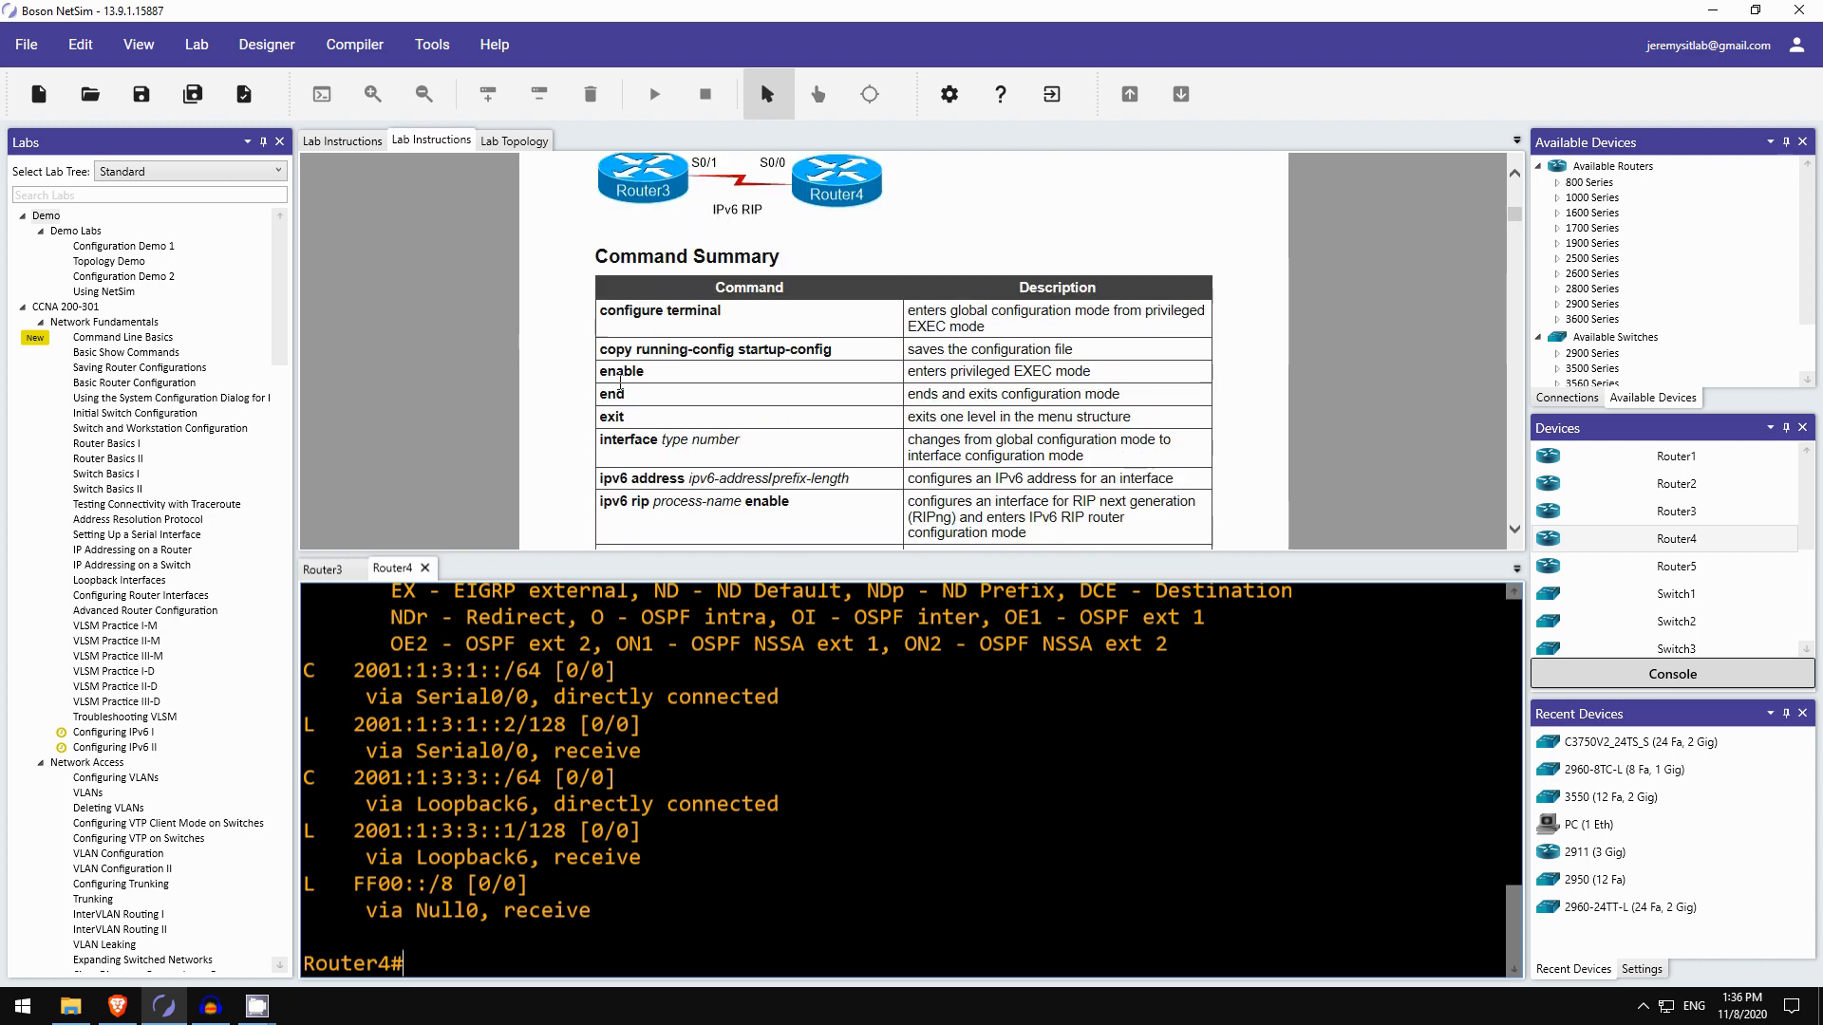
scroll("down", 3)
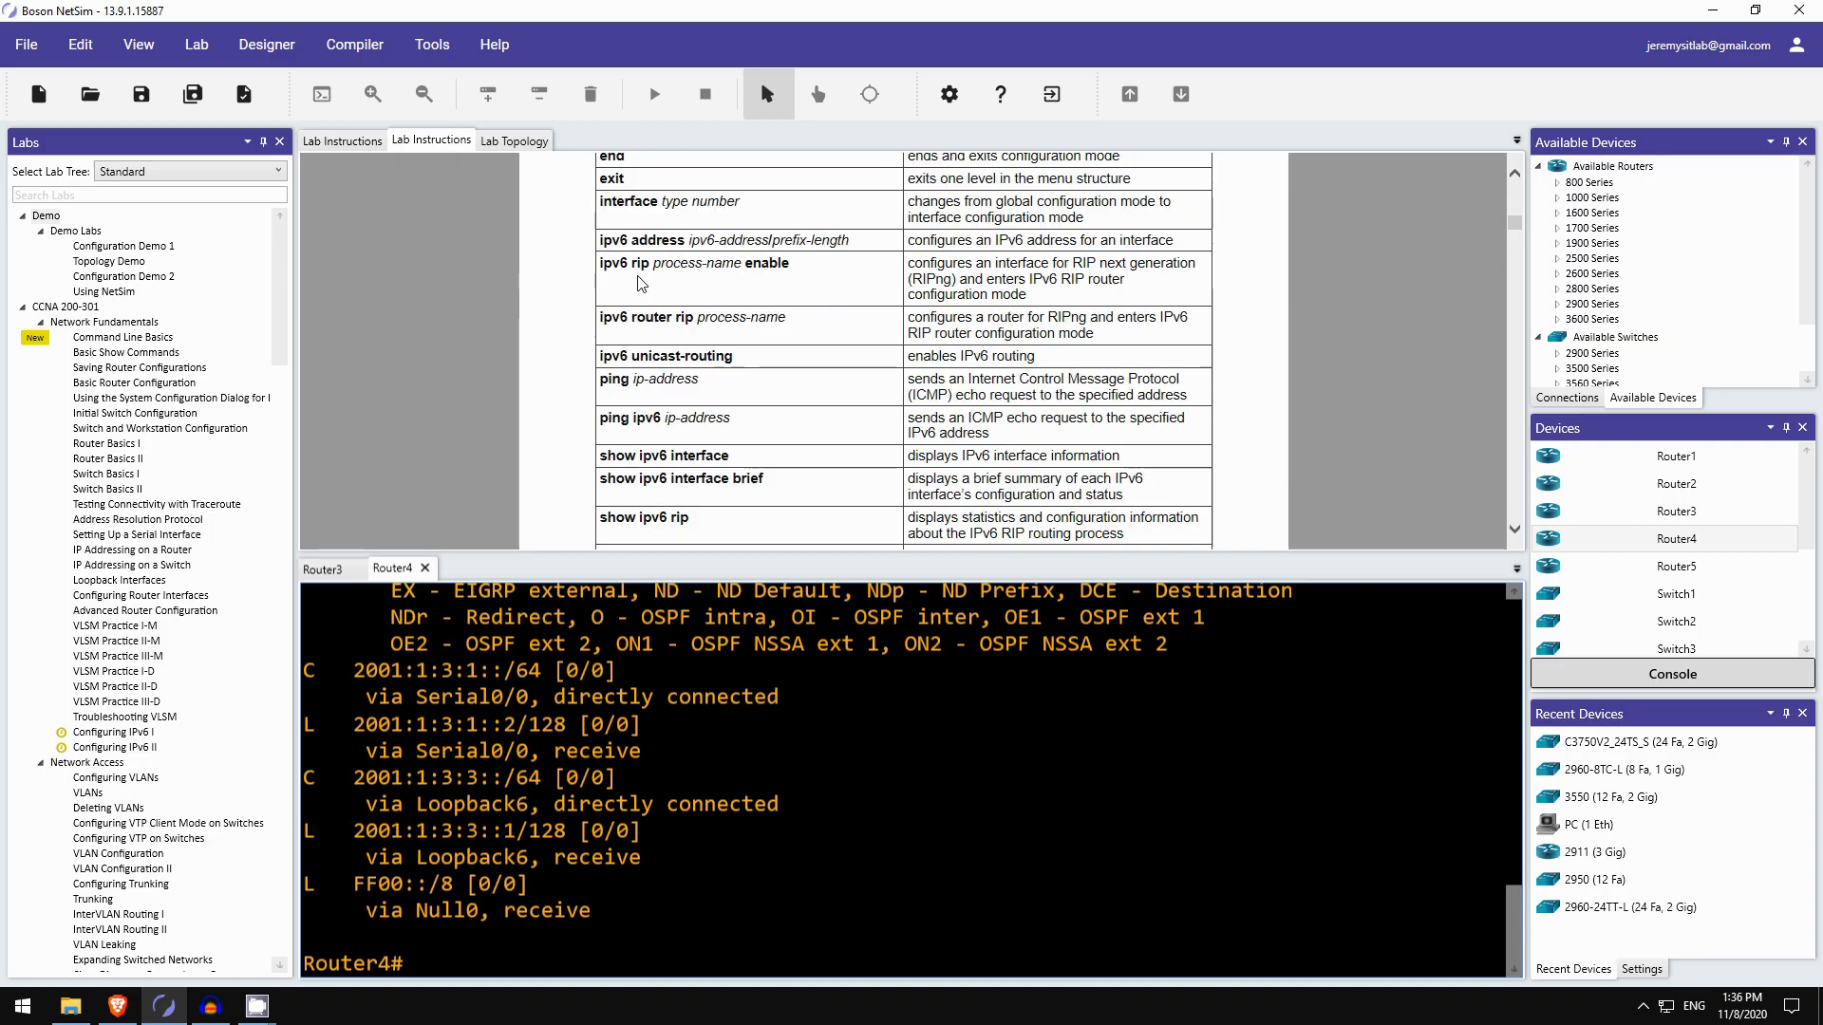
mouse_move(606, 320)
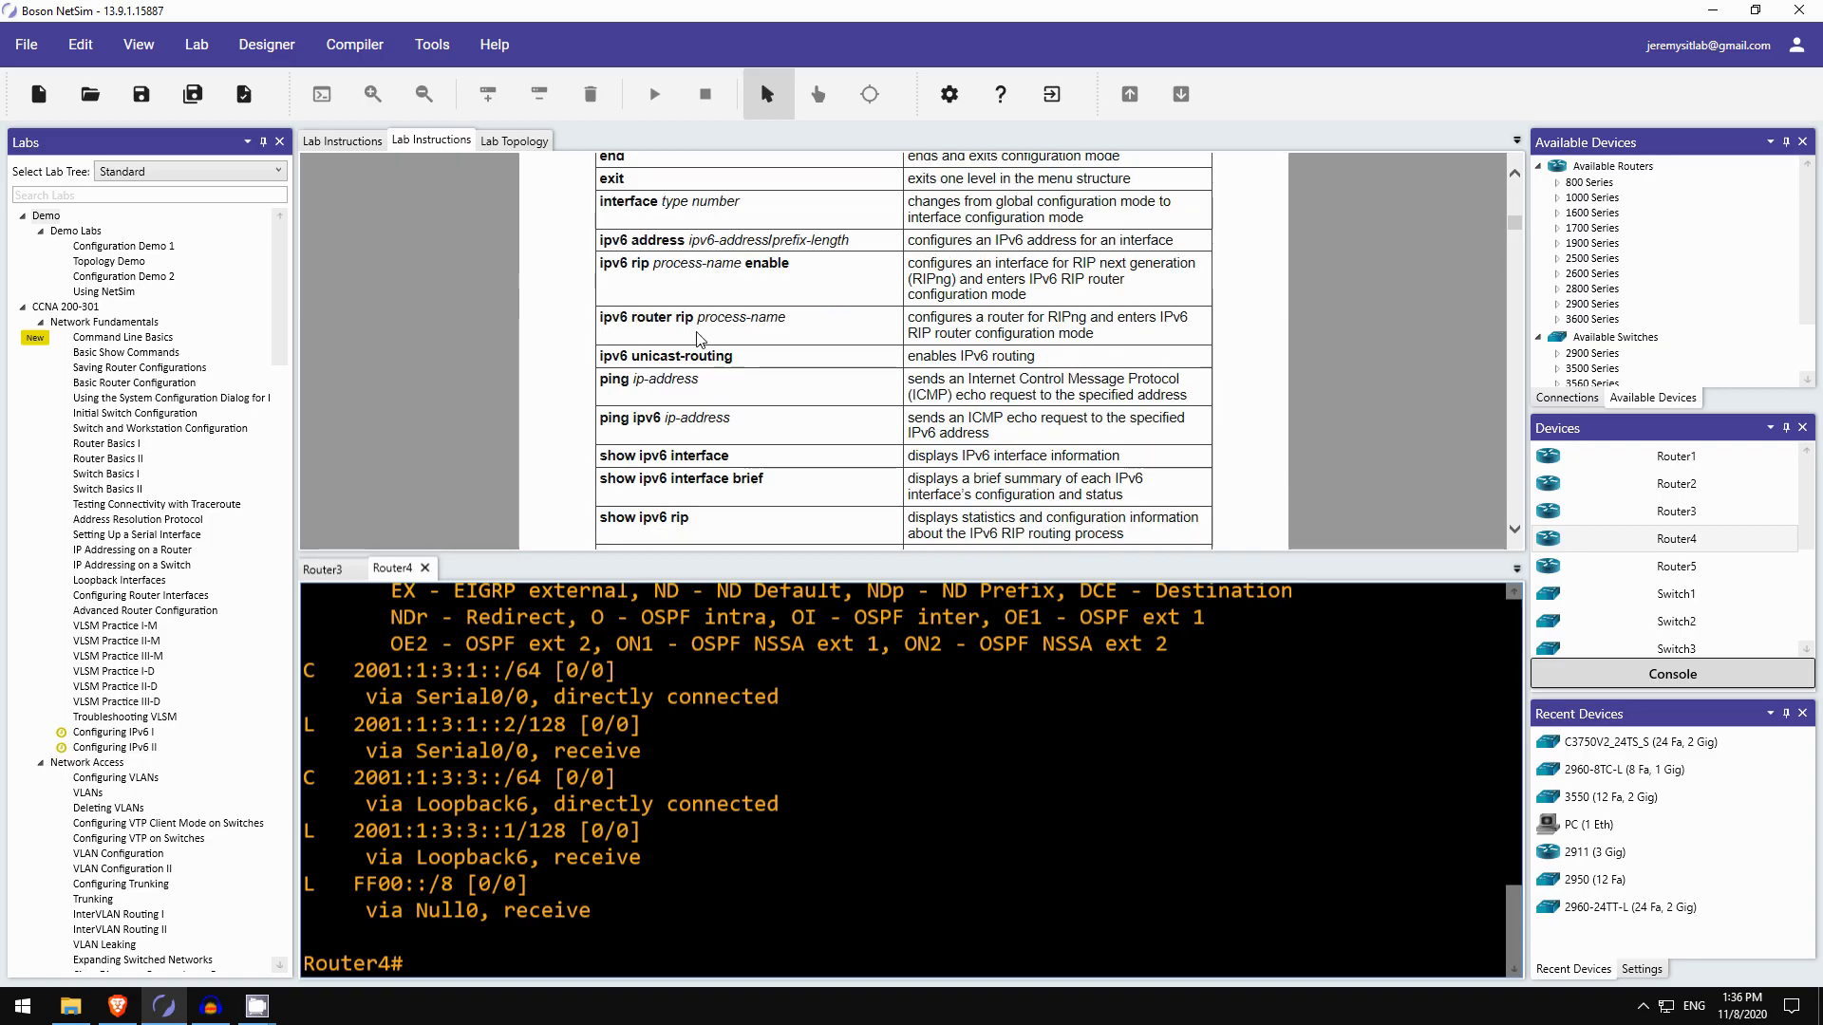
mouse_move(739, 304)
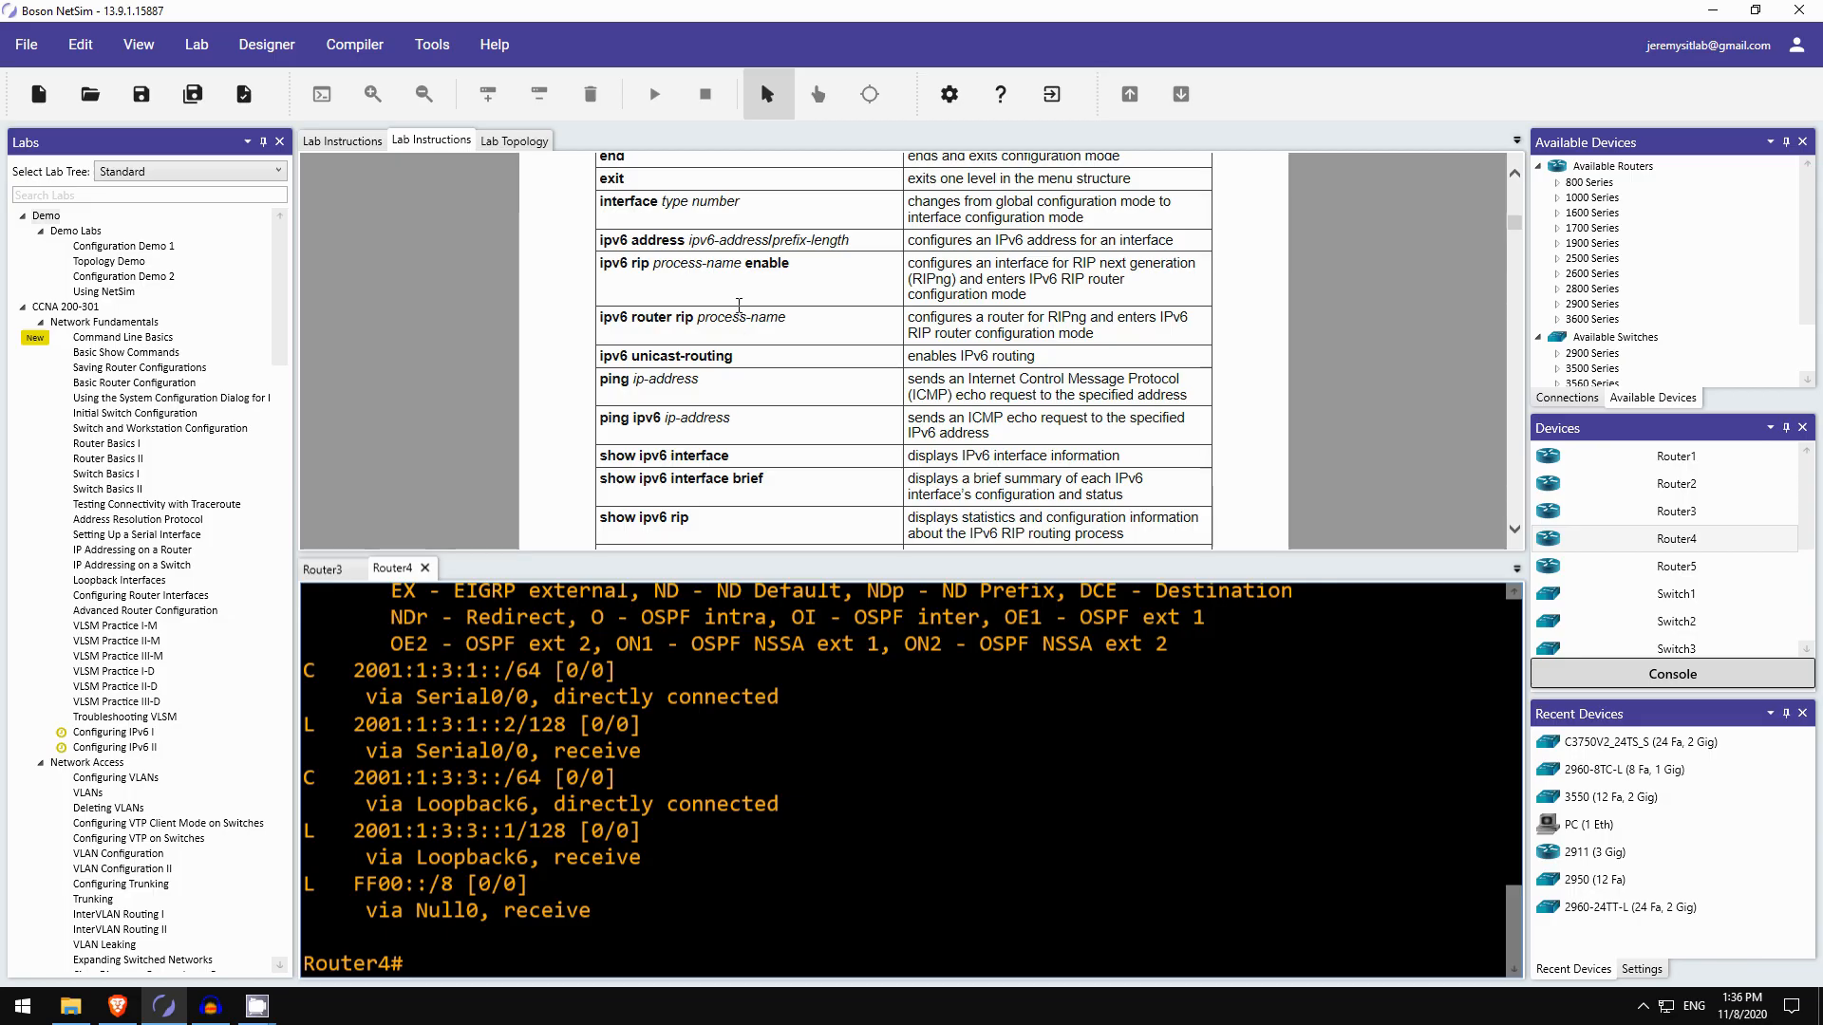
- Create the RIPng process boson with ipv6 router rip on Router4 and then Router3
type("conf t")
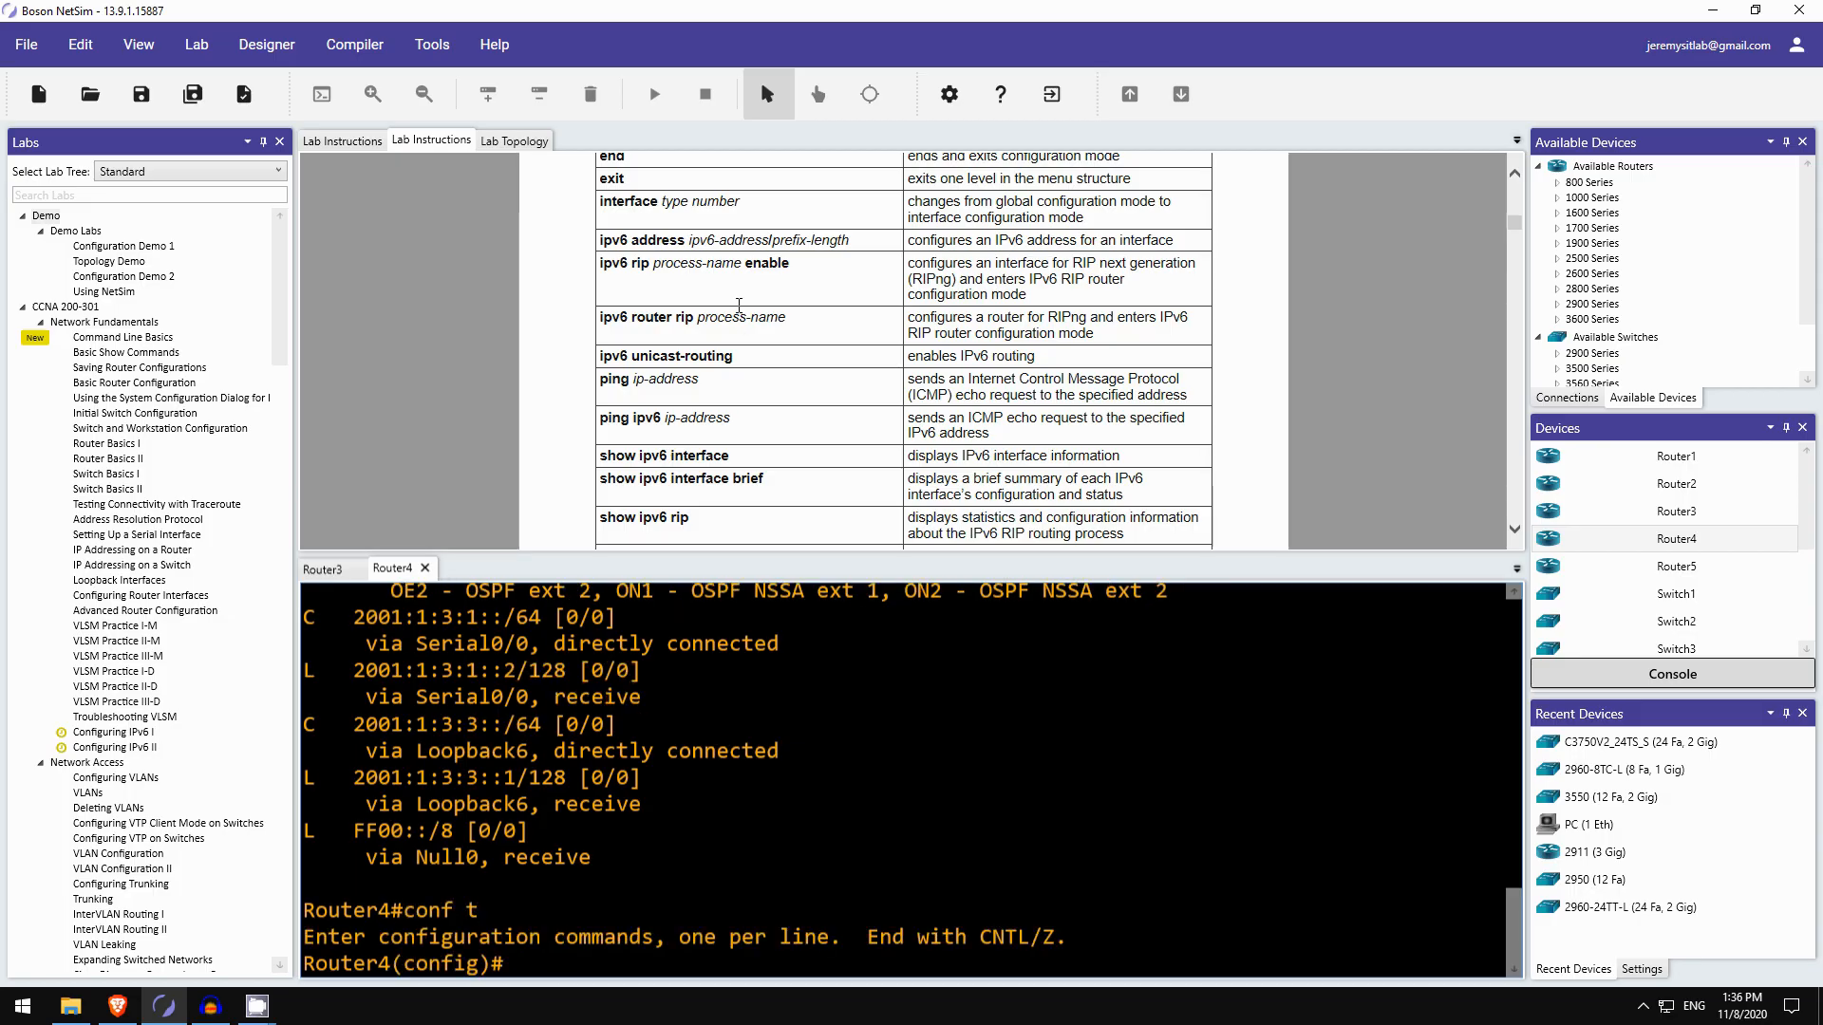
type("ipv6 router rip boson")
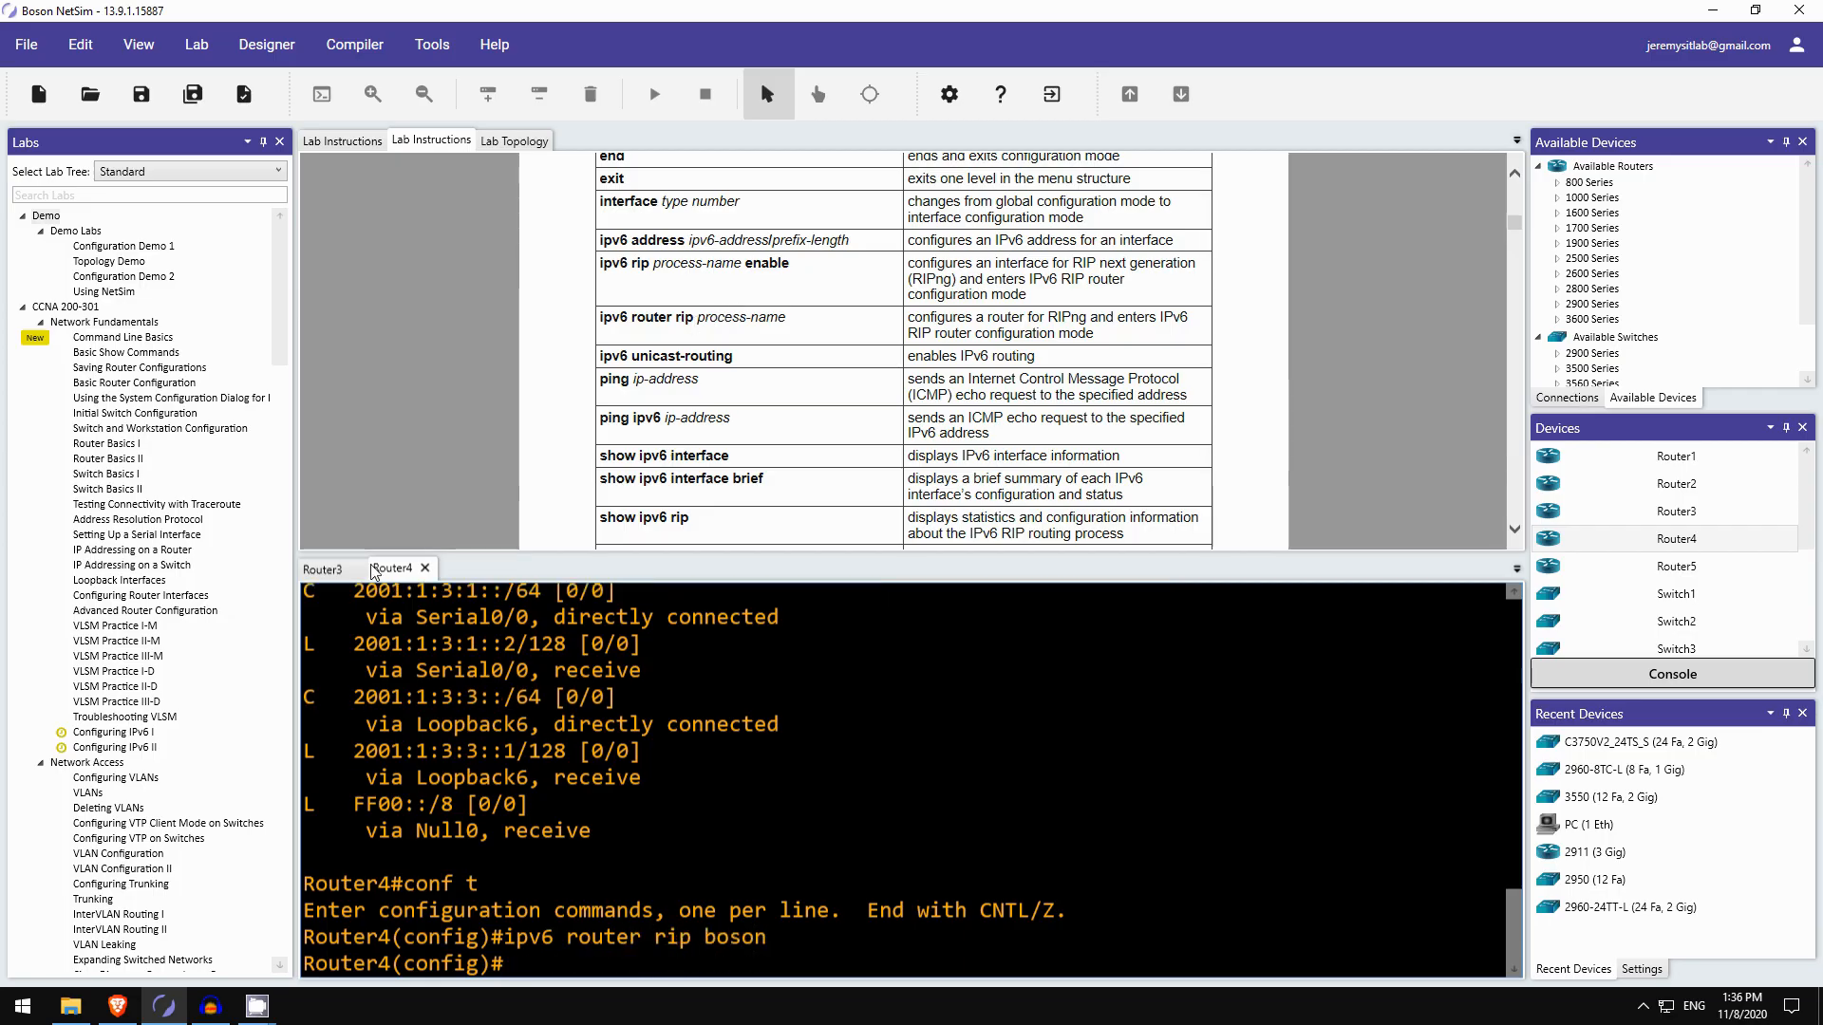
left_click(325, 569)
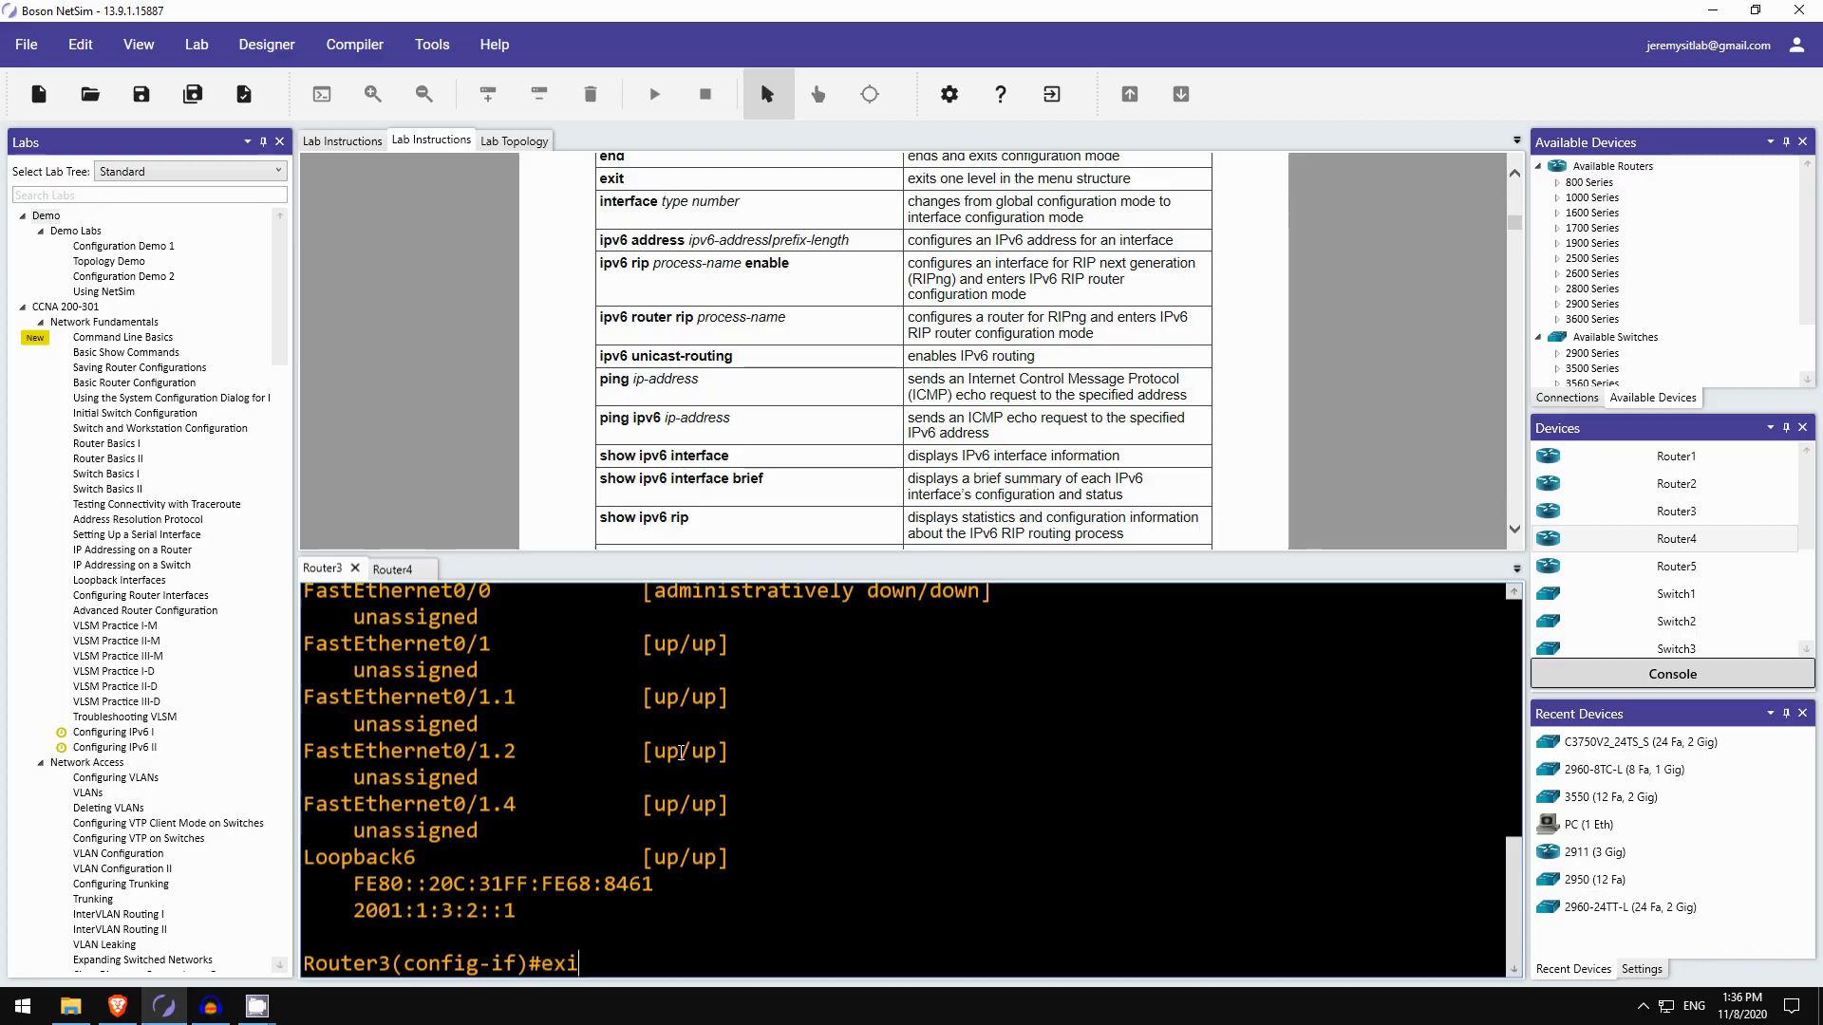
type("ipv6 rout")
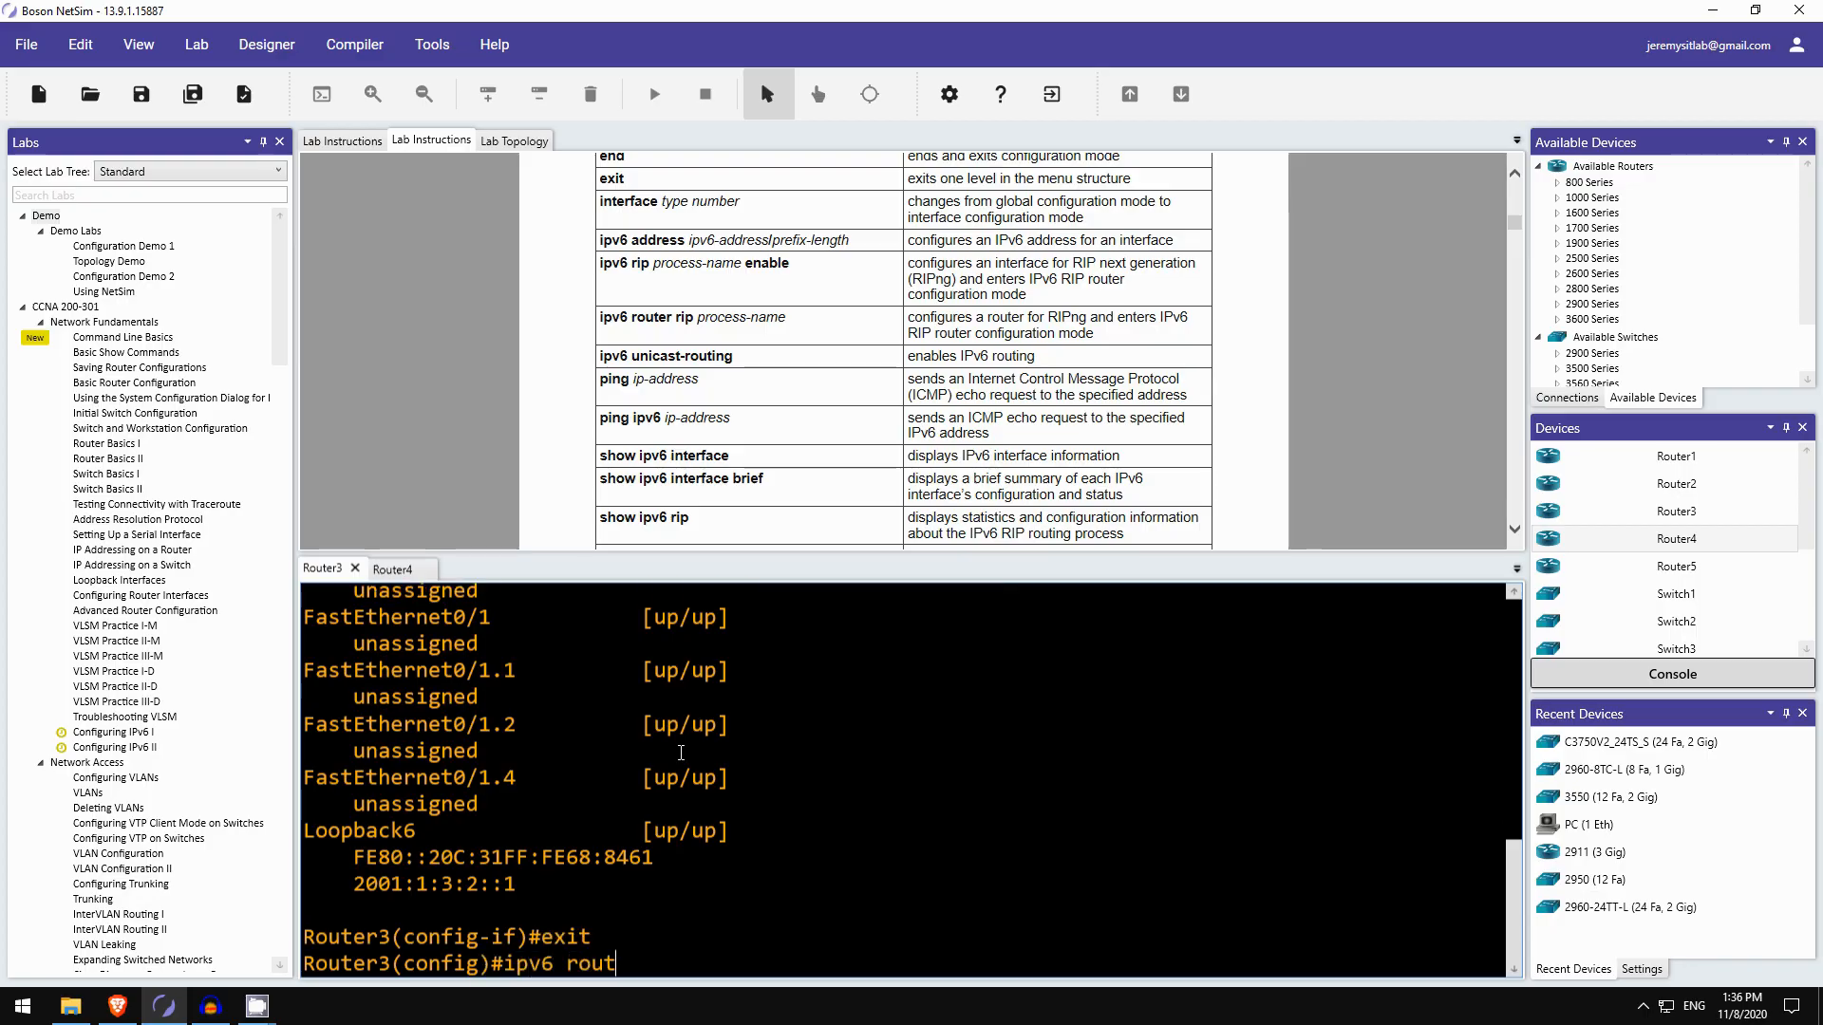
type("er rip boson")
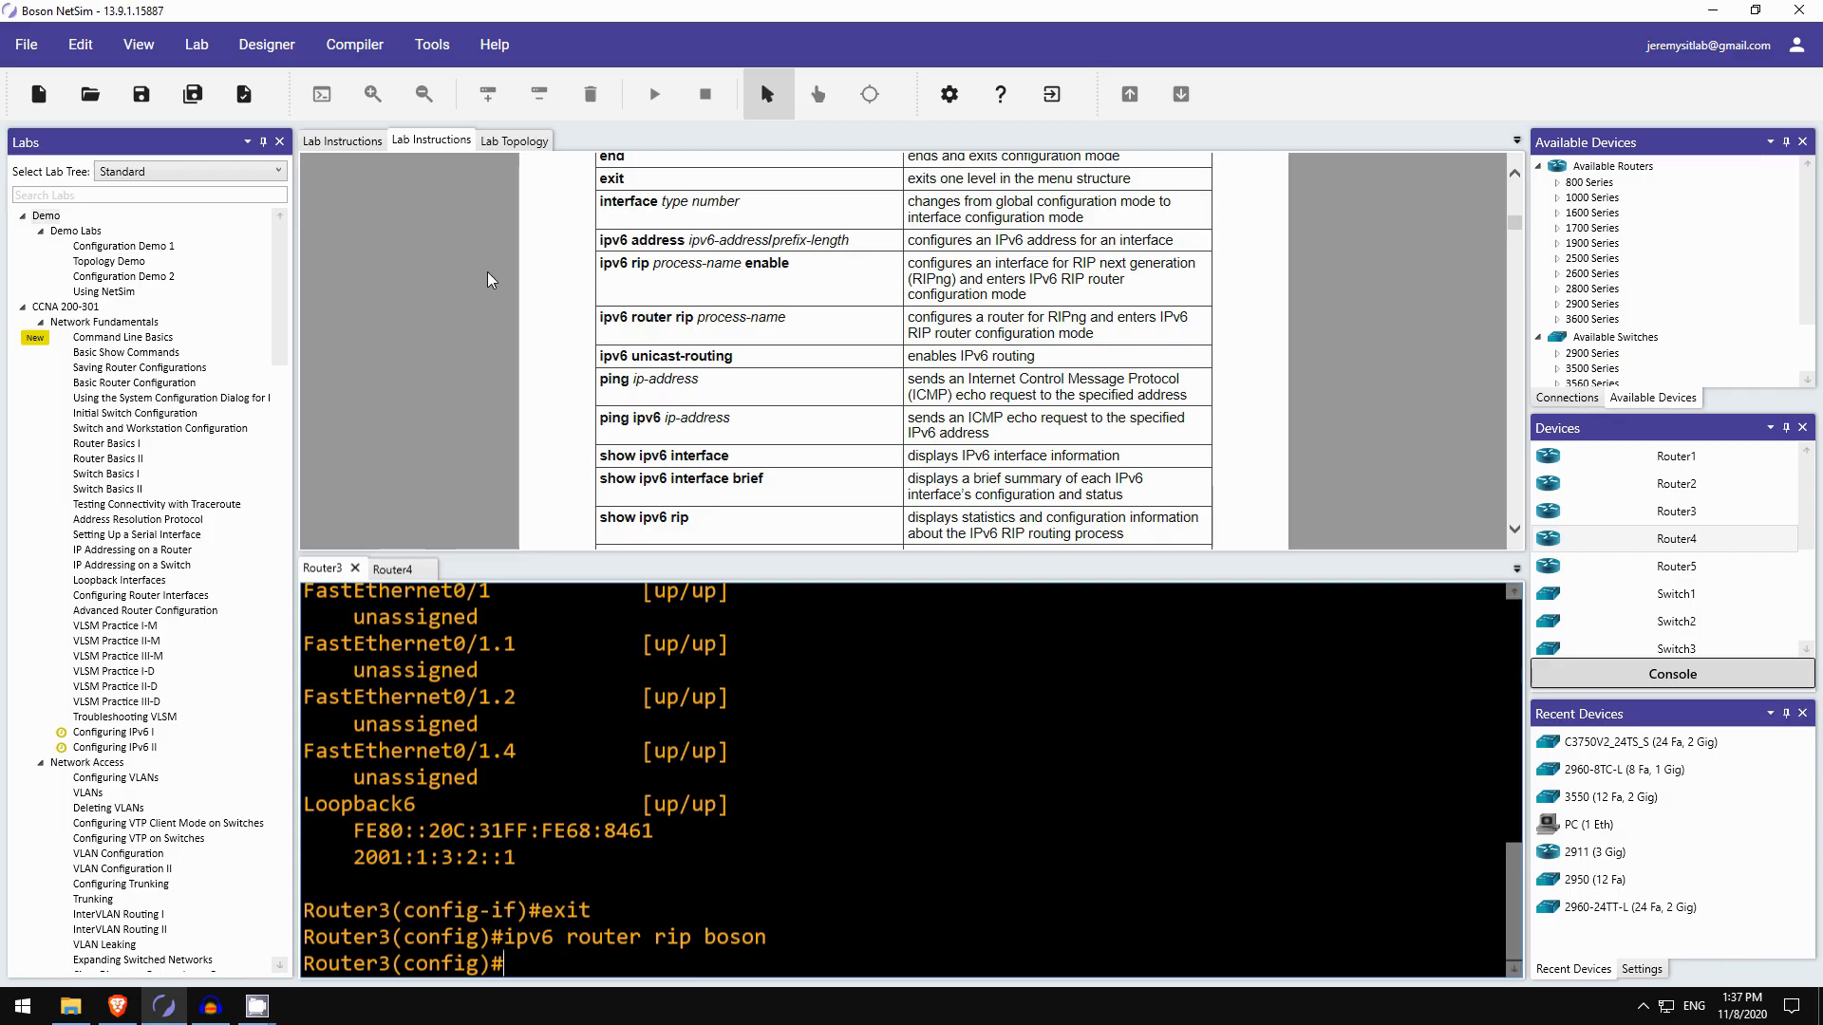
- Show Router3's IPv6 protocols, confirming rip boson is listed
type("sh i")
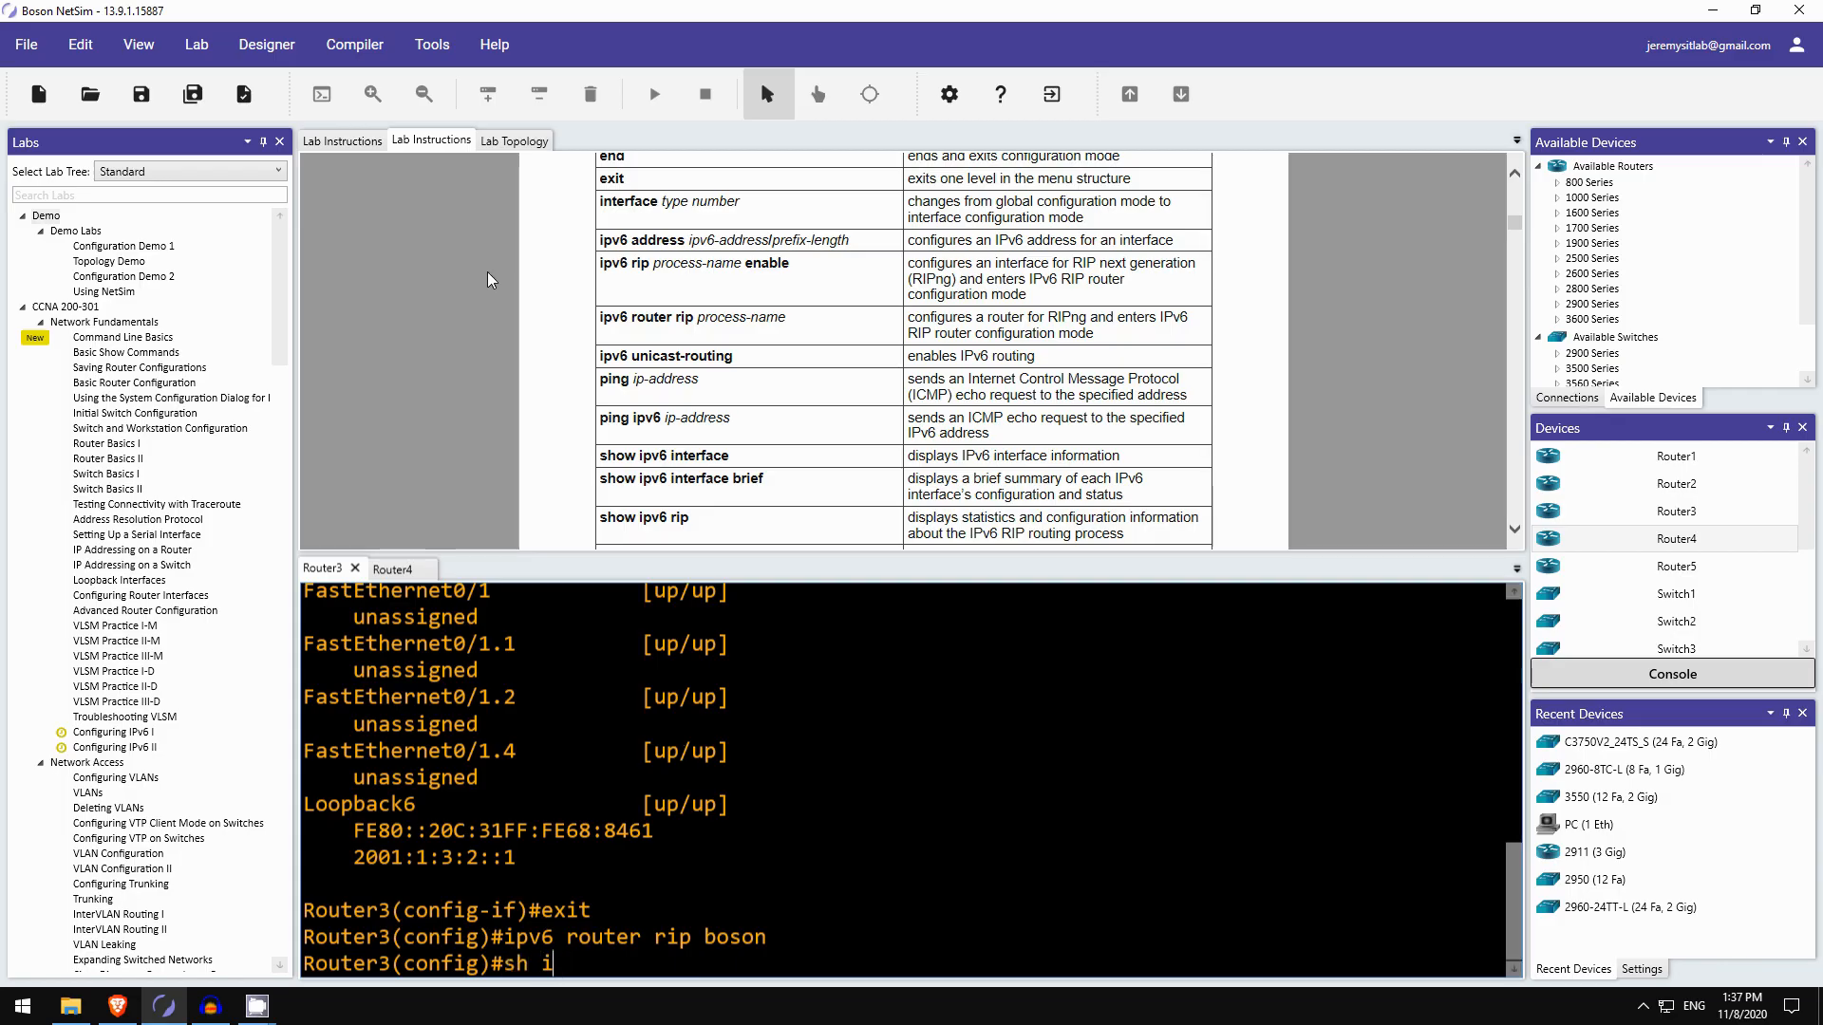
type("do sh ipv6")
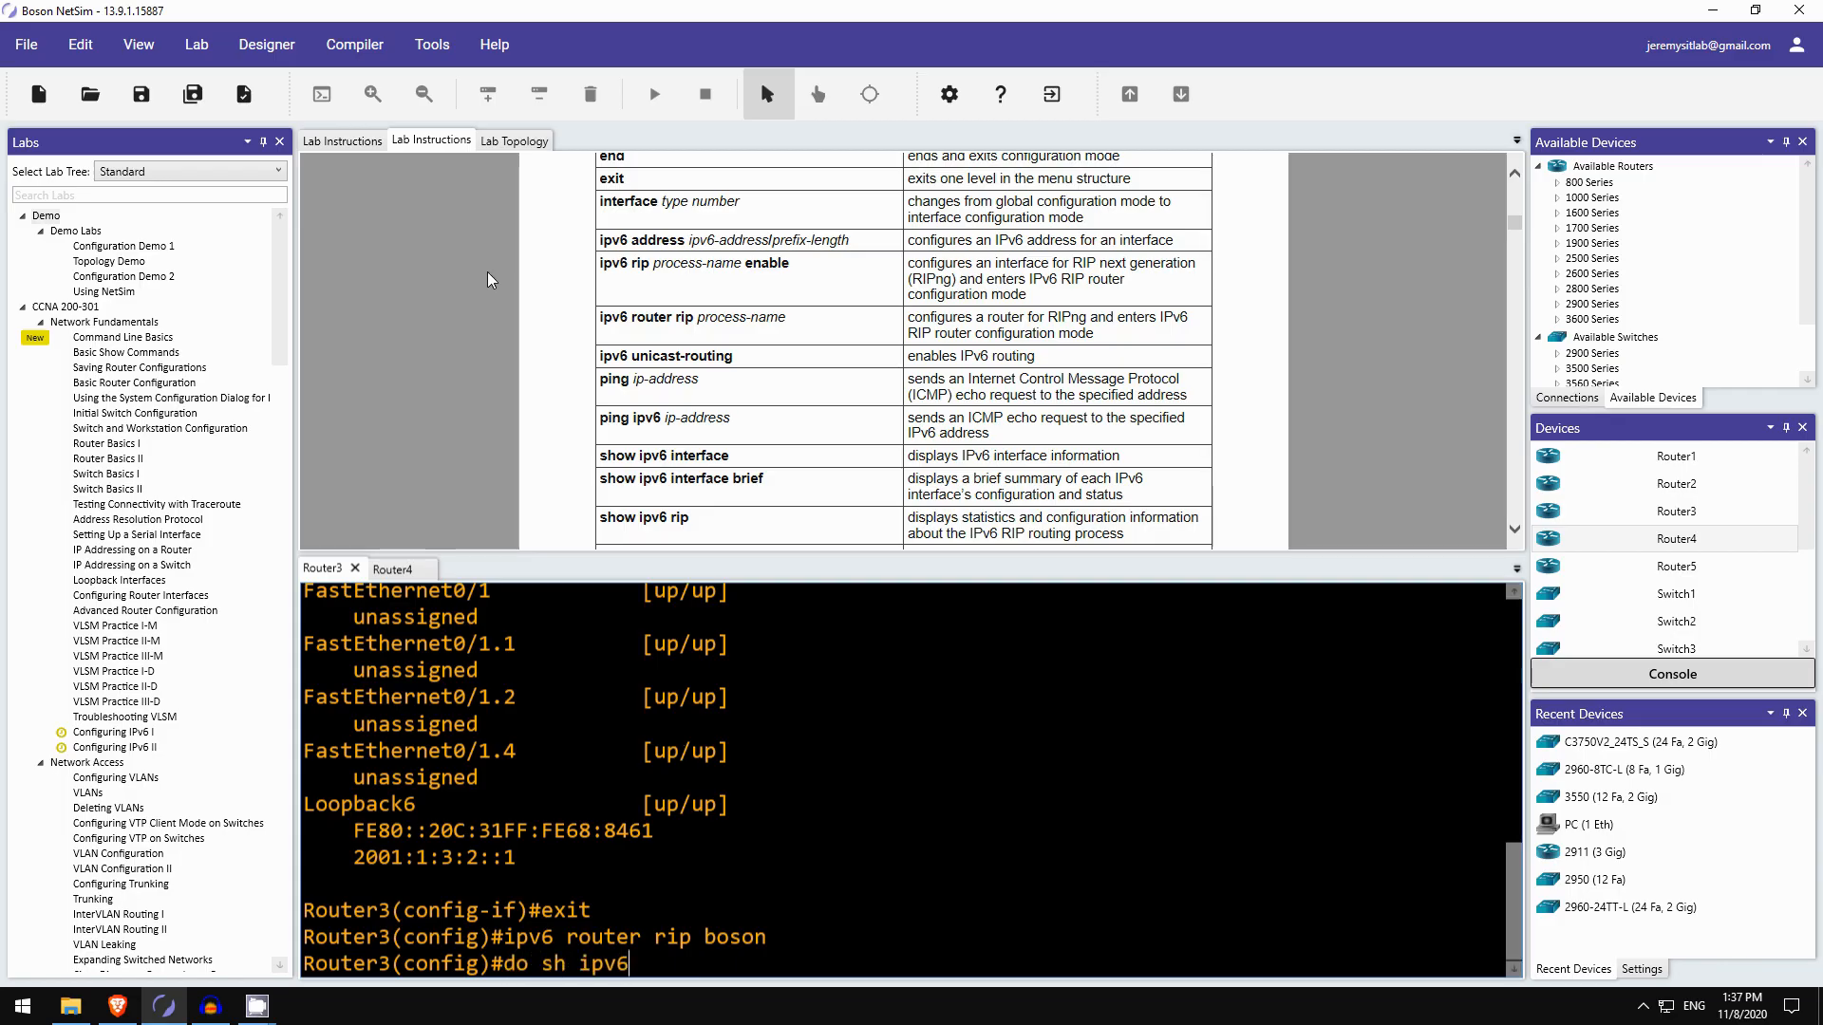
type("protc")
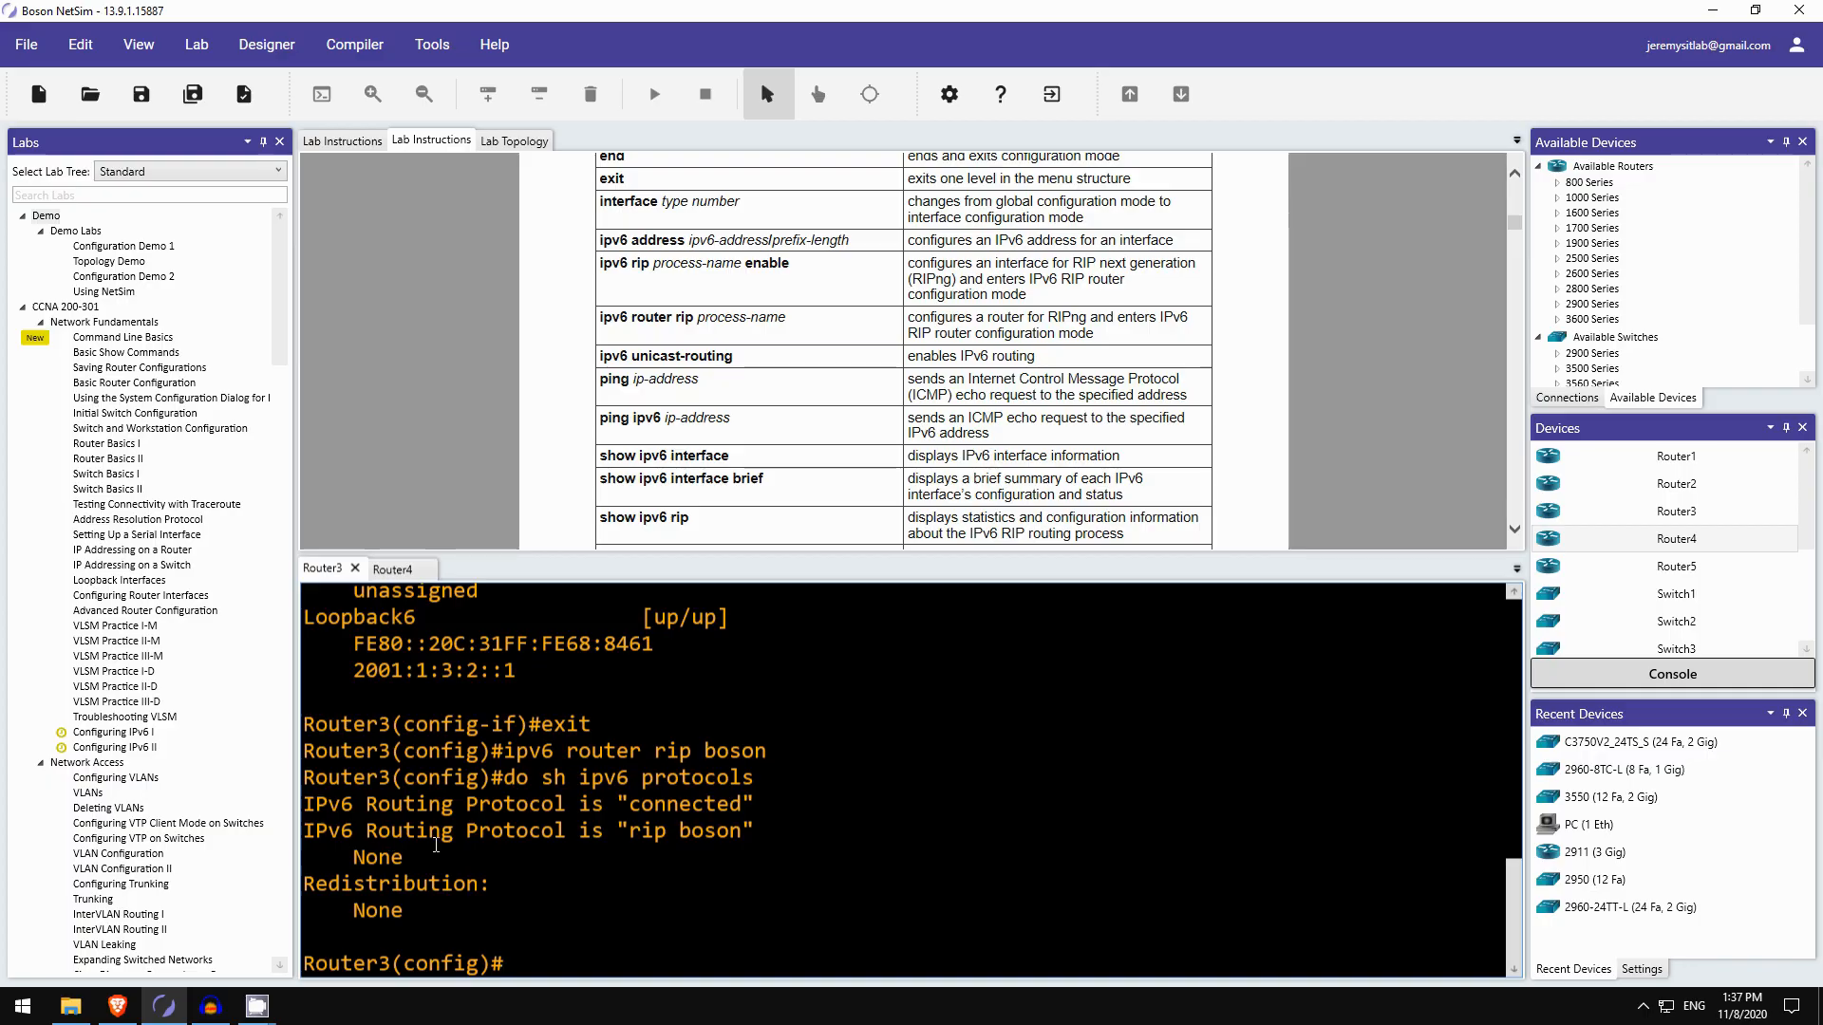
double_click(684, 830)
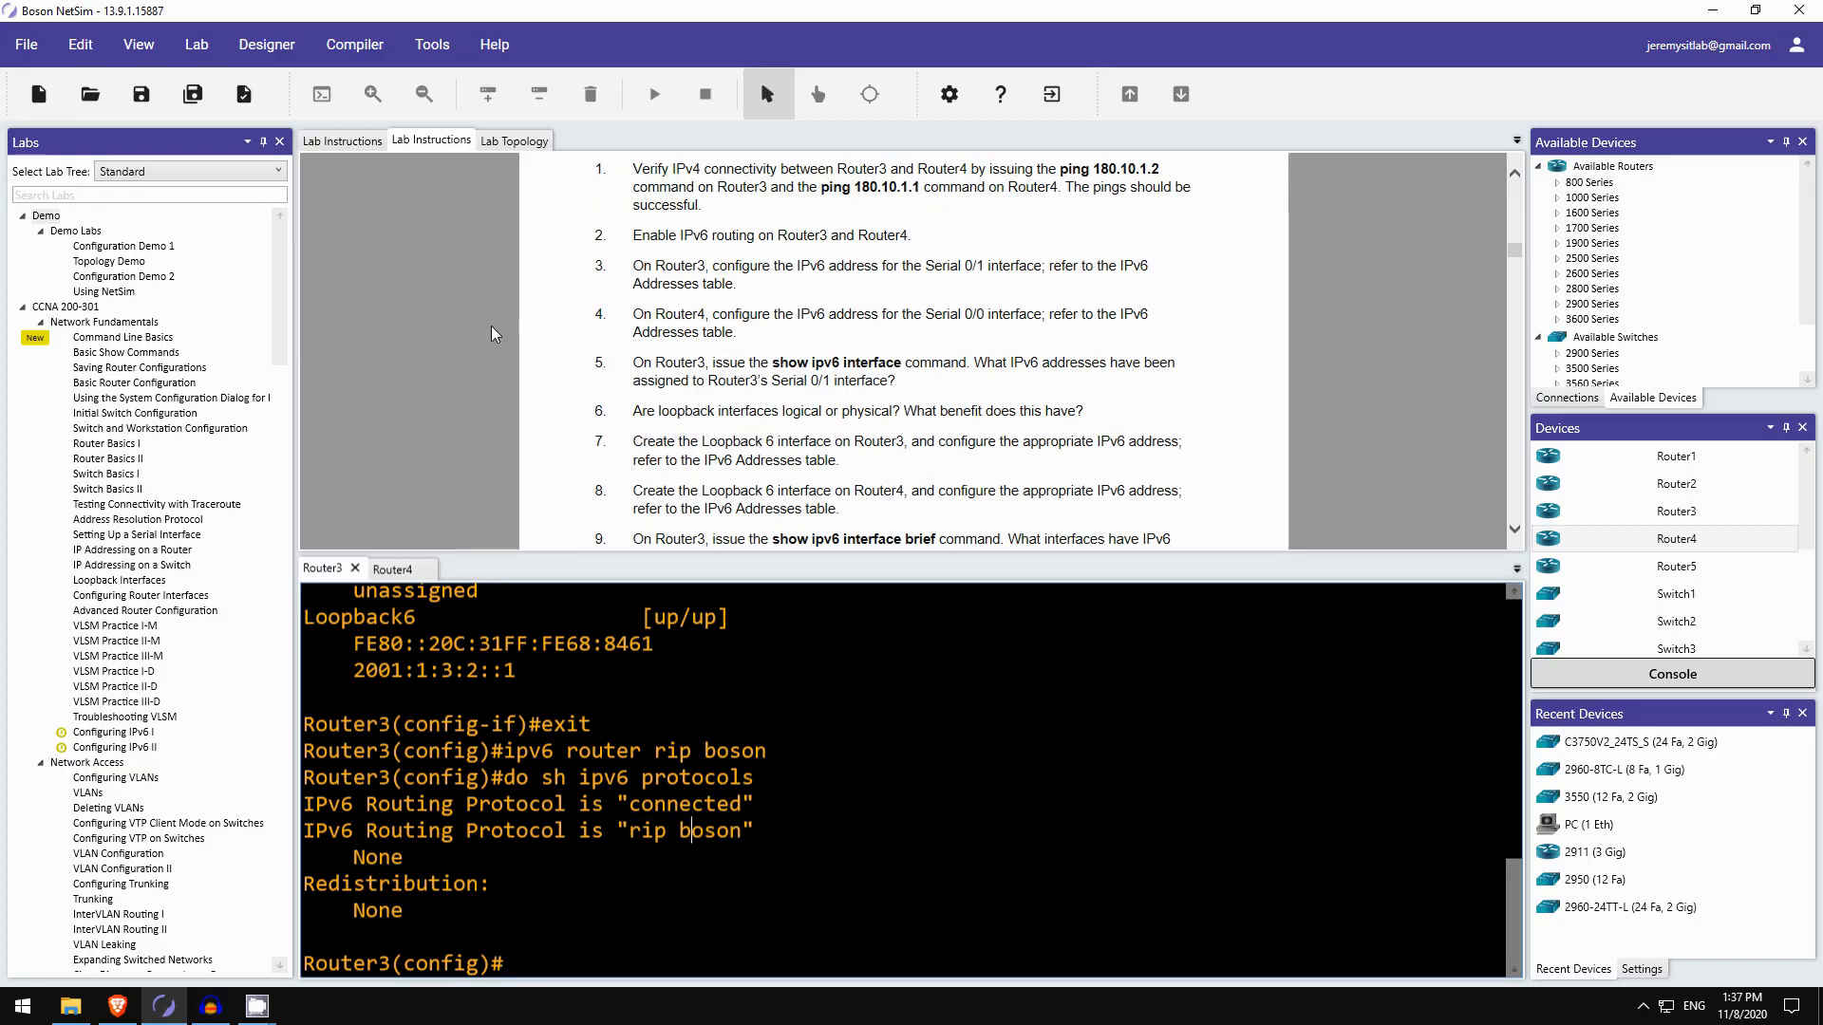
- Run do sh ipv6 route on Router3, showing only connected routes, then switch to Router4
scroll("down", 3)
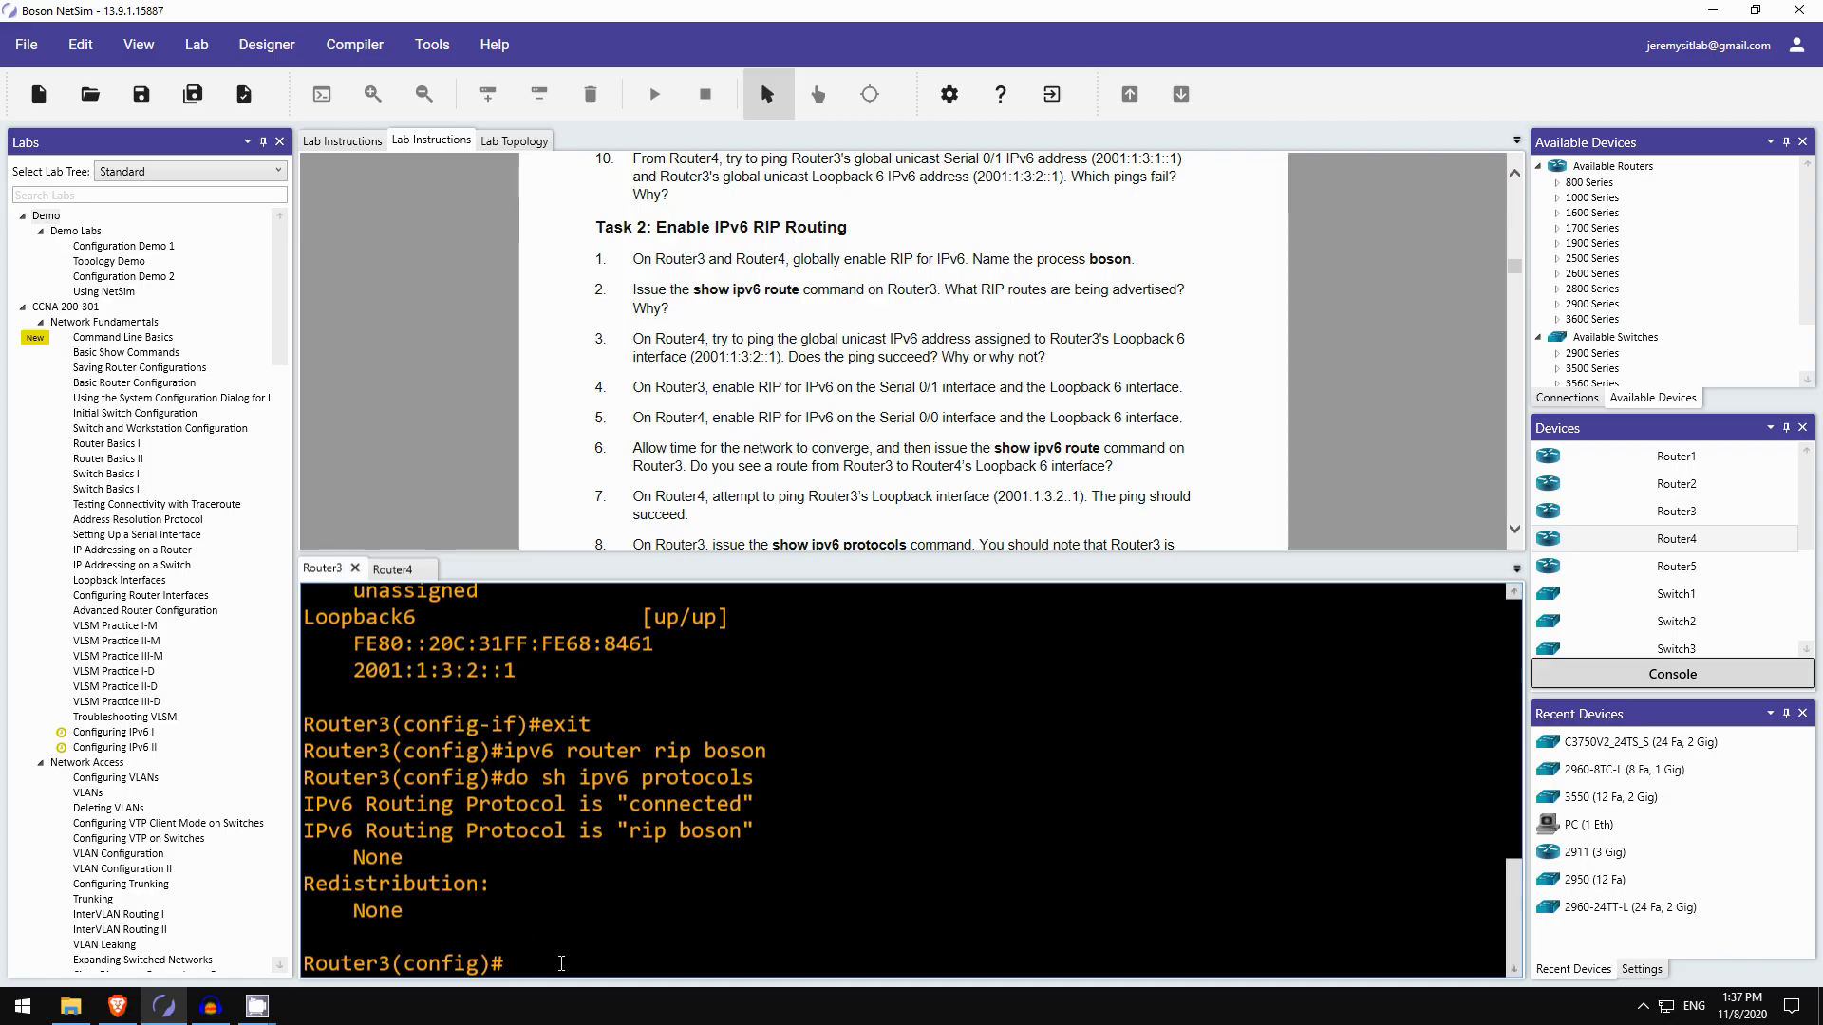
type("do sh ipv6 r")
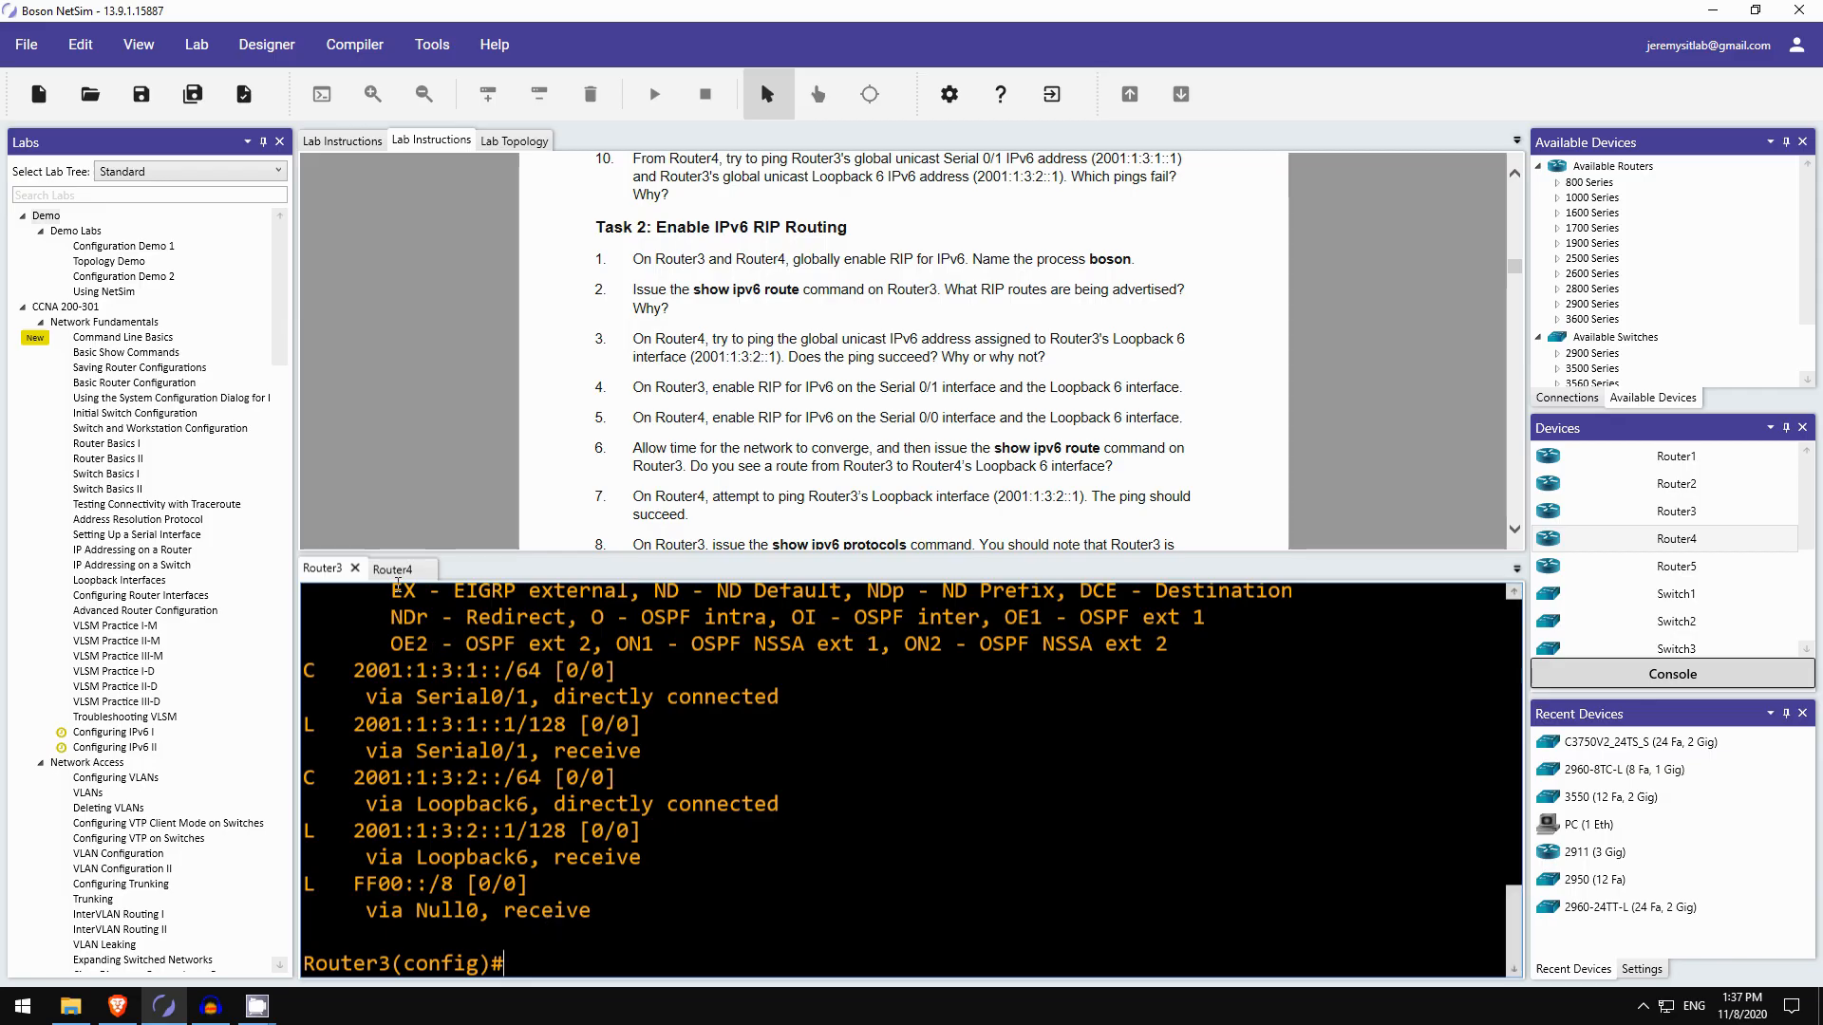
left_click(392, 569)
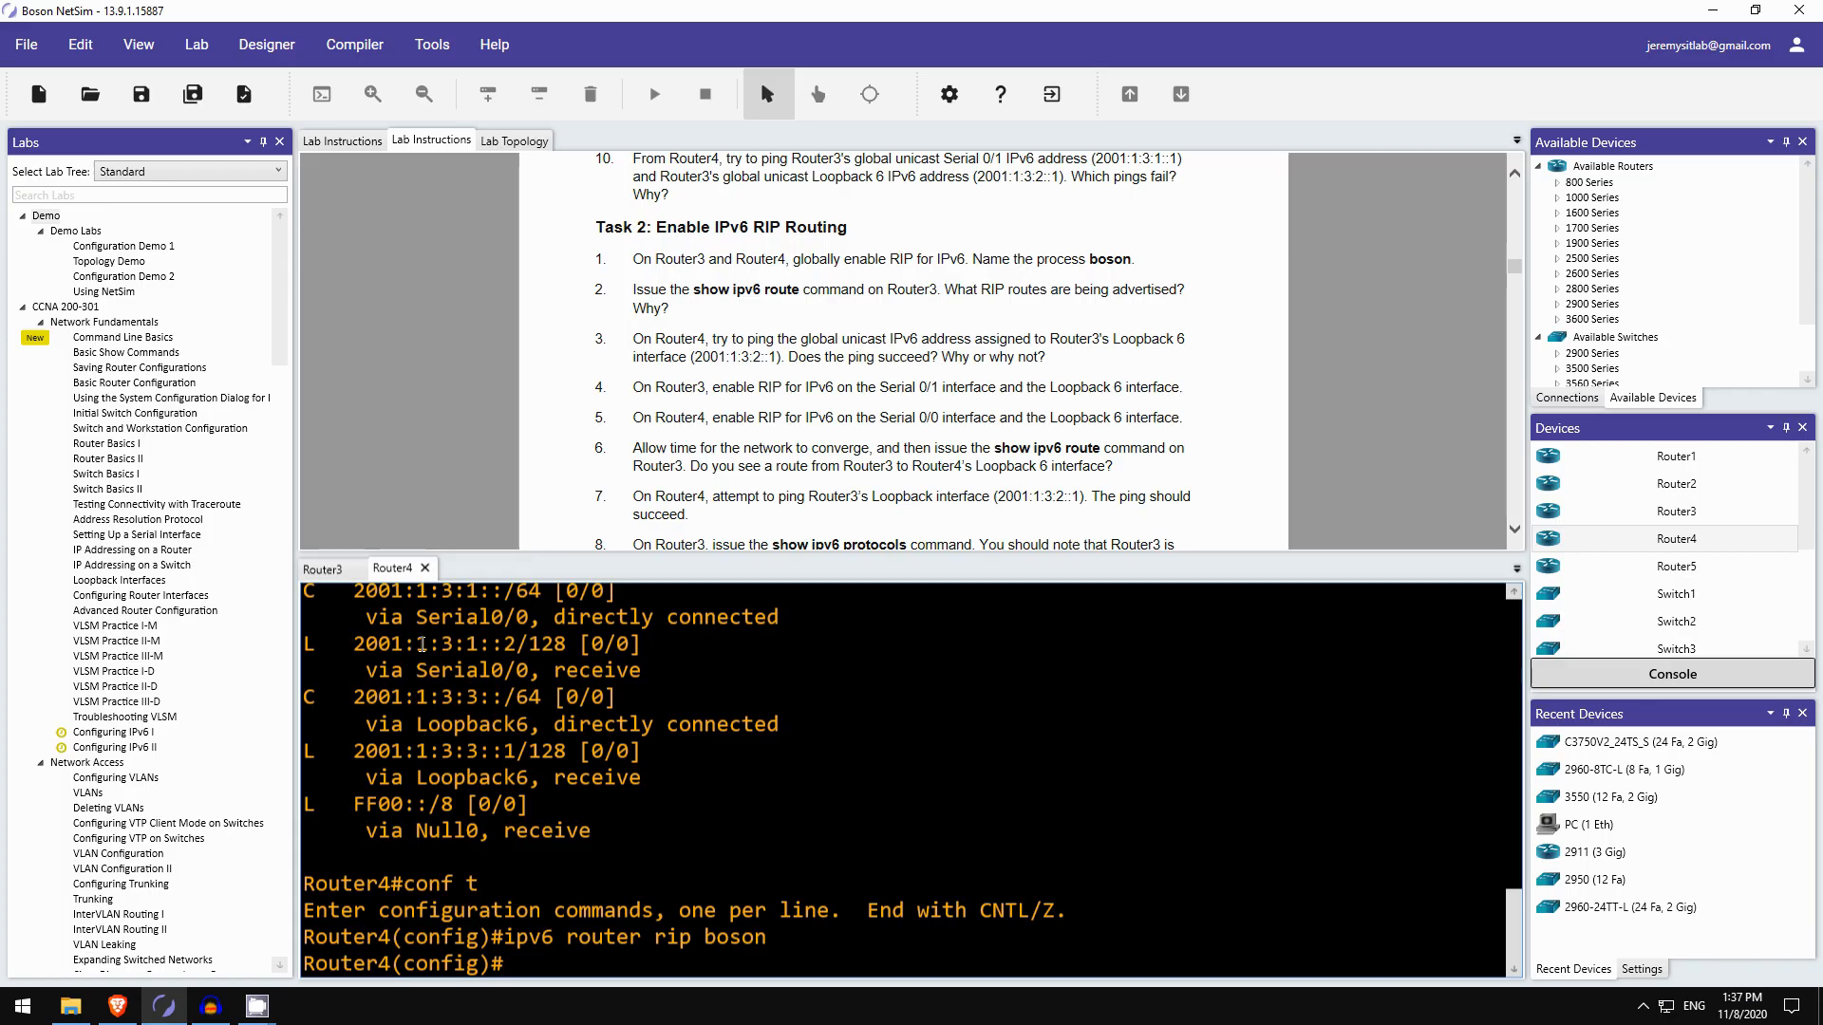
mouse_move(684, 338)
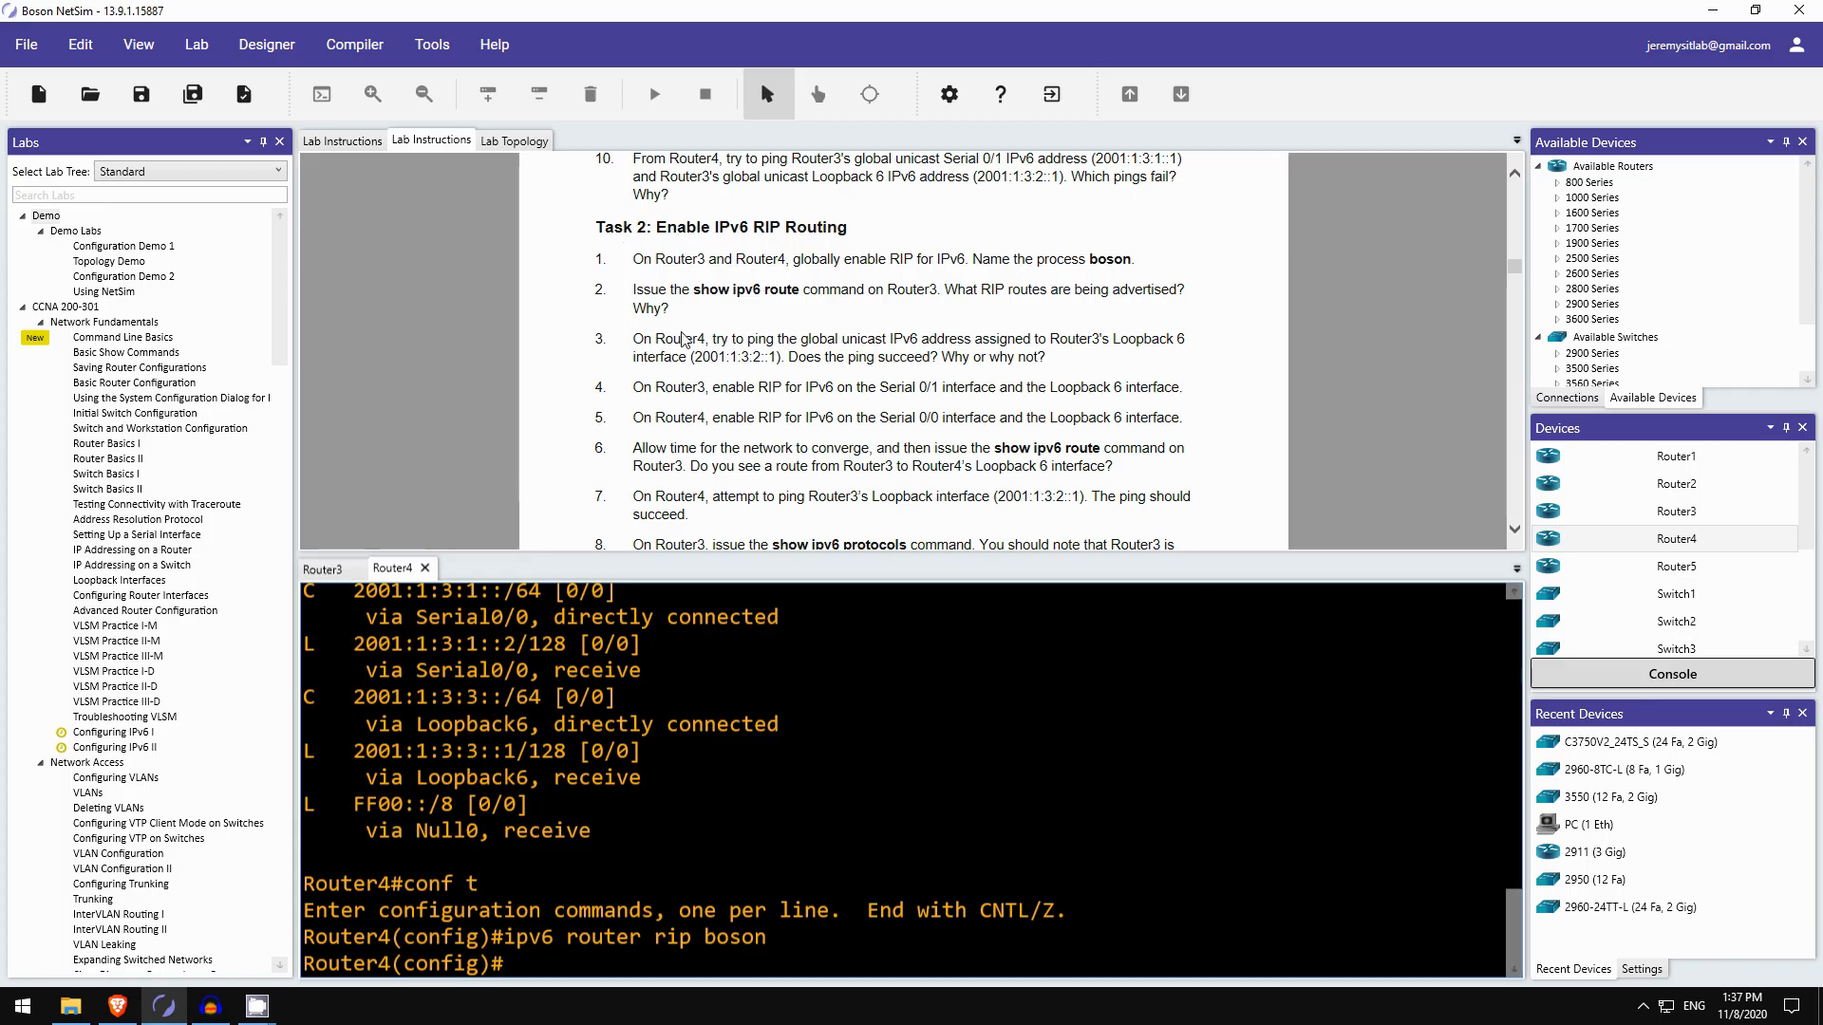
mouse_move(761, 334)
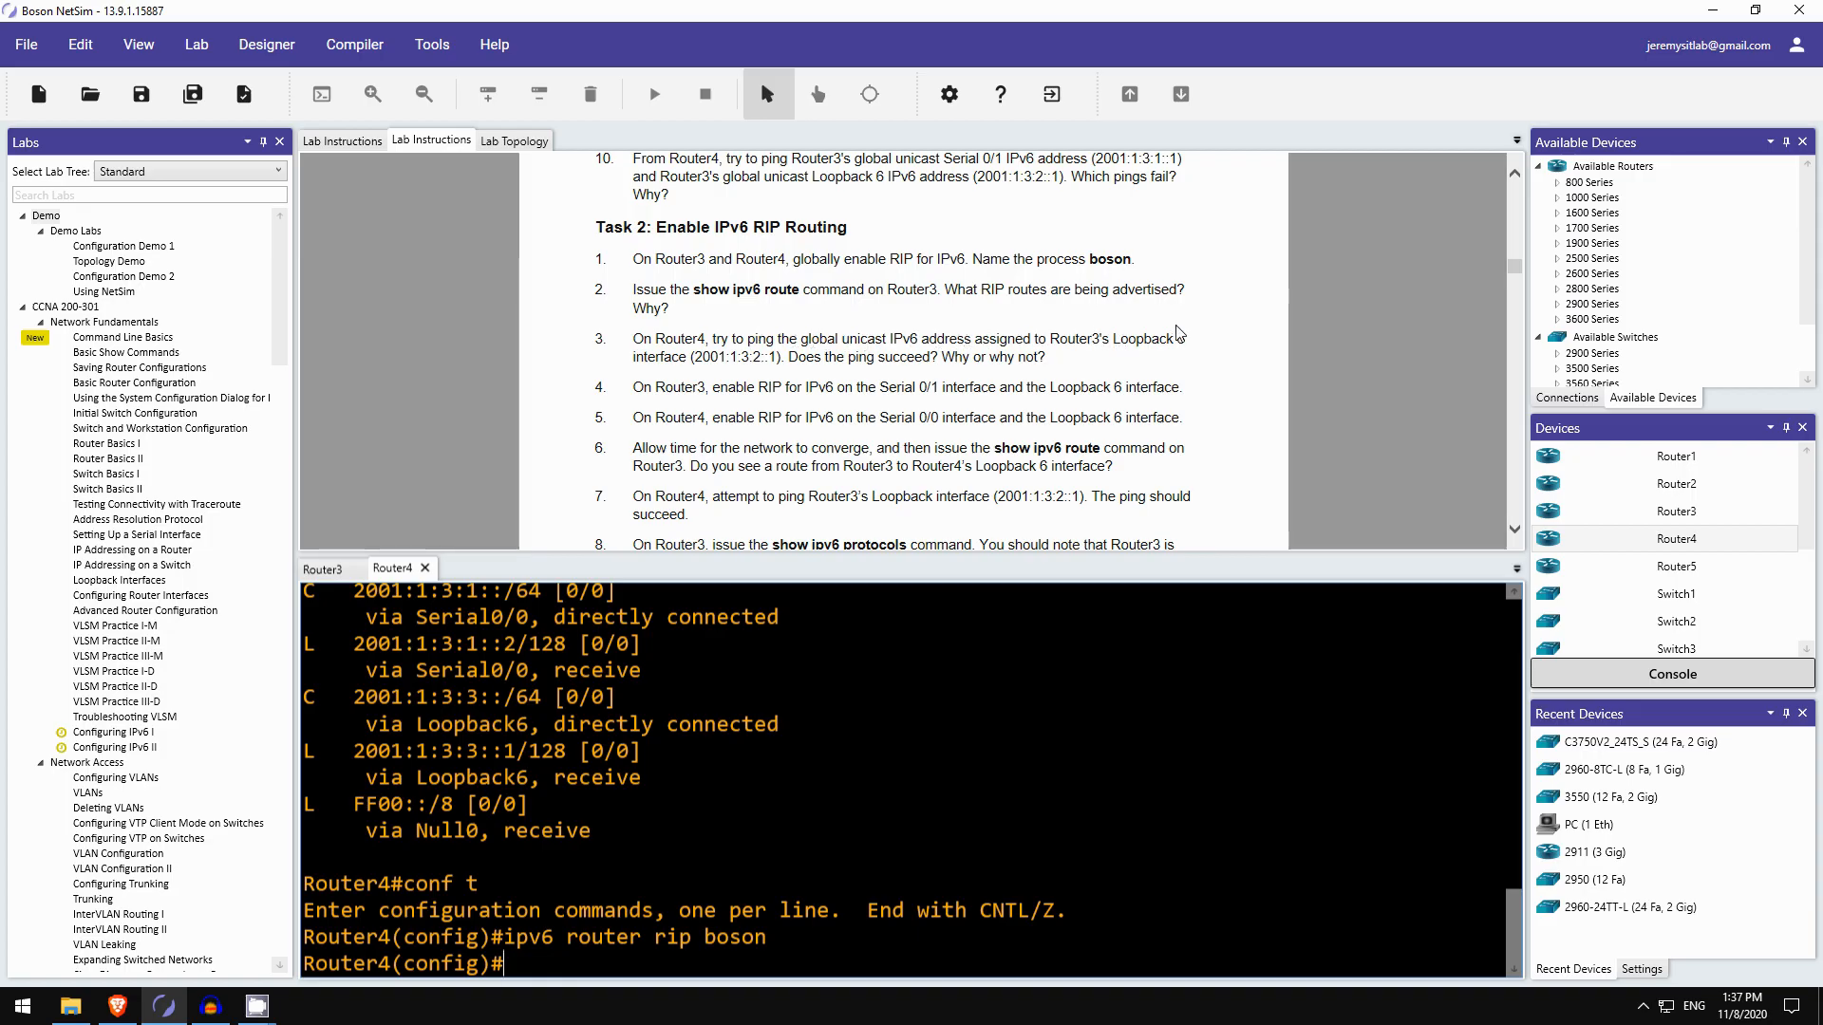
mouse_move(522, 965)
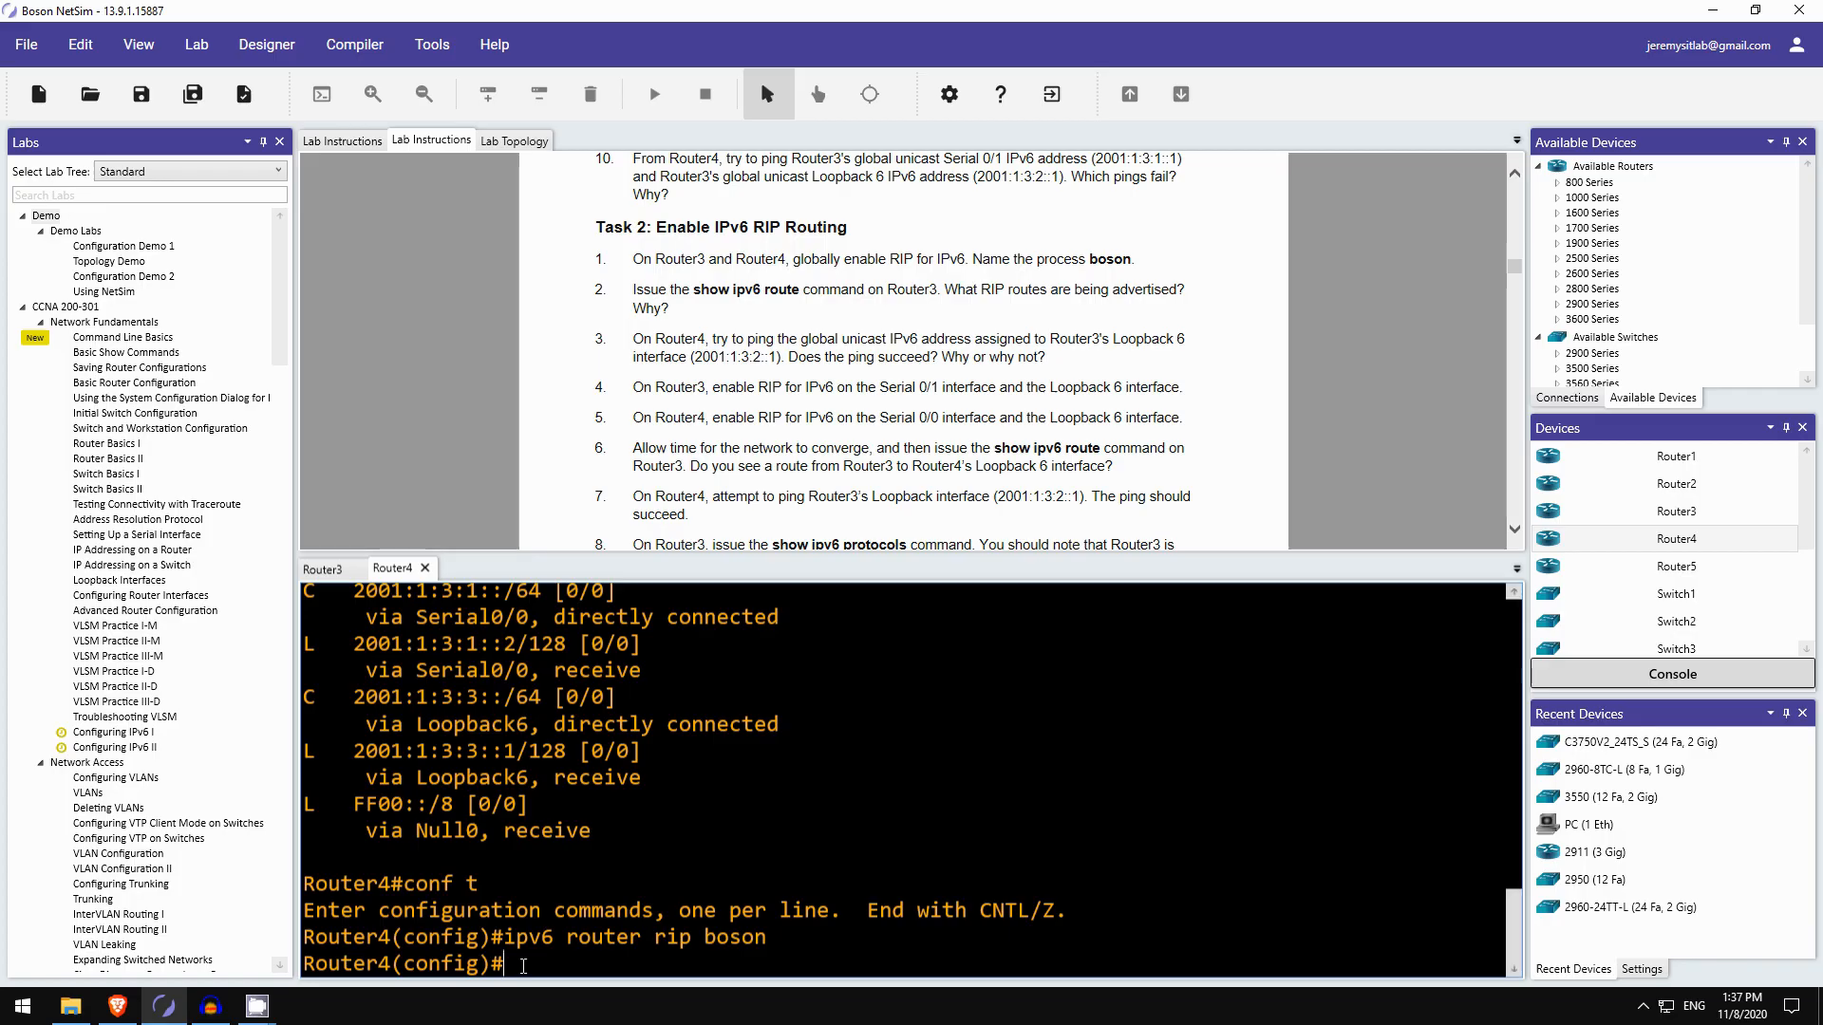
- From Router4, ping Router3's loopback 2001:1:3:2::1, which fails with 0 percent success
type("do p")
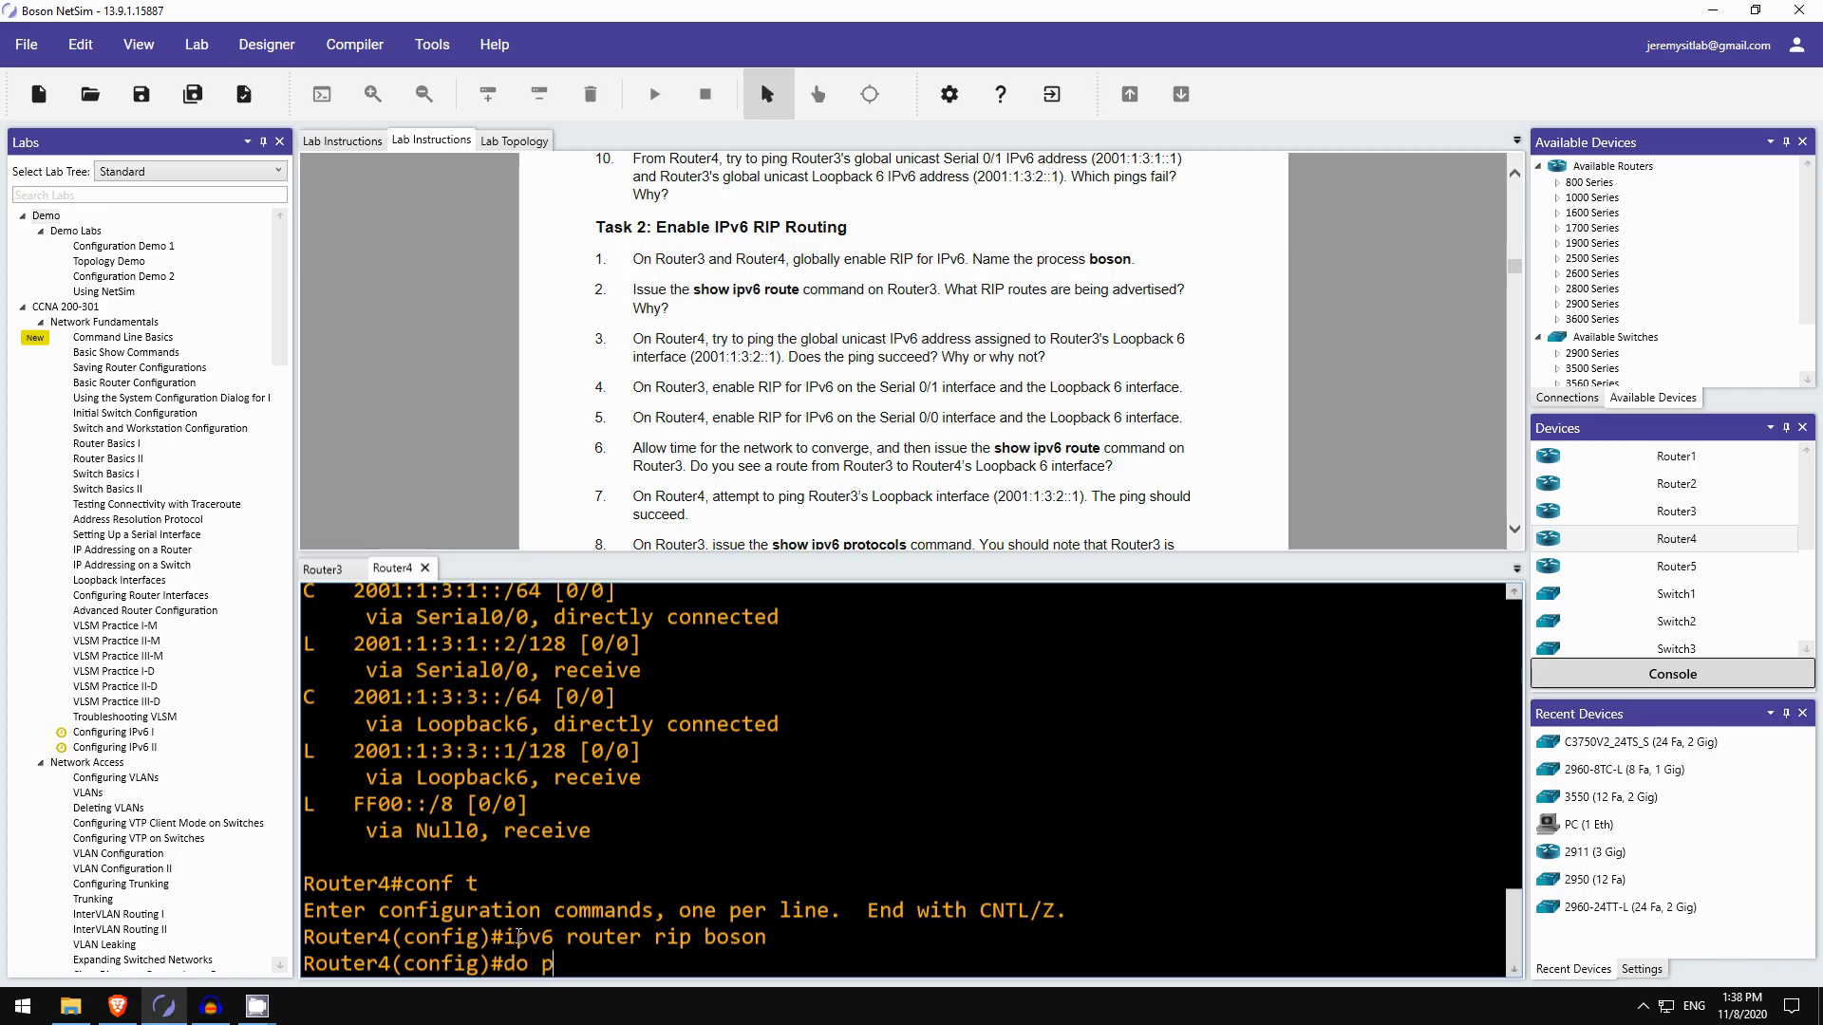
type("ing 2001:1:3:2::1")
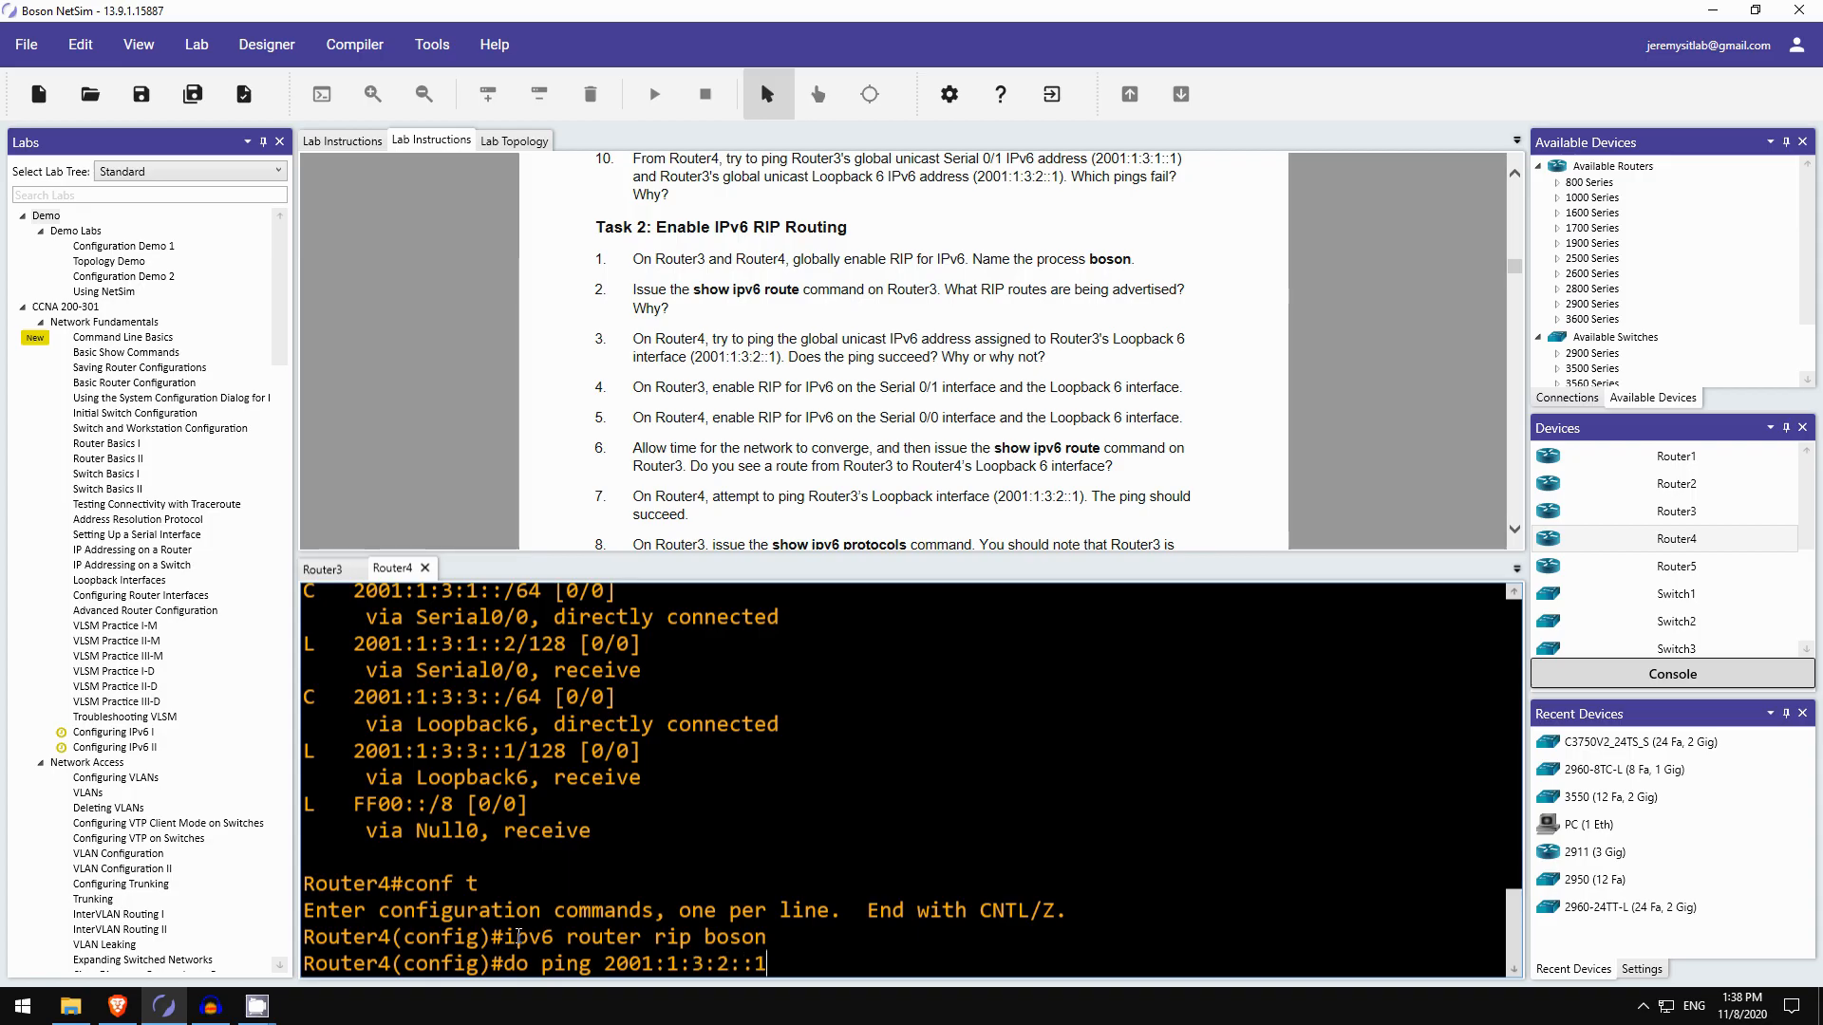
key("enter")
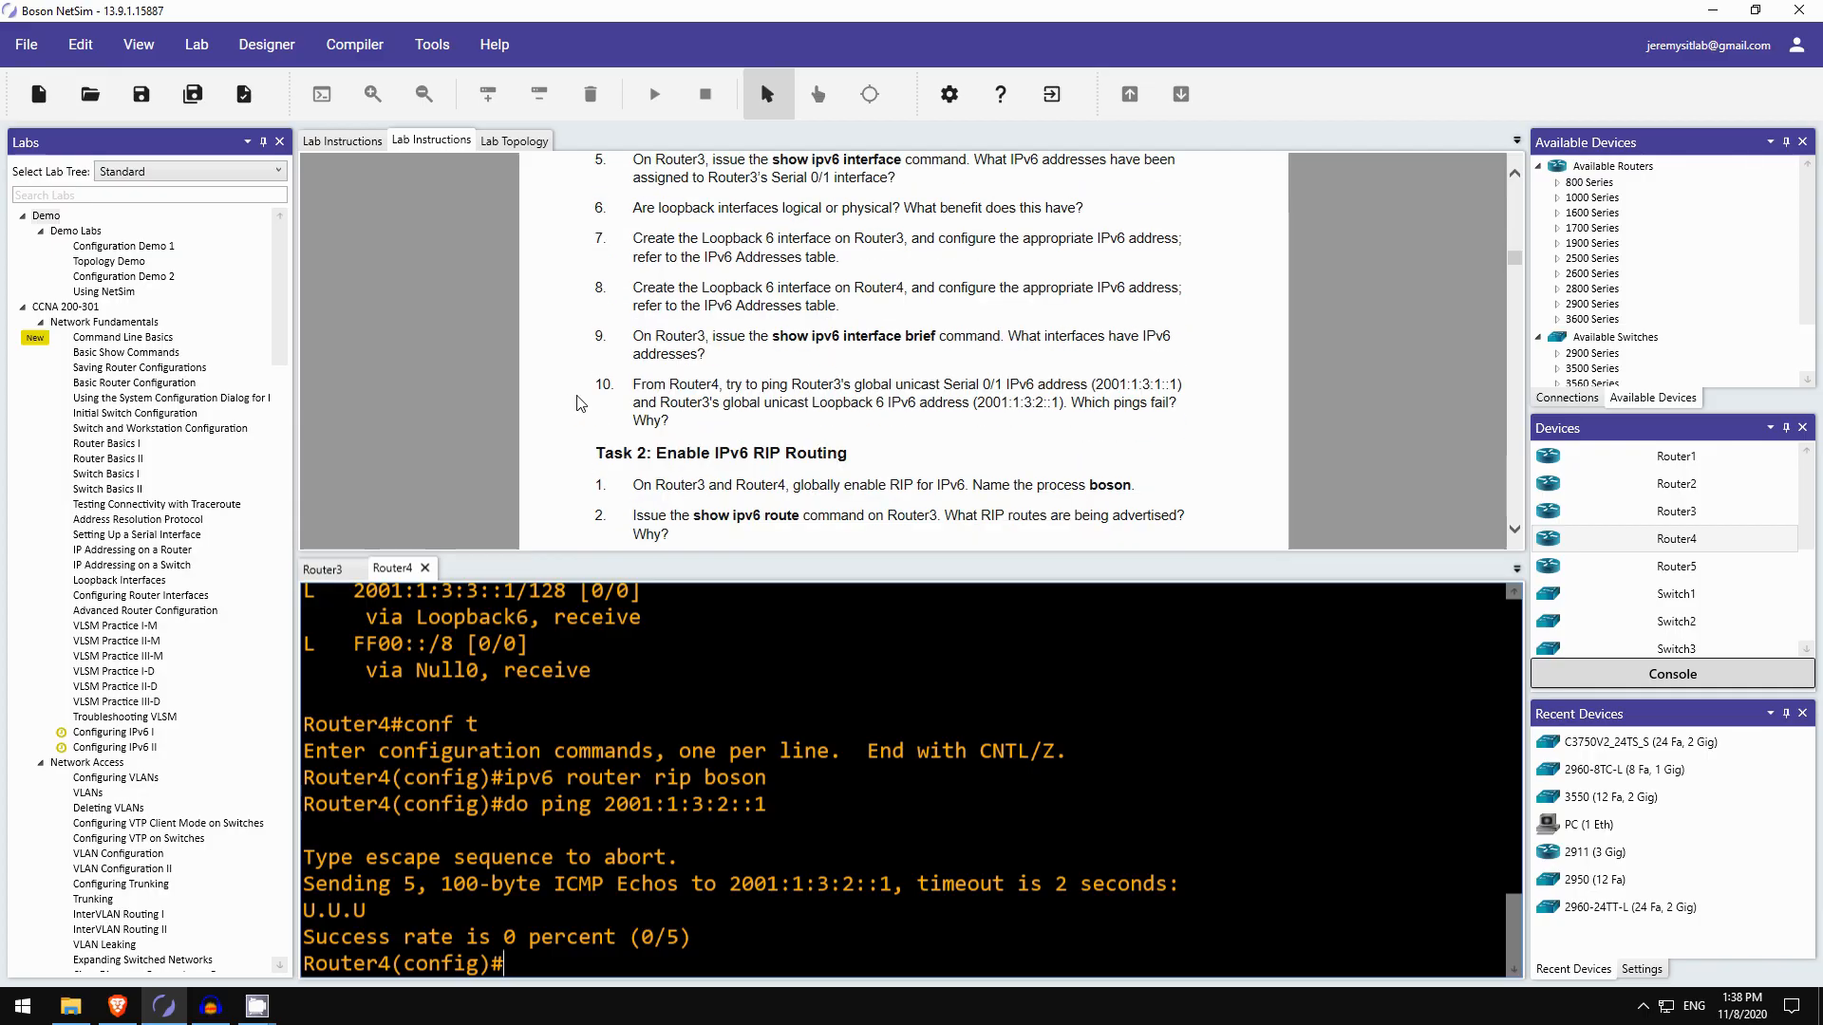
- Enable 'ipv6 rip boson' on Router4's Serial0/0 and Loopback6 interfaces
scroll("down", 3)
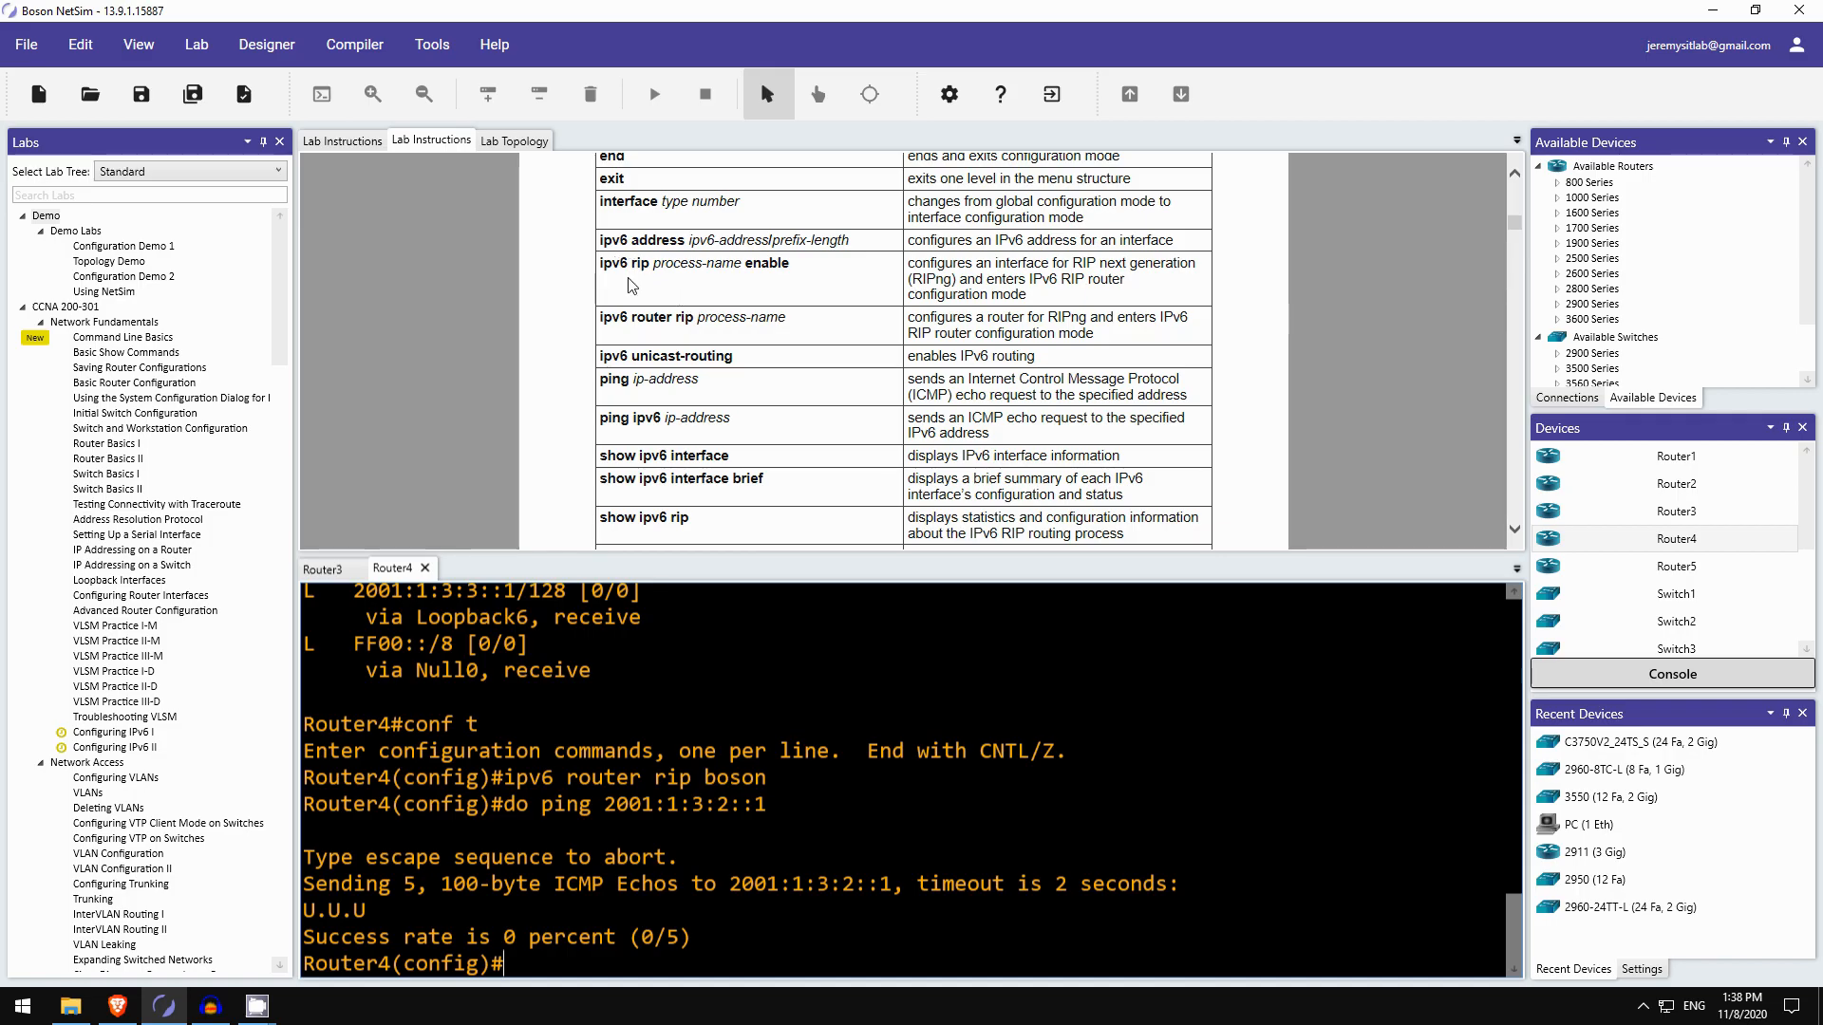
mouse_move(785, 259)
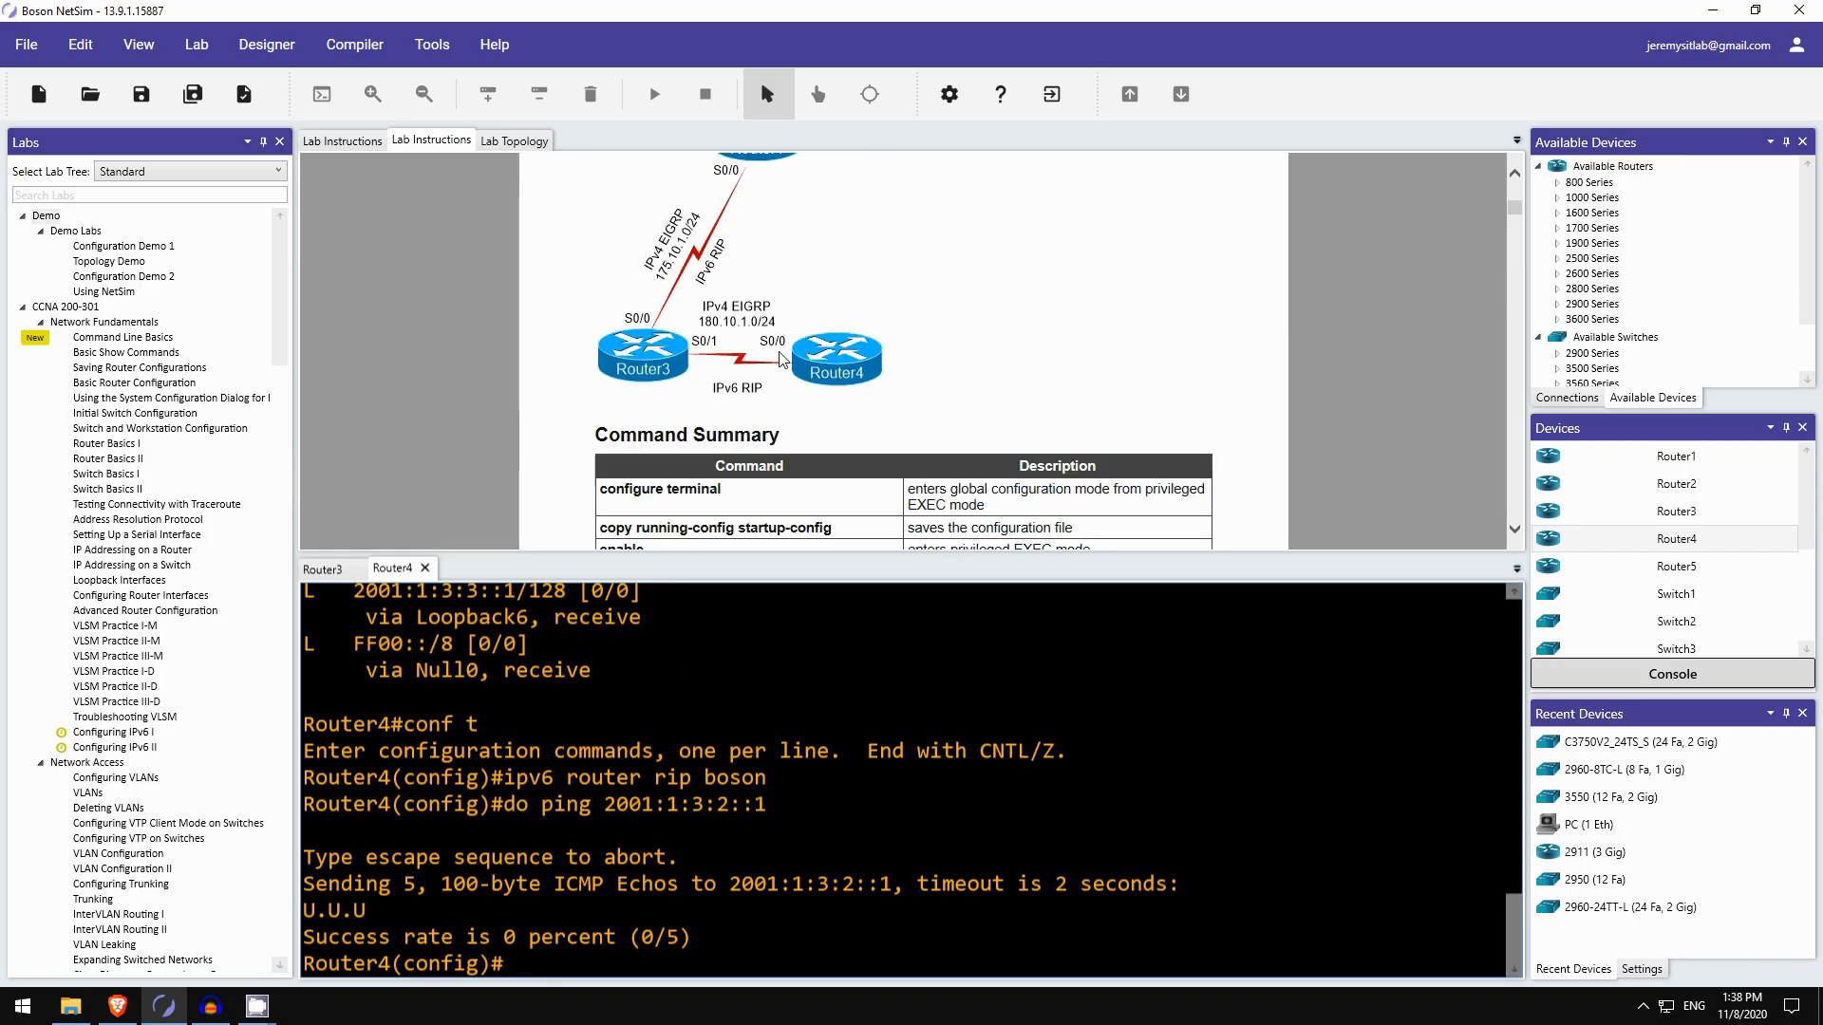
type("it")
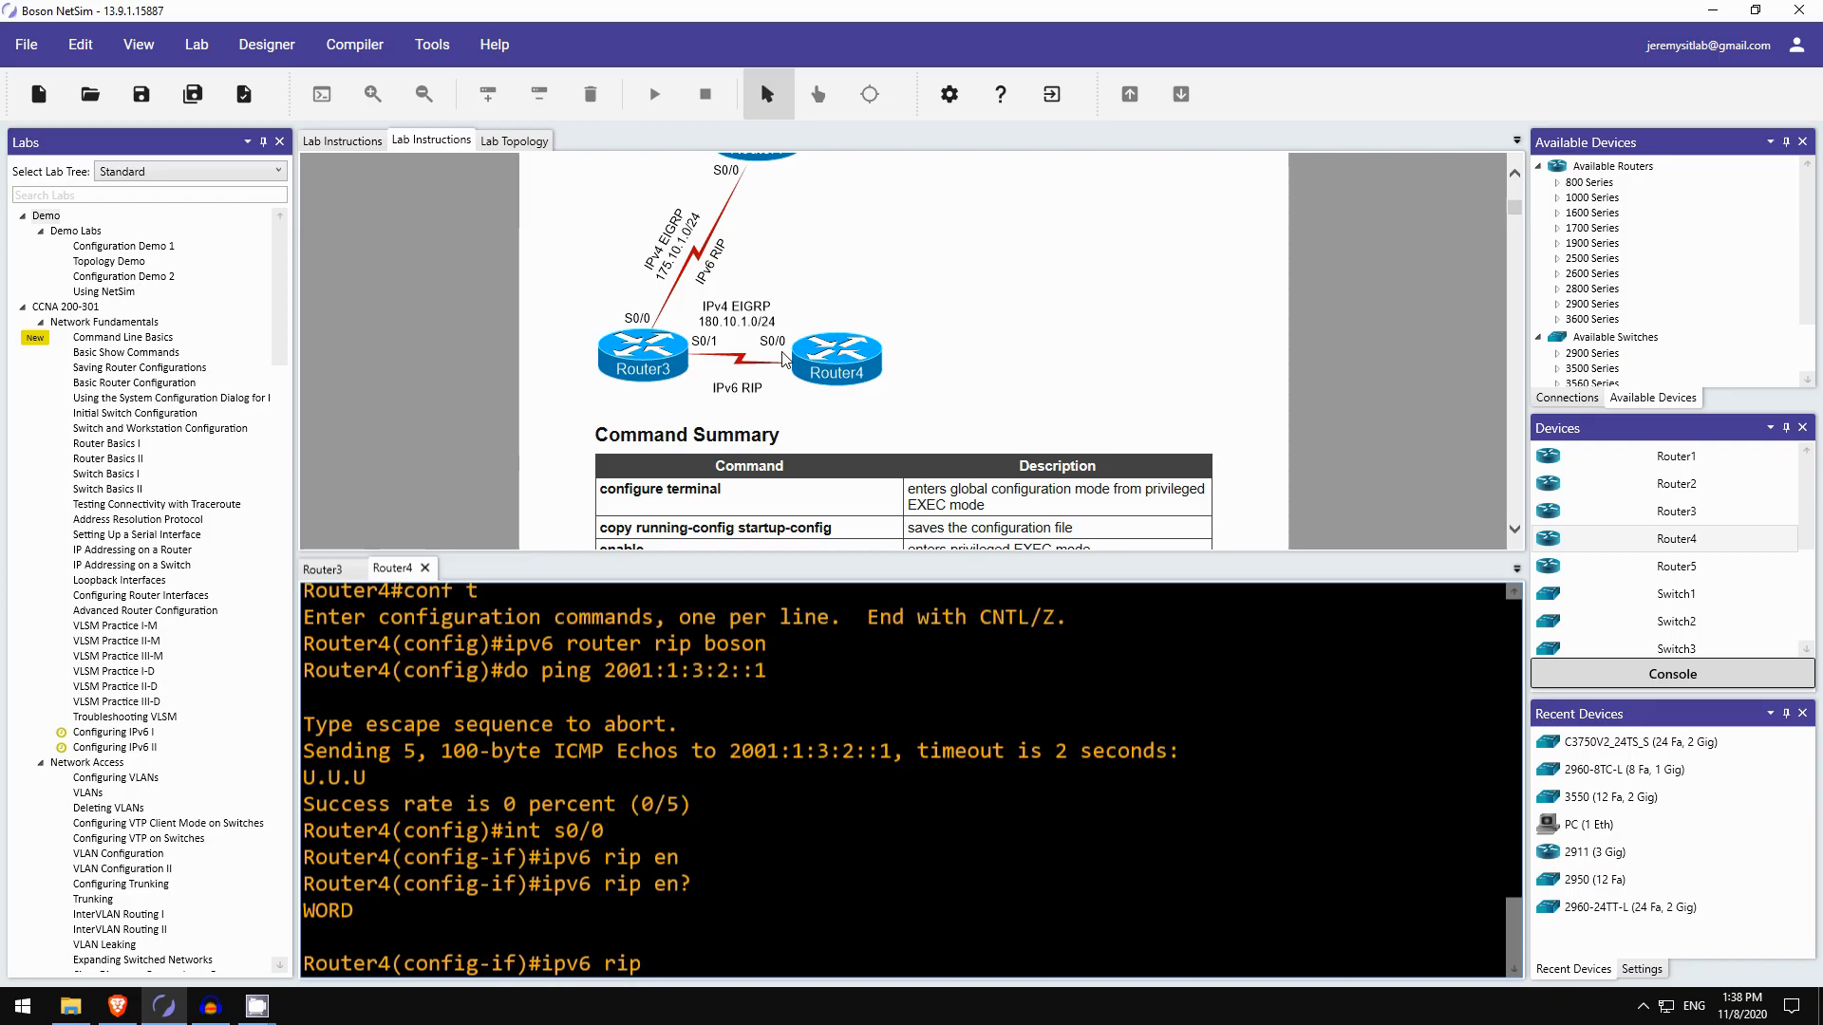
type("boson enable")
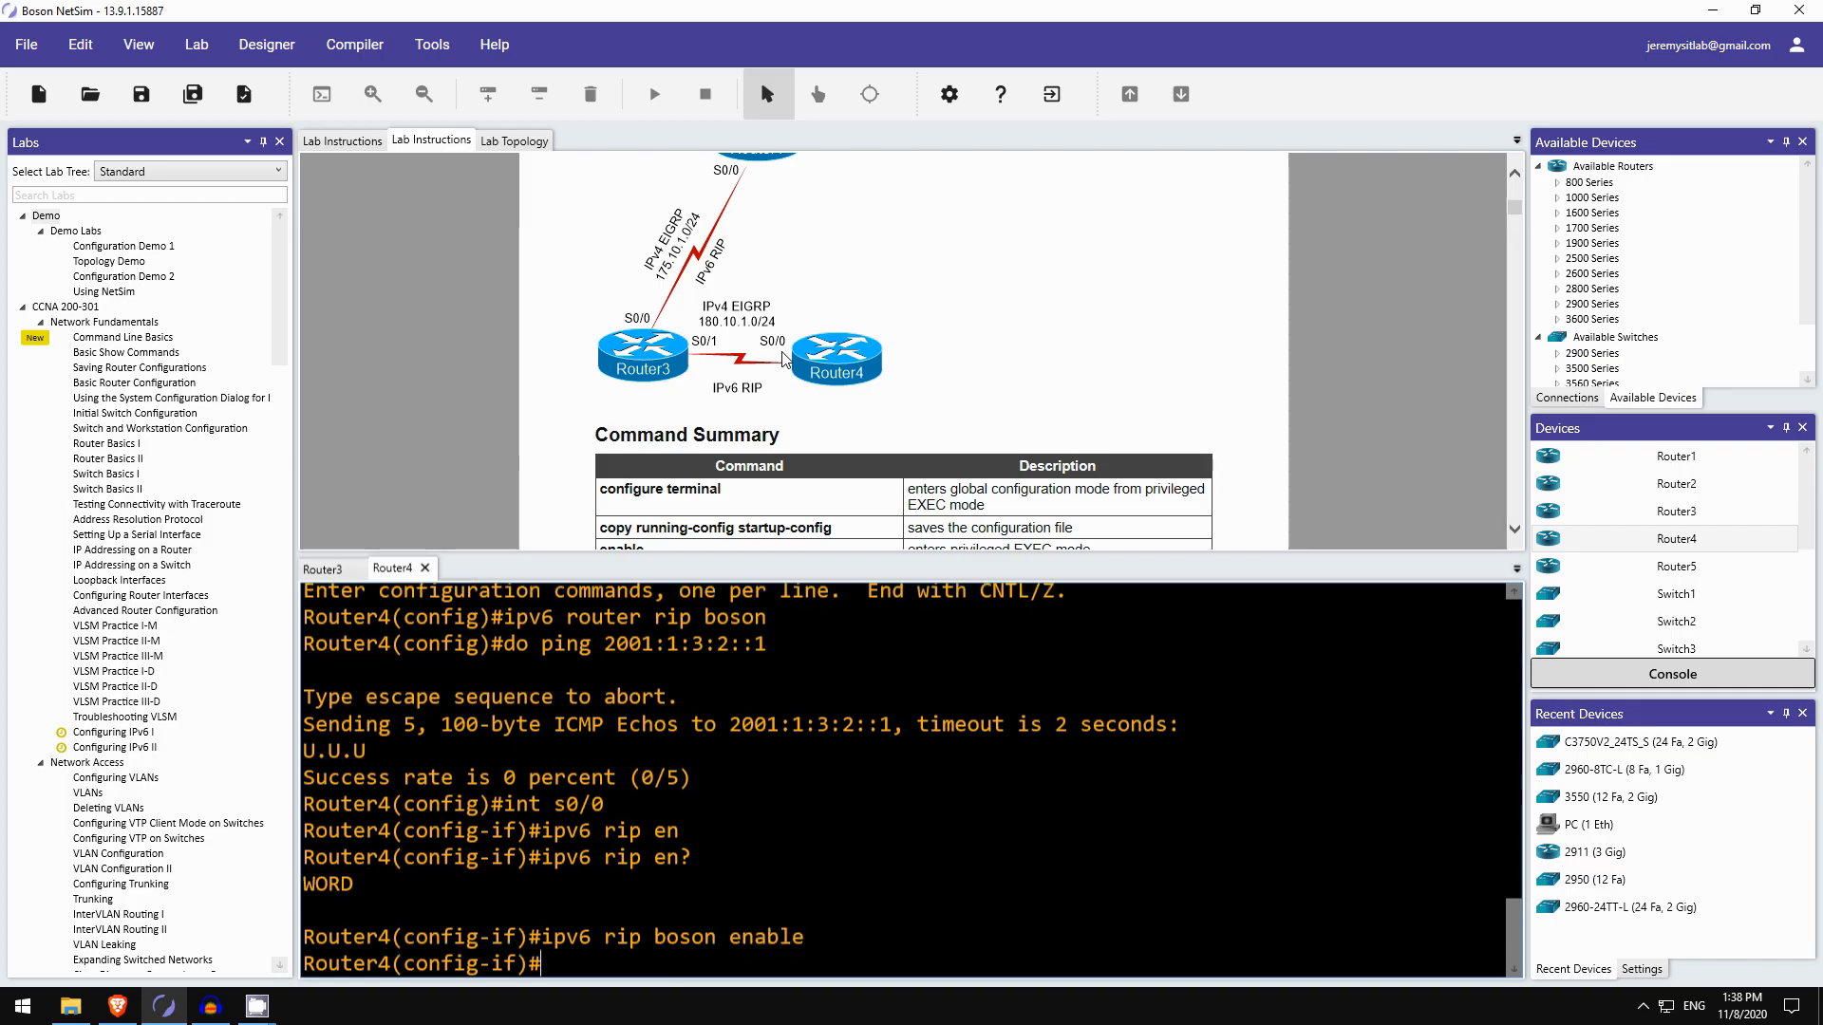
type("int l6")
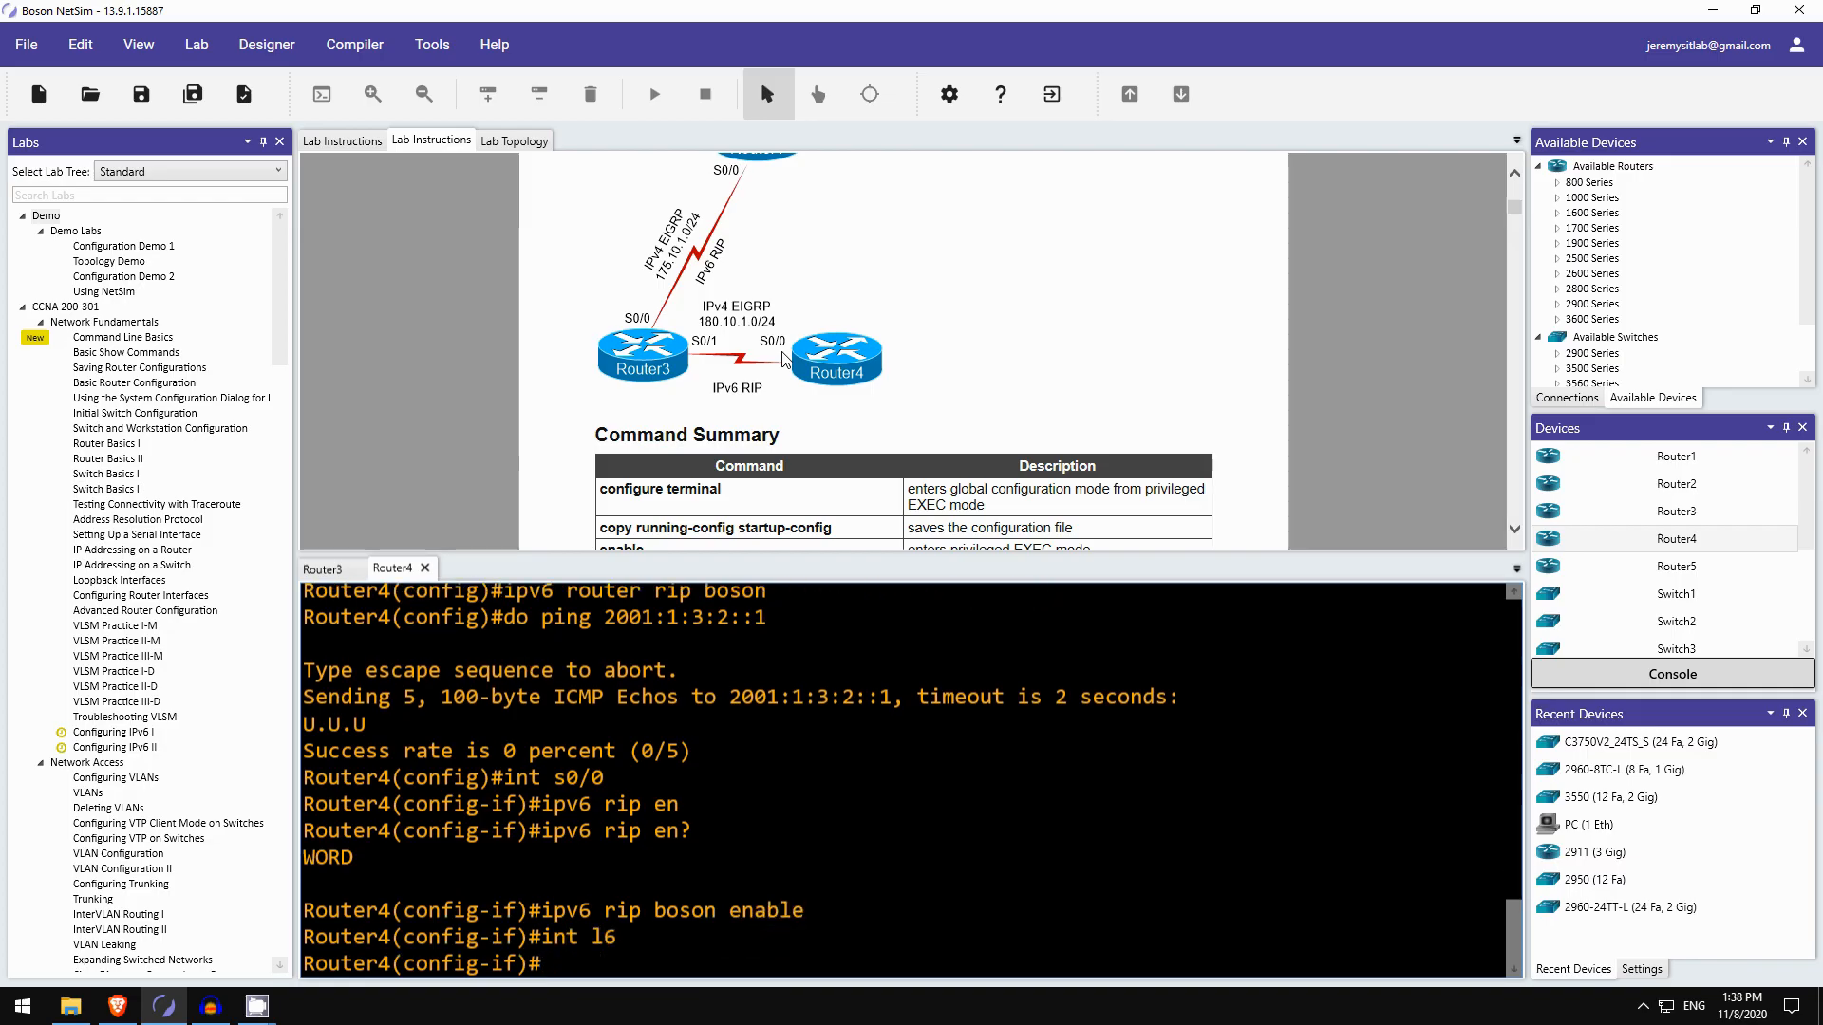
type("ipv6 rip boson enable")
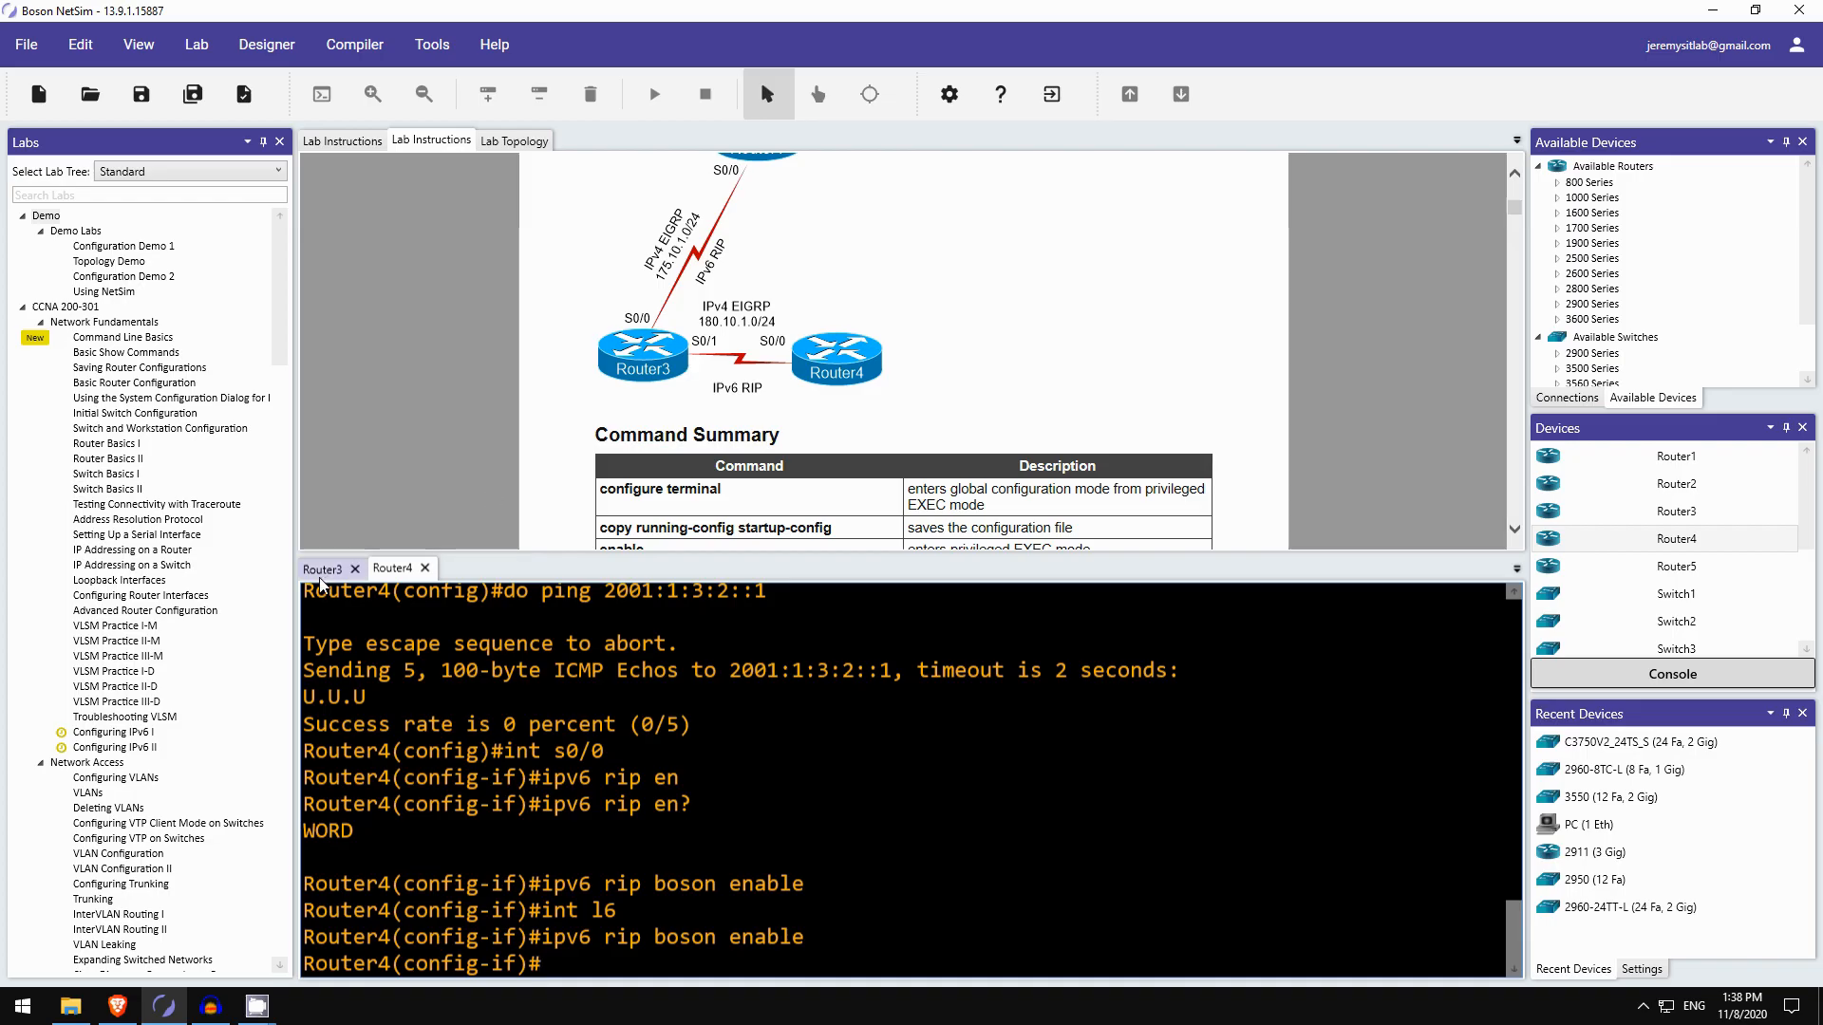
- On Router3, enable 'ipv6 rip boson' on Serial0/1 and Loopback6
left_click(323, 568)
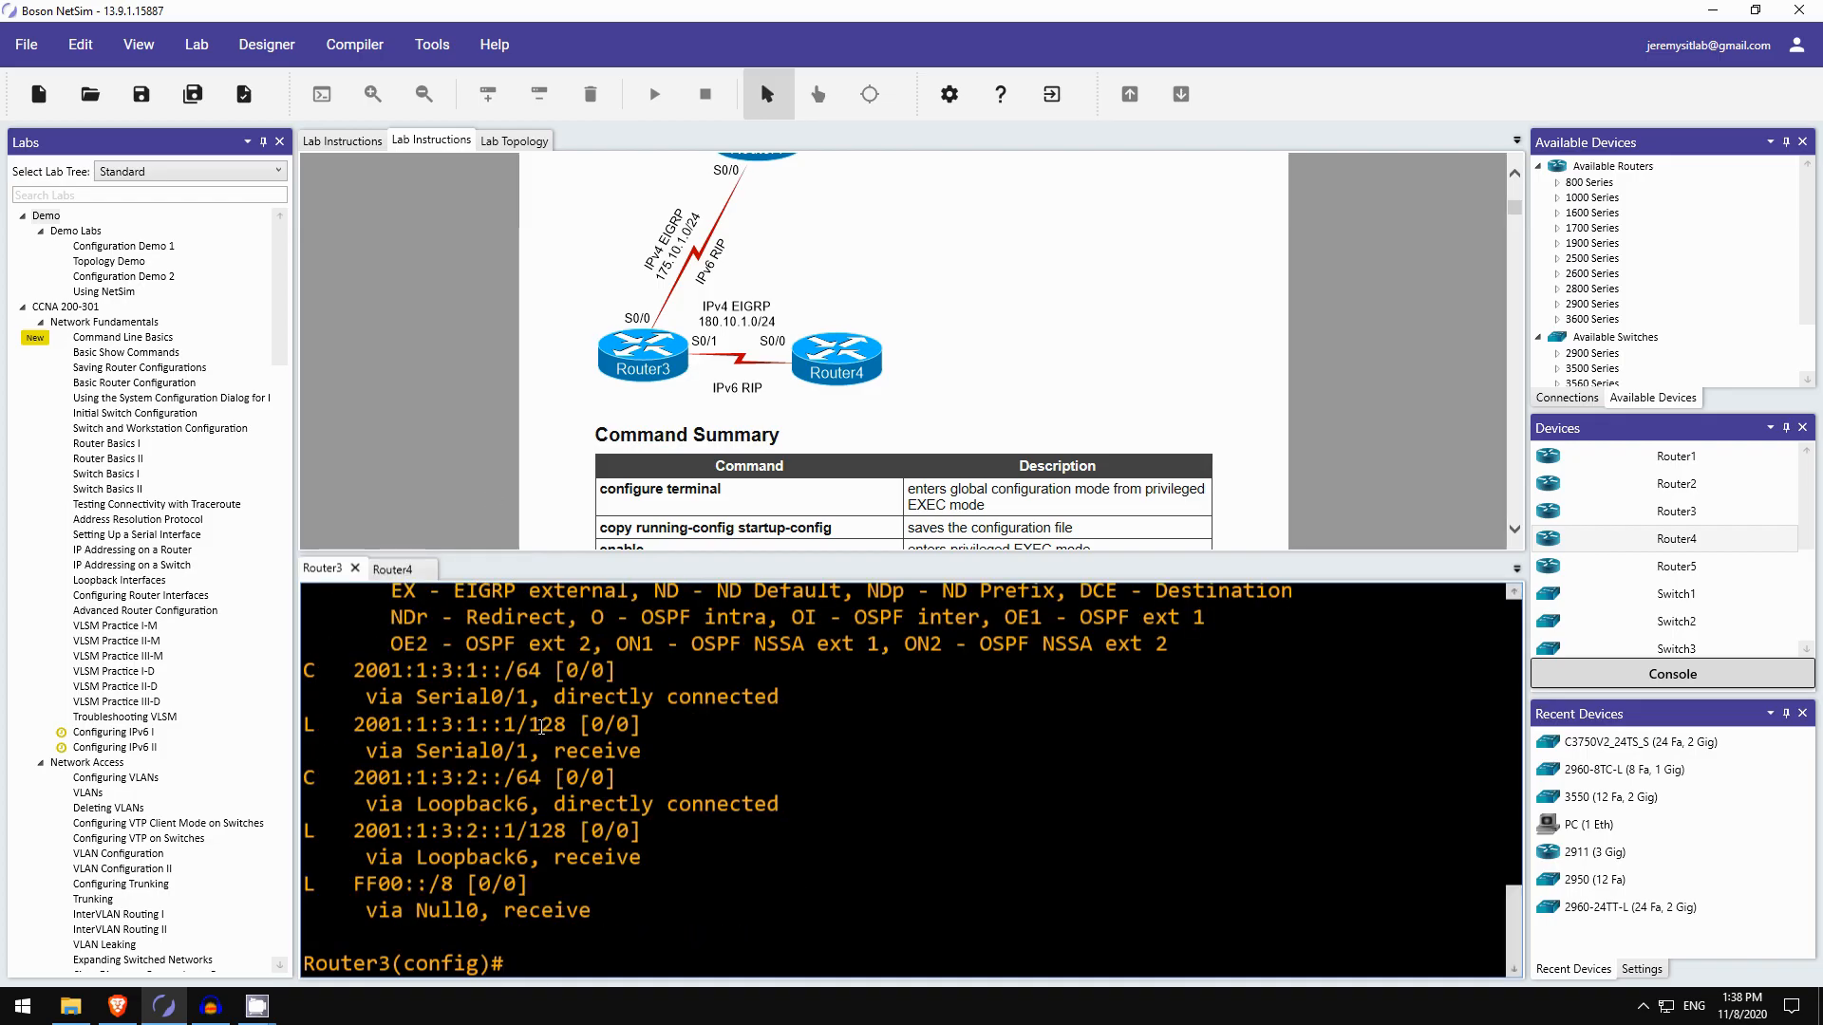
type("int s0/1")
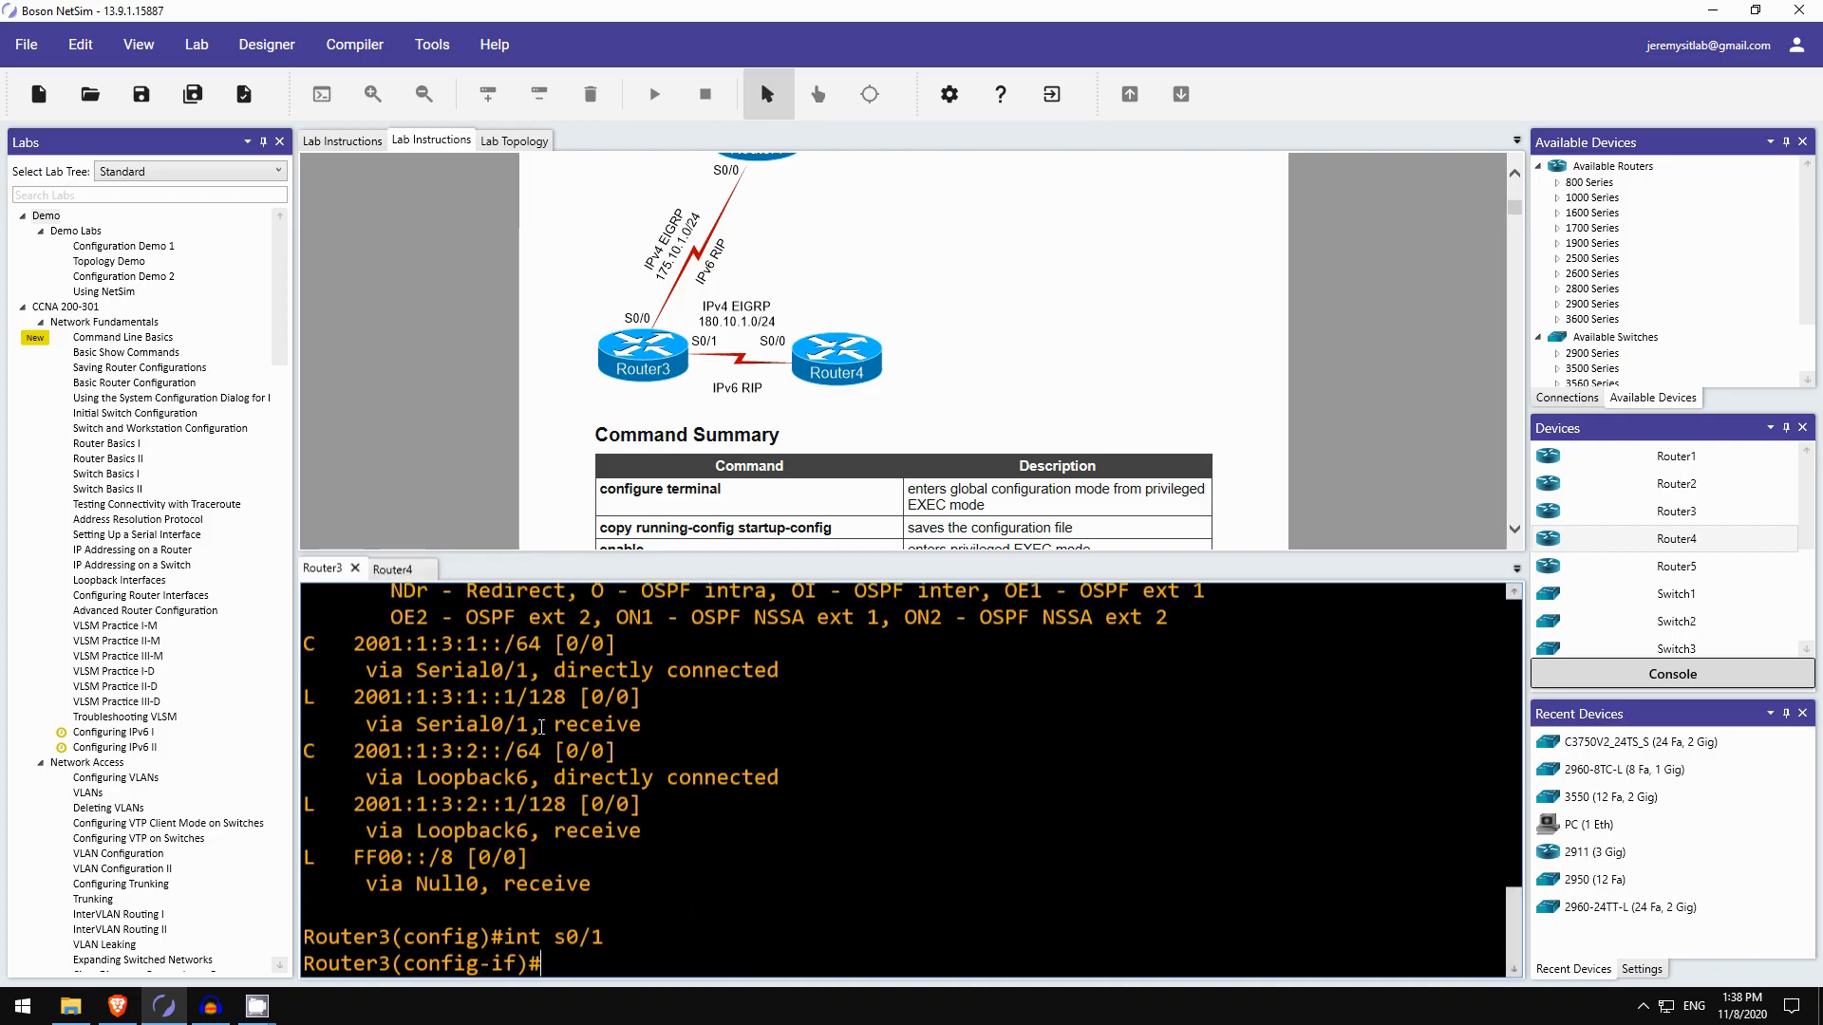
type("ipv6 ri")
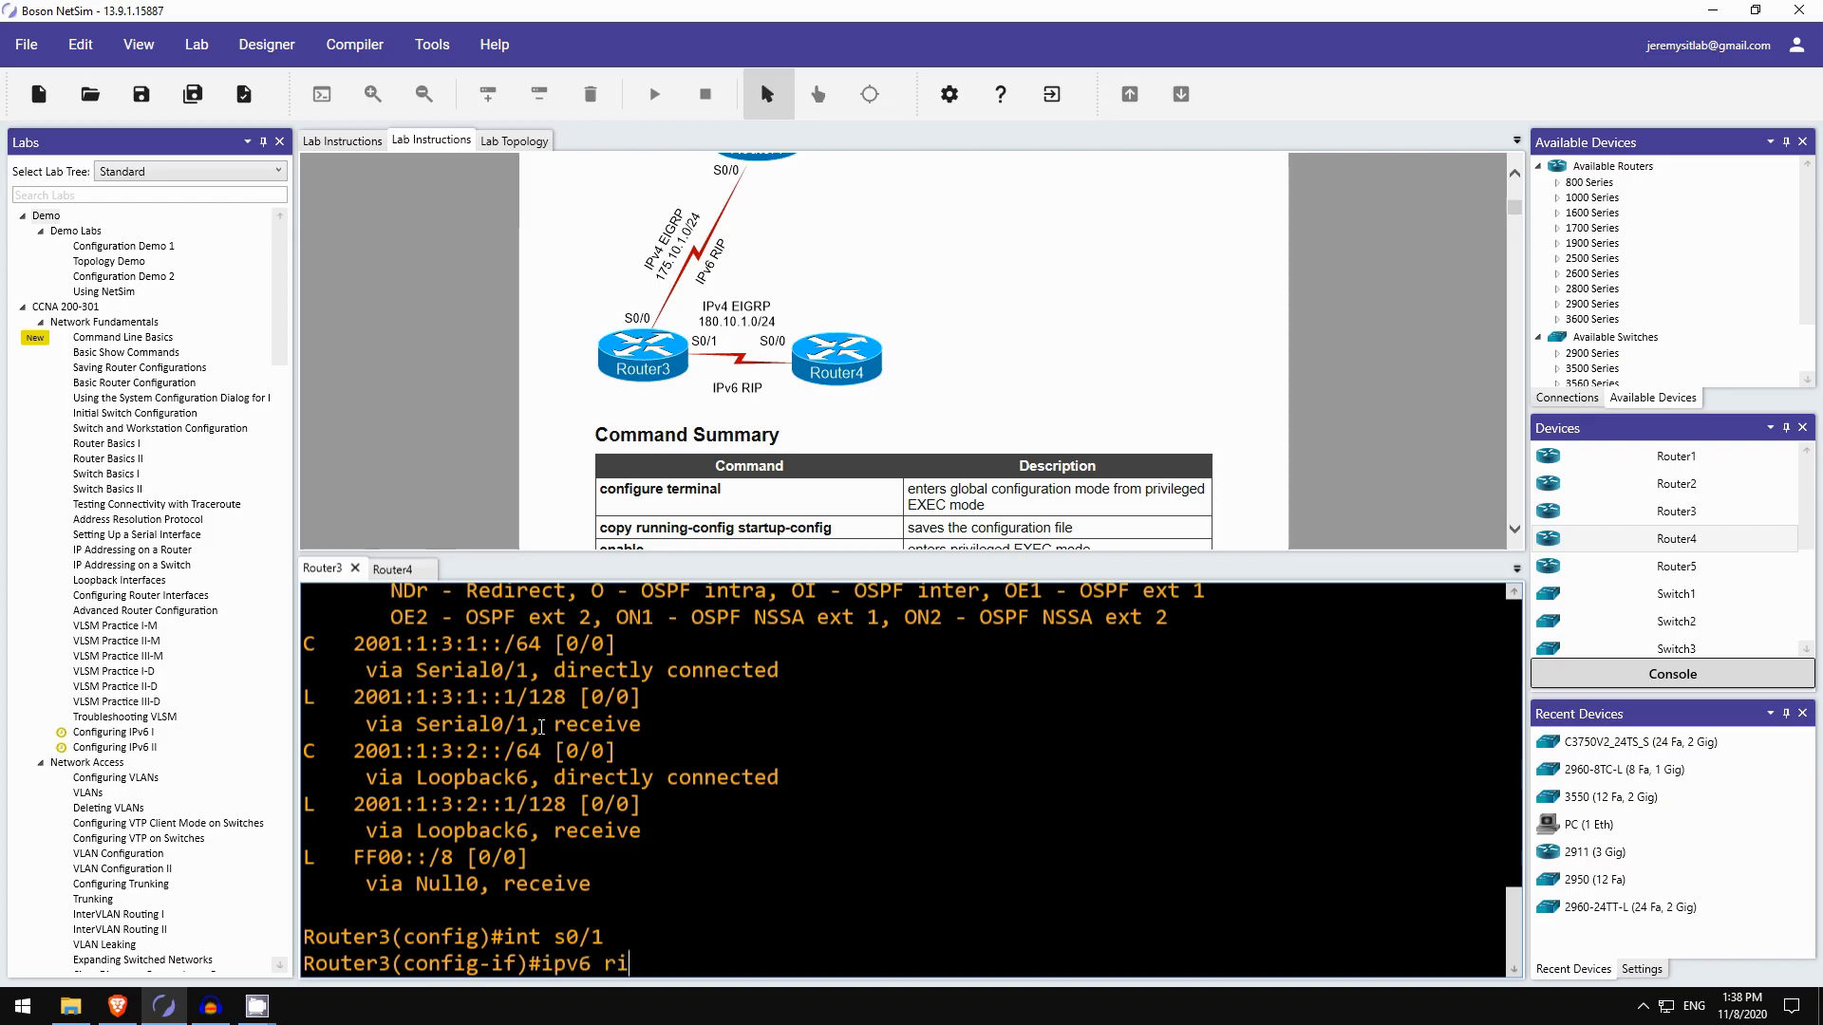
type("p boson enable")
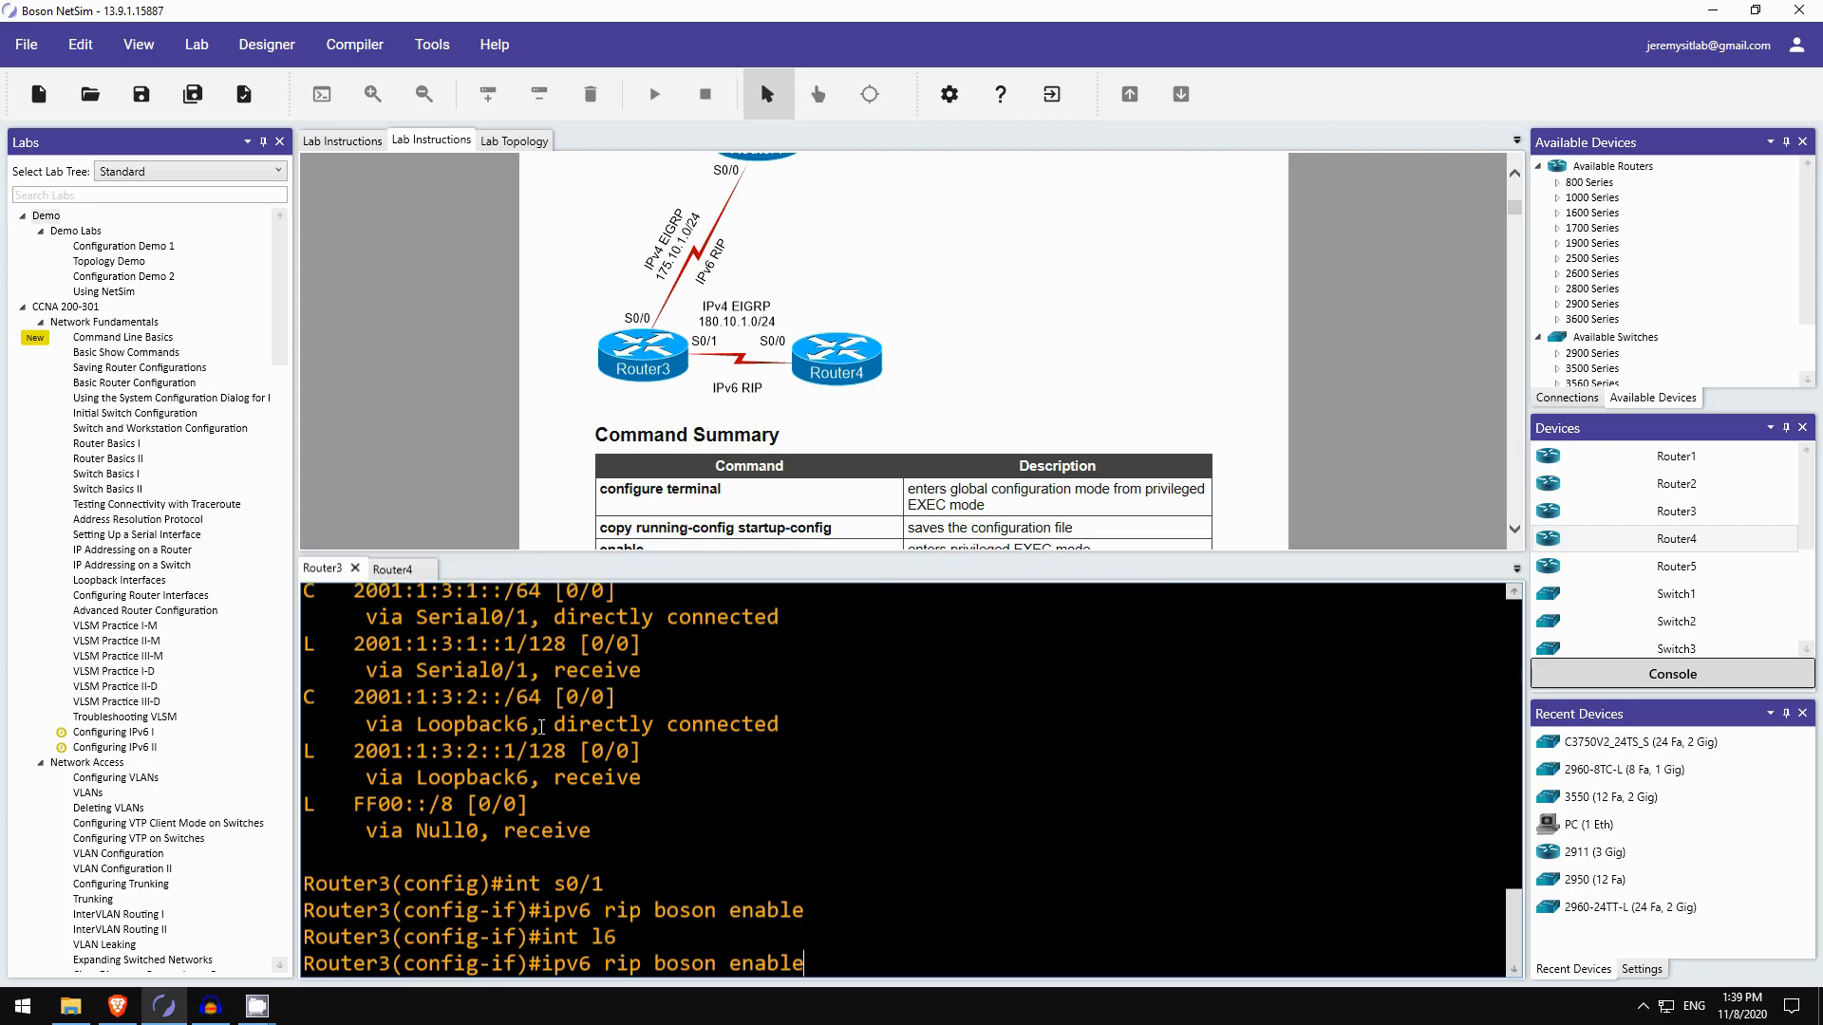
key("enter")
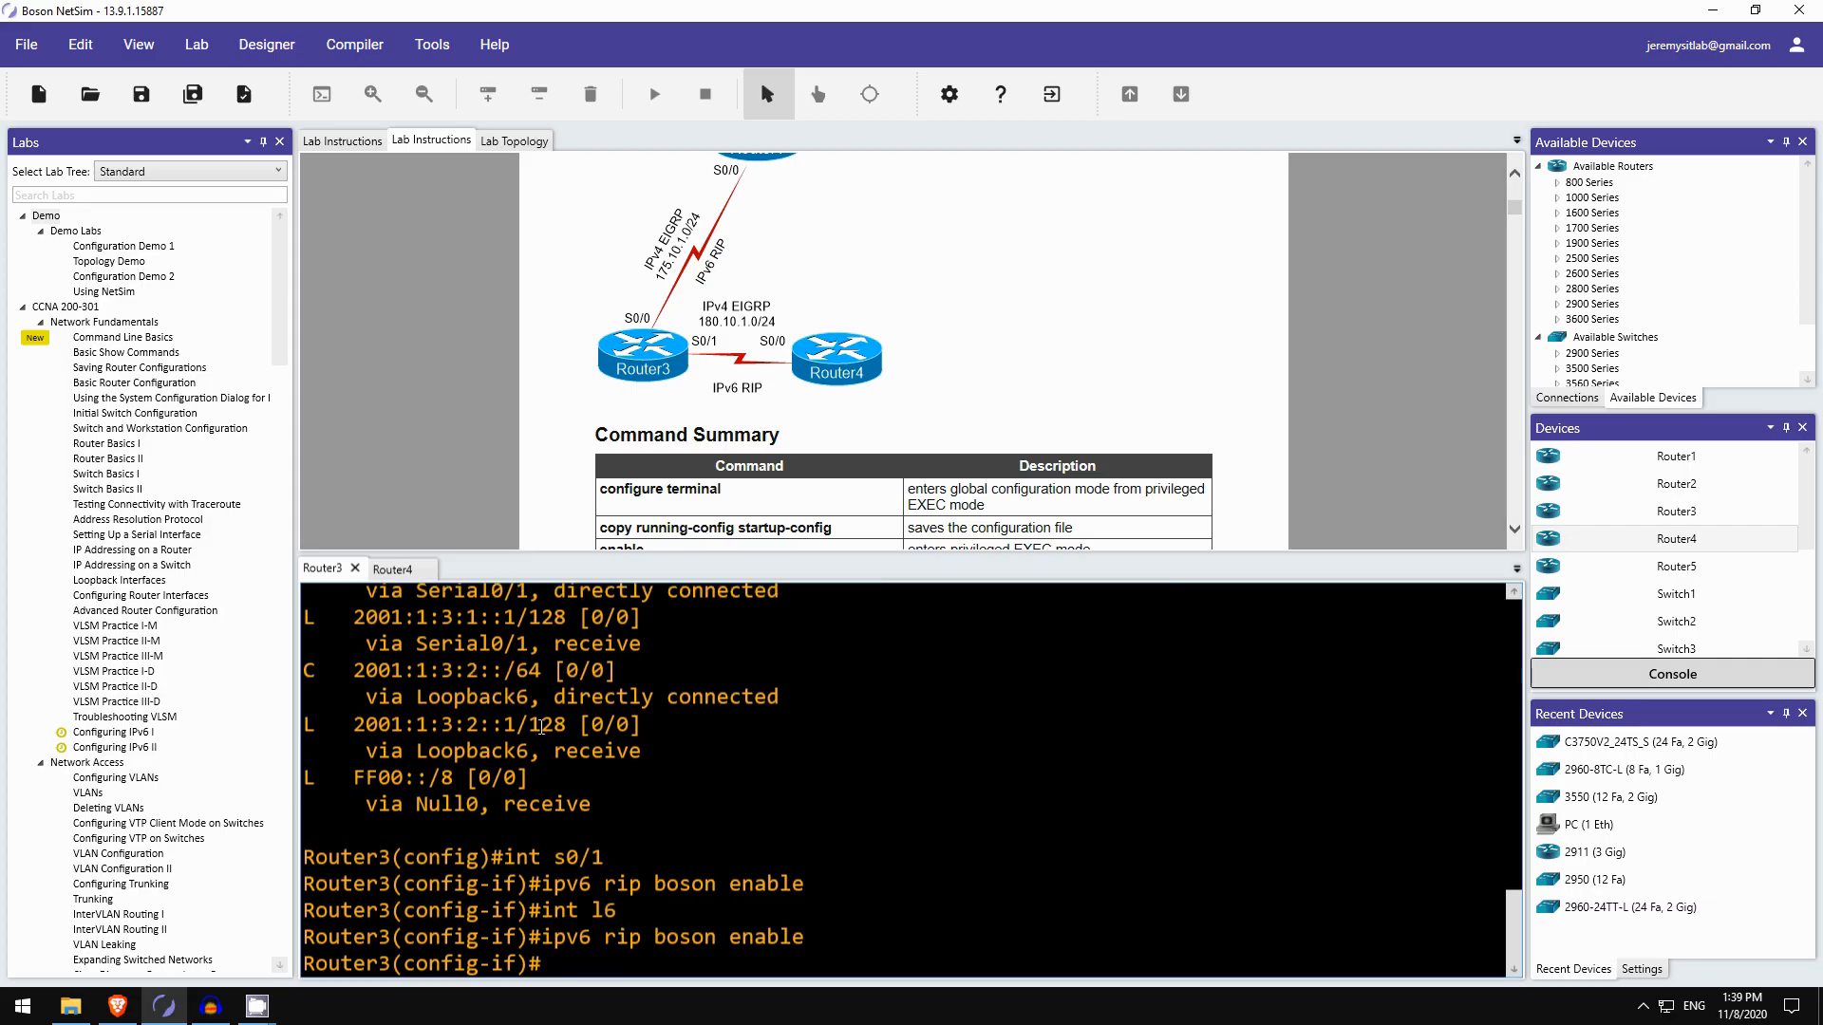
scroll("down", 3)
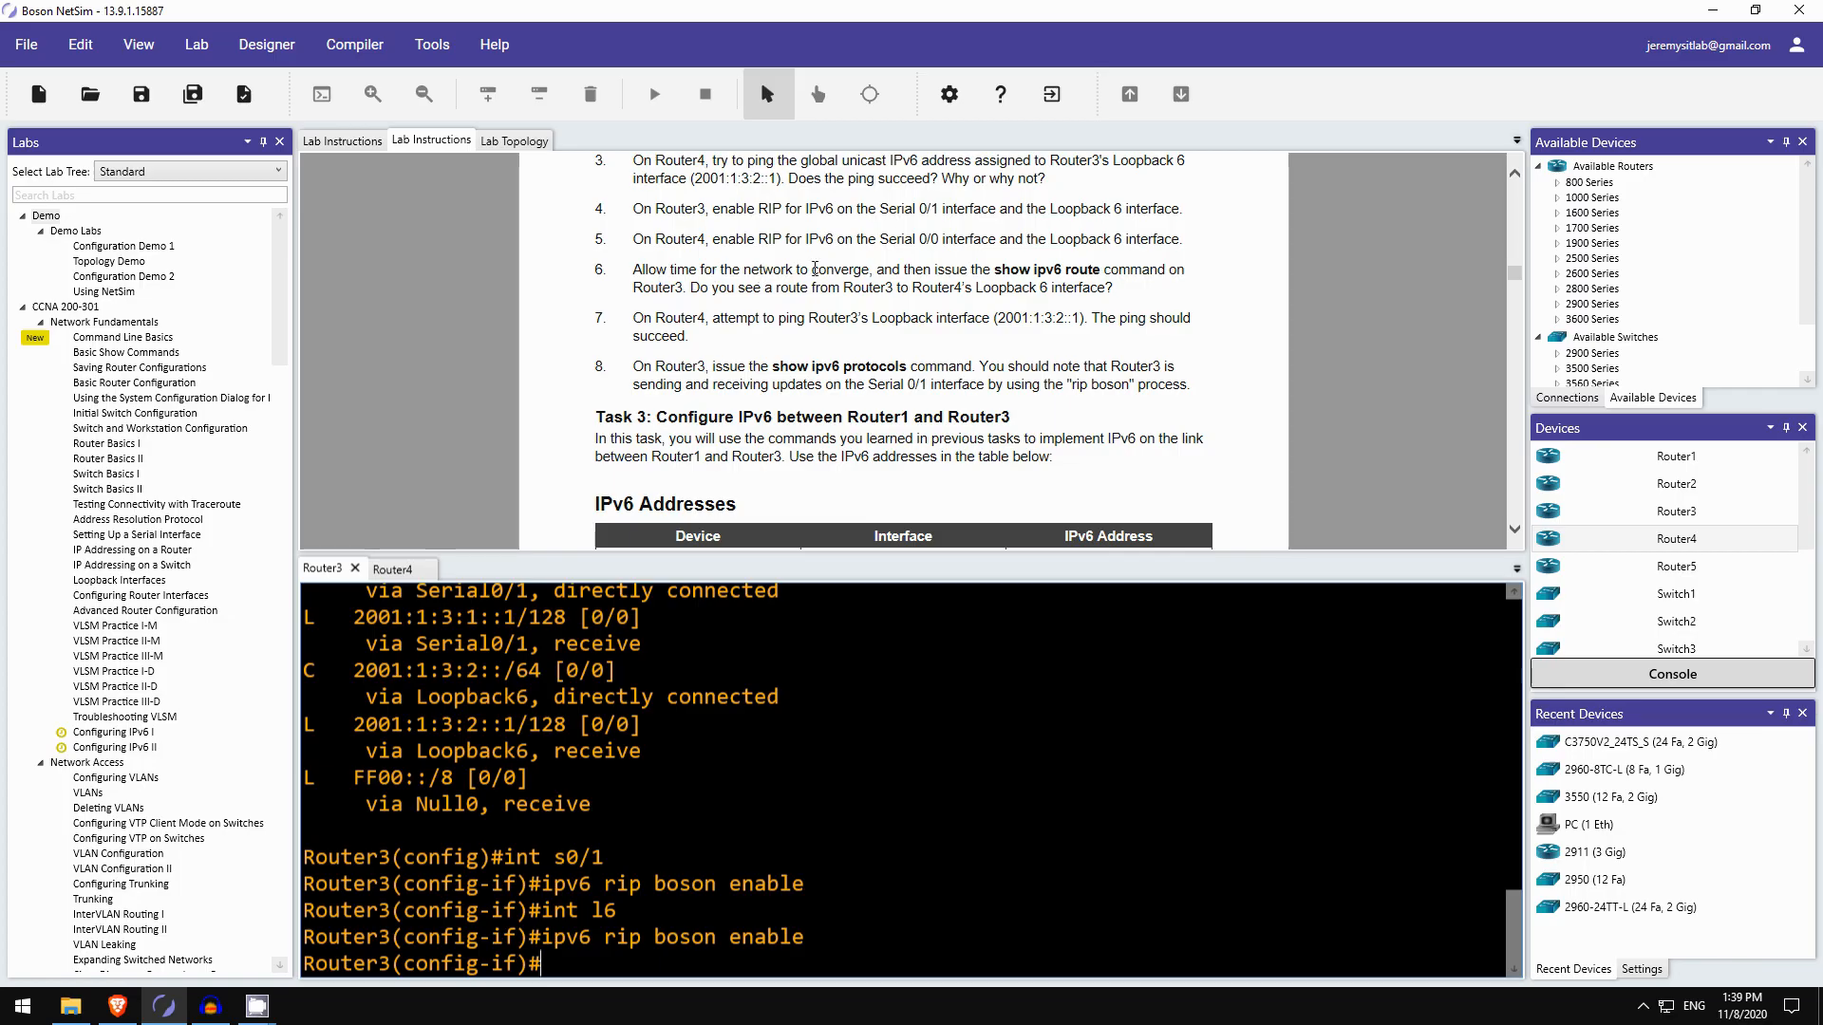
mouse_move(858, 266)
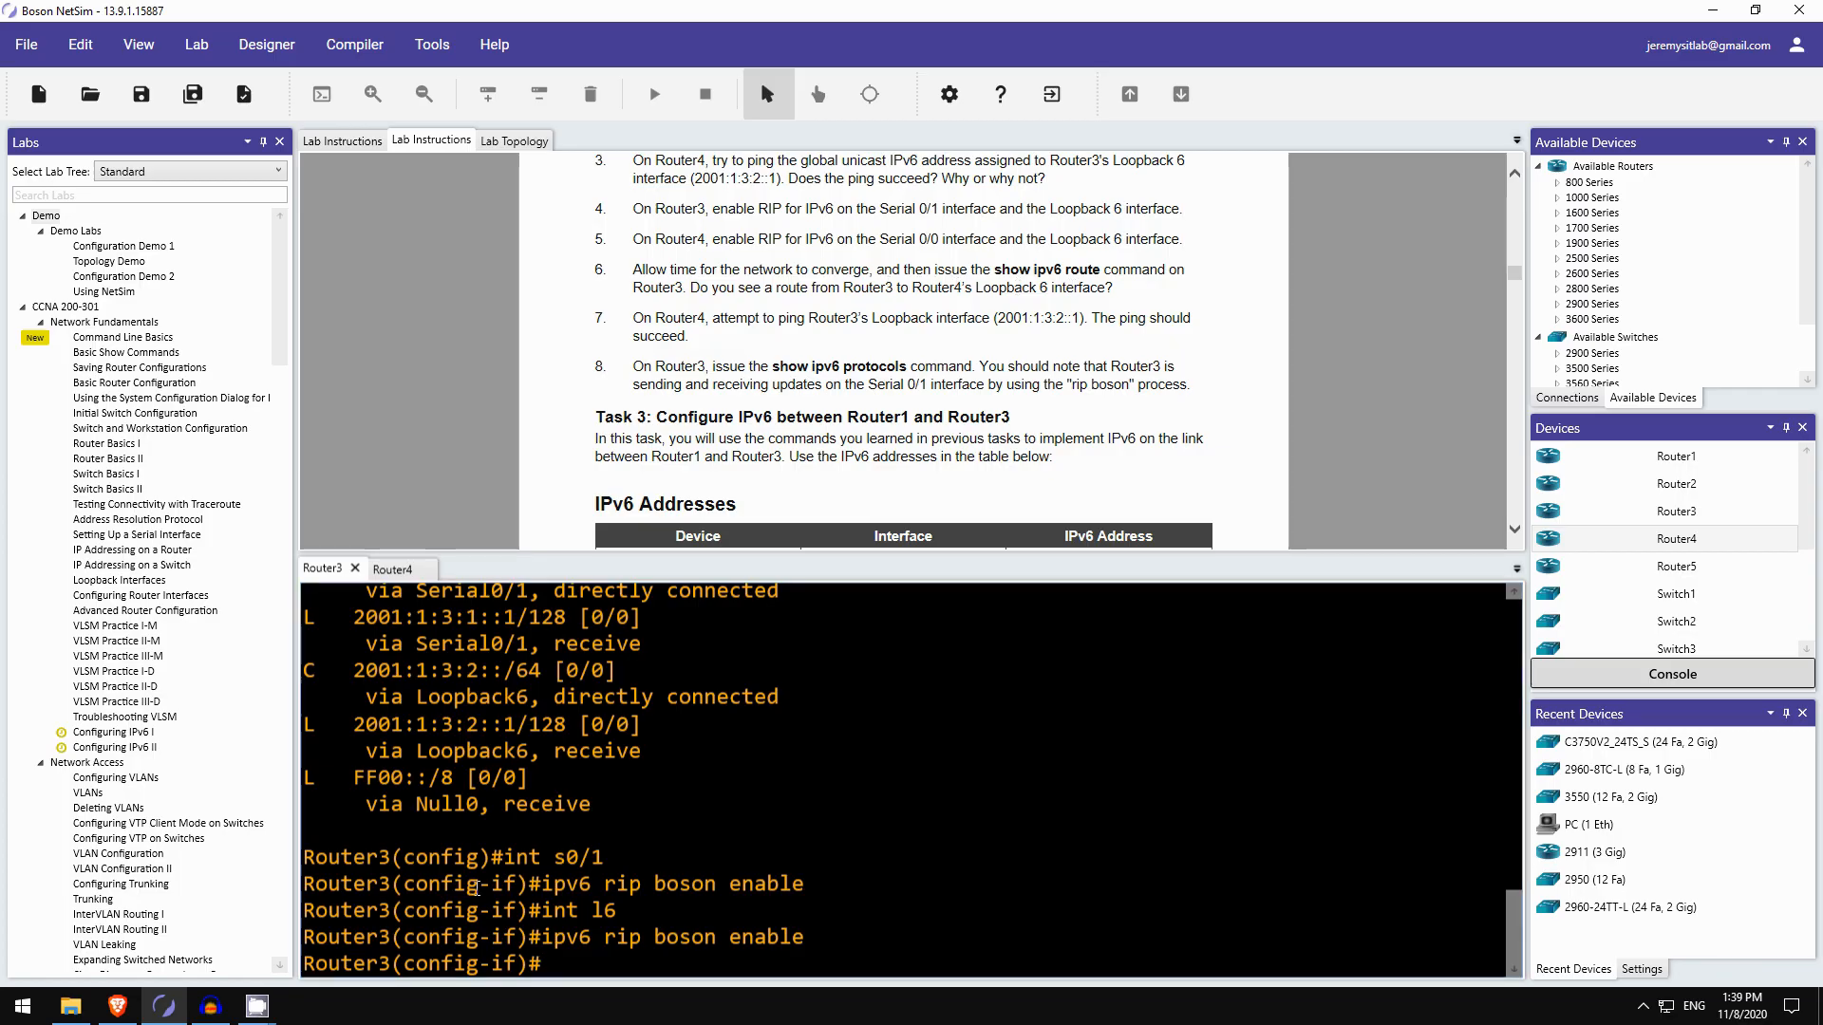
- Show Router3's IPv6 routes and highlight the RIP route to 2001:1:3:3::/64 via Serial0/1
type("do sh i")
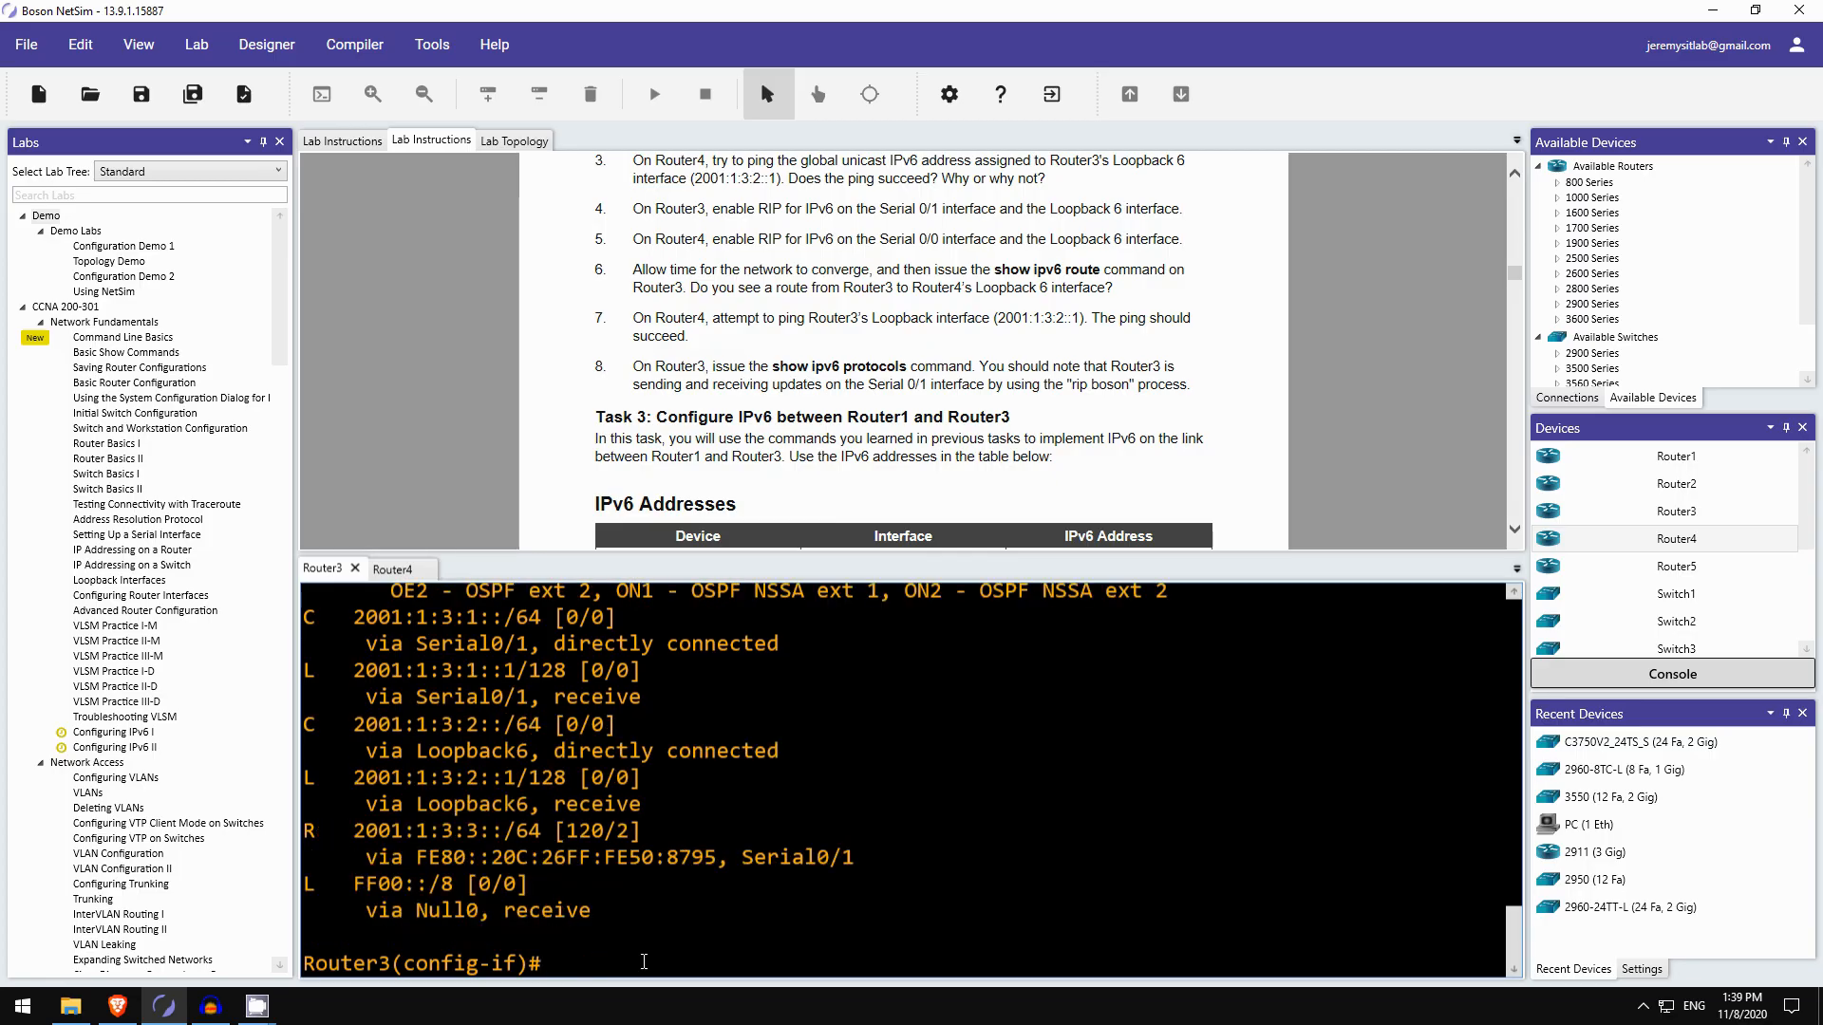
double_click(337, 829)
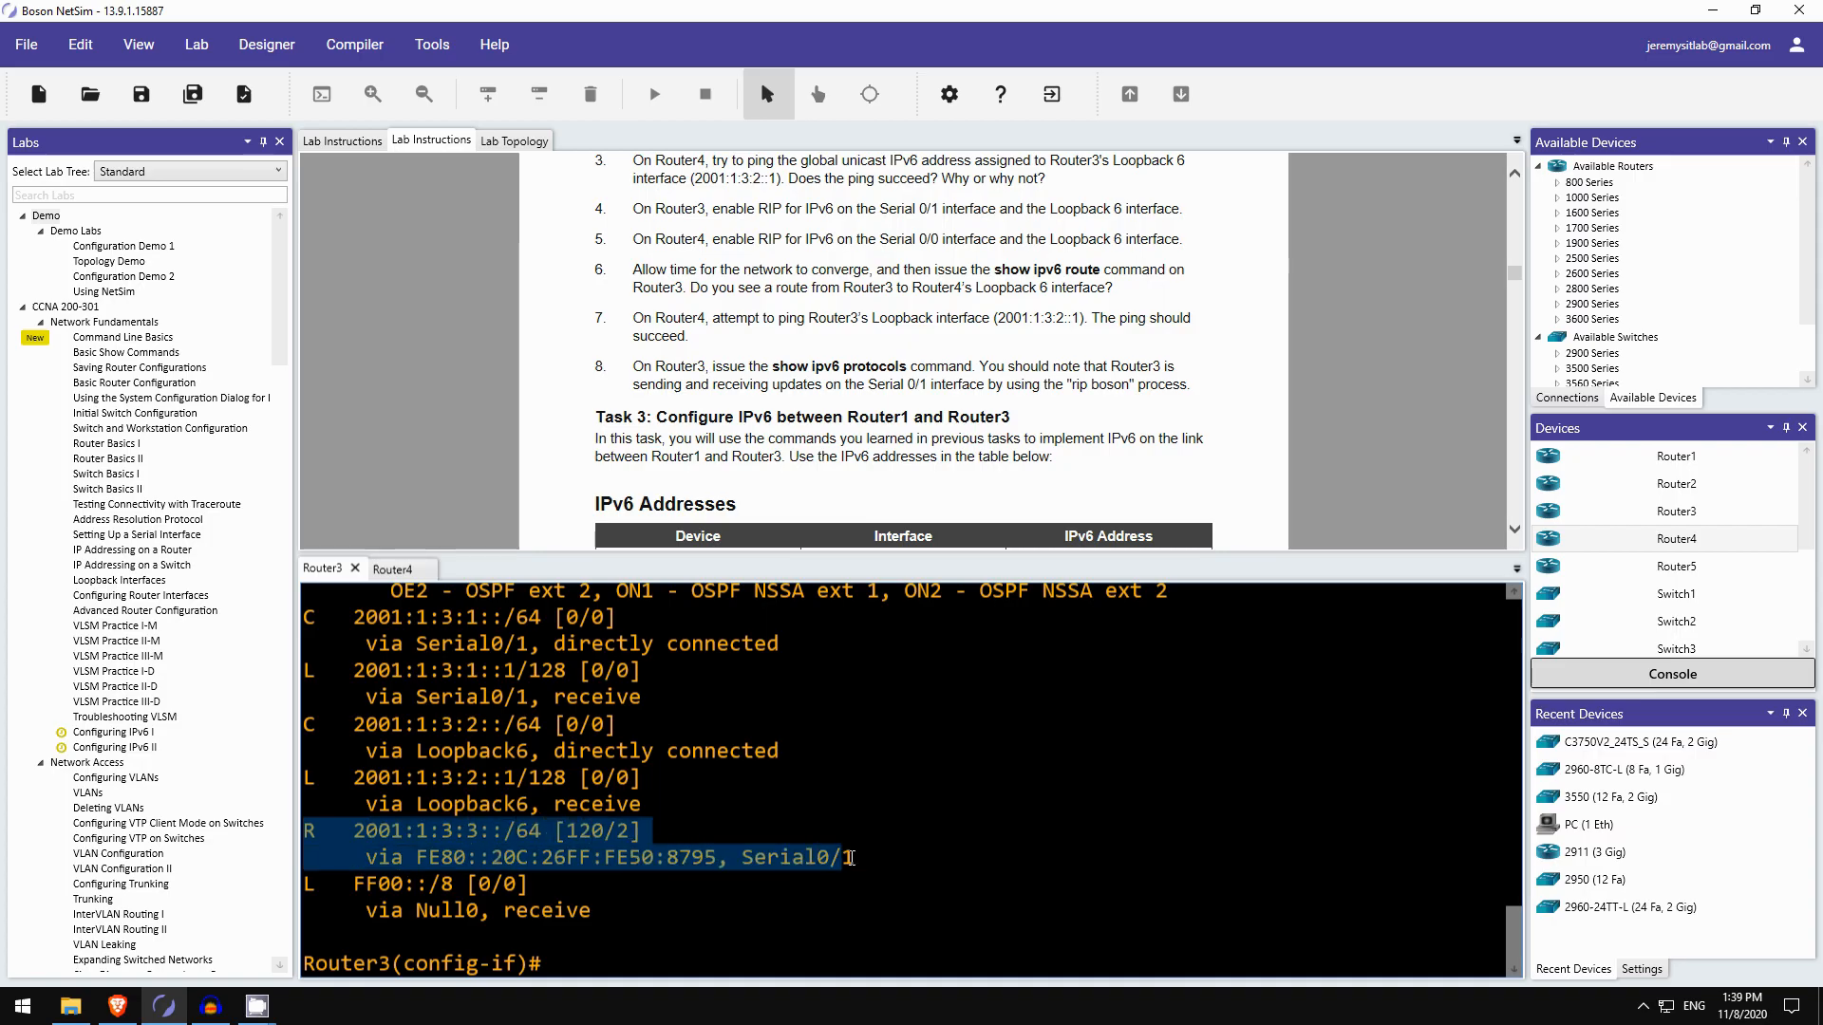
mouse_move(808, 870)
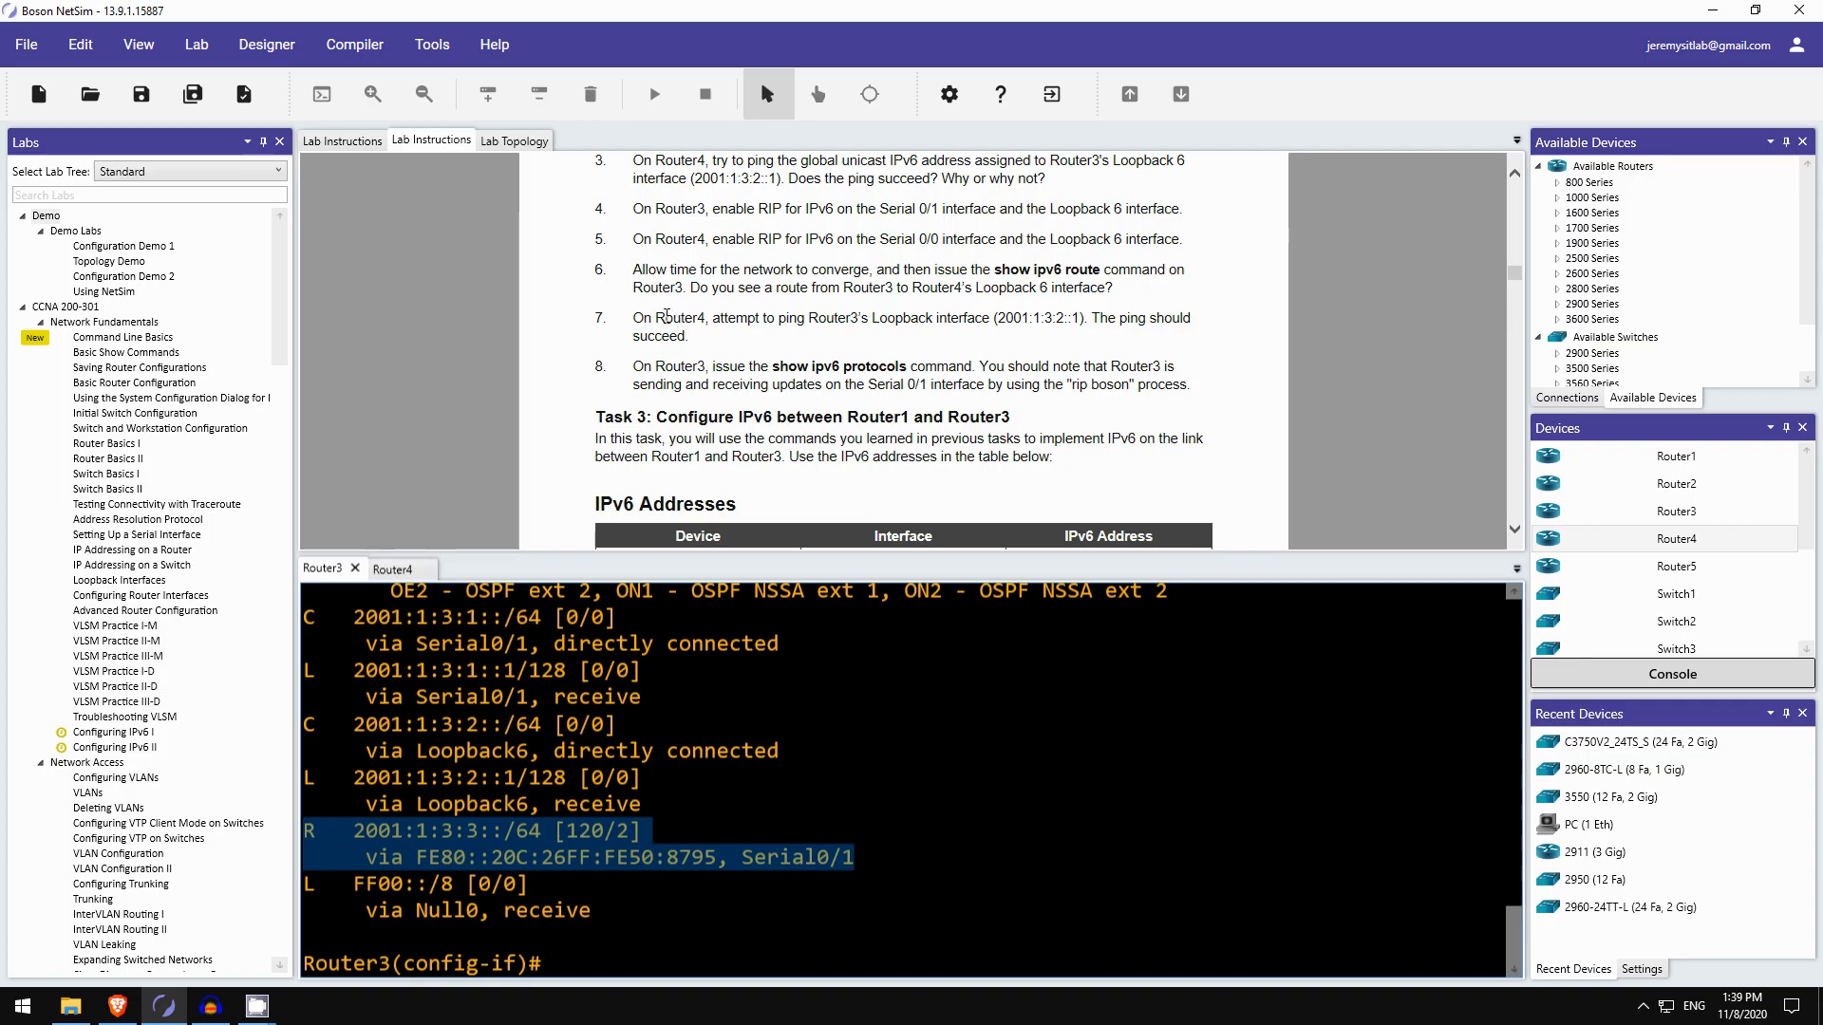
mouse_move(923, 322)
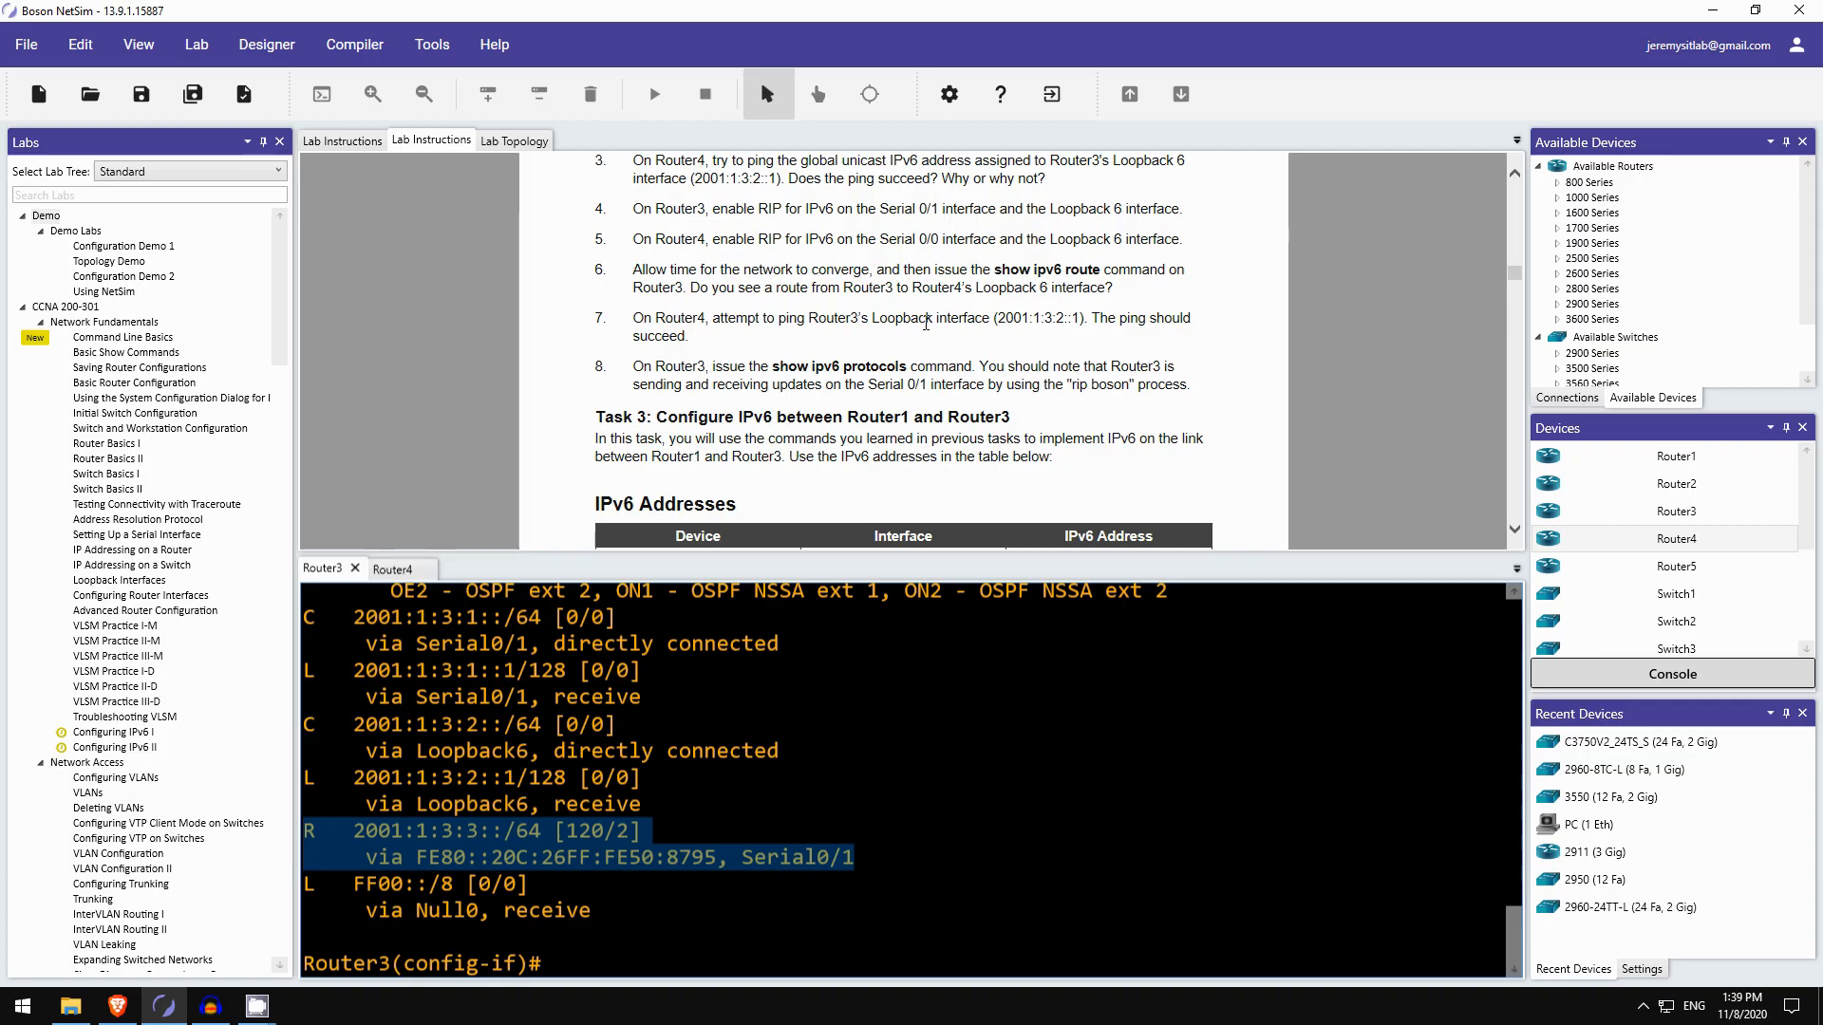
- From Router4, ping 2001:1:3:2::1 successfully and show its RIP route to 2001:1:3:2::/64
left_click(394, 569)
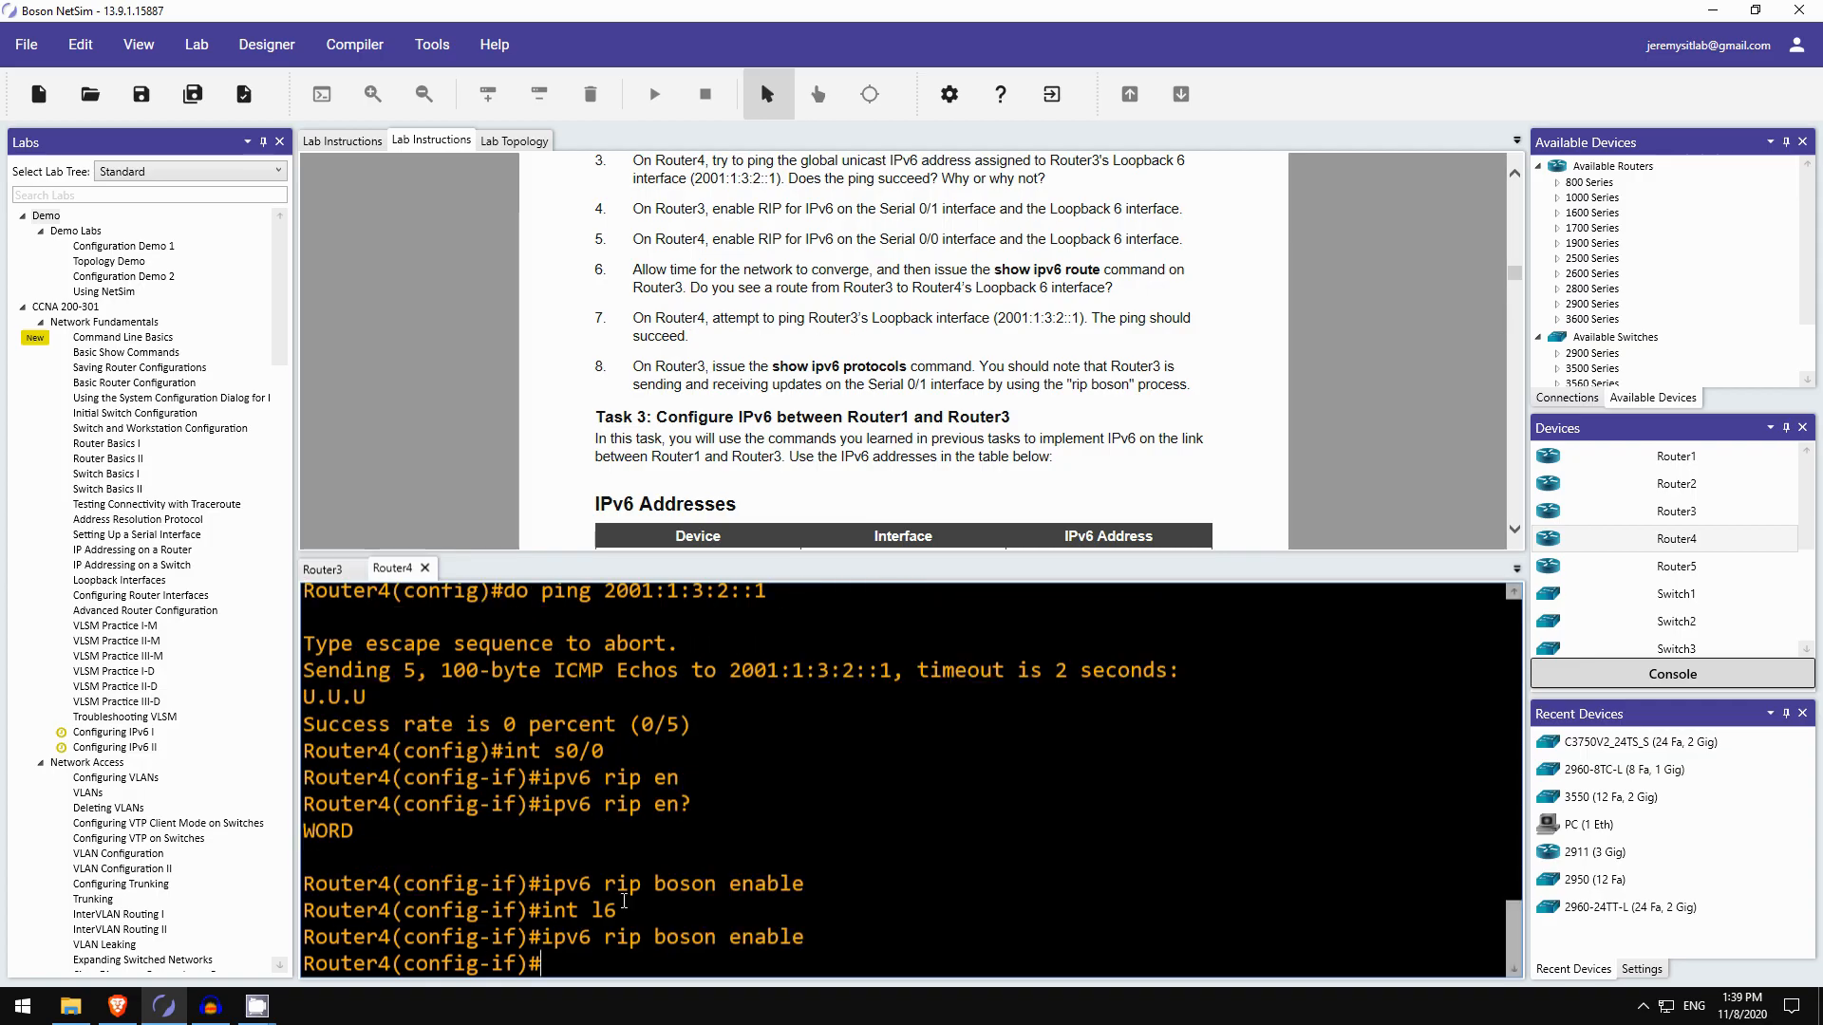
type("do ping 2001:1")
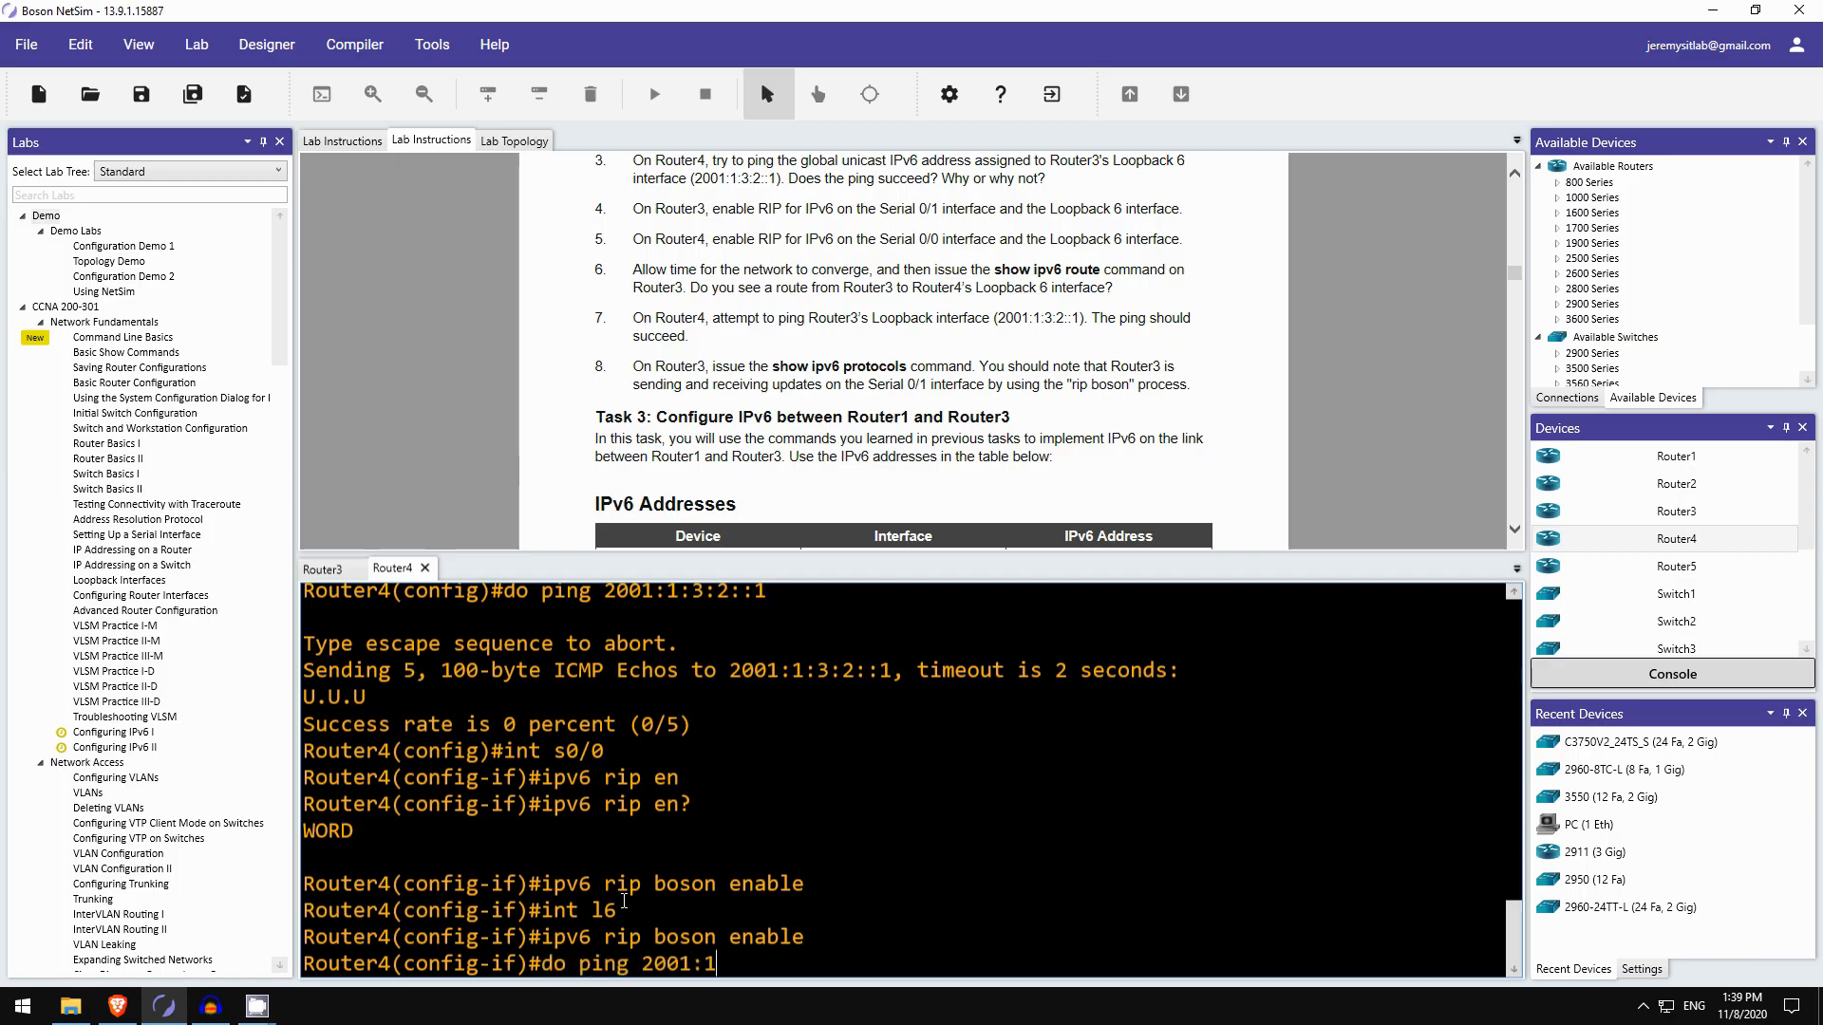
key("Return")
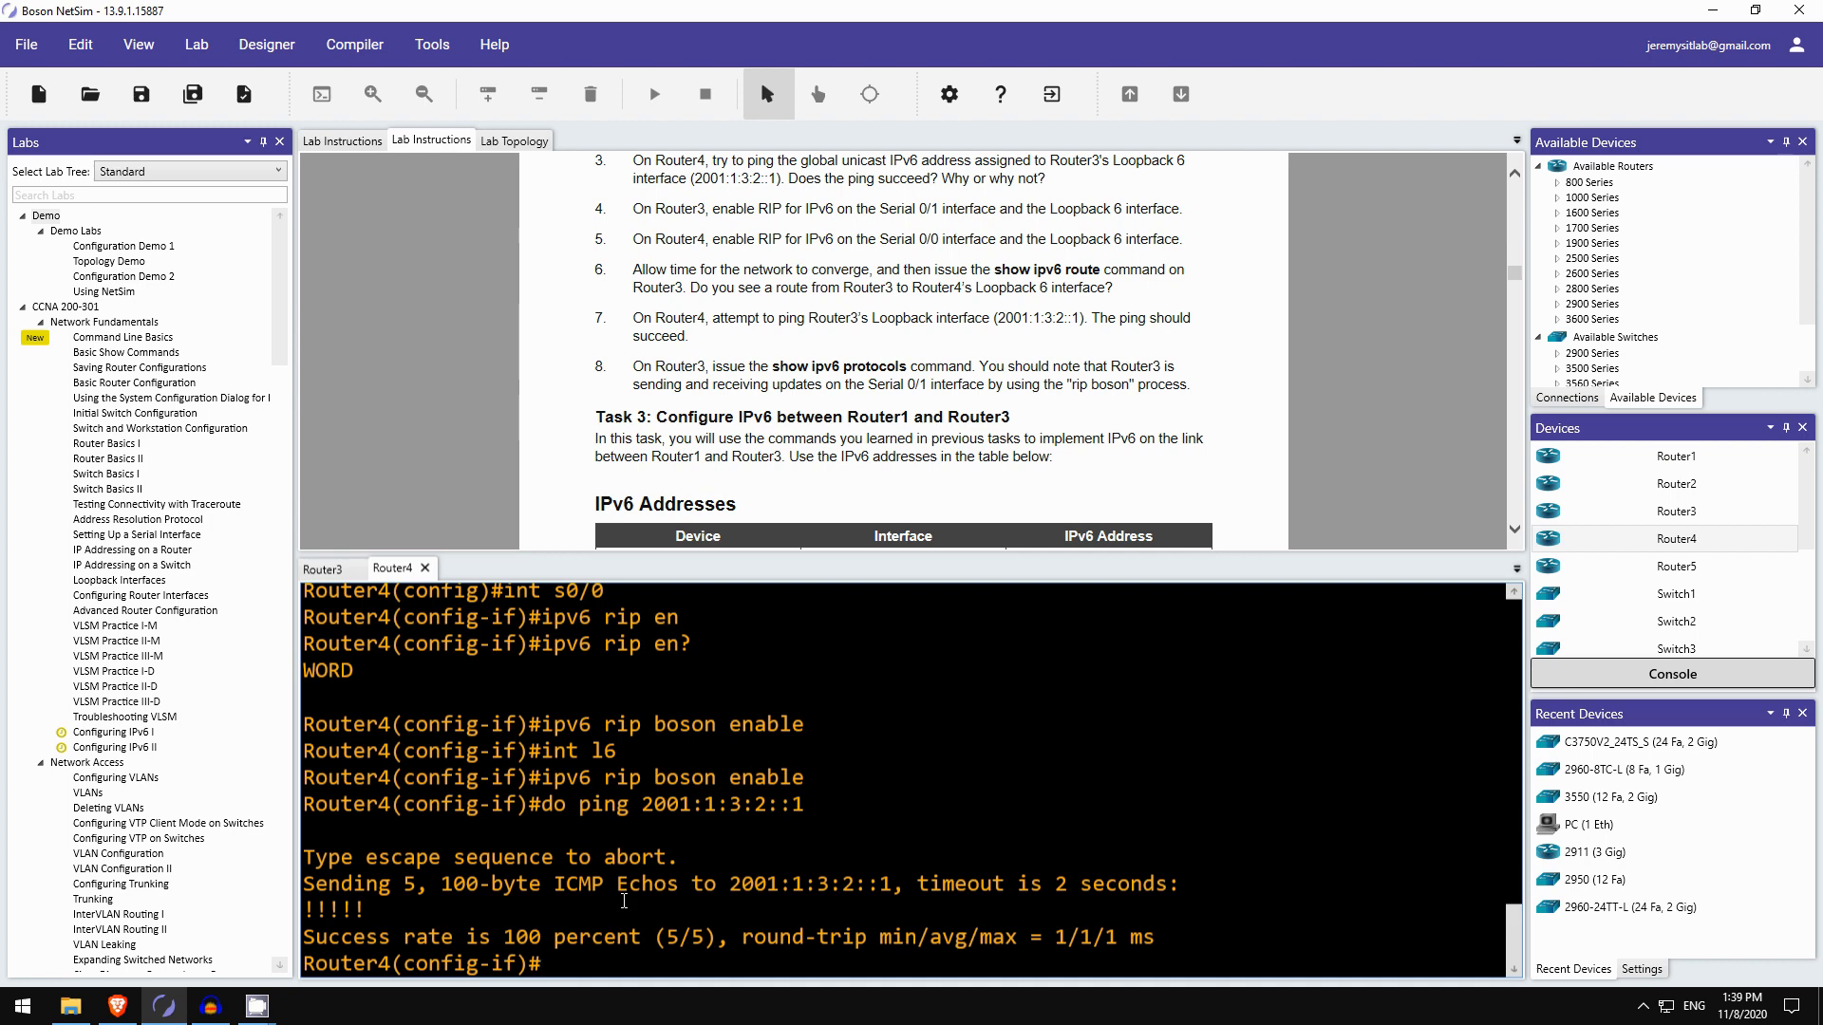
type("do sh ipv")
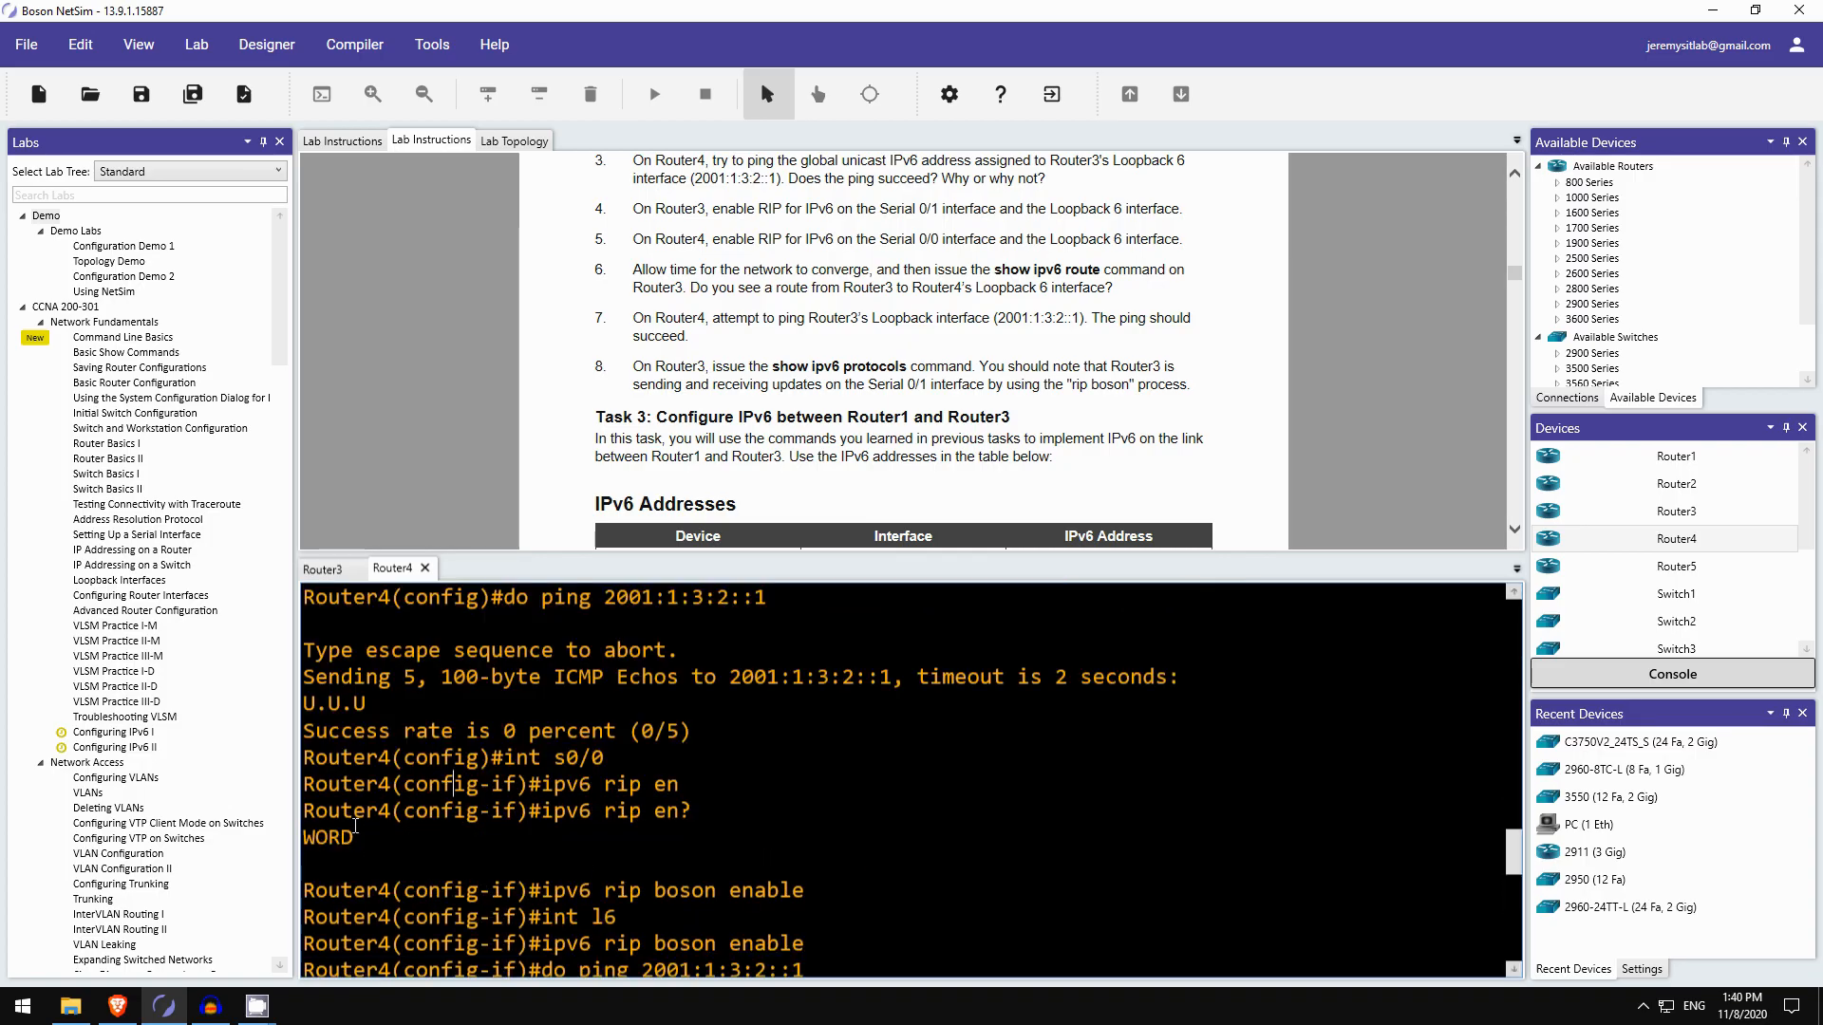
key("Return")
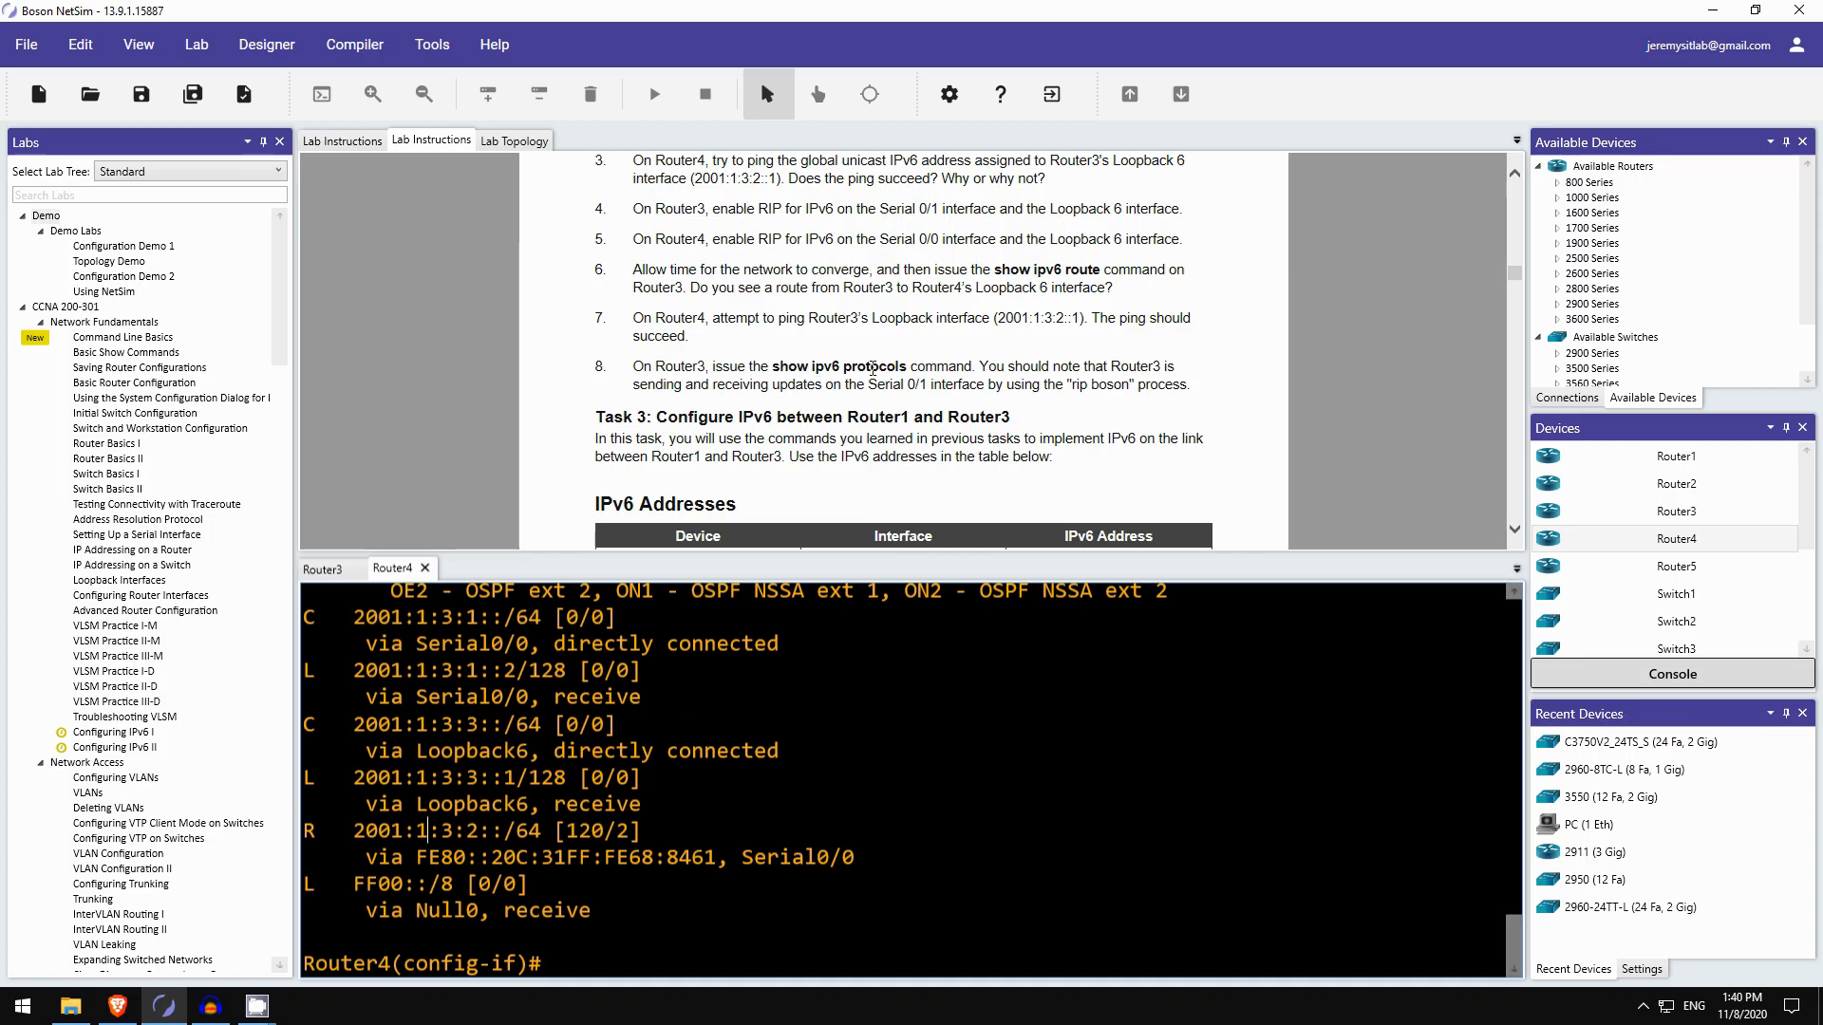
mouse_move(1044, 364)
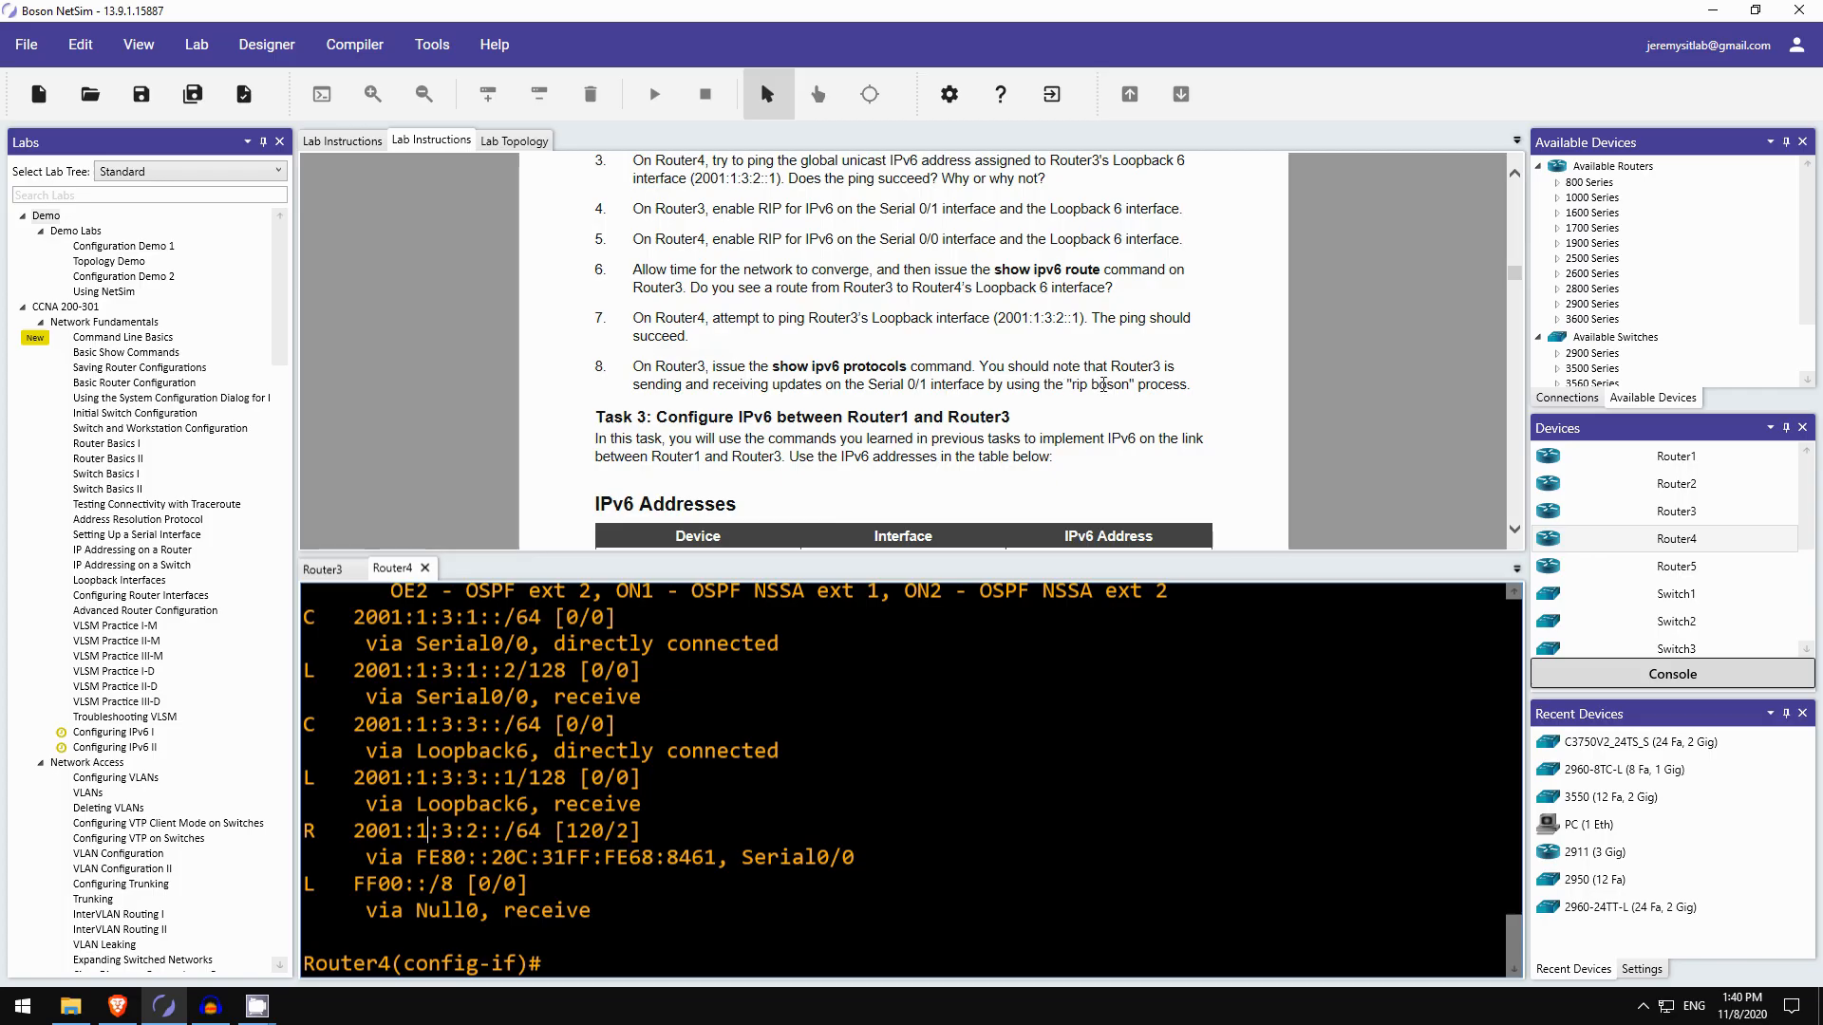
- On Router3, display IPv6 protocols showing rip boson on Serial0/1
left_click(325, 568)
type("do sh ipv6 protocols")
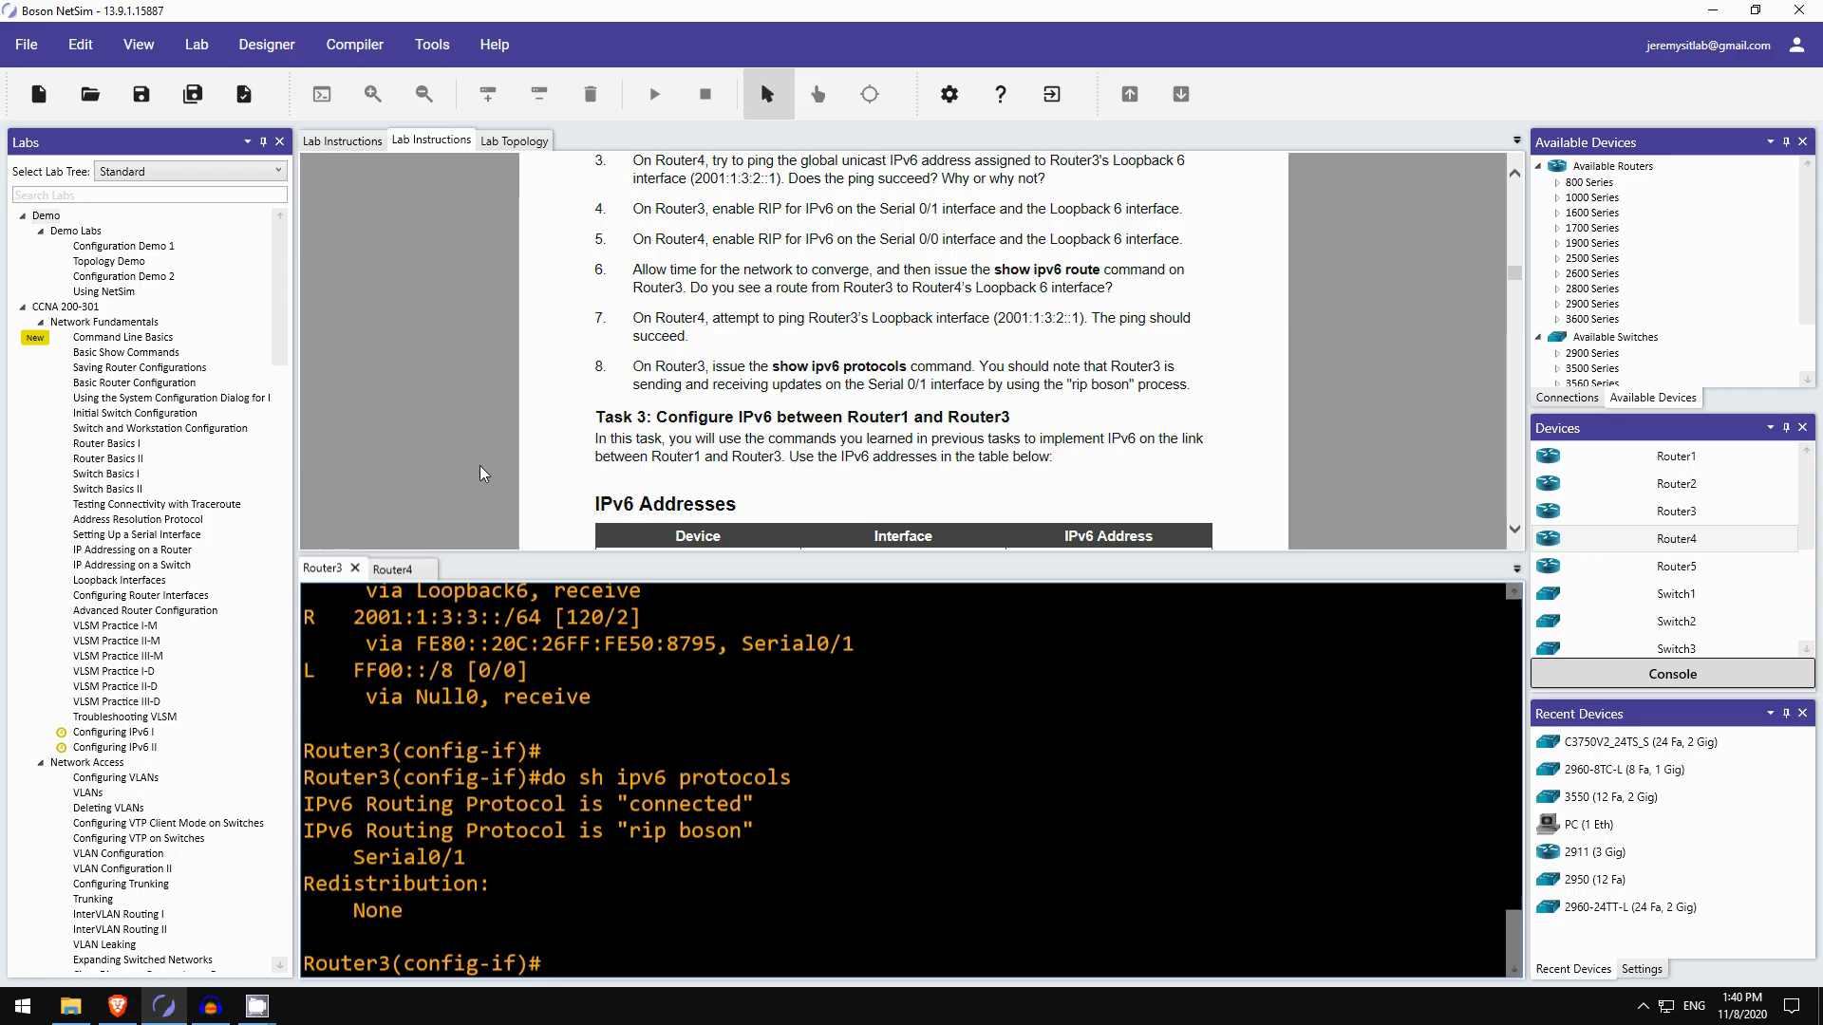
scroll("down", 3)
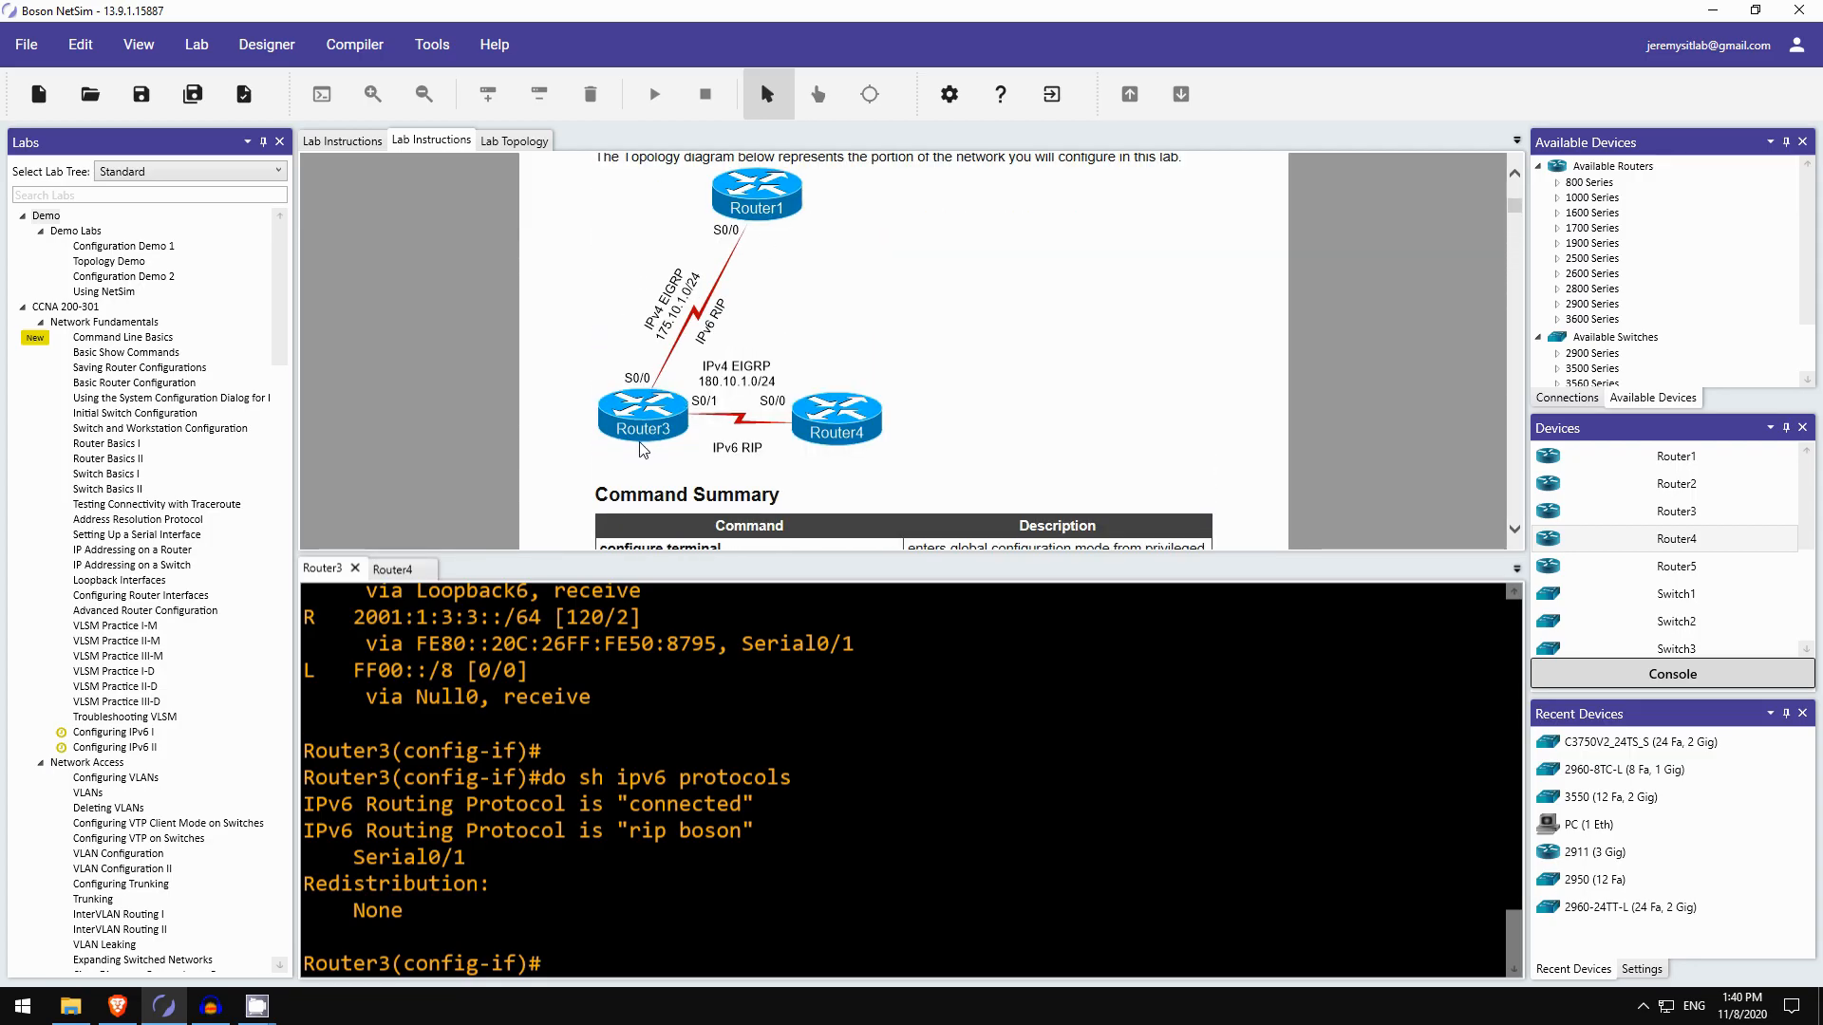
mouse_move(522, 410)
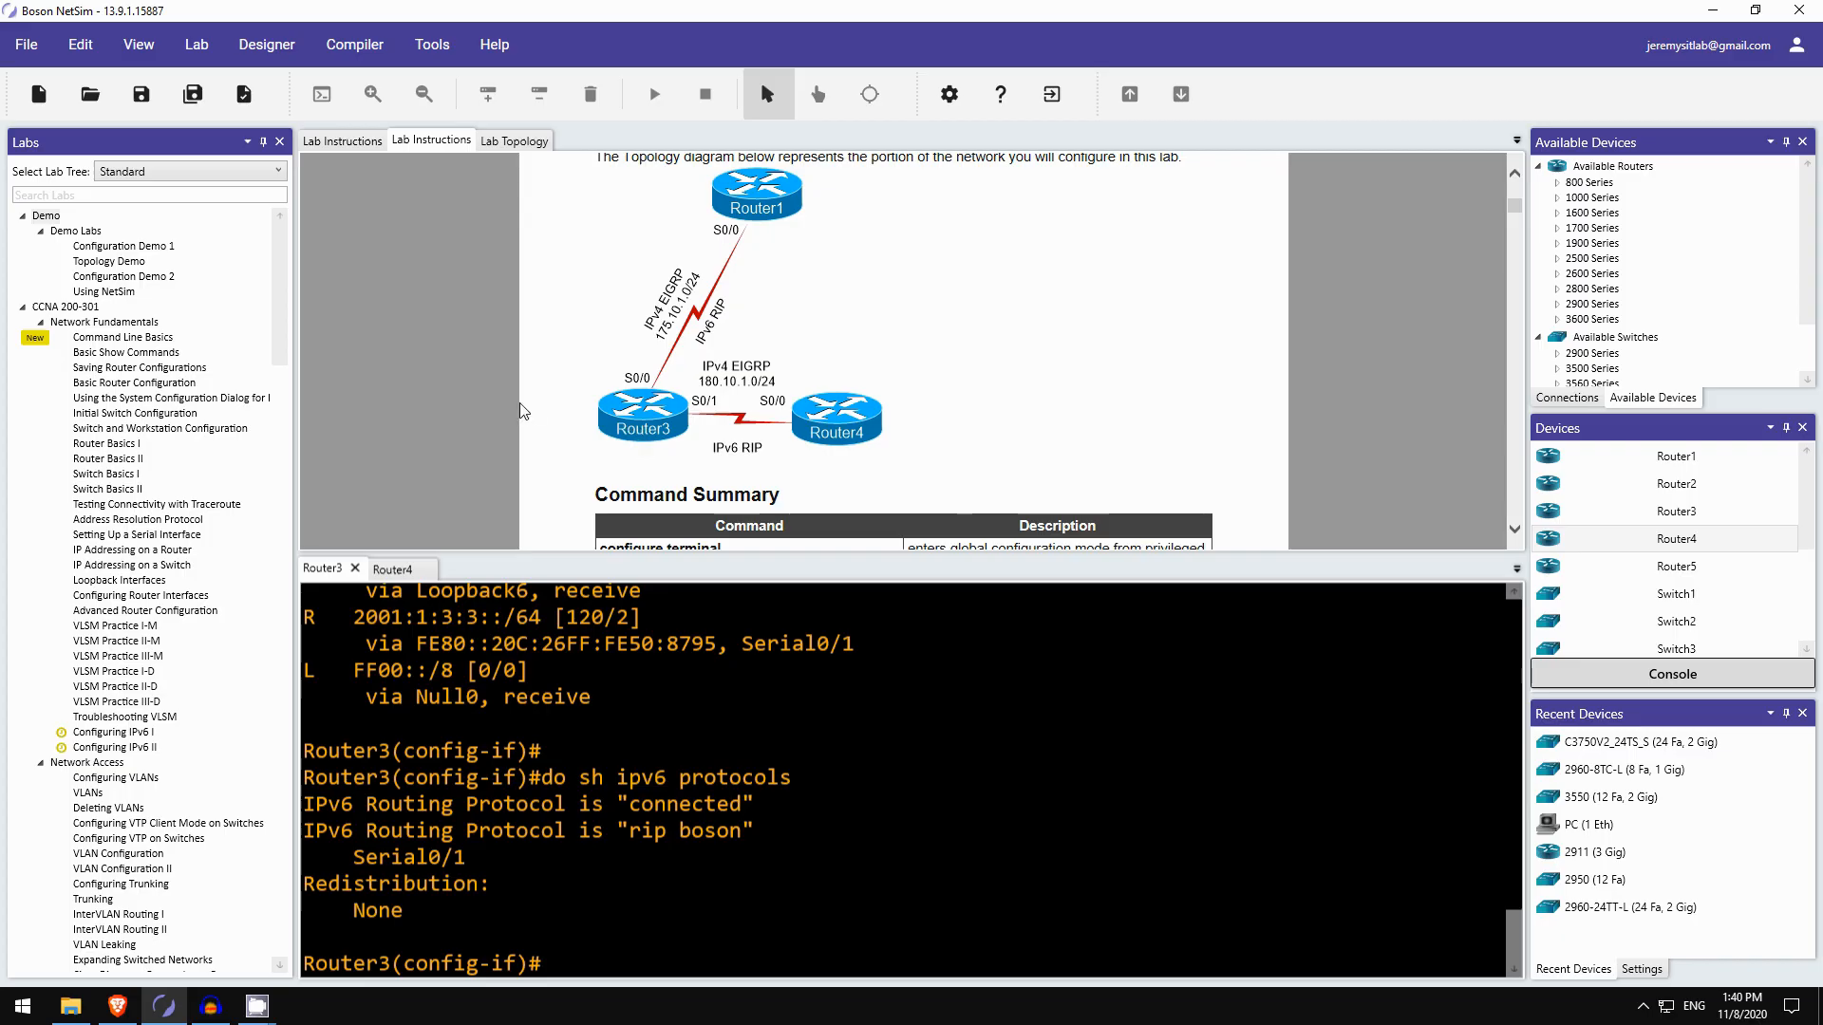